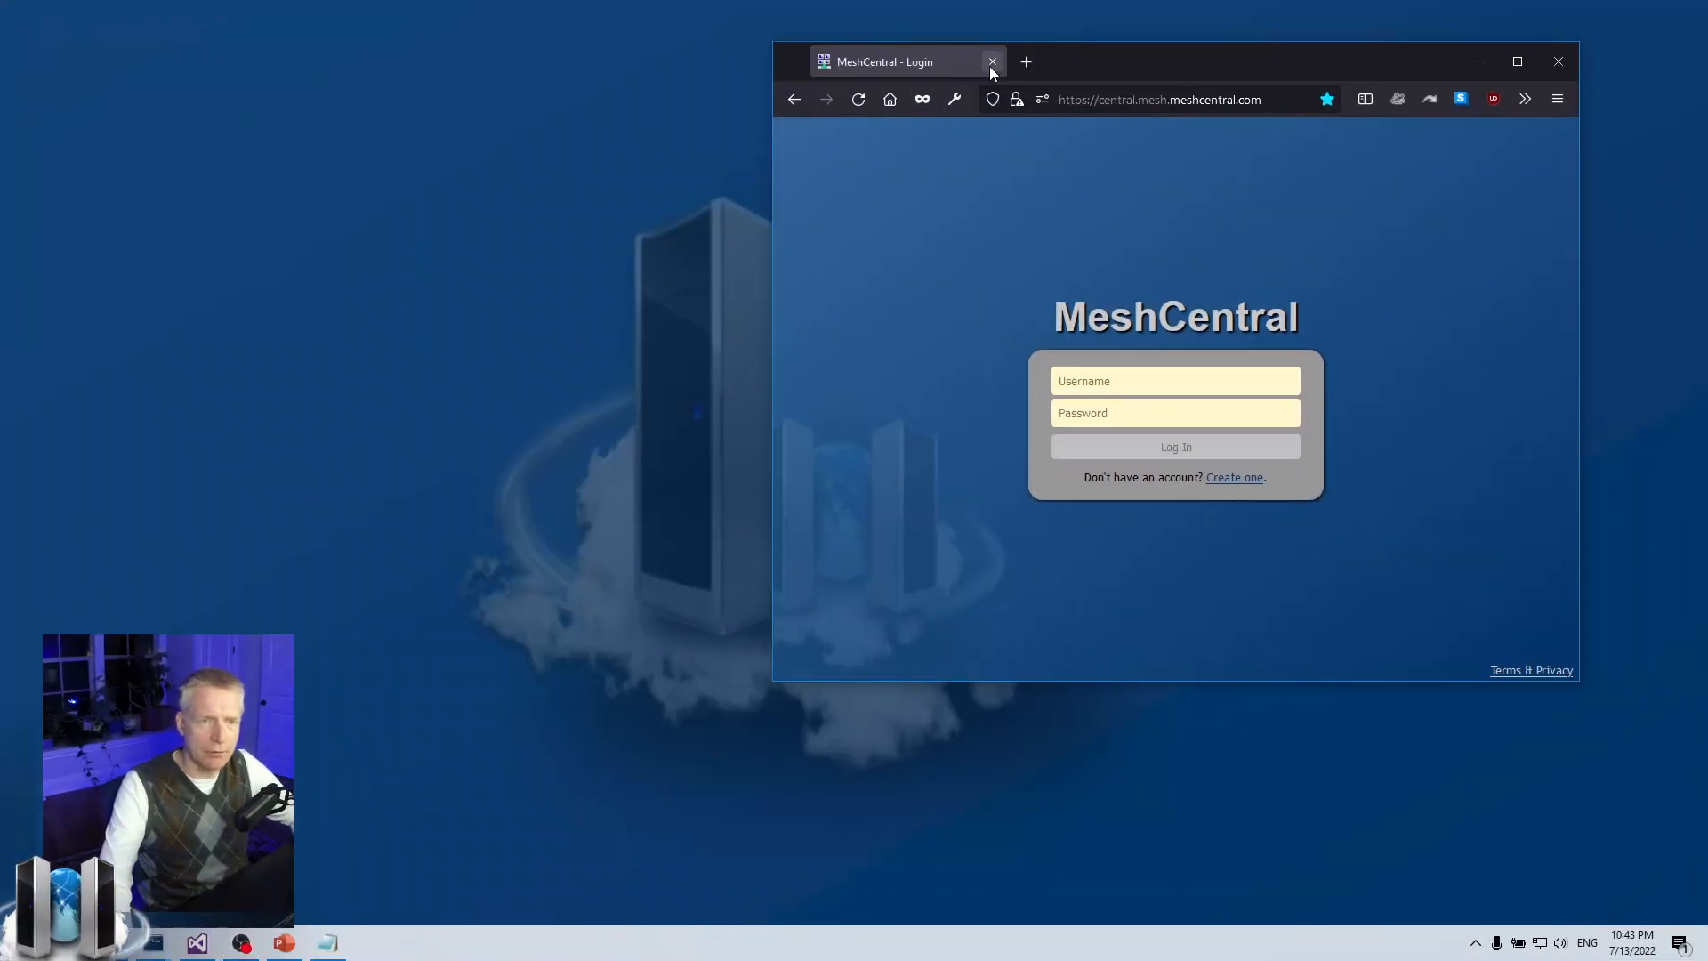
# Step: Open the CrowdSec website in a new tab and show its pricing plans page
pyautogui.click(1024, 61)
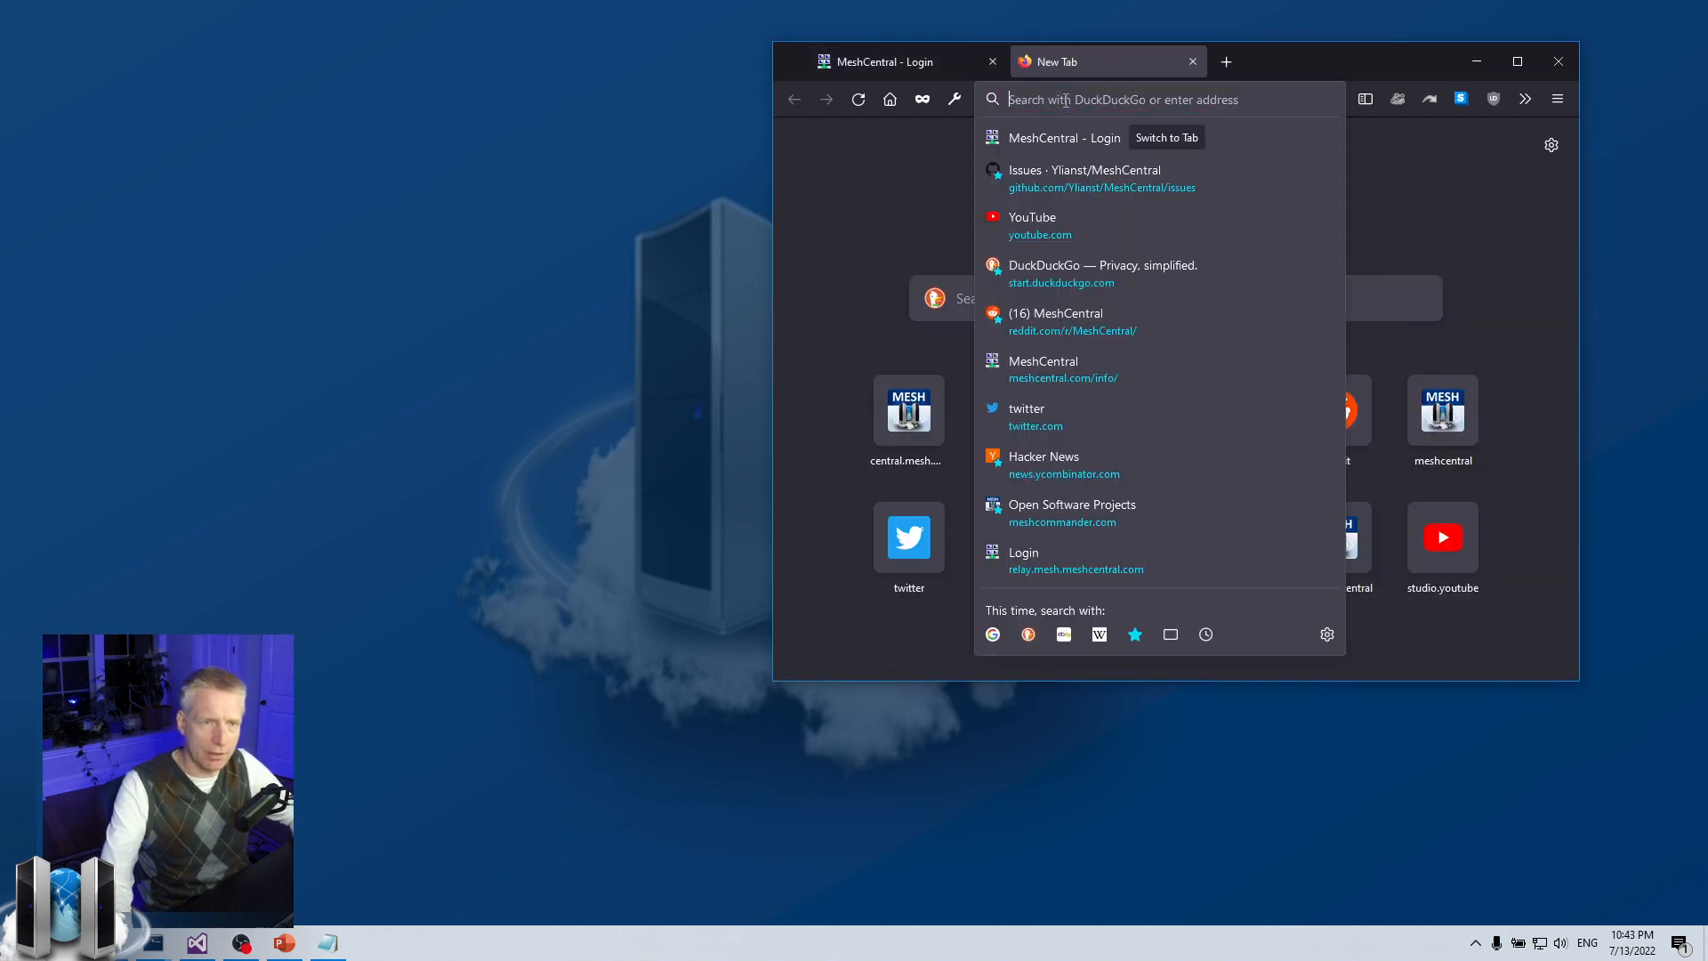
pyautogui.write('cr')
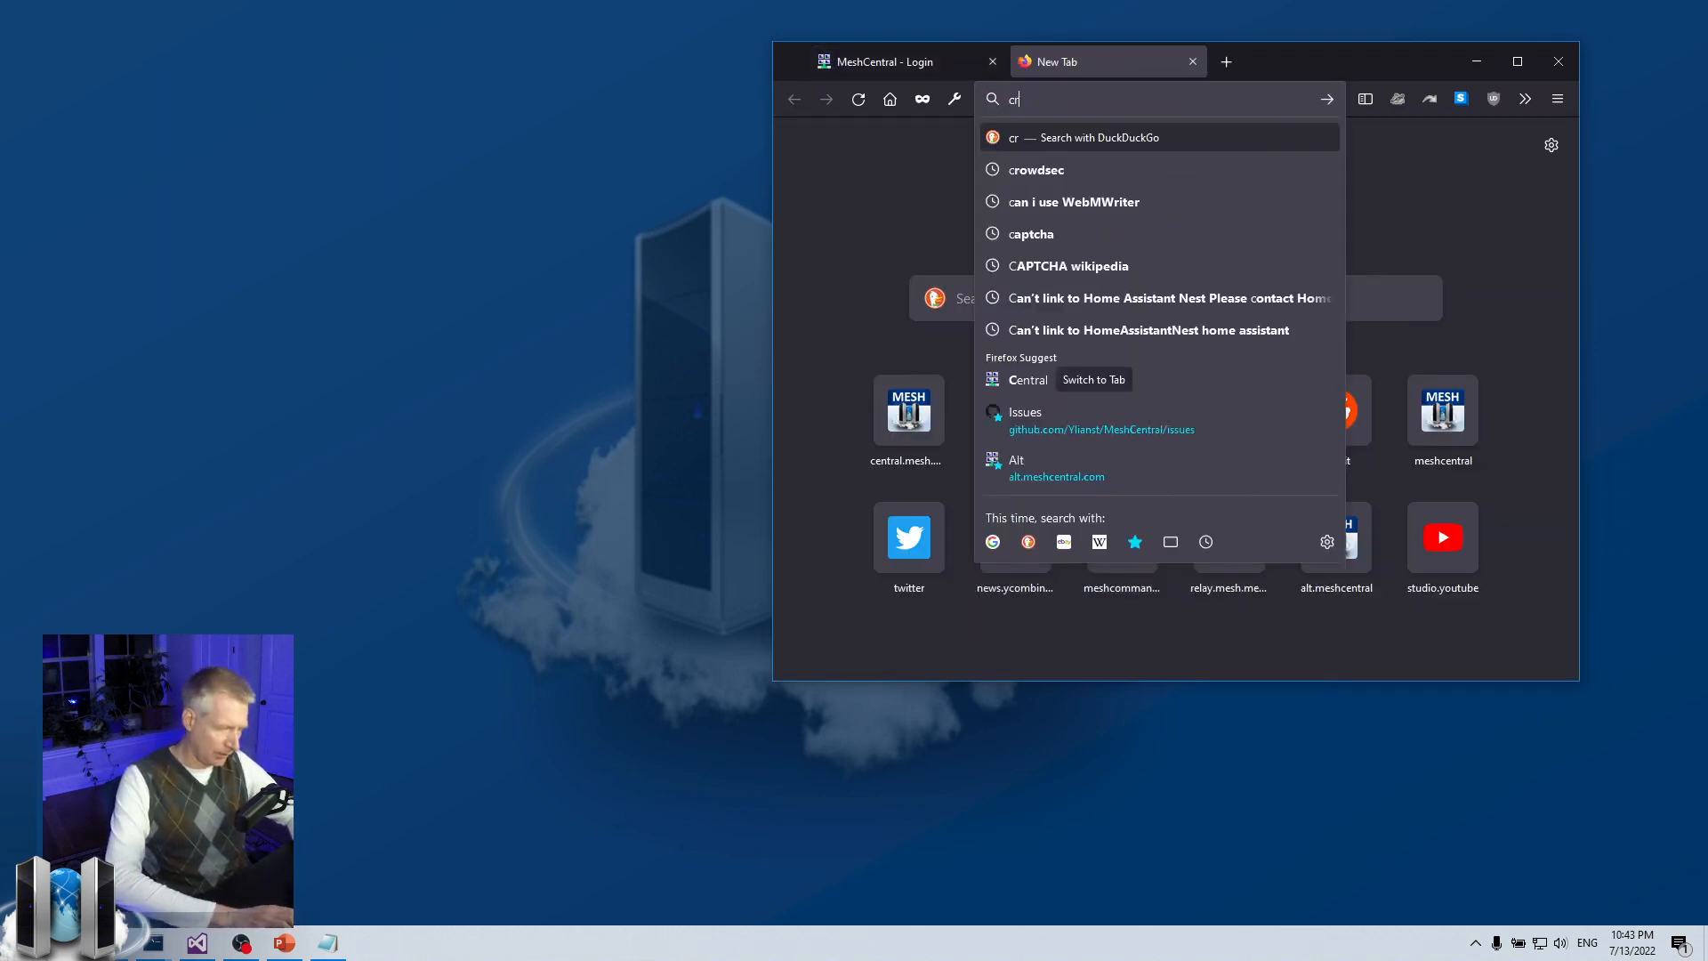
pyautogui.click(1034, 170)
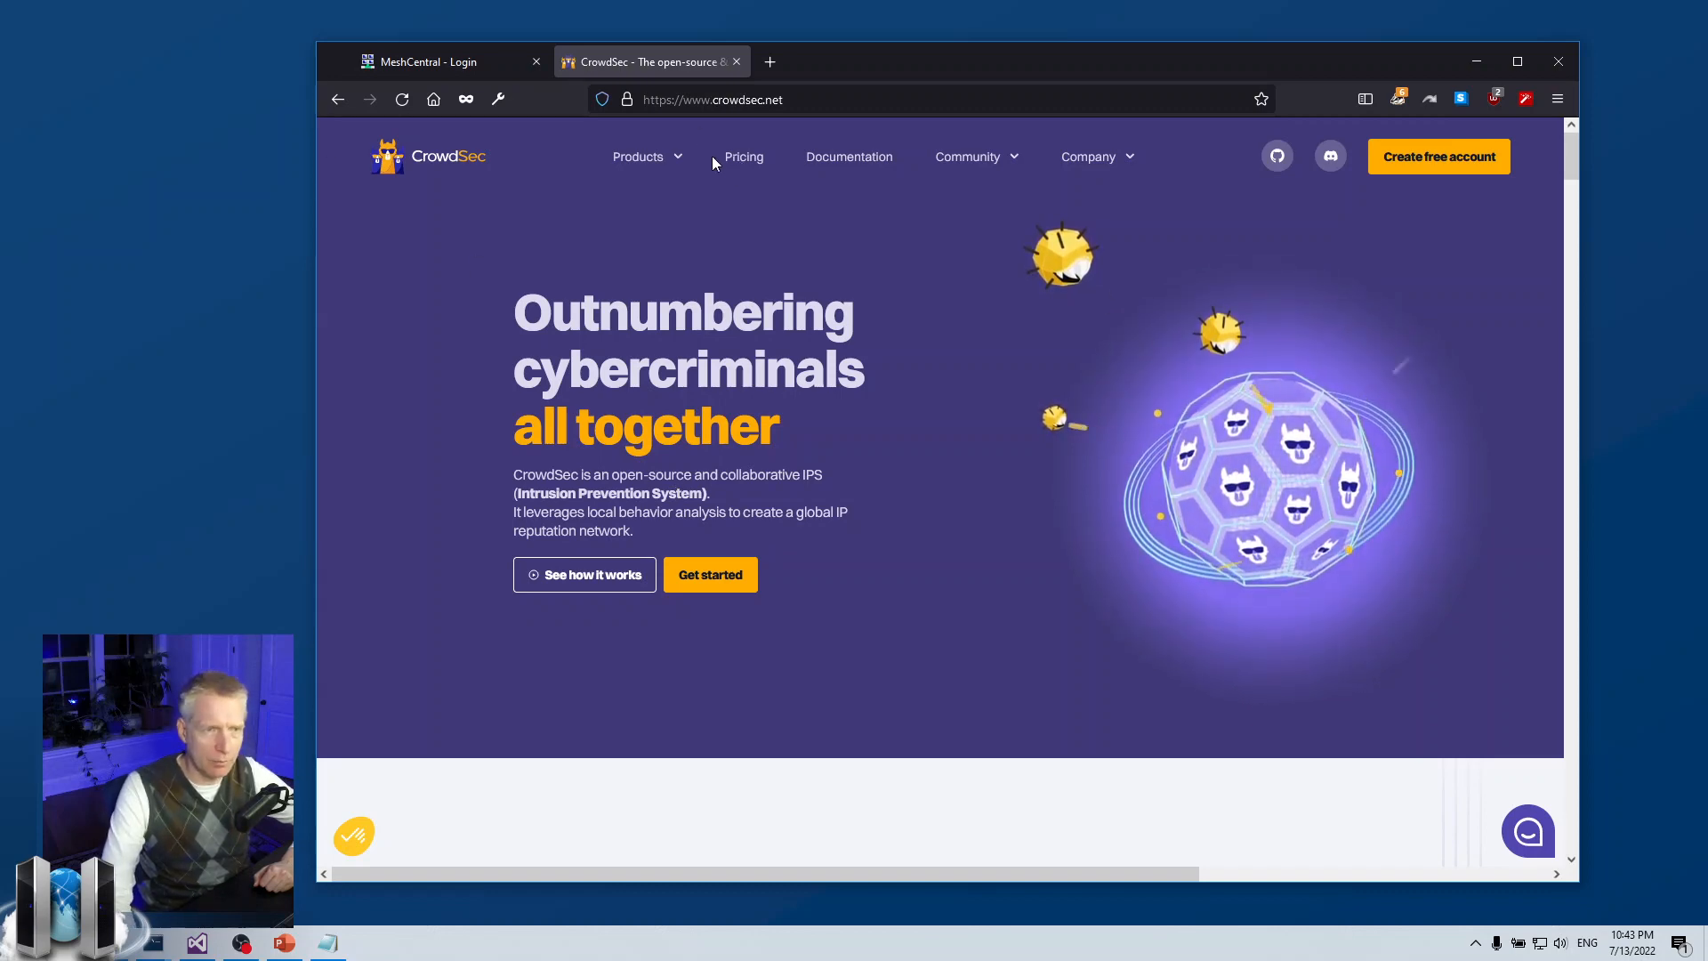
pyautogui.click(742, 156)
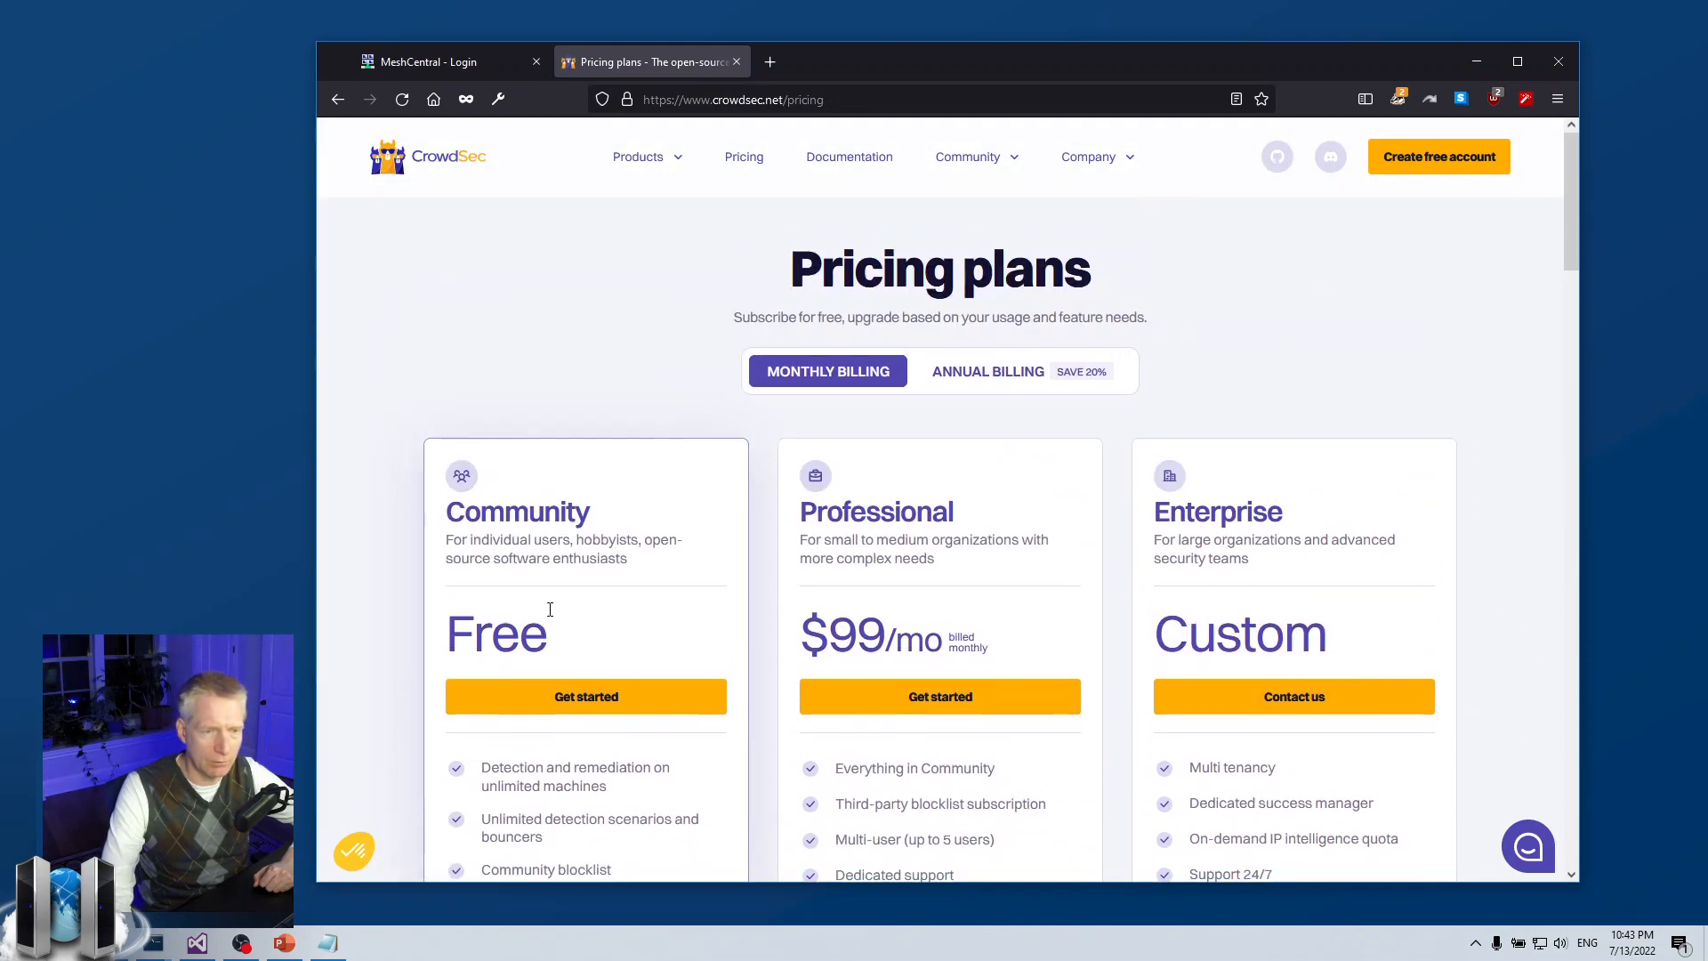
pyautogui.moveTo(1403, 561)
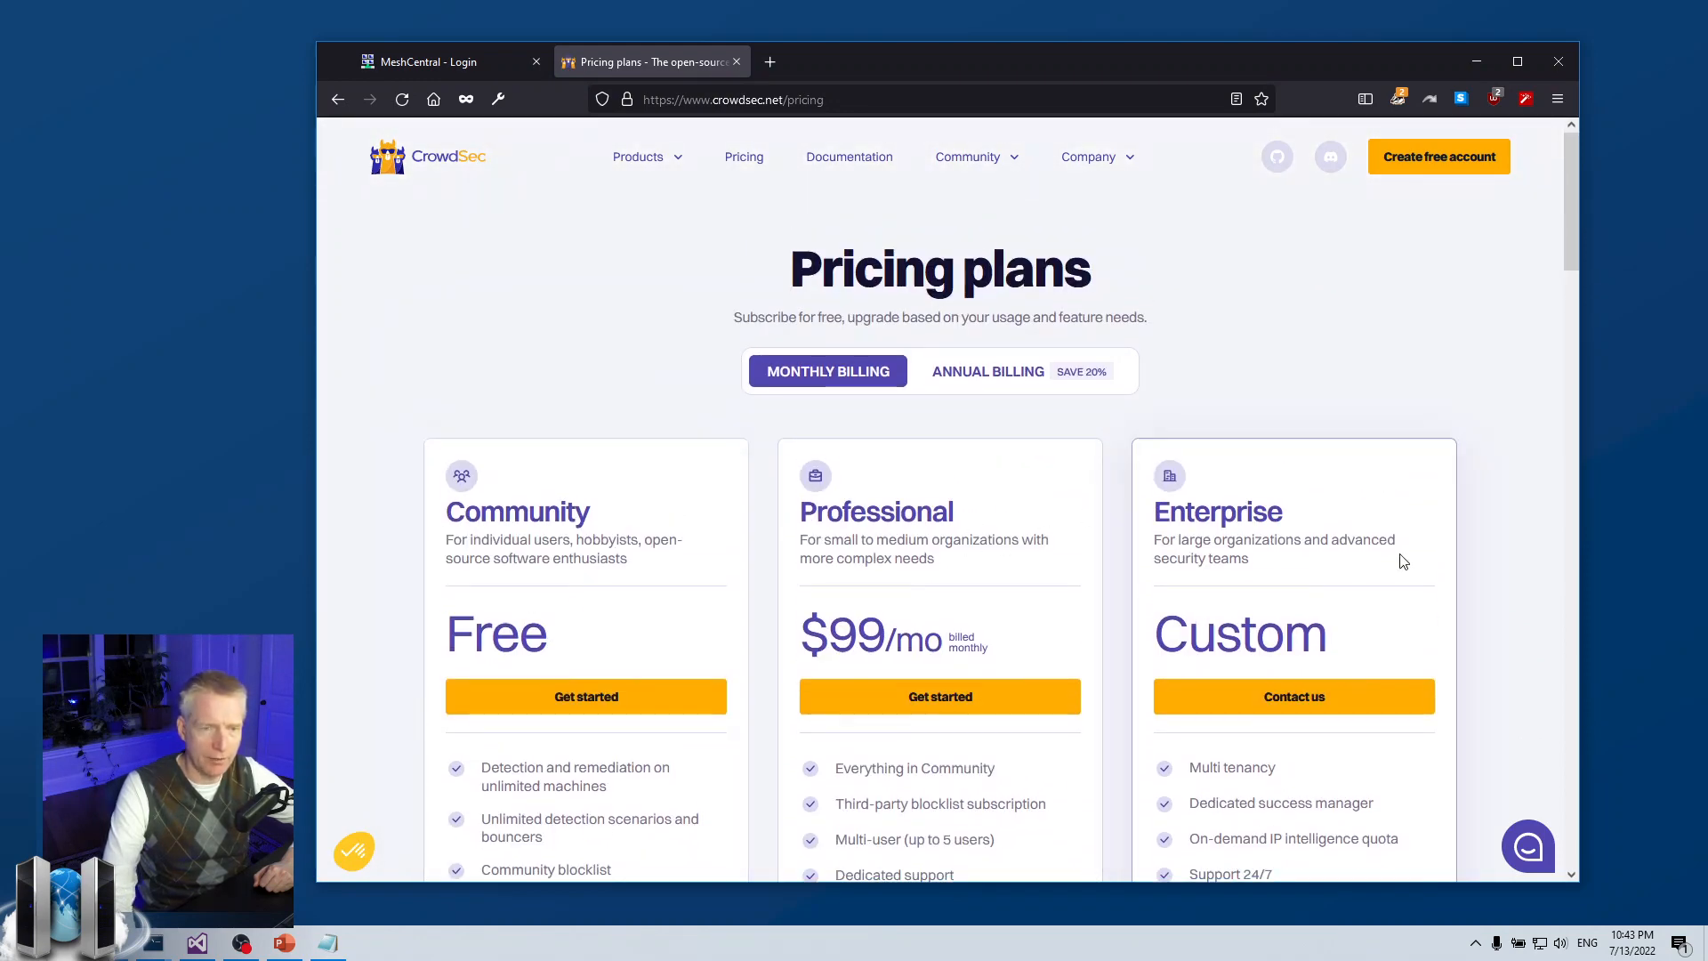
pyautogui.click(640, 156)
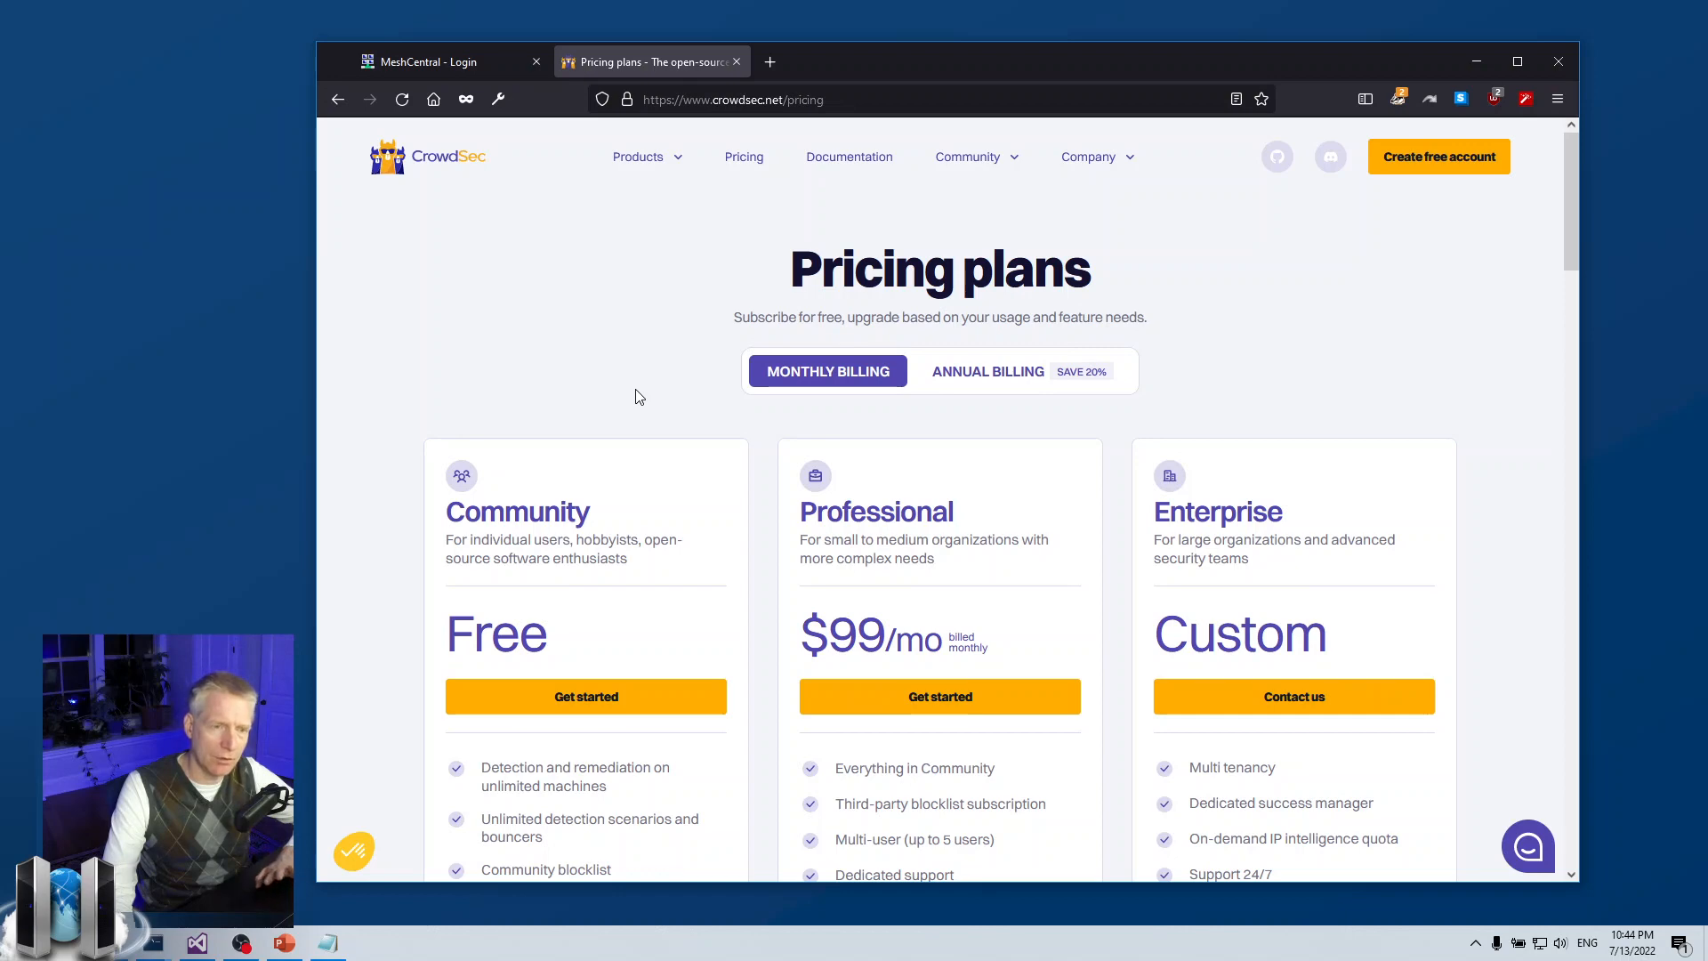
pyautogui.moveTo(1027, 214)
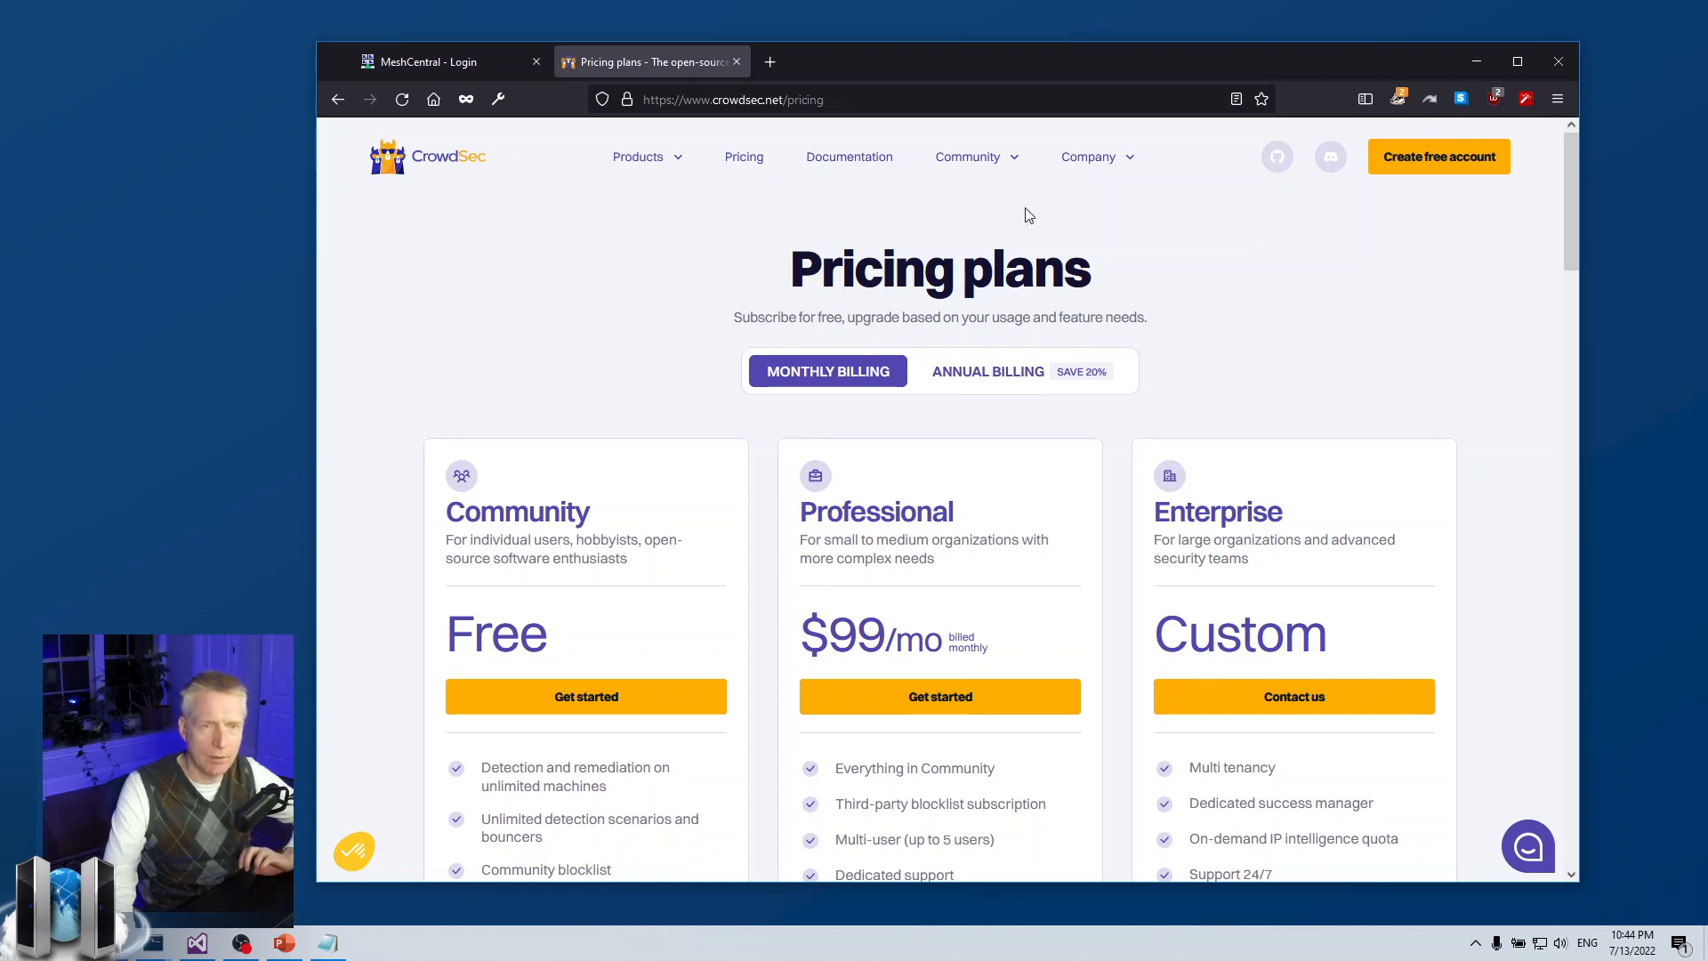
pyautogui.moveTo(1476, 62)
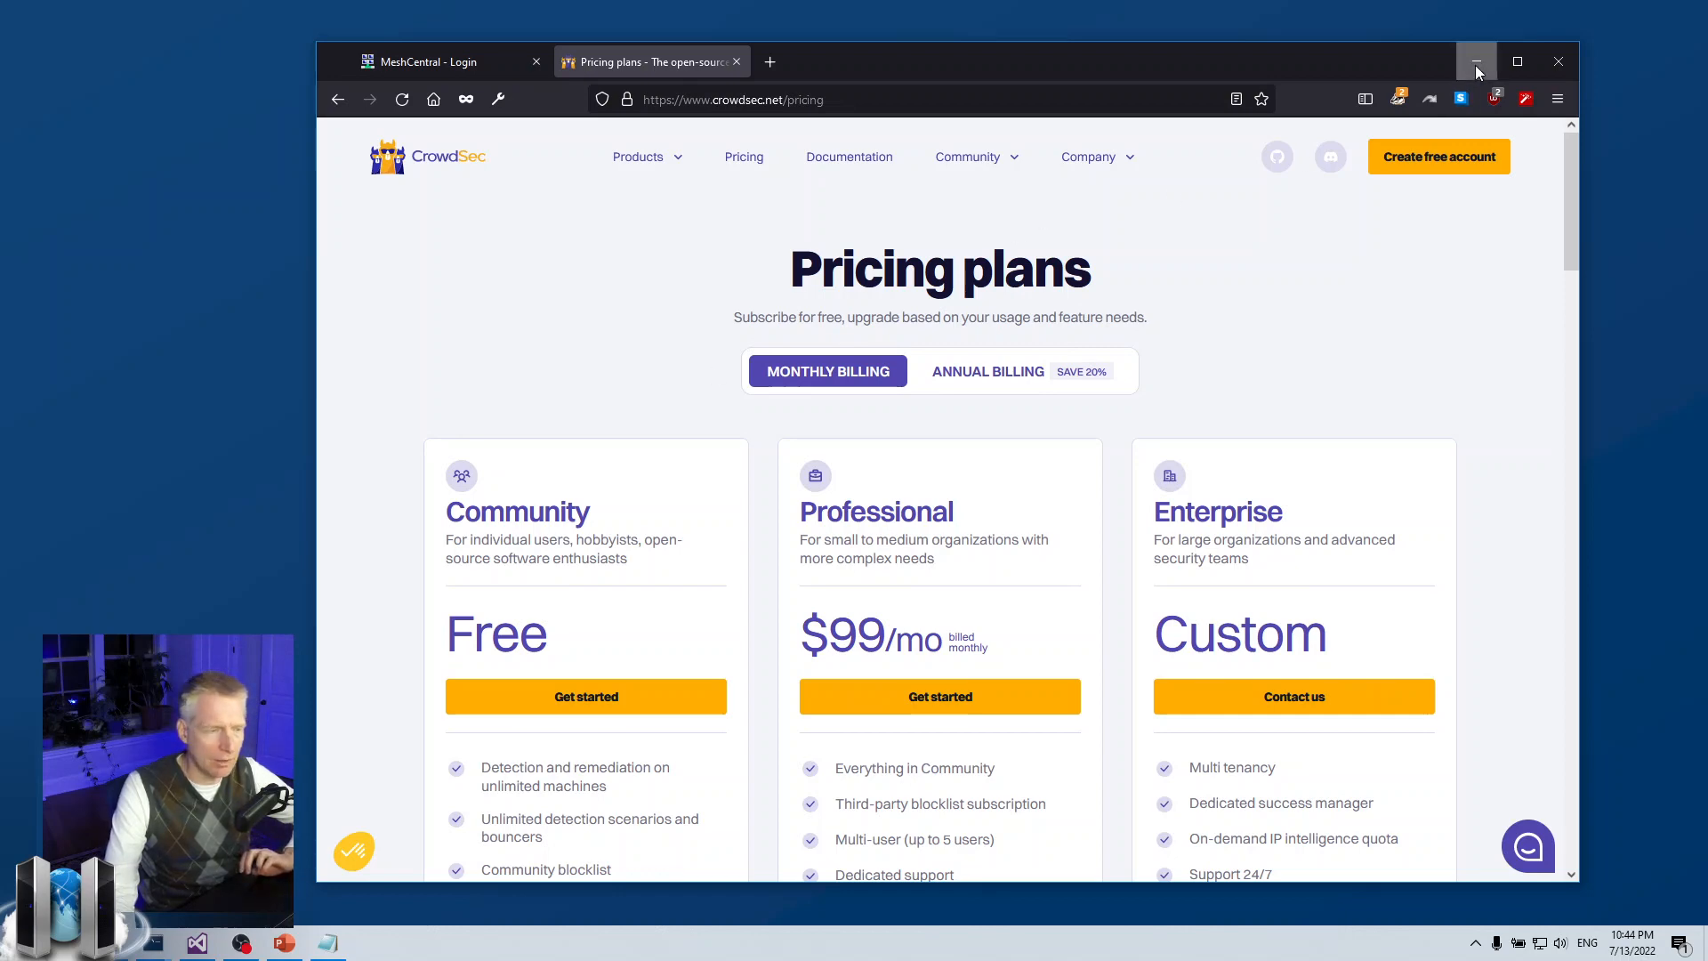
# Step: Minimize Firefox to reveal the CrowdSec deck's four-step overview slide
pyautogui.click(1476, 61)
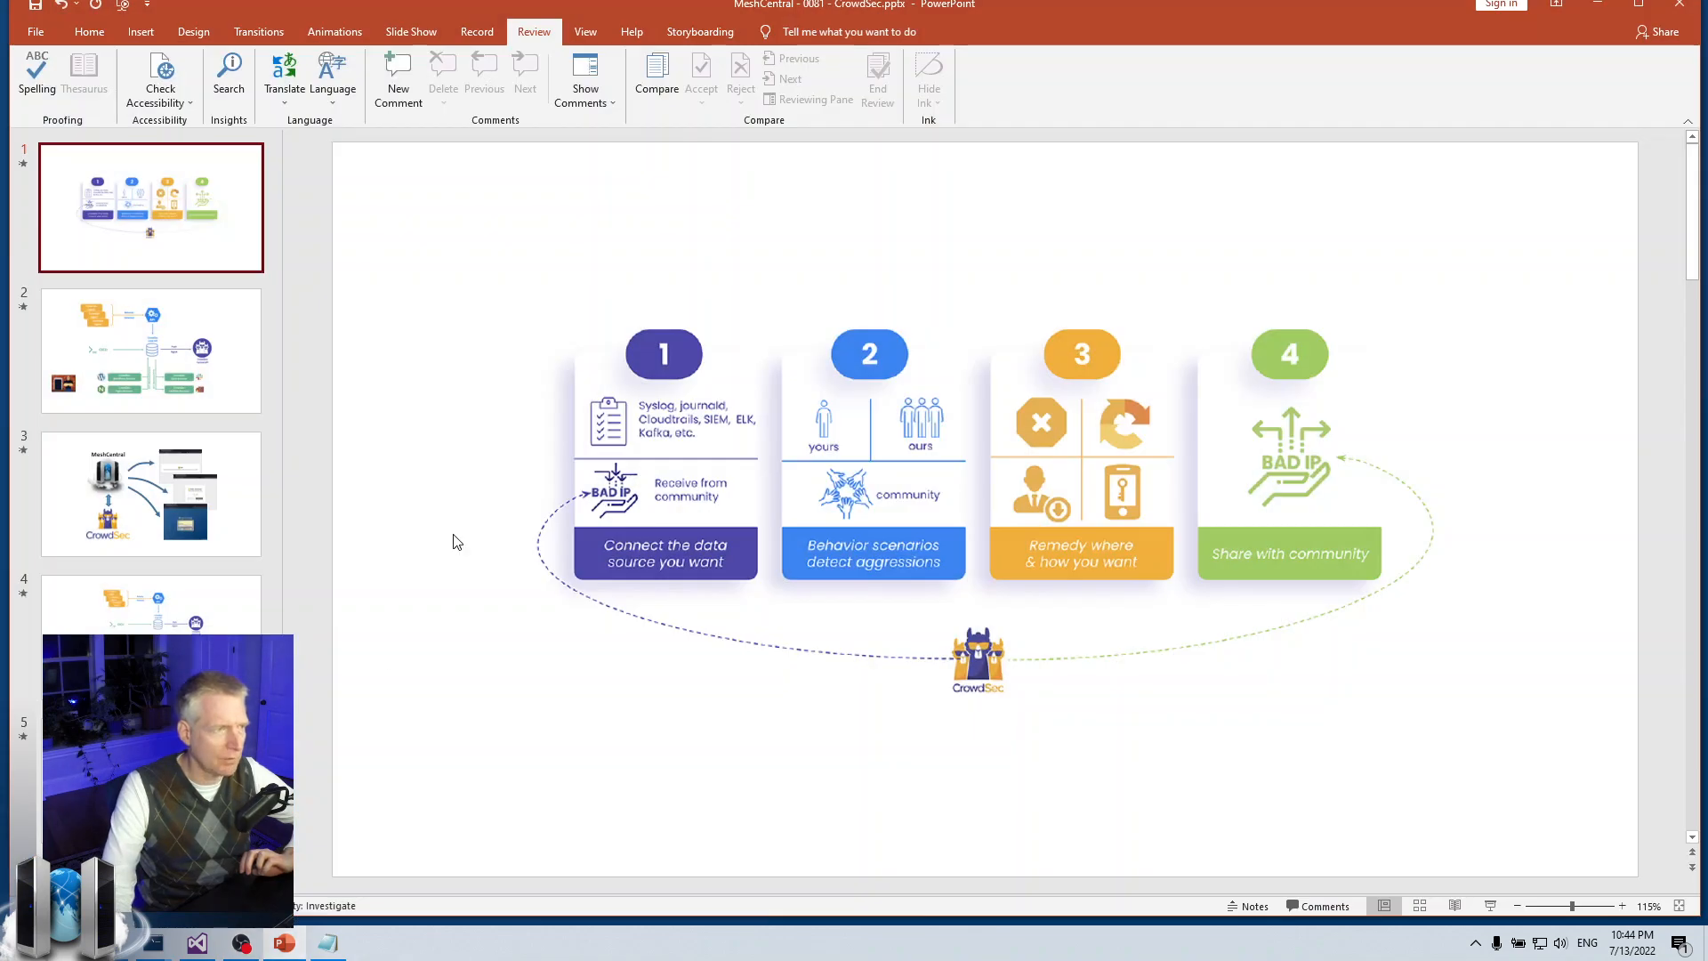
pyautogui.moveTo(704, 236)
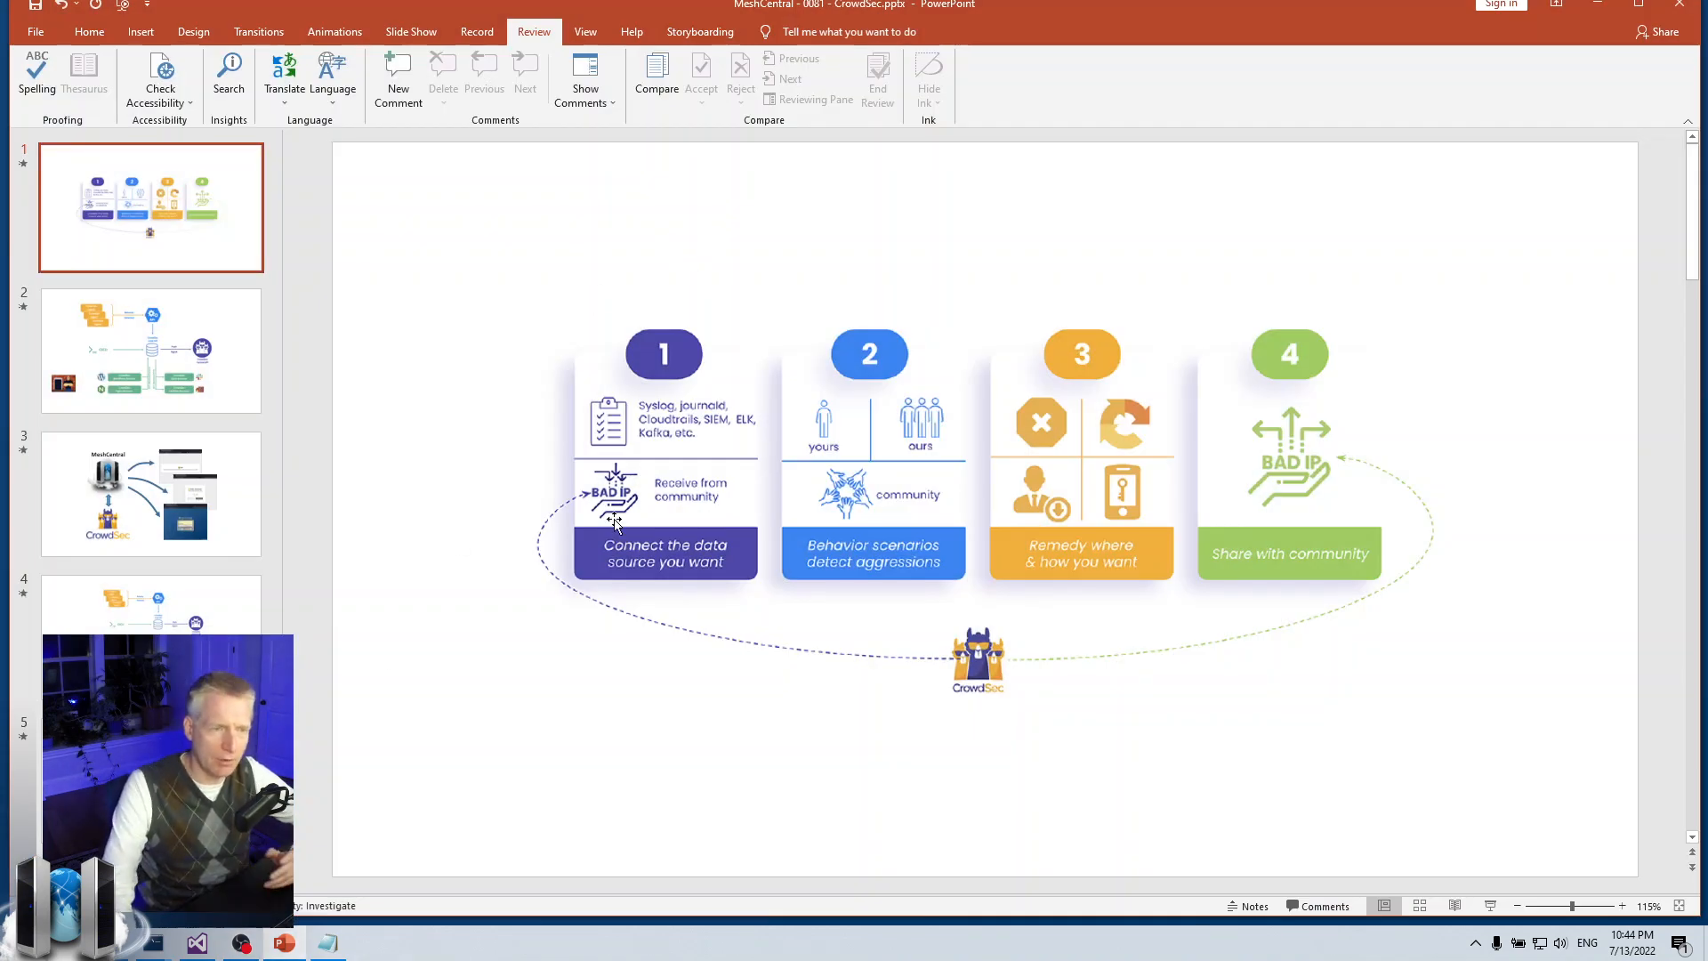
pyautogui.moveTo(686, 477)
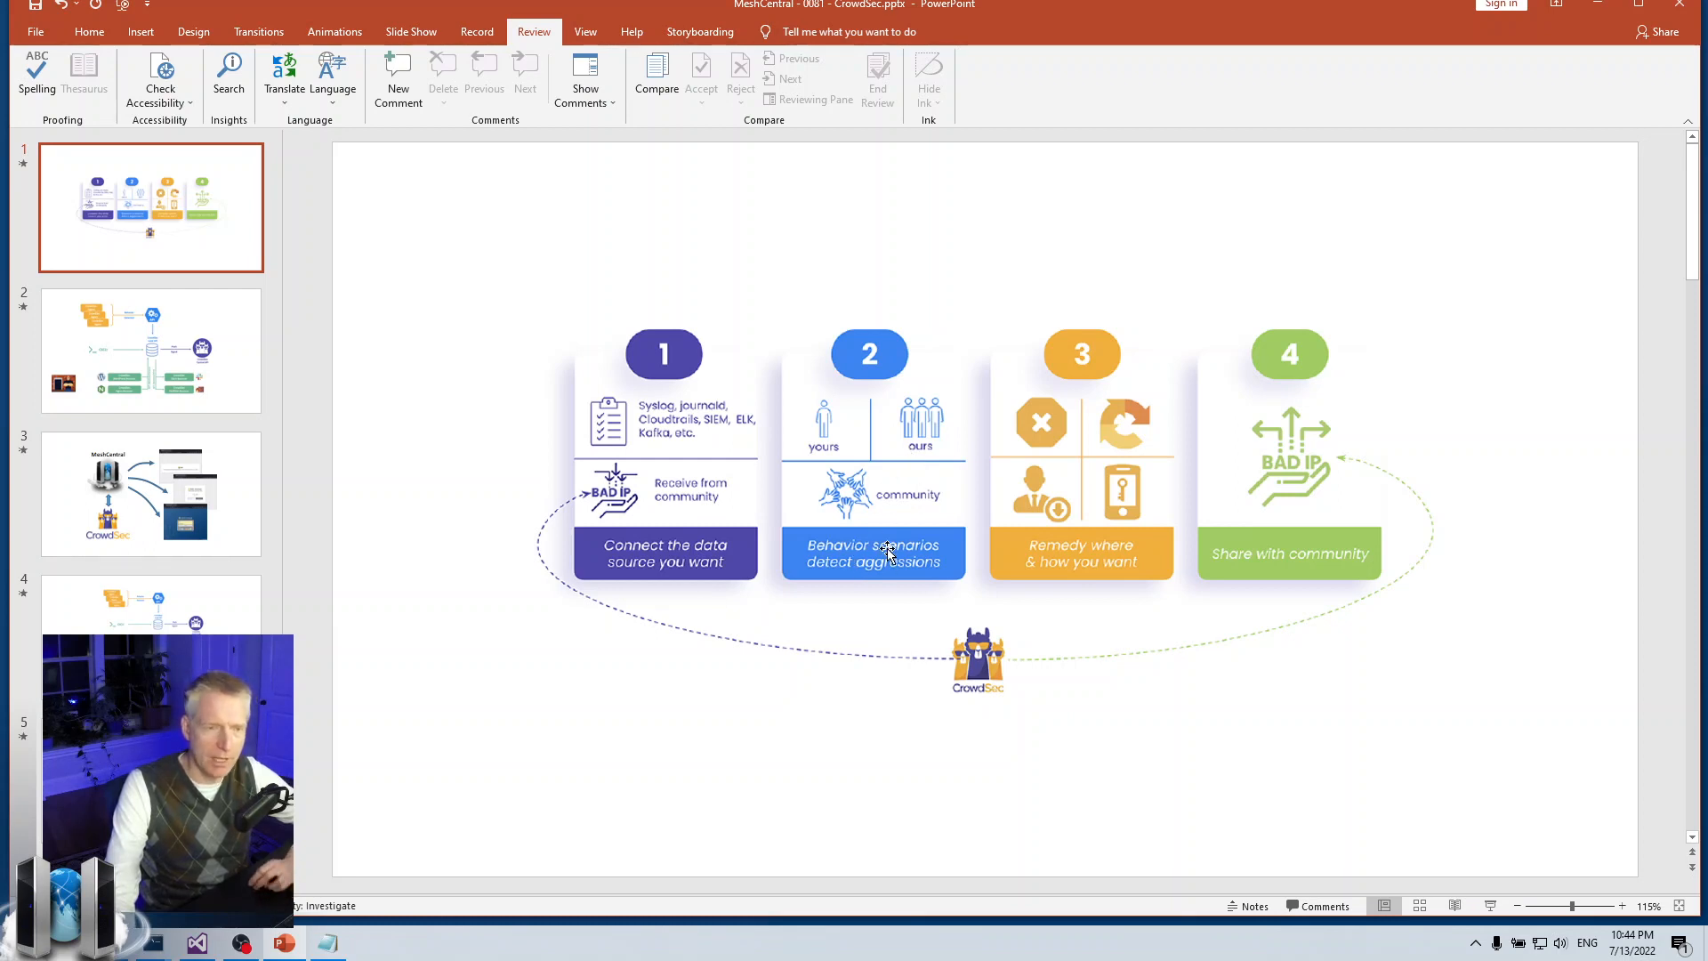
pyautogui.moveTo(1072, 524)
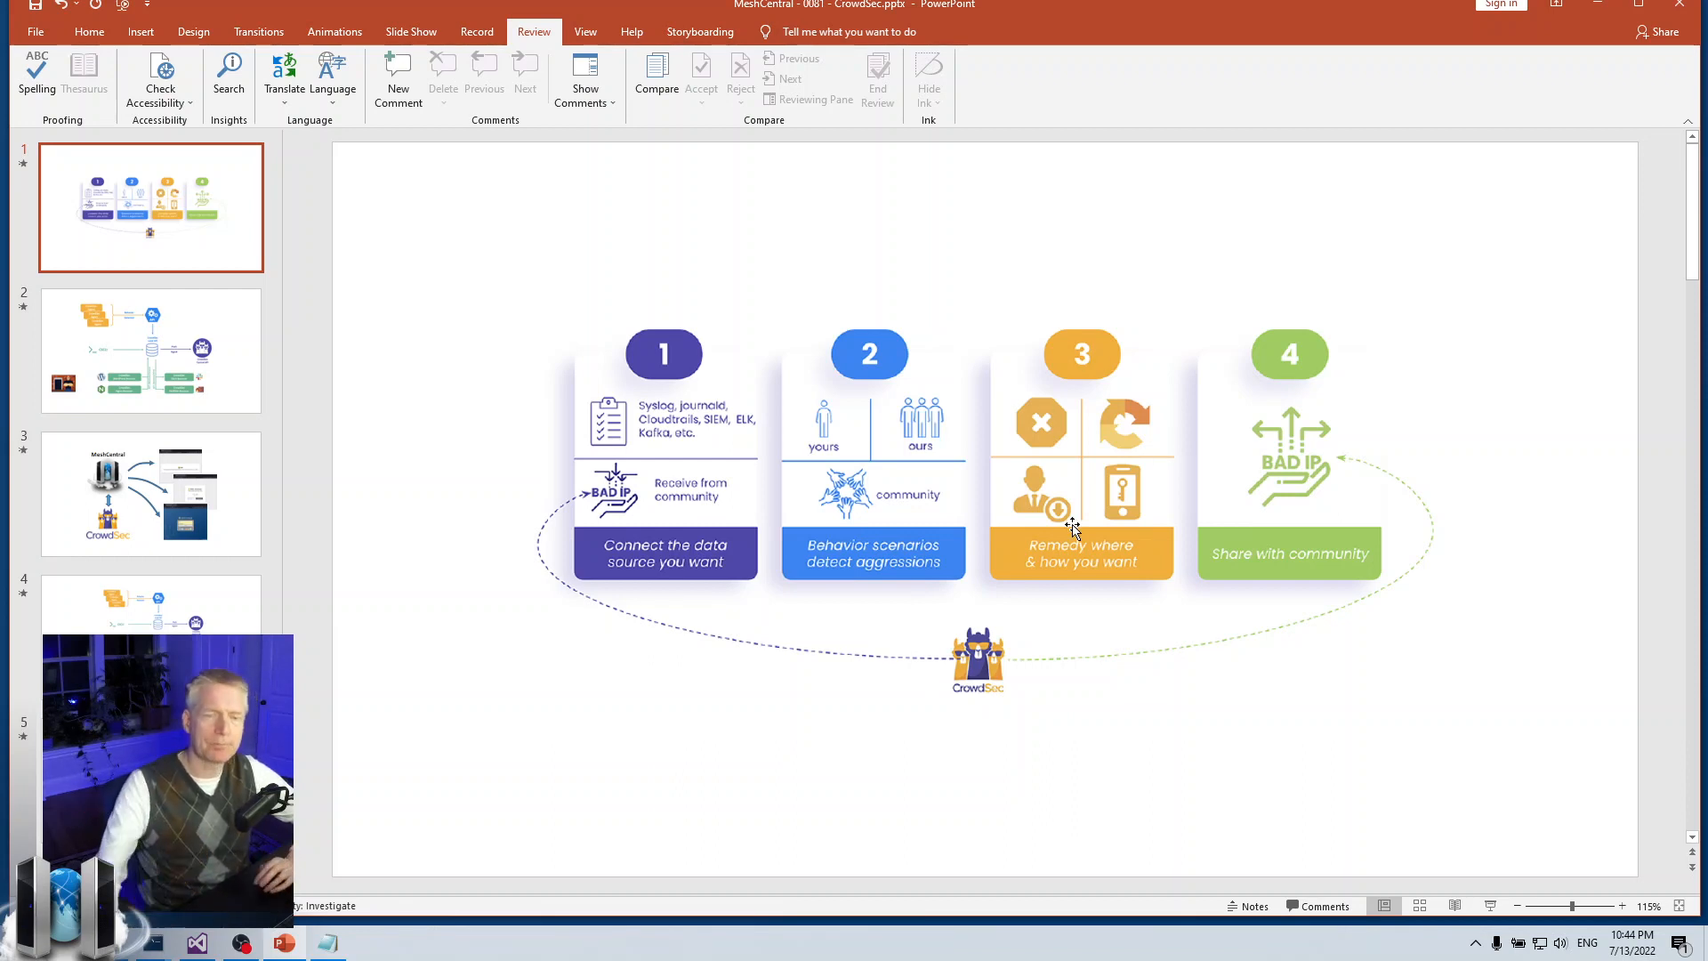
pyautogui.moveTo(1083, 400)
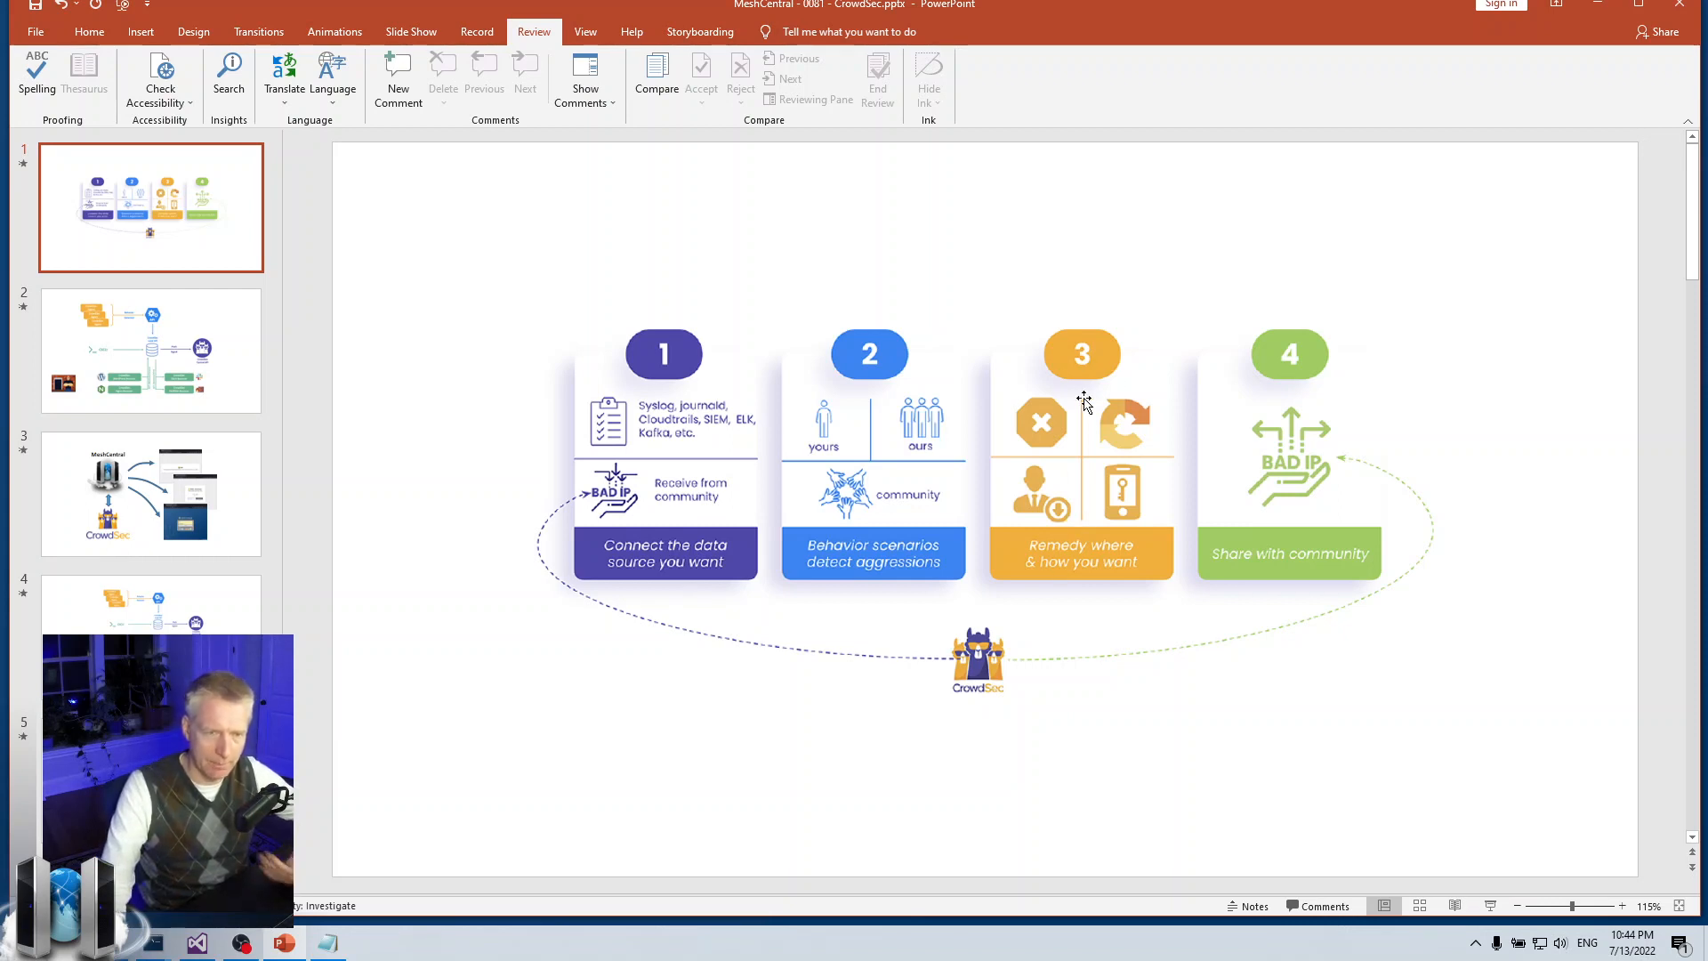
pyautogui.moveTo(1327, 335)
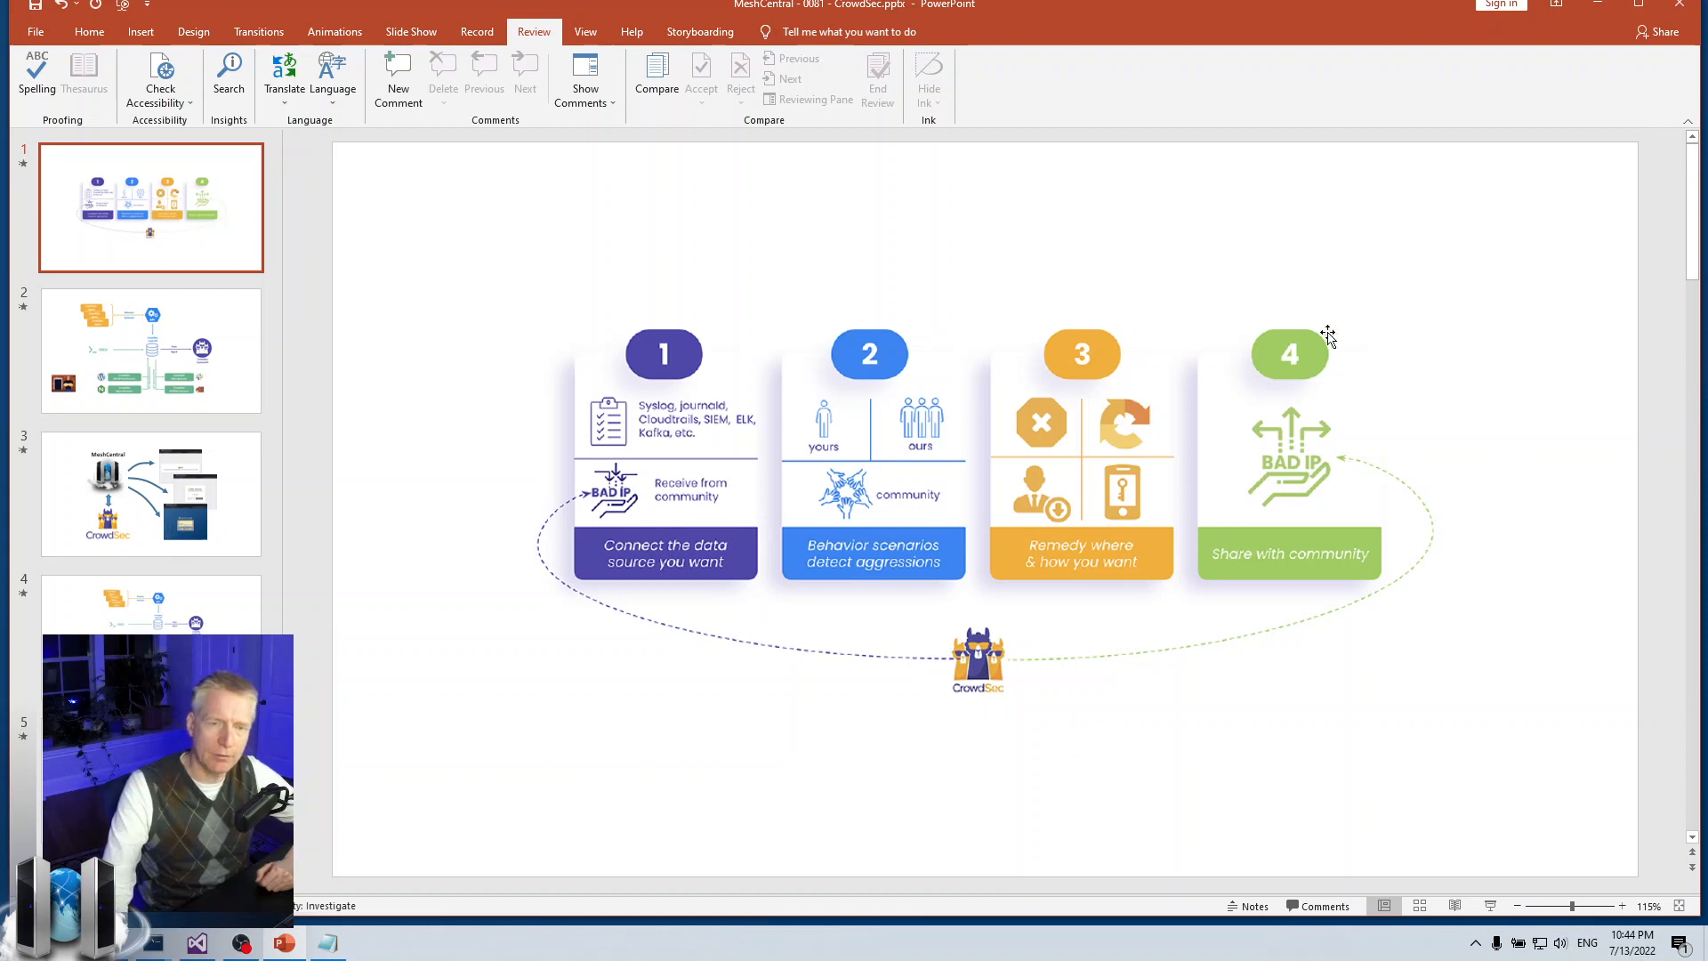
pyautogui.moveTo(1326, 447)
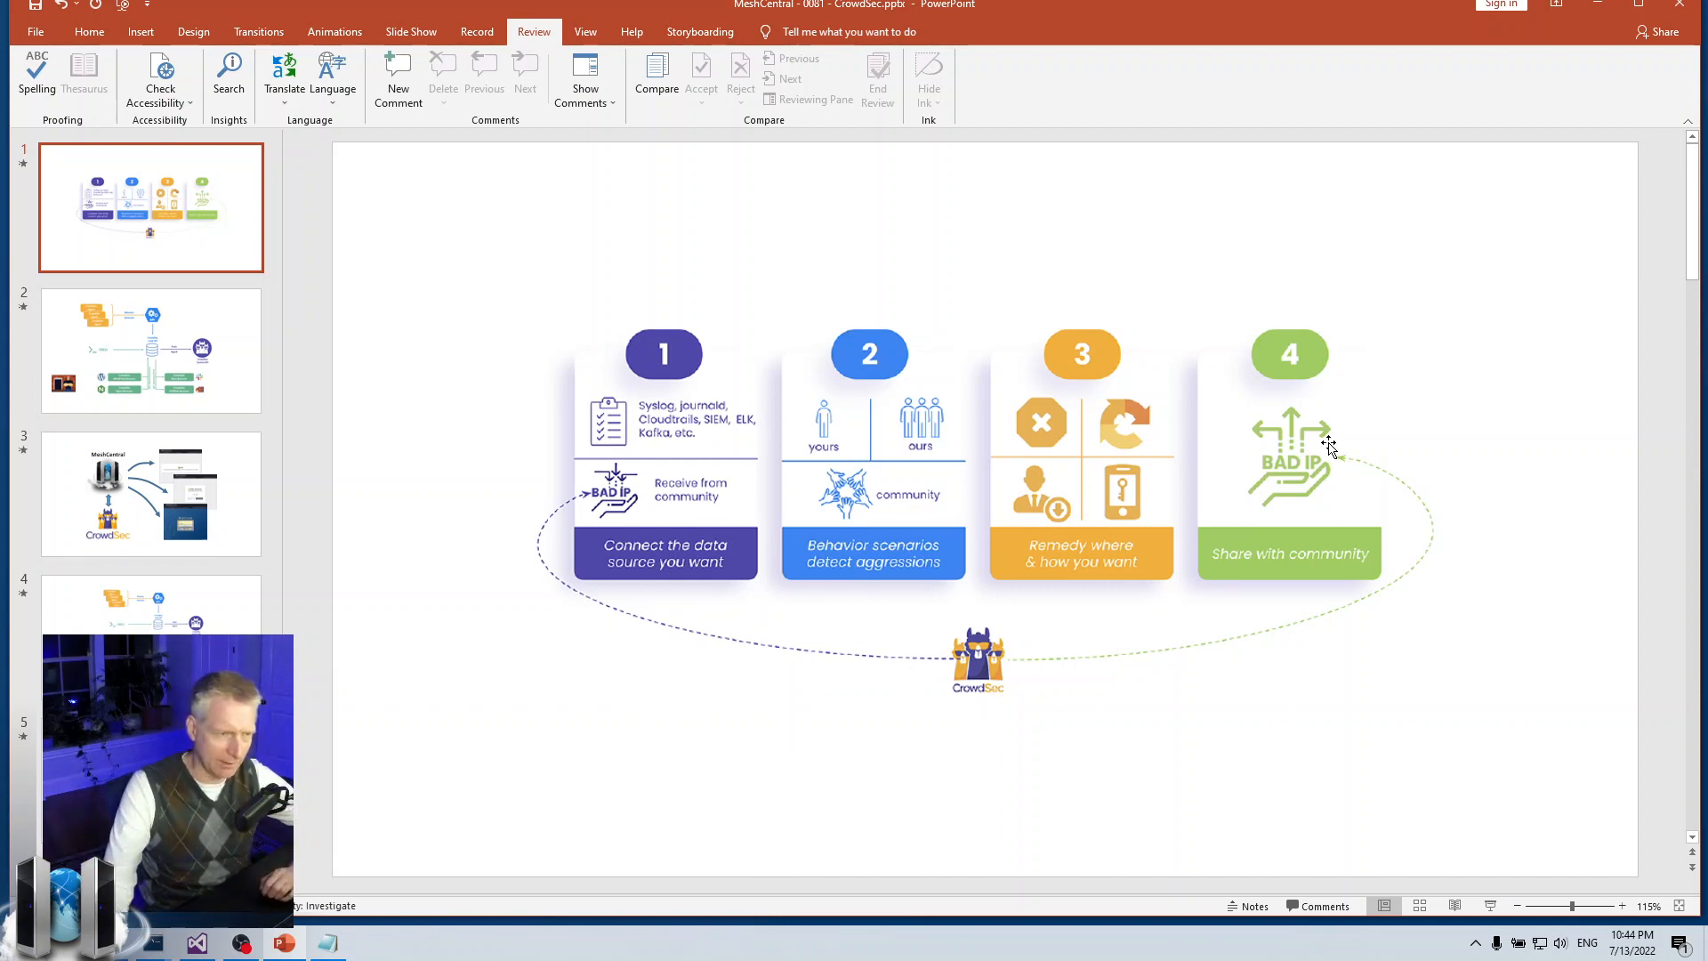
pyautogui.click(150, 348)
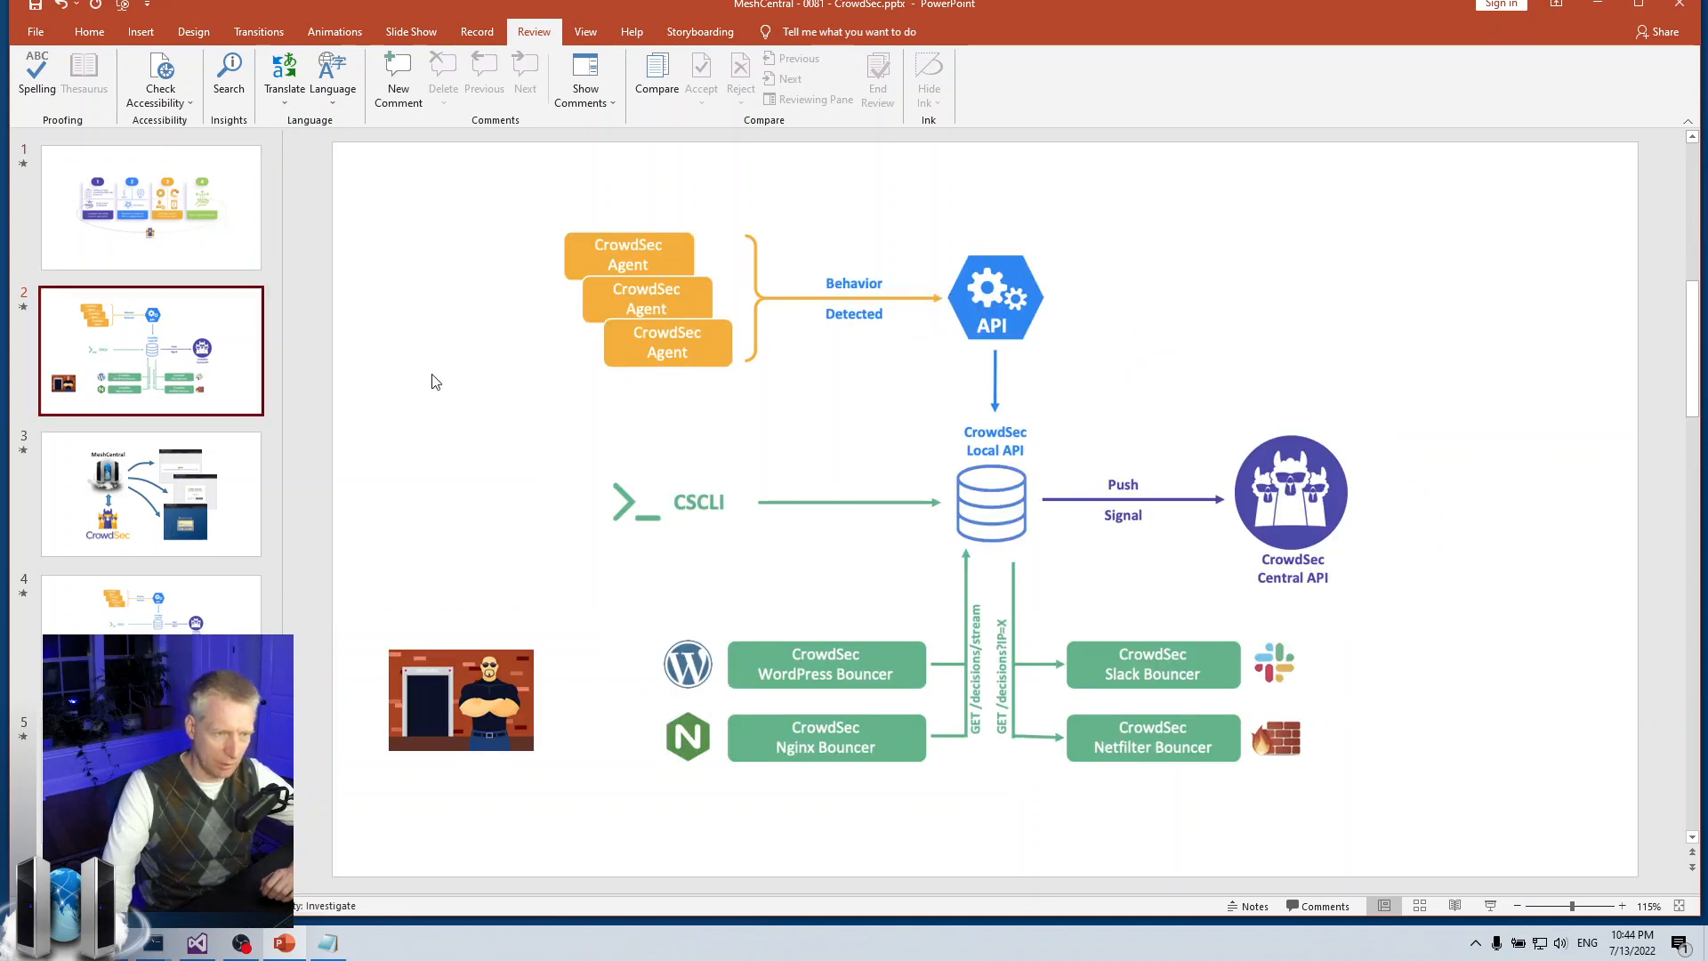
pyautogui.moveTo(781, 316)
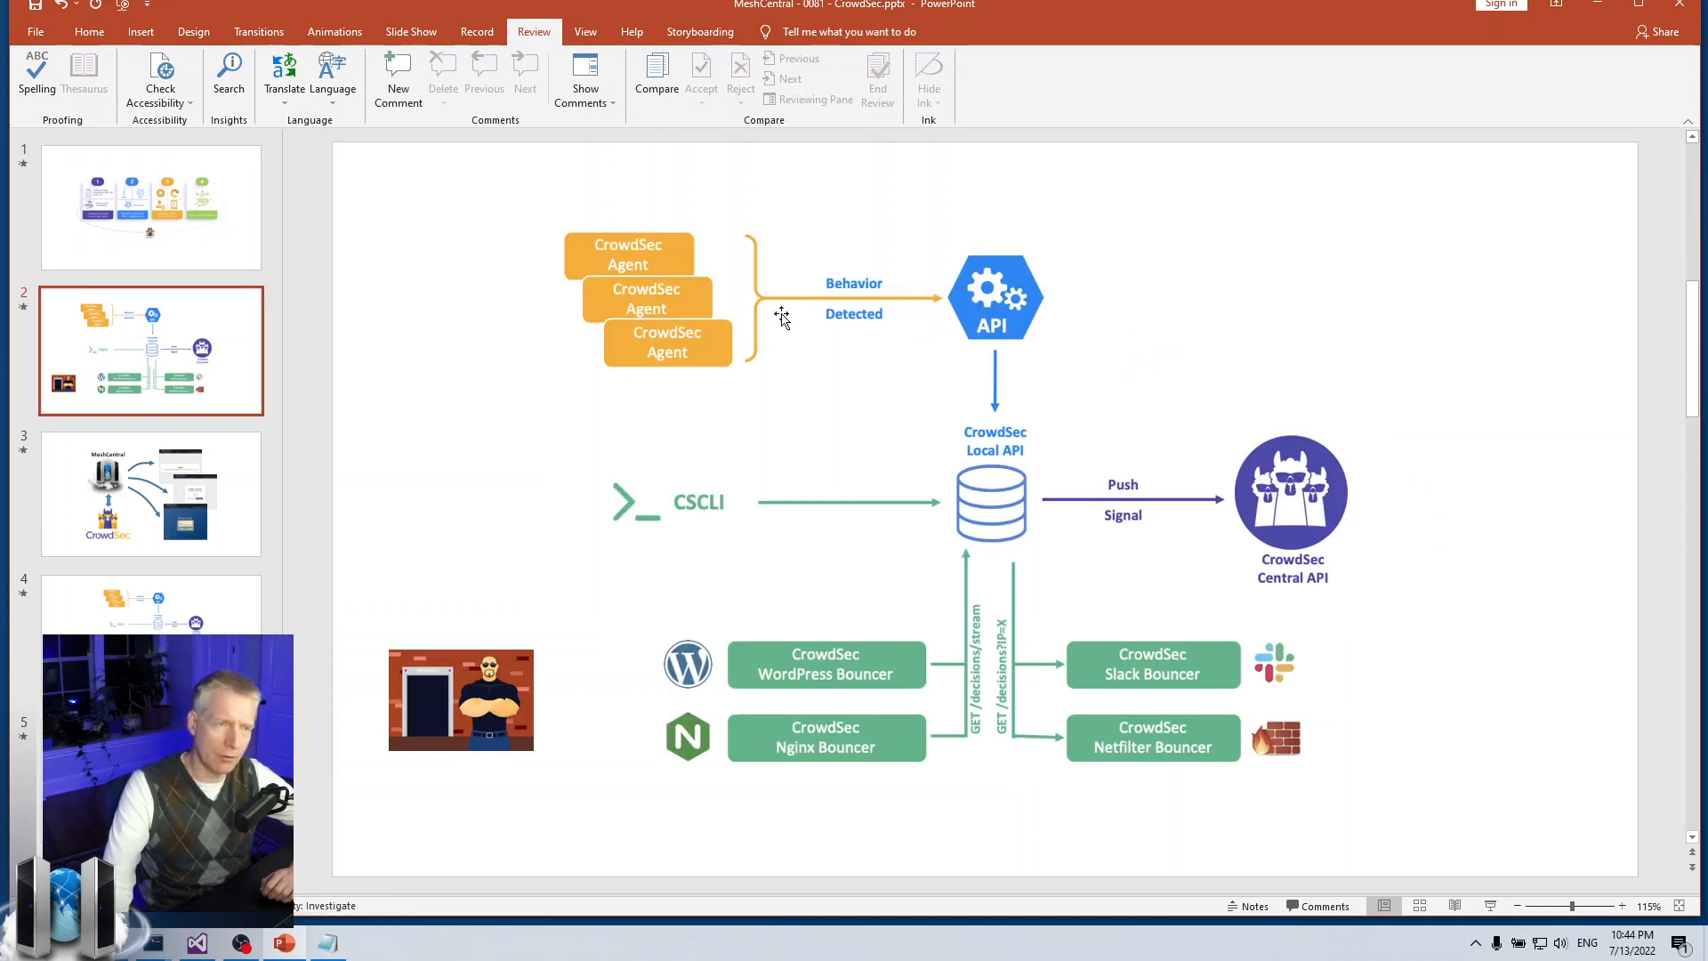
pyautogui.moveTo(726, 242)
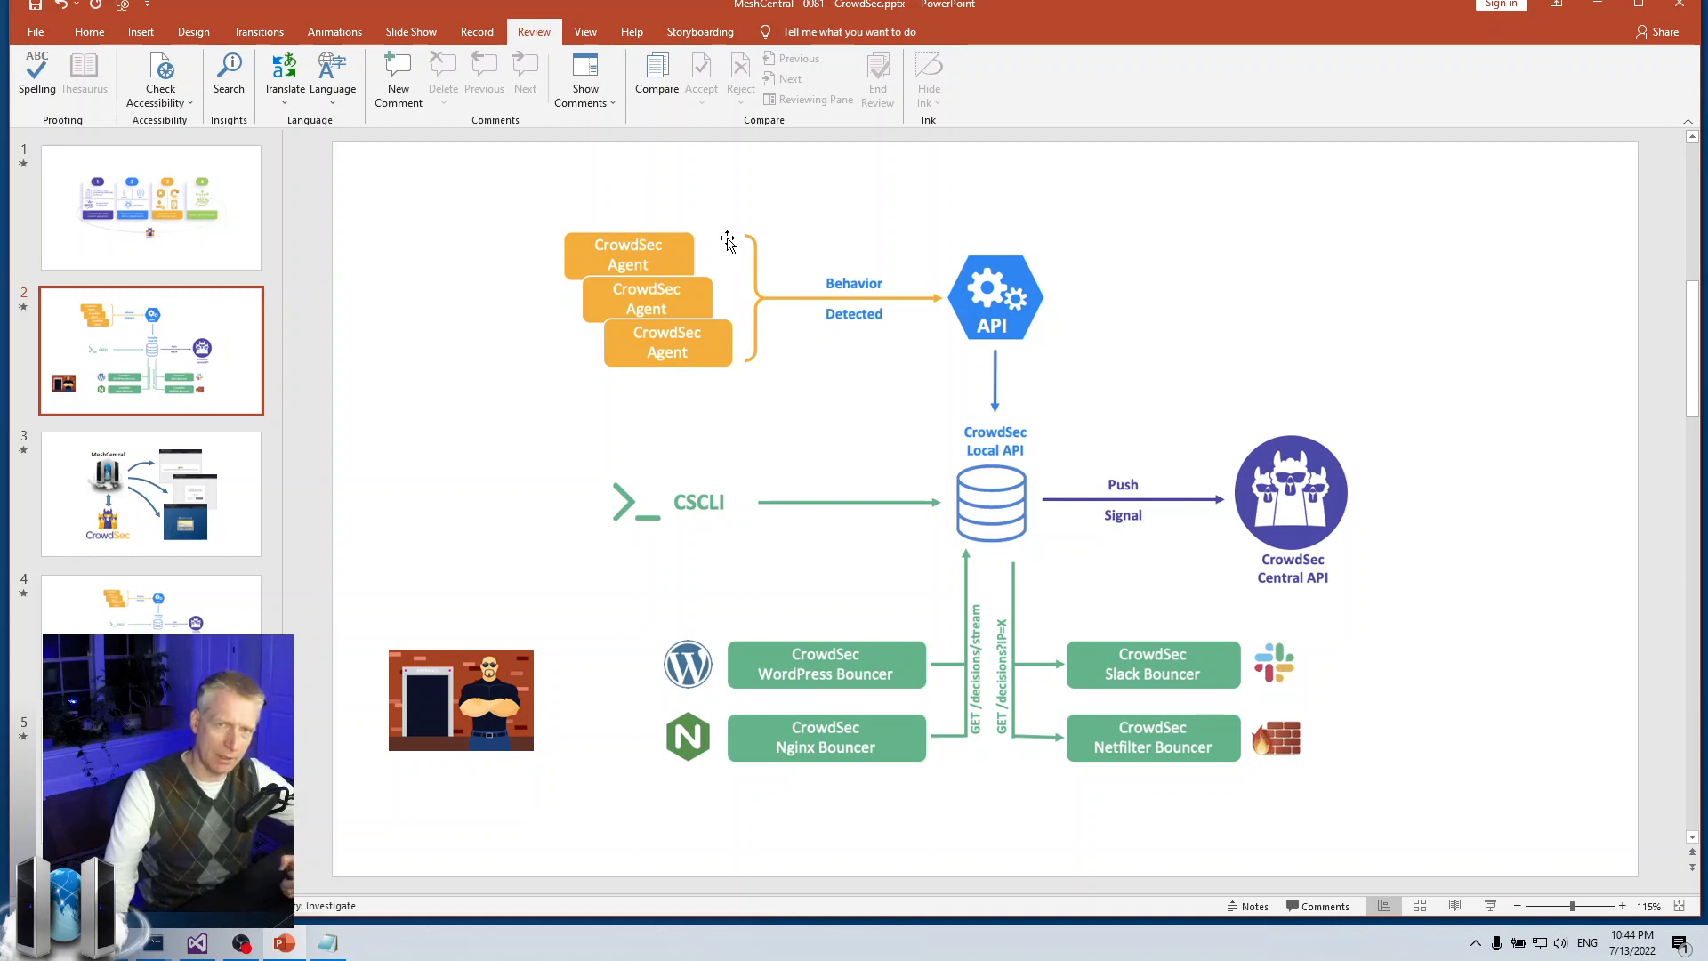
pyautogui.moveTo(994, 588)
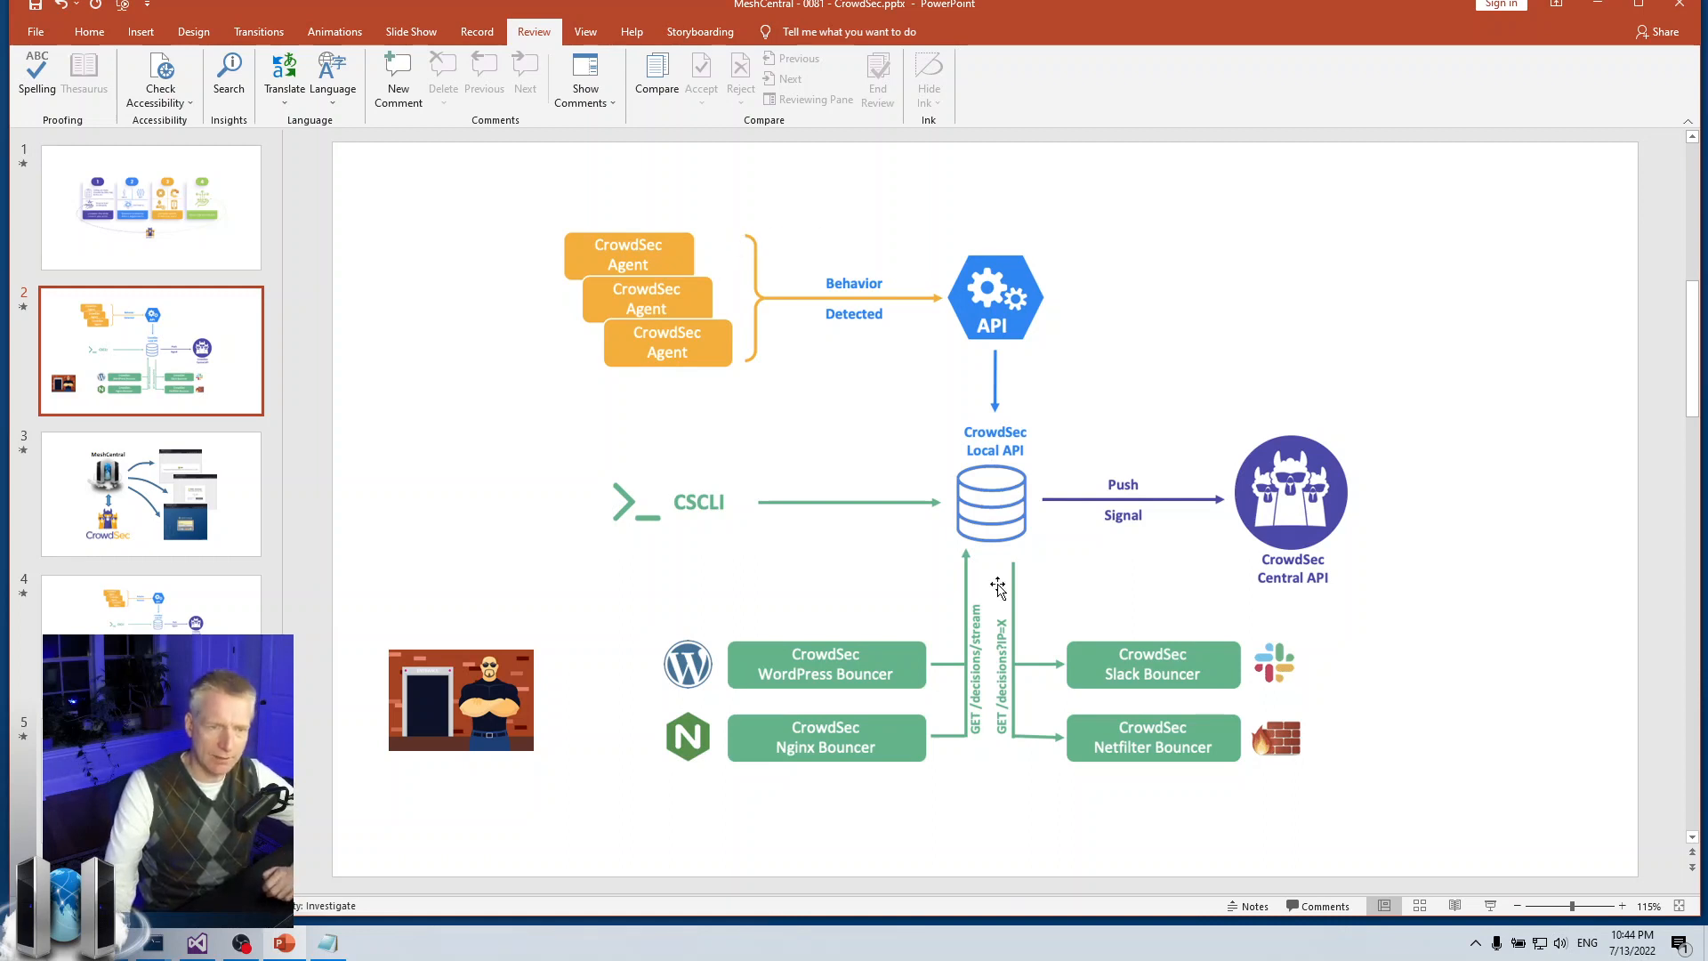
pyautogui.moveTo(993, 518)
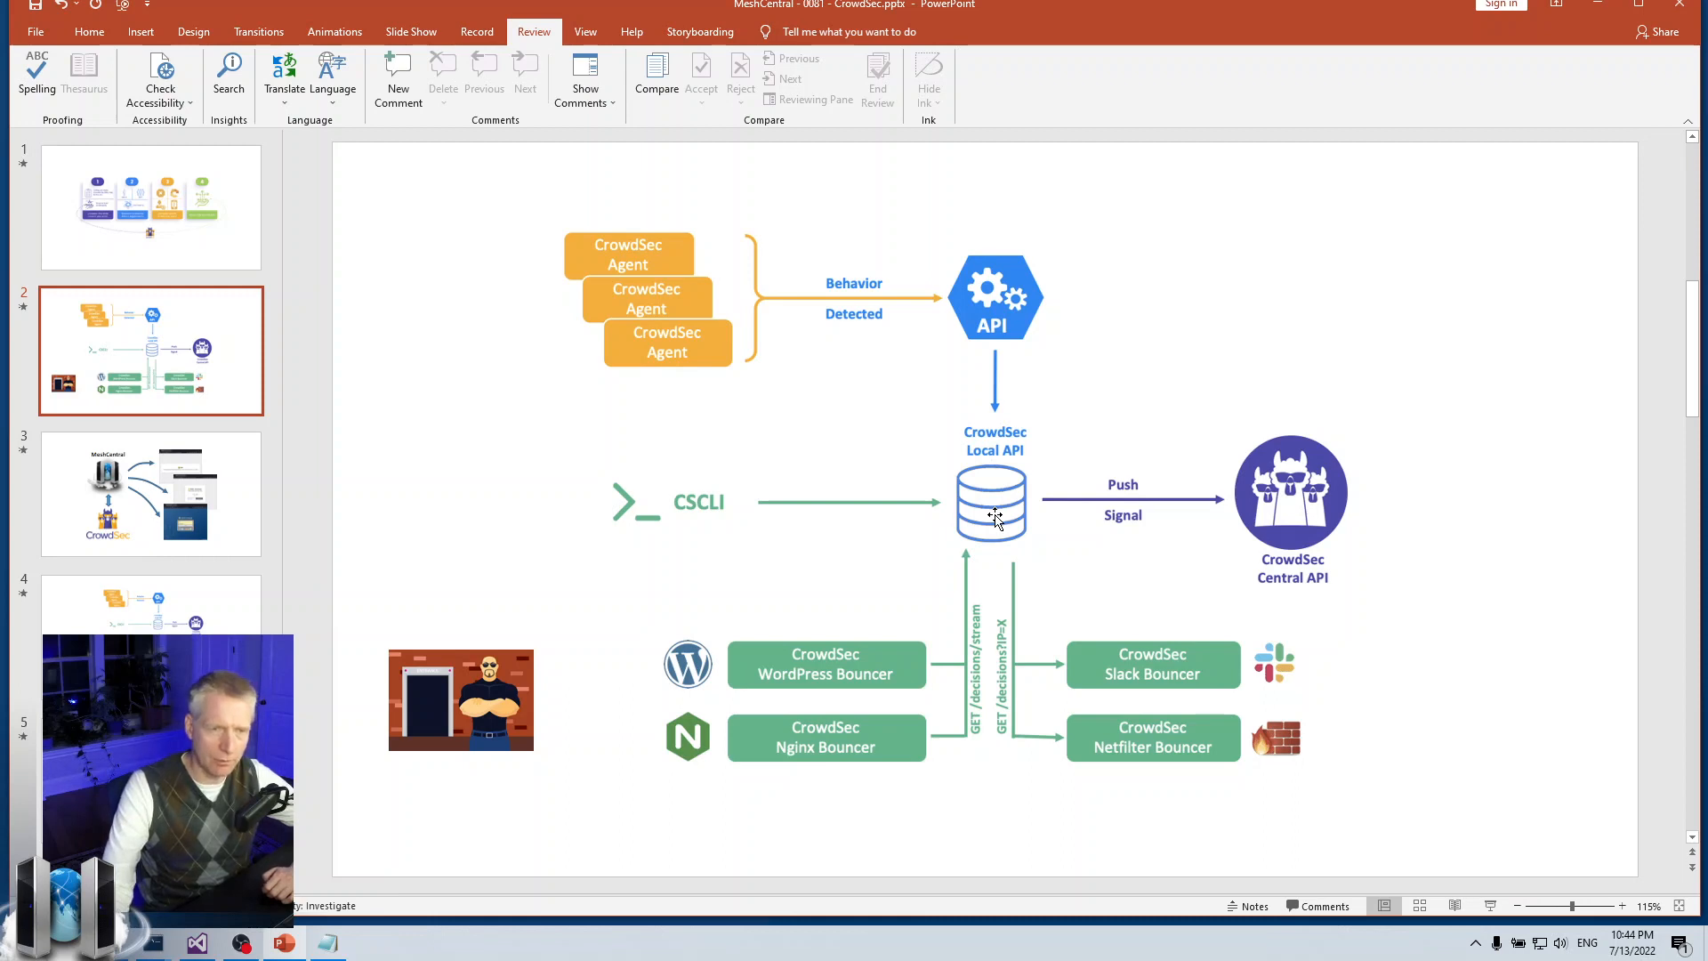
pyautogui.moveTo(1008, 441)
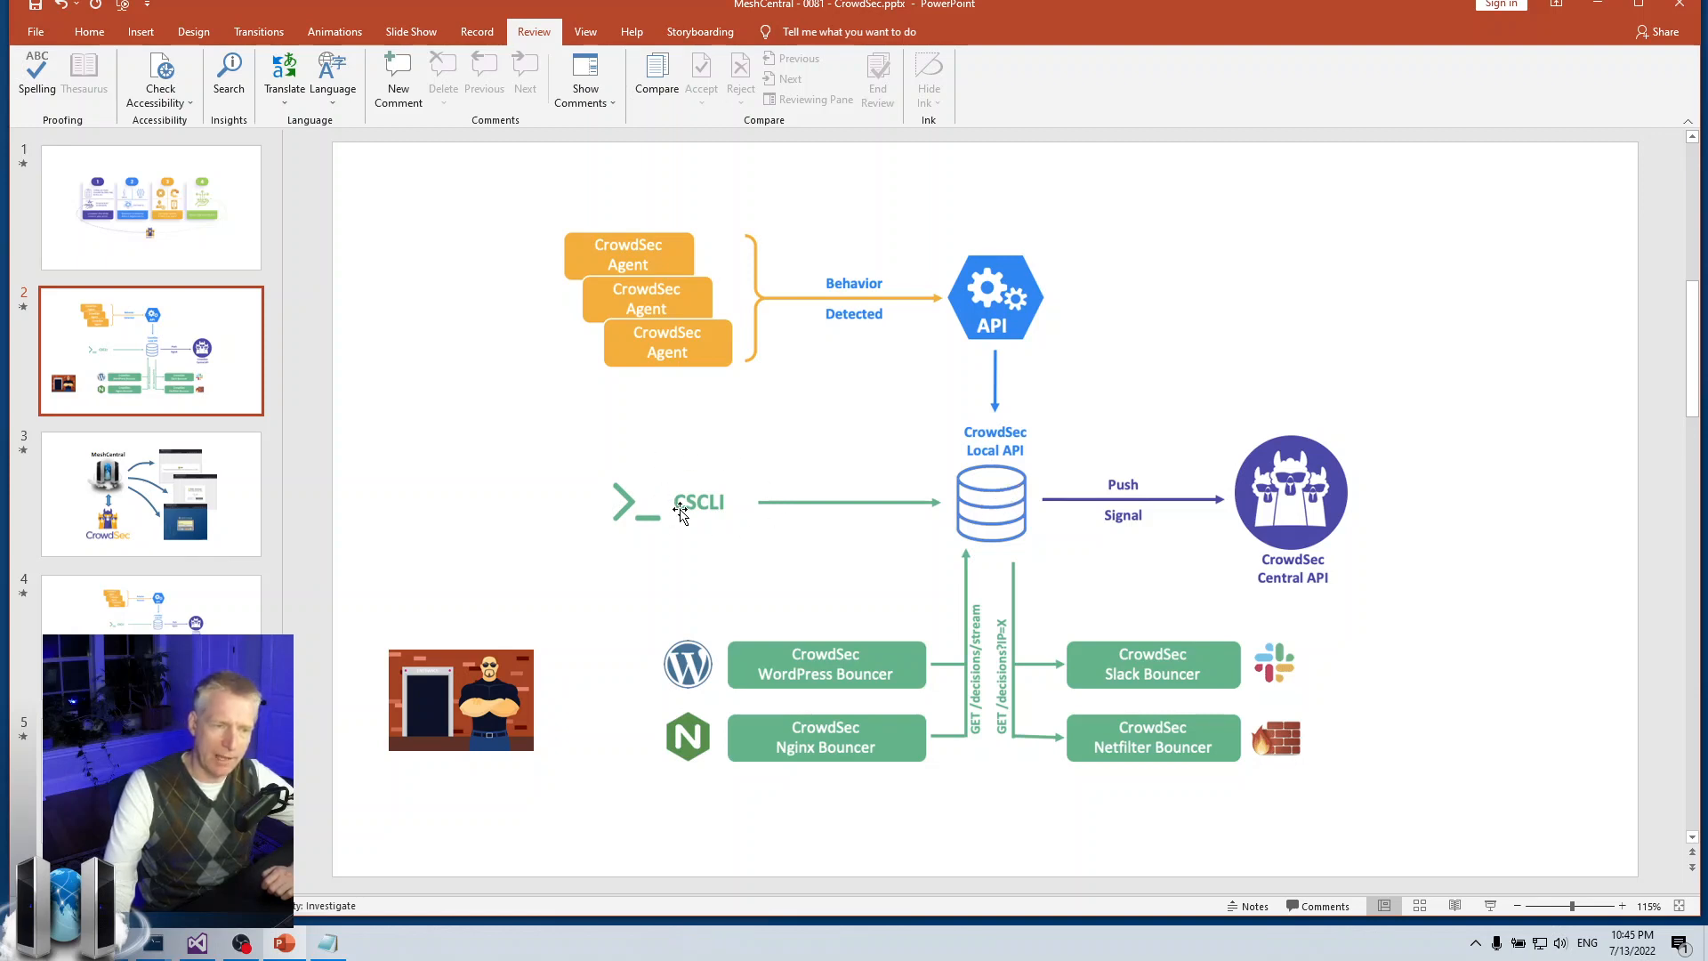
pyautogui.moveTo(742, 516)
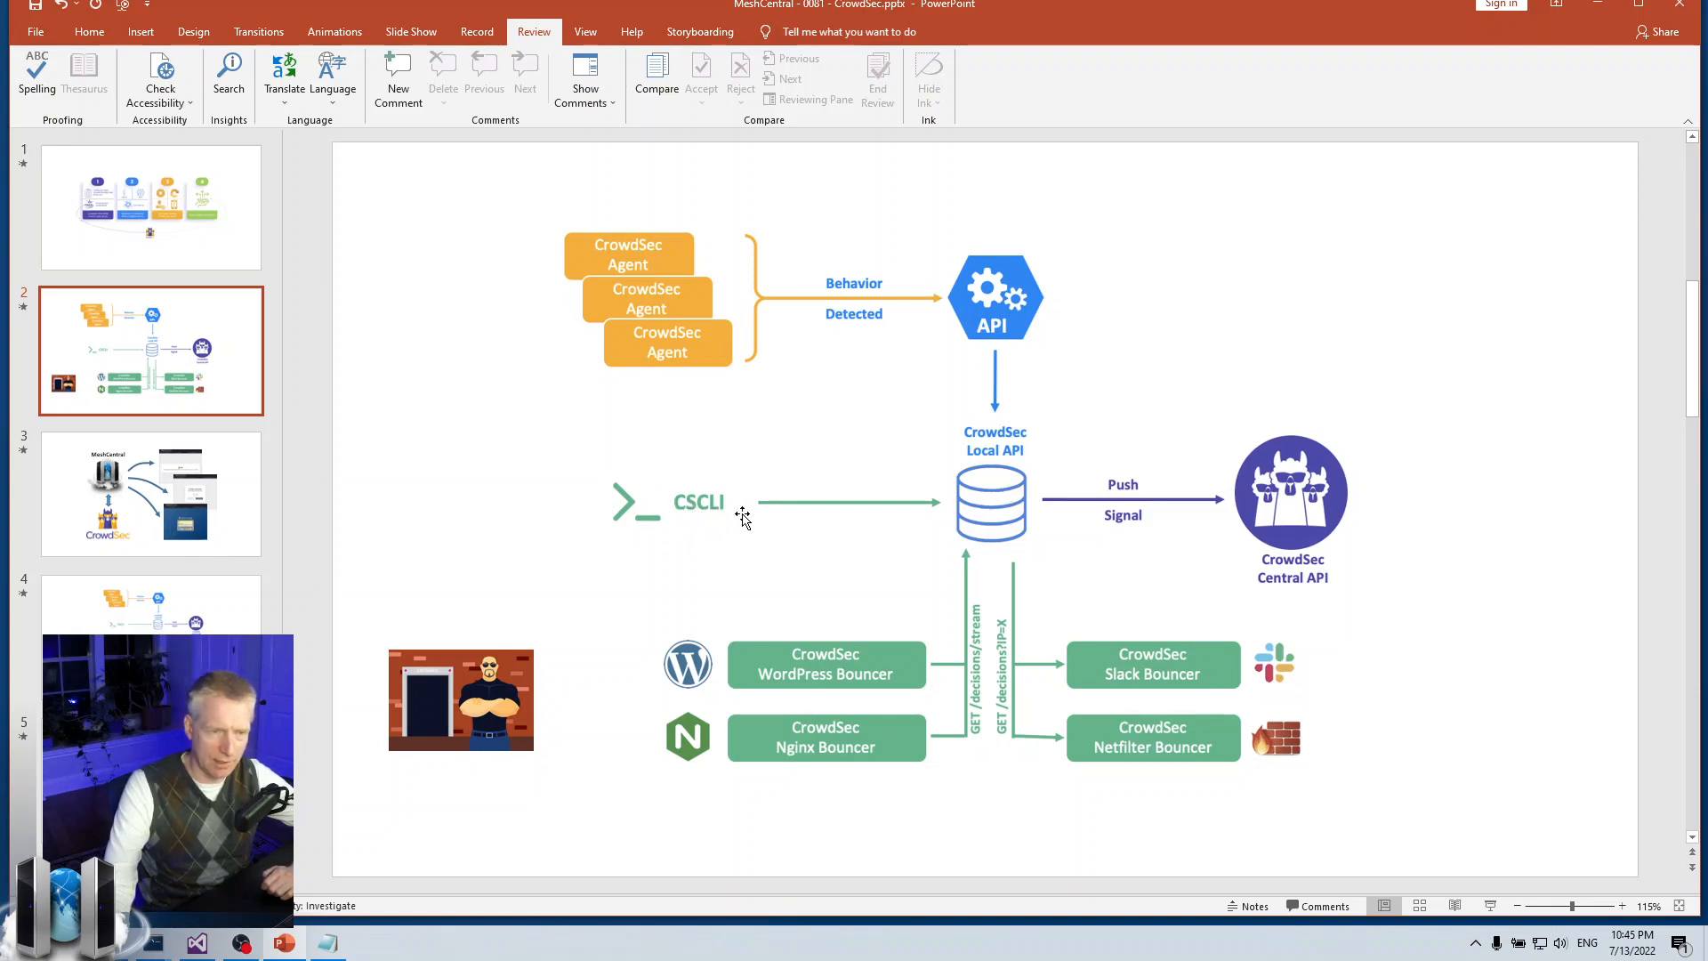
pyautogui.moveTo(714, 514)
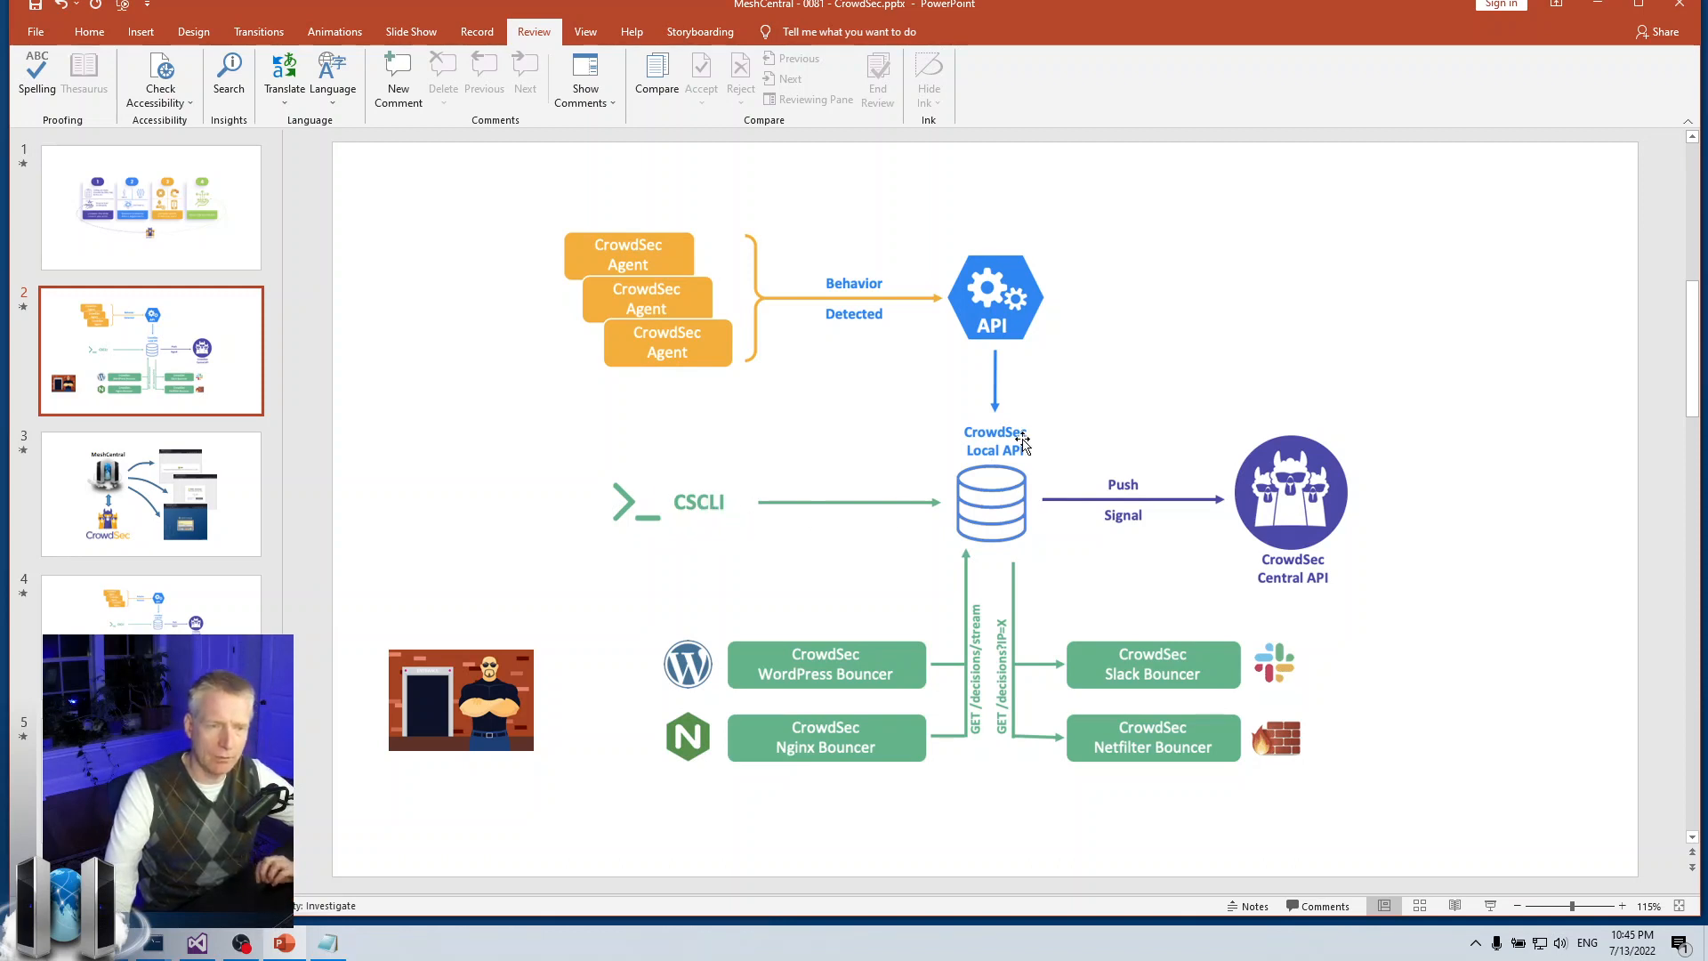
pyautogui.moveTo(1020, 451)
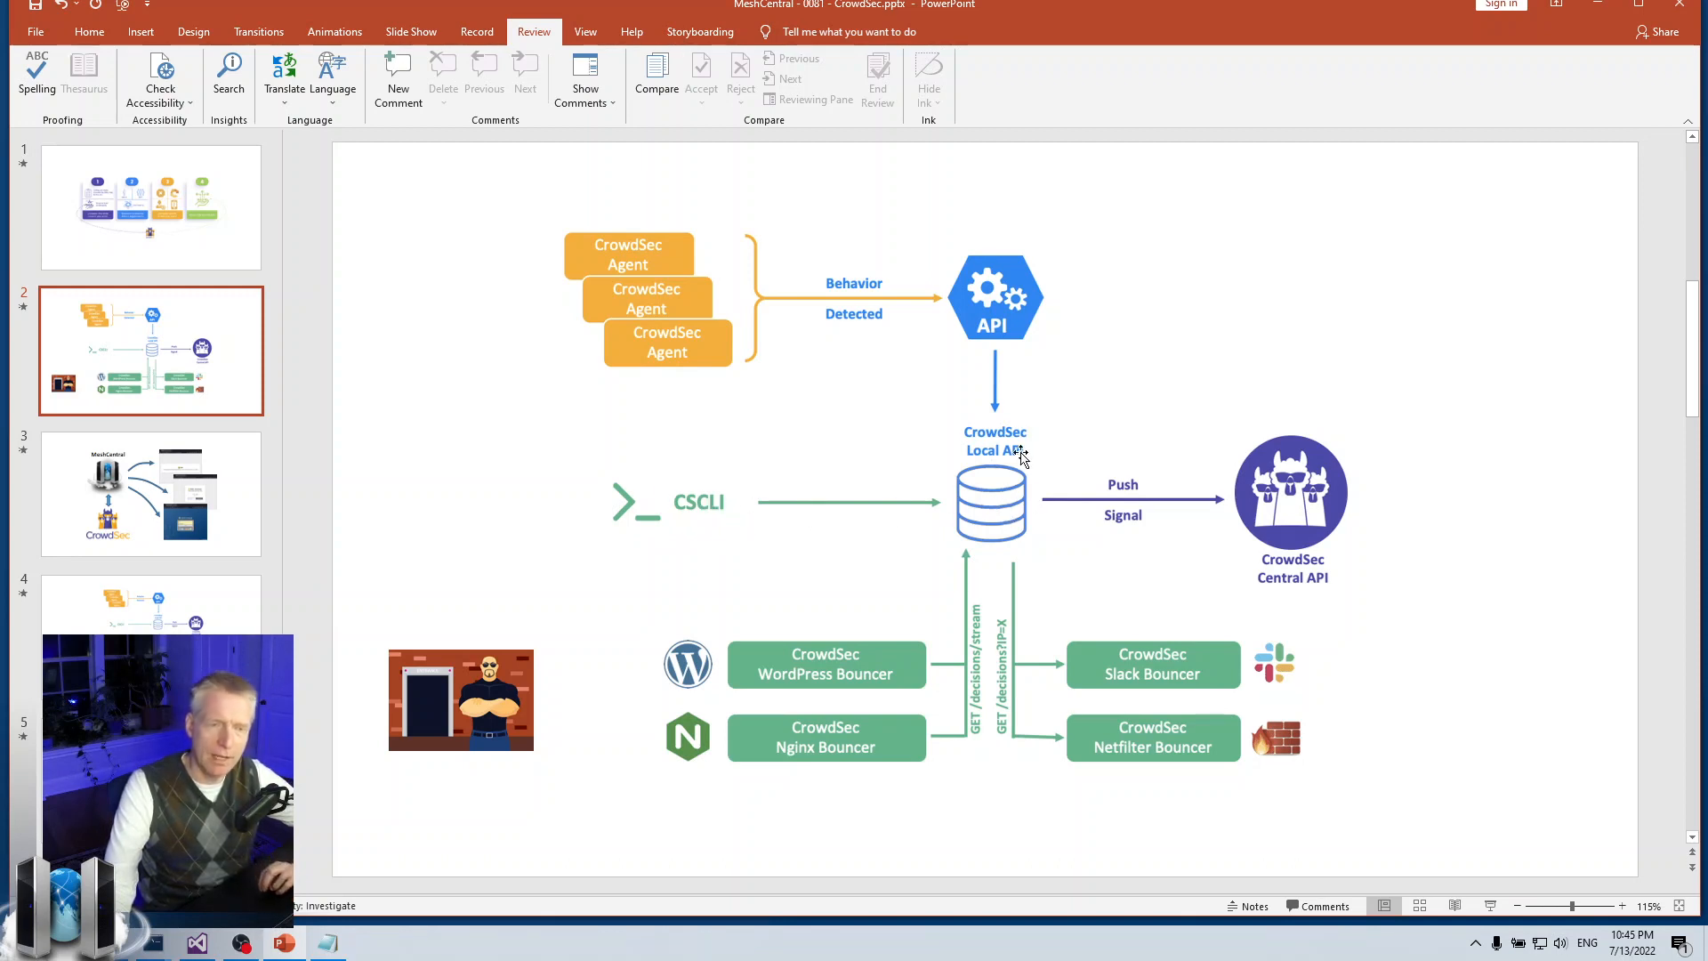
pyautogui.moveTo(1296, 501)
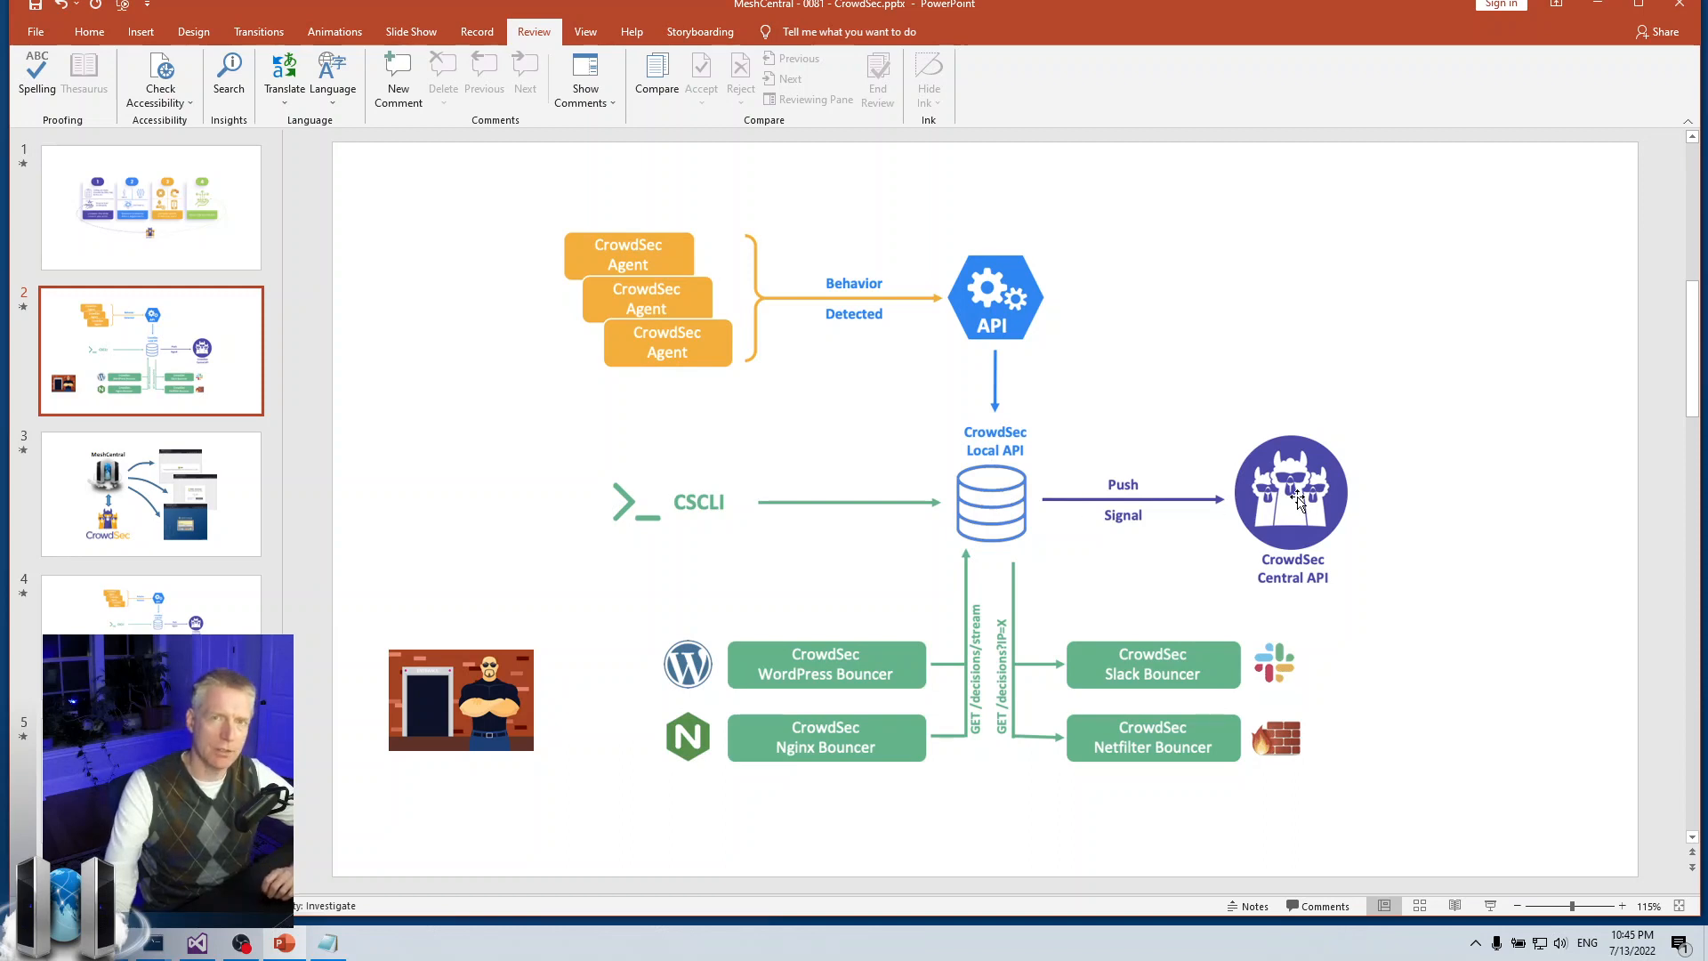
pyautogui.moveTo(1291, 469)
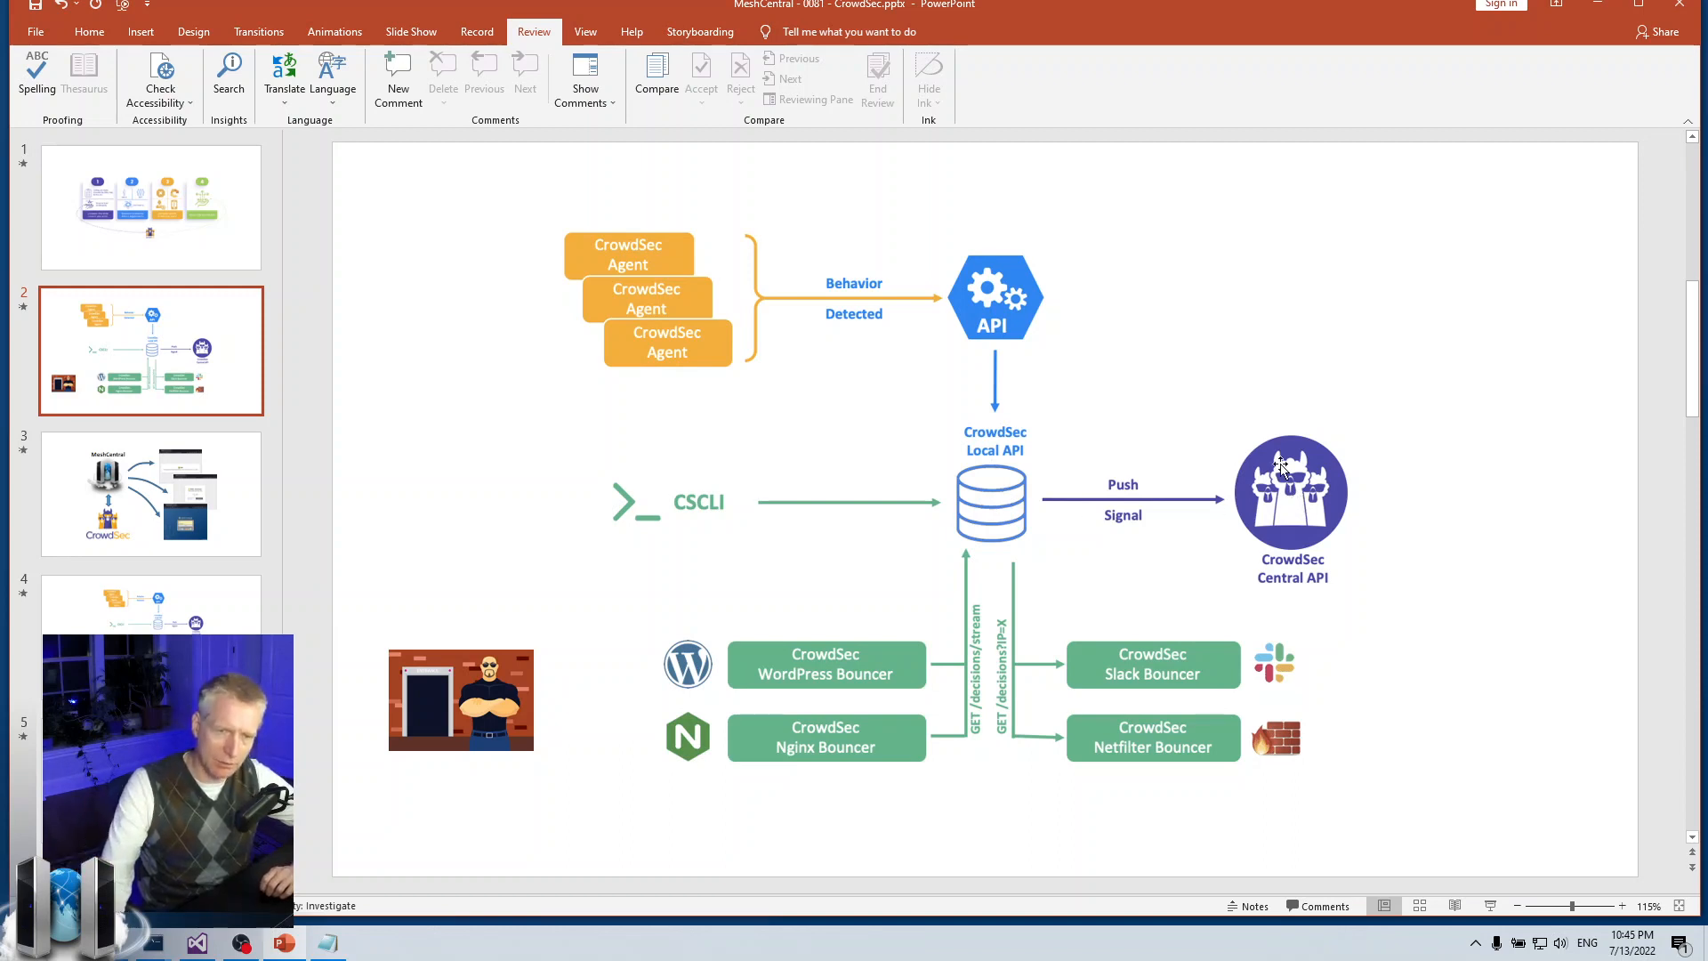
pyautogui.moveTo(899, 491)
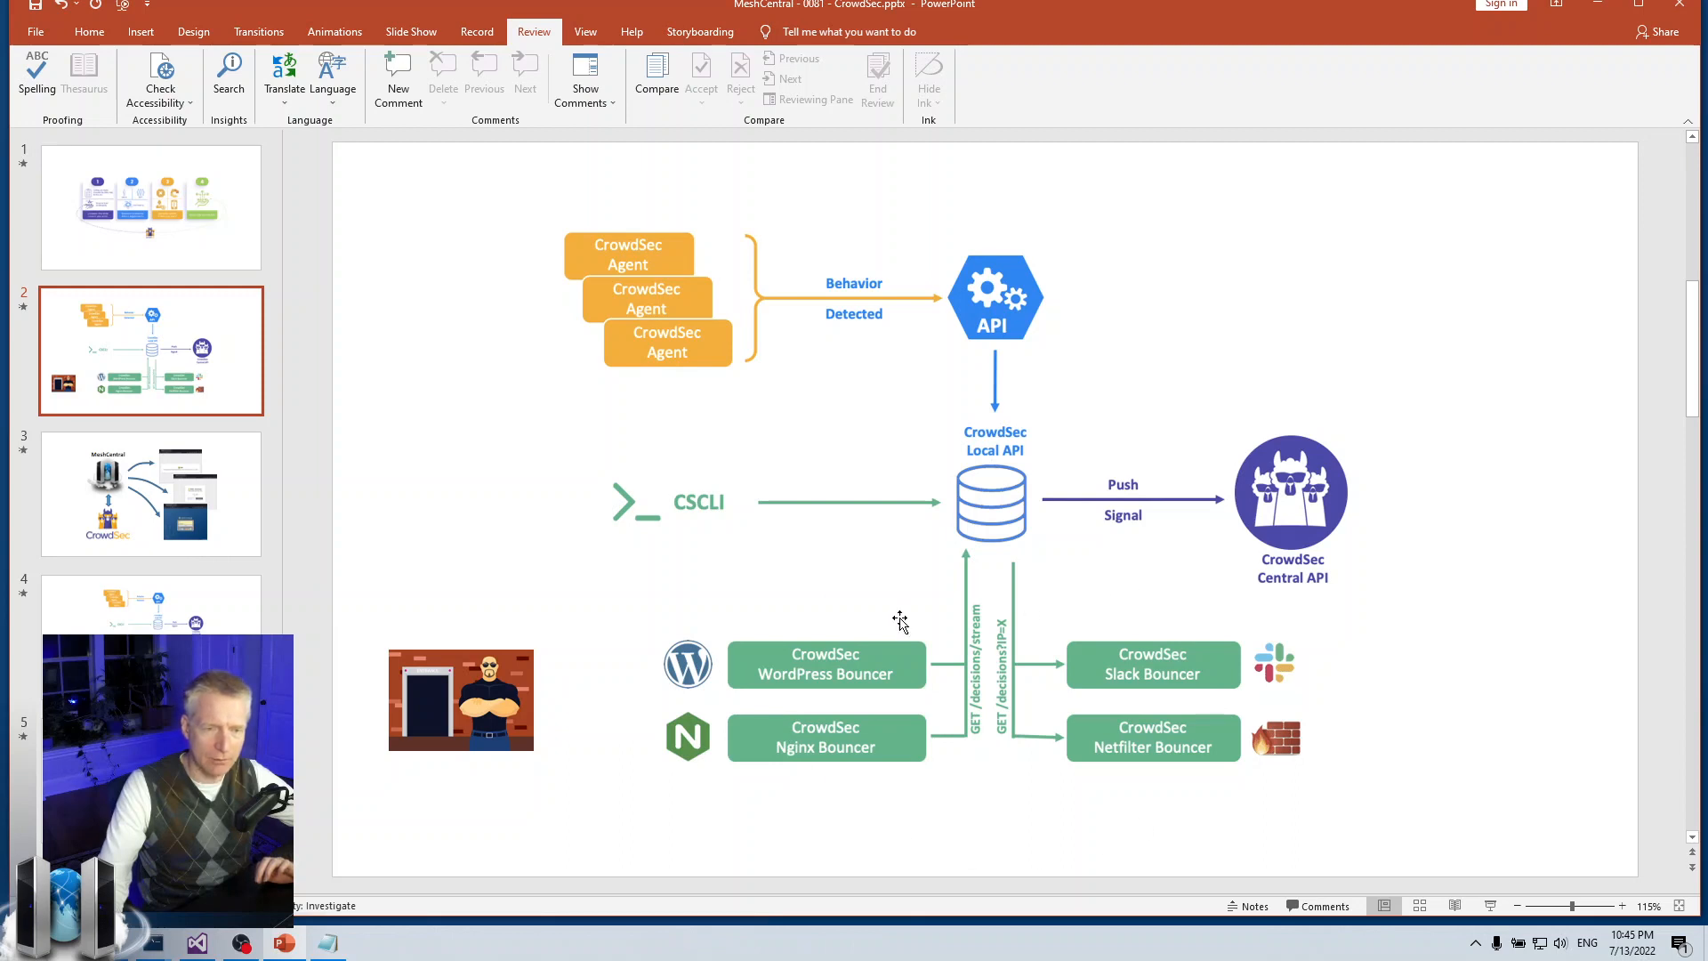
pyautogui.moveTo(788, 717)
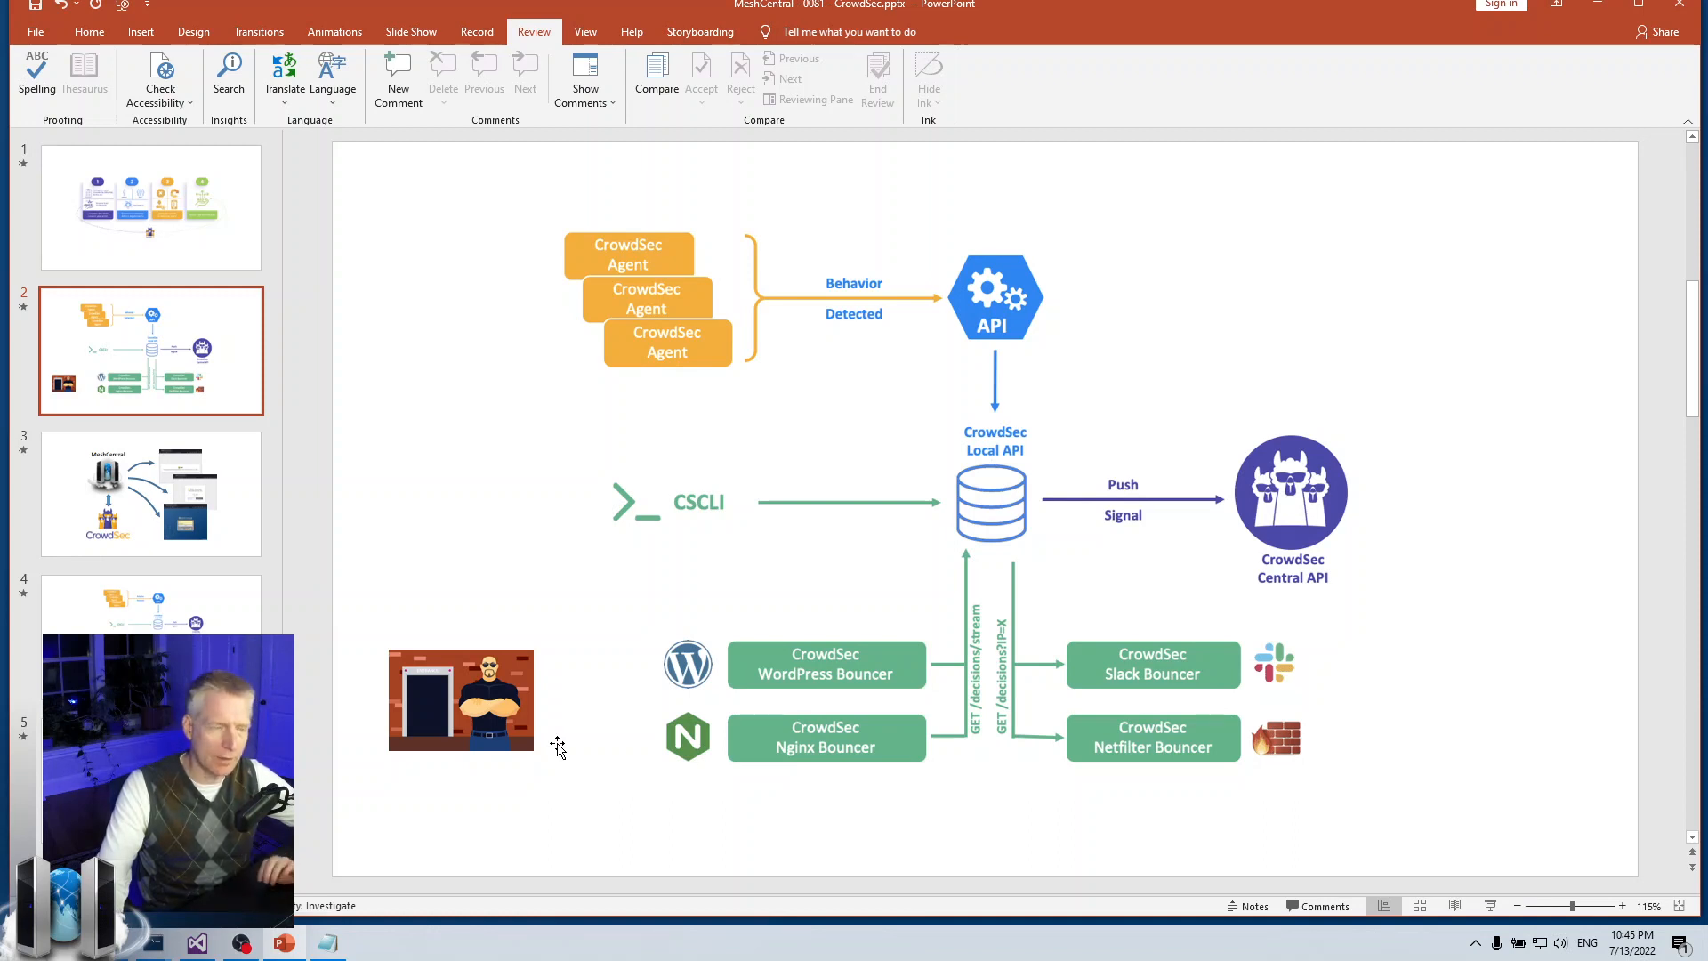
pyautogui.moveTo(1027, 630)
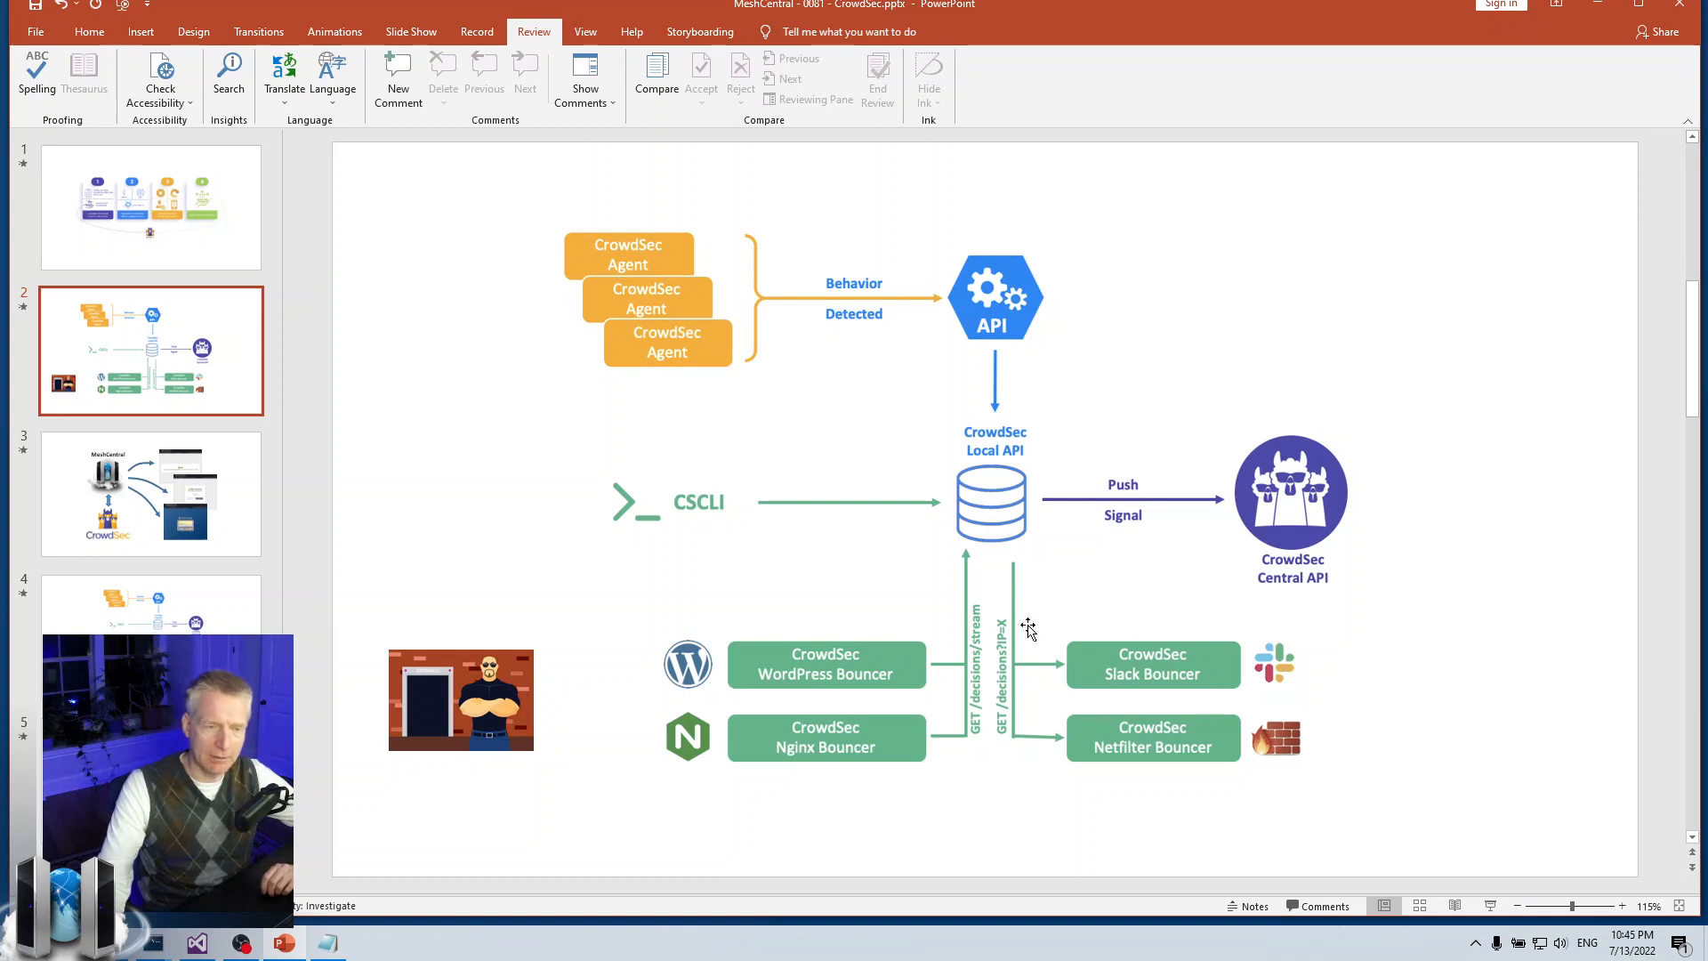
pyautogui.moveTo(1046, 802)
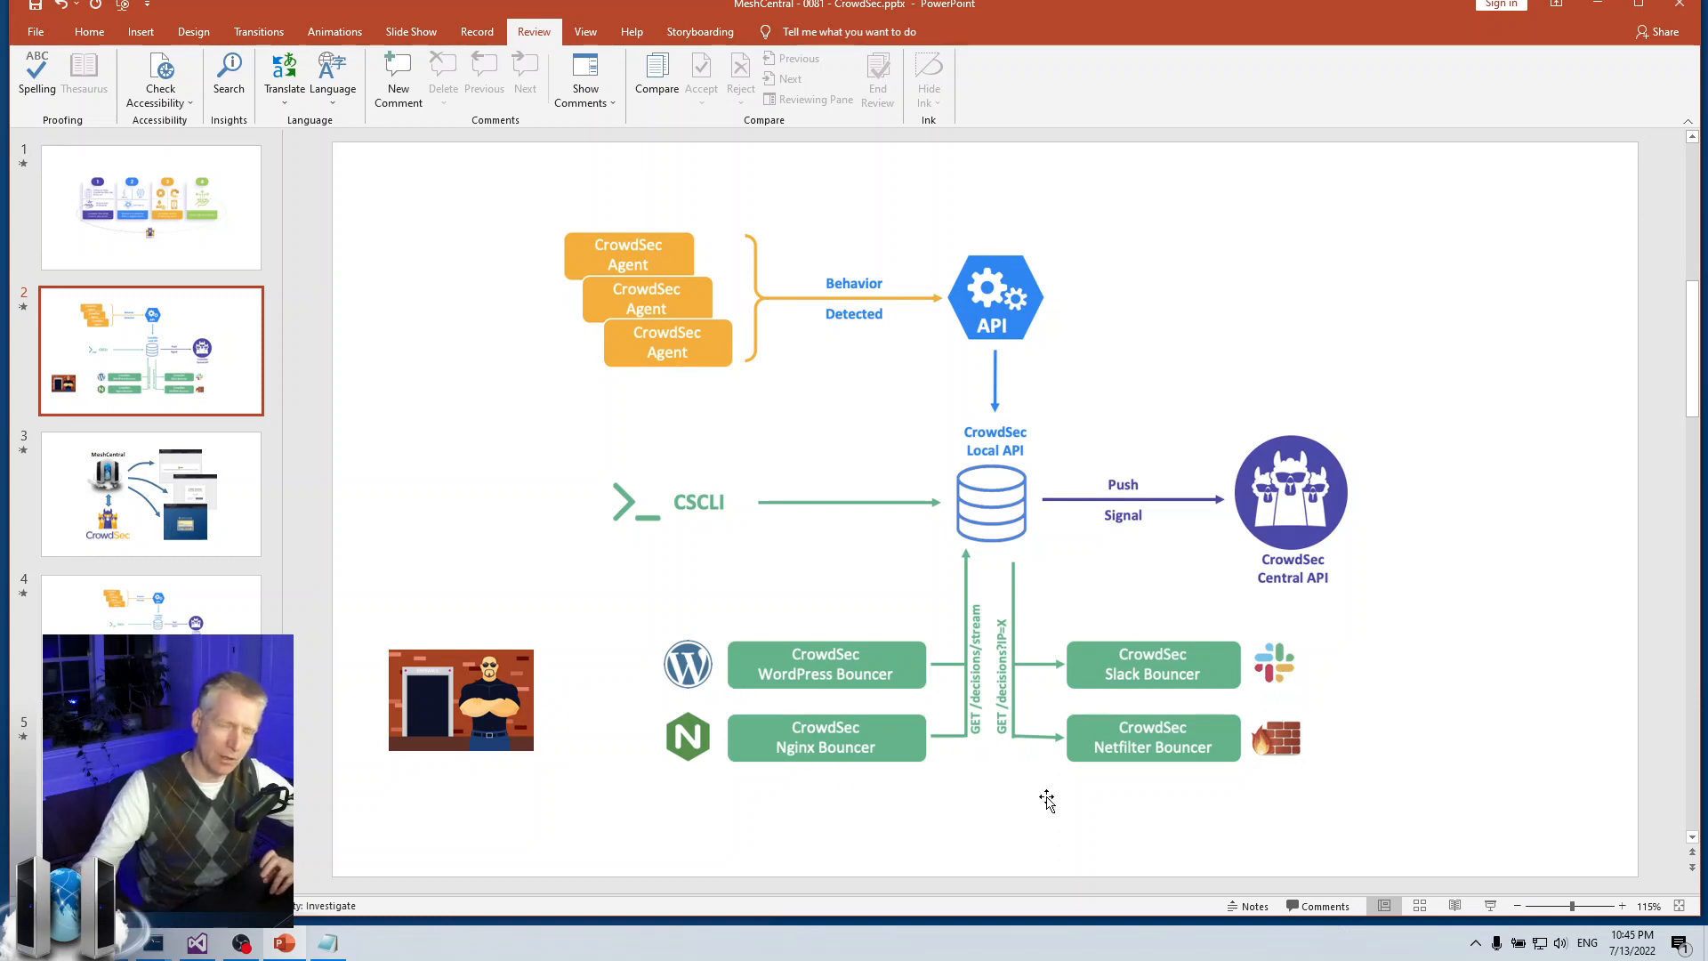
pyautogui.moveTo(1159, 692)
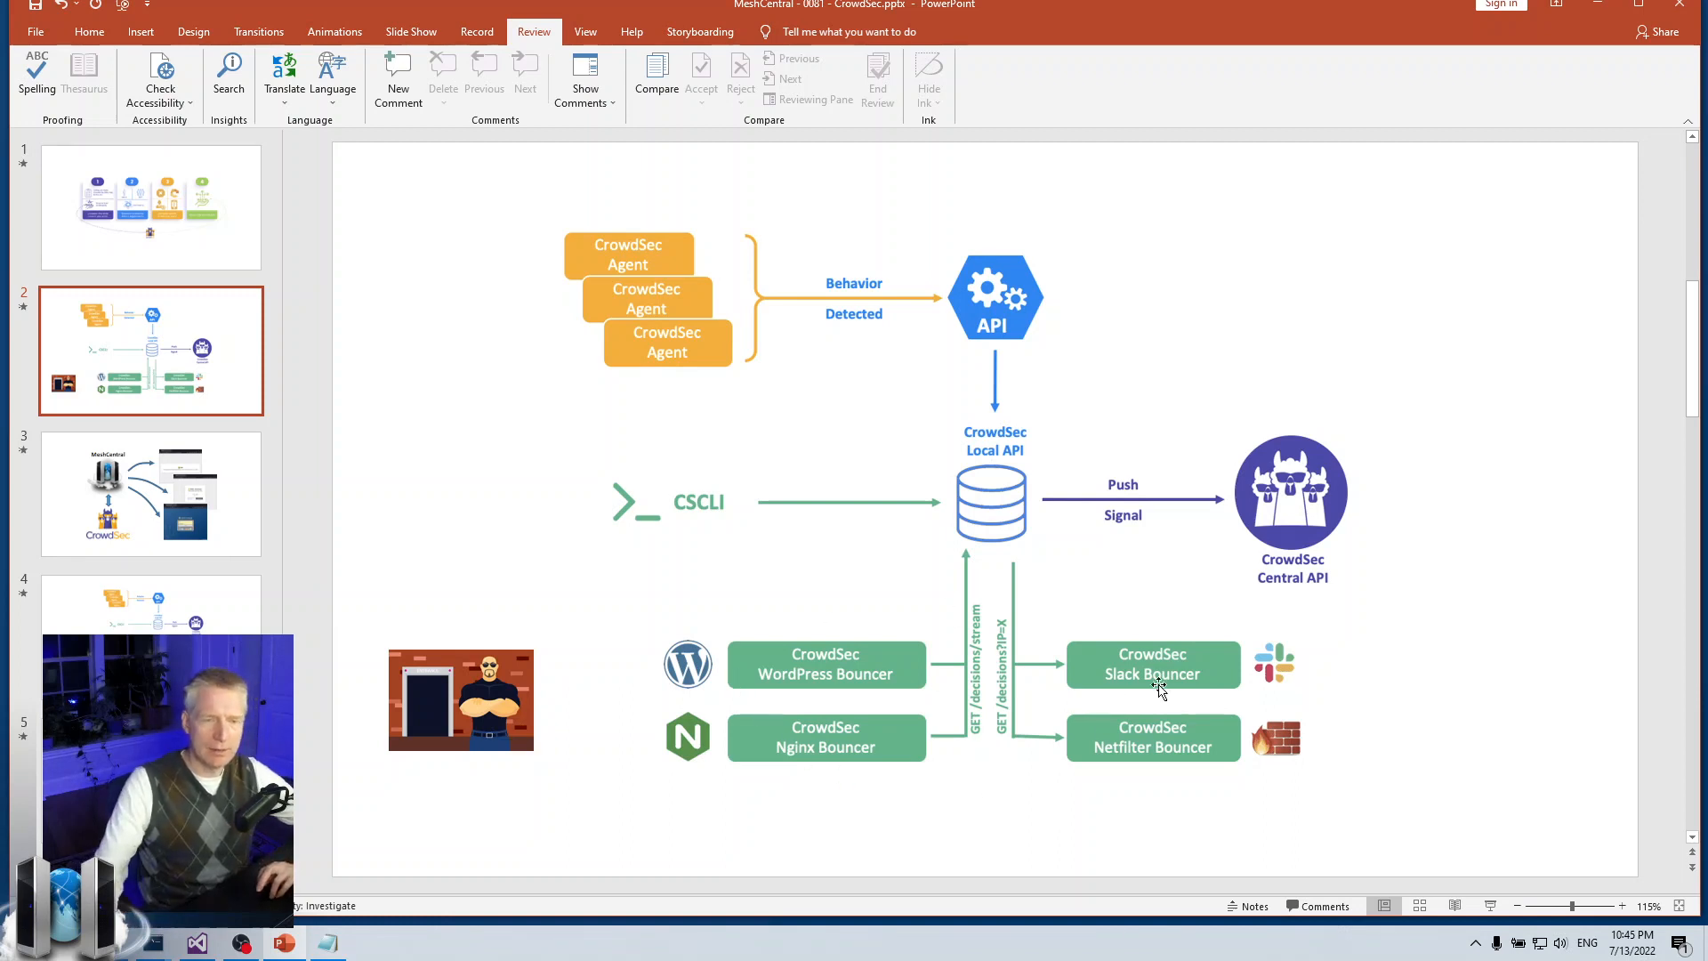
pyautogui.moveTo(1008, 518)
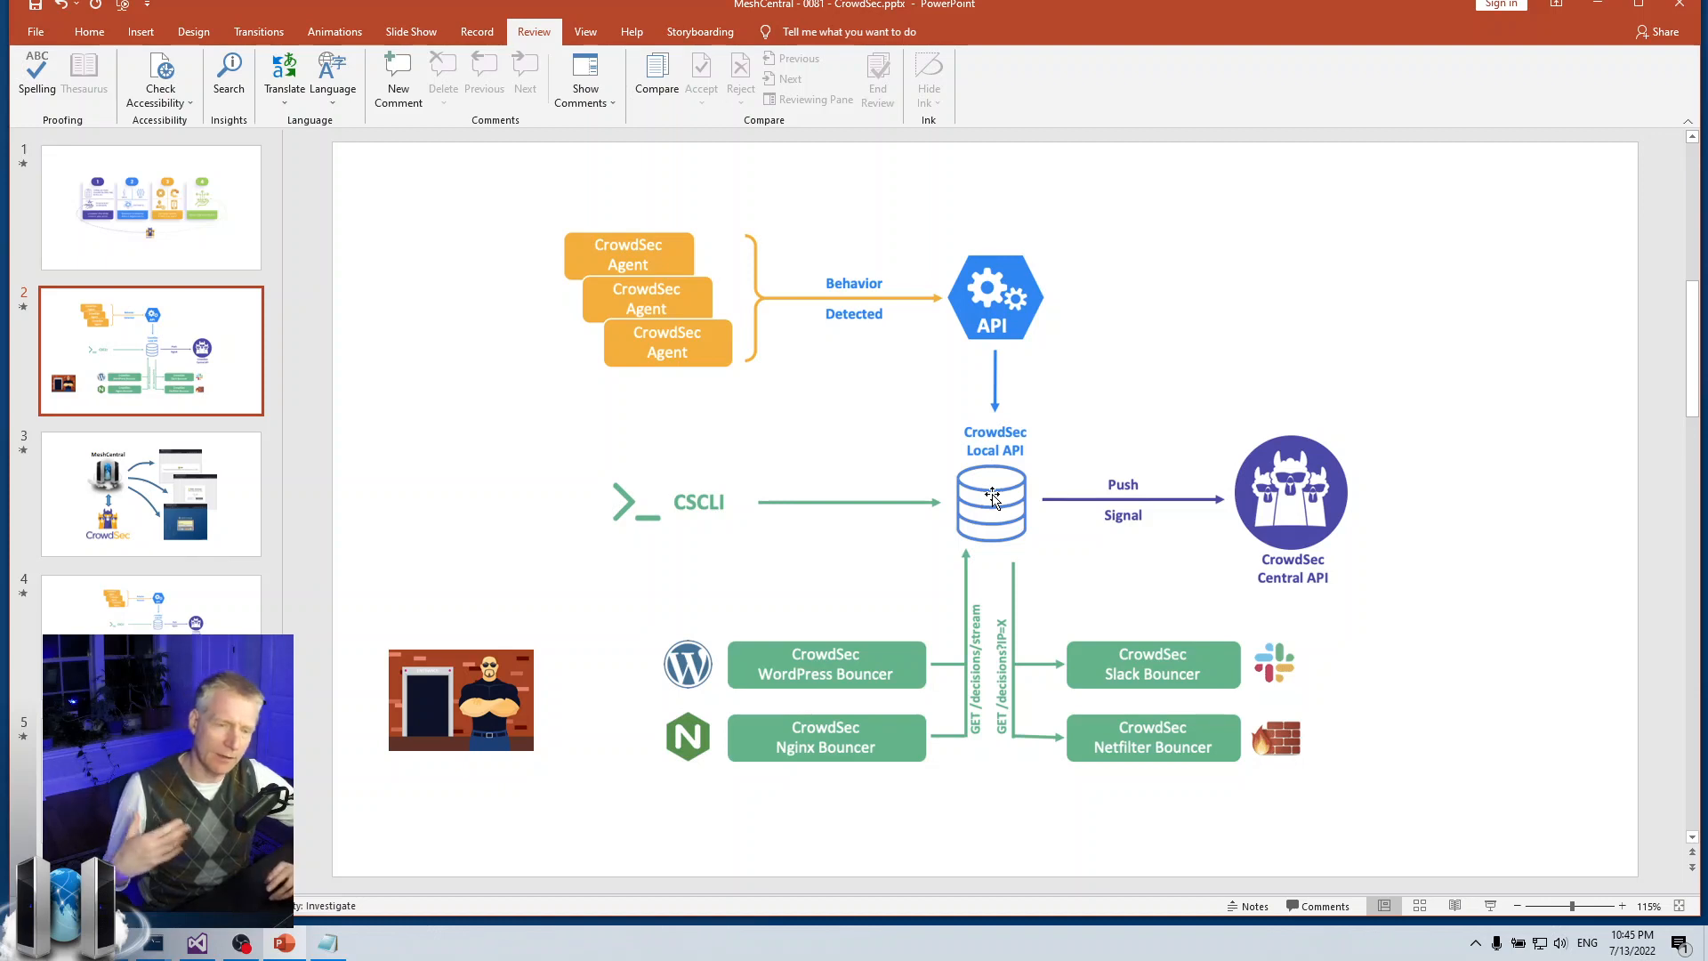
pyautogui.moveTo(1184, 683)
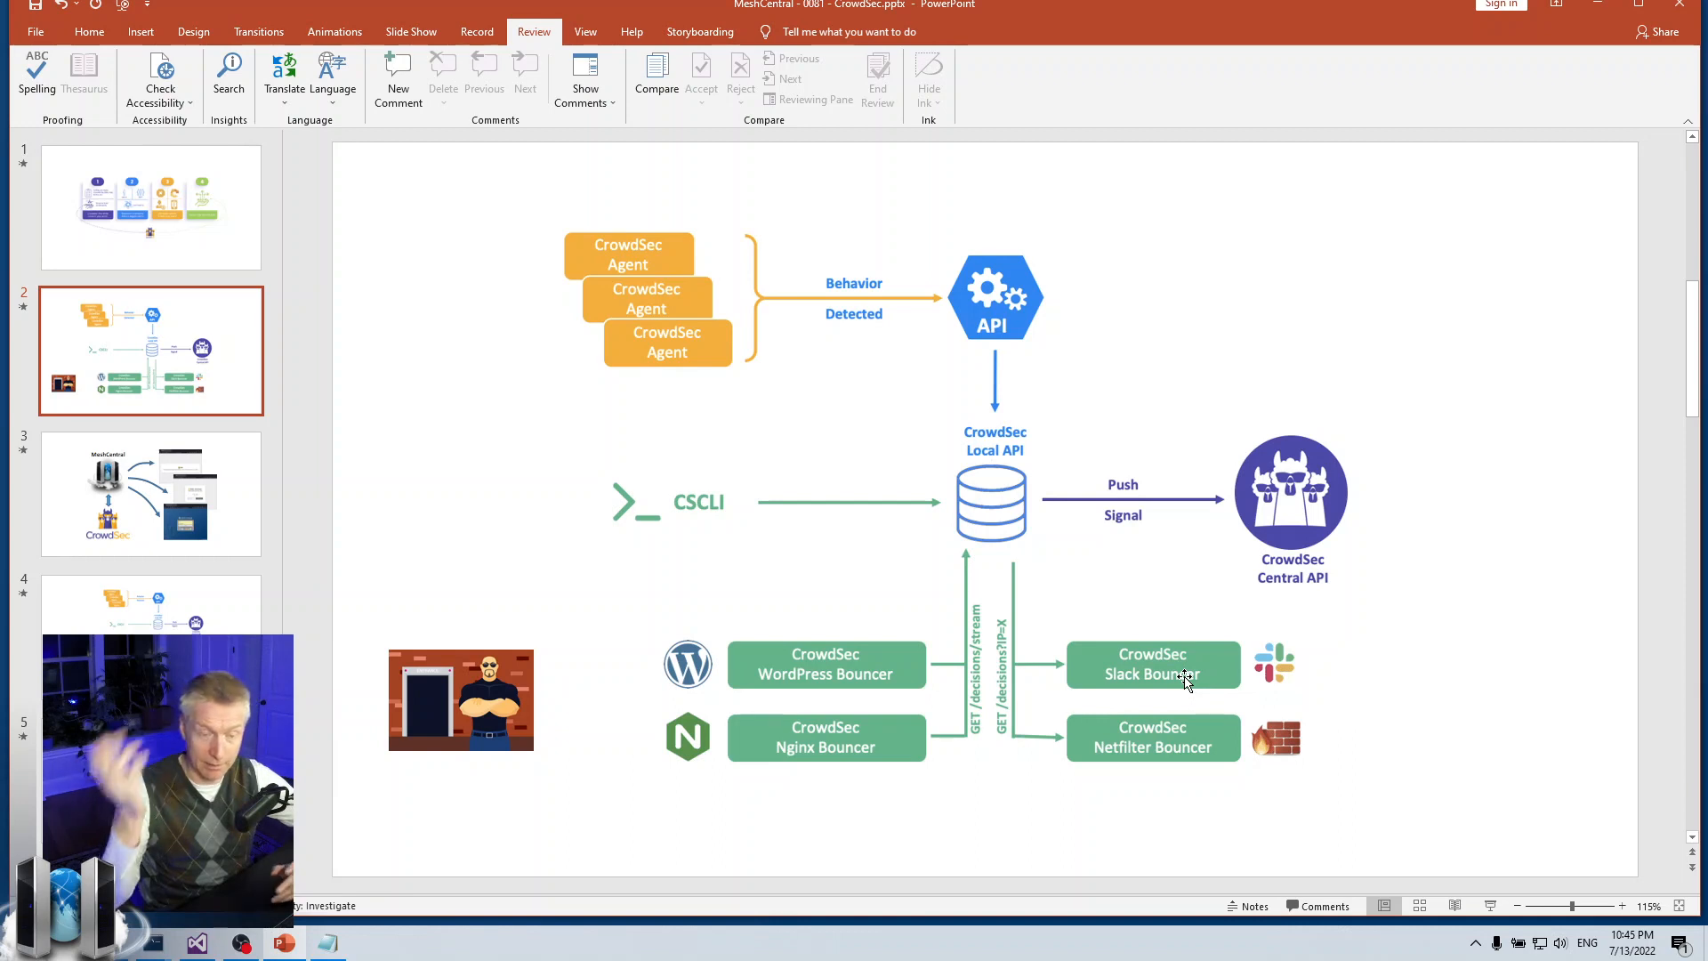
pyautogui.moveTo(1212, 667)
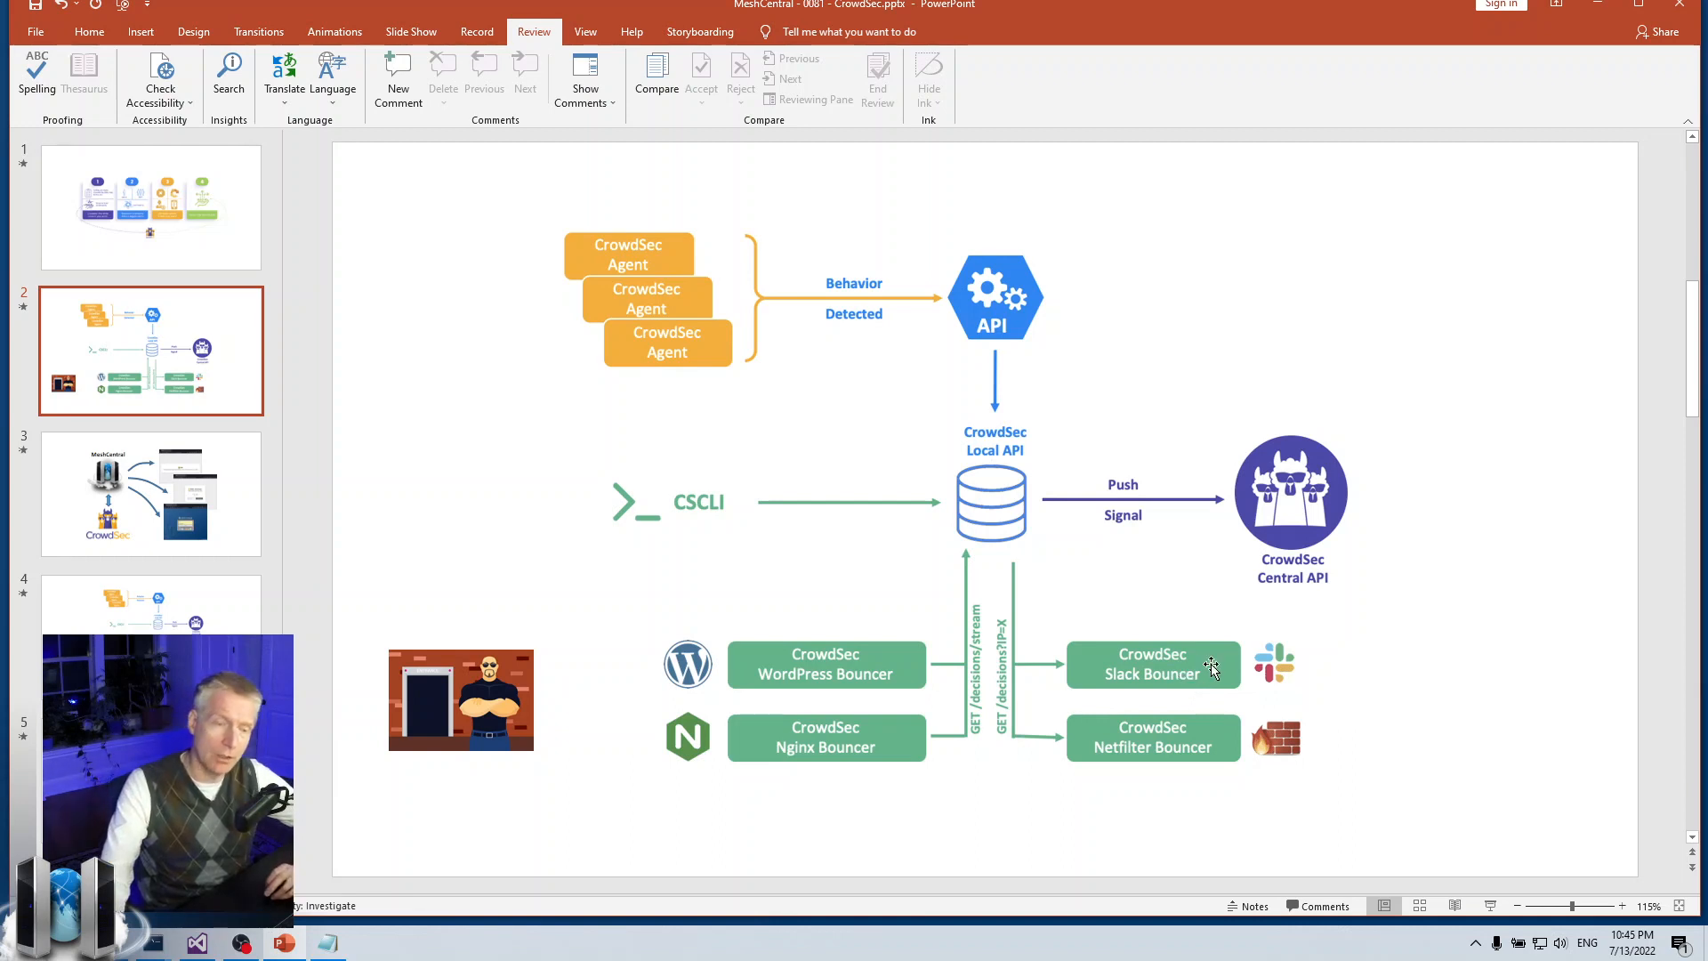
pyautogui.moveTo(161, 520)
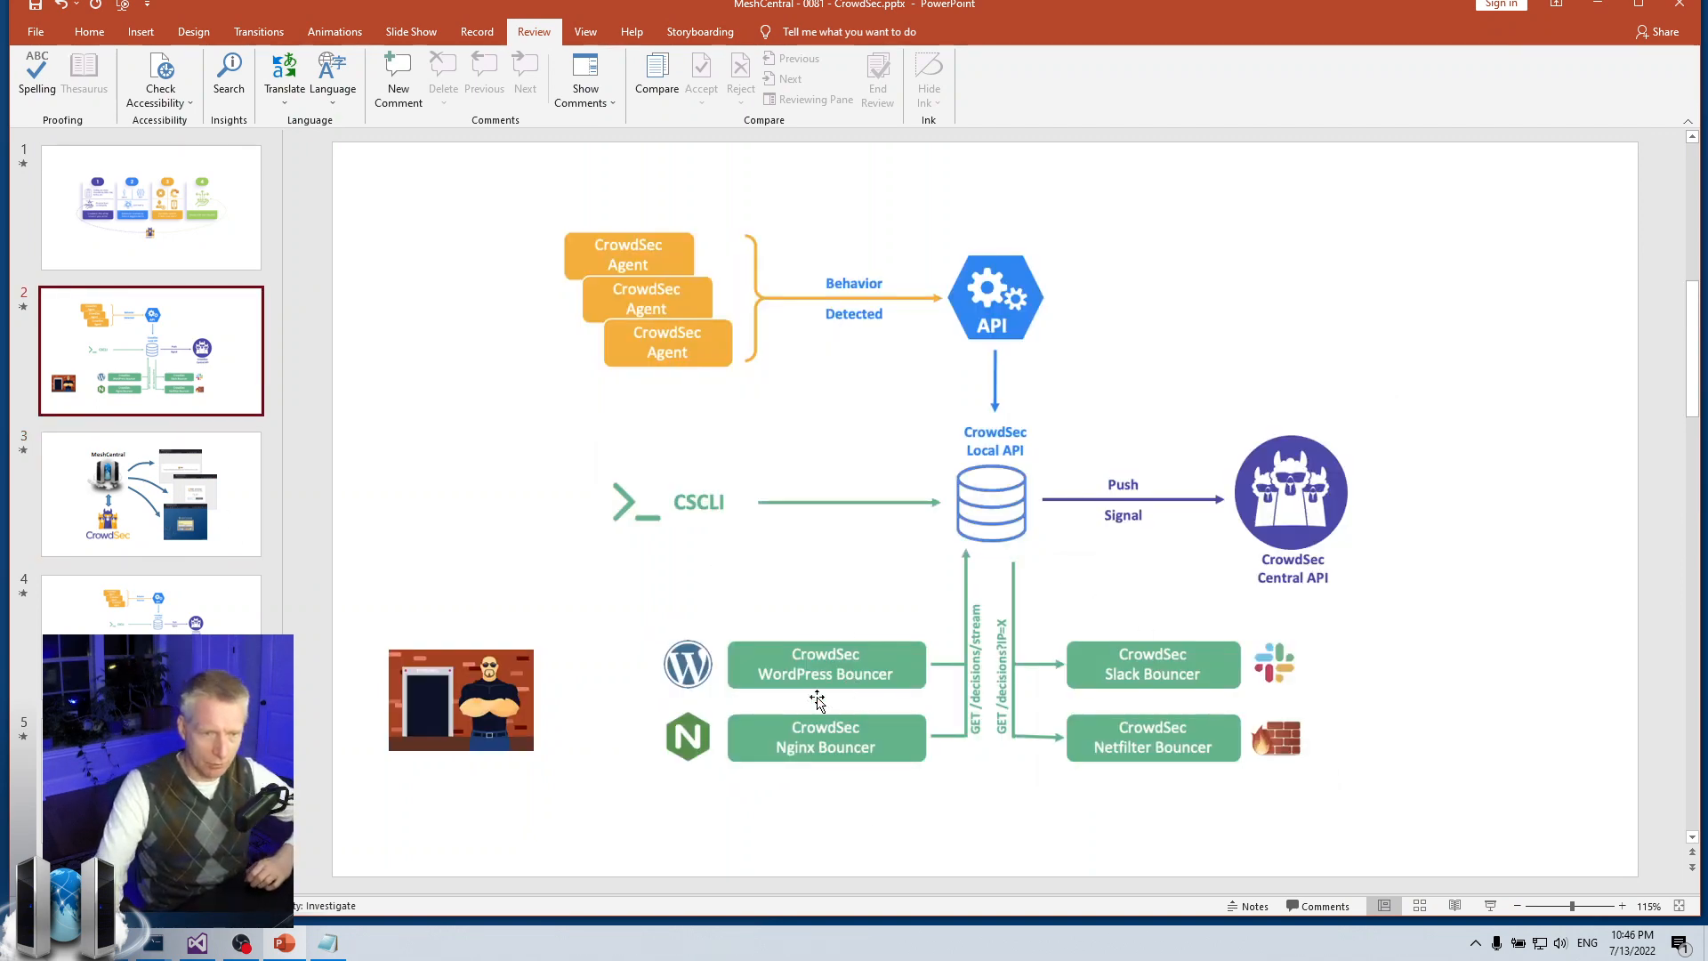
pyautogui.moveTo(1044, 757)
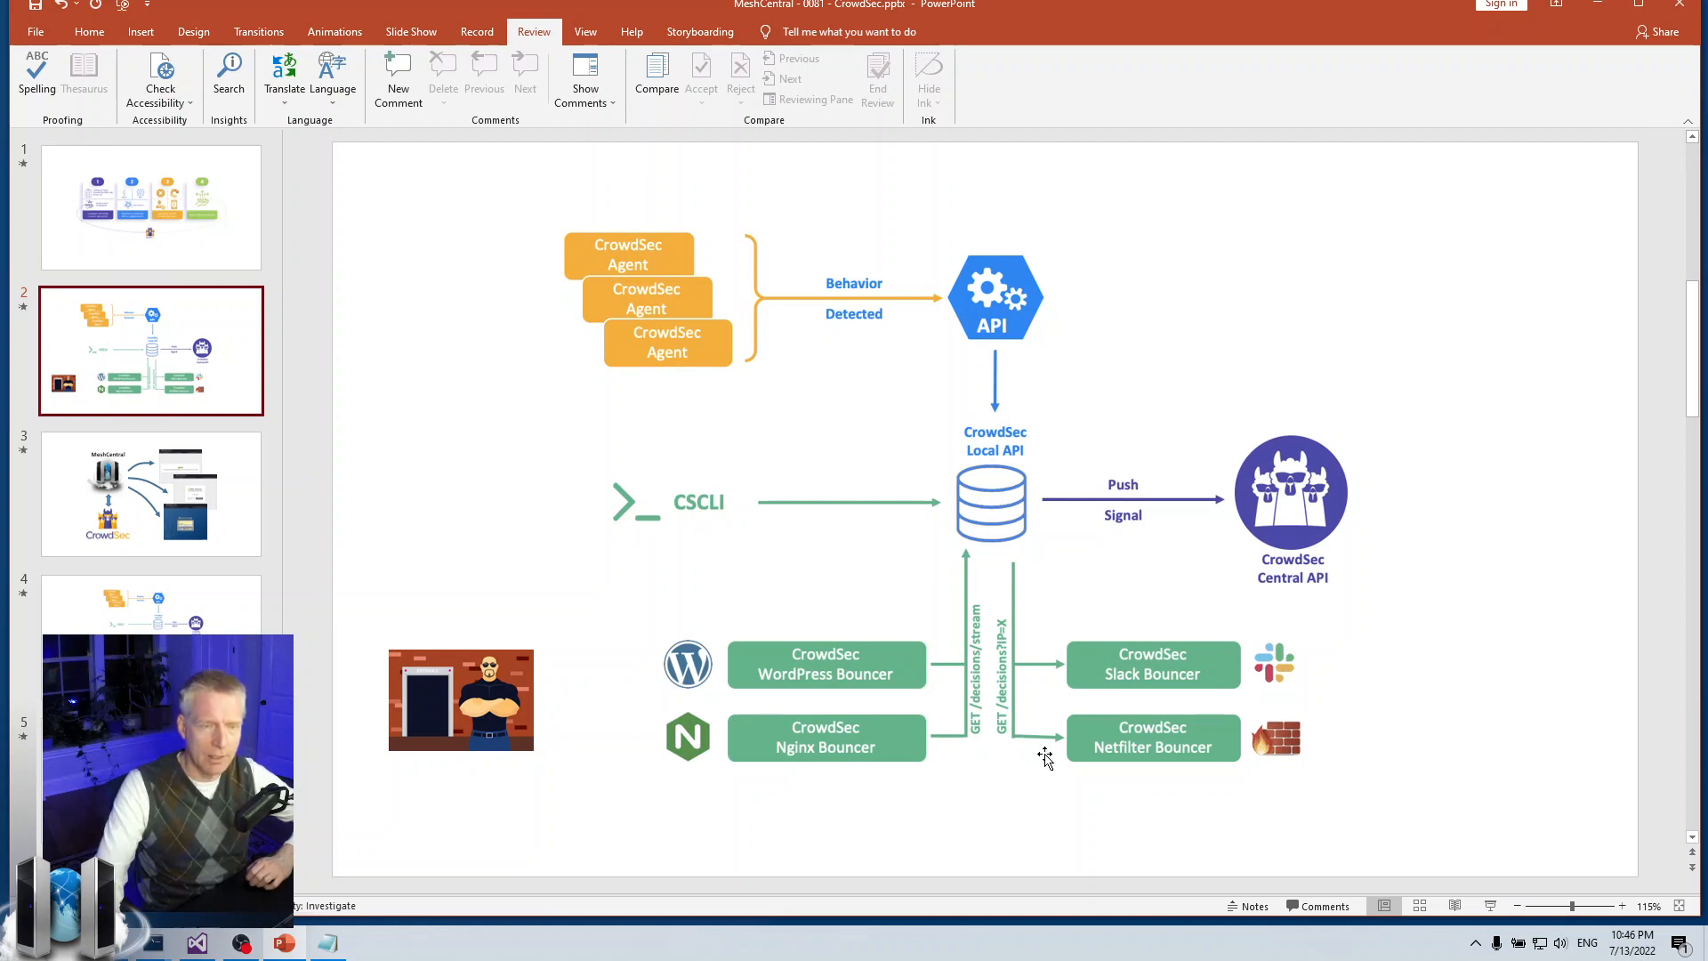
pyautogui.moveTo(945, 384)
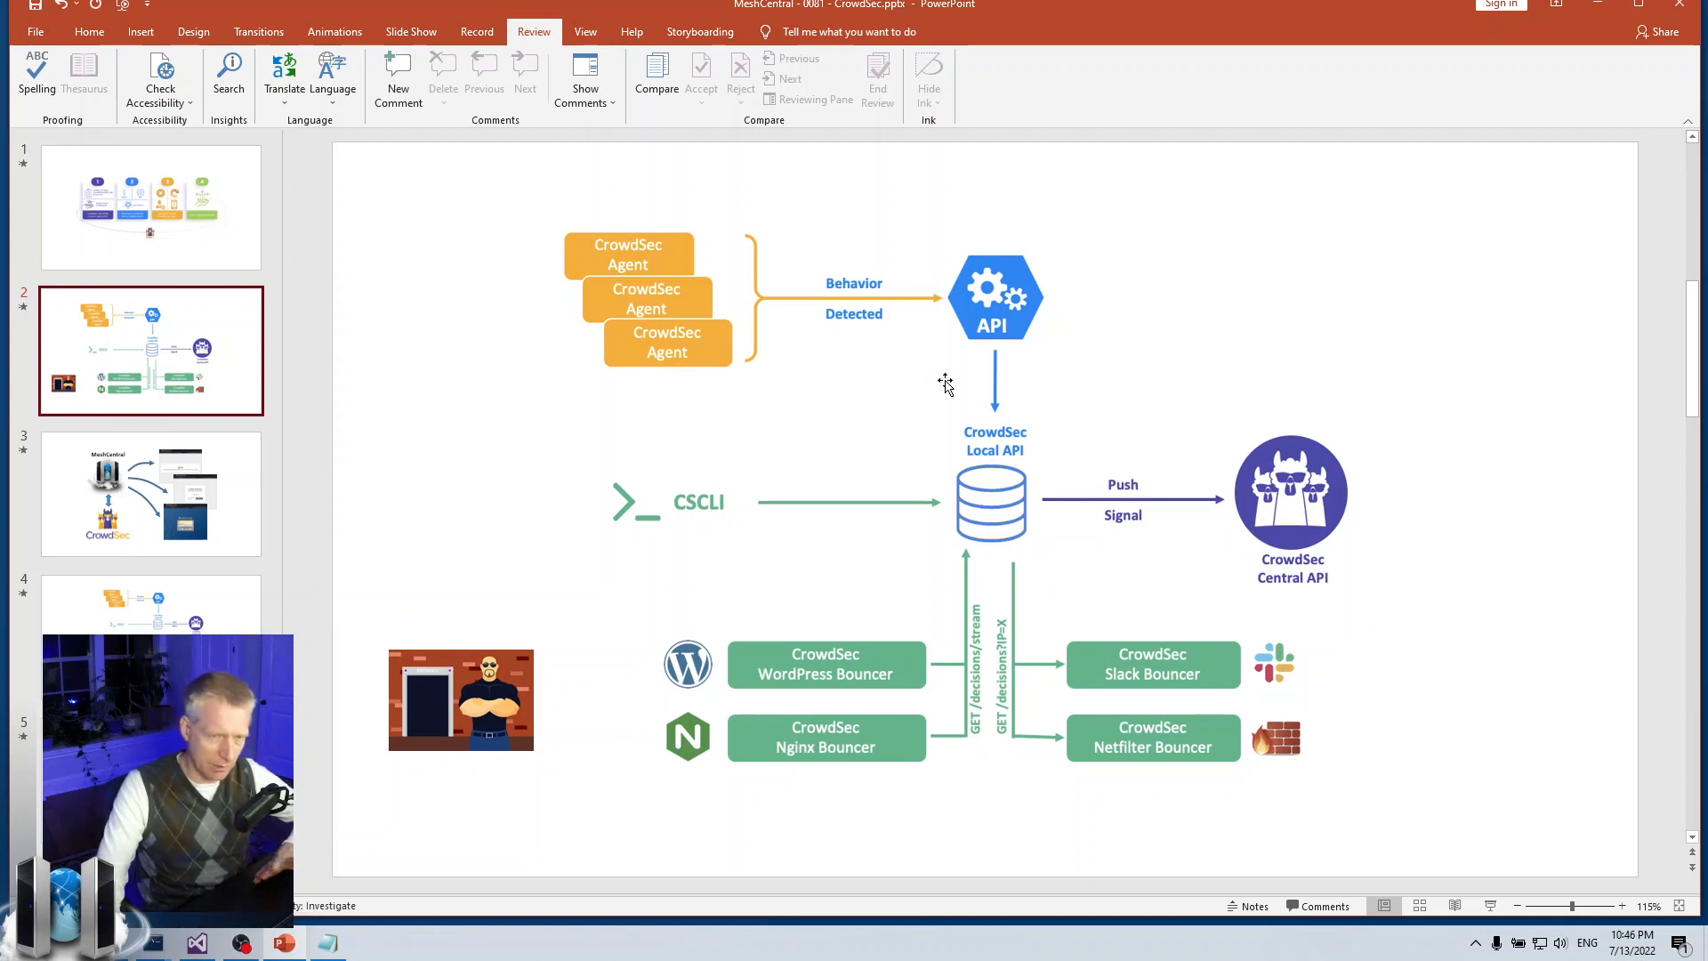
pyautogui.moveTo(856, 661)
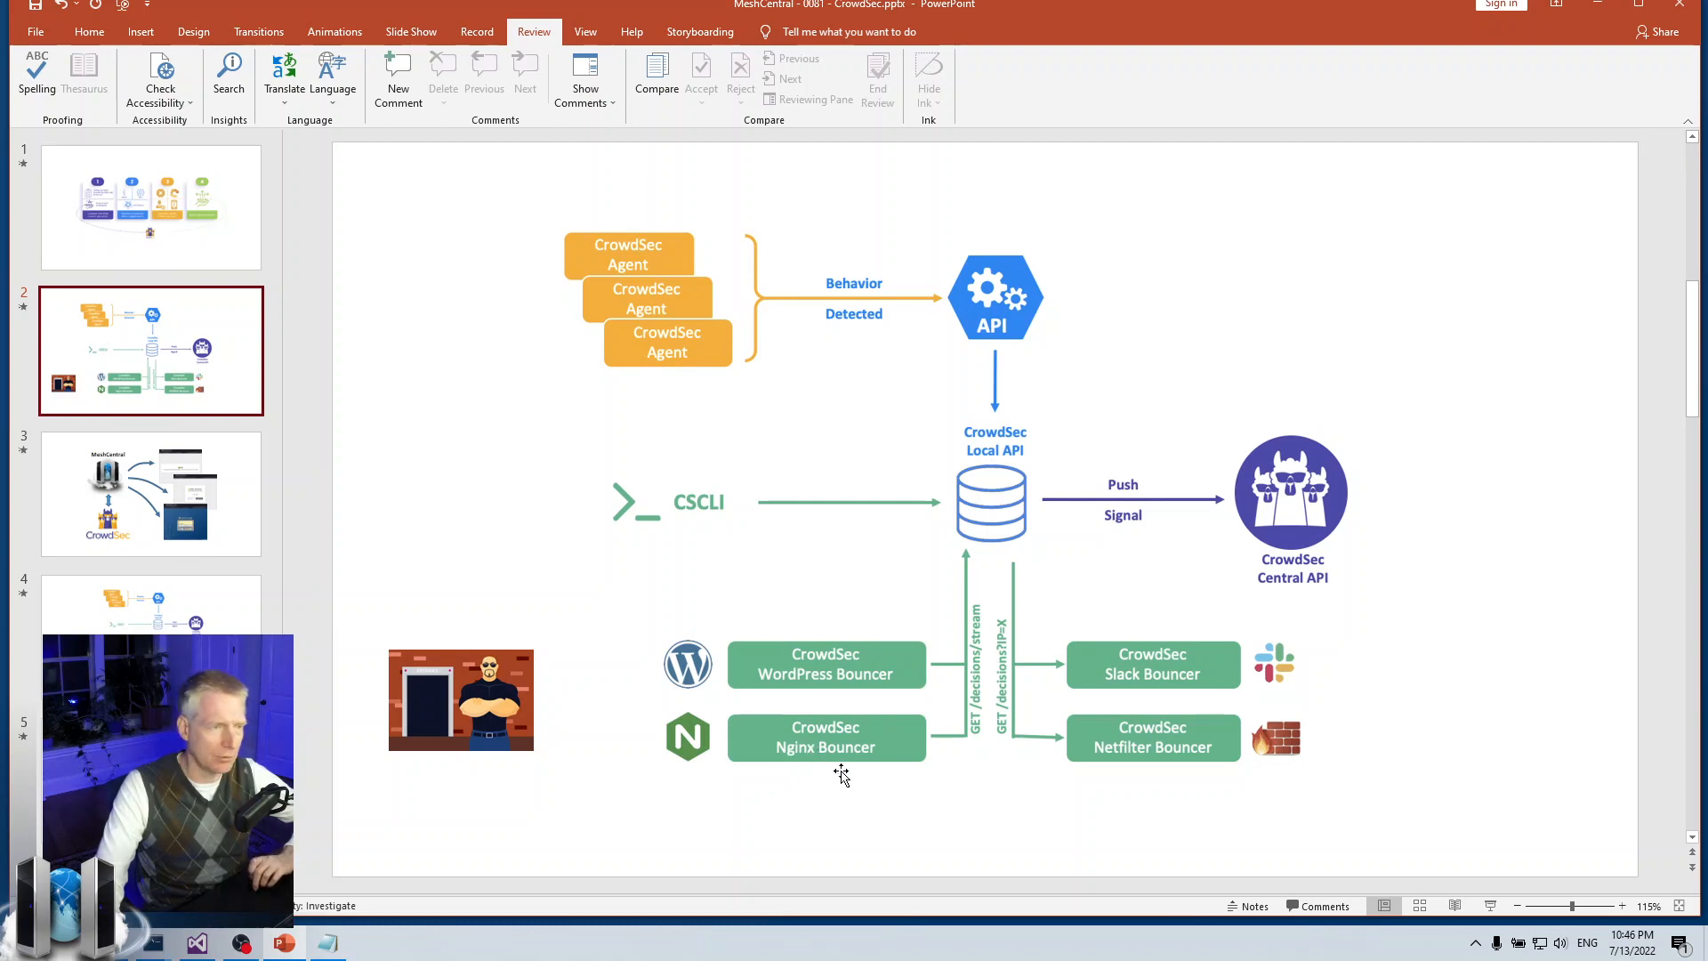
# Step: Show the MeshCentral-with-CrowdSec slide, then the MeshCentral and Local API slide
pyautogui.click(150, 492)
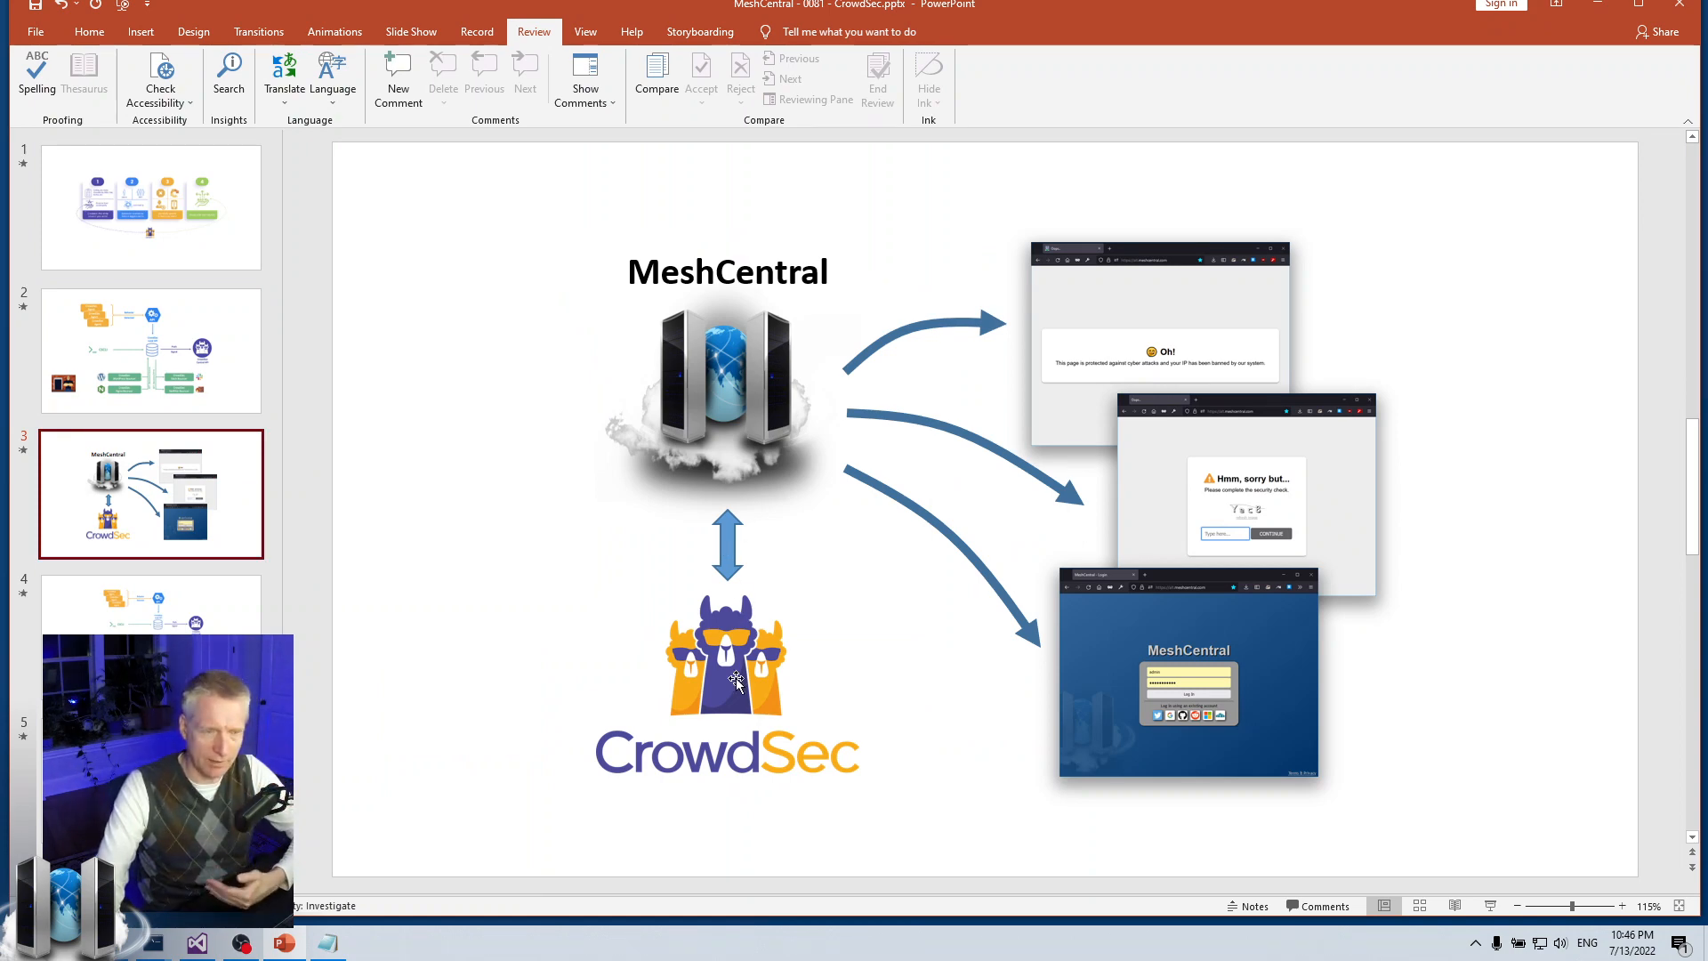
pyautogui.moveTo(728, 455)
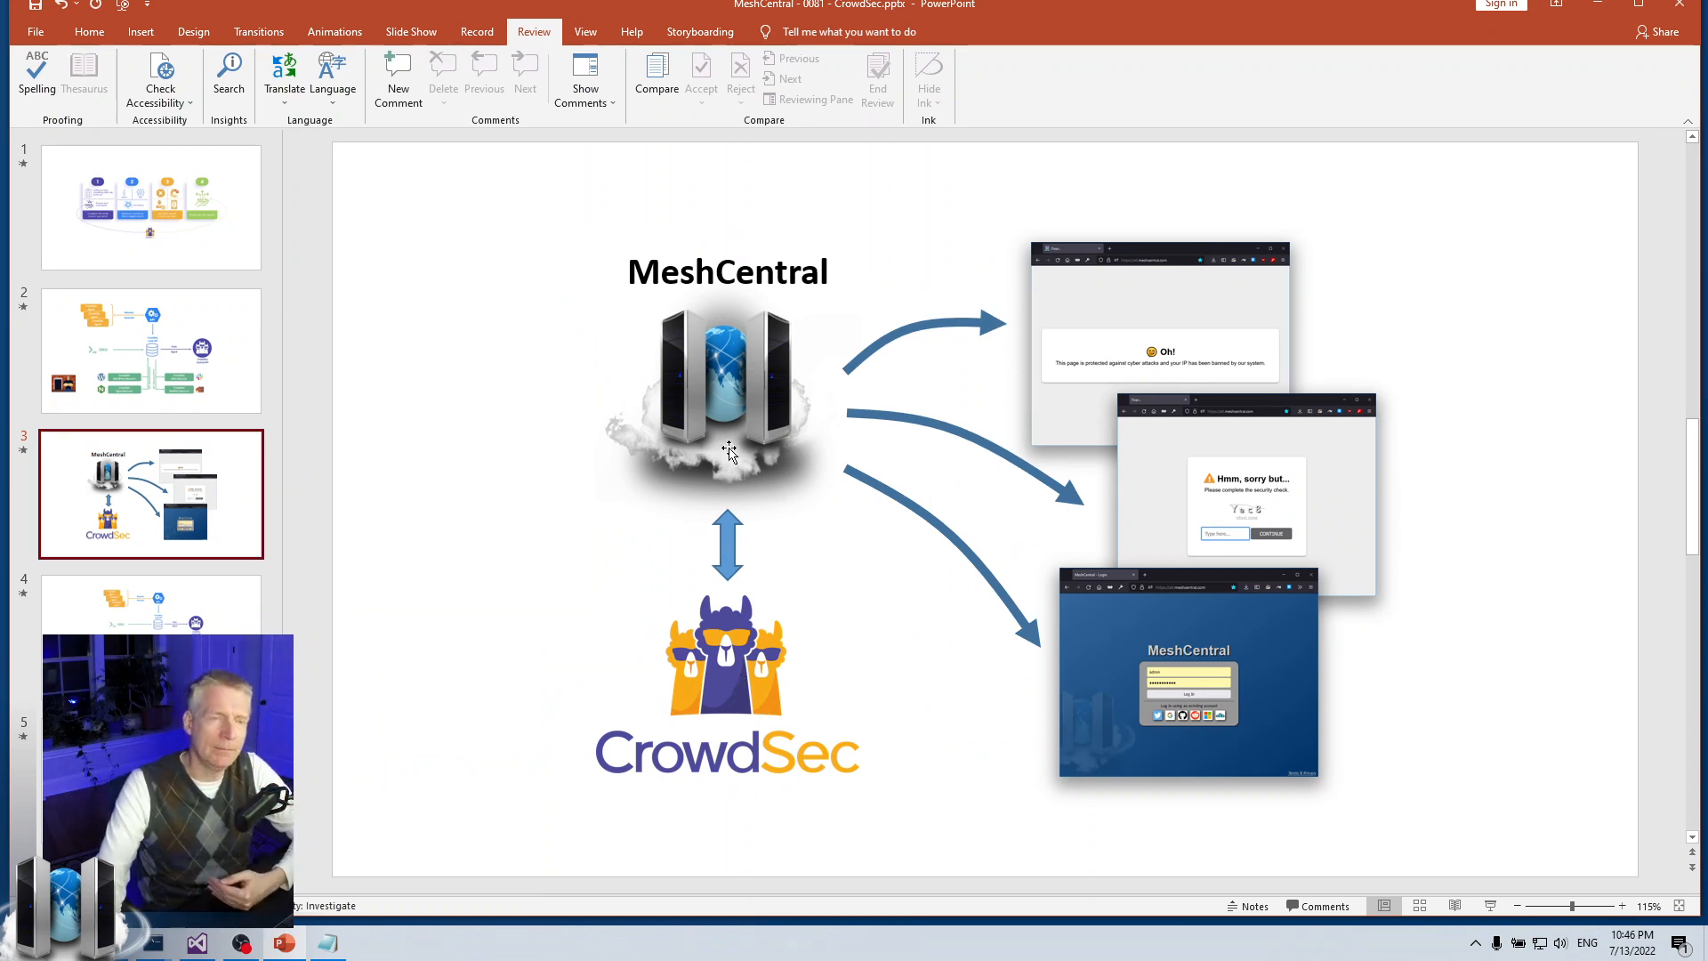
pyautogui.moveTo(724, 379)
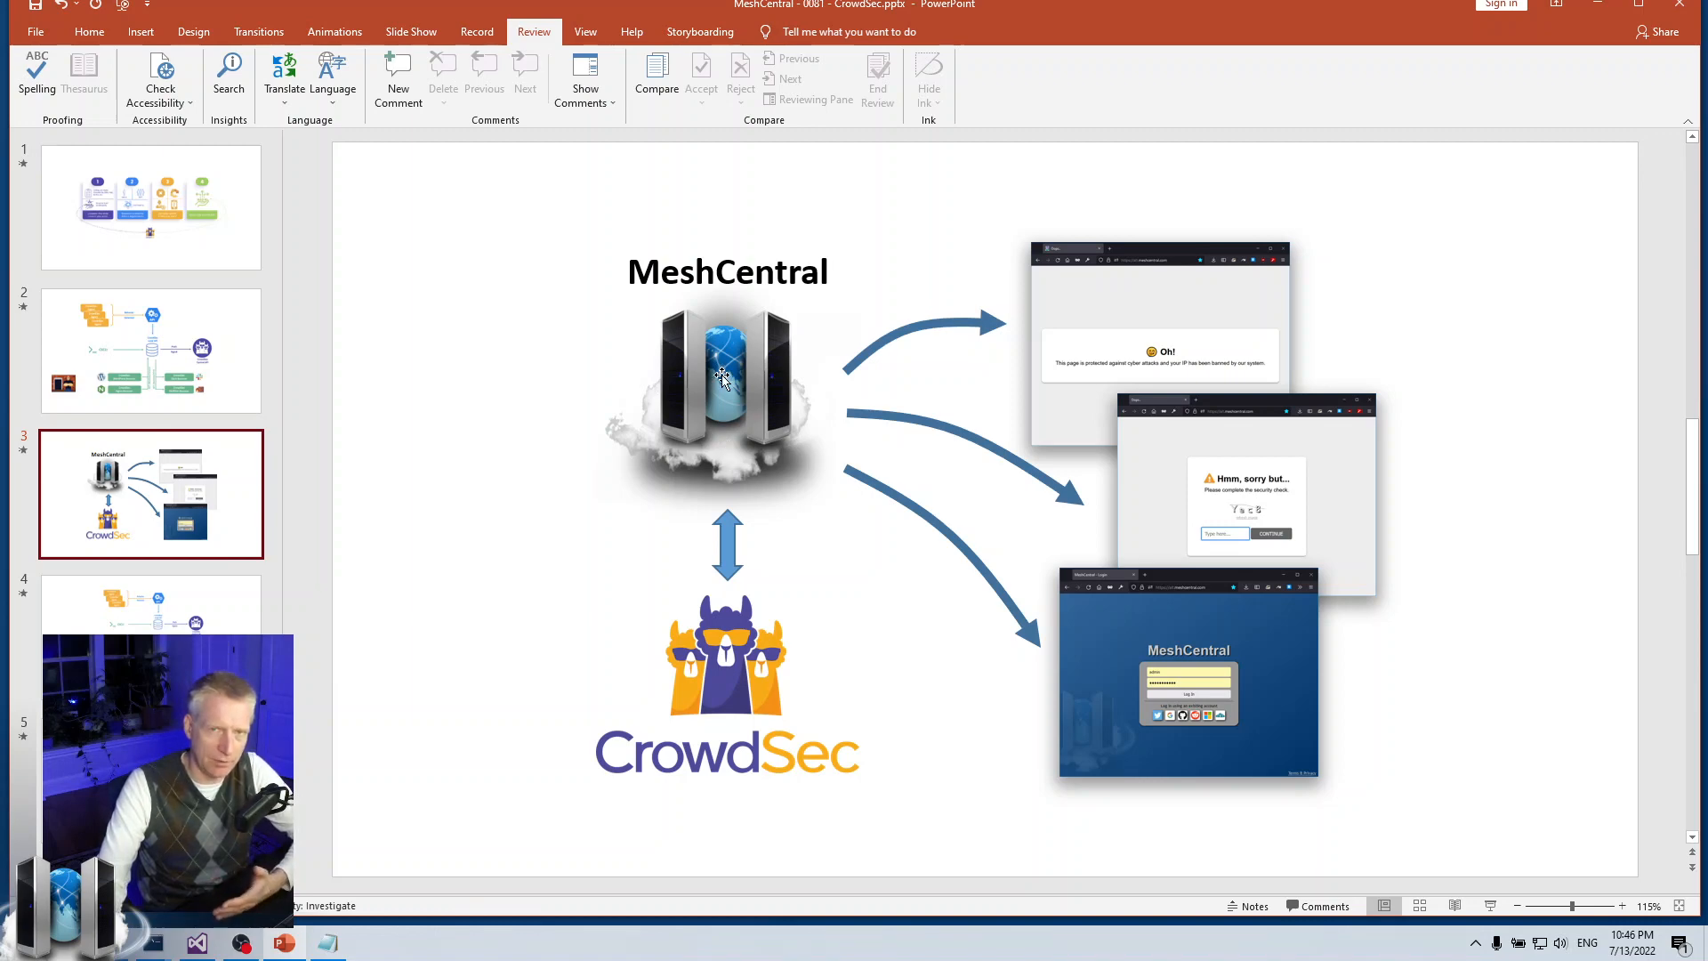
pyautogui.moveTo(1168, 297)
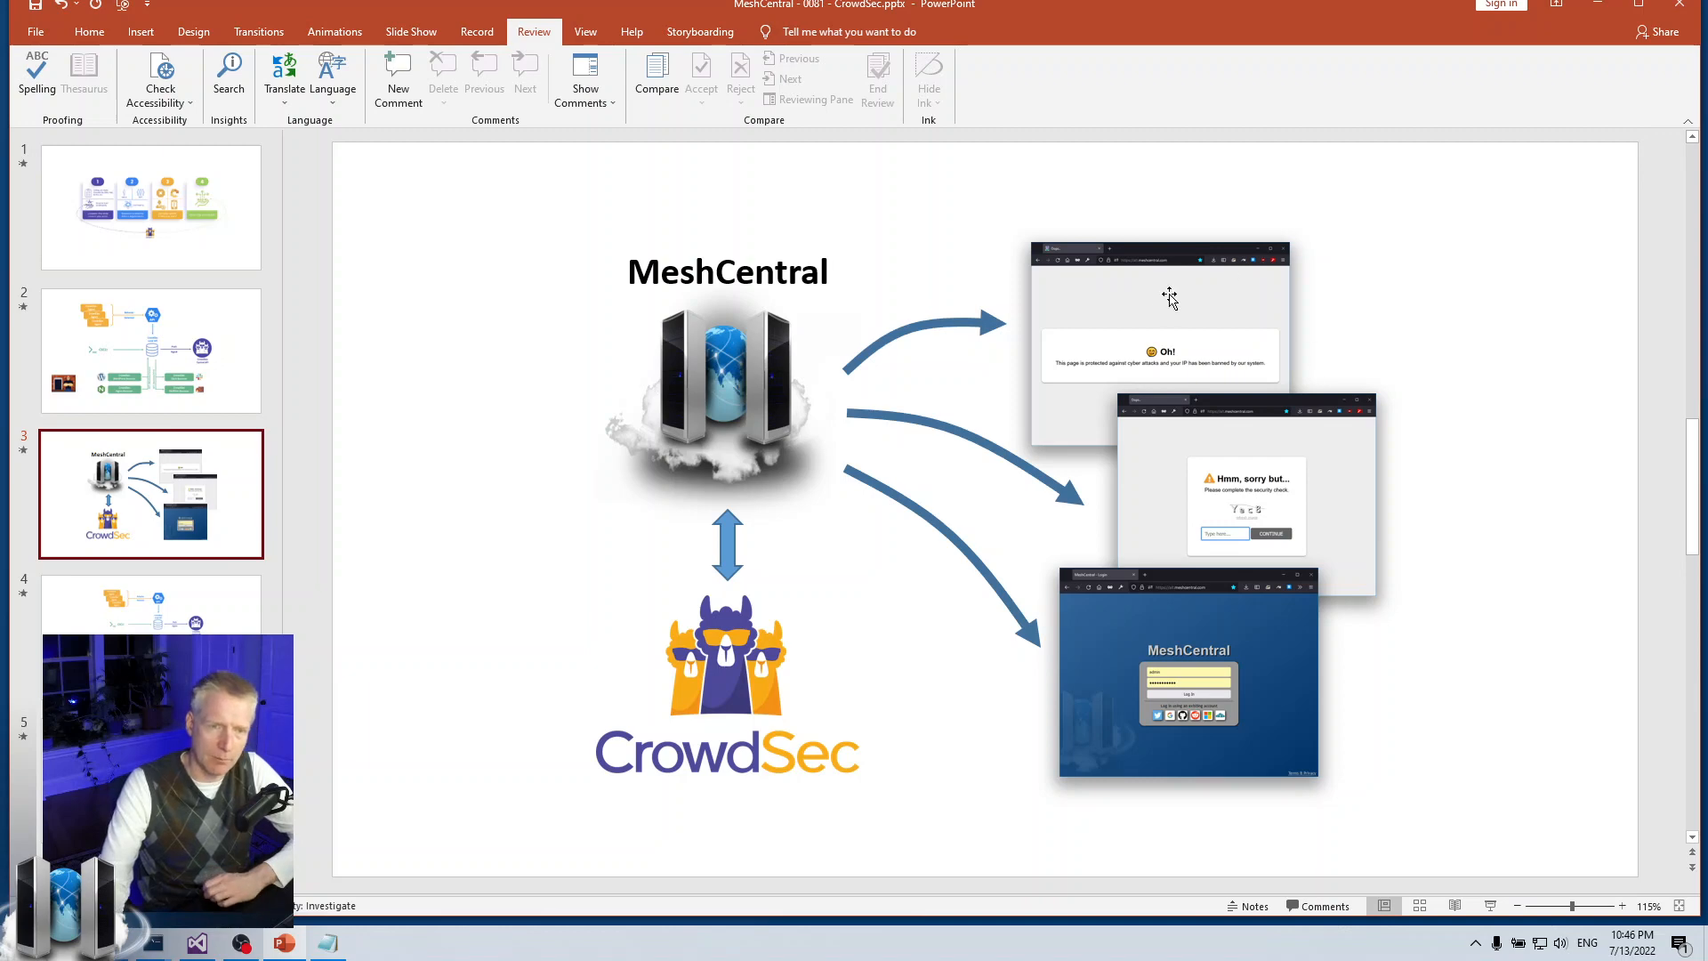
pyautogui.moveTo(1173, 334)
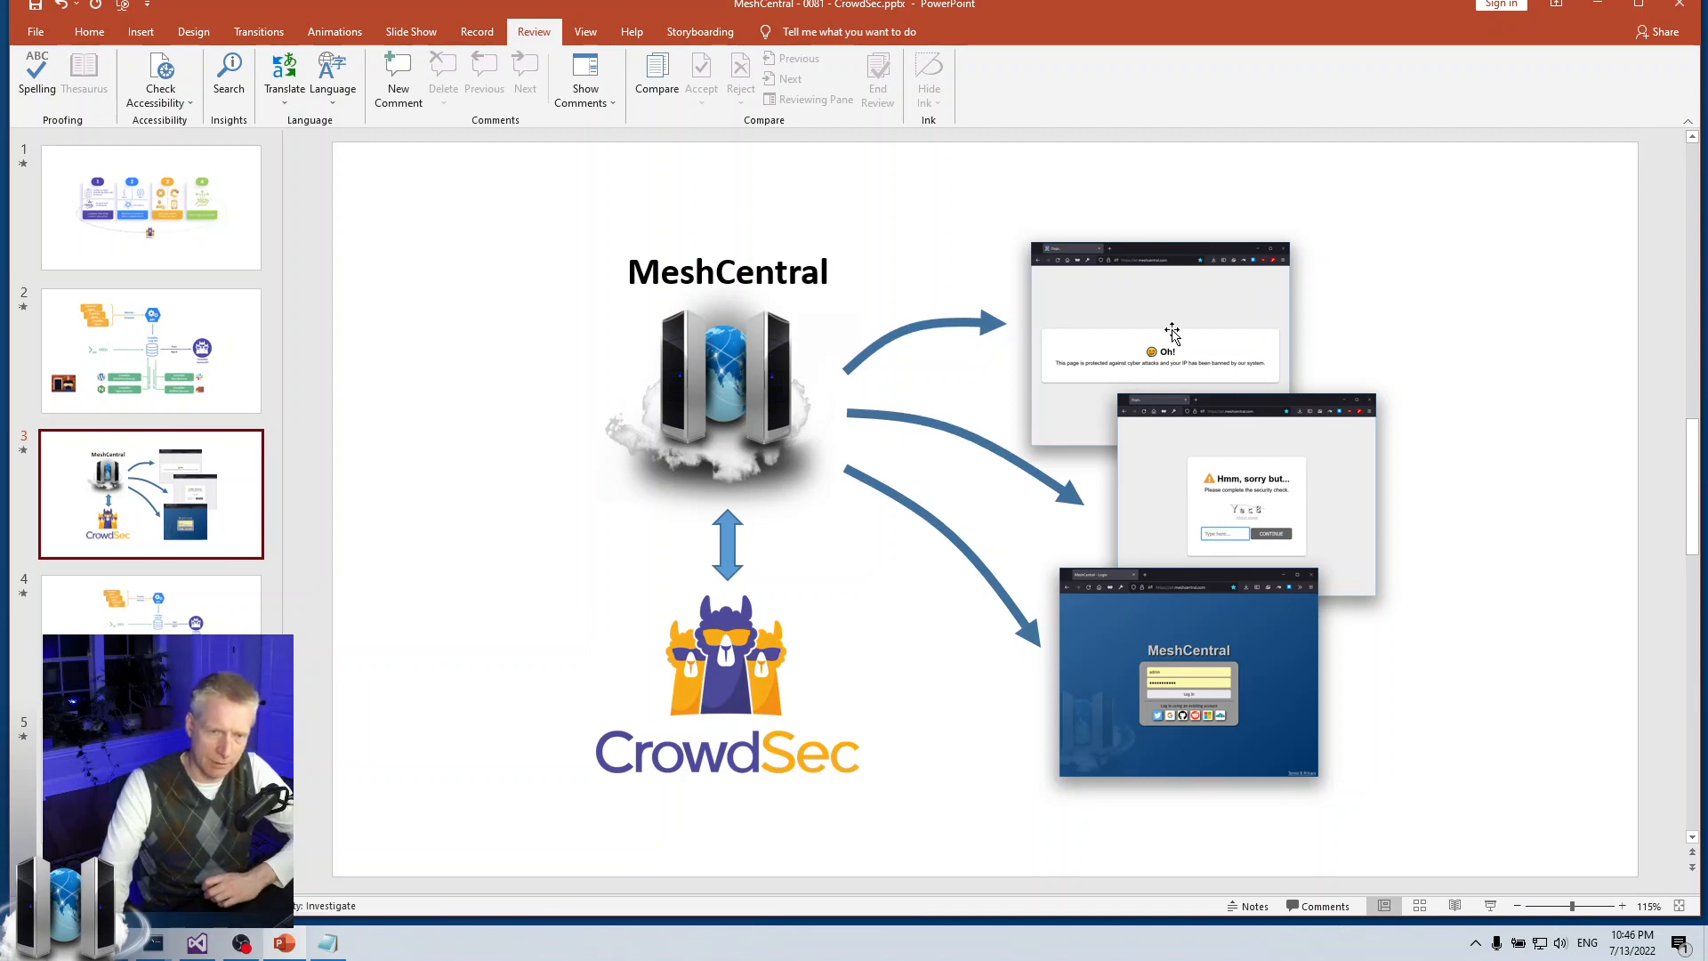
pyautogui.moveTo(1234, 529)
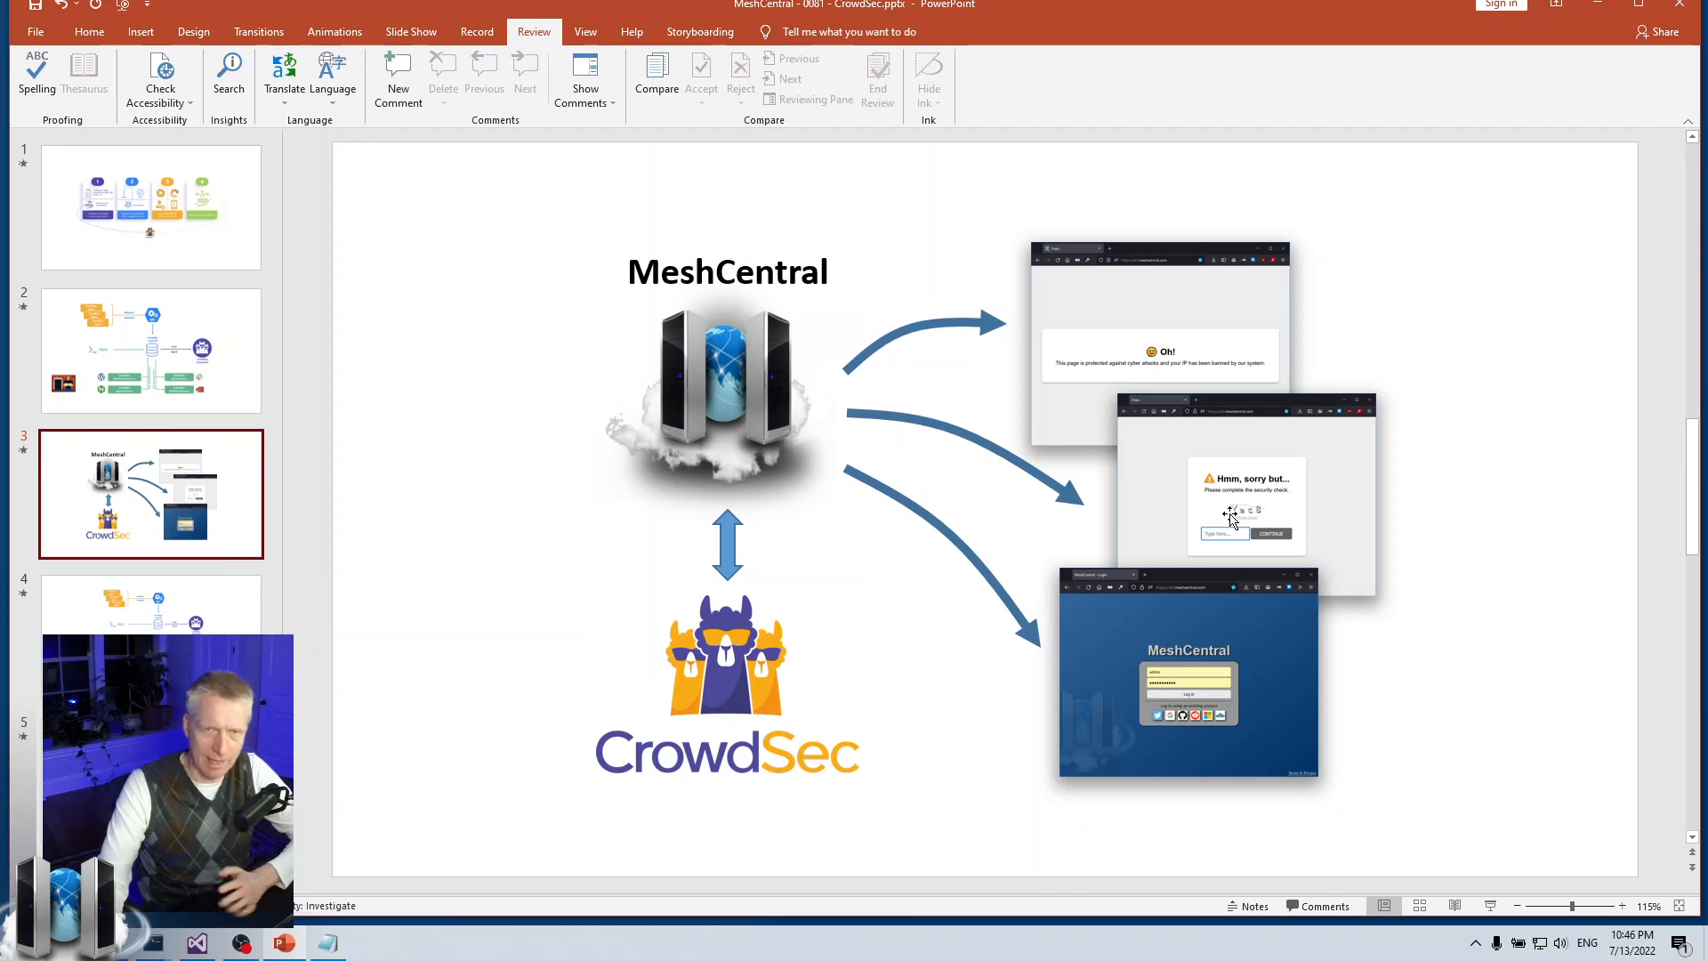
pyautogui.moveTo(1252, 482)
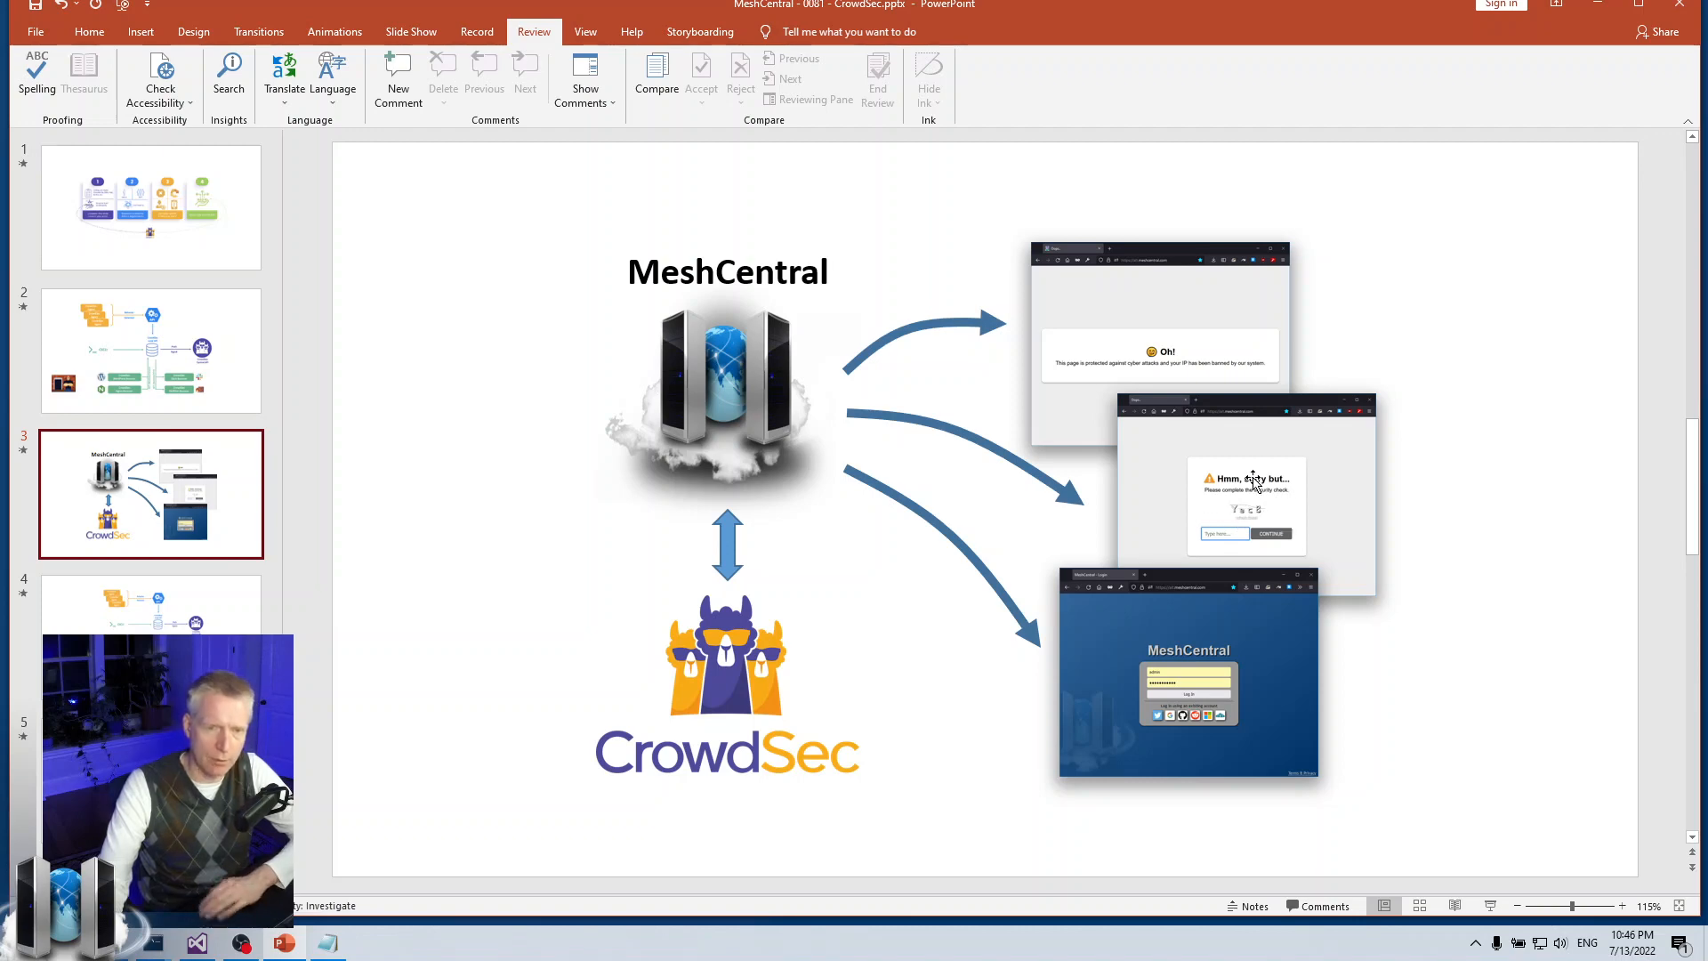
pyautogui.moveTo(1092, 699)
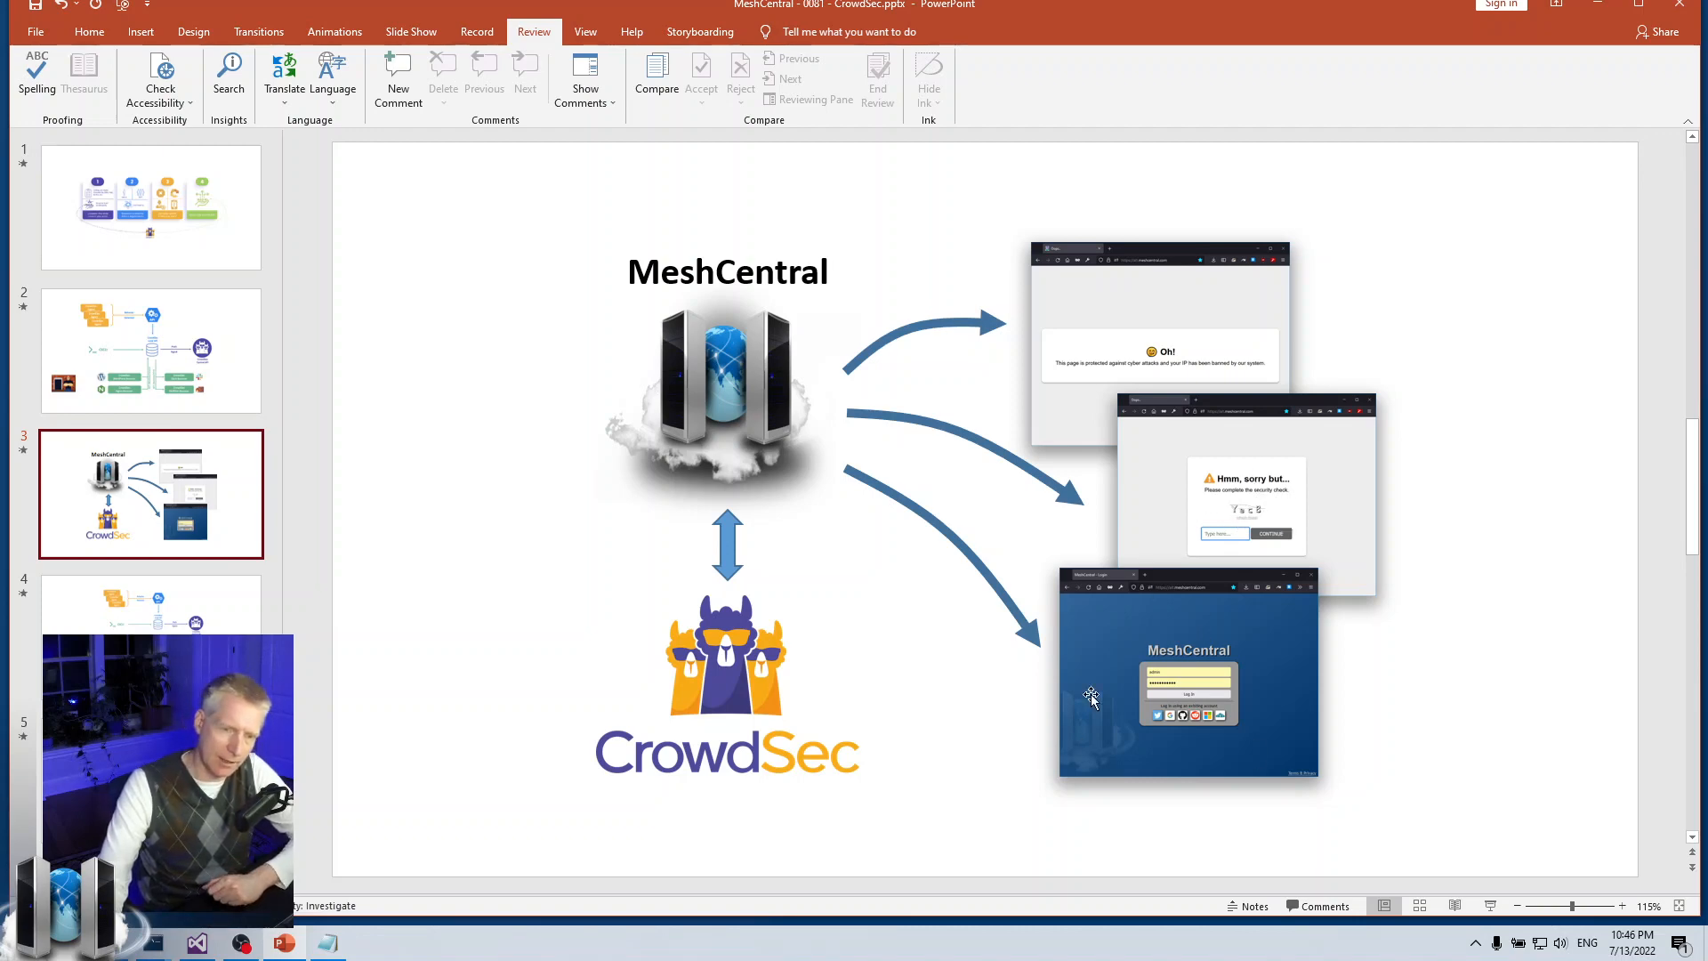
pyautogui.moveTo(1146, 625)
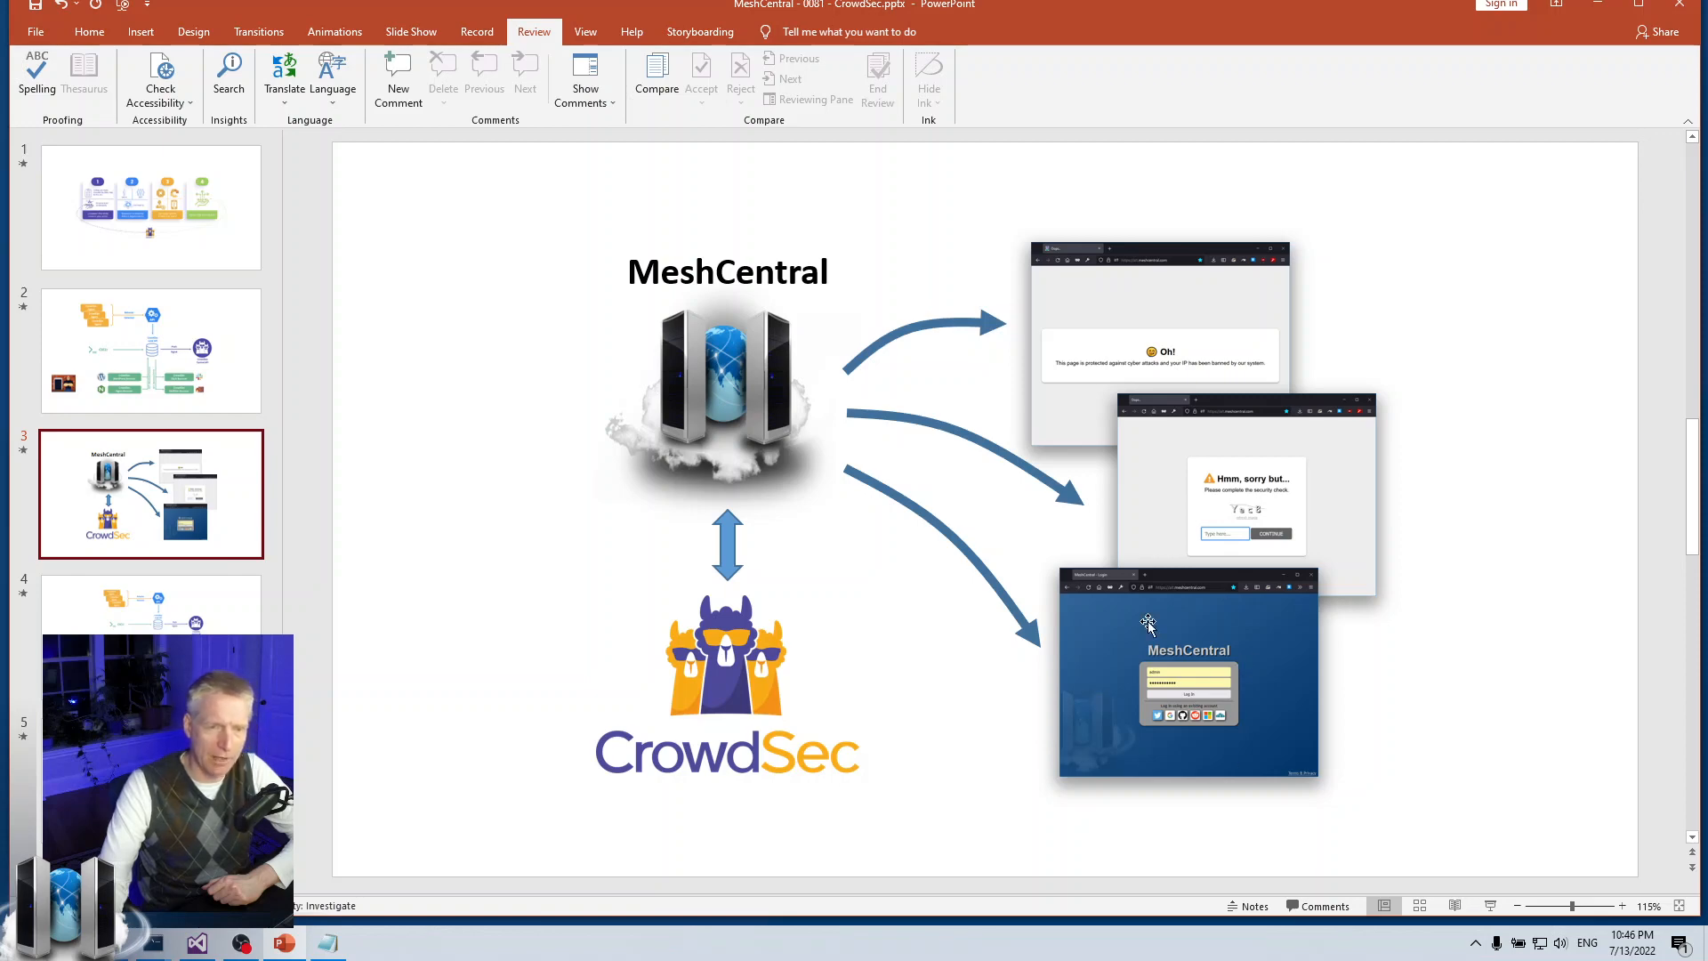
pyautogui.moveTo(1144, 700)
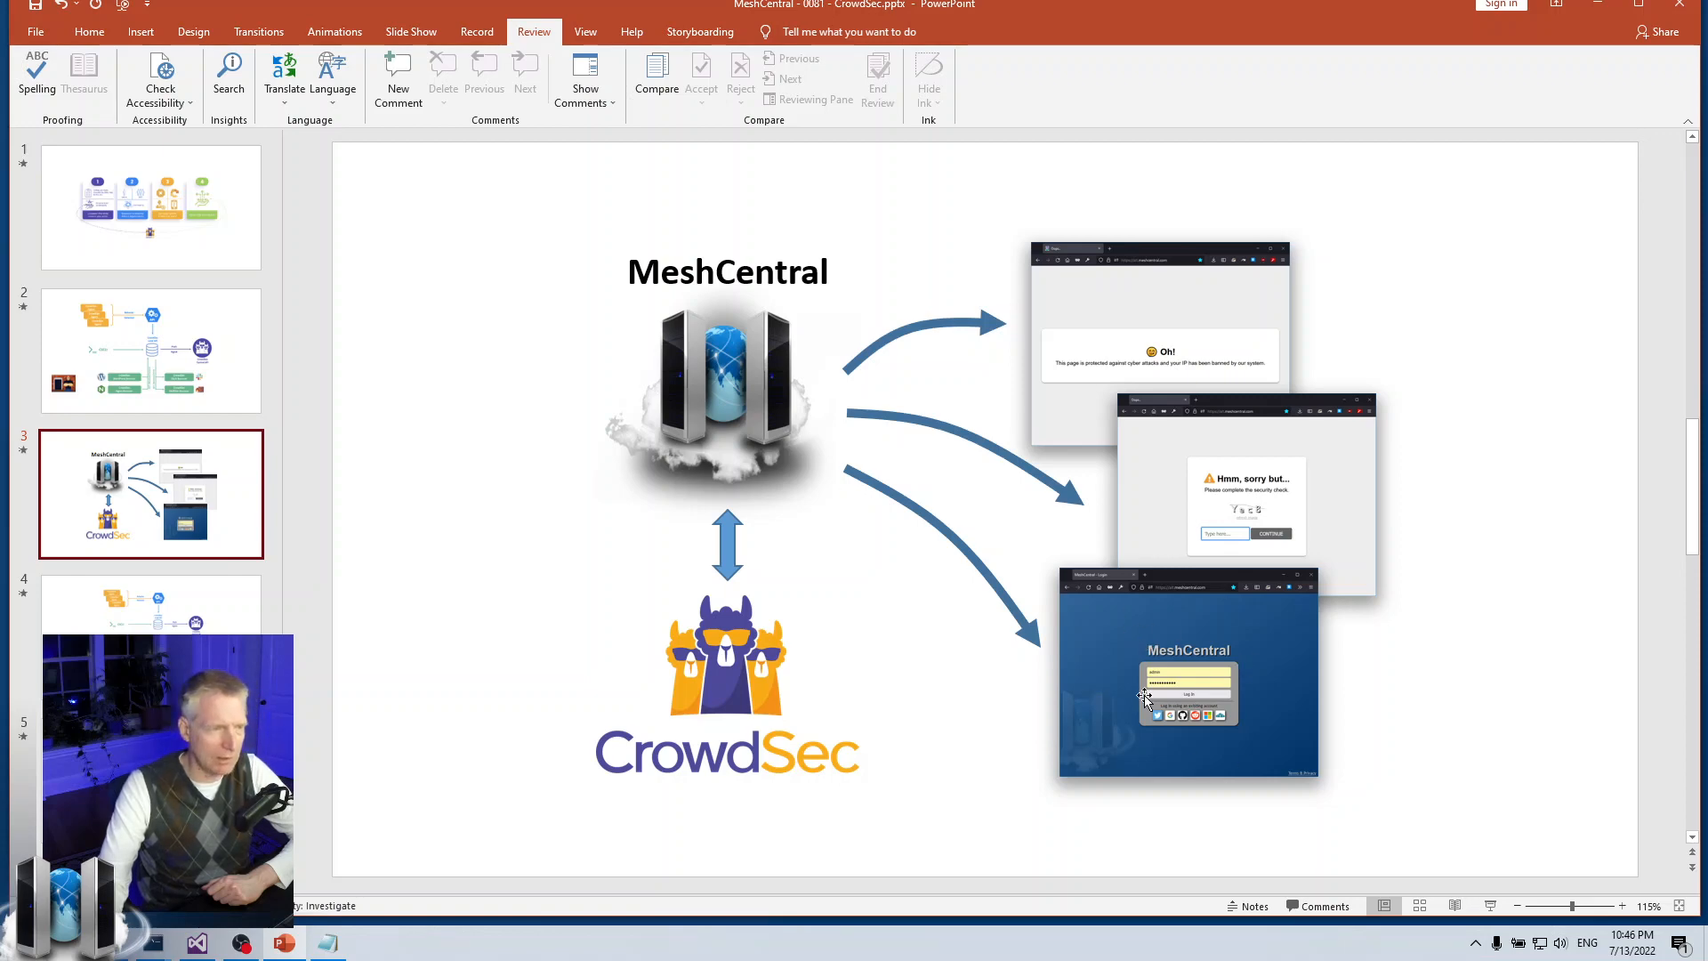
pyautogui.click(150, 604)
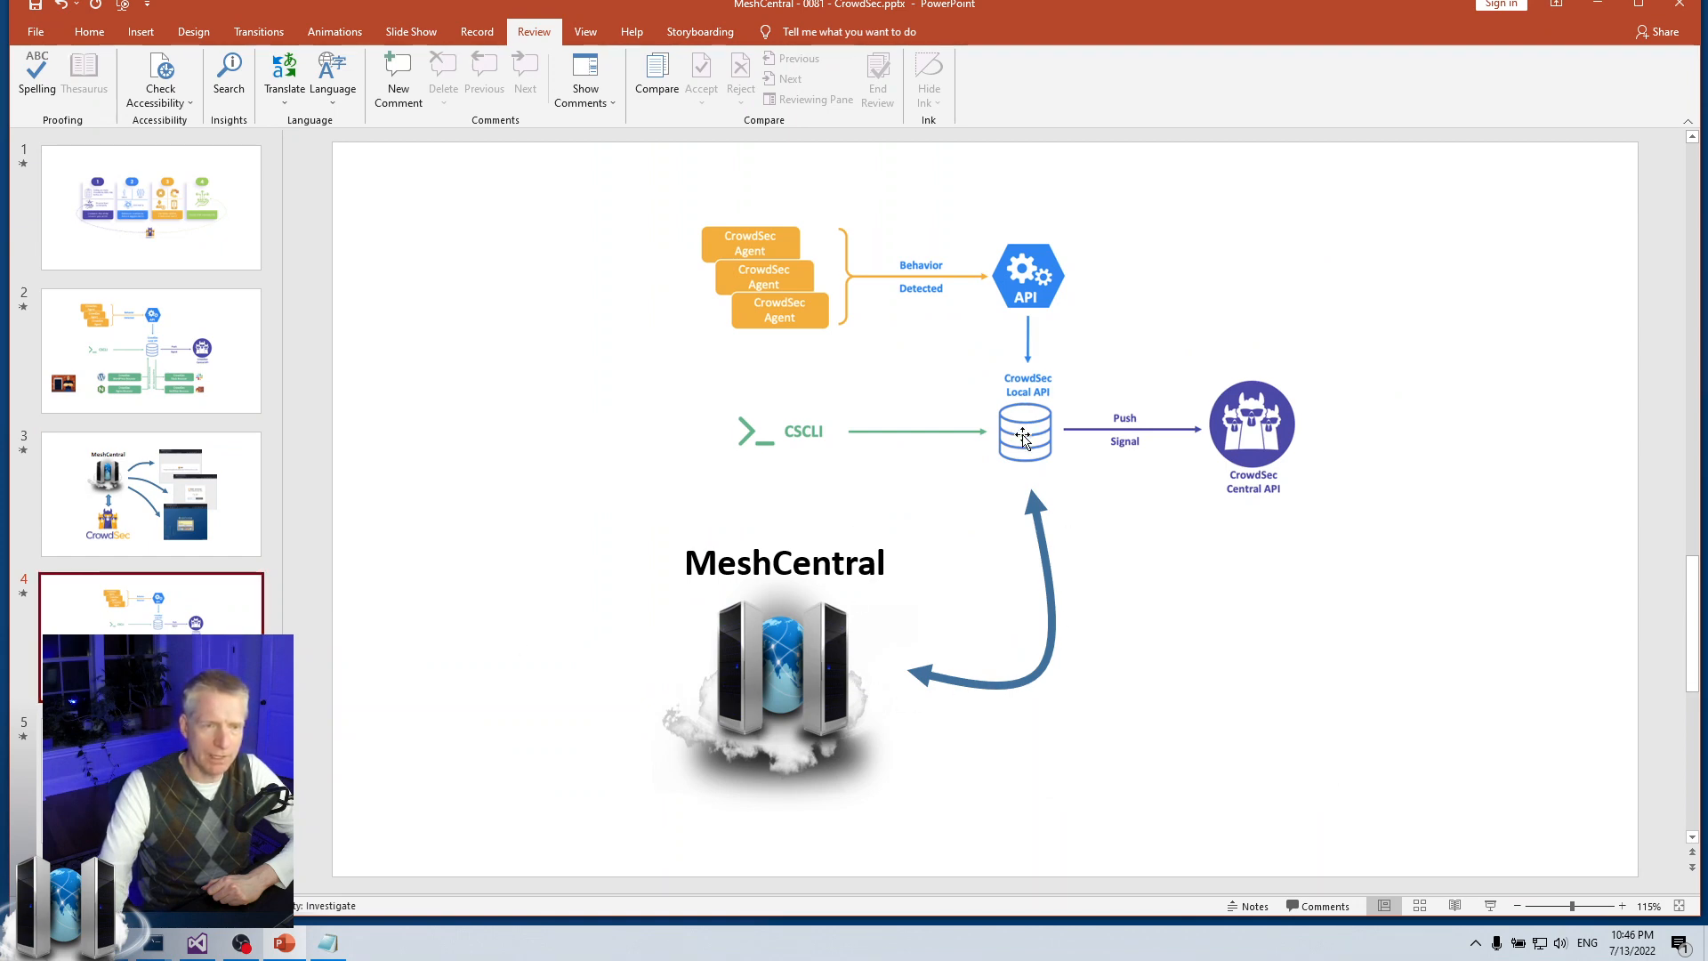
pyautogui.moveTo(1022, 370)
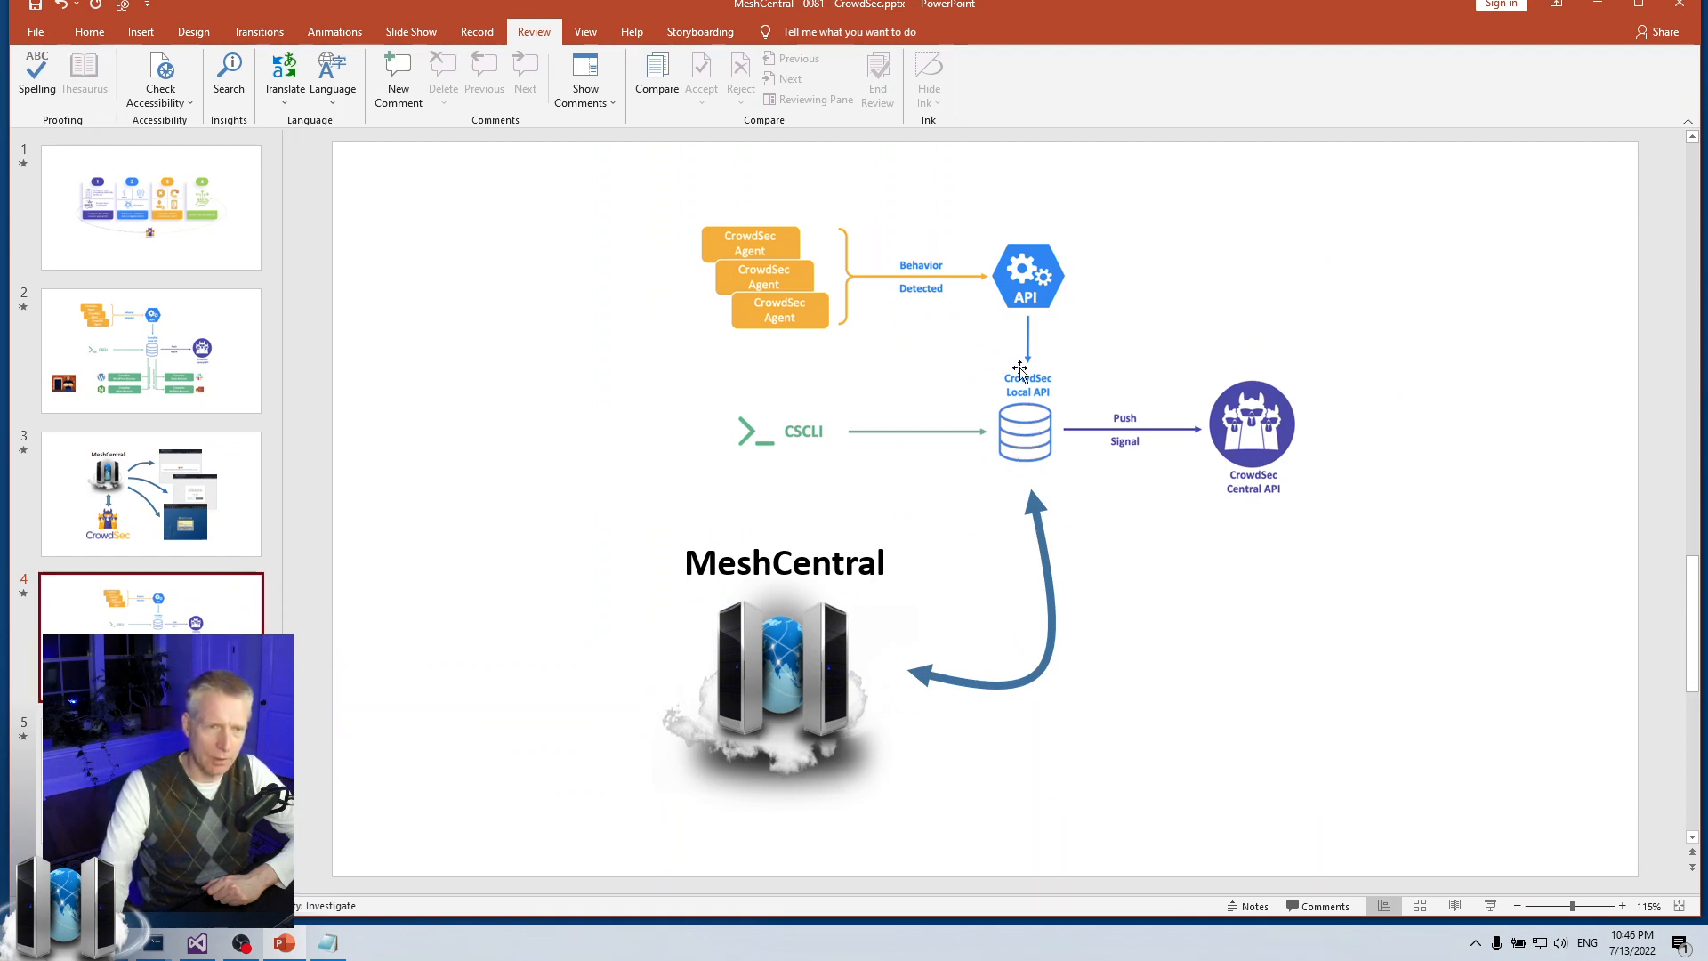
pyautogui.moveTo(1035, 422)
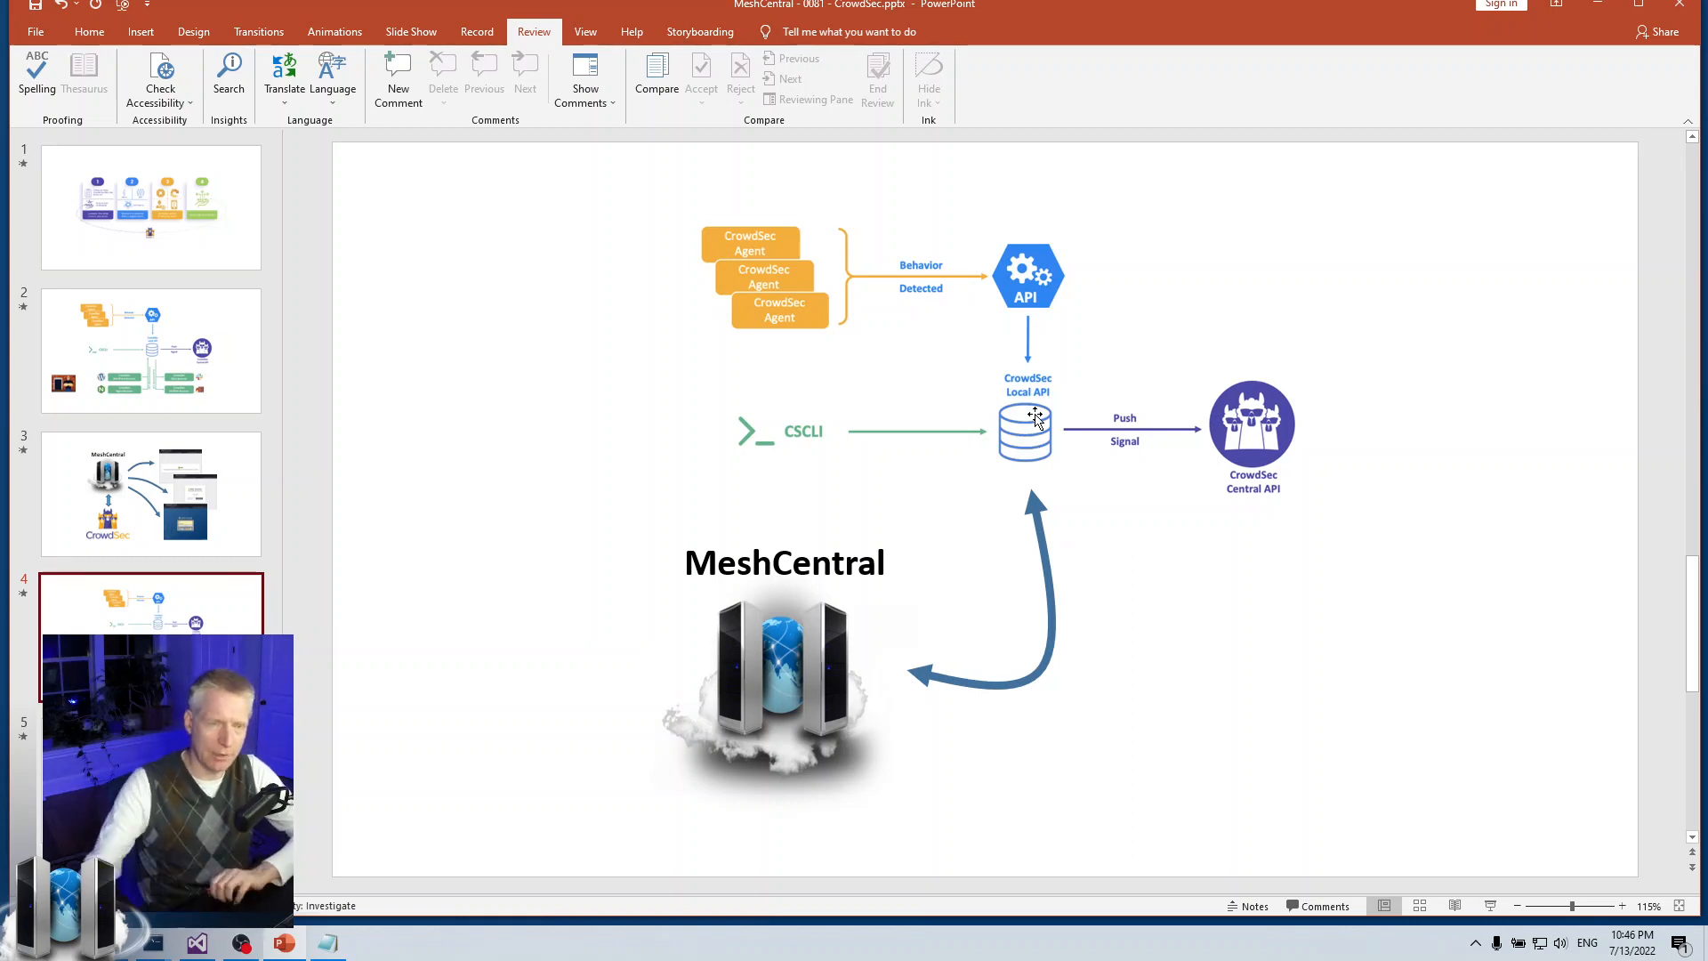
pyautogui.moveTo(1018, 389)
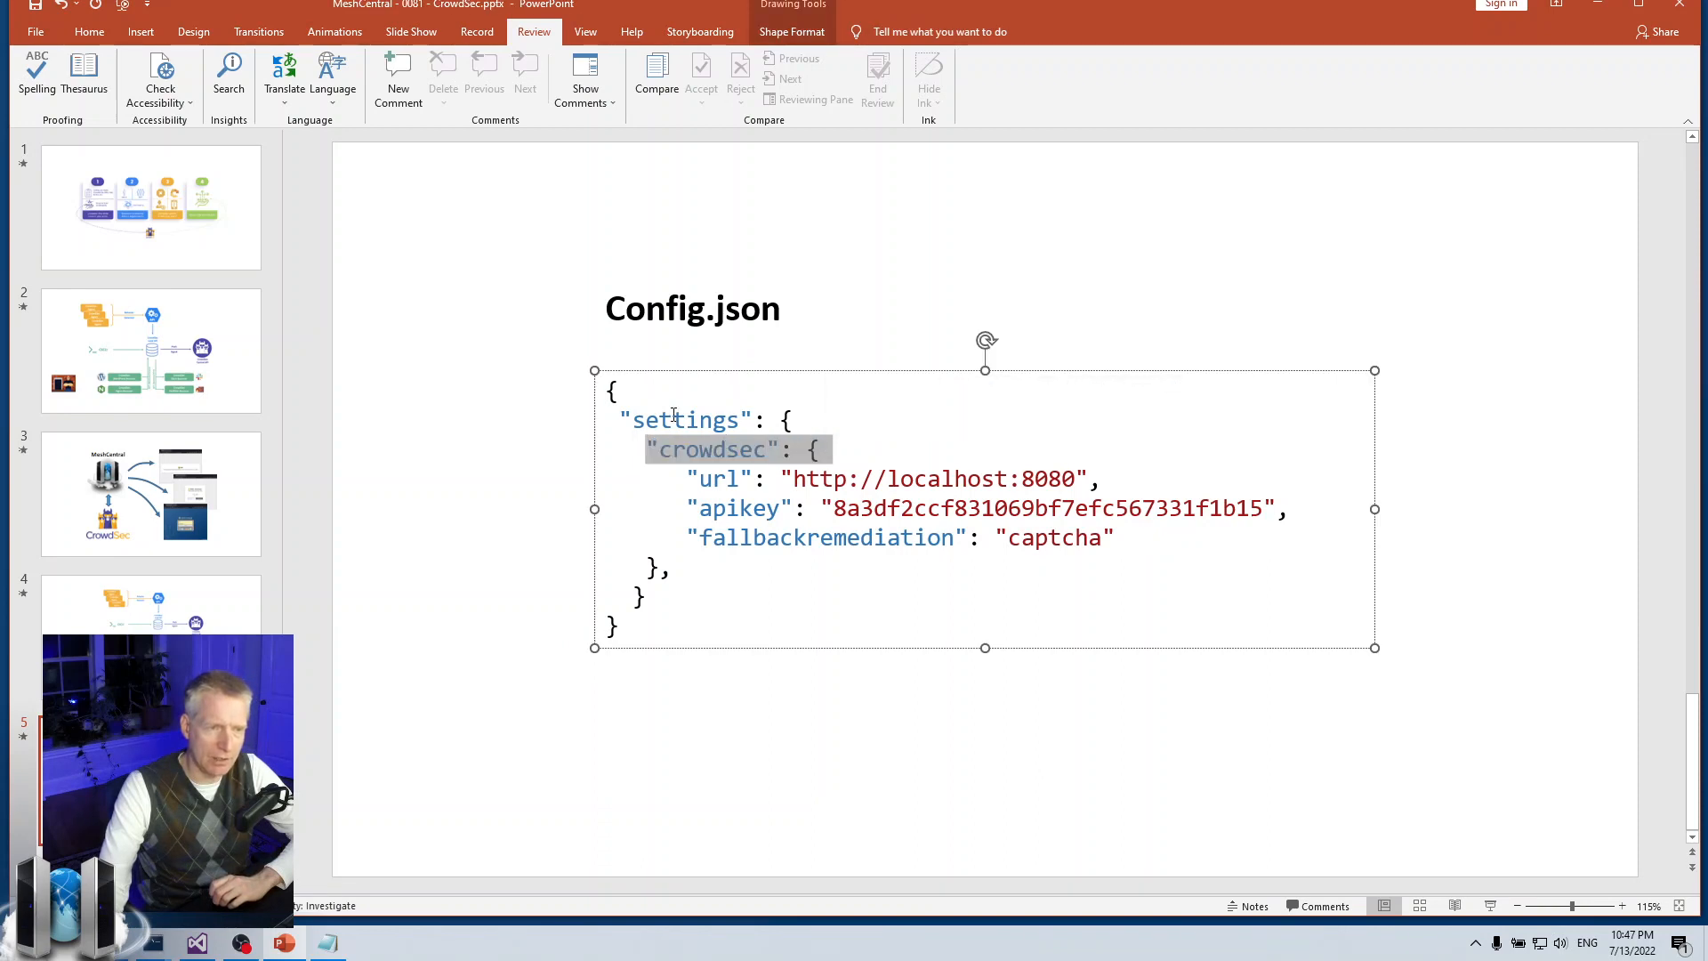
# Step: Highlight the settings, crowdsec and fallbackremediation keys on the Config.json slide
pyautogui.doubleClick(685, 419)
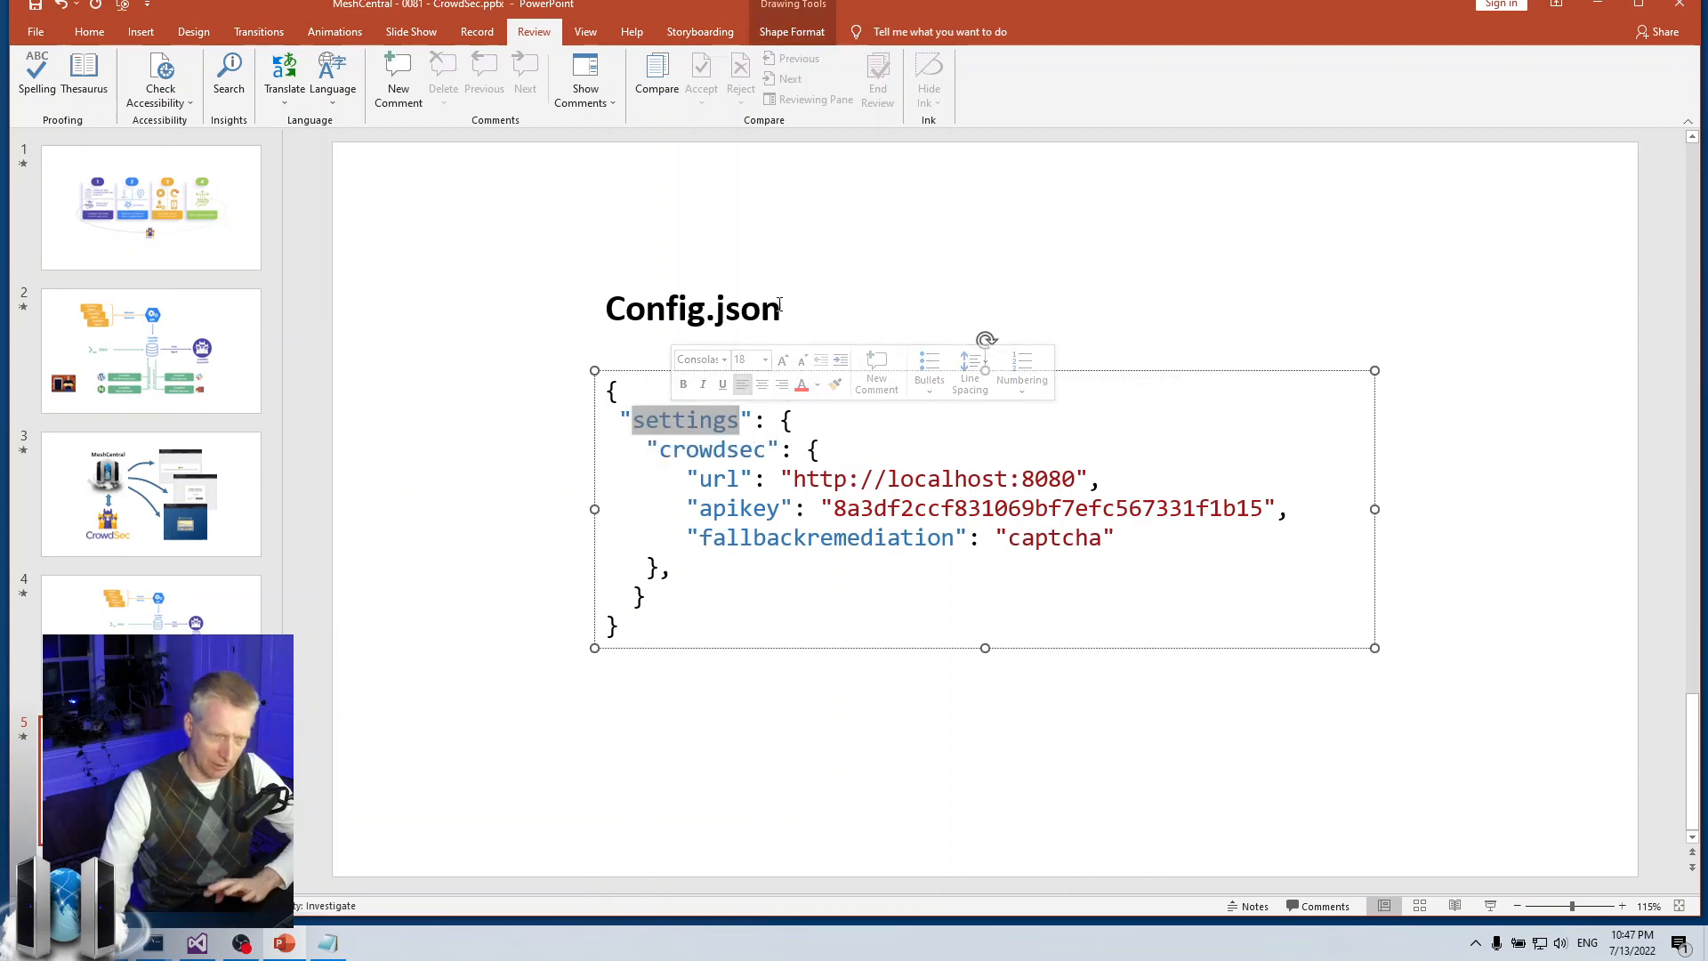
pyautogui.click(727, 450)
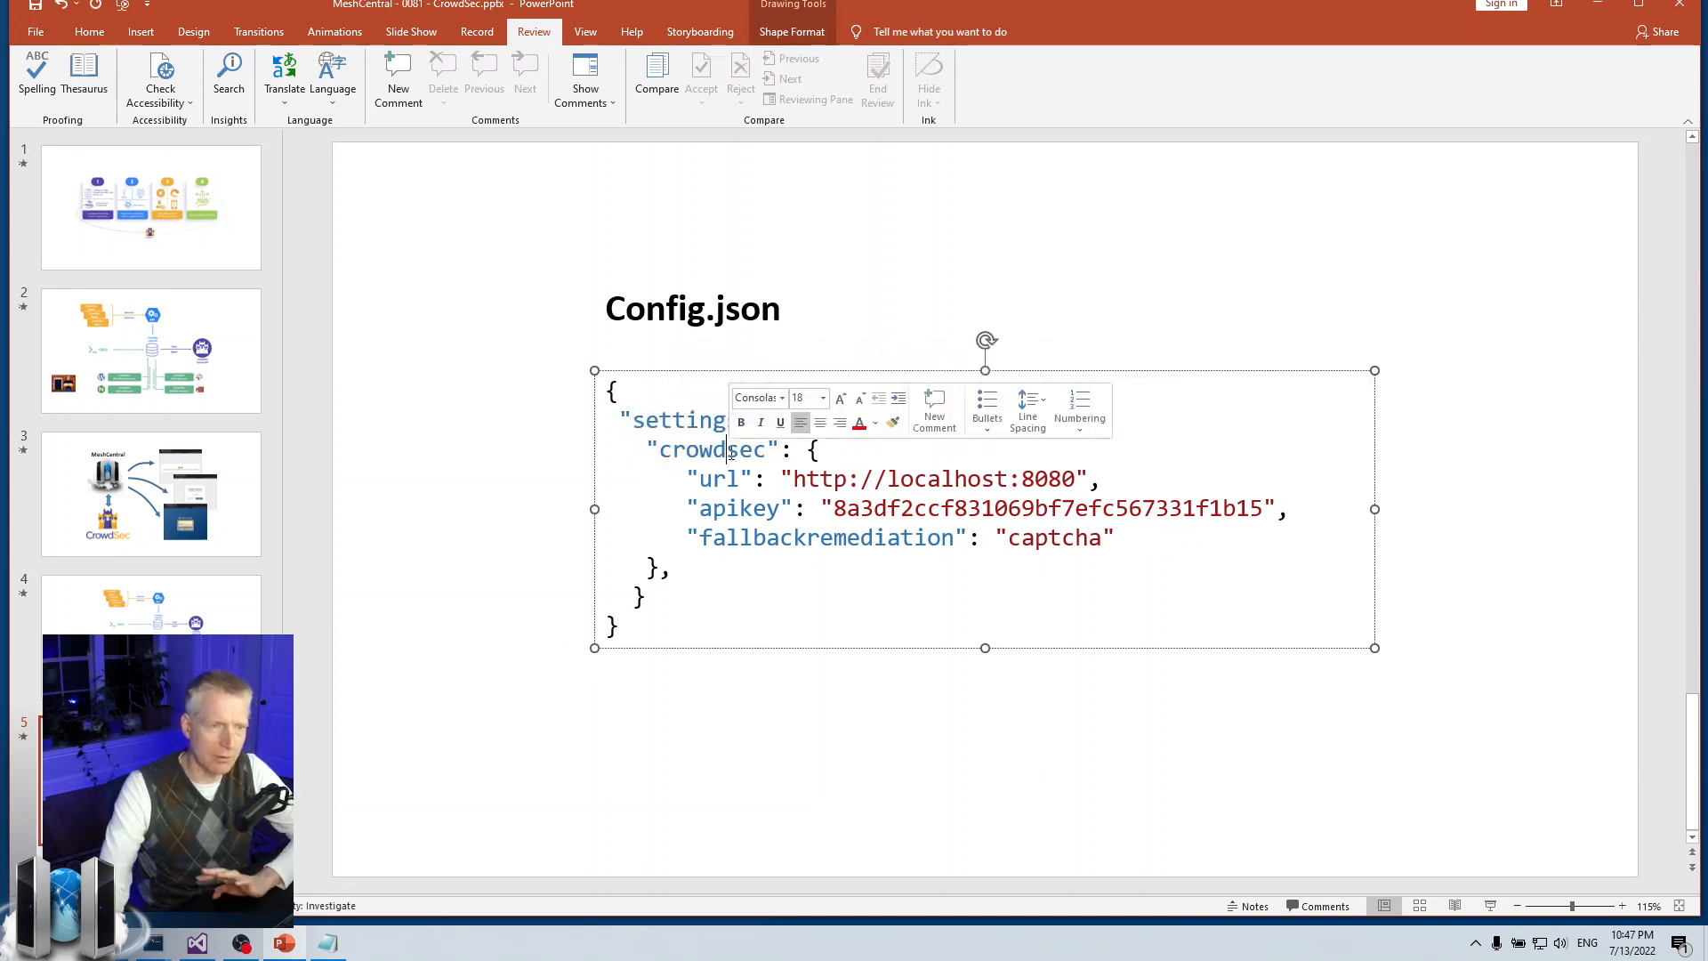
pyautogui.doubleClick(712, 450)
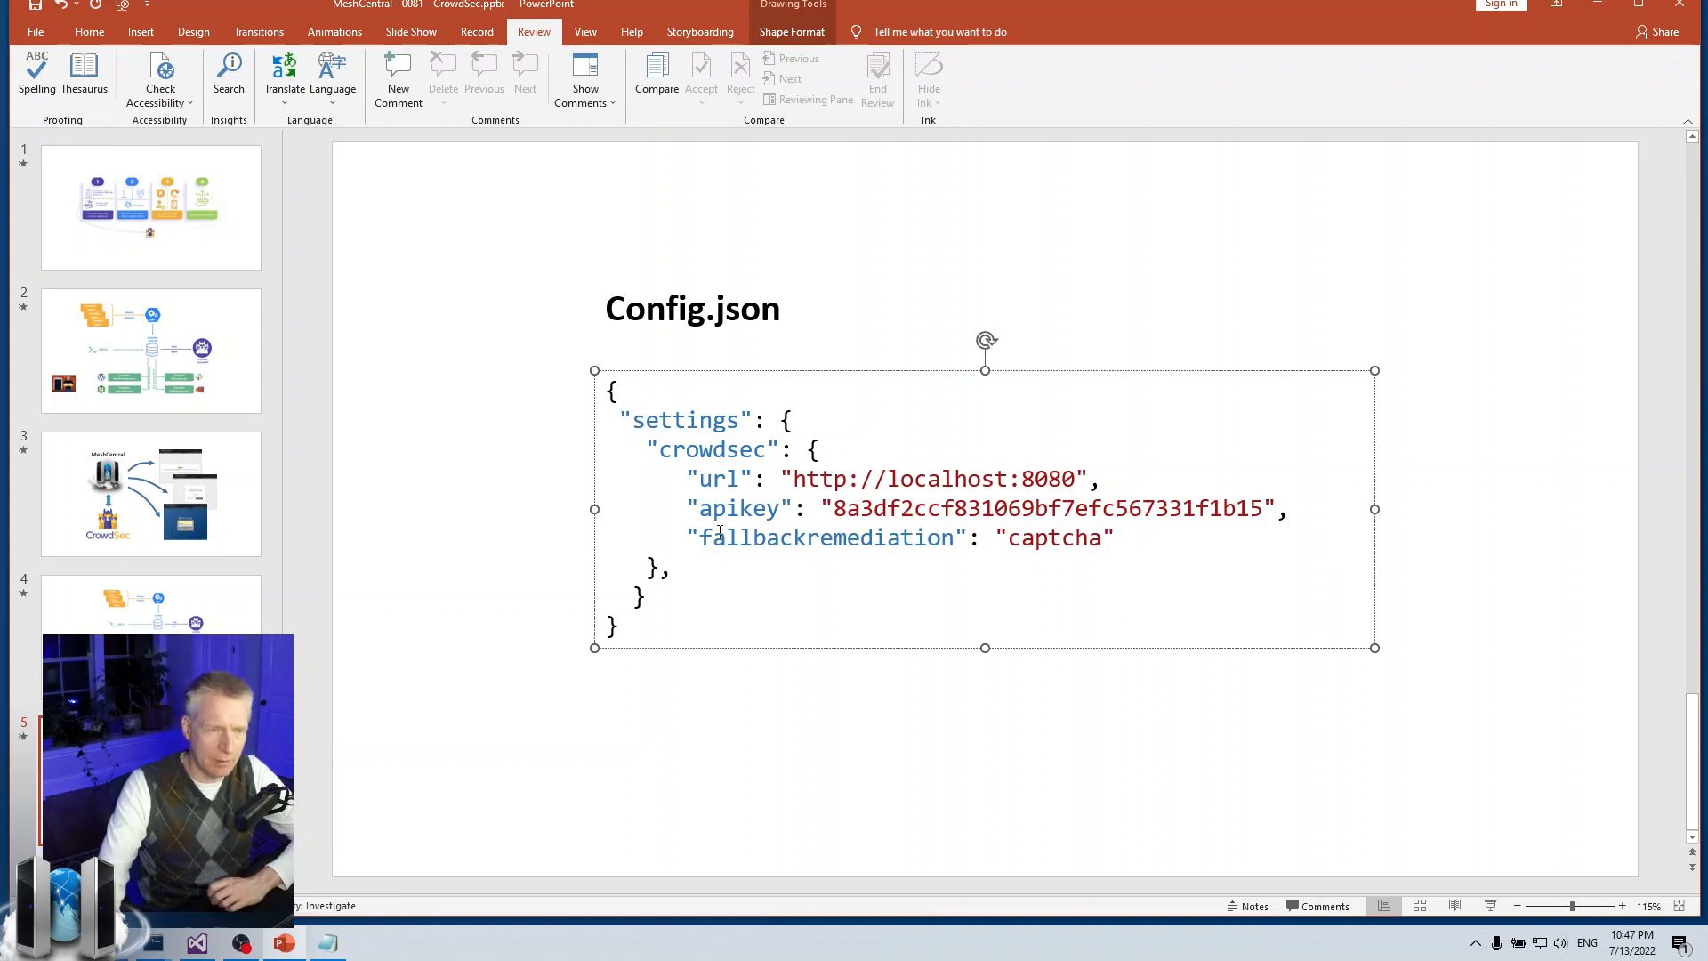
pyautogui.doubleClick(828, 537)
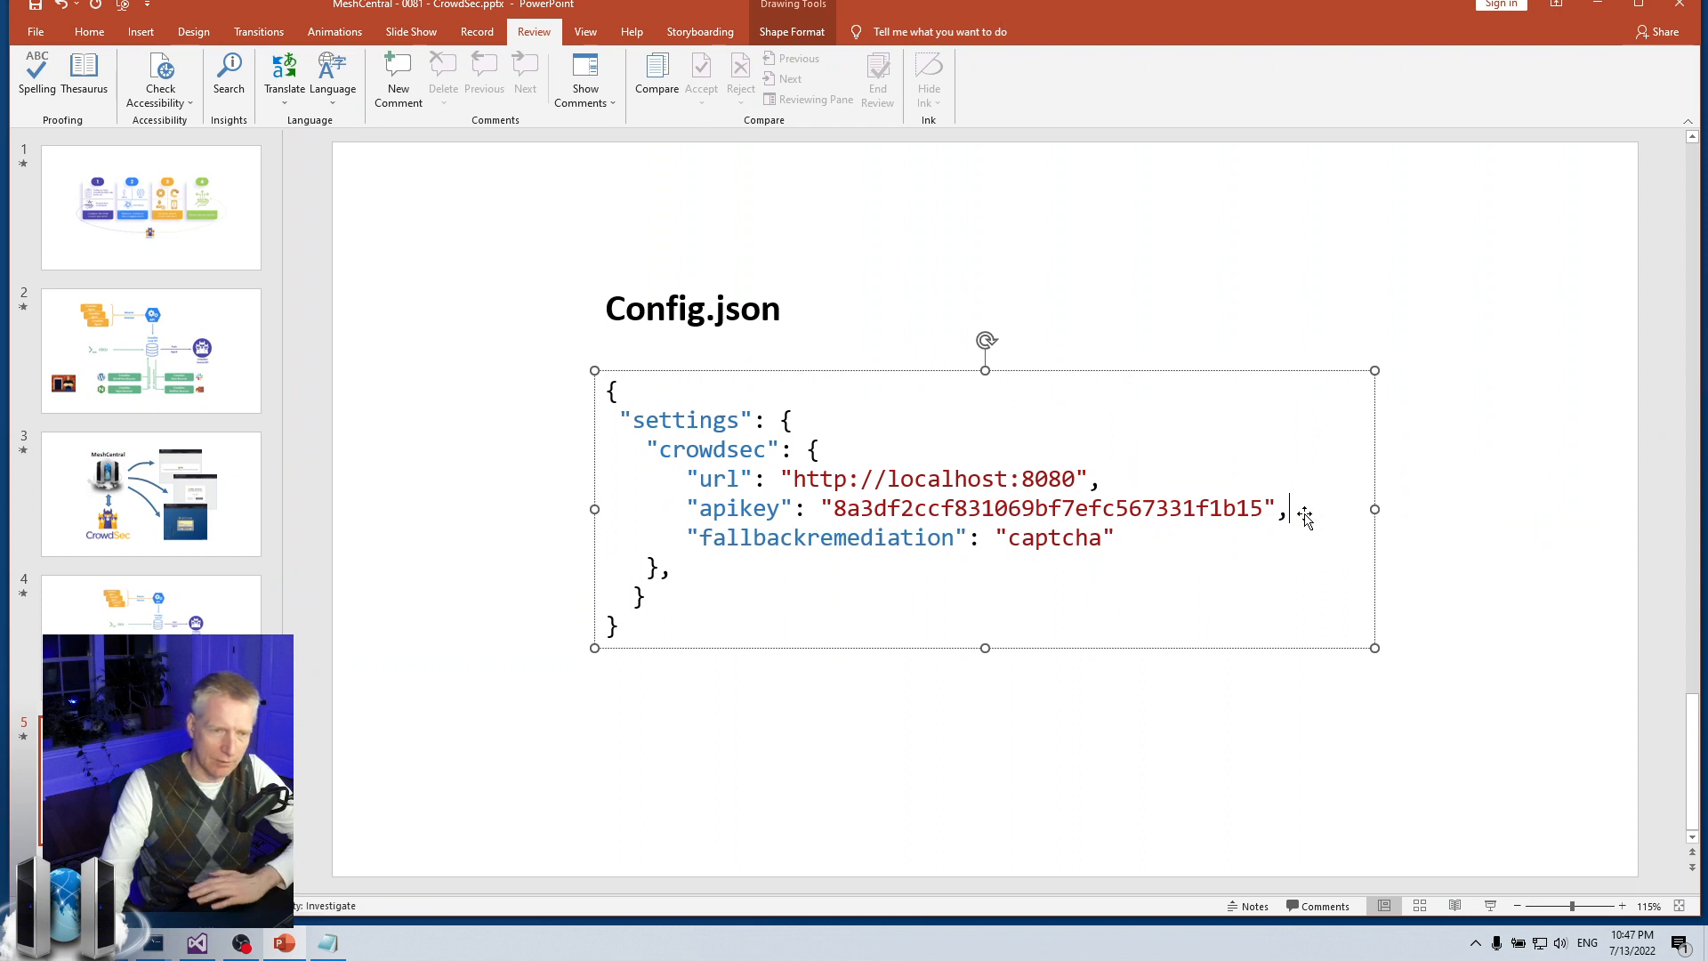
# Step: Change the fallback remediation value from captcha to bypass, then revert it to captcha
pyautogui.doubleClick(1054, 537)
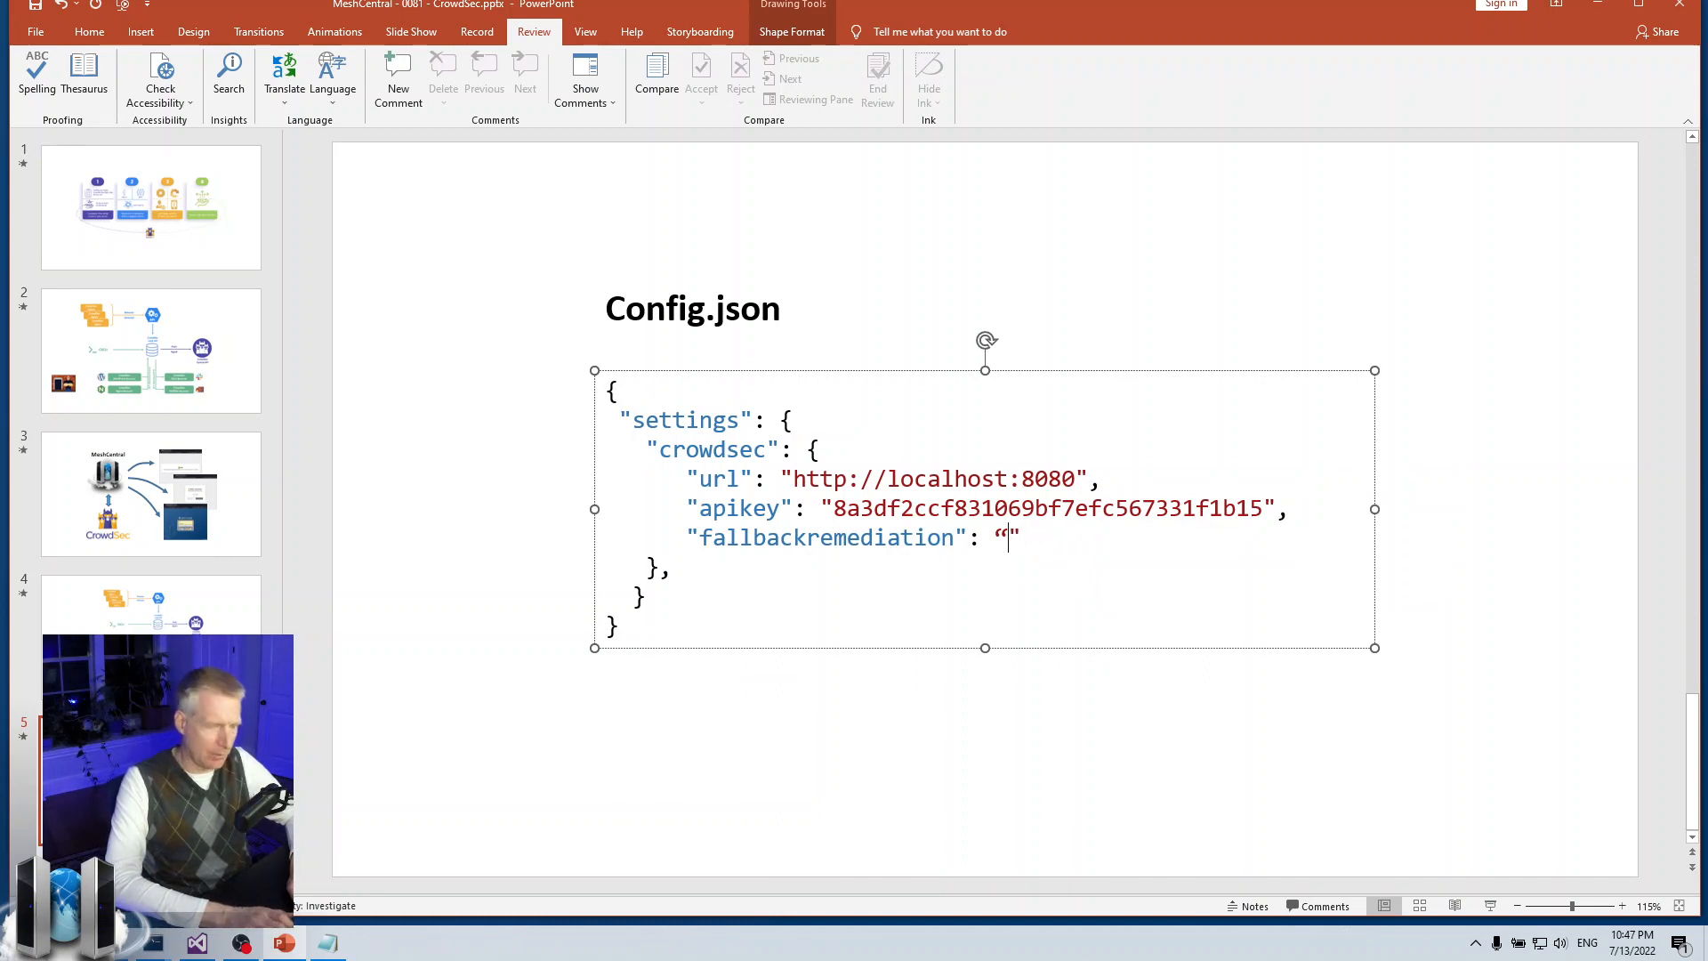
pyautogui.write('bypass')
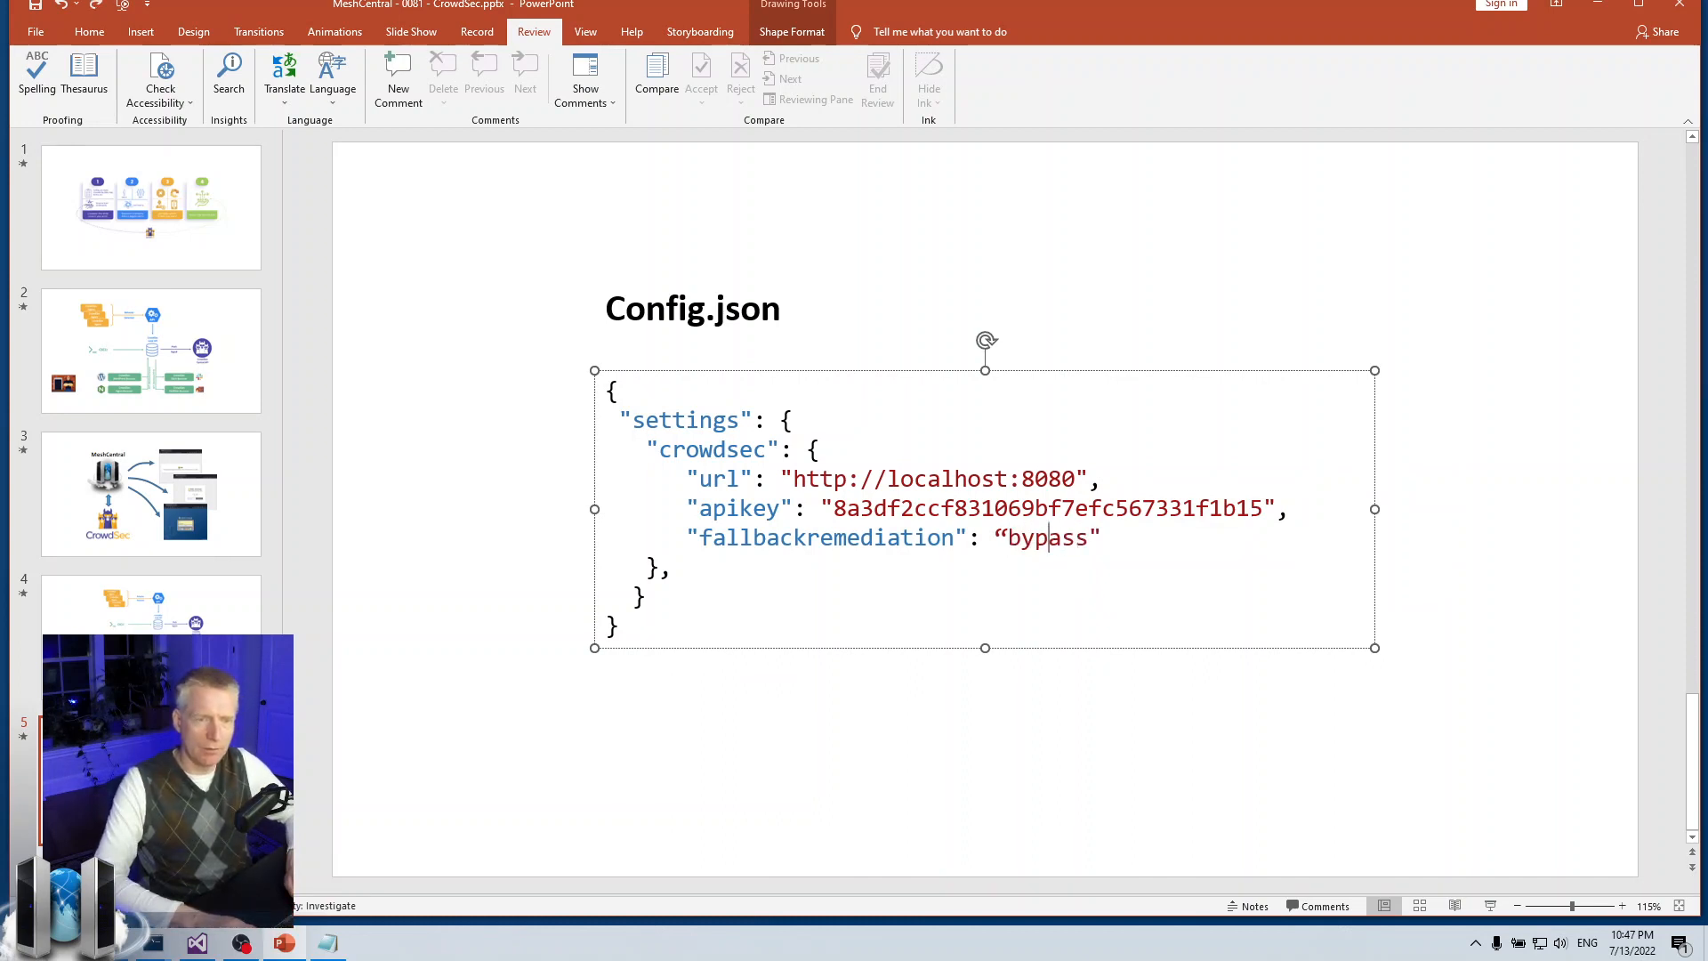
pyautogui.press('Backspace')
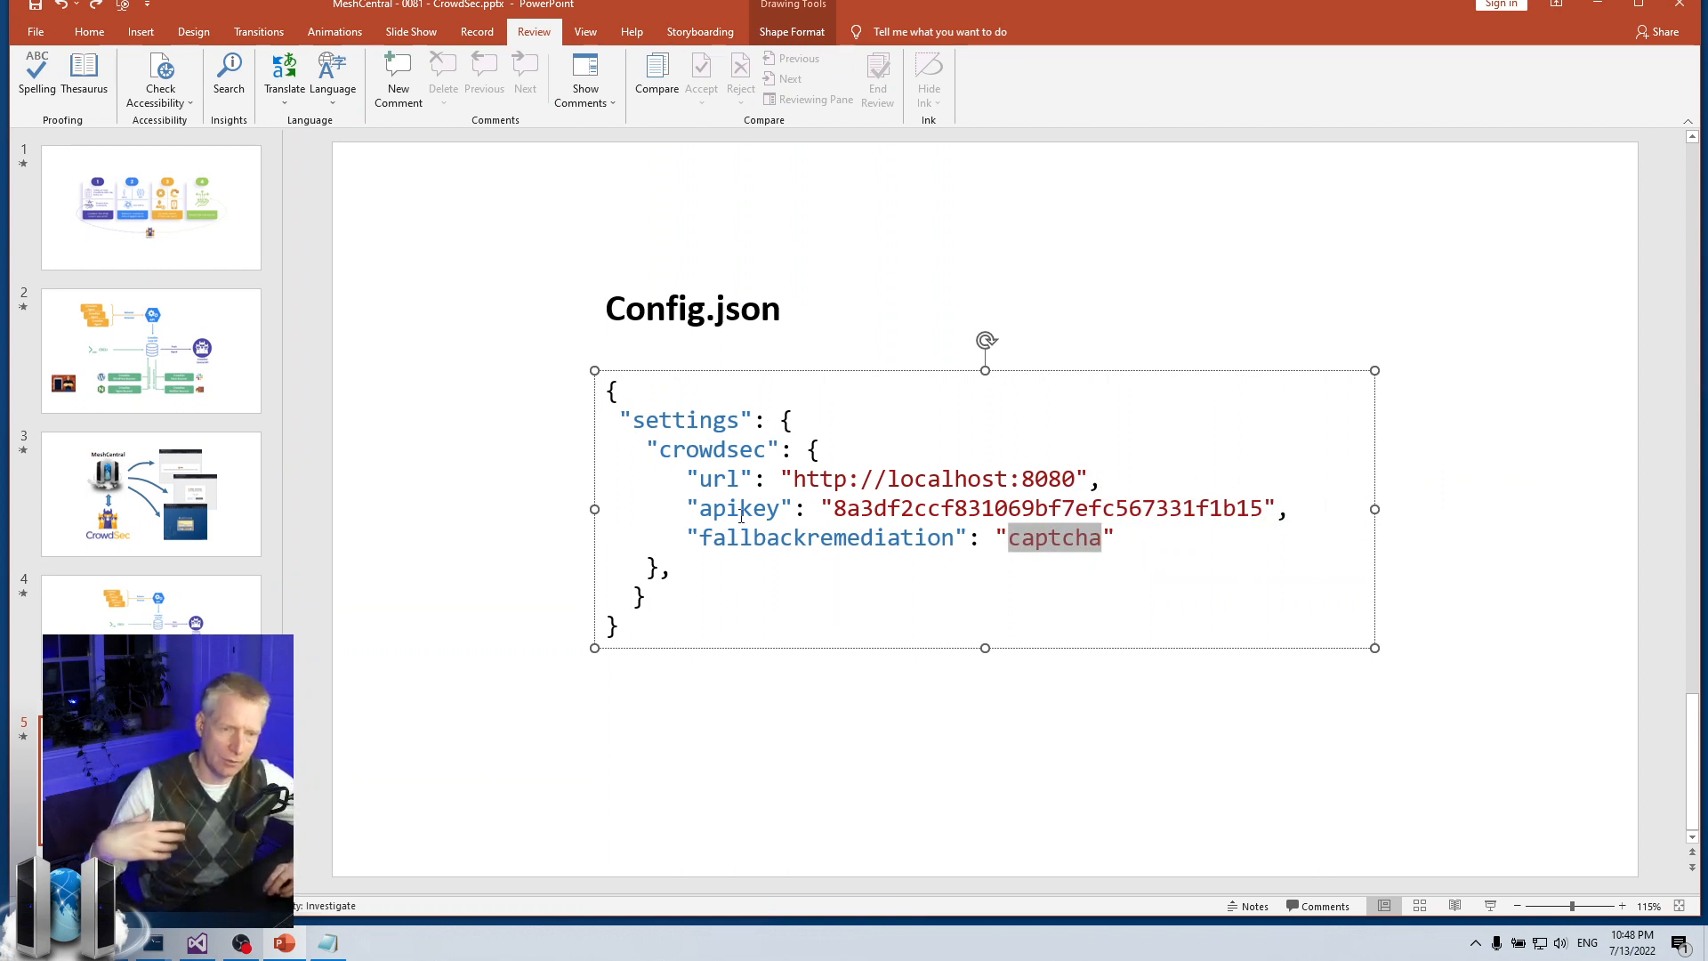
pyautogui.moveTo(853, 607)
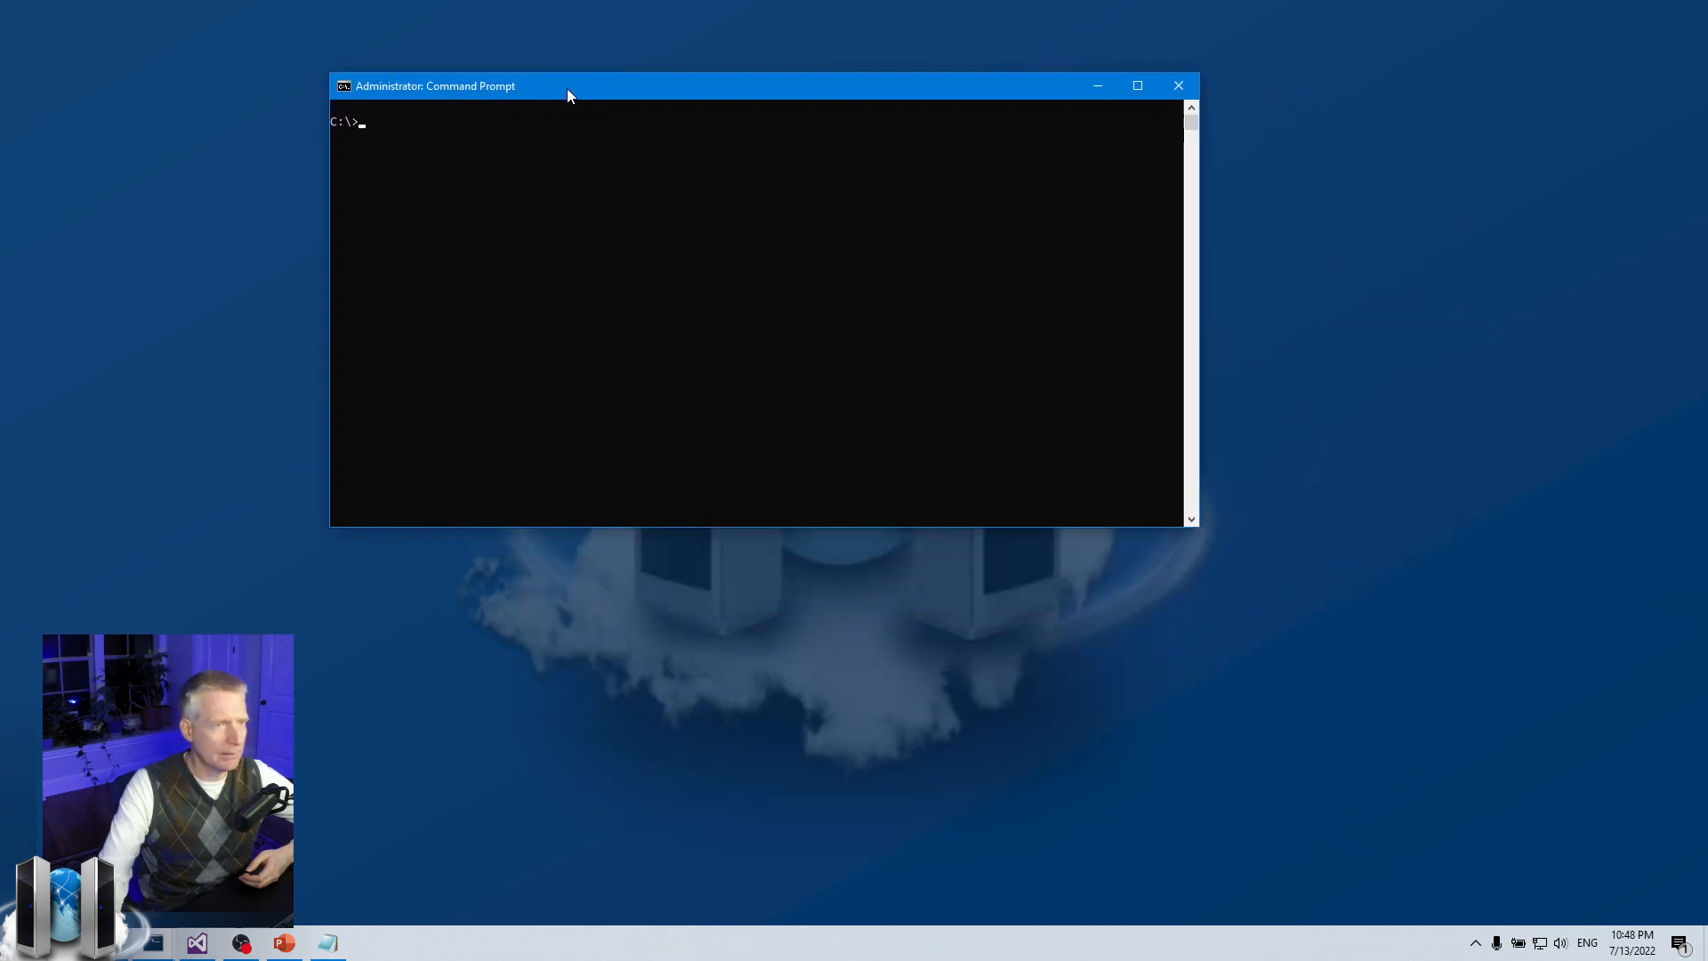
# Step: Run cscli to list its available commands, including alerts, bouncers and decisions
pyautogui.moveTo(567, 95); pyautogui.dragTo(599, 92)
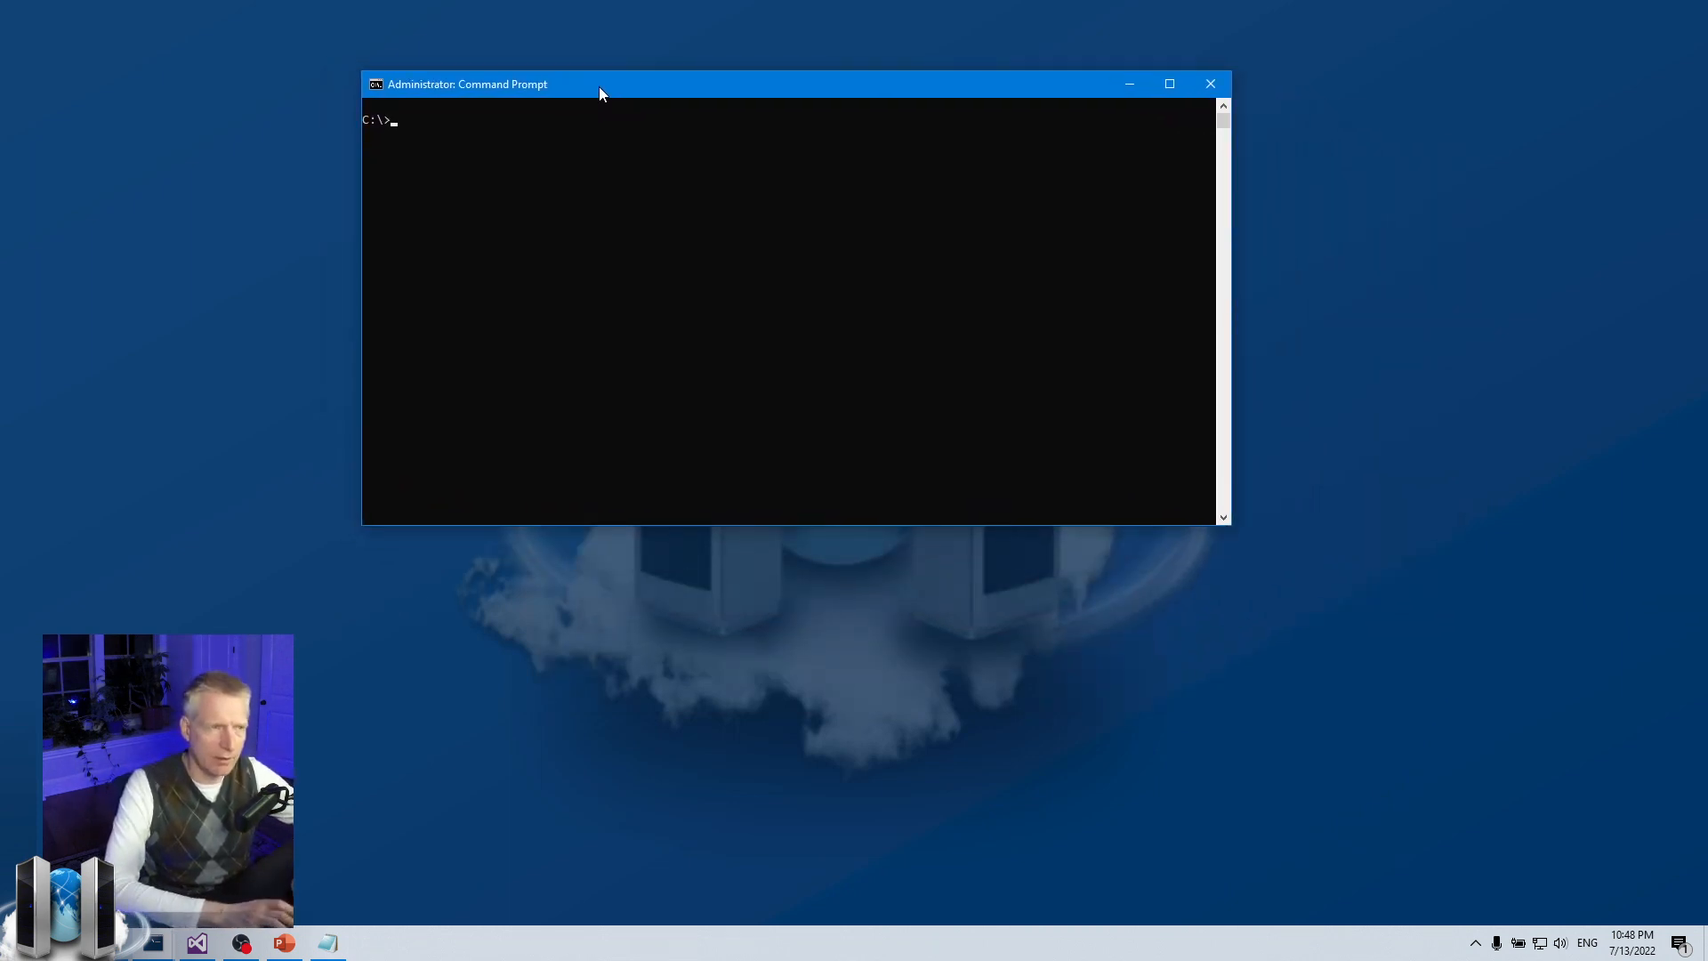
pyautogui.write('c')
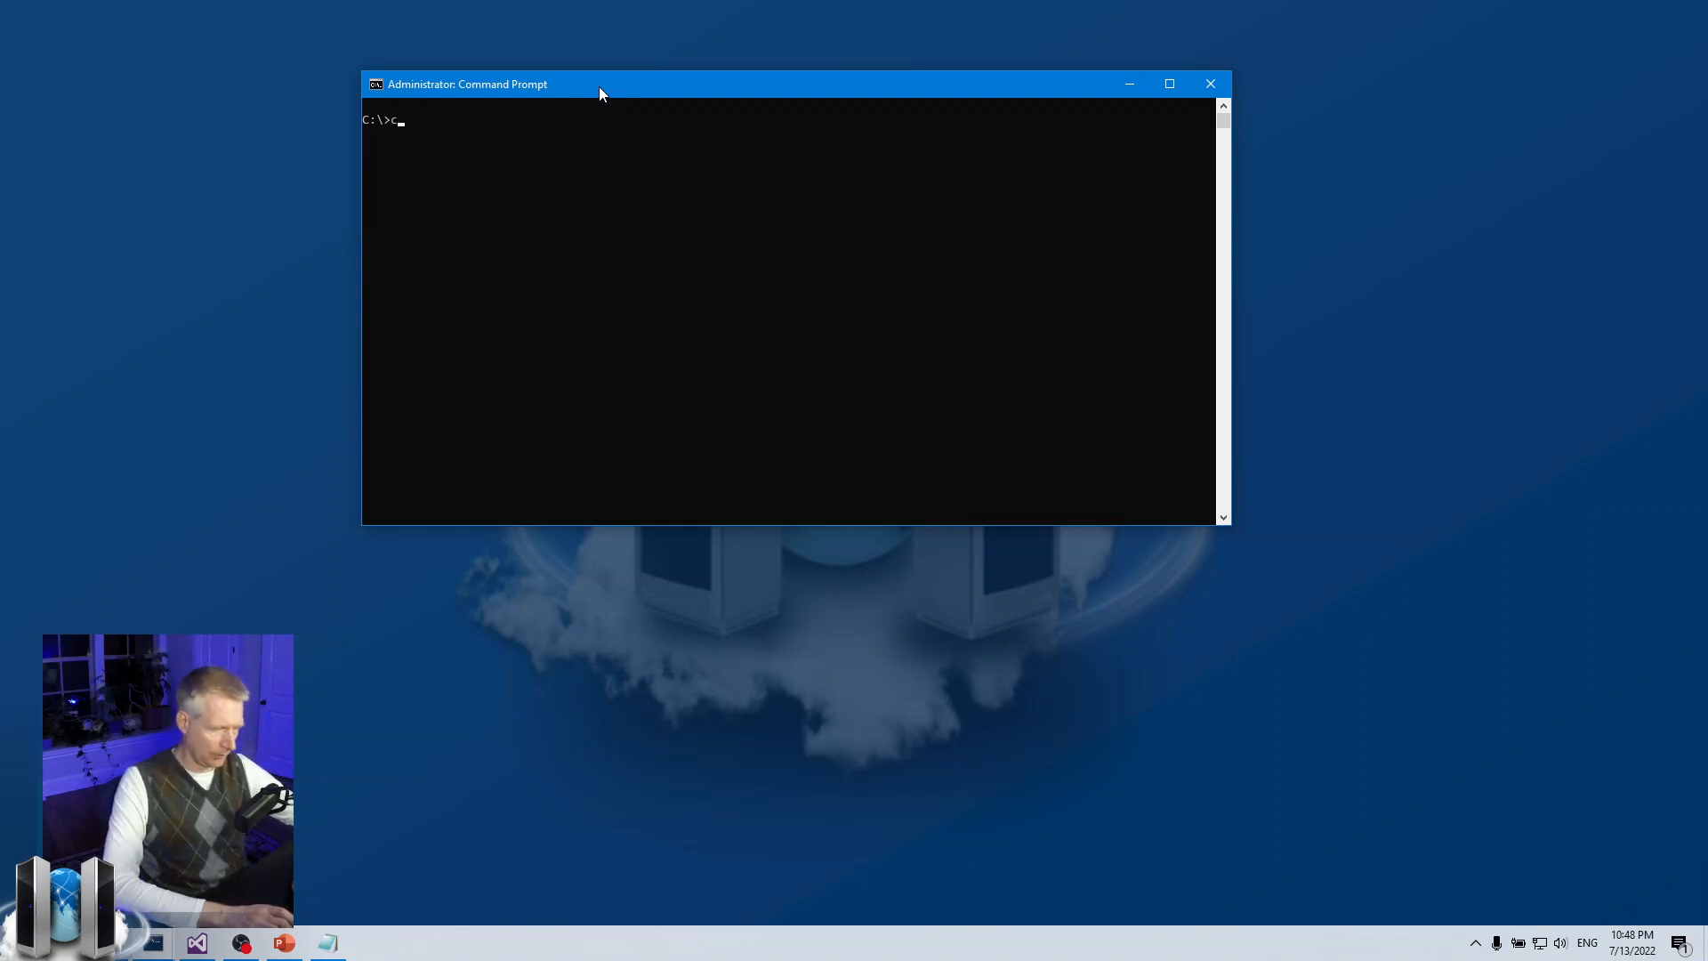
pyautogui.press('Return')
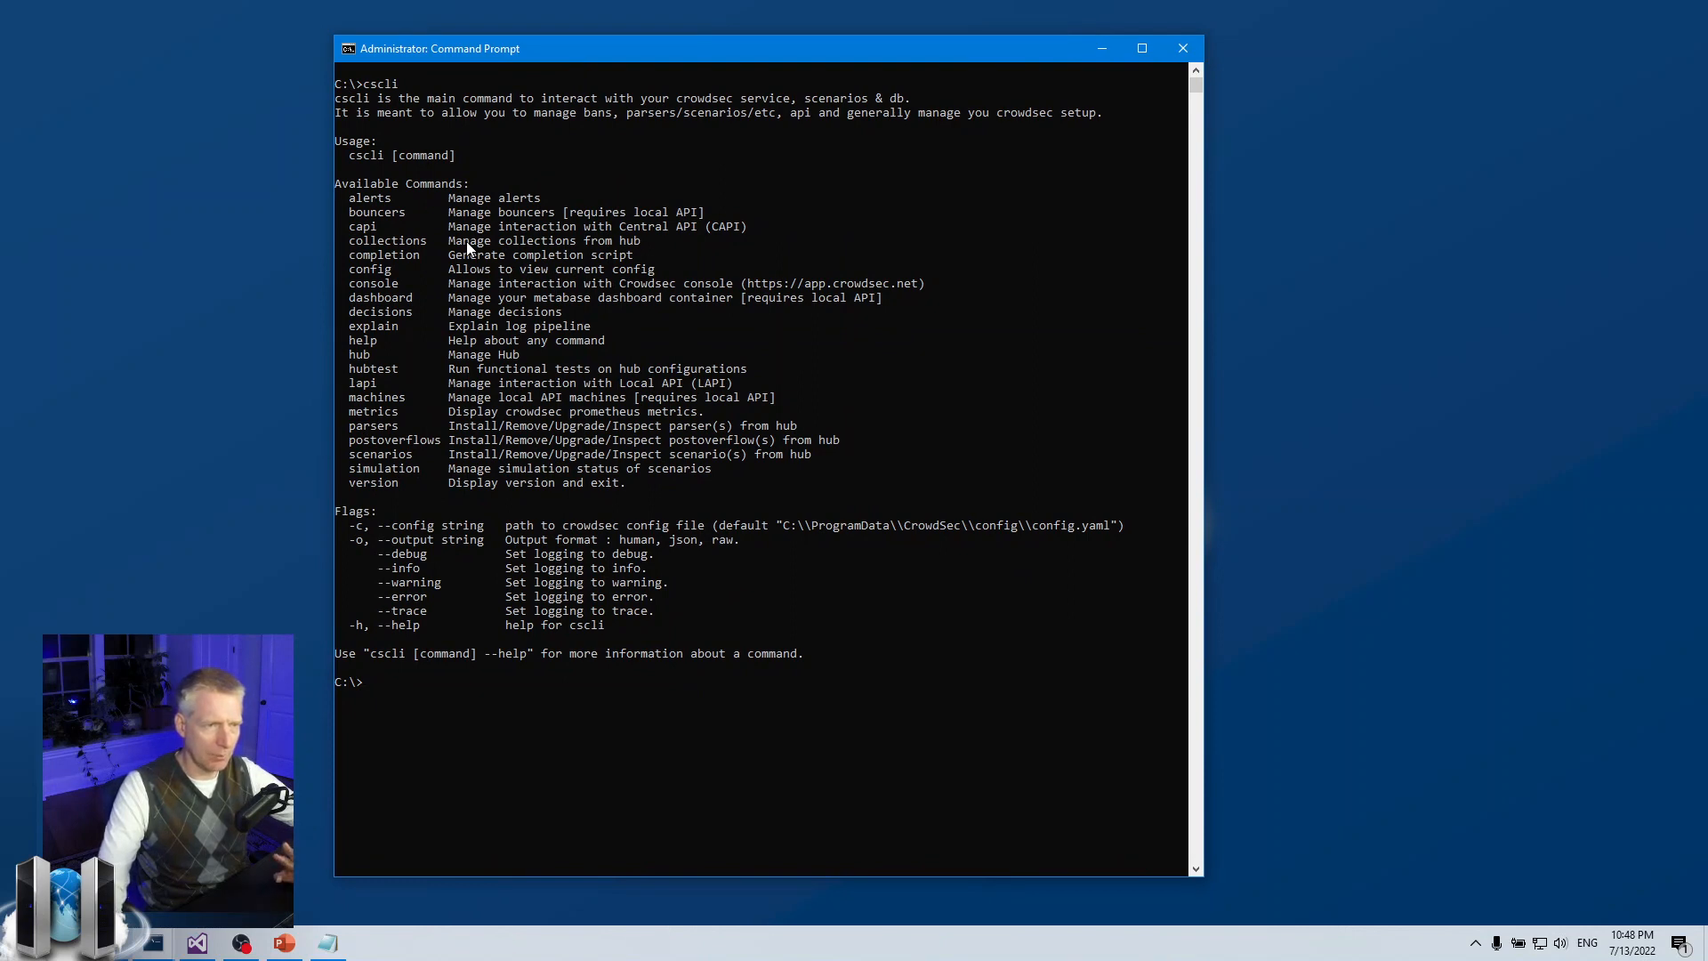
pyautogui.moveTo(457, 408)
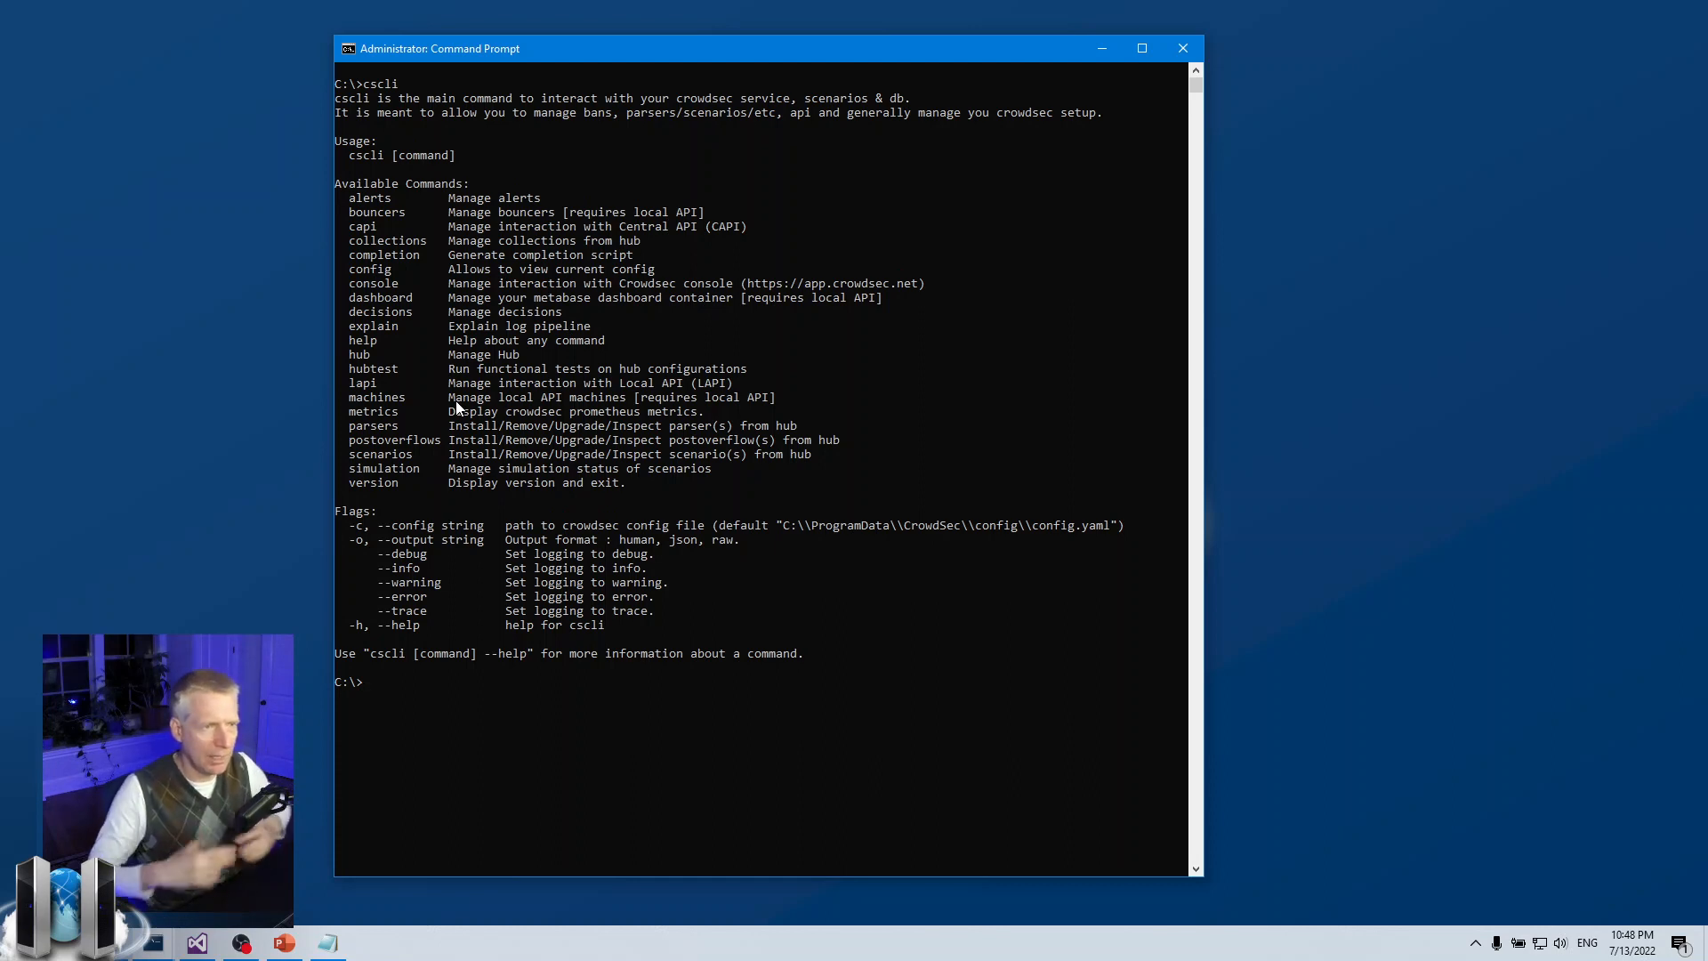
pyautogui.moveTo(378, 262)
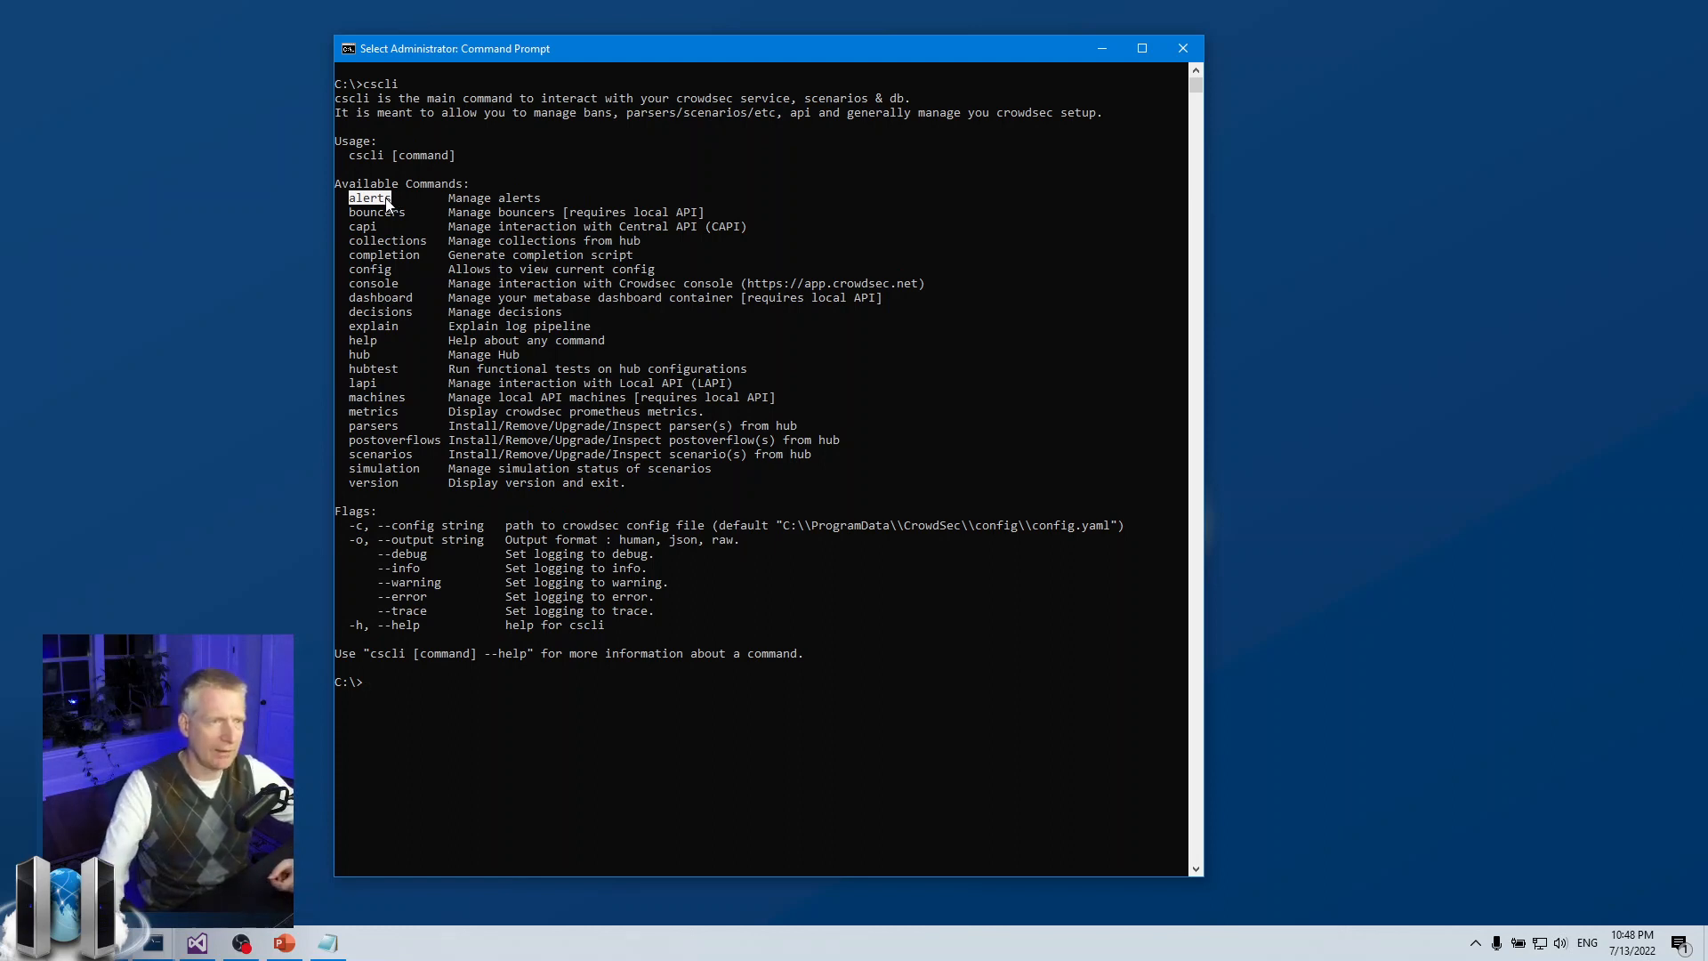
pyautogui.moveTo(374, 212)
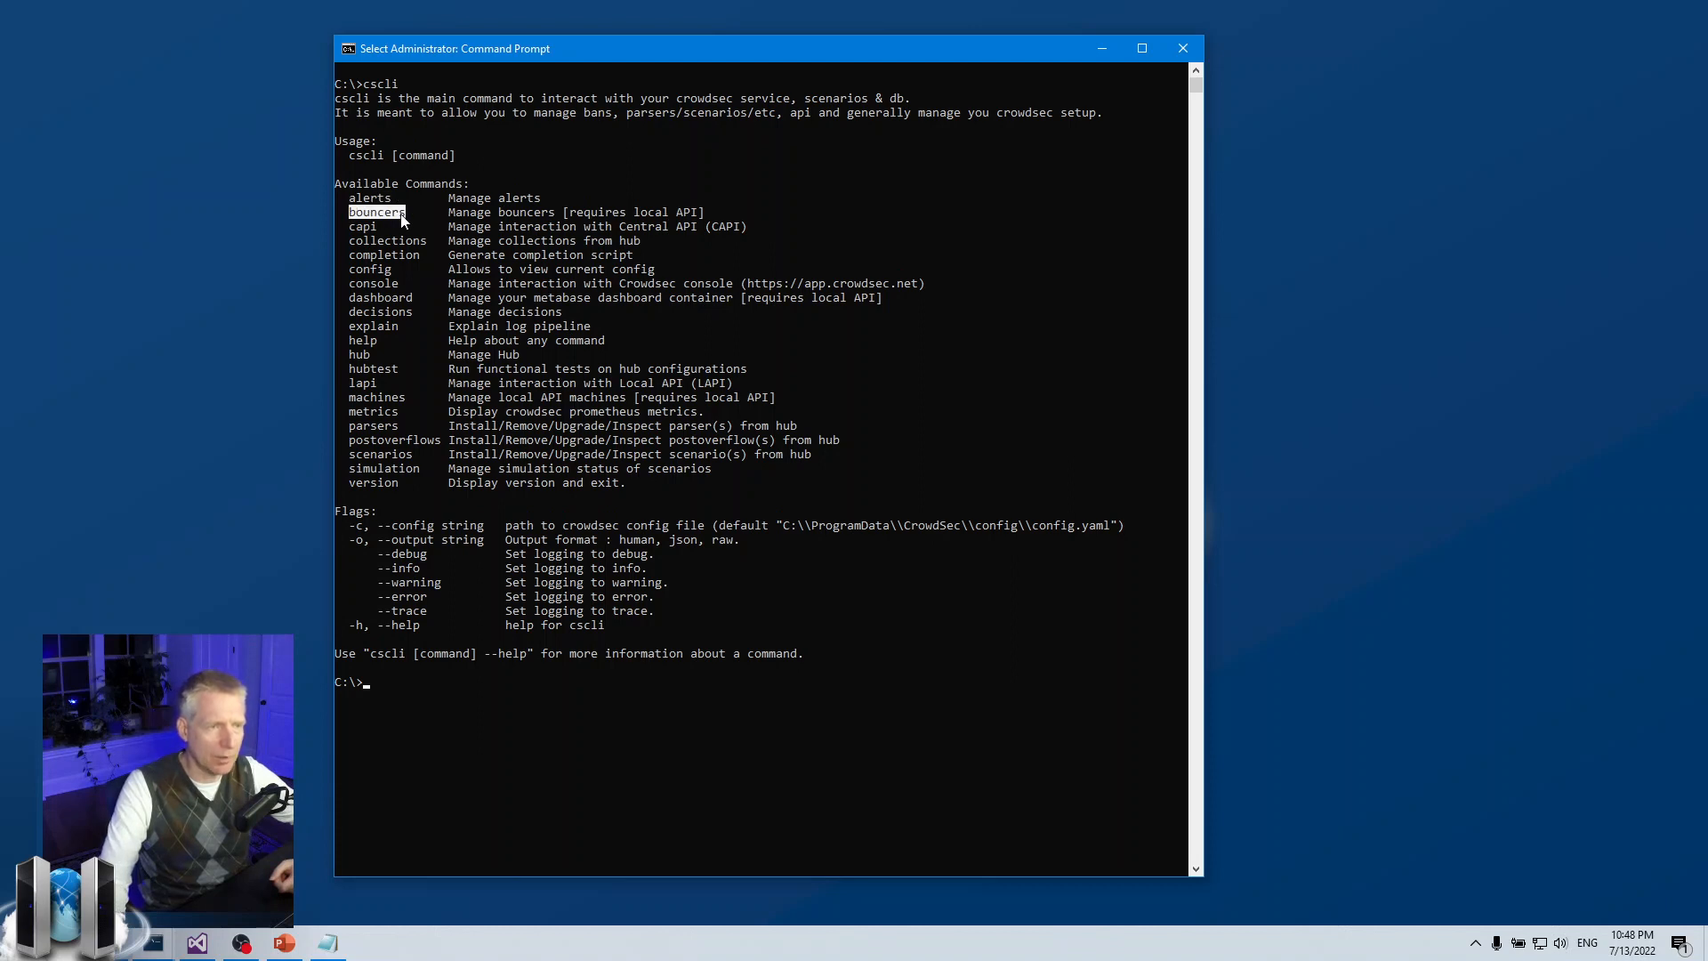
pyautogui.moveTo(381, 267)
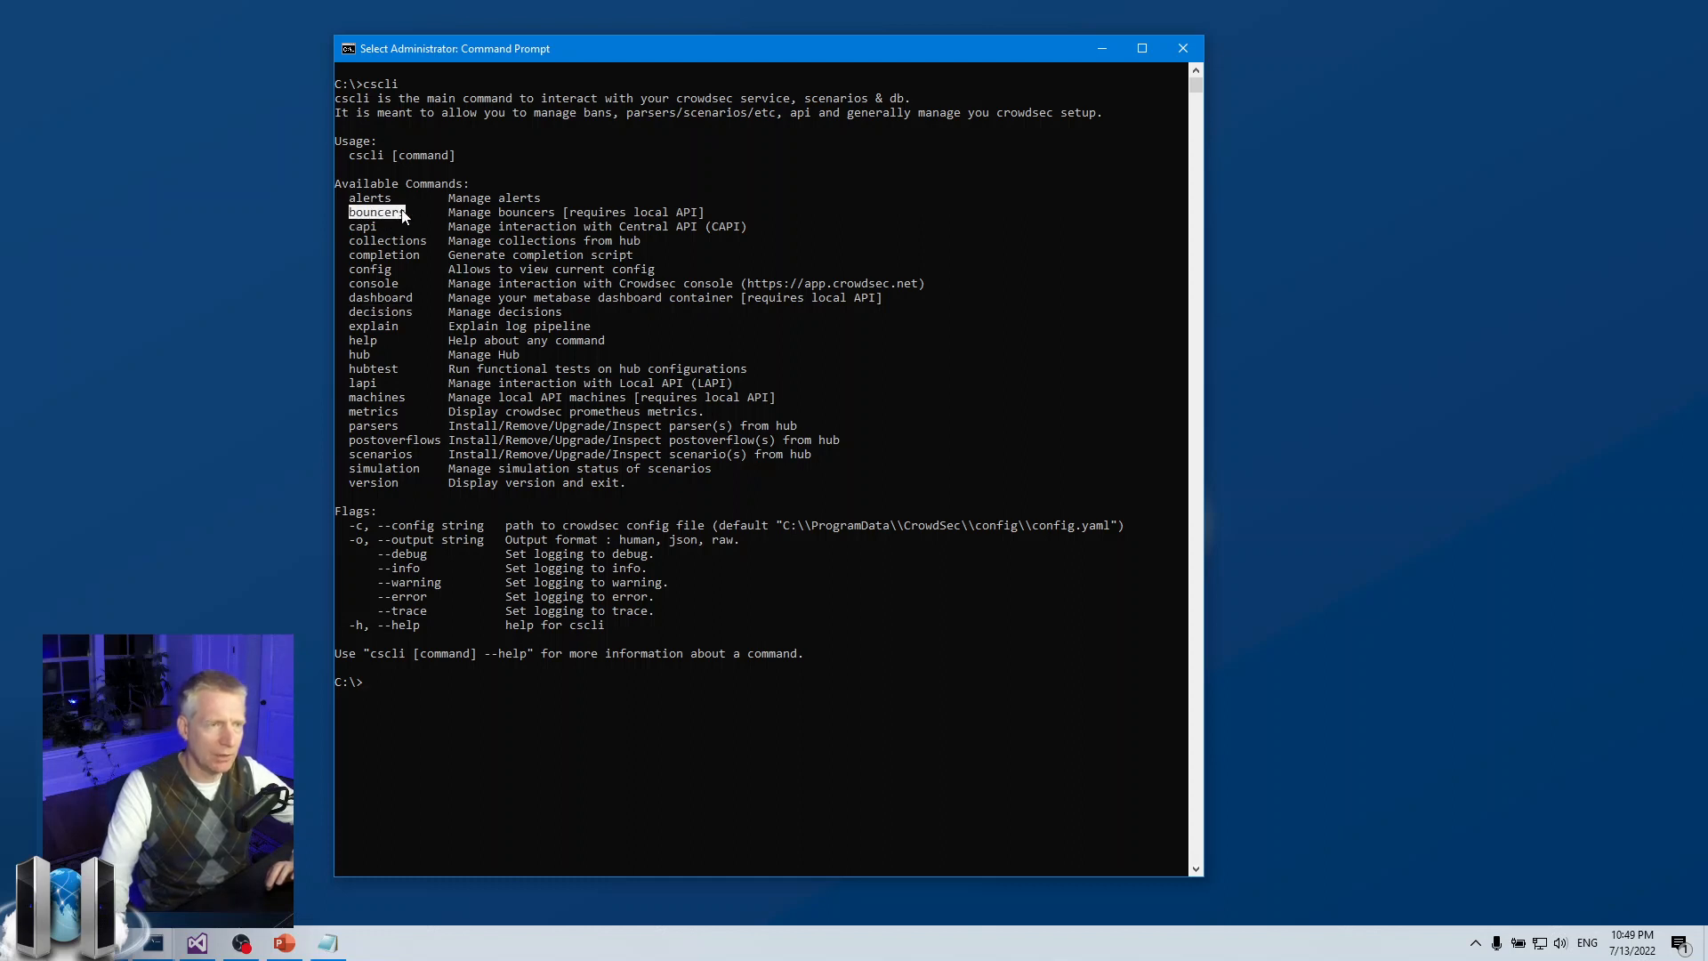
pyautogui.moveTo(406, 227)
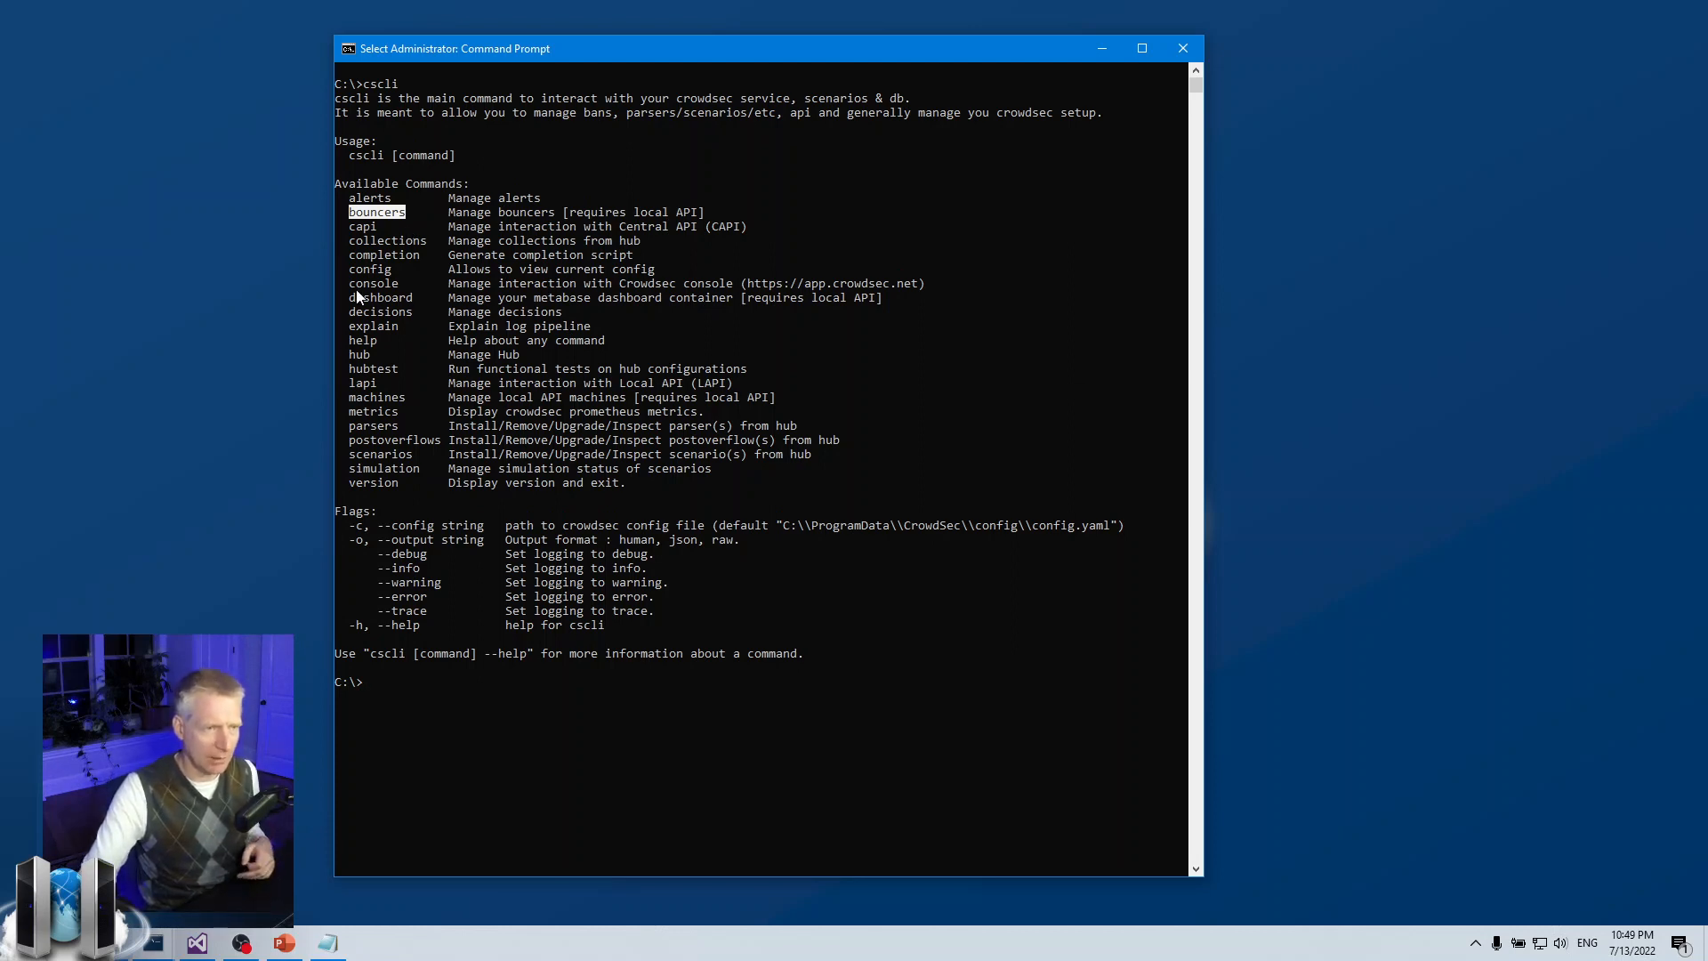
pyautogui.moveTo(411, 223)
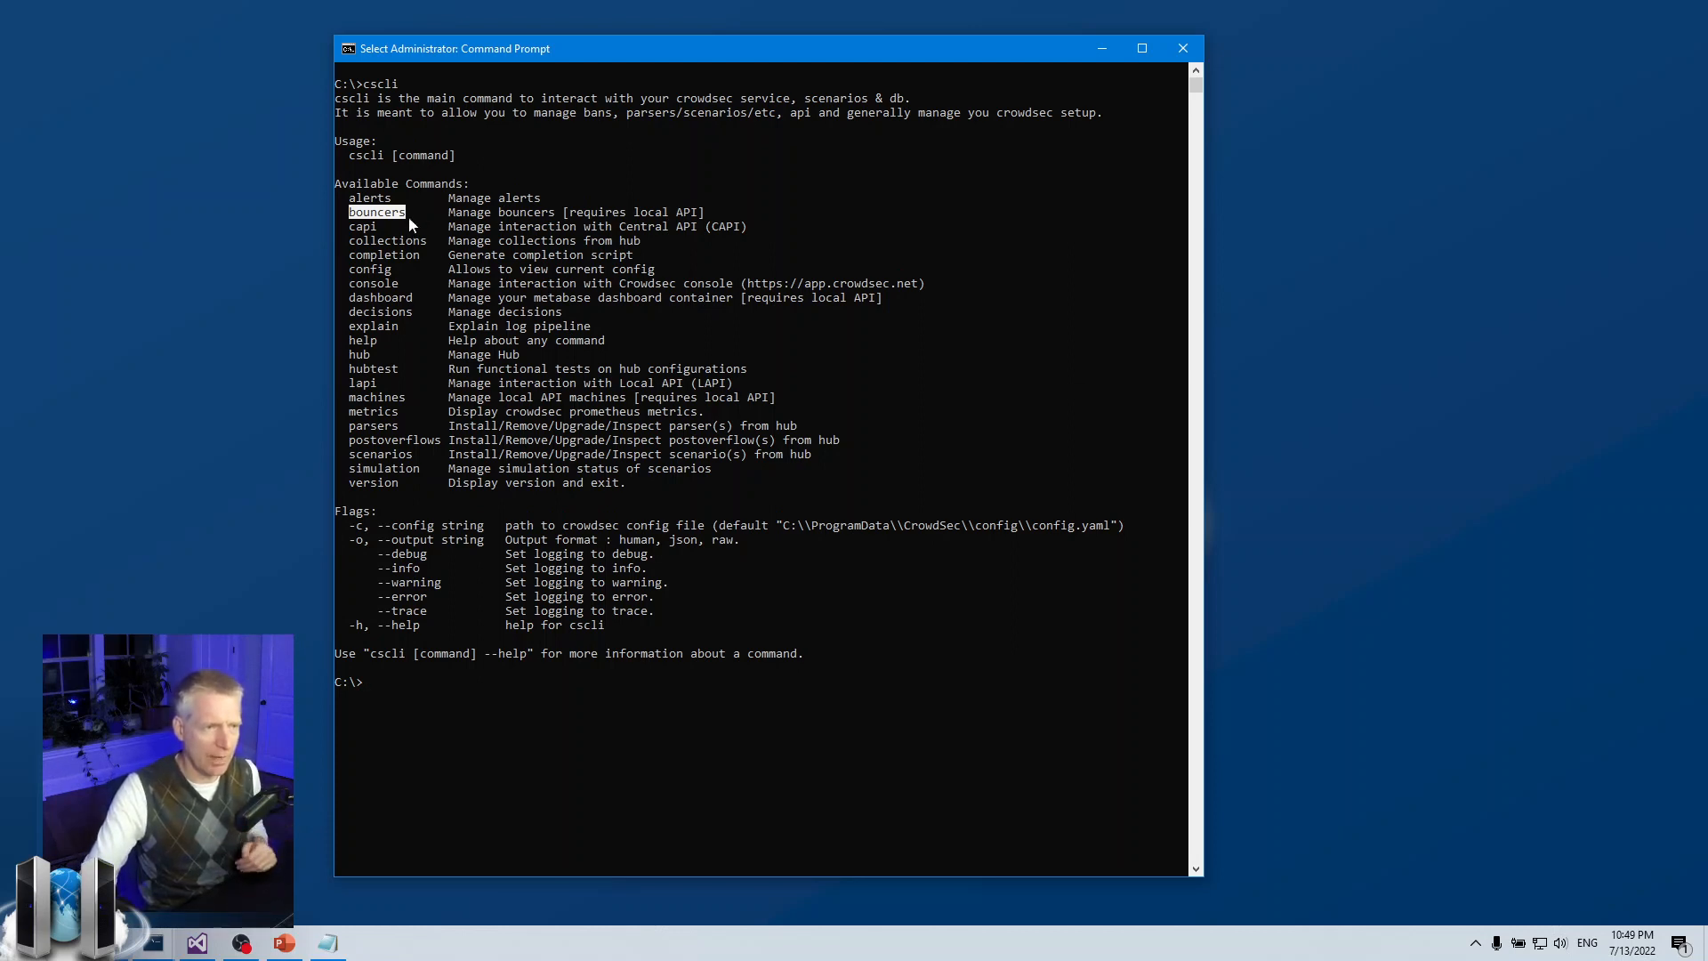
pyautogui.moveTo(379, 311)
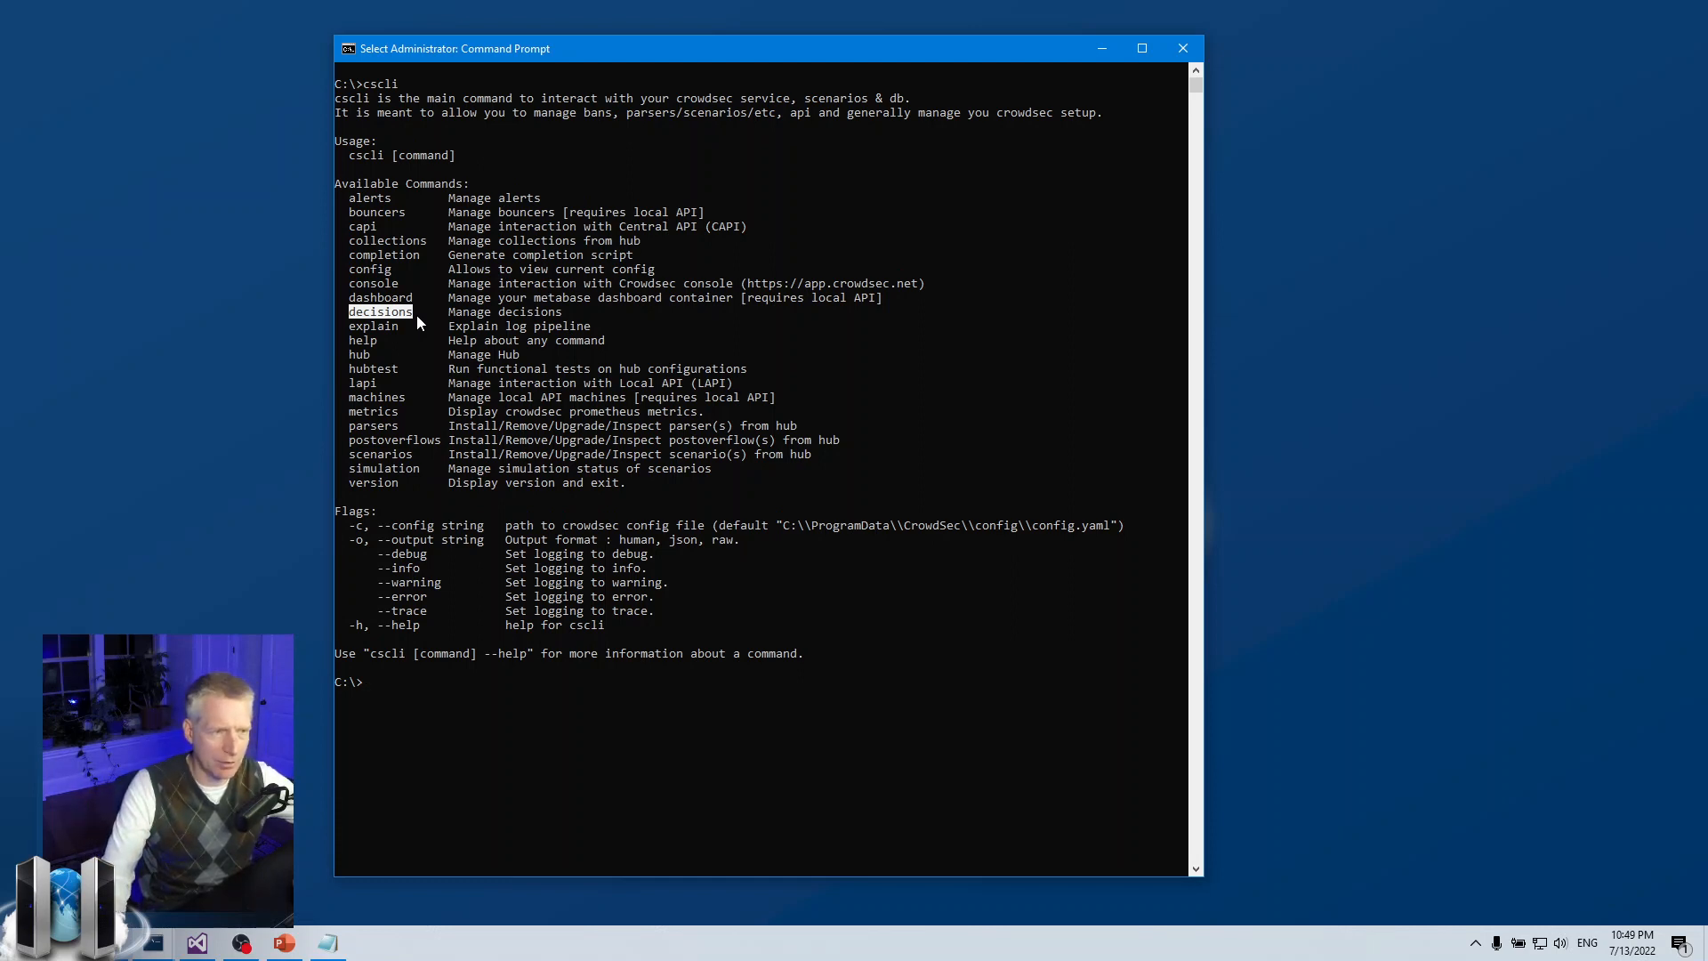
pyautogui.moveTo(403, 238)
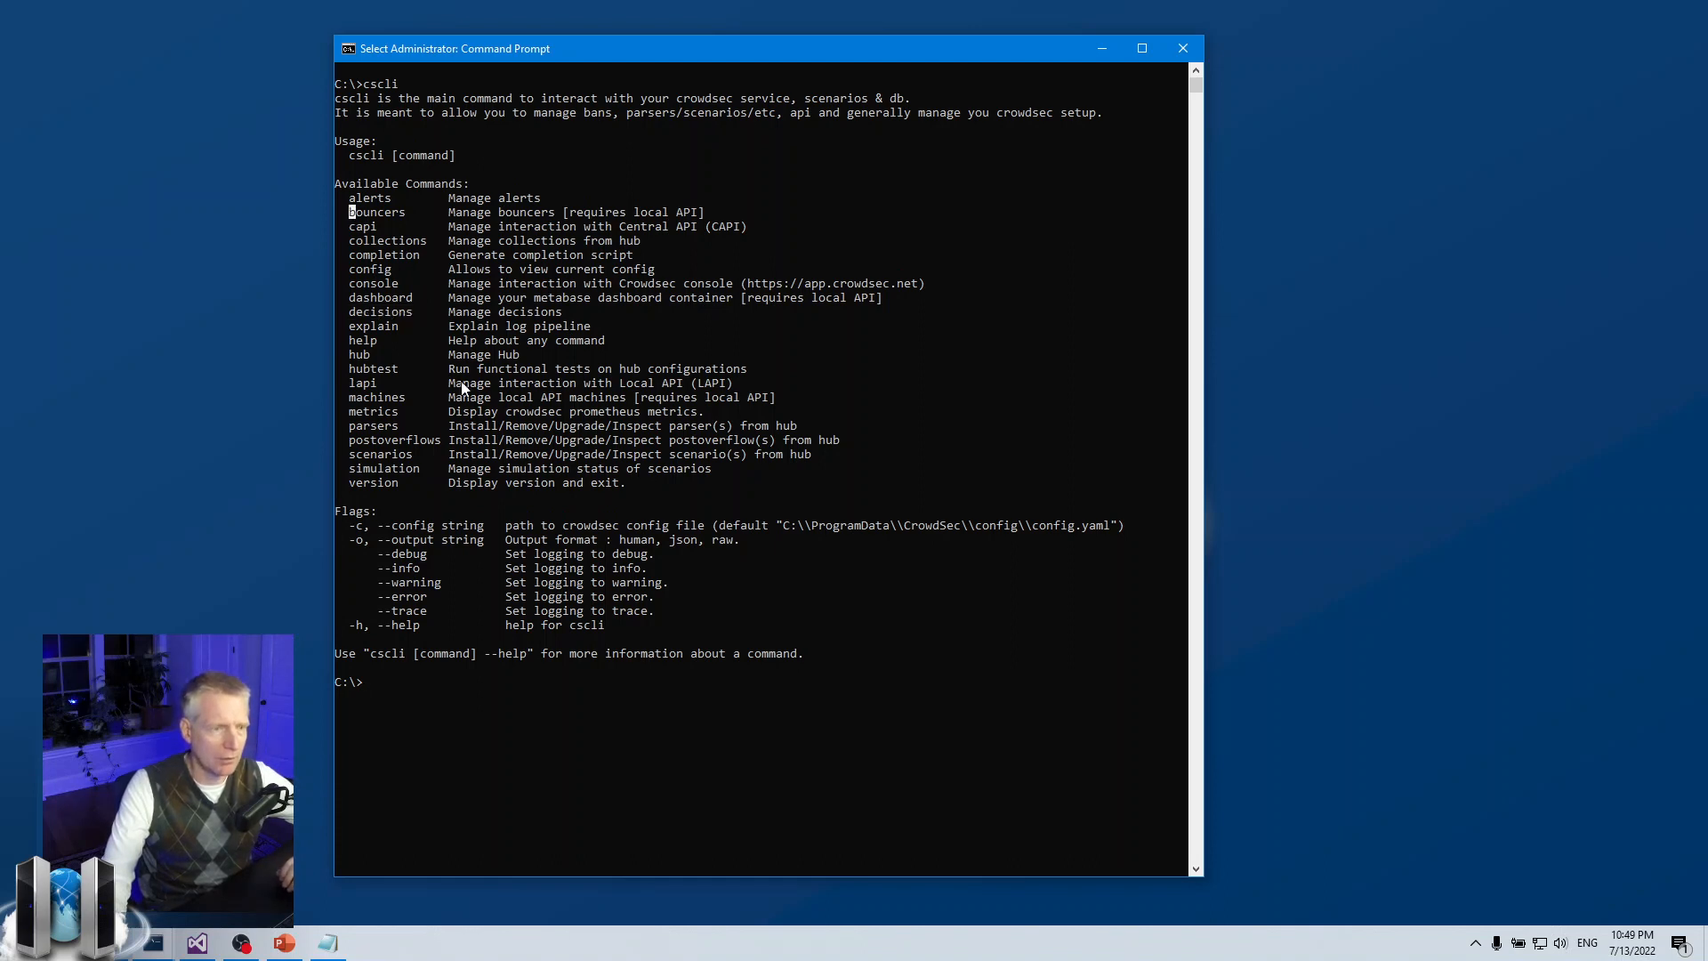
# Step: Run the mistyped 'cscli broncers', then the corrected 'cscli bouncers' to list add, delete, list
pyautogui.write('cscli')
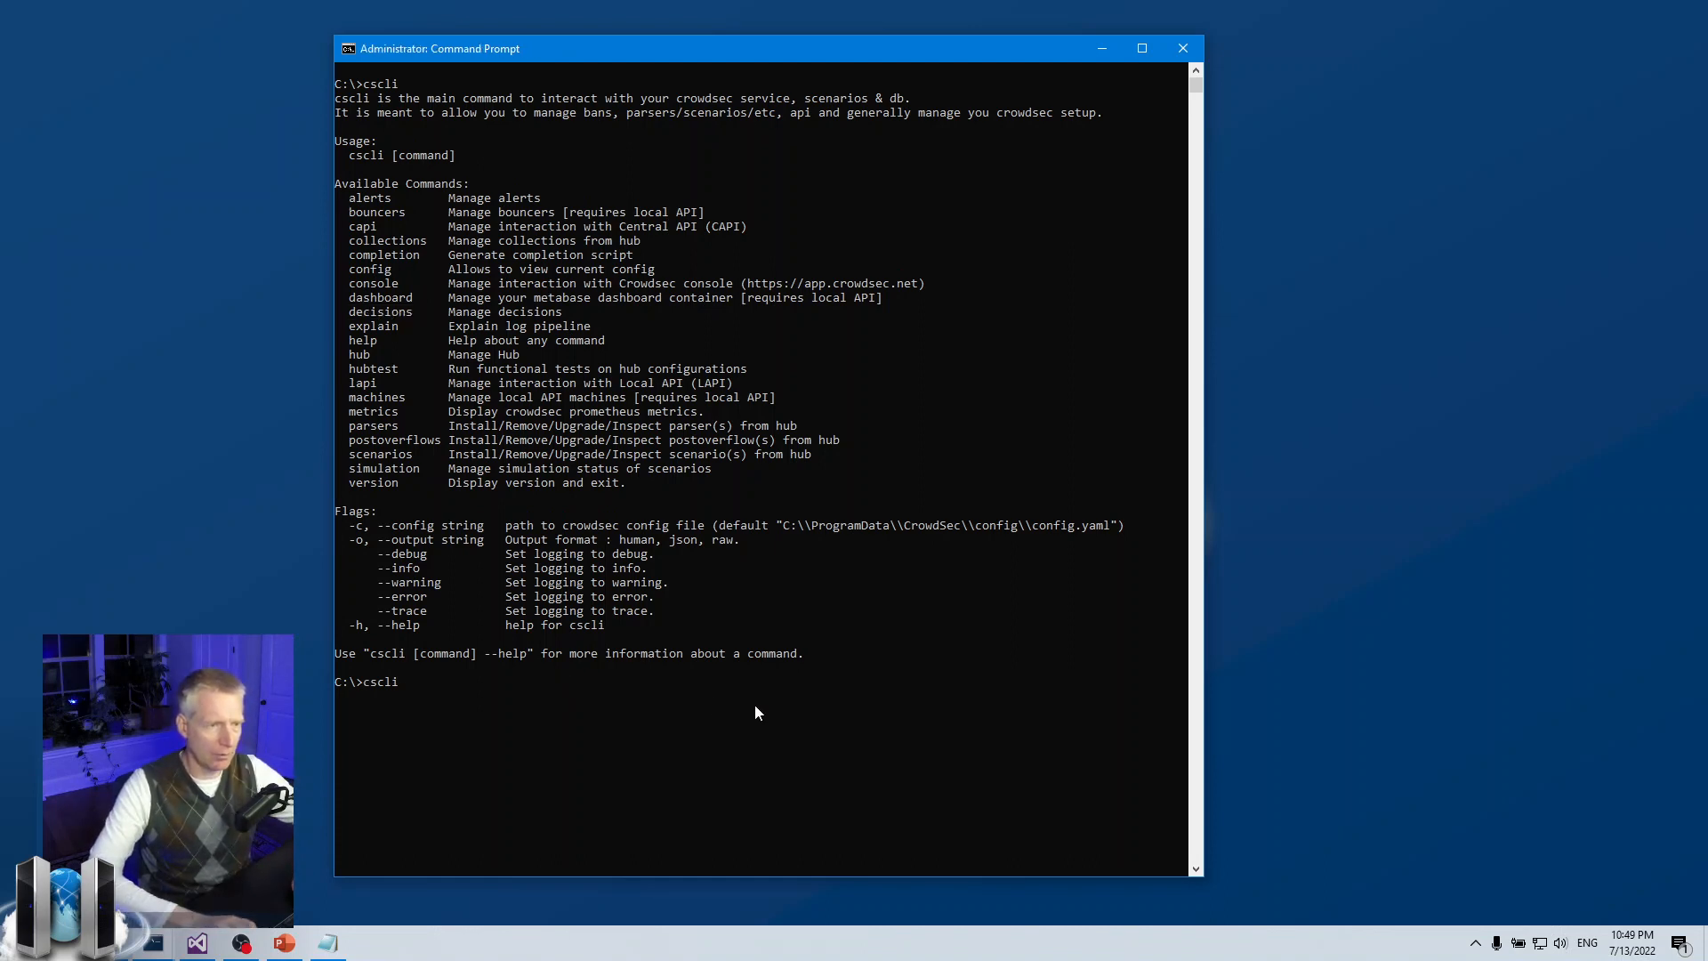
pyautogui.moveTo(373, 62)
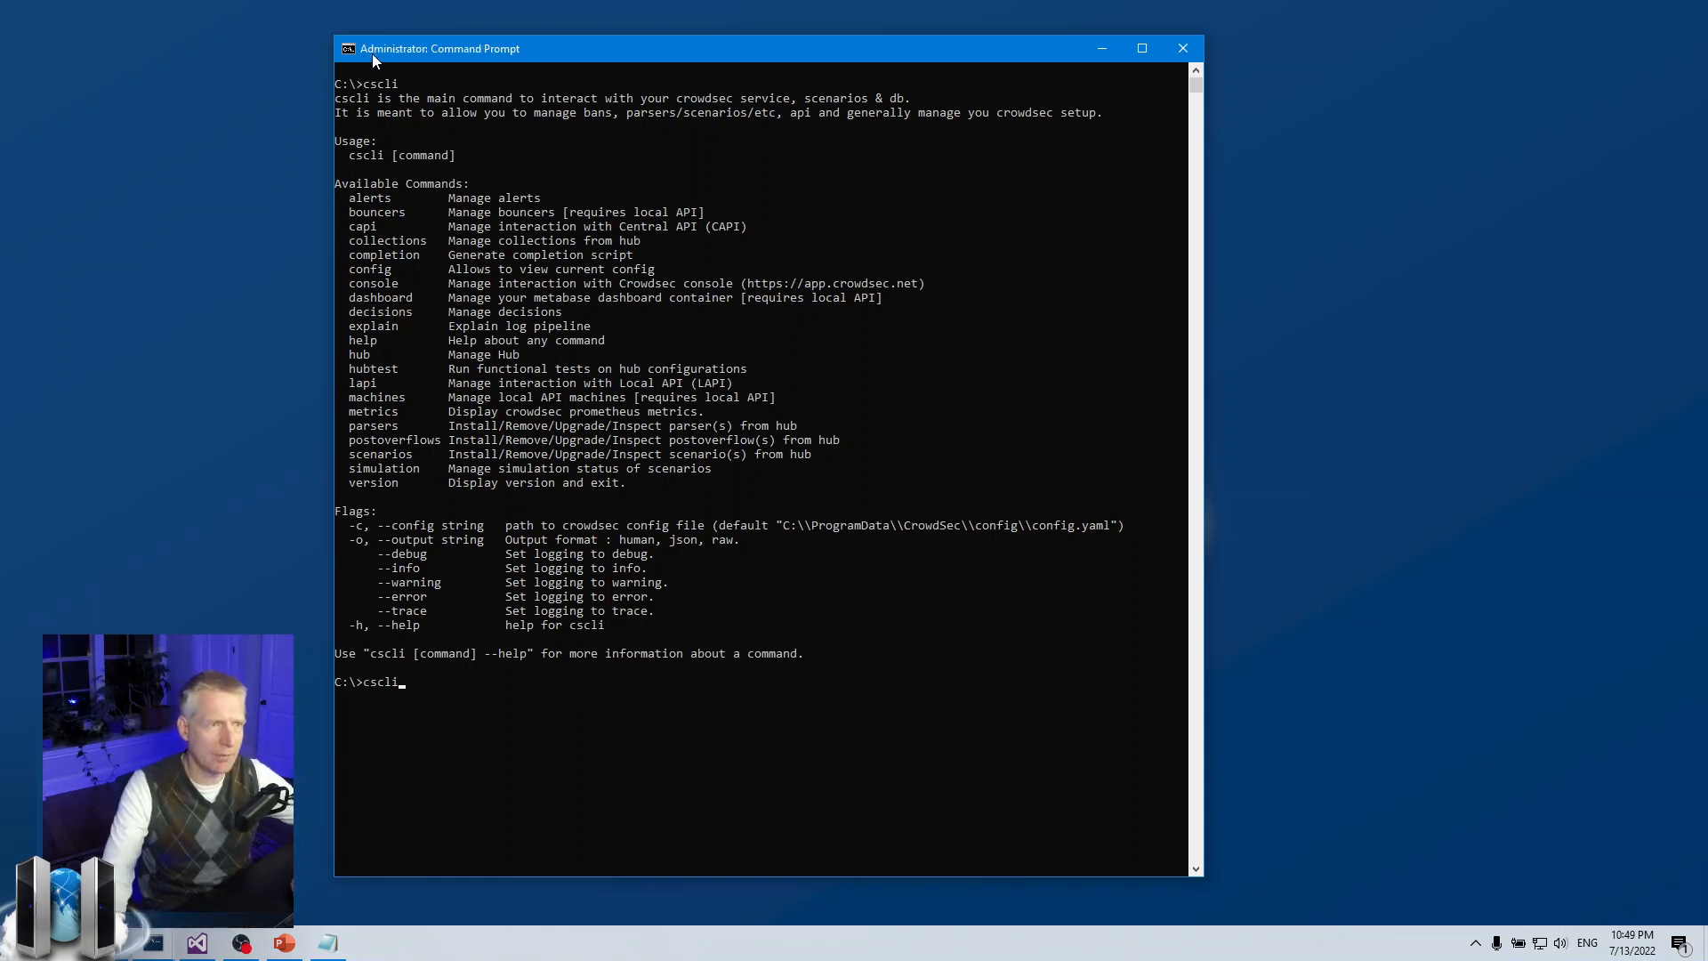
pyautogui.moveTo(412, 73)
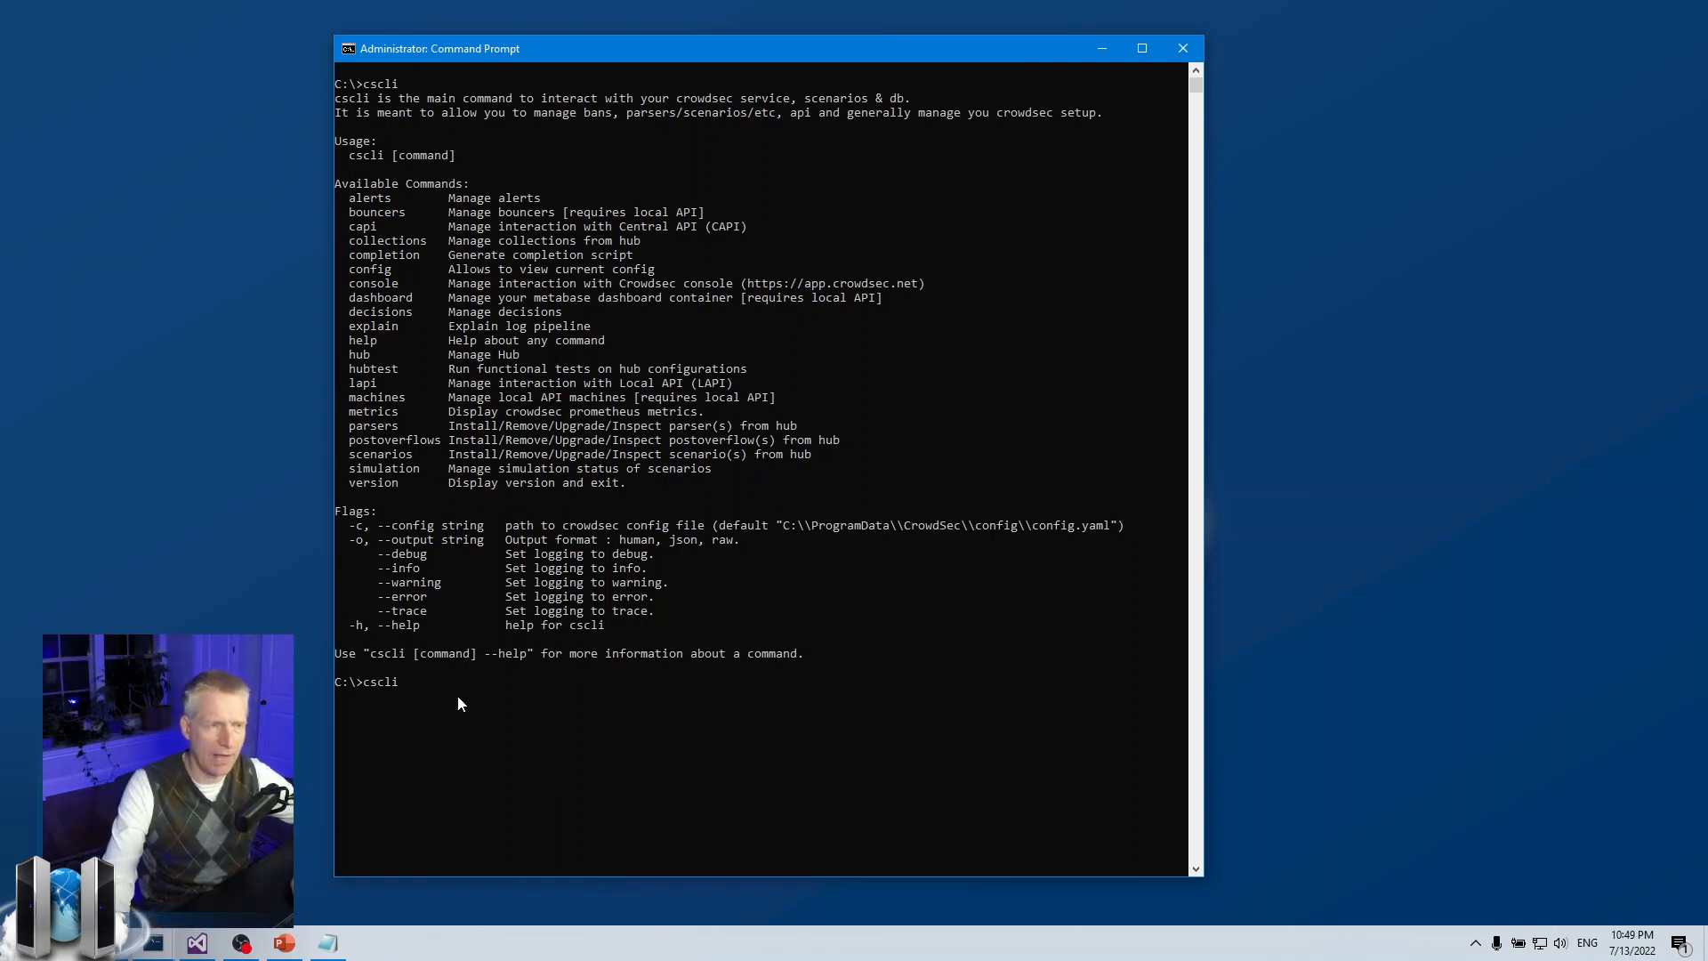
pyautogui.moveTo(344, 78)
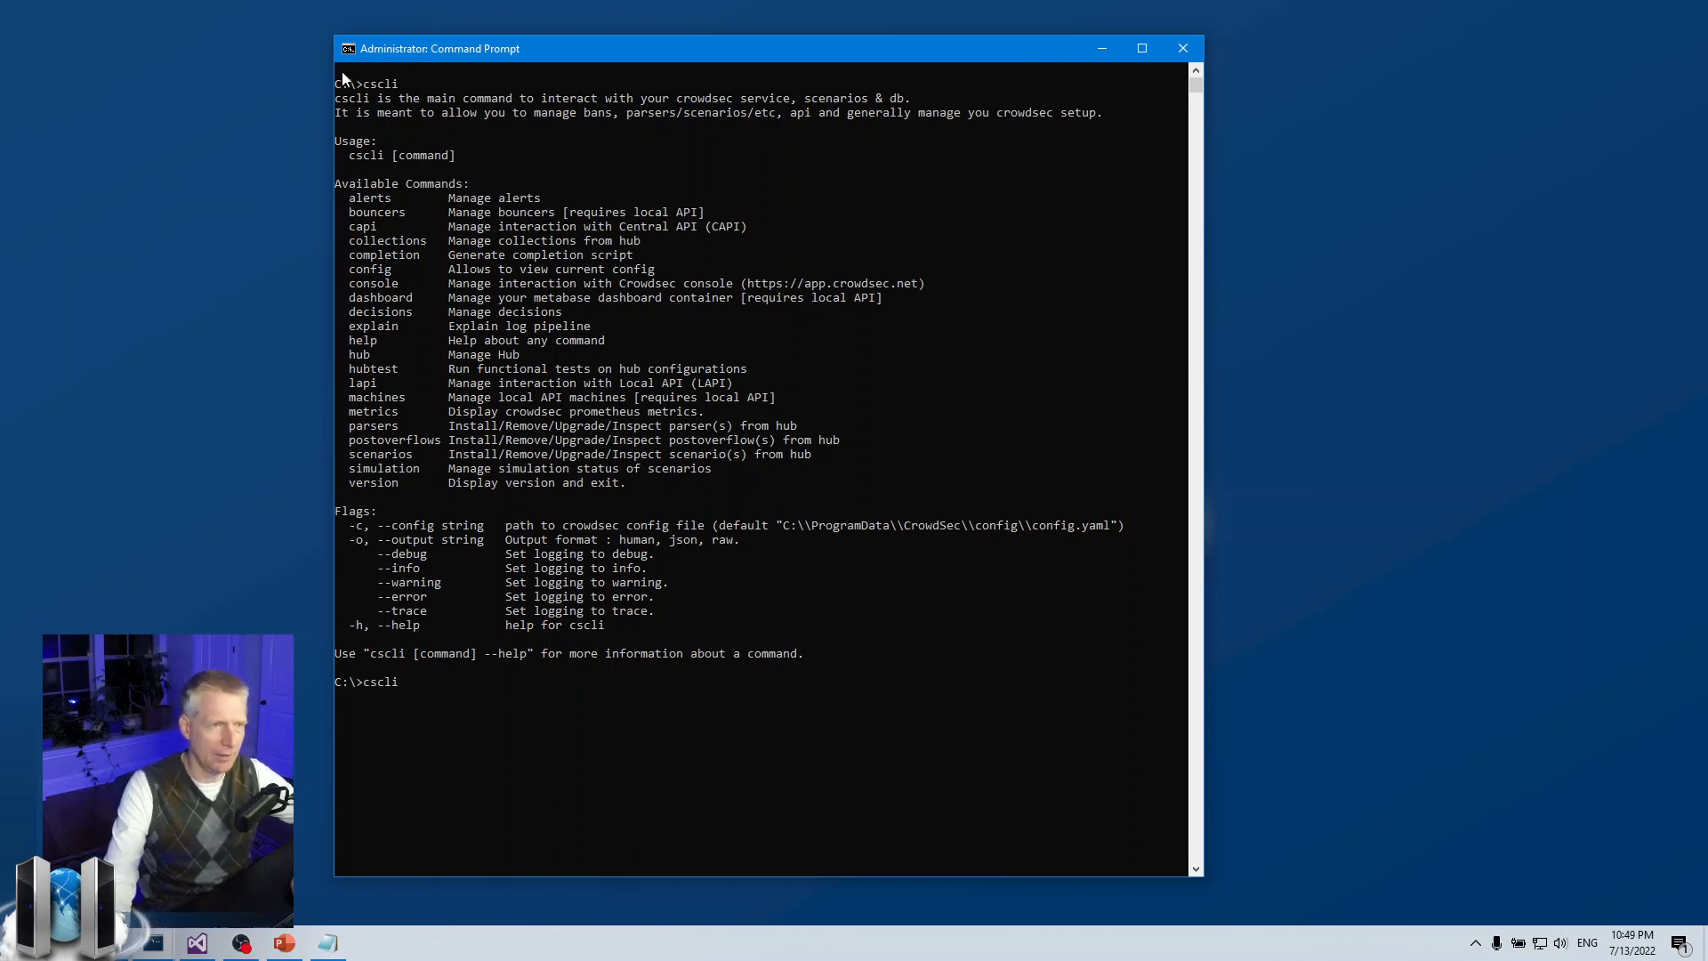
pyautogui.moveTo(617, 701)
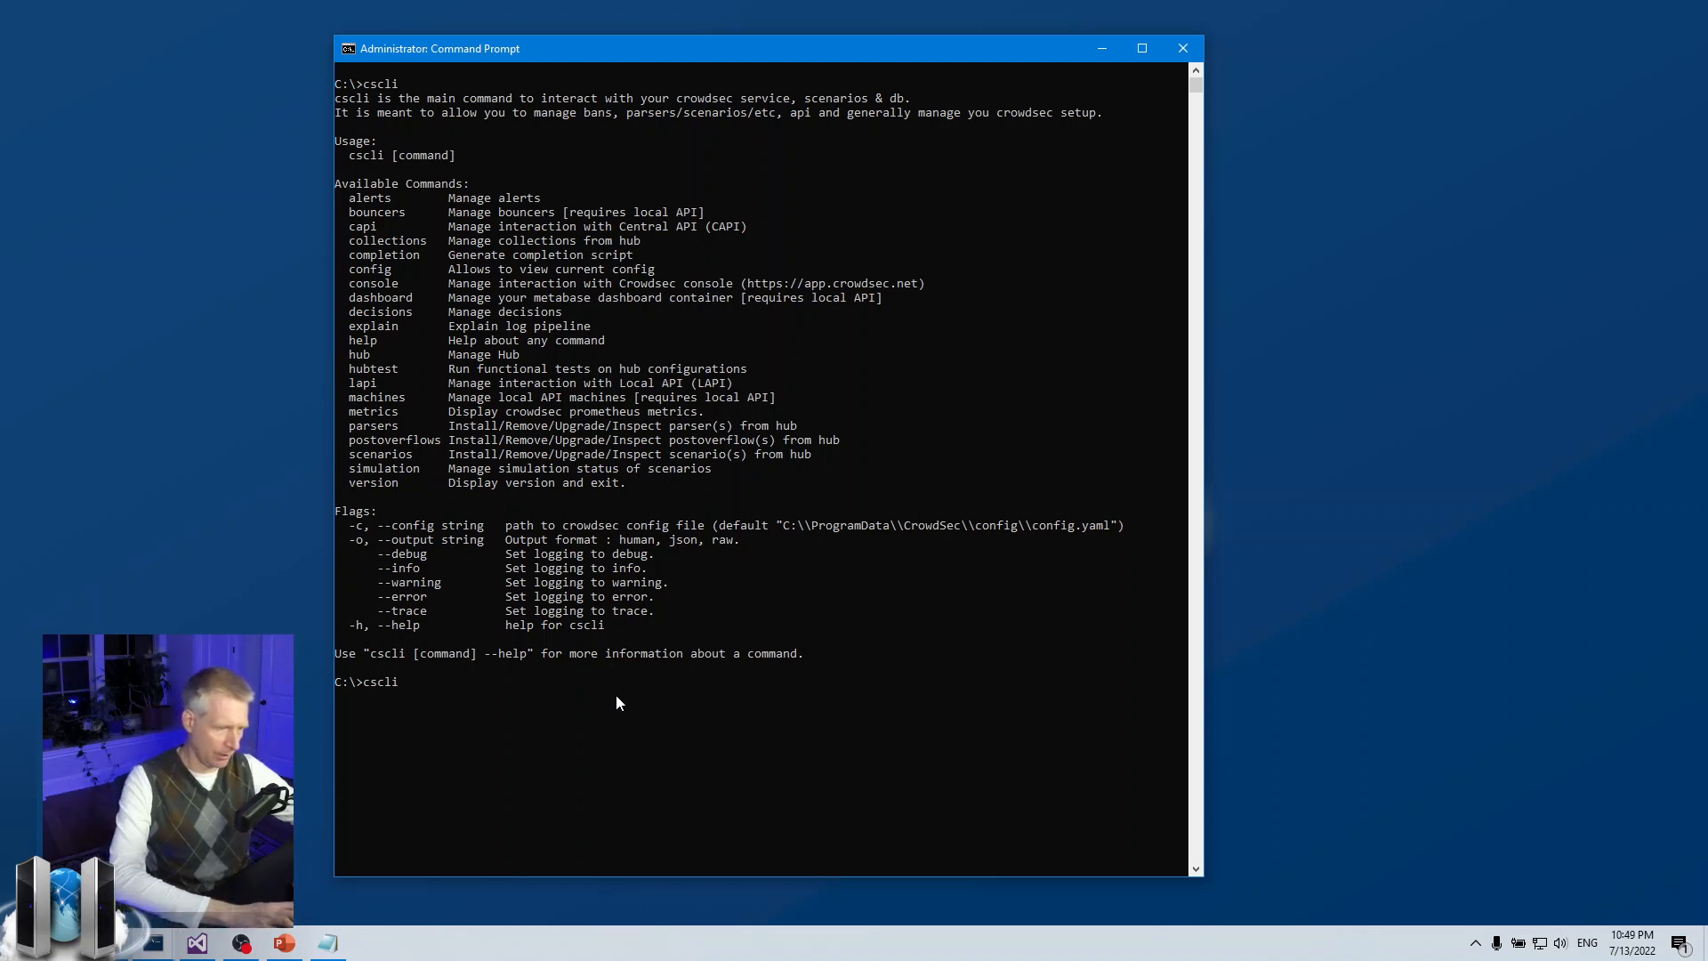
pyautogui.write('brou')
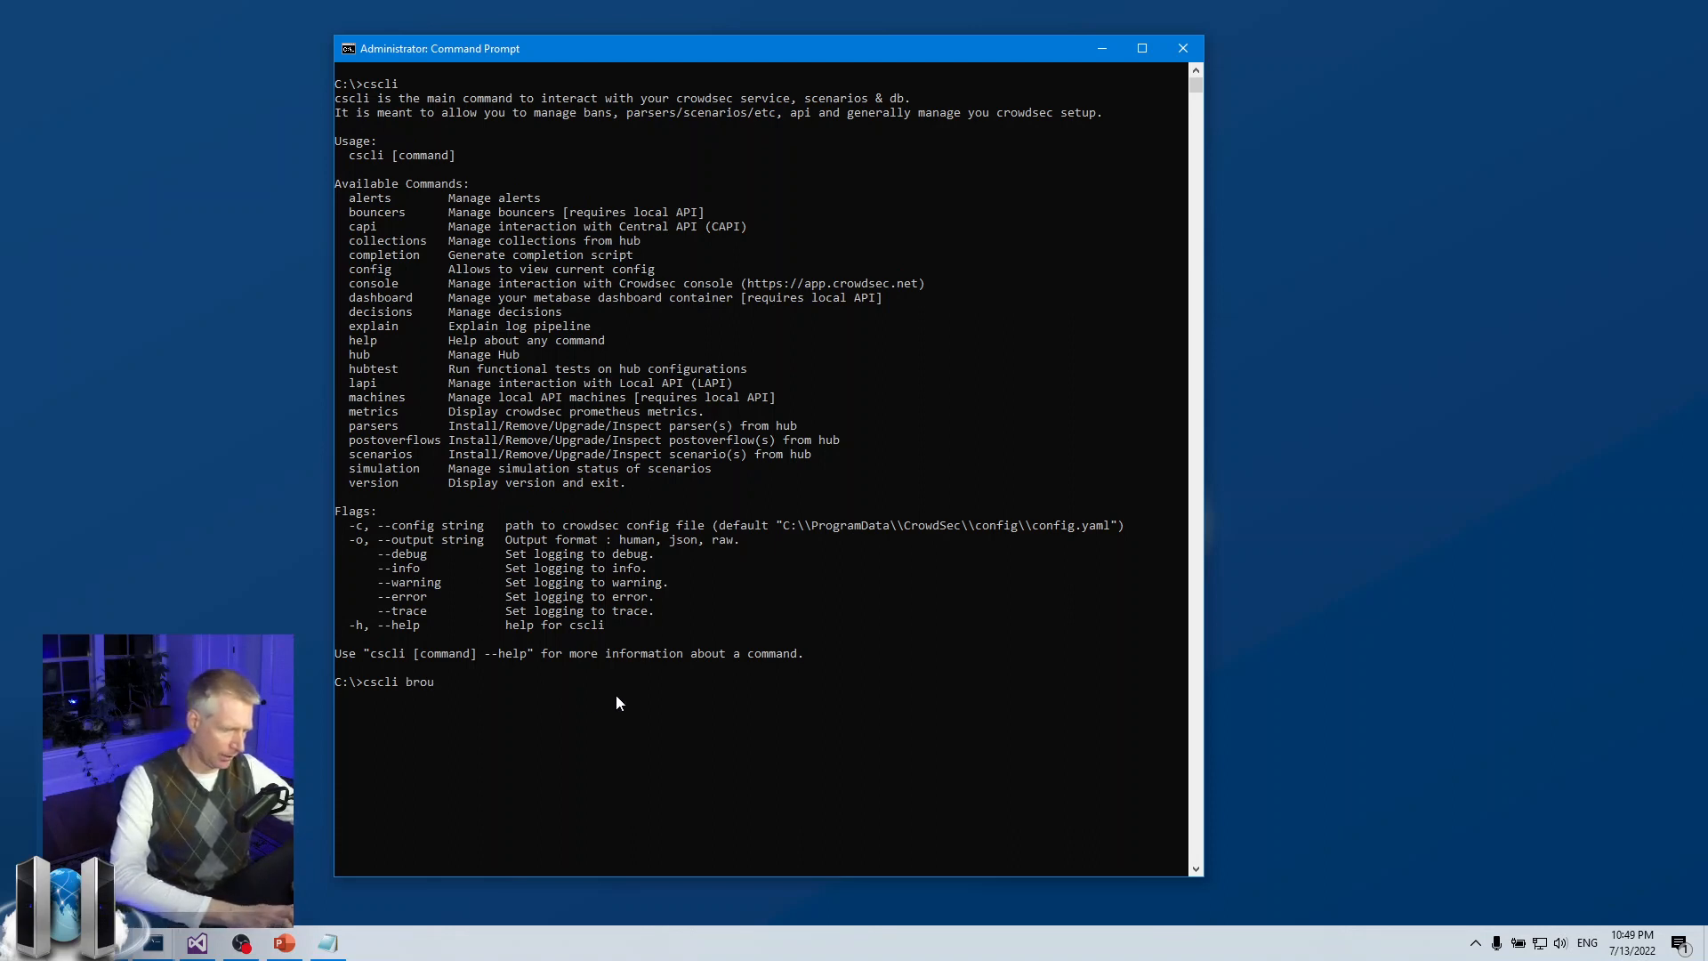
pyautogui.write('cers')
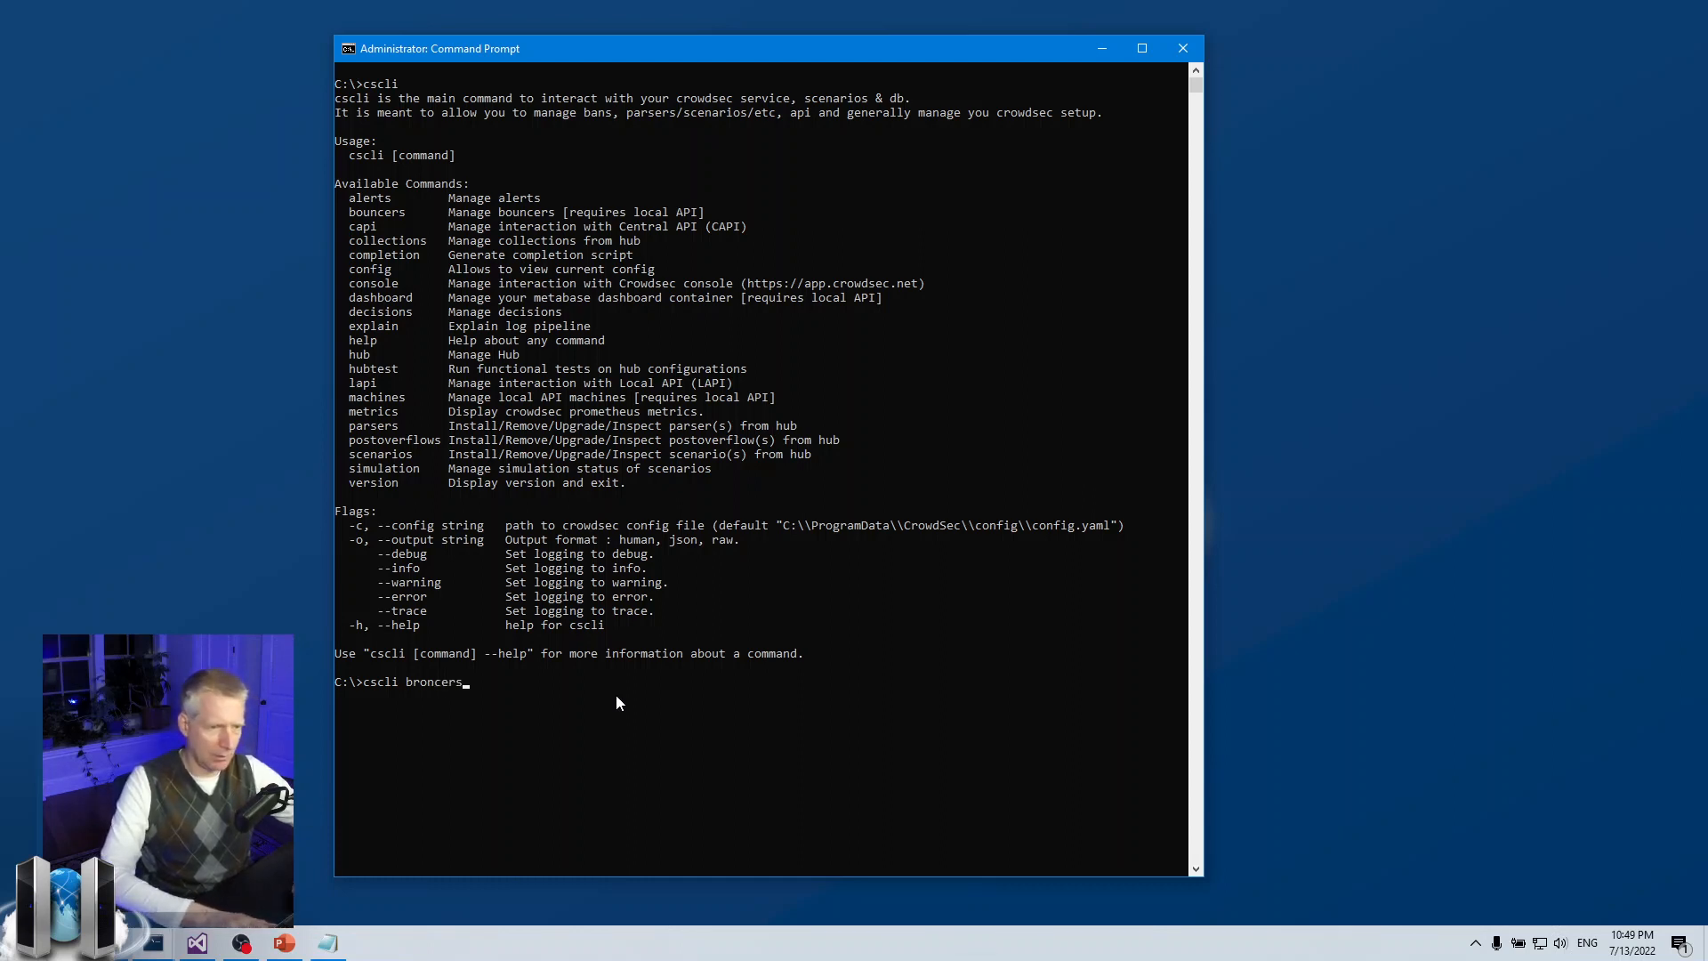
pyautogui.press('Return')
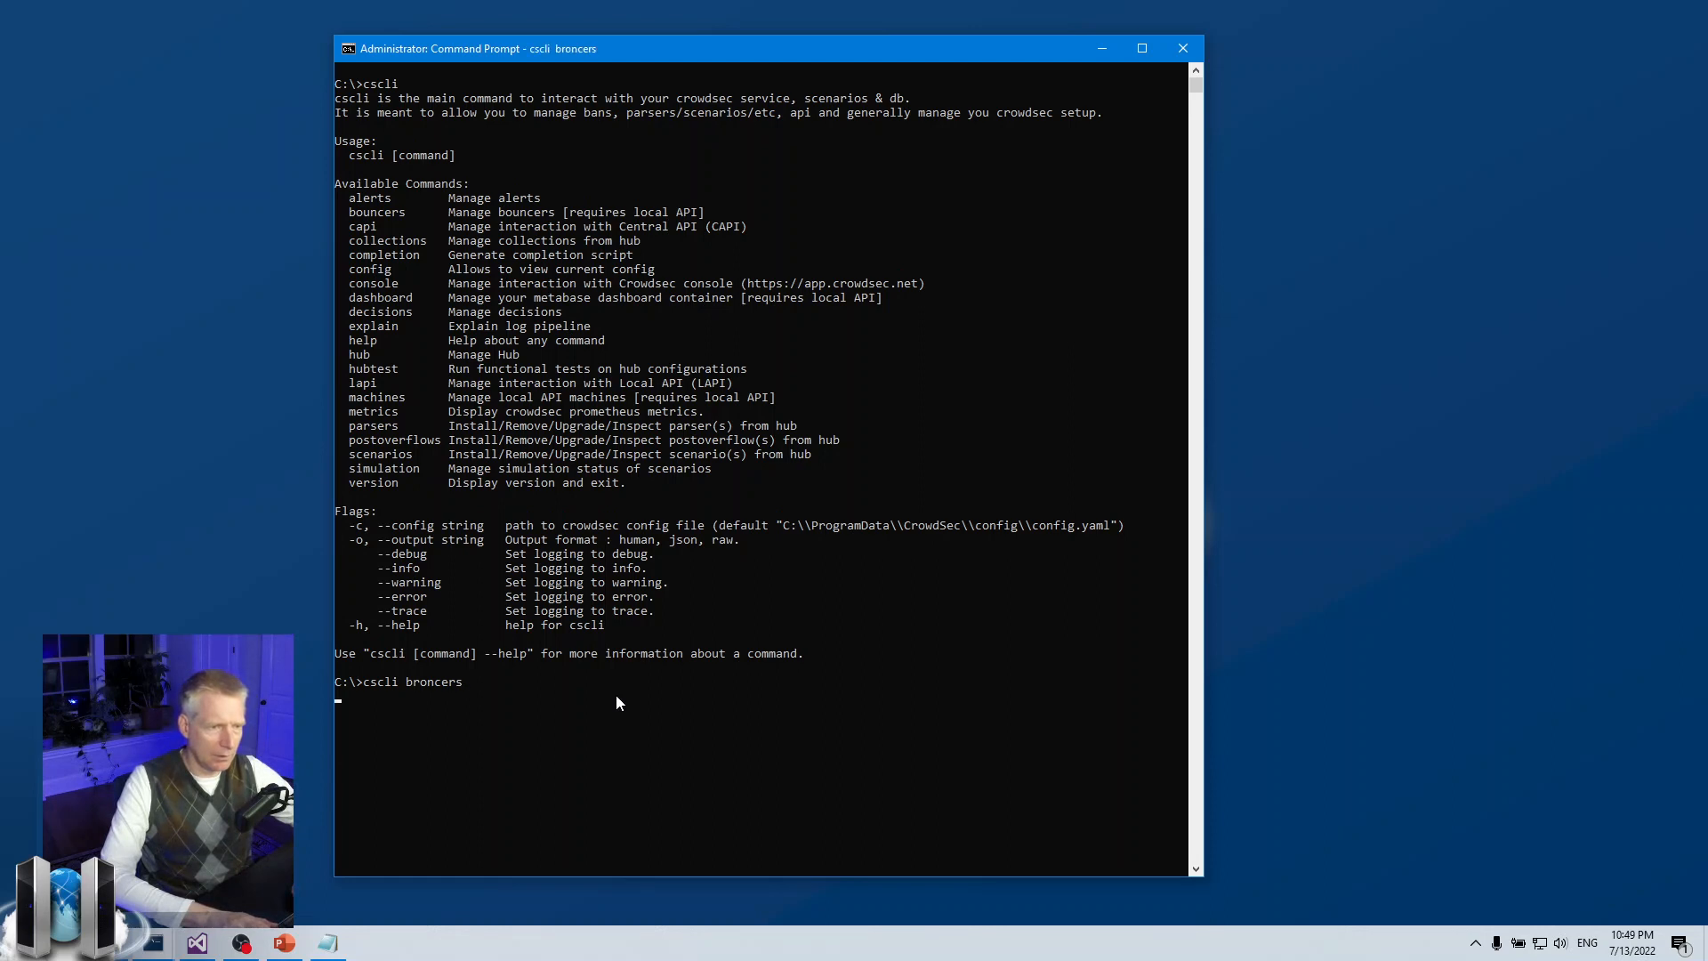
pyautogui.press('Return')
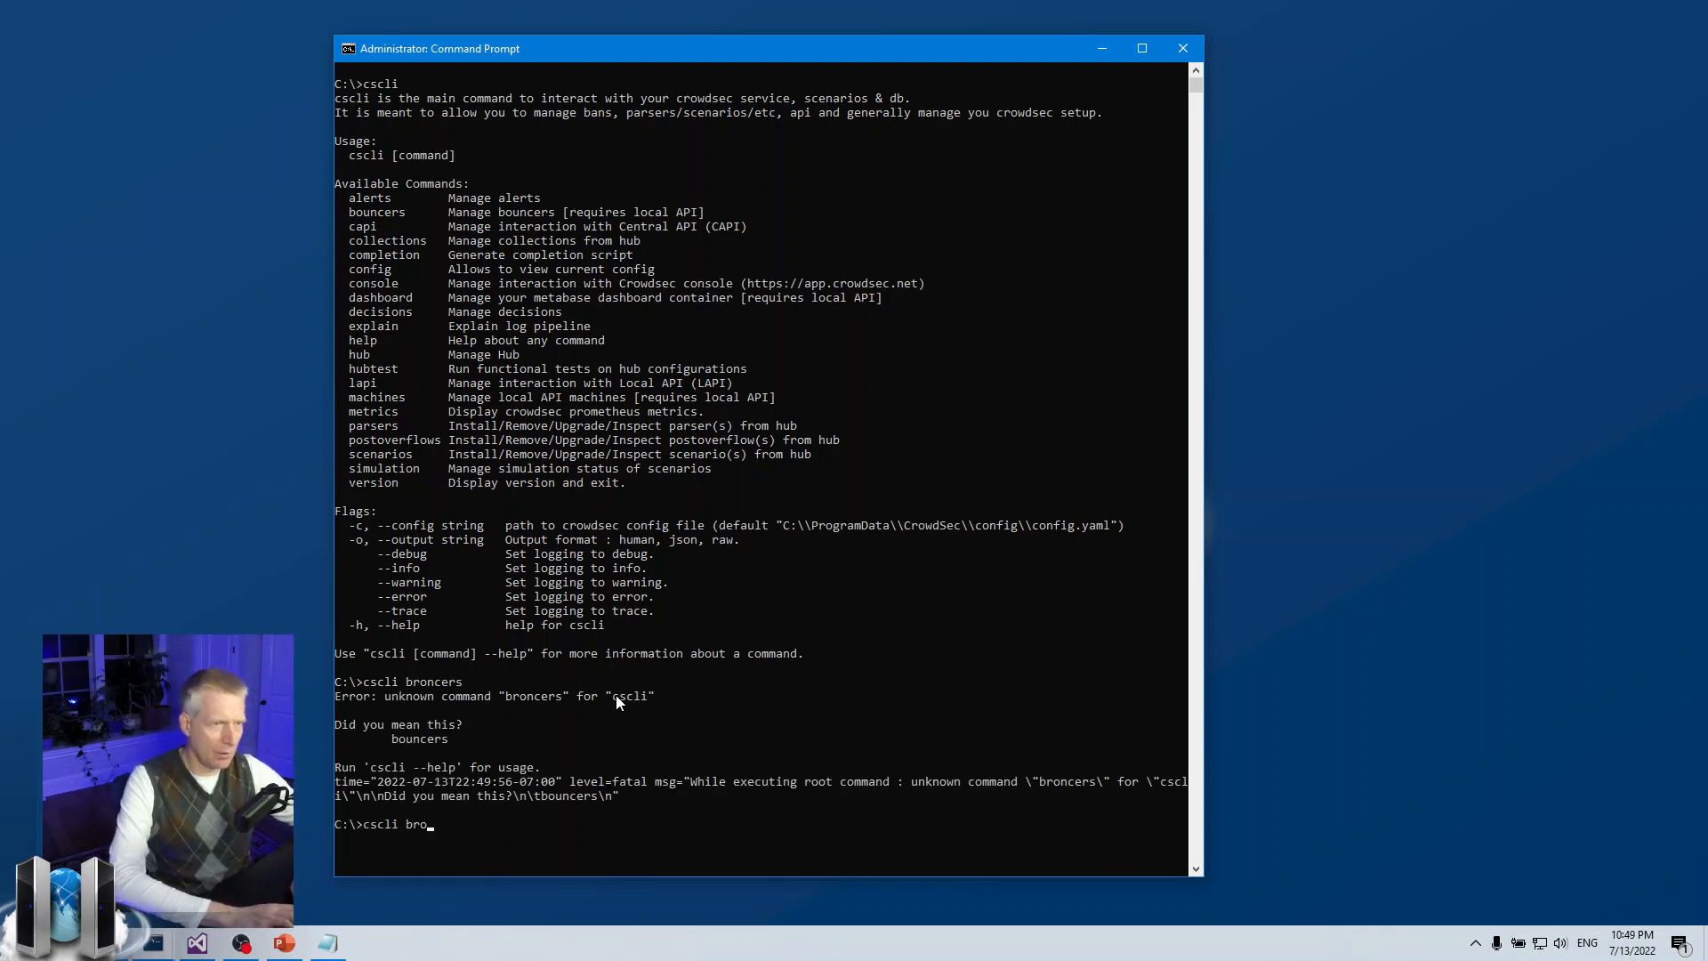
pyautogui.write('uncers')
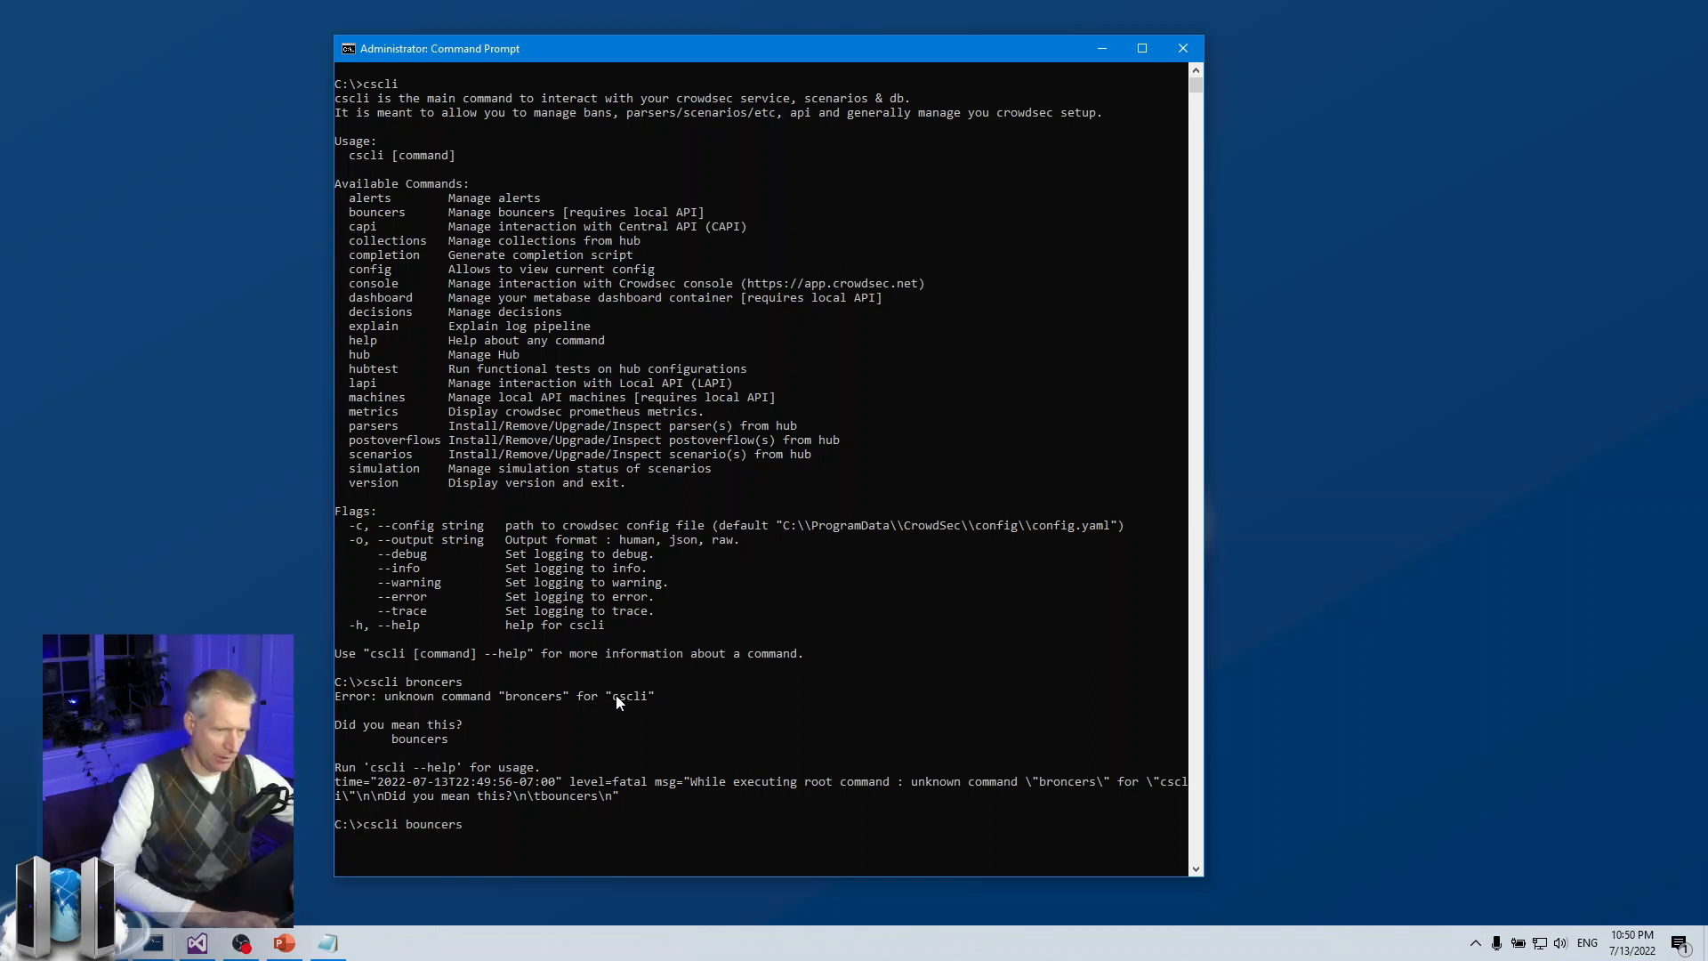
pyautogui.press('Return')
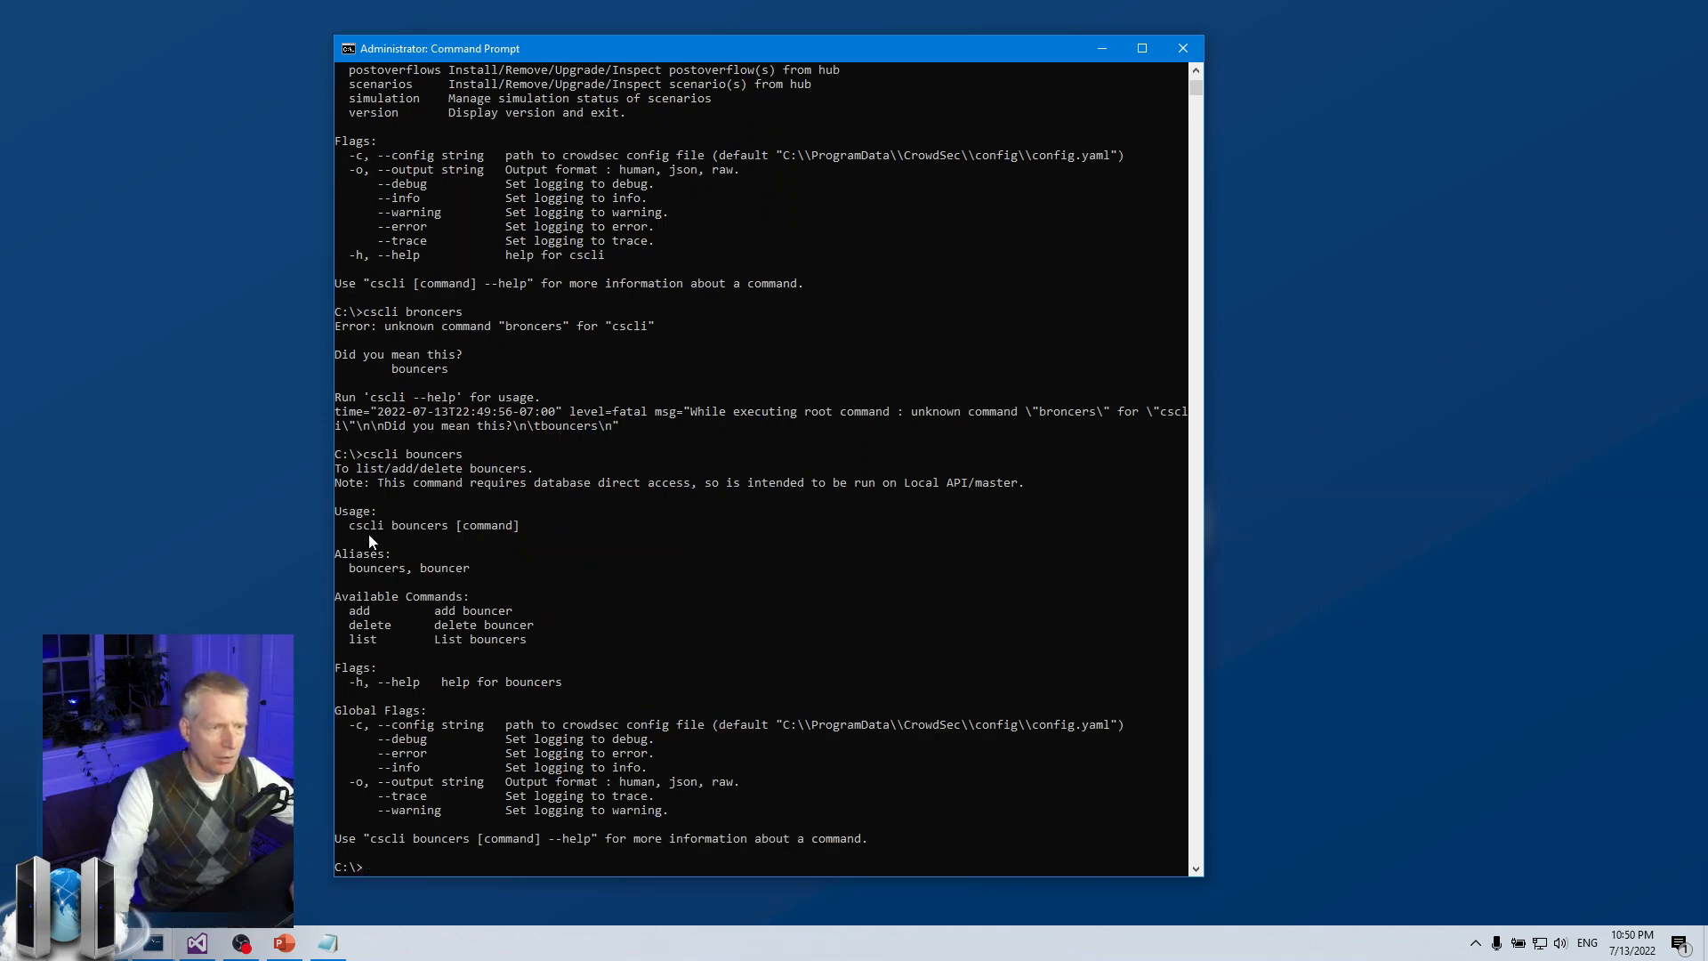
pyautogui.moveTo(390, 597)
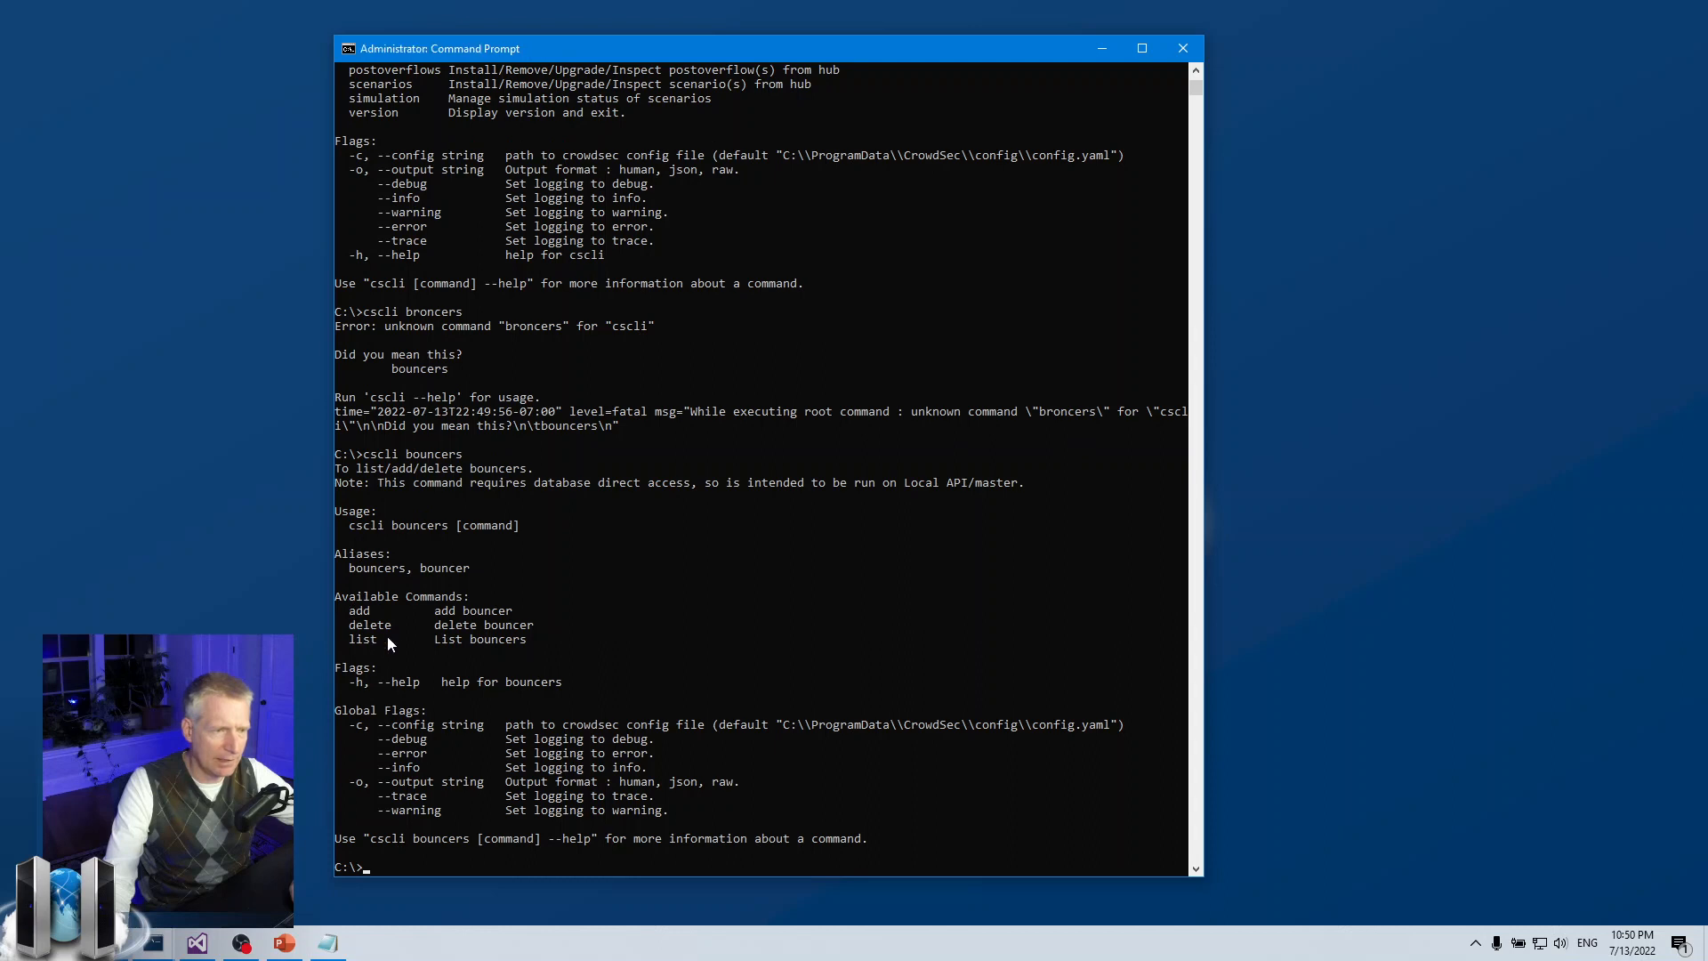
# Step: List the registered bouncers and try removing 'meshcentral' with the wrong capitalisation
pyautogui.write('cscli bouncers list')
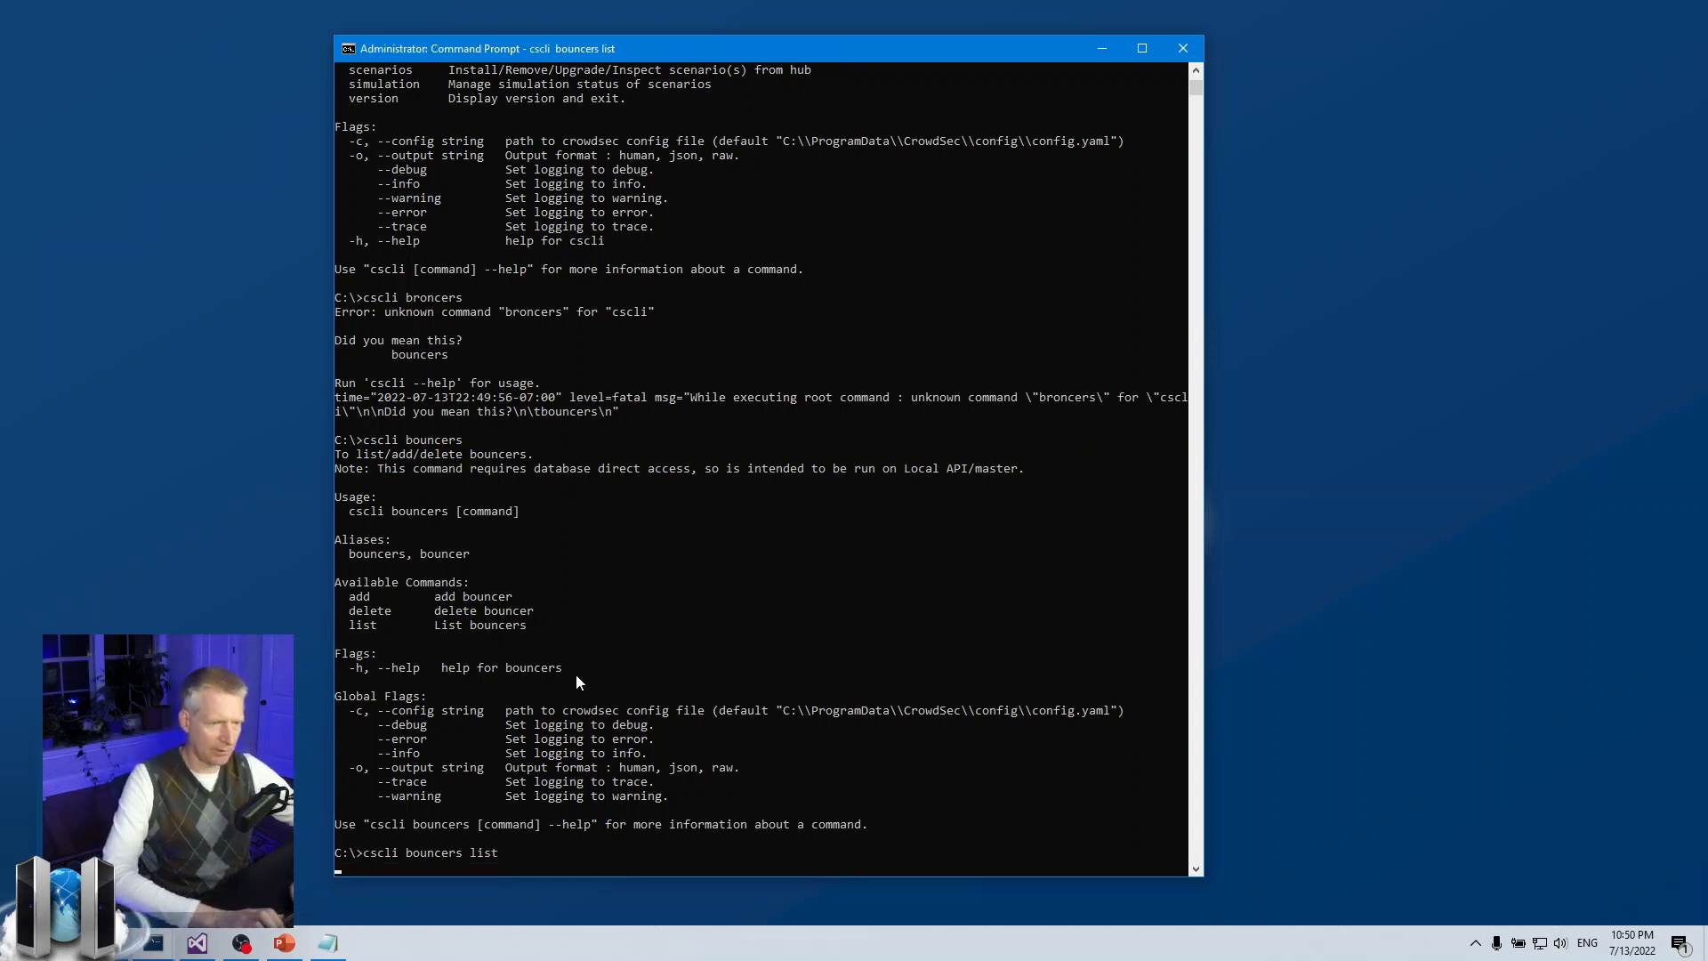
pyautogui.press('Return')
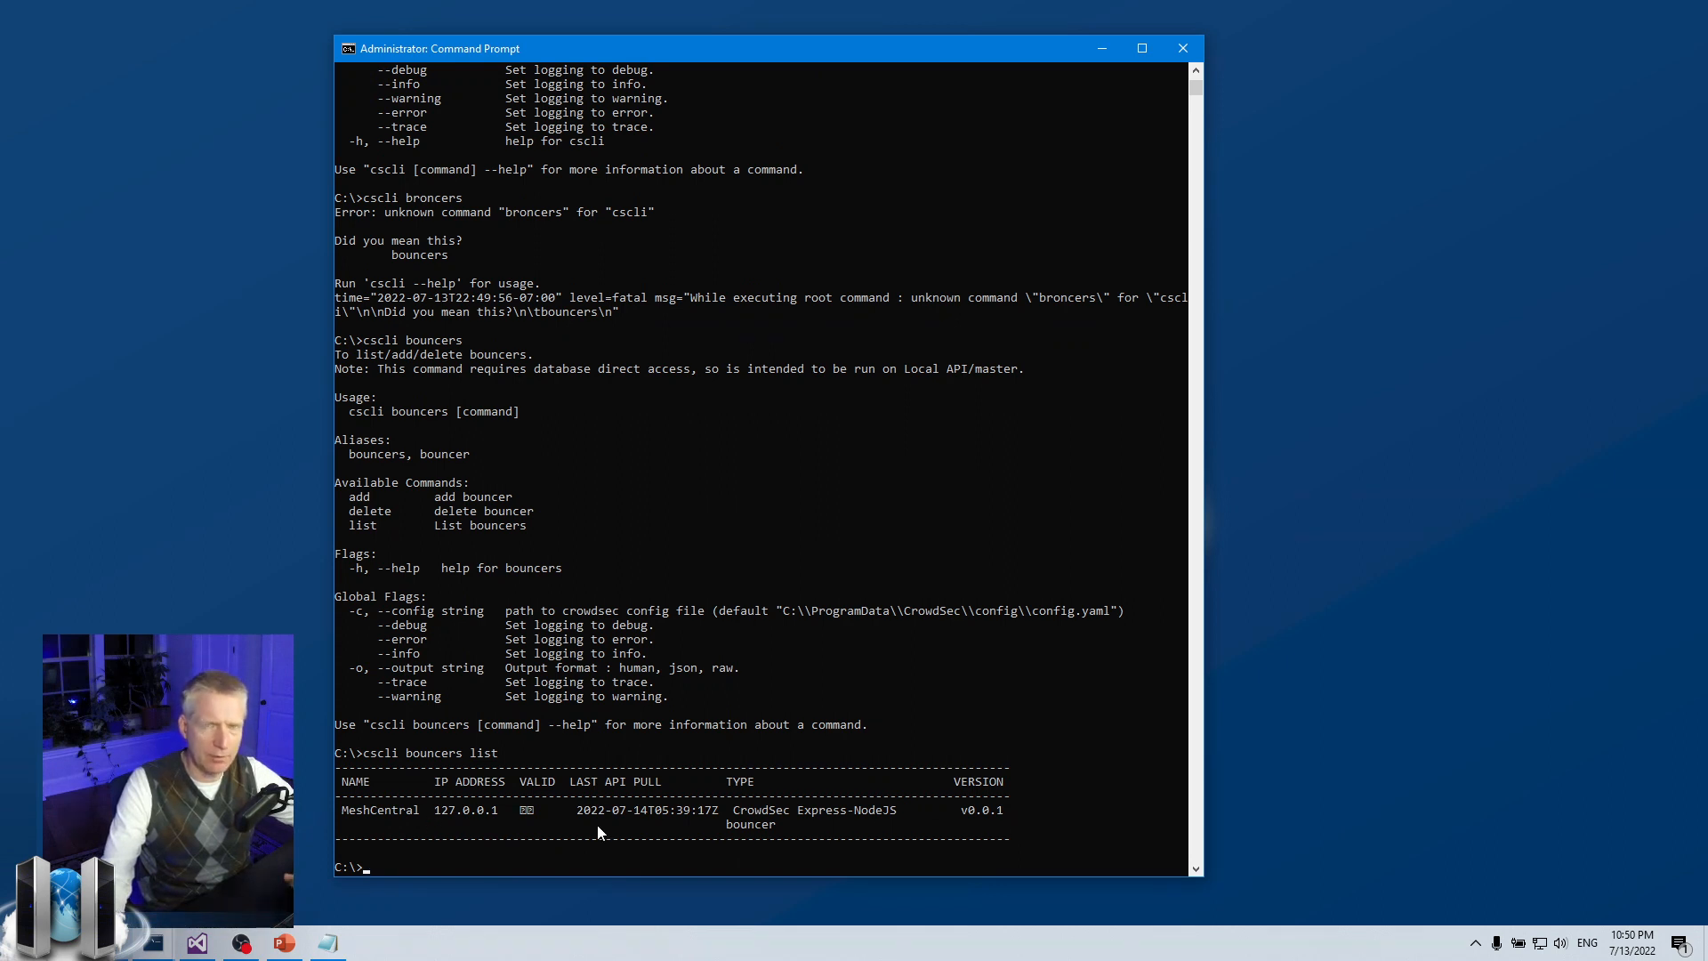
pyautogui.write('cscli bouncers')
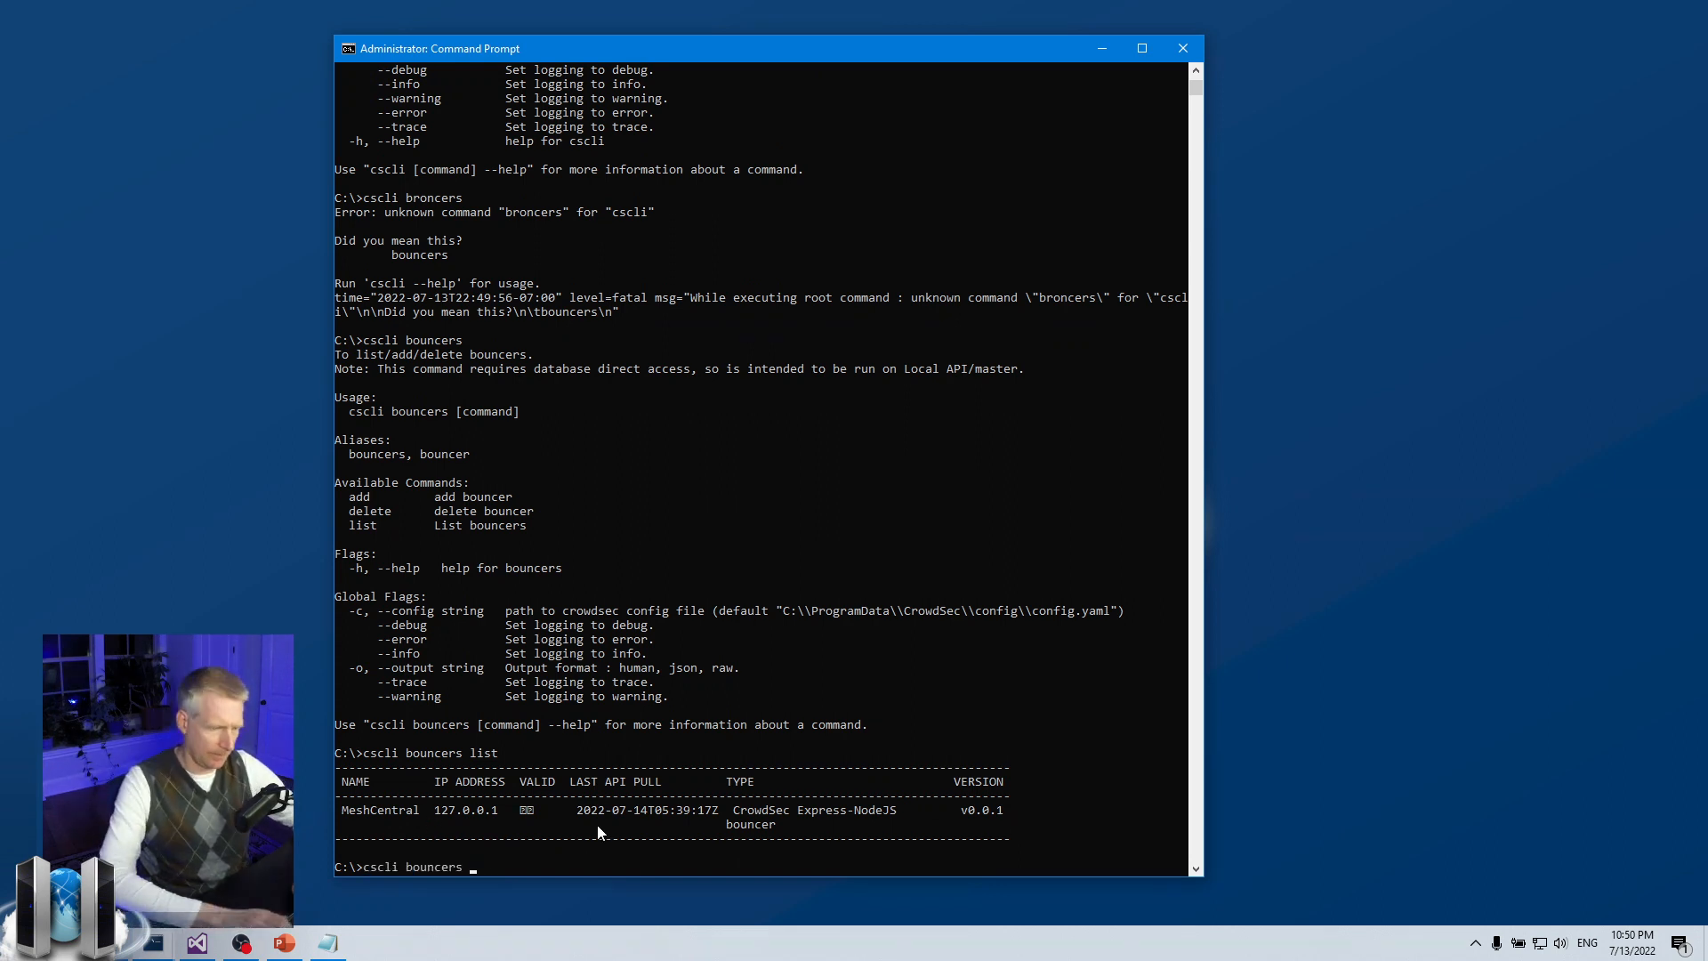
pyautogui.write('remove meshcent')
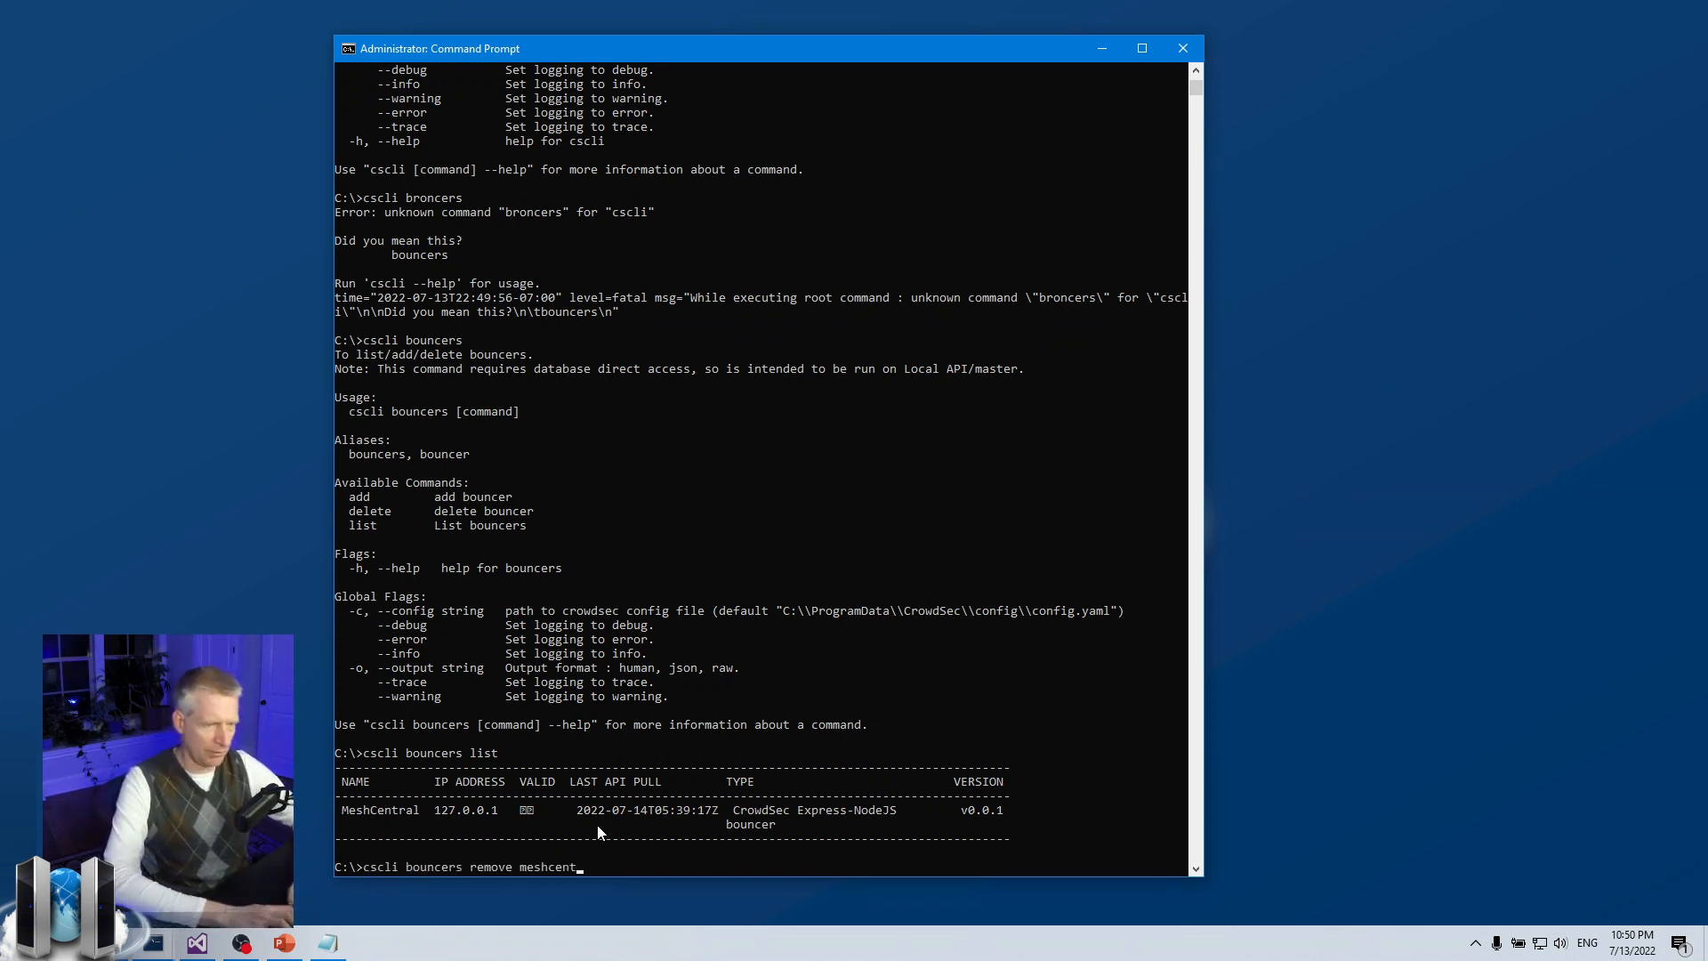
pyautogui.press('Return')
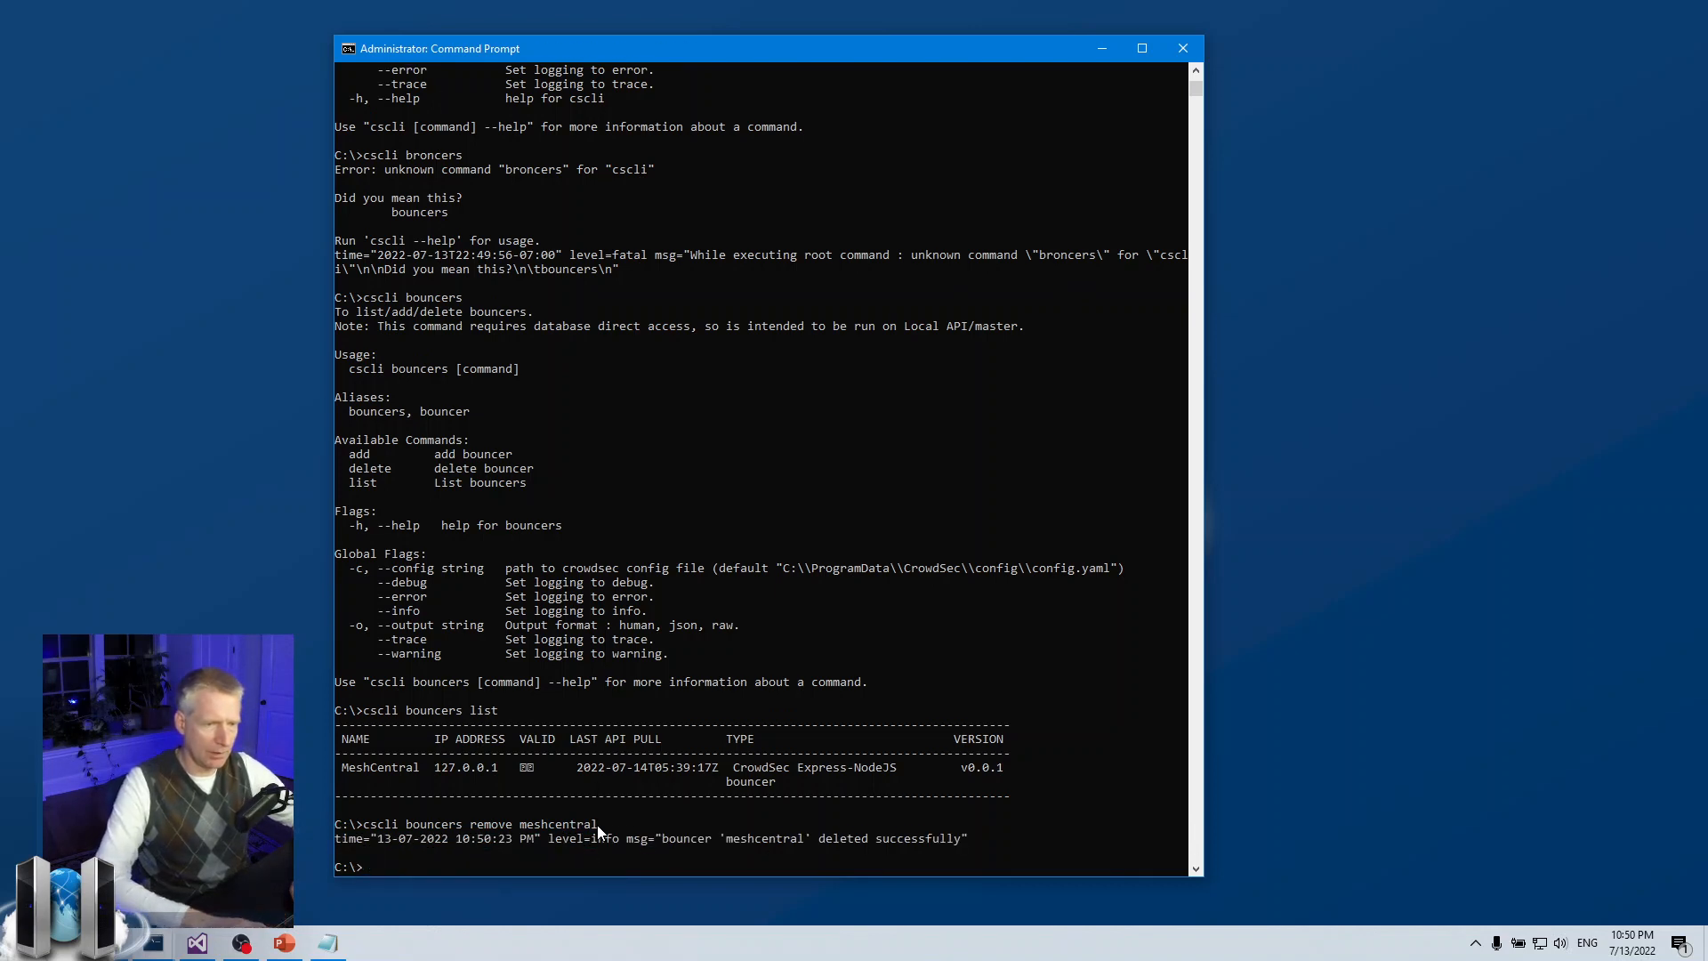
# Step: Remove the MeshCentral bouncer with correct capitalisation and confirm the bouncer list is empty
pyautogui.press('Return')
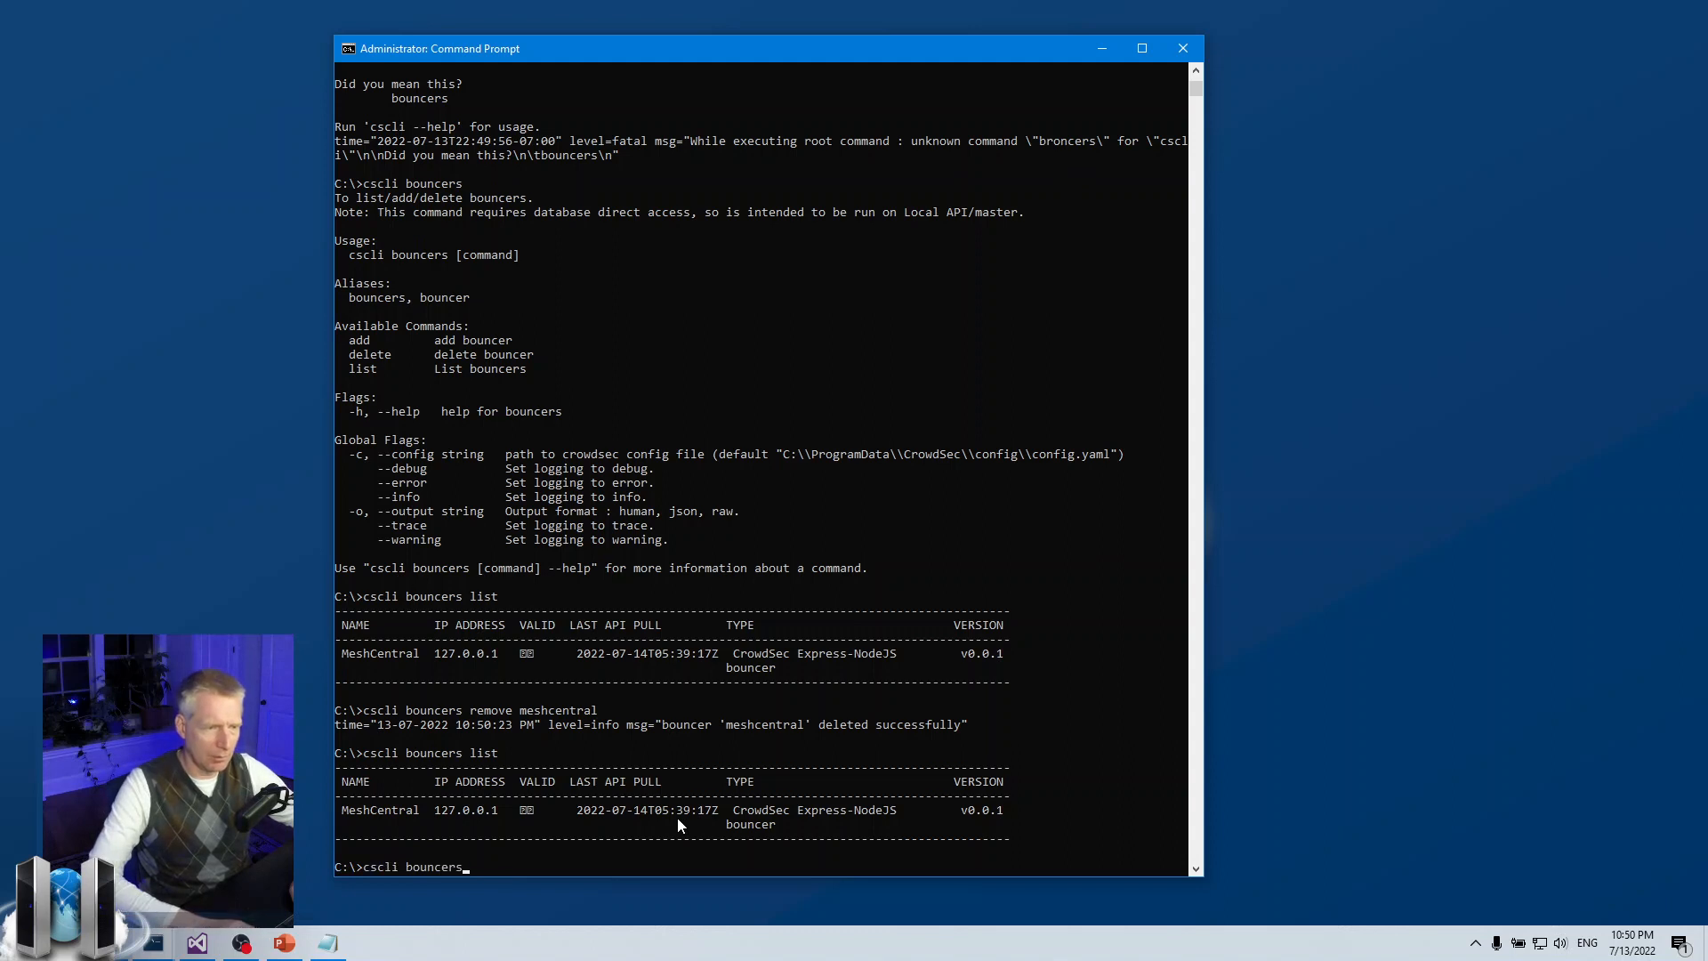
pyautogui.write('remove meshcentr')
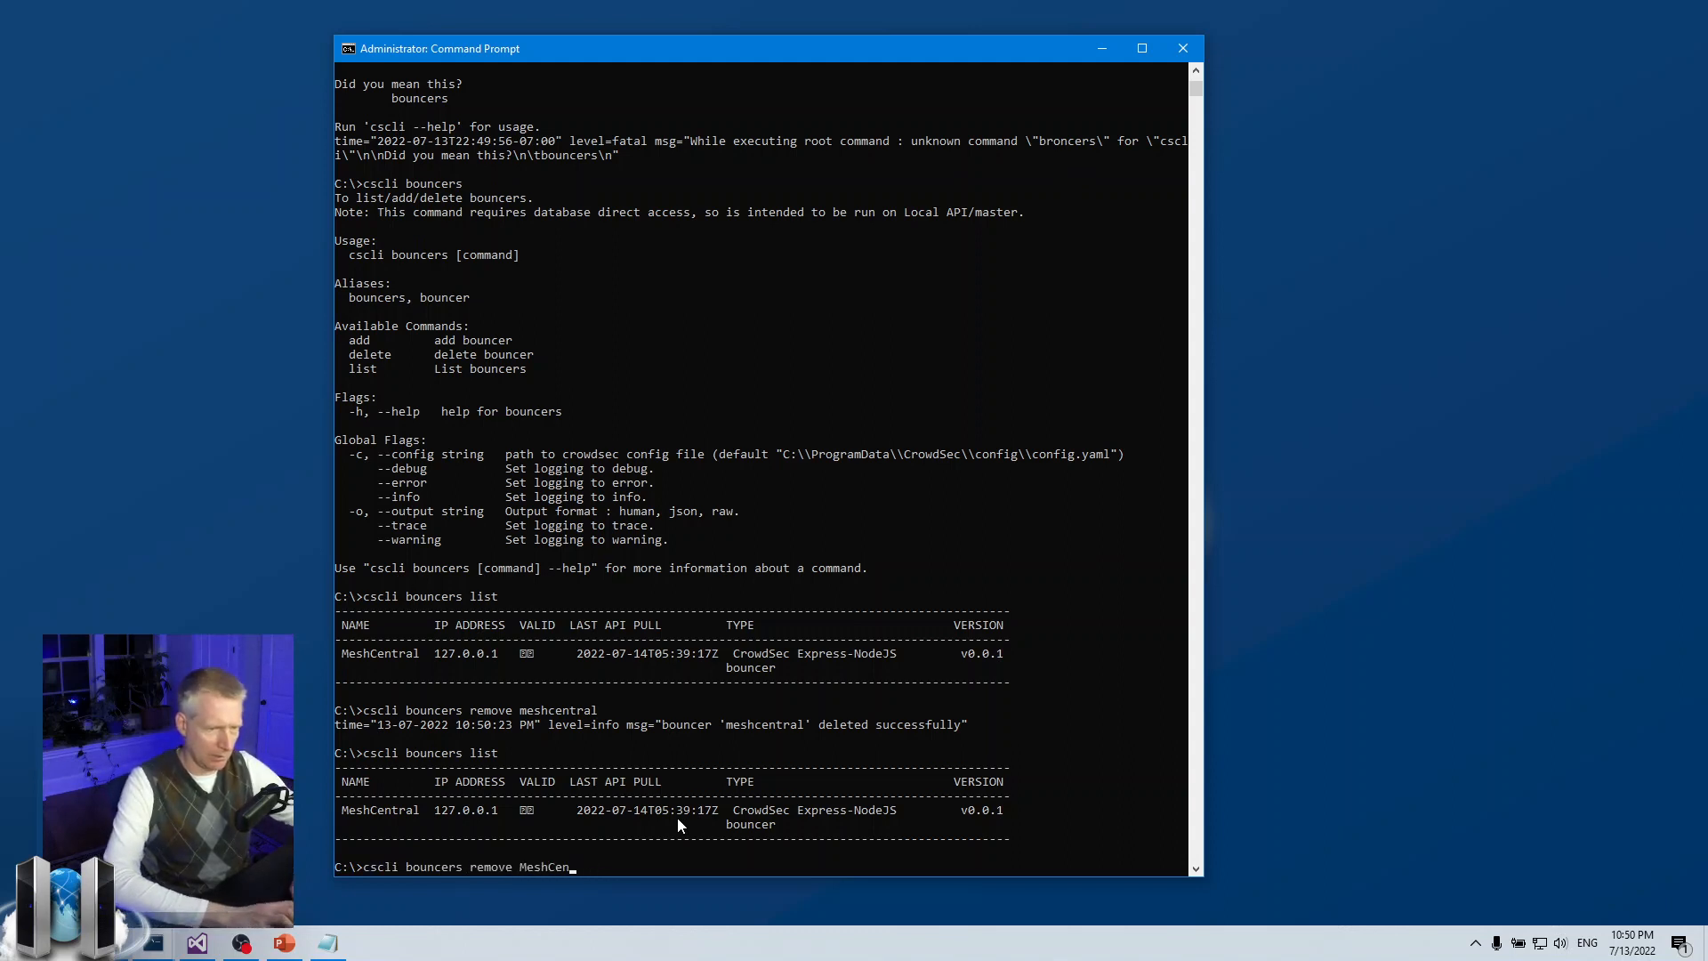
pyautogui.press('Return')
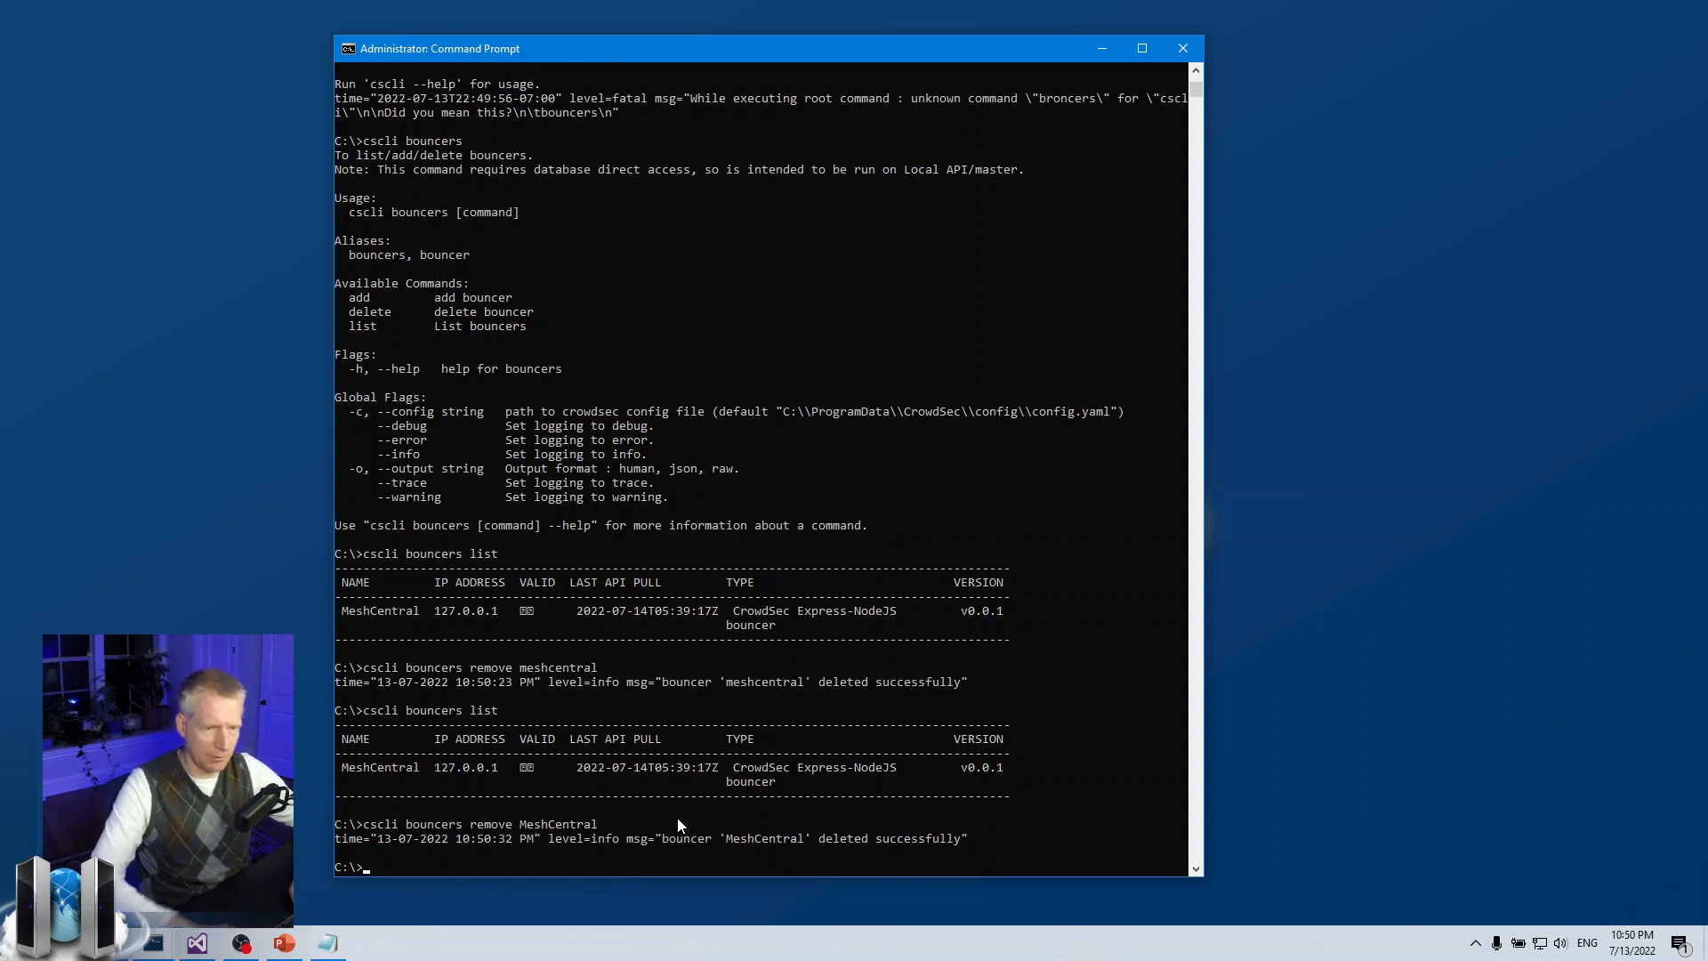
pyautogui.write('cscli bouncers list')
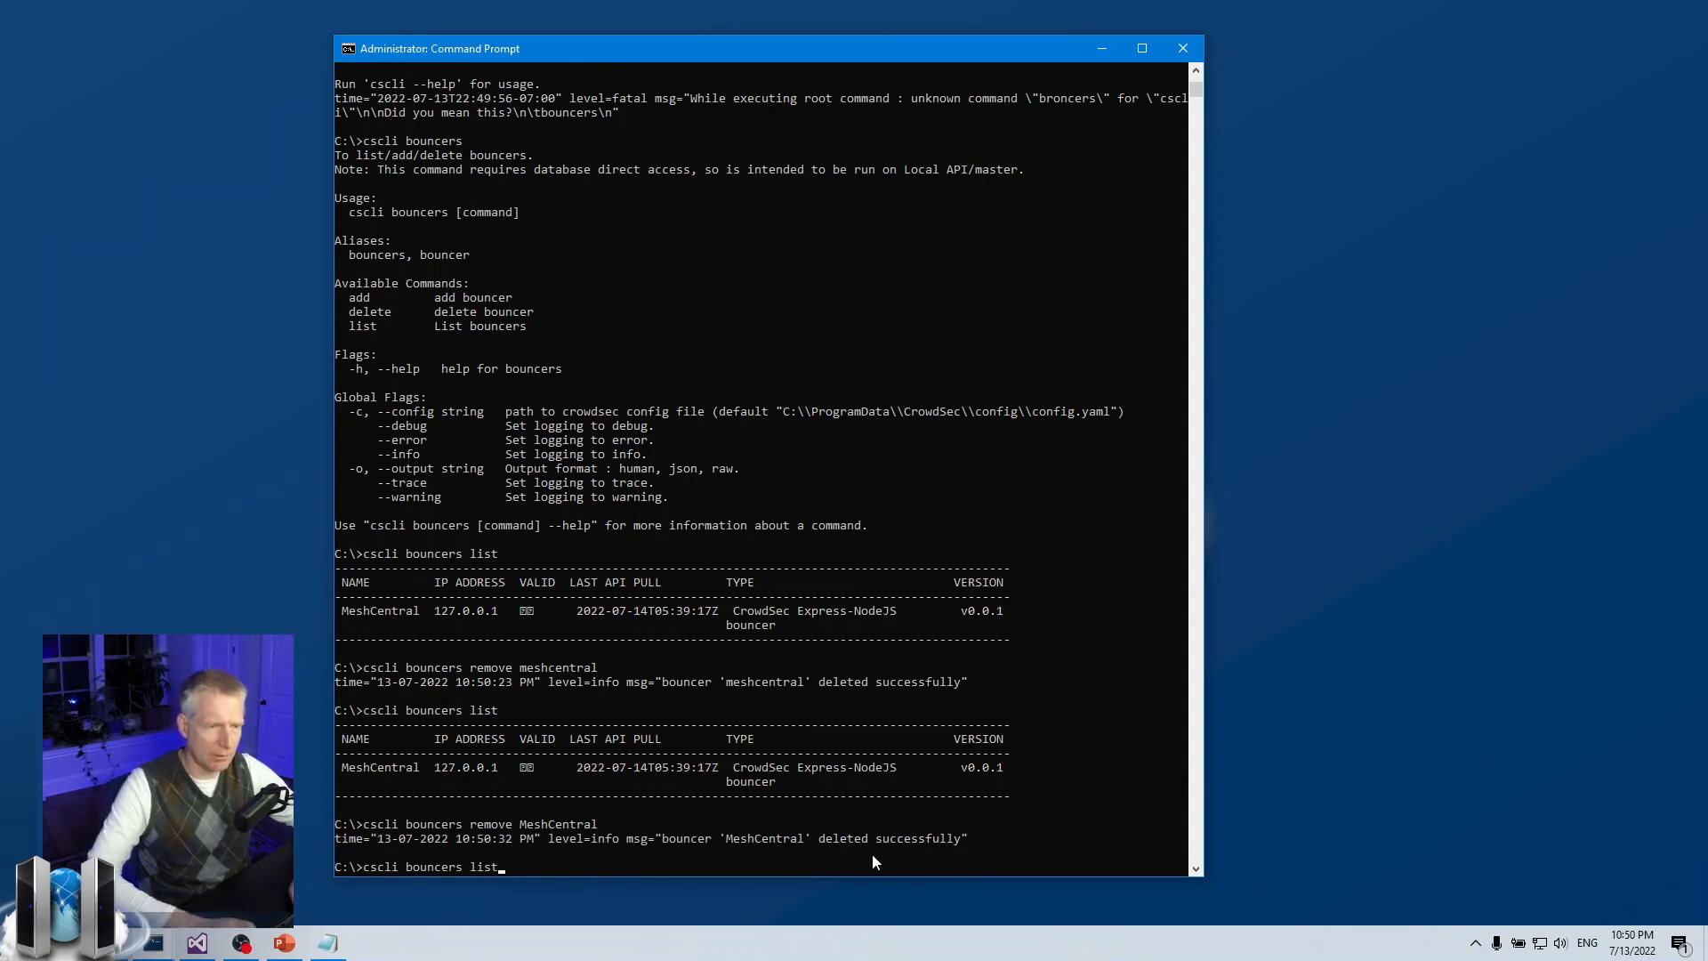
pyautogui.press('Return')
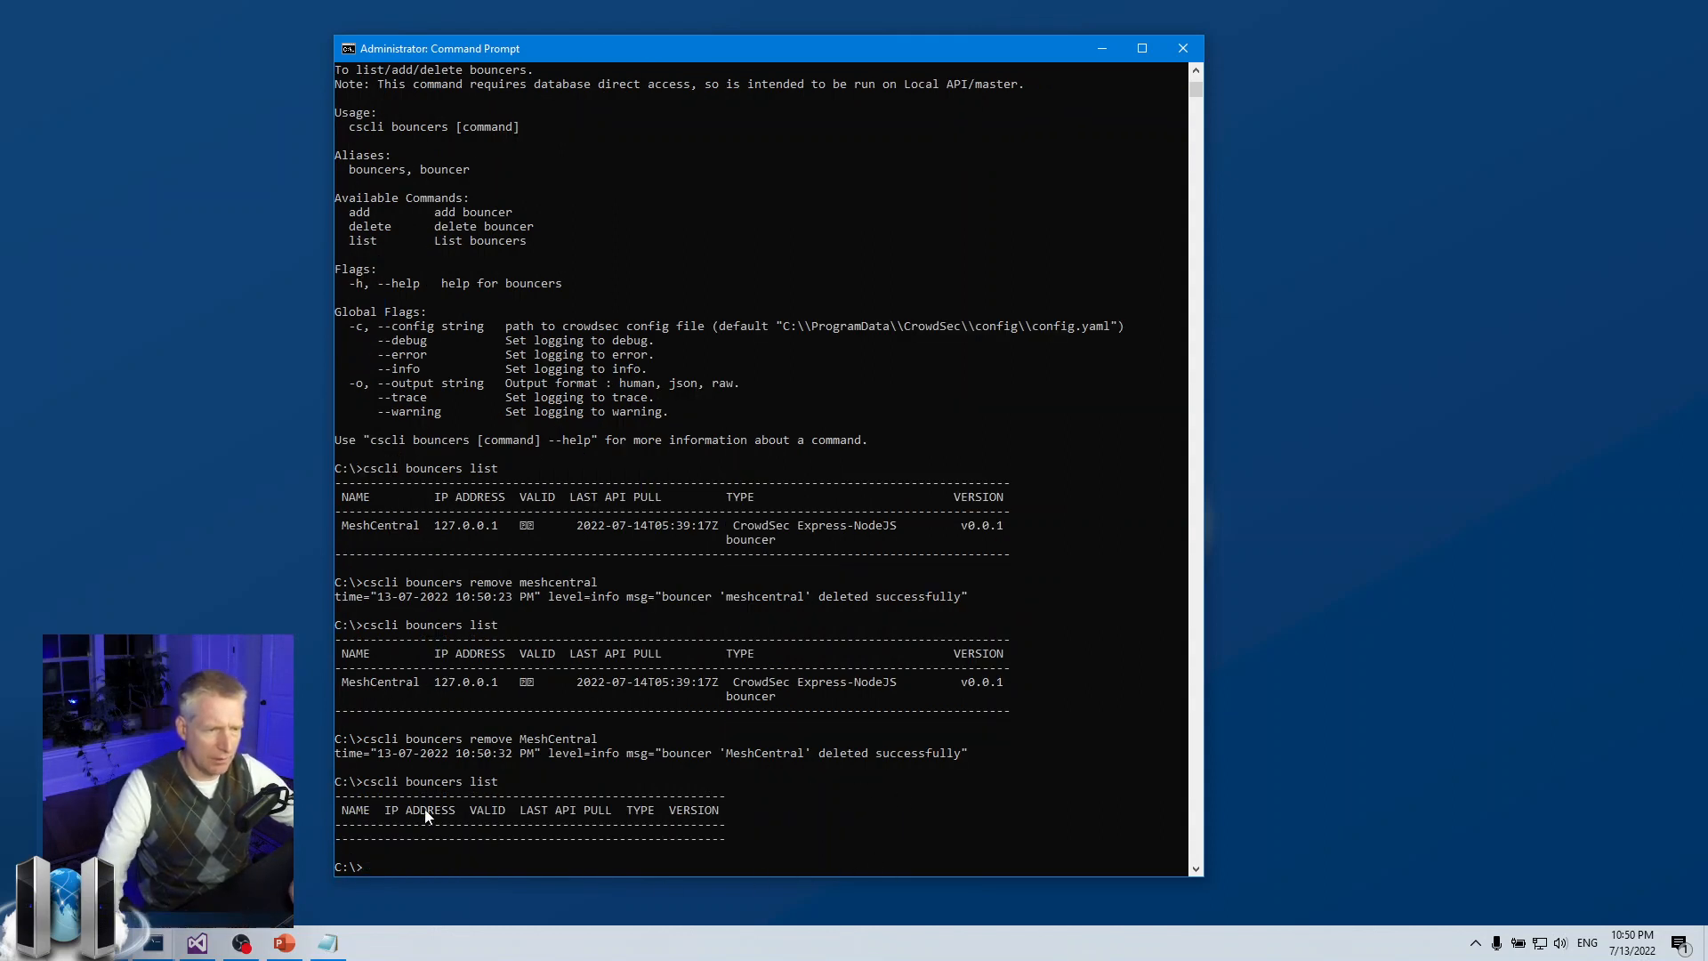
pyautogui.moveTo(560, 845)
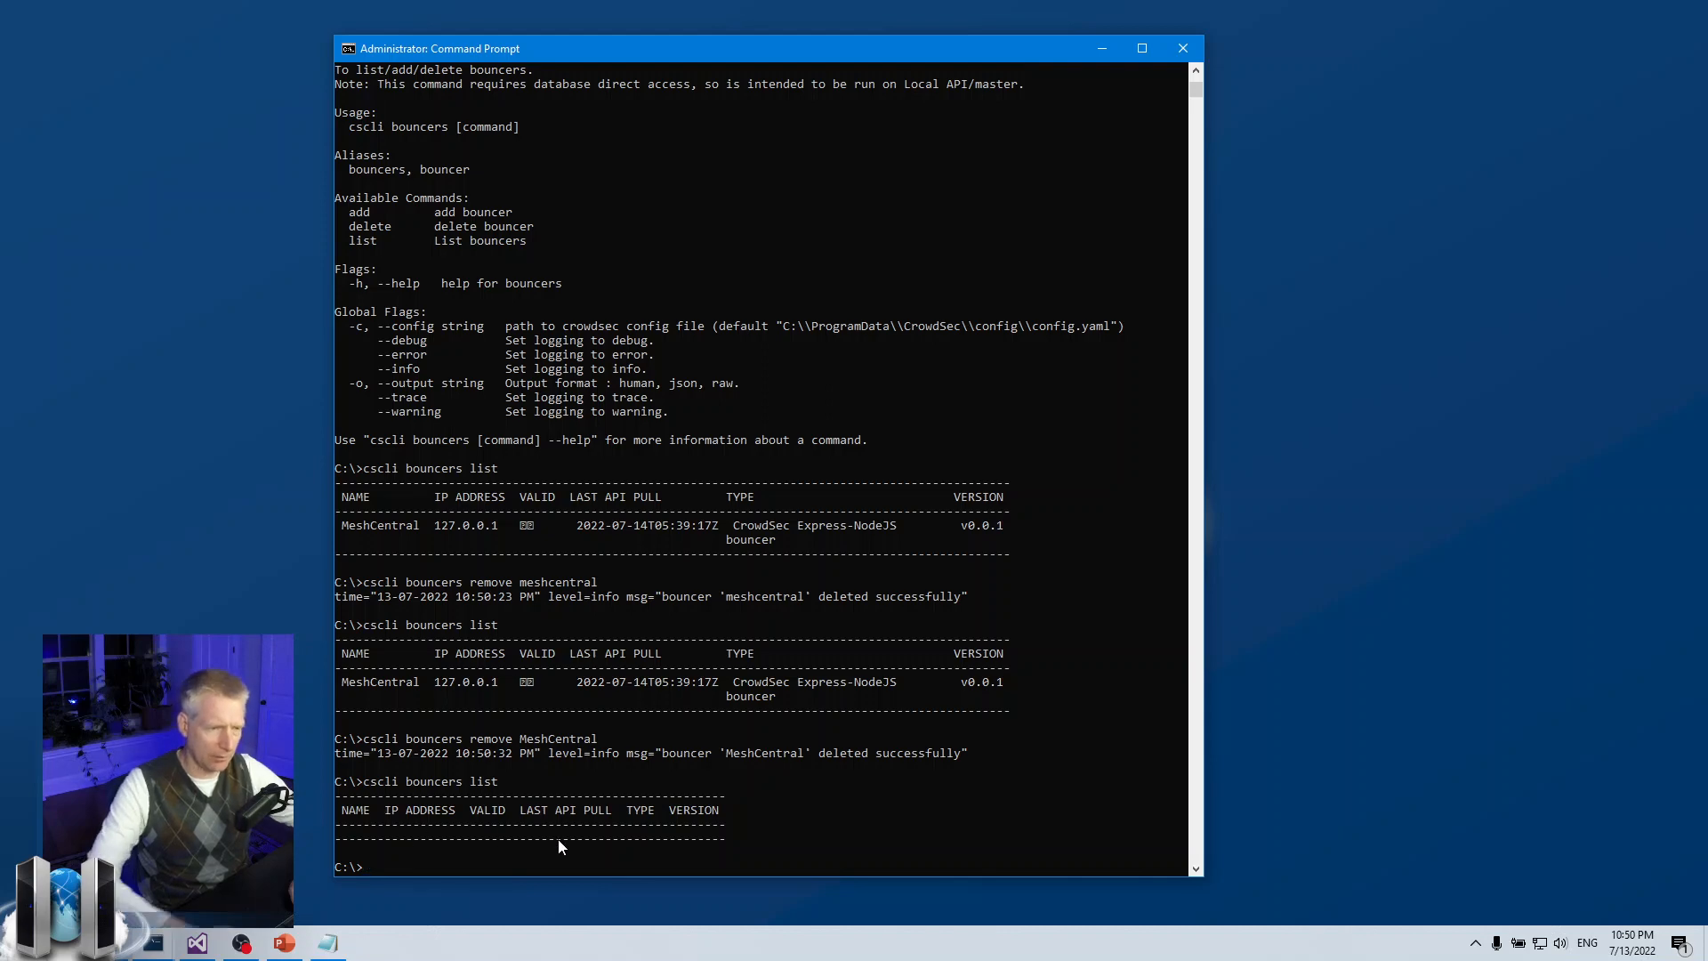
pyautogui.write('cscli bouncers add')
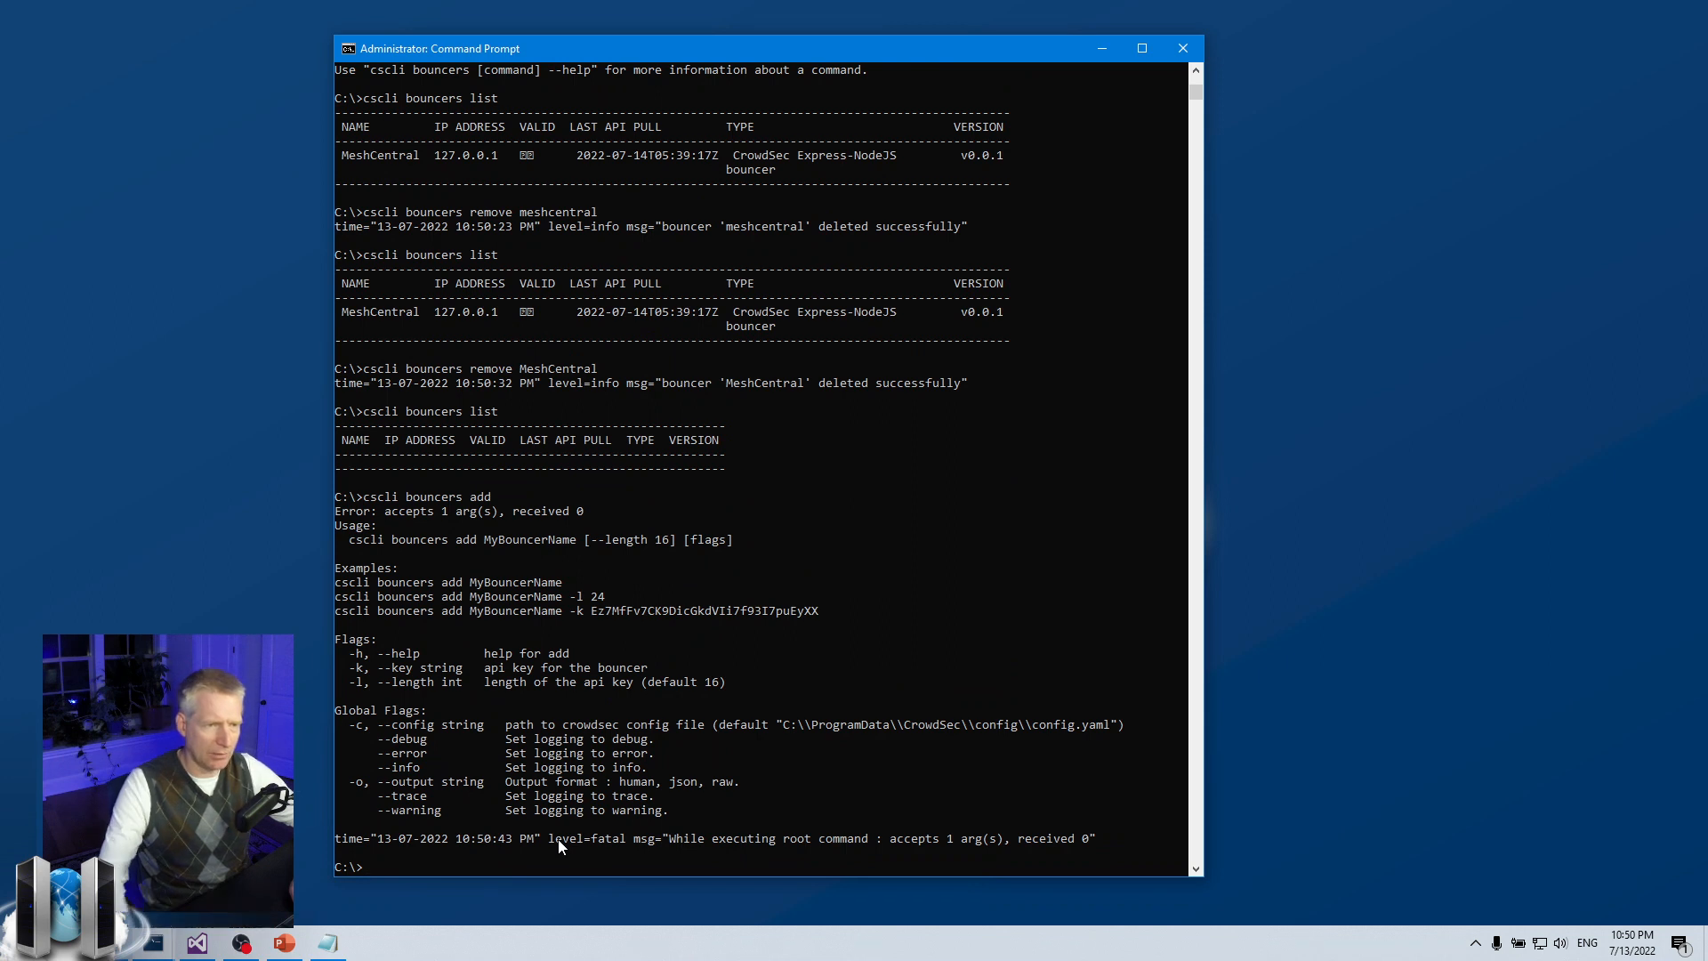
pyautogui.moveTo(719, 659)
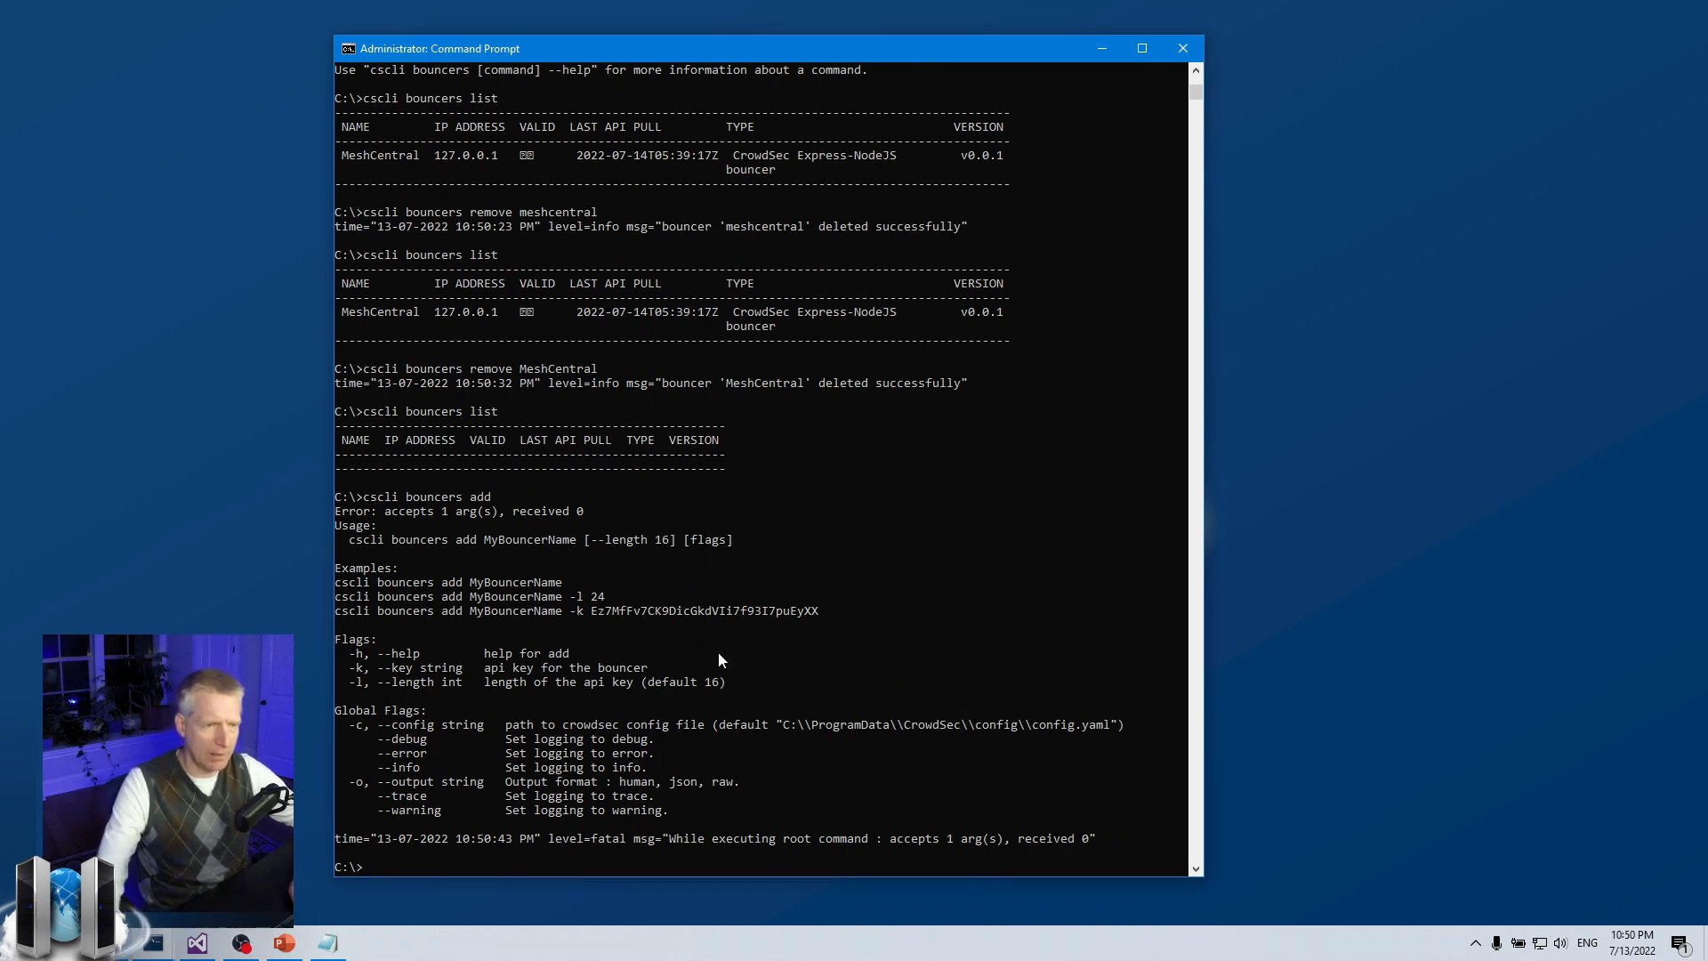
# Step: Run 'cscli bouncers add MeshCentral' and copy the generated API key
pyautogui.write('cscli bouncers add Mesh')
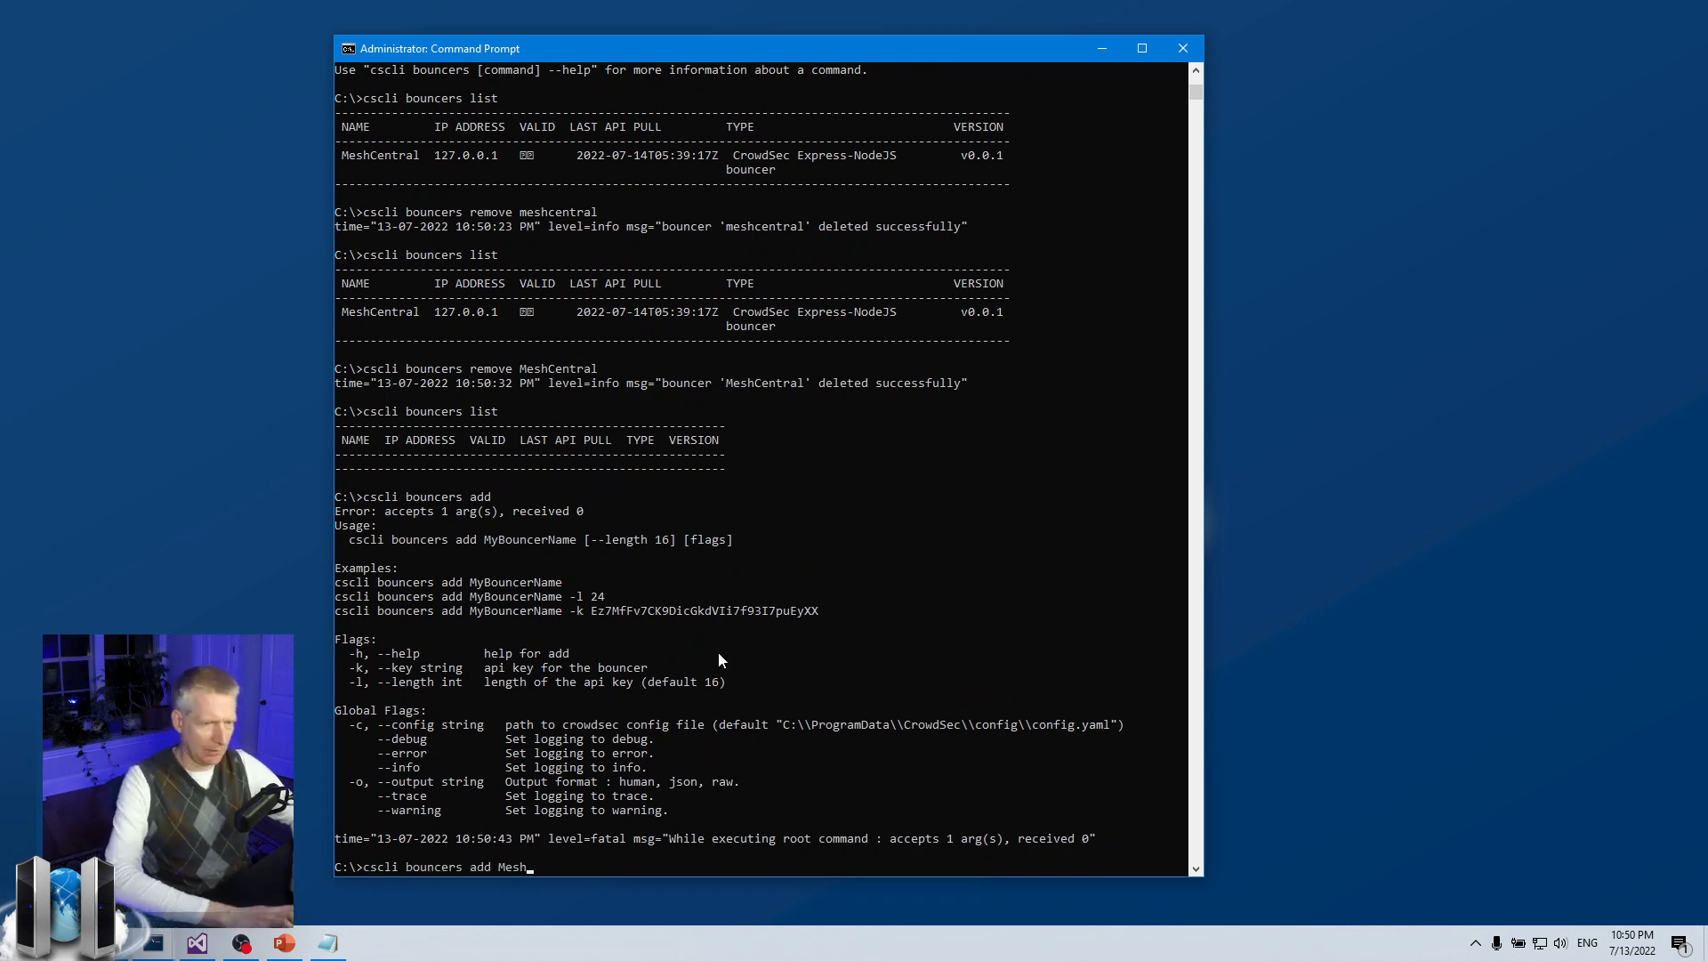
pyautogui.write('Central')
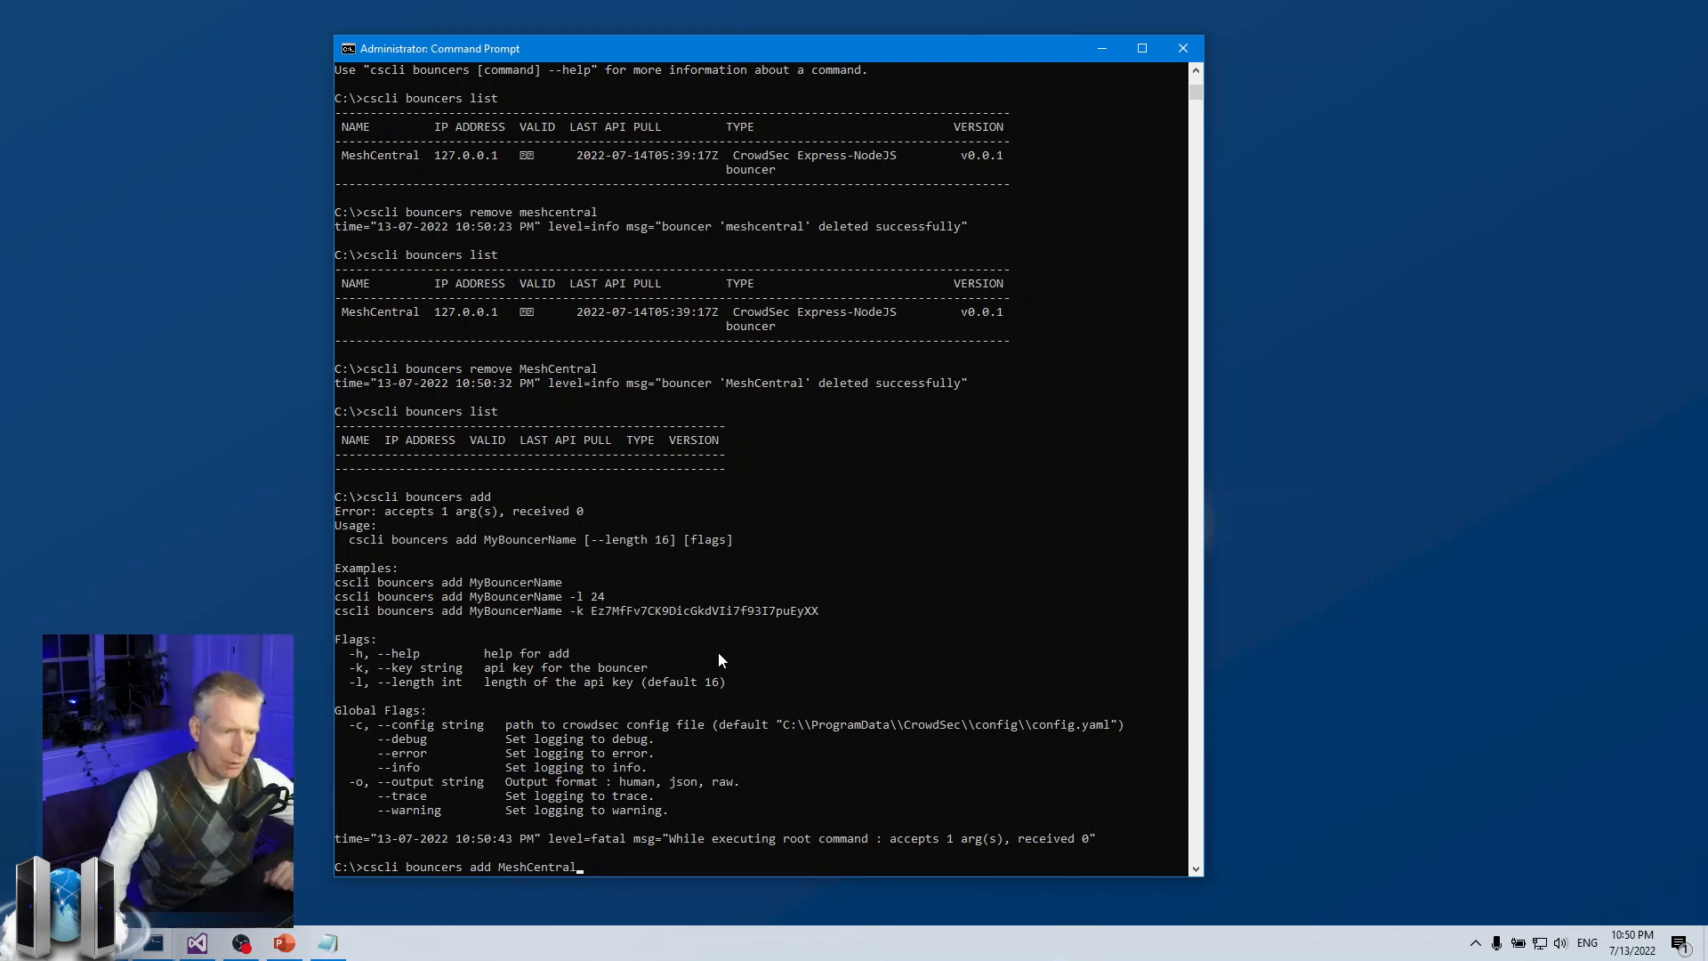
pyautogui.moveTo(367, 874)
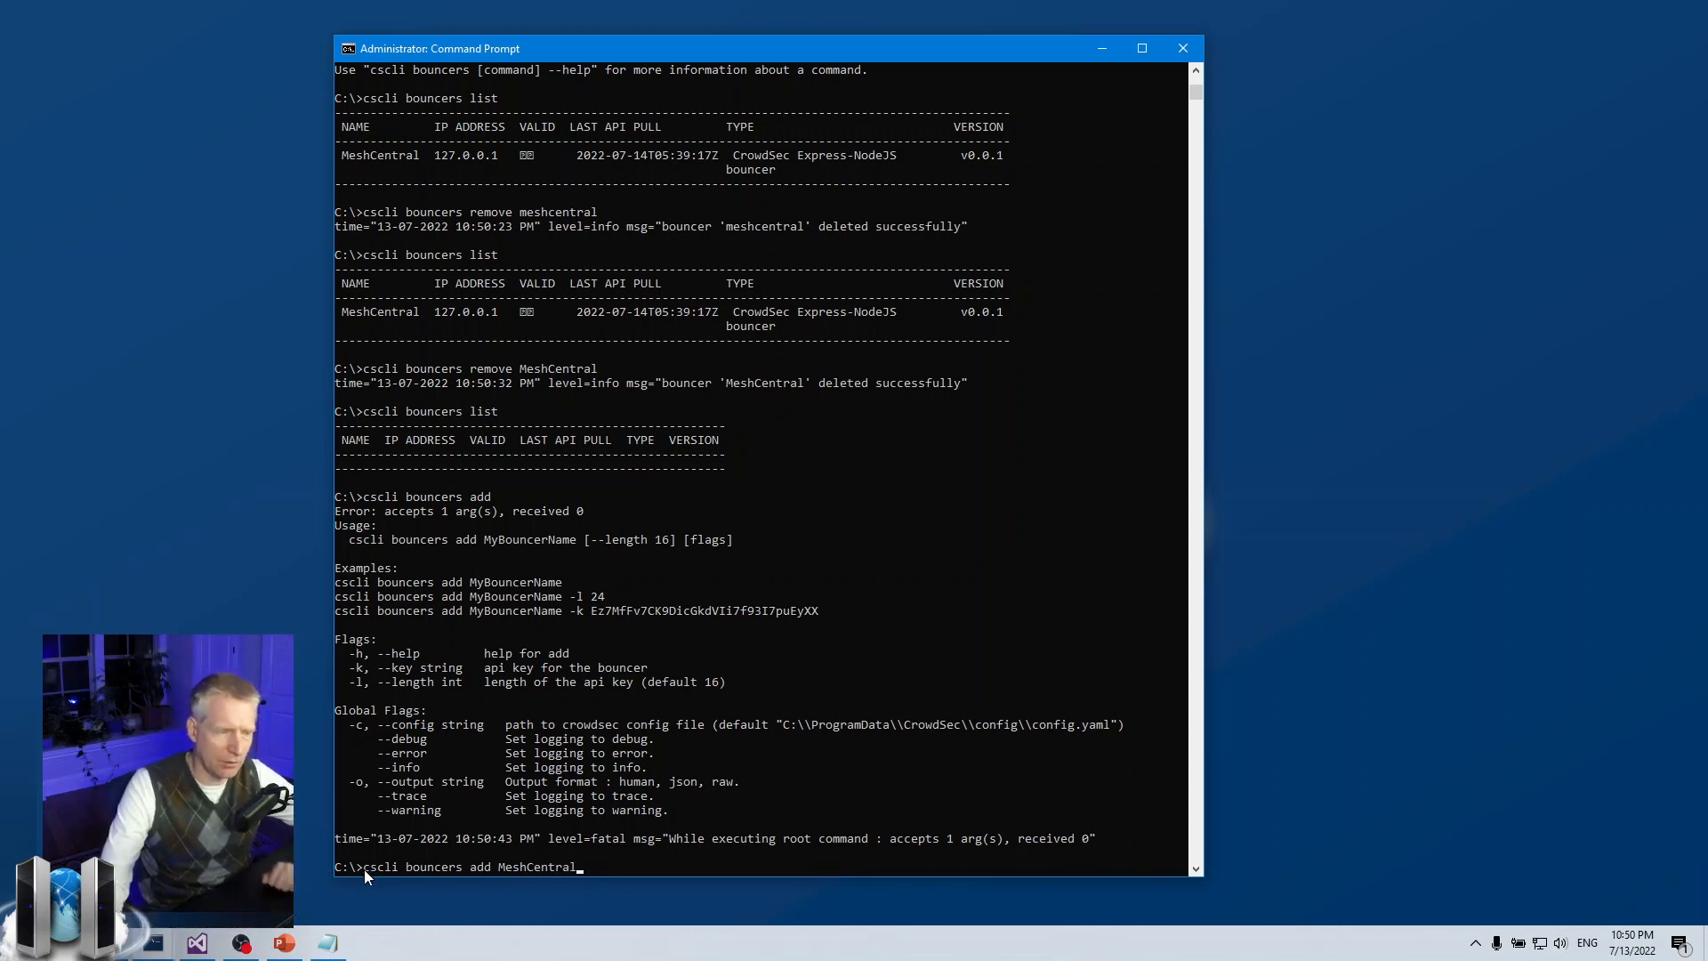
pyautogui.moveTo(490, 874)
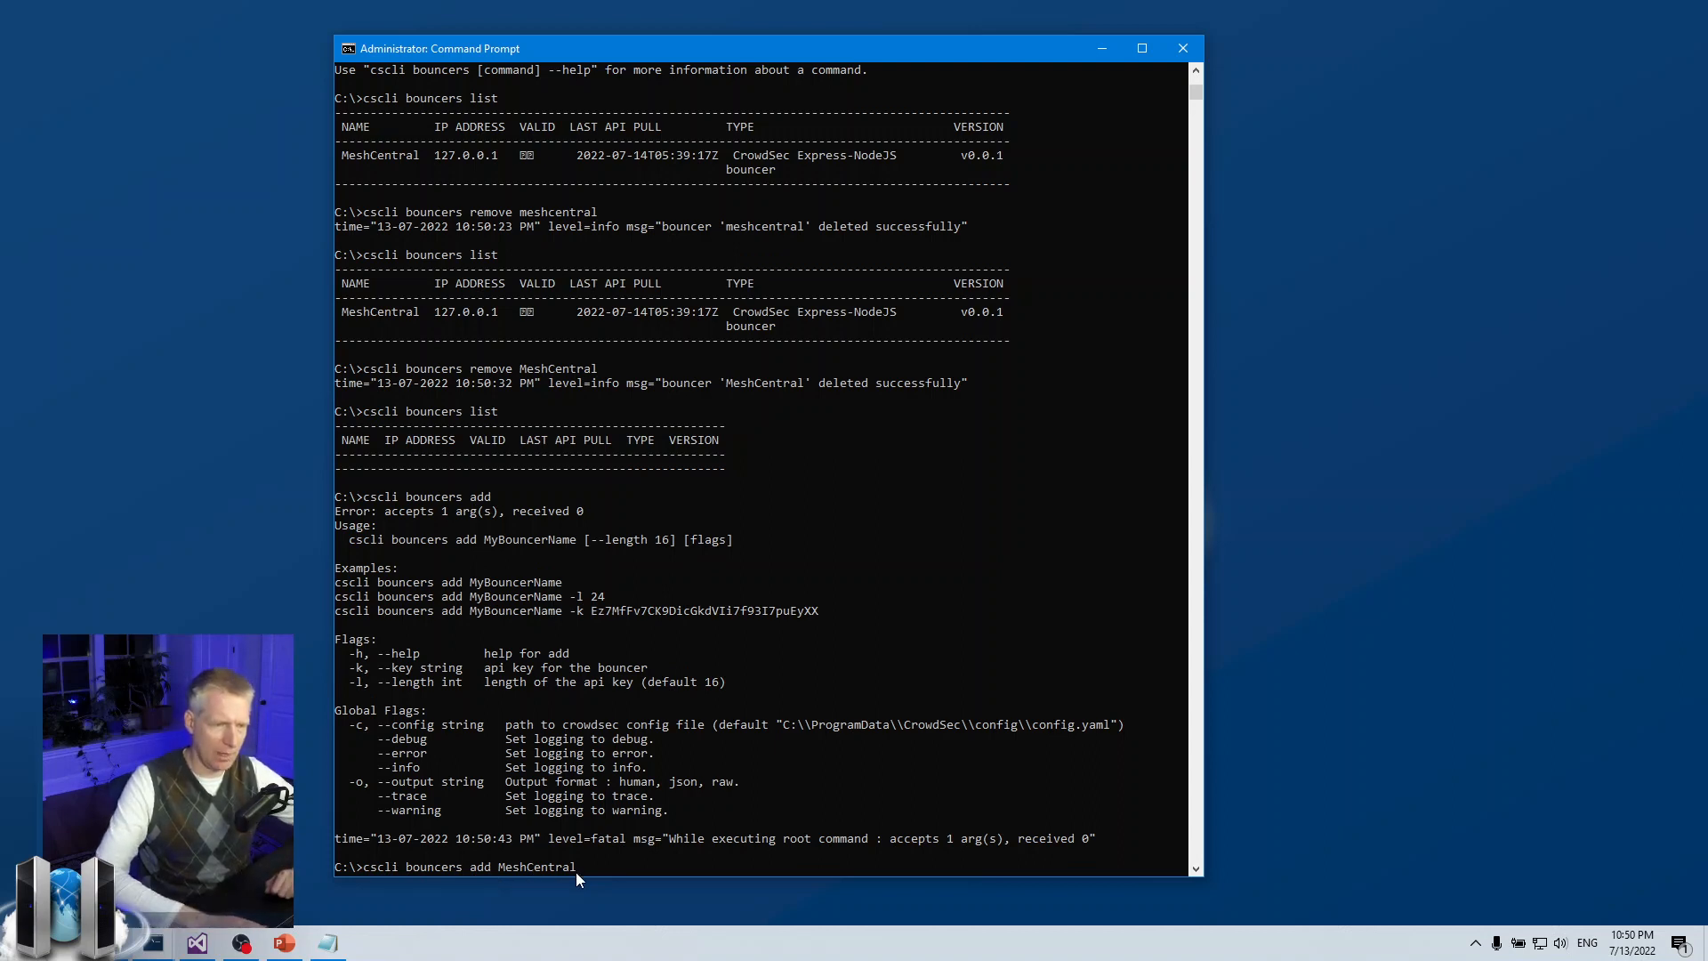
pyautogui.press('Return')
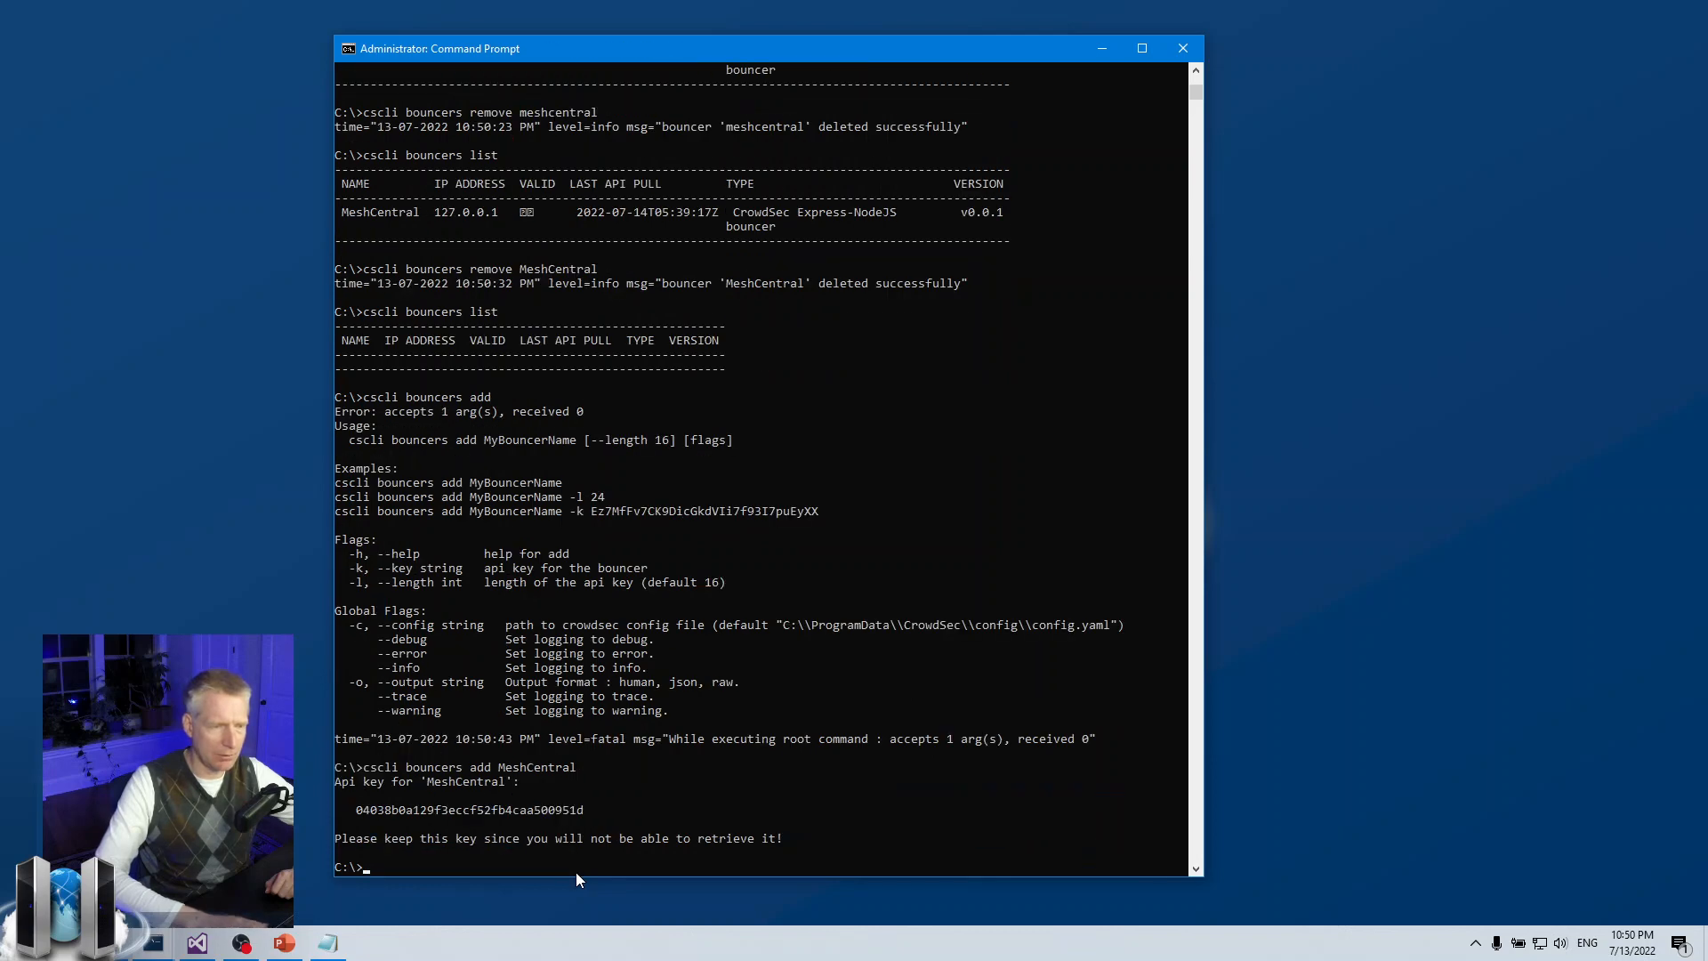
pyautogui.moveTo(596, 605)
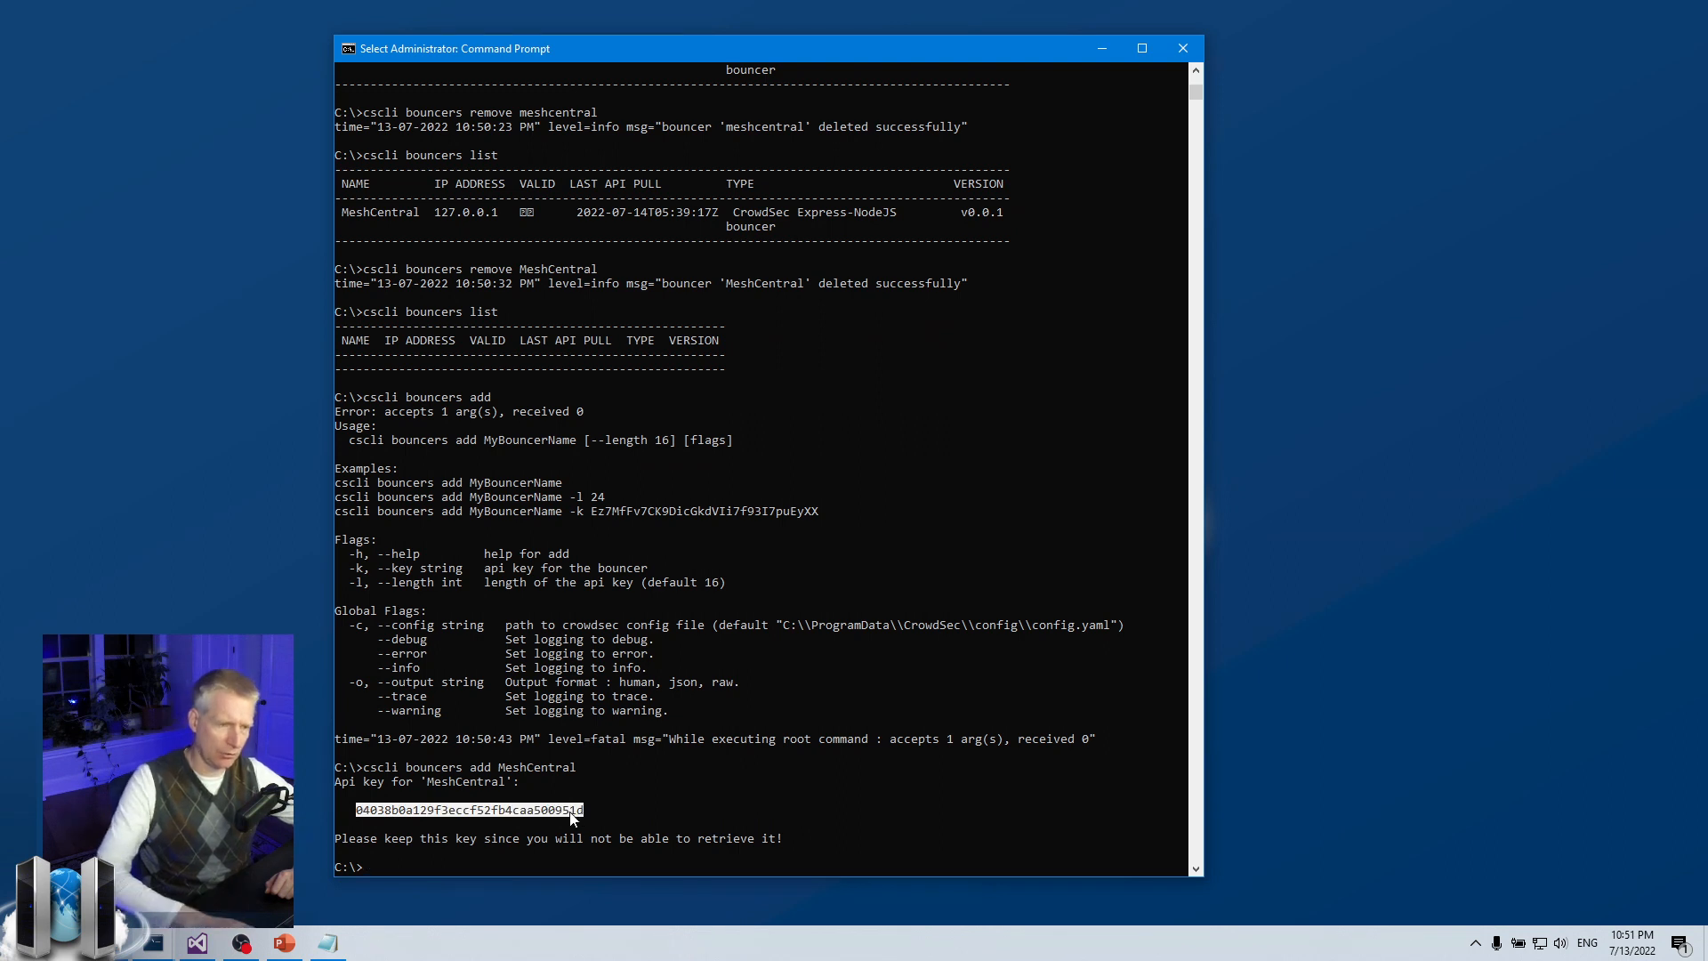
pyautogui.click(567, 810)
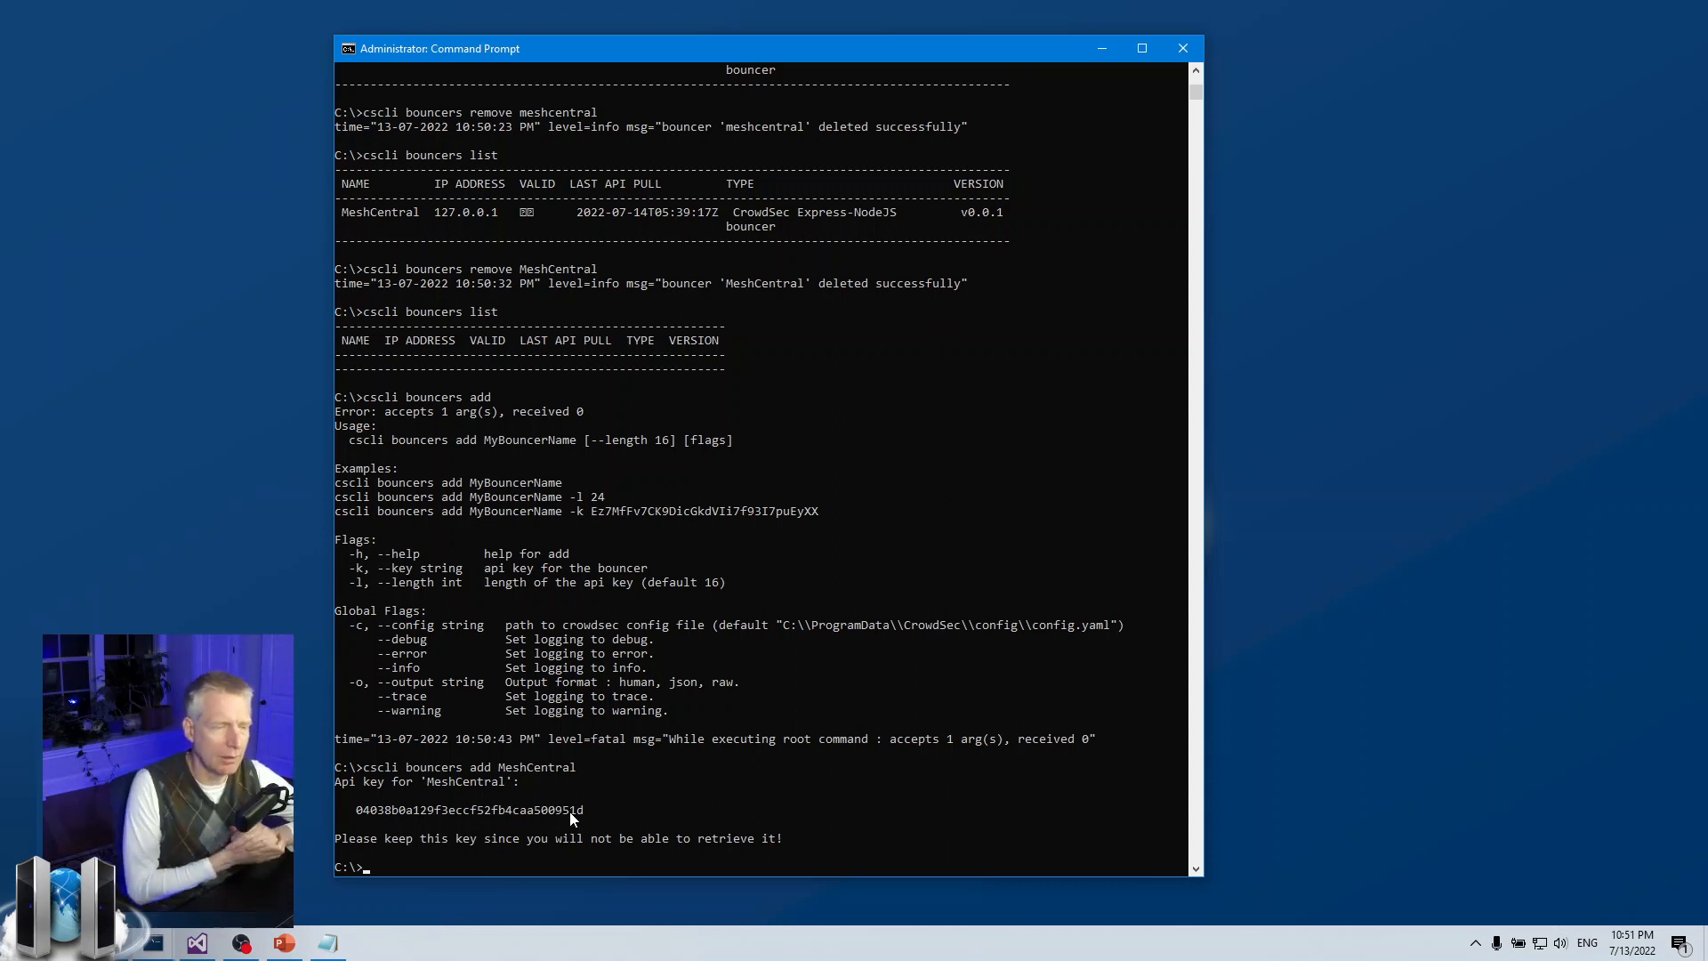
pyautogui.moveTo(407, 792)
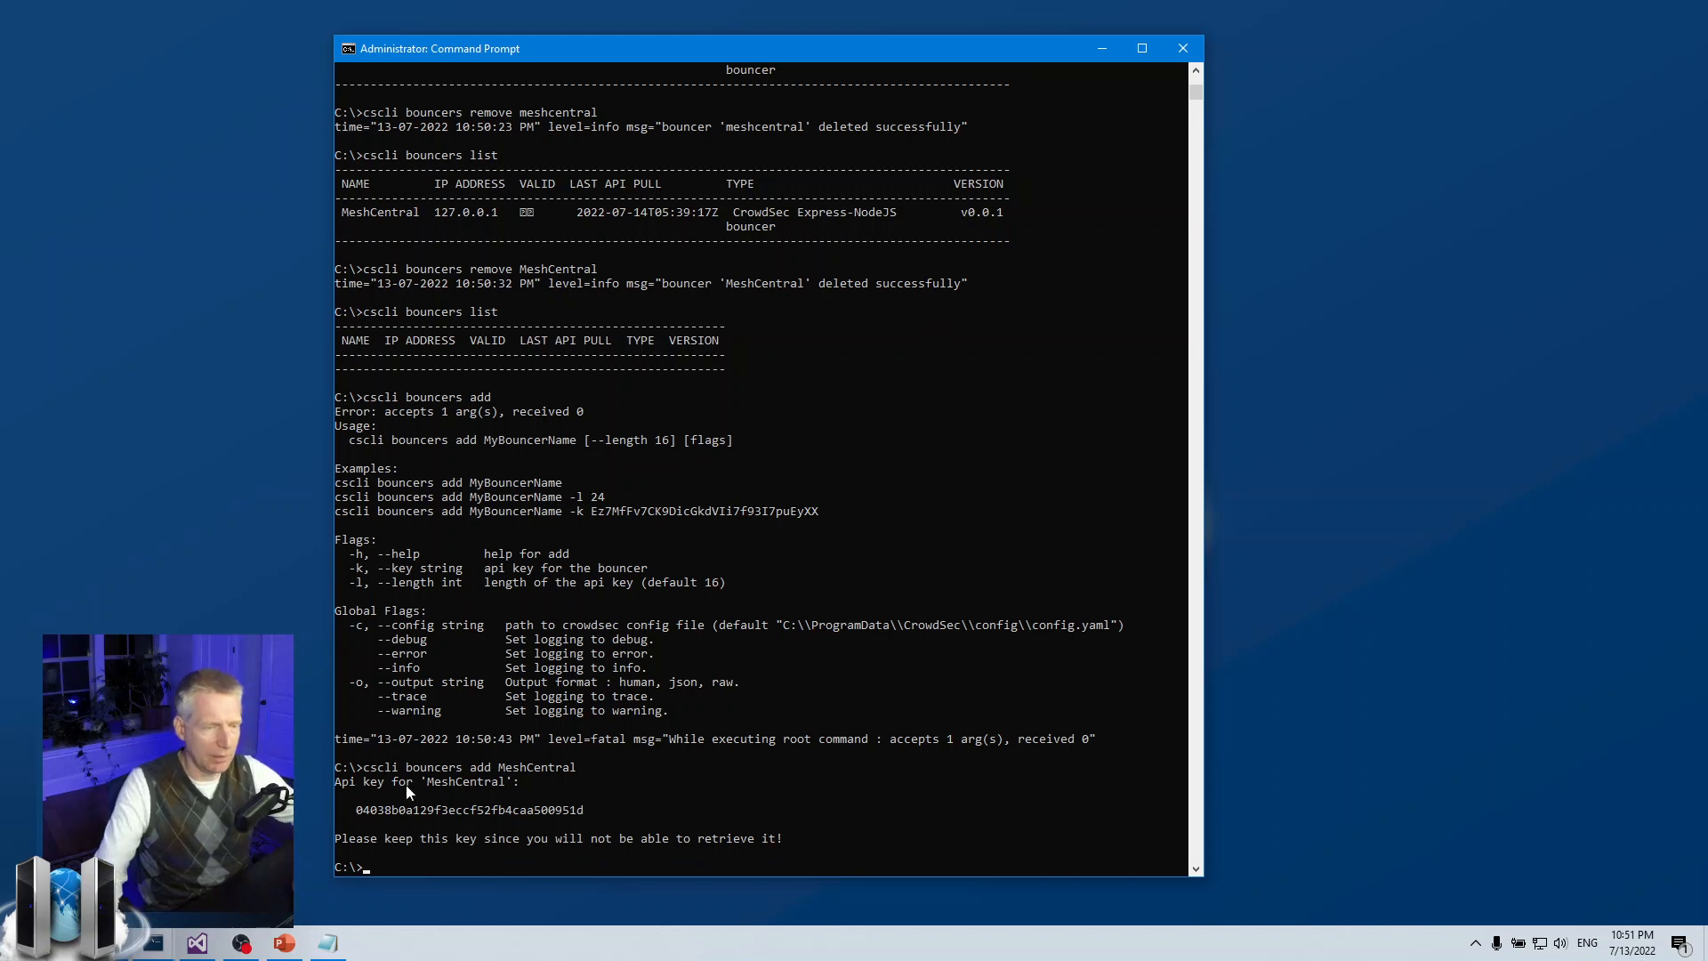
pyautogui.moveTo(762, 853)
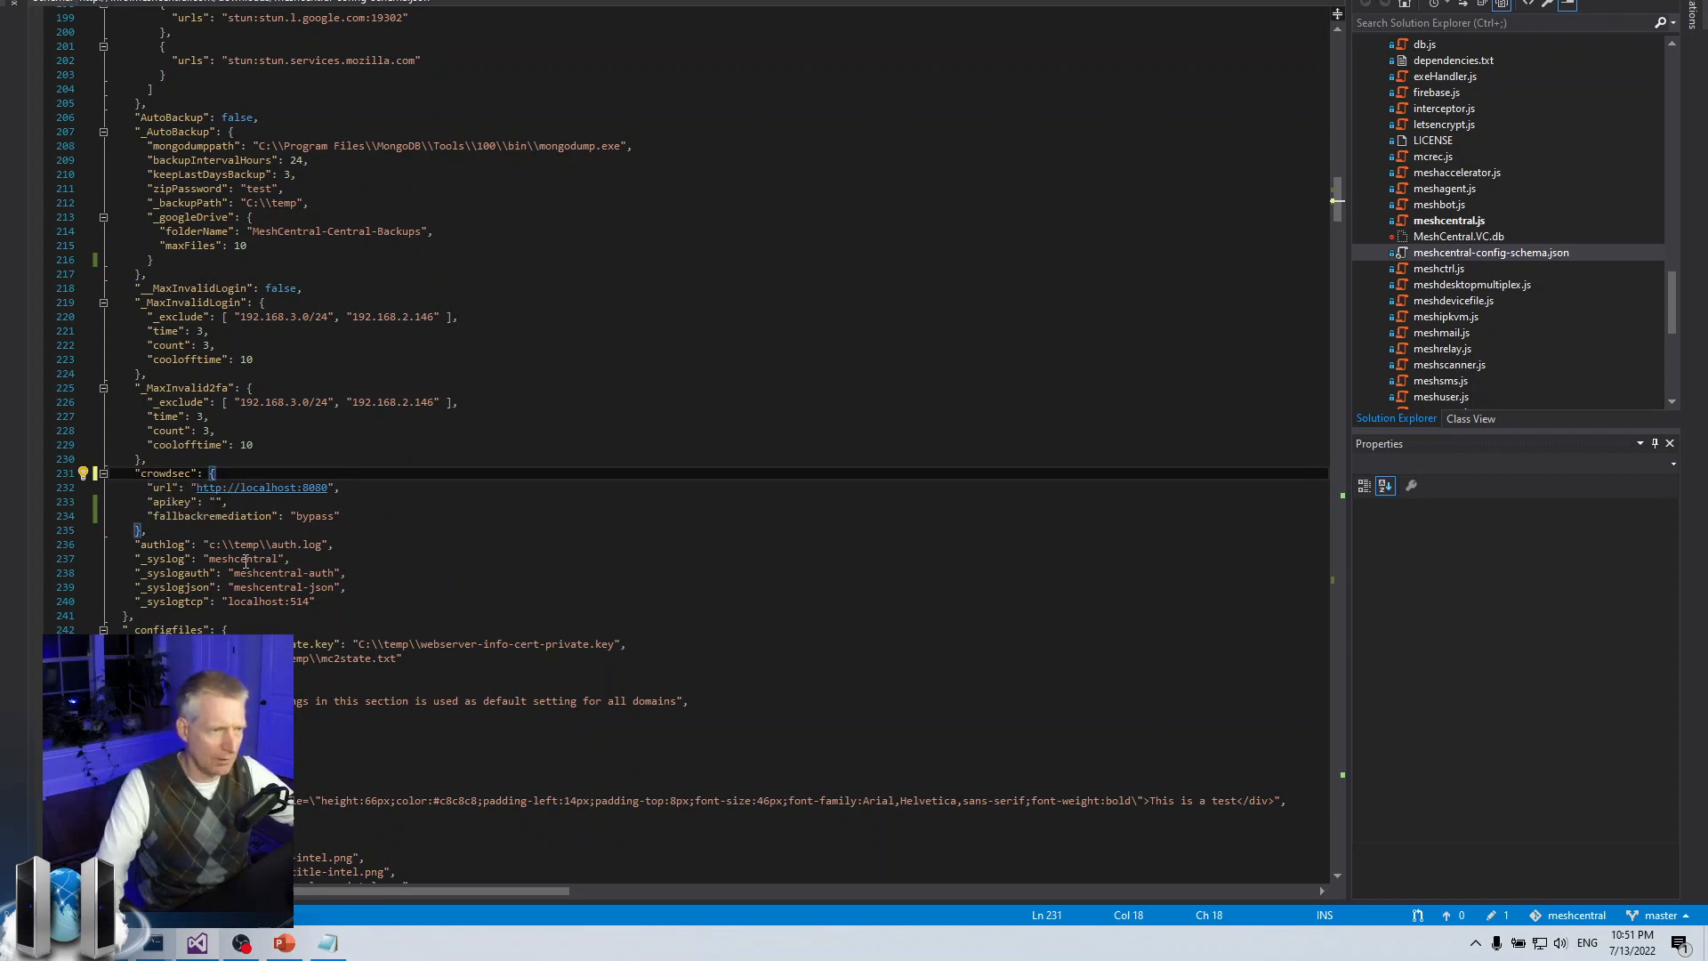
pyautogui.doubleClick(234, 487)
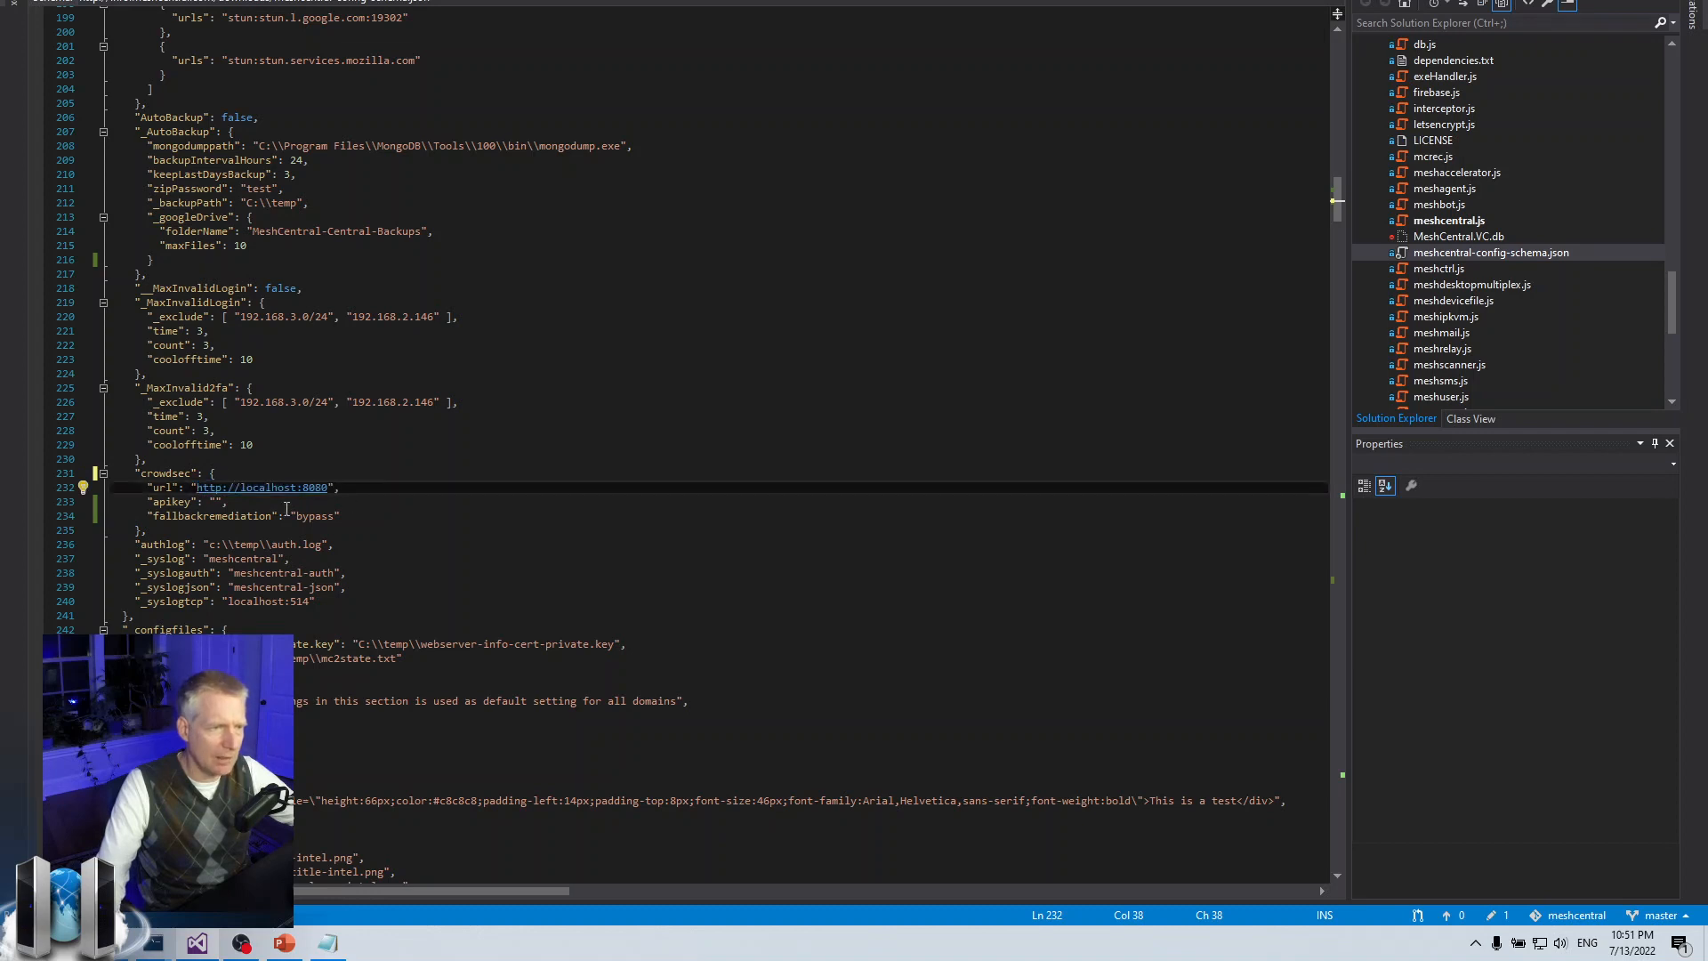
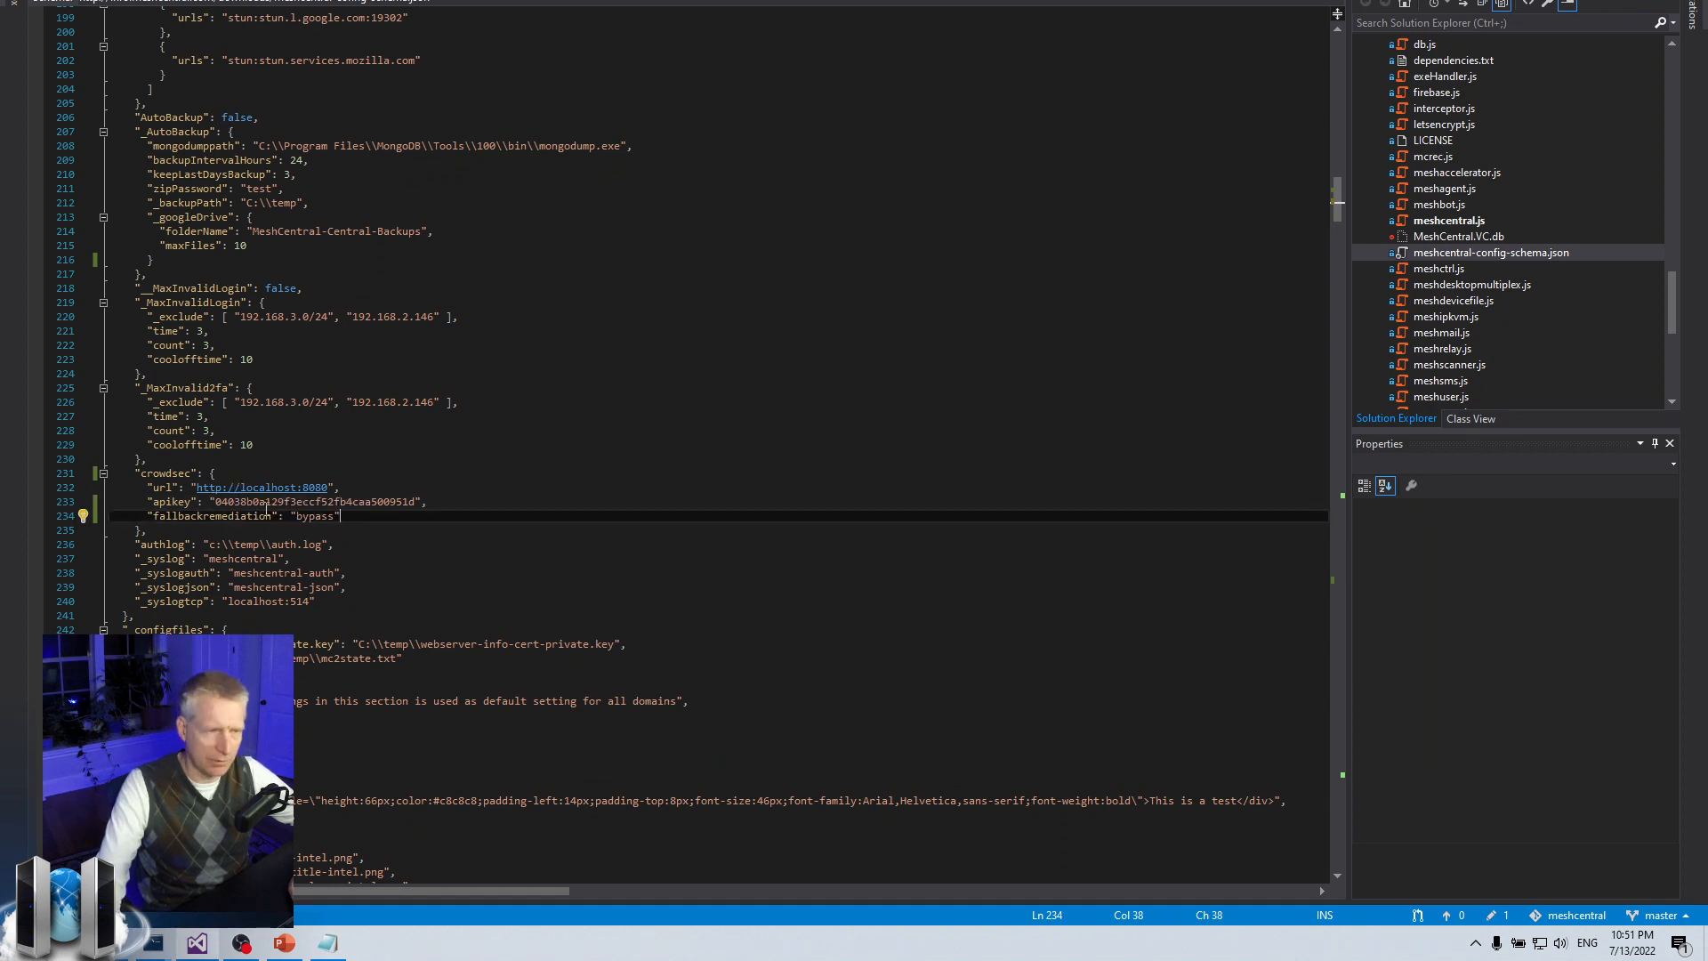
pyautogui.moveTo(239, 515)
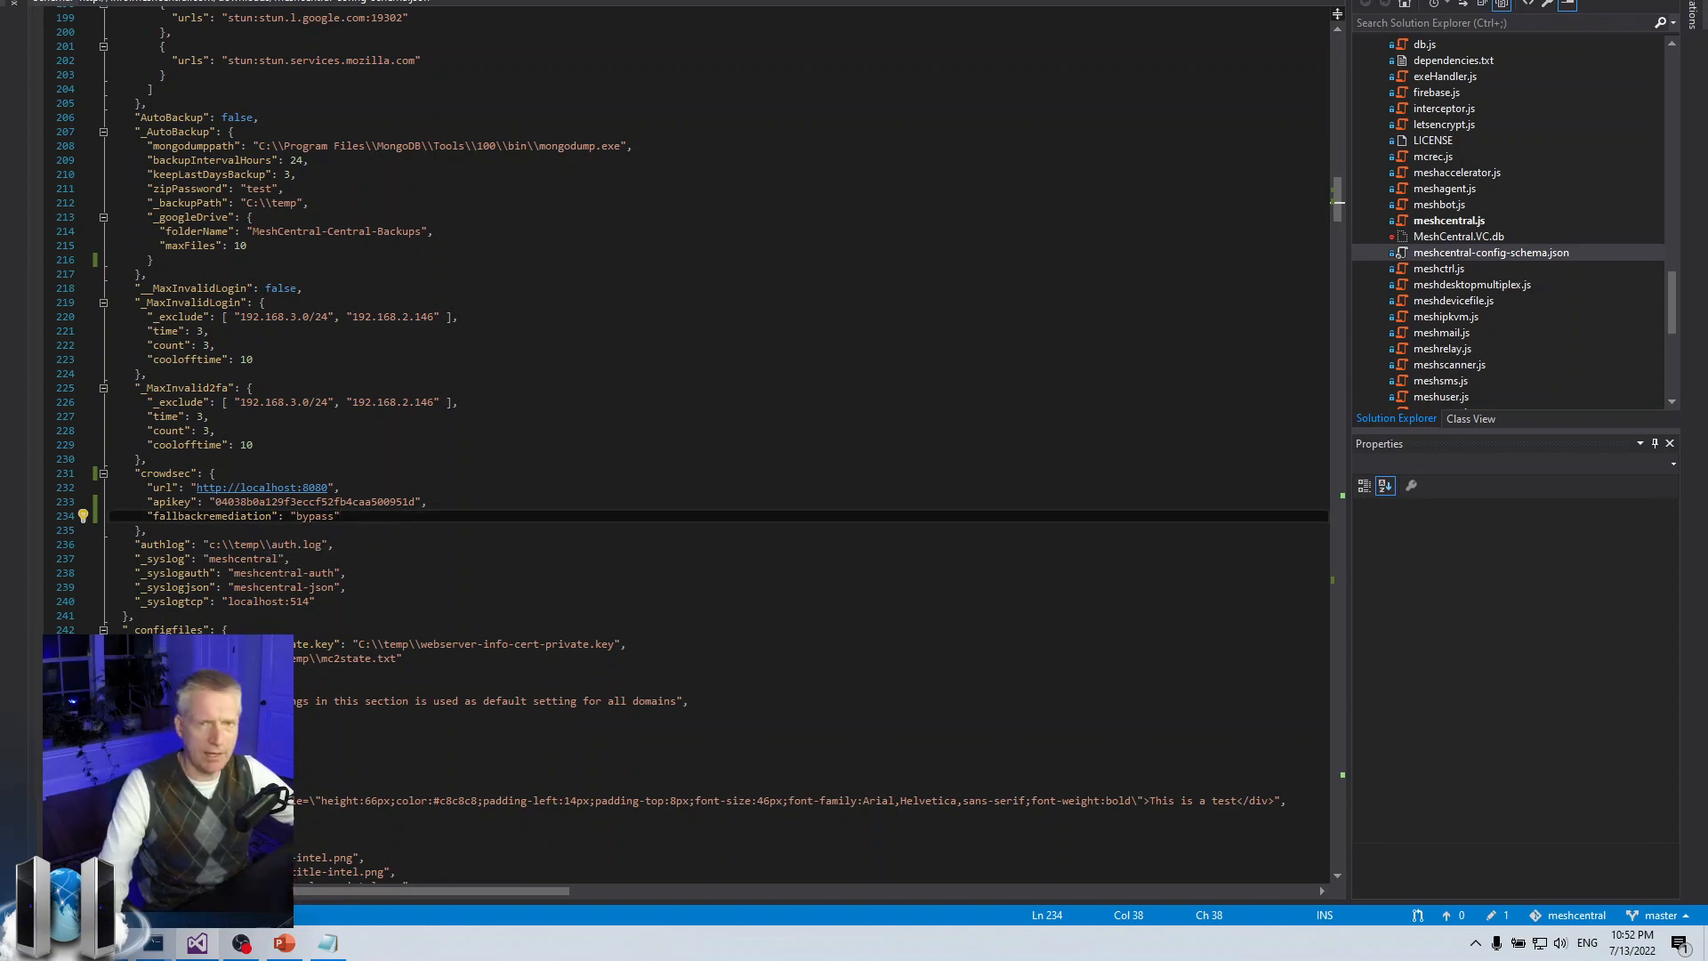
pyautogui.click(151, 942)
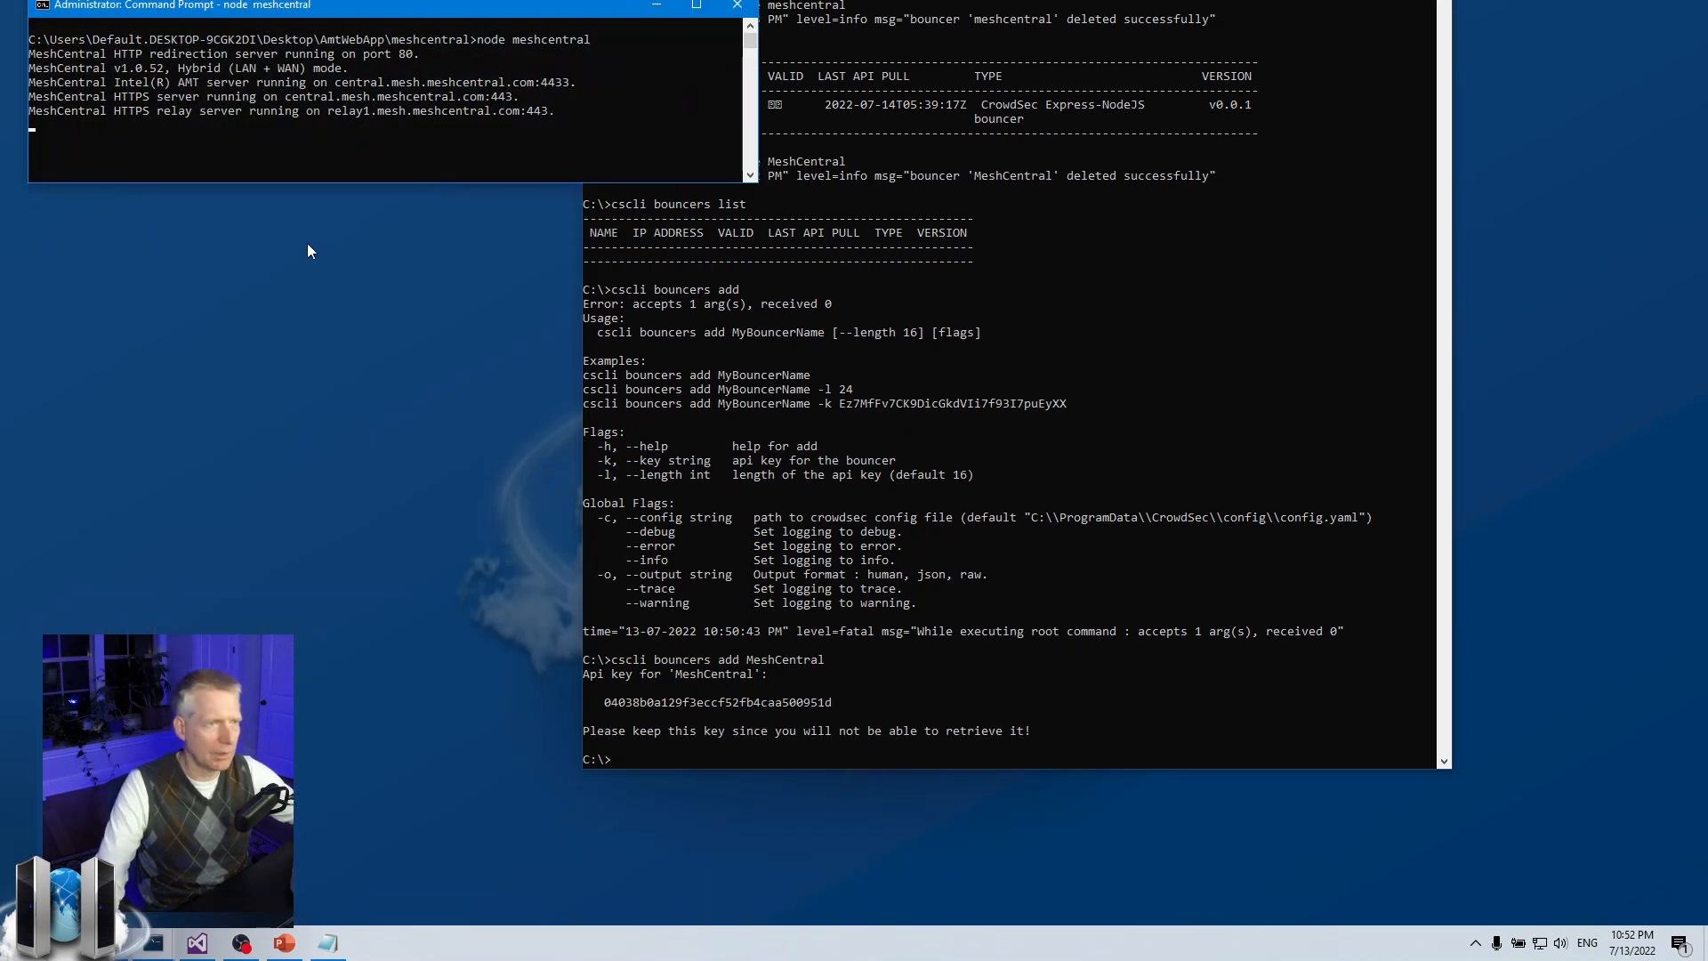
# Step: Start MeshCentral with 'node meshcentral', reload its login page and close the pricing tab
pyautogui.write('node meshcentral')
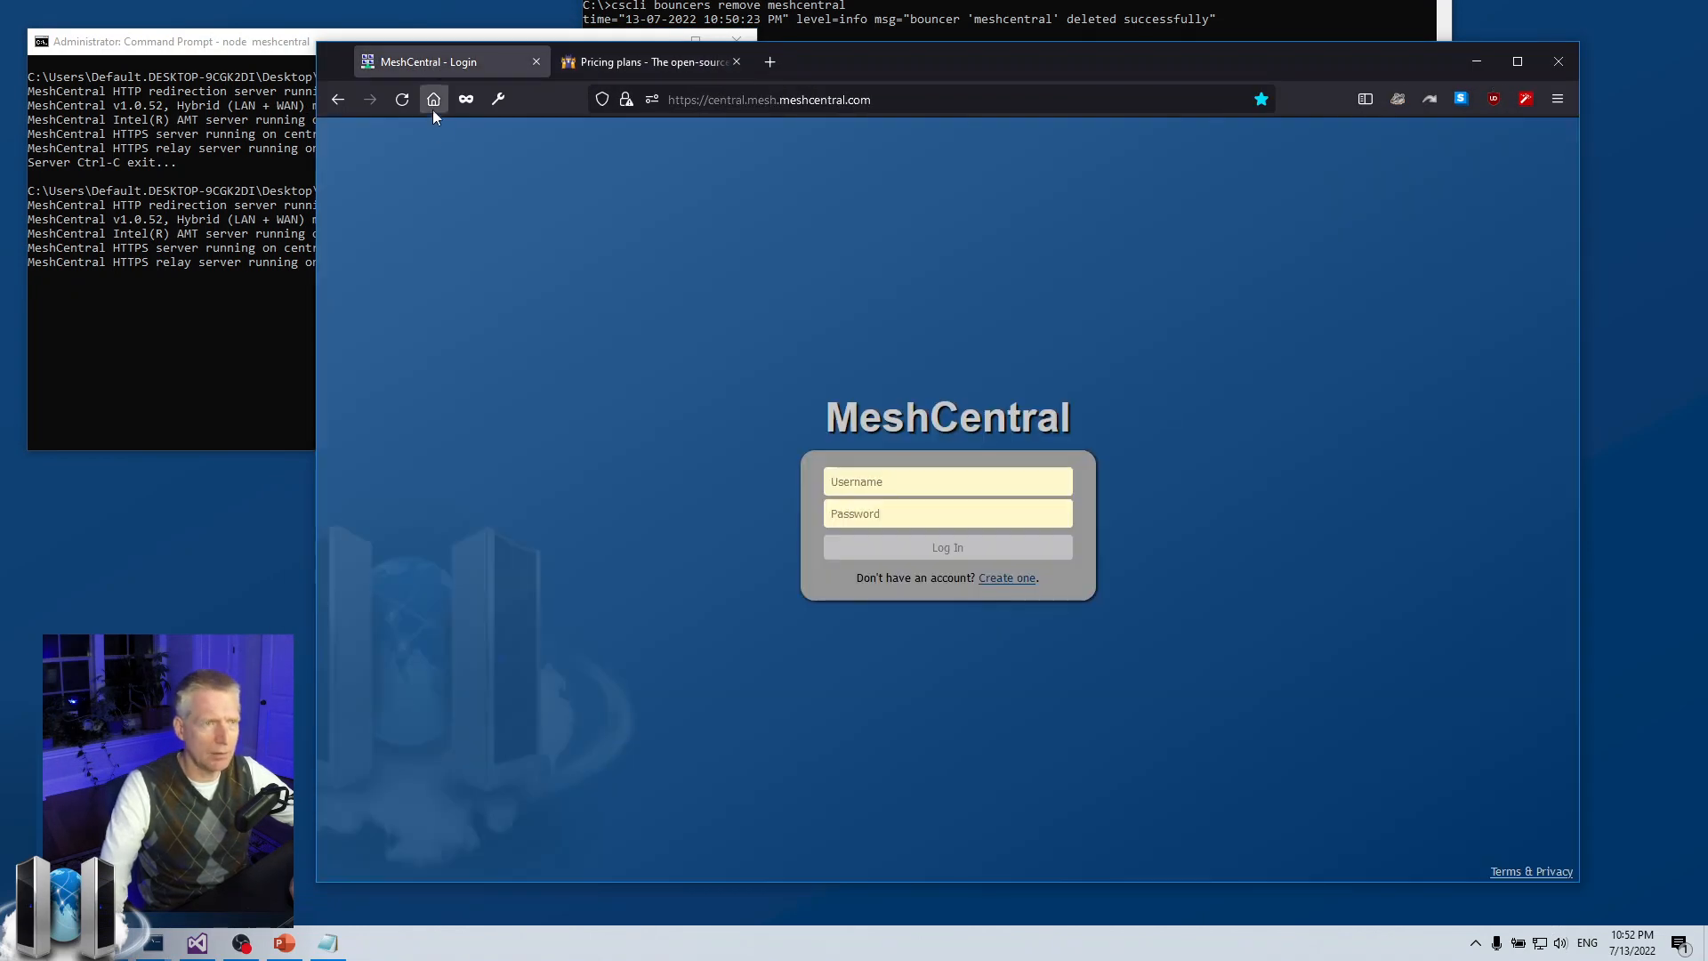
pyautogui.click(946, 481)
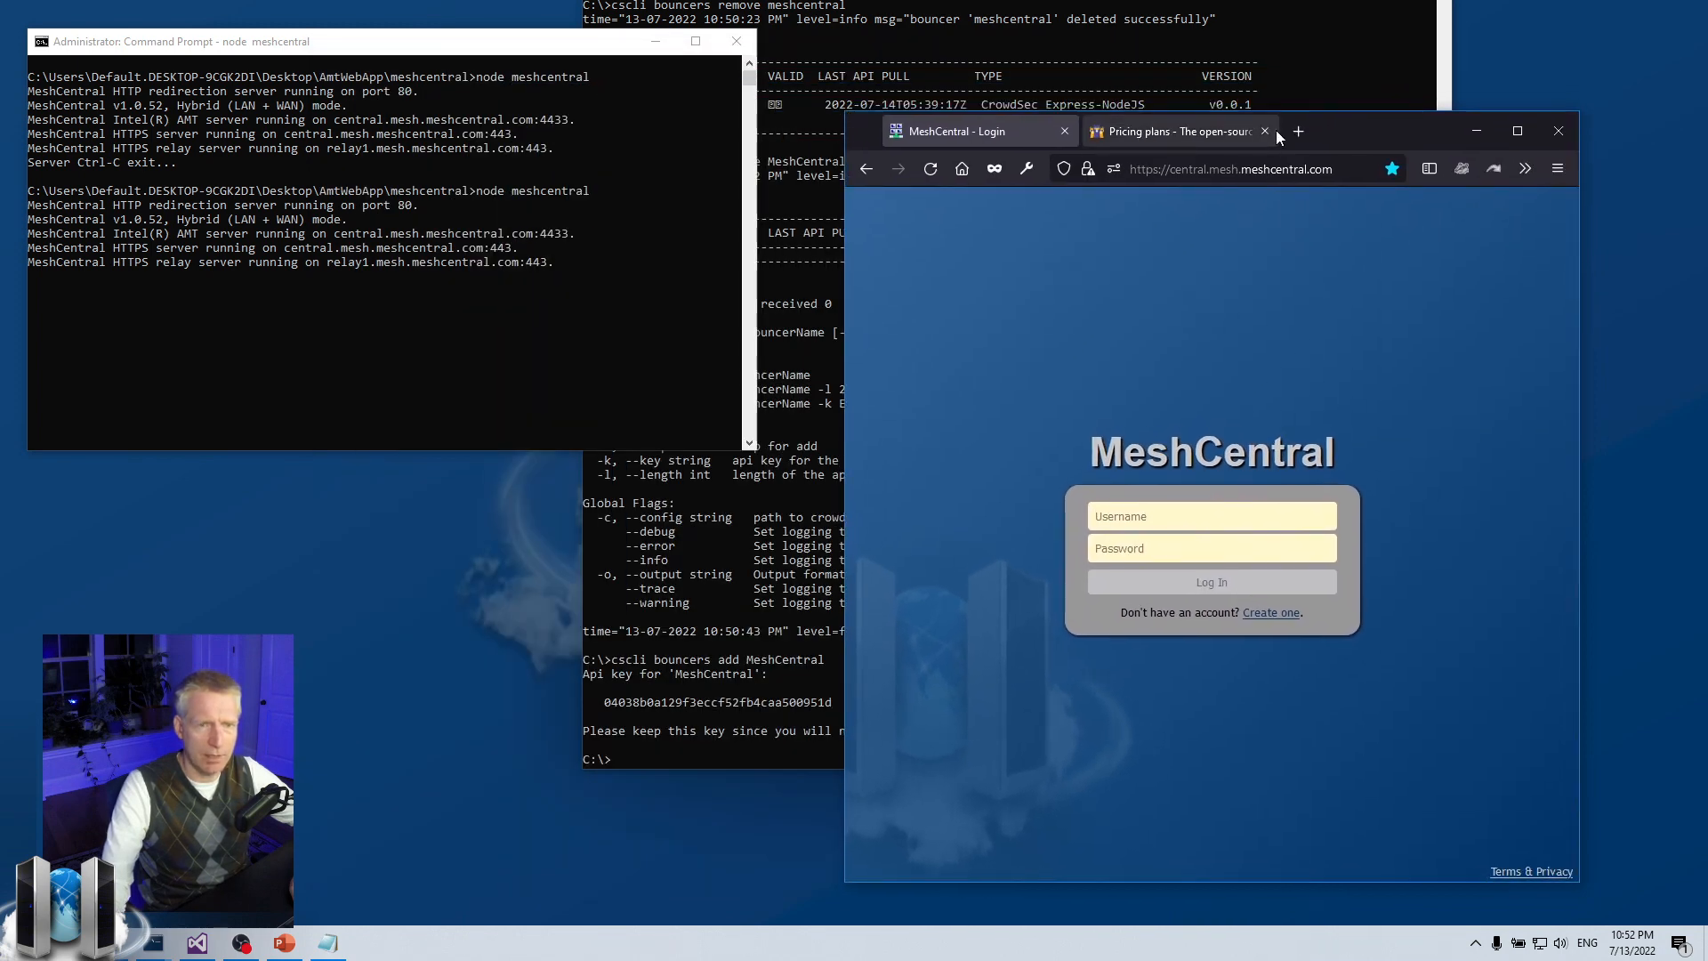
pyautogui.click(1263, 130)
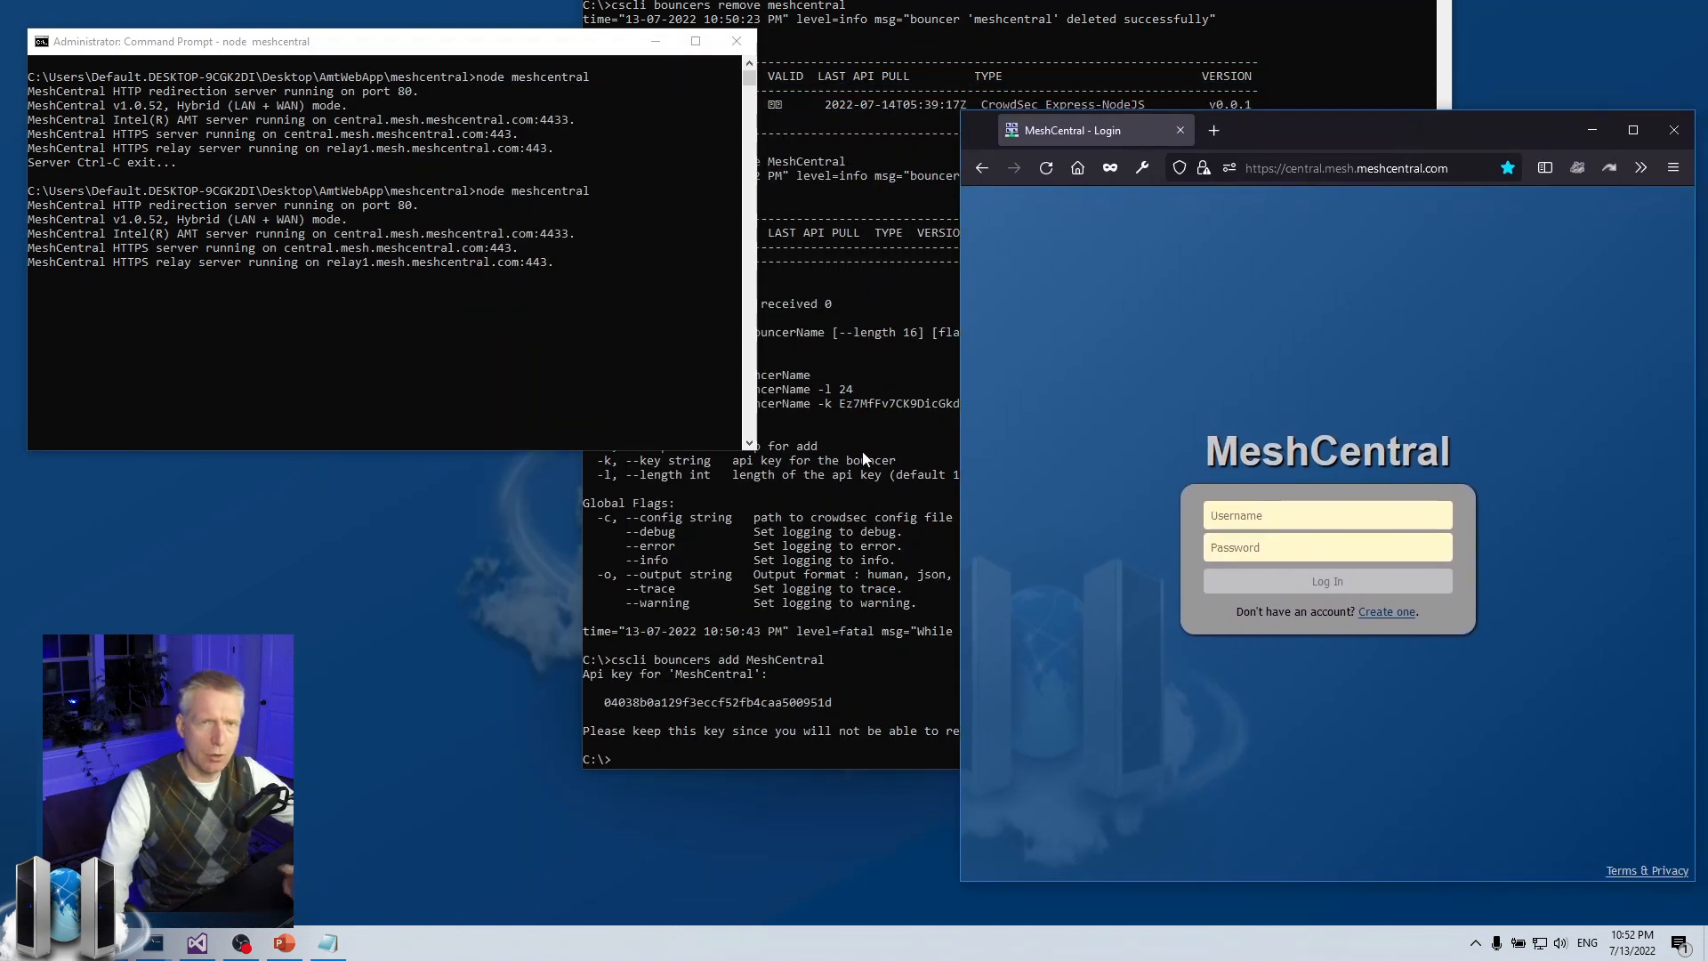
pyautogui.click(1325, 515)
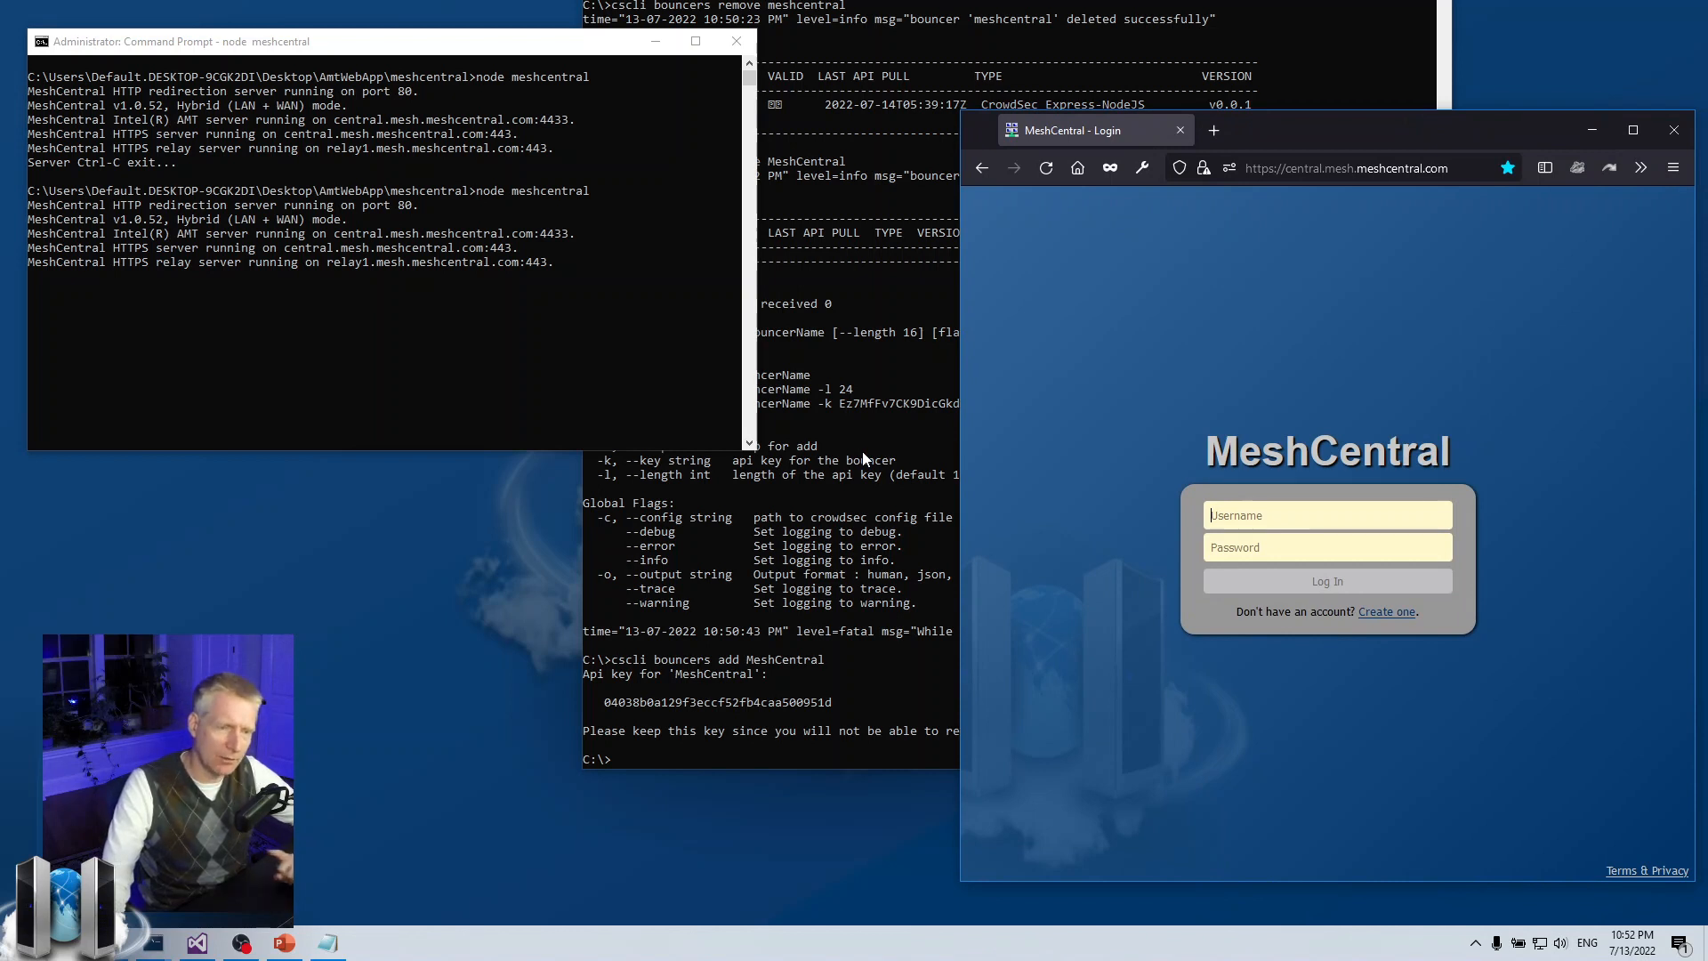
pyautogui.moveTo(1373, 325)
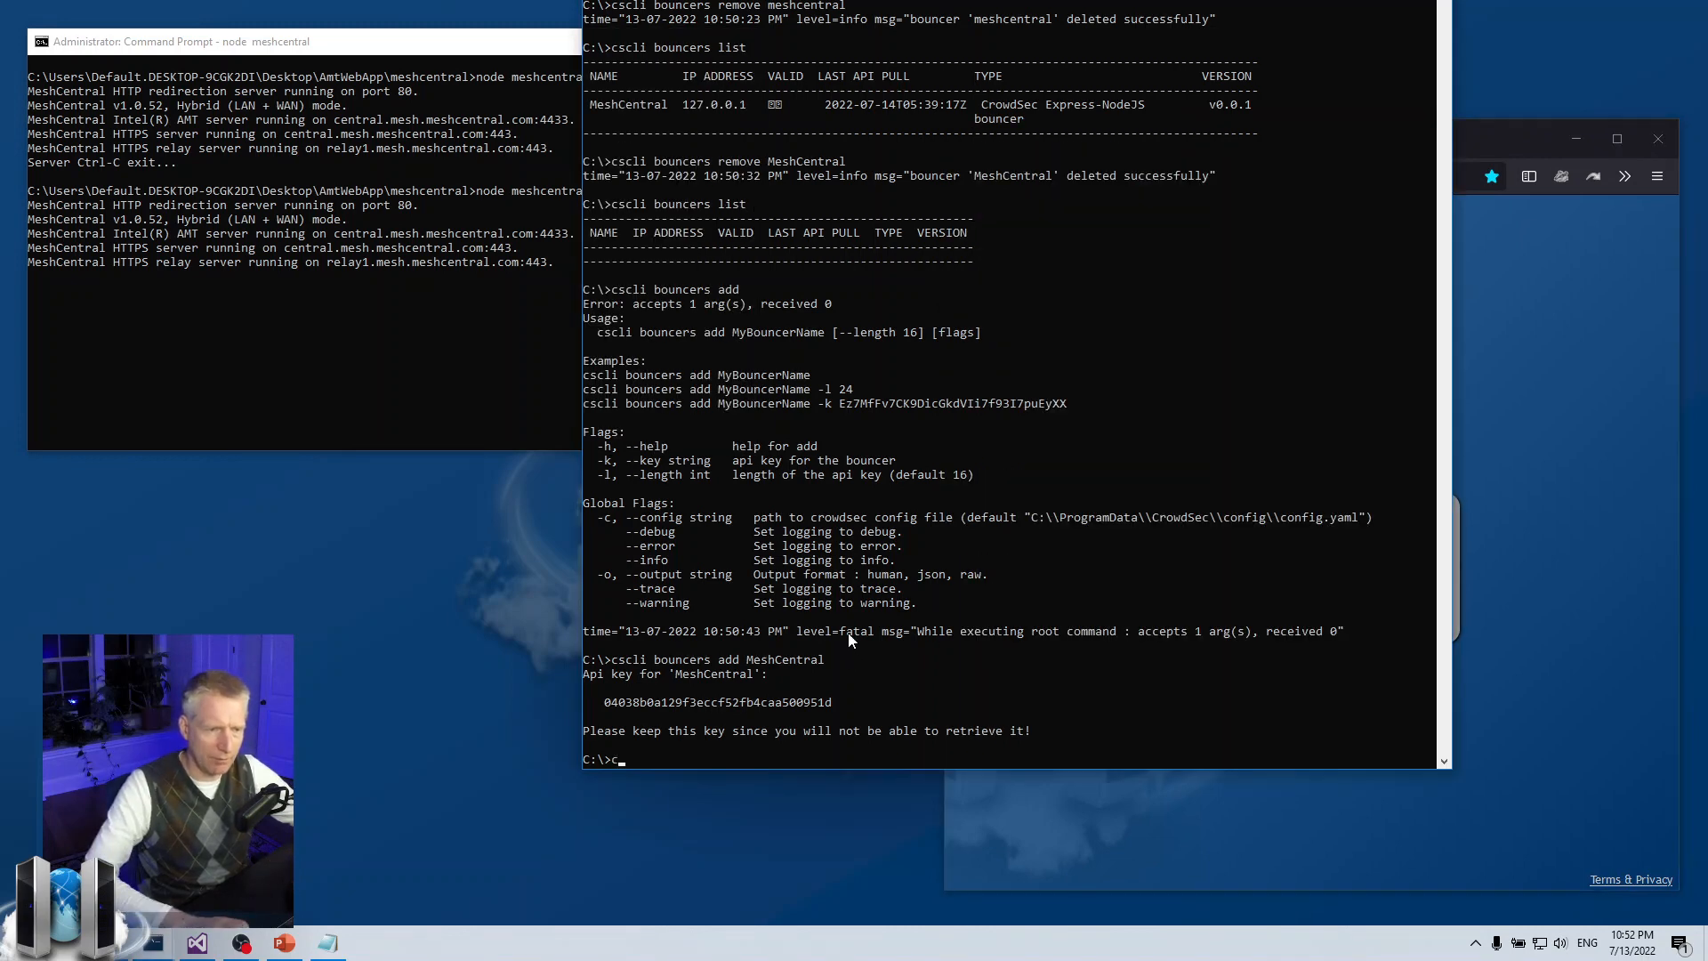
# Step: Run 'cscli bouncers list' to confirm the MeshCentral bouncer's recent API pull from 127.0.0.1
pyautogui.write('scli bouncers a')
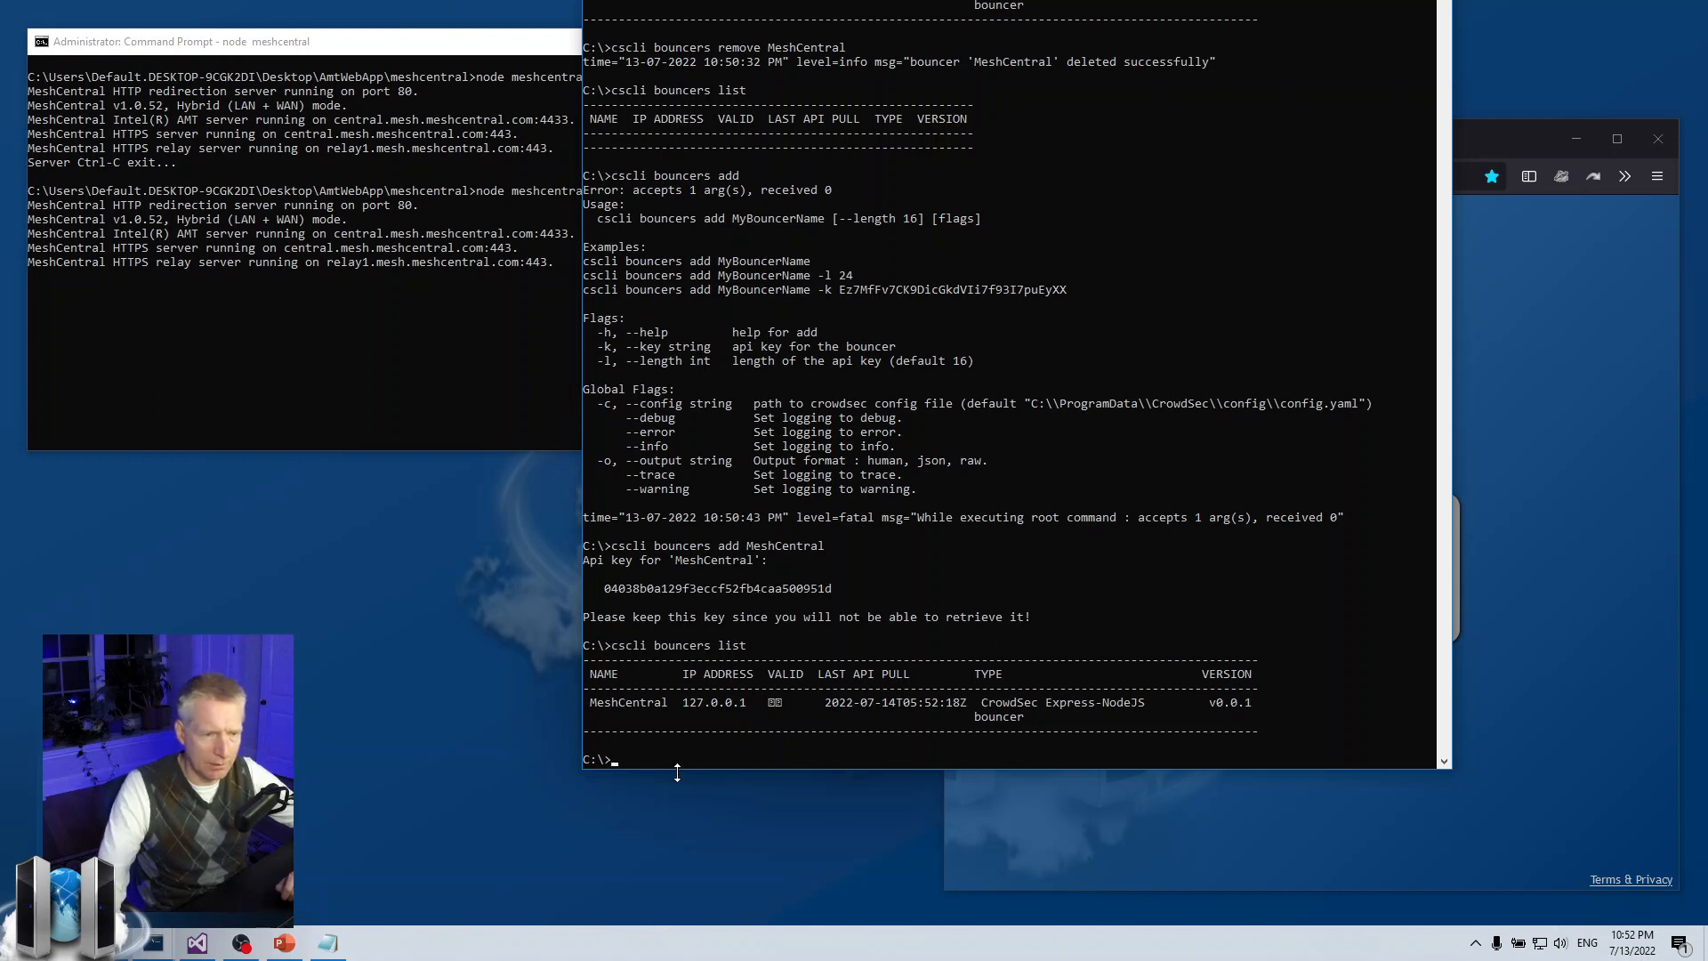
pyautogui.moveTo(669, 712)
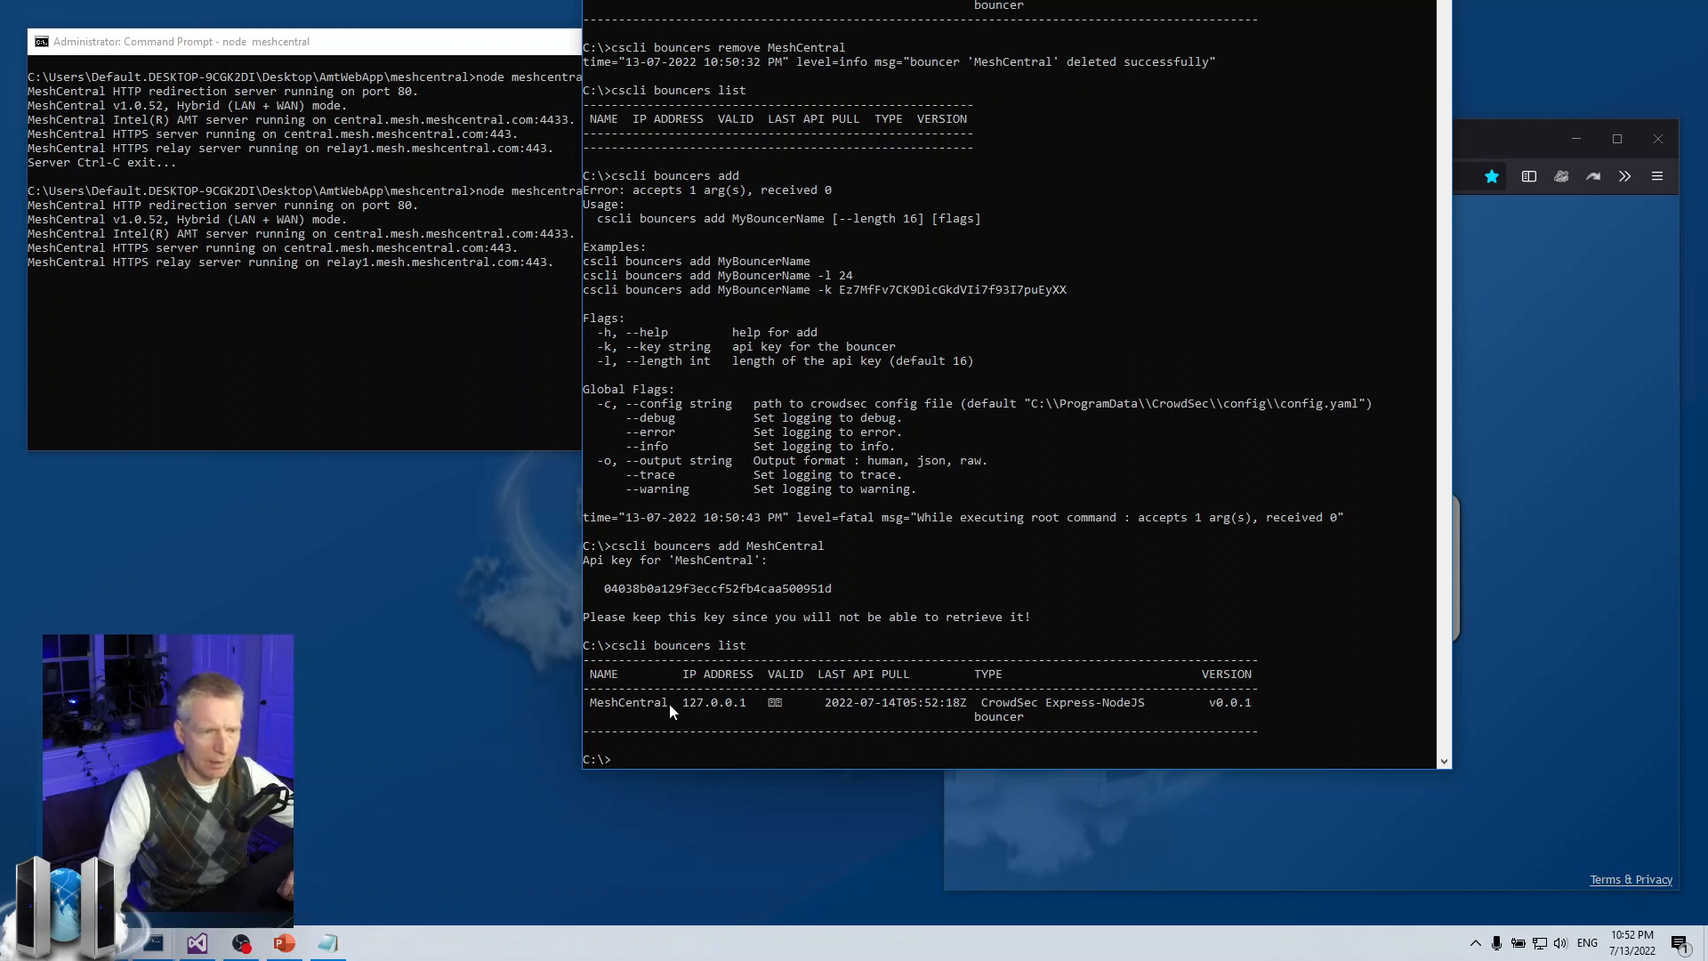
pyautogui.moveTo(1629, 524)
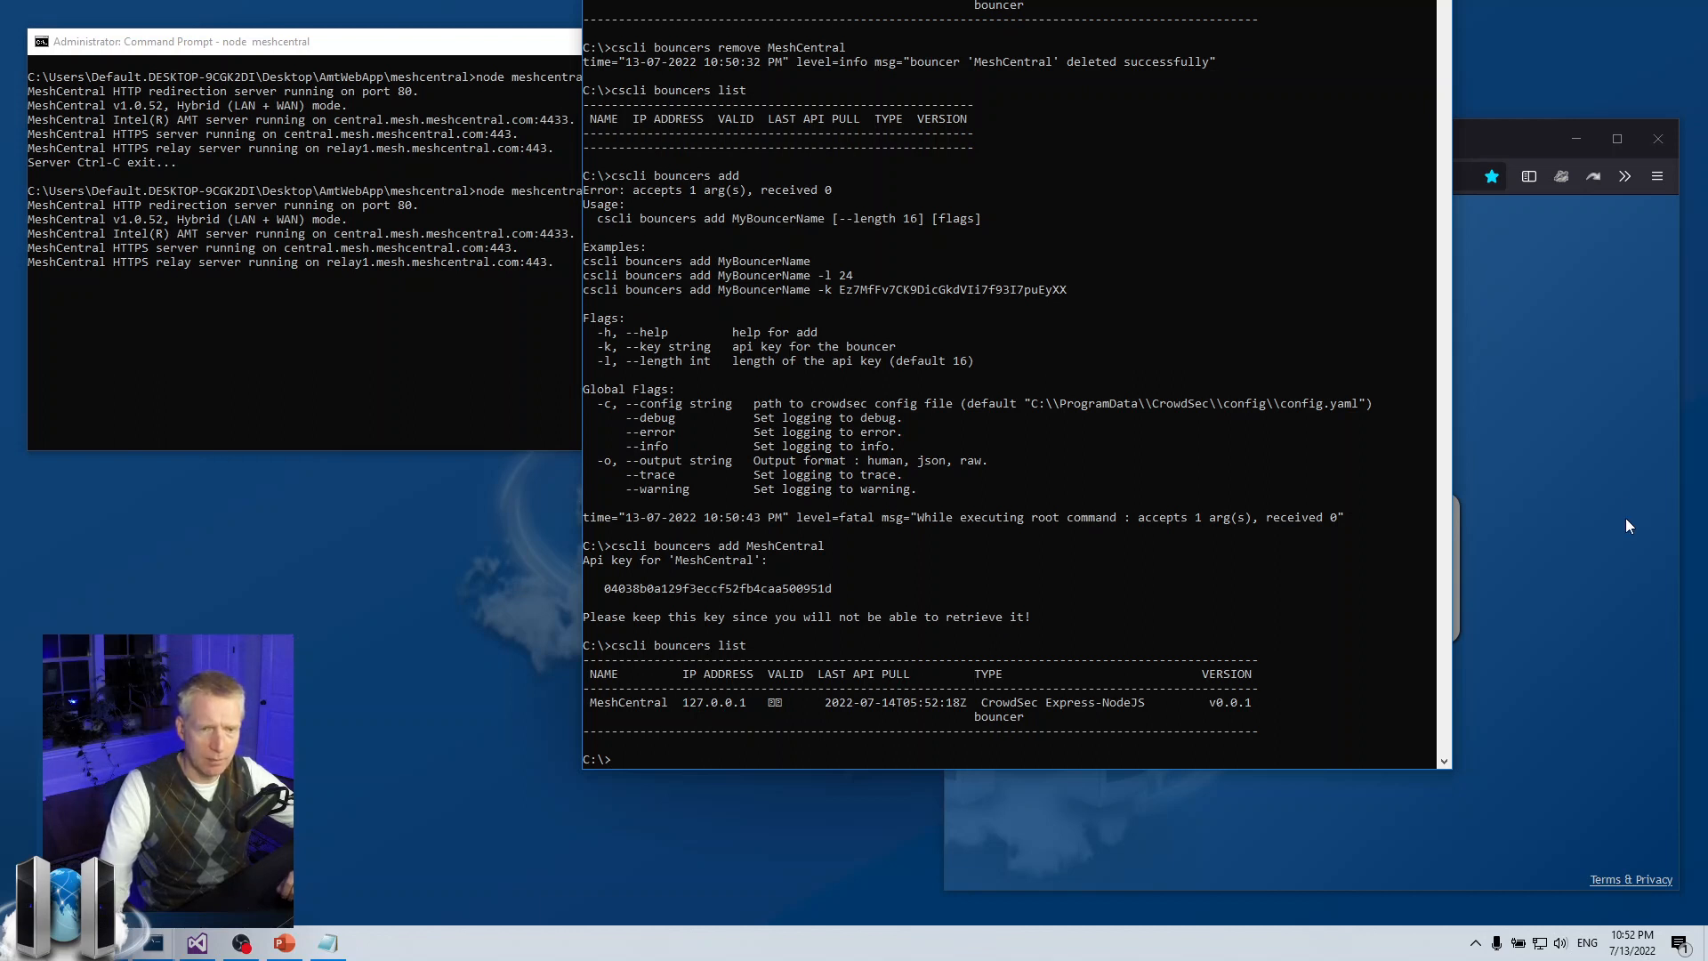
pyautogui.moveTo(933, 738)
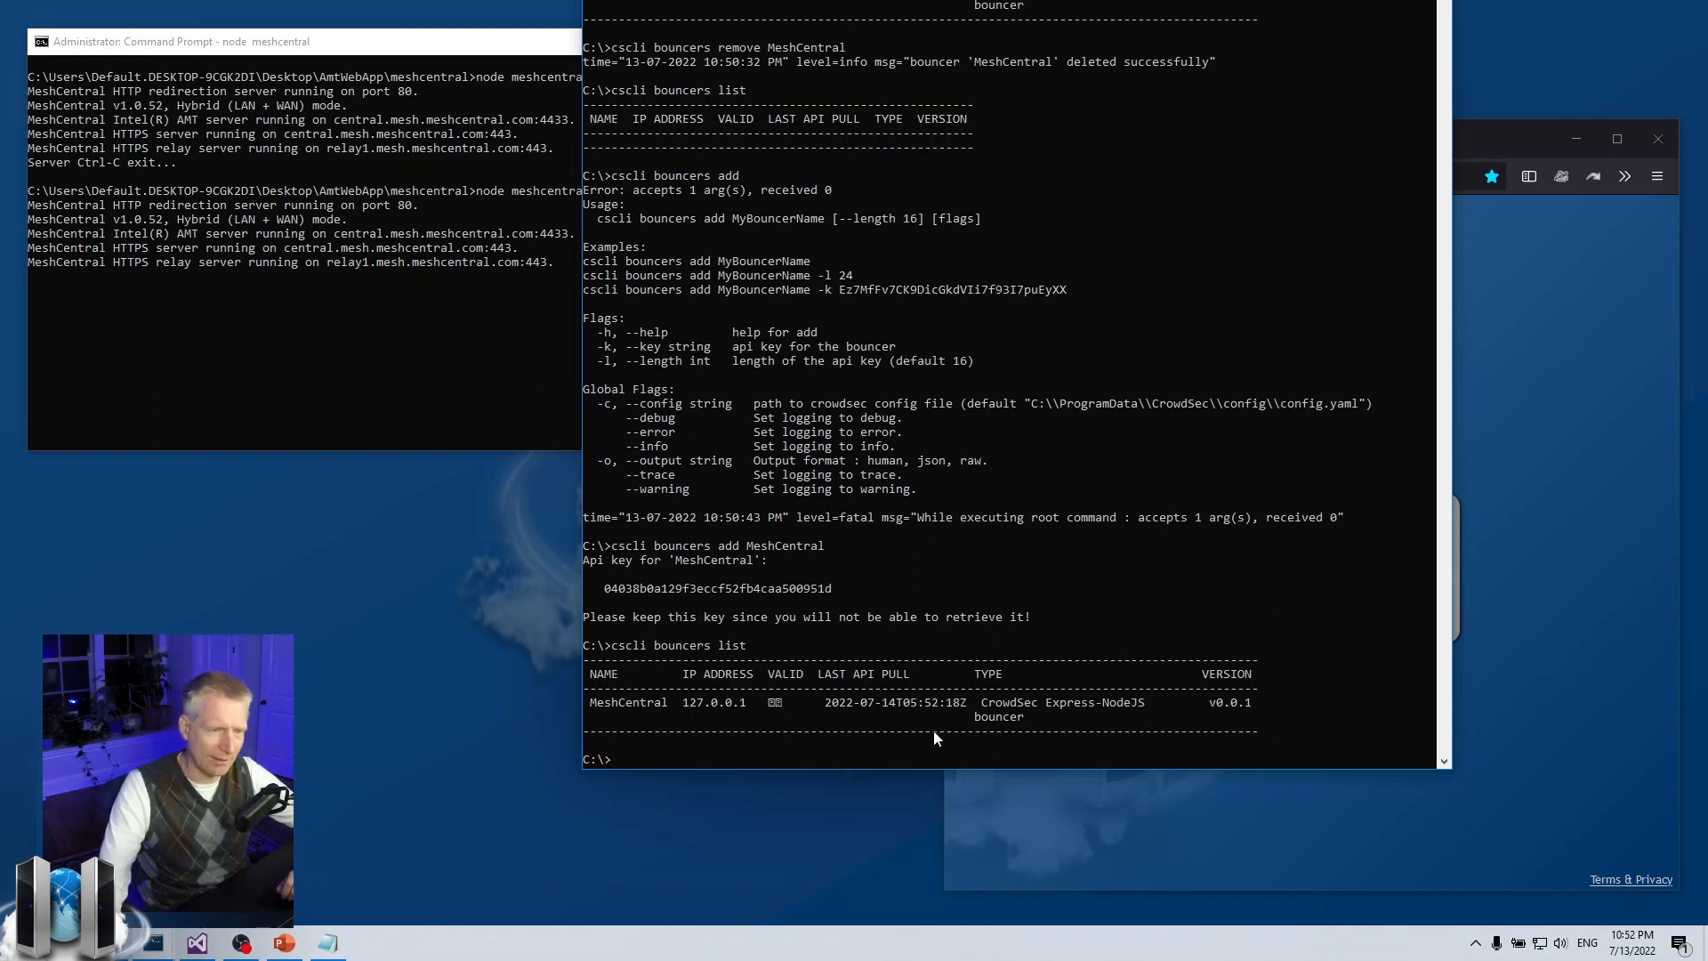
pyautogui.moveTo(1165, 845)
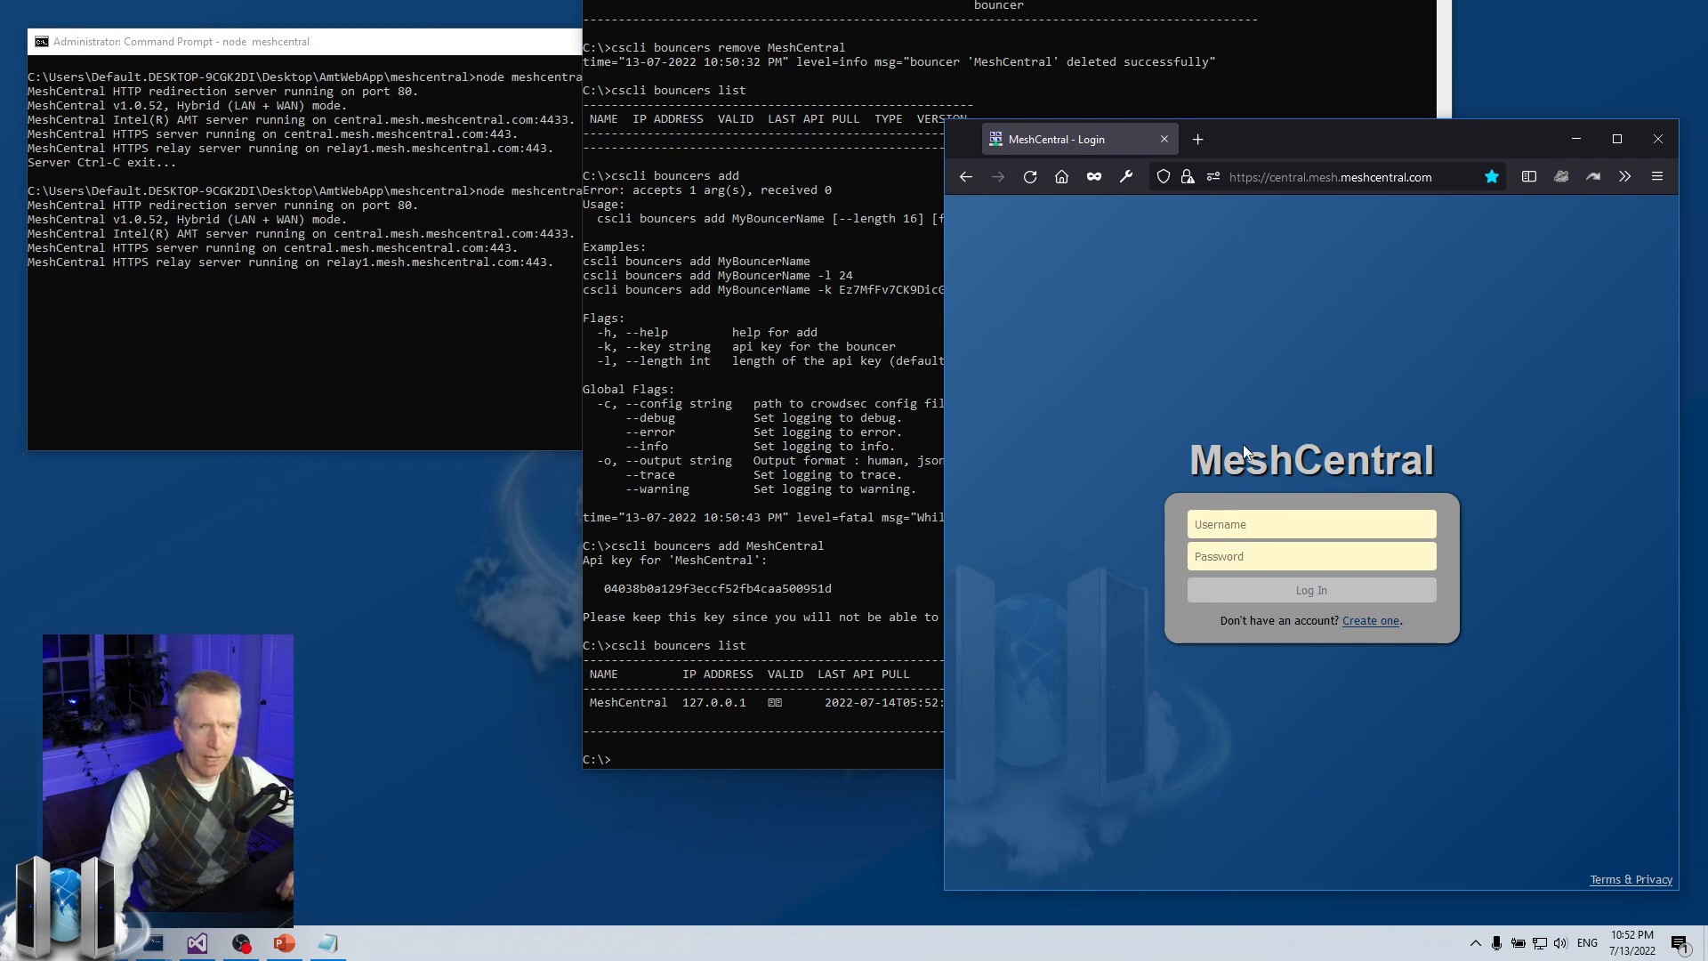
pyautogui.moveTo(1198, 409)
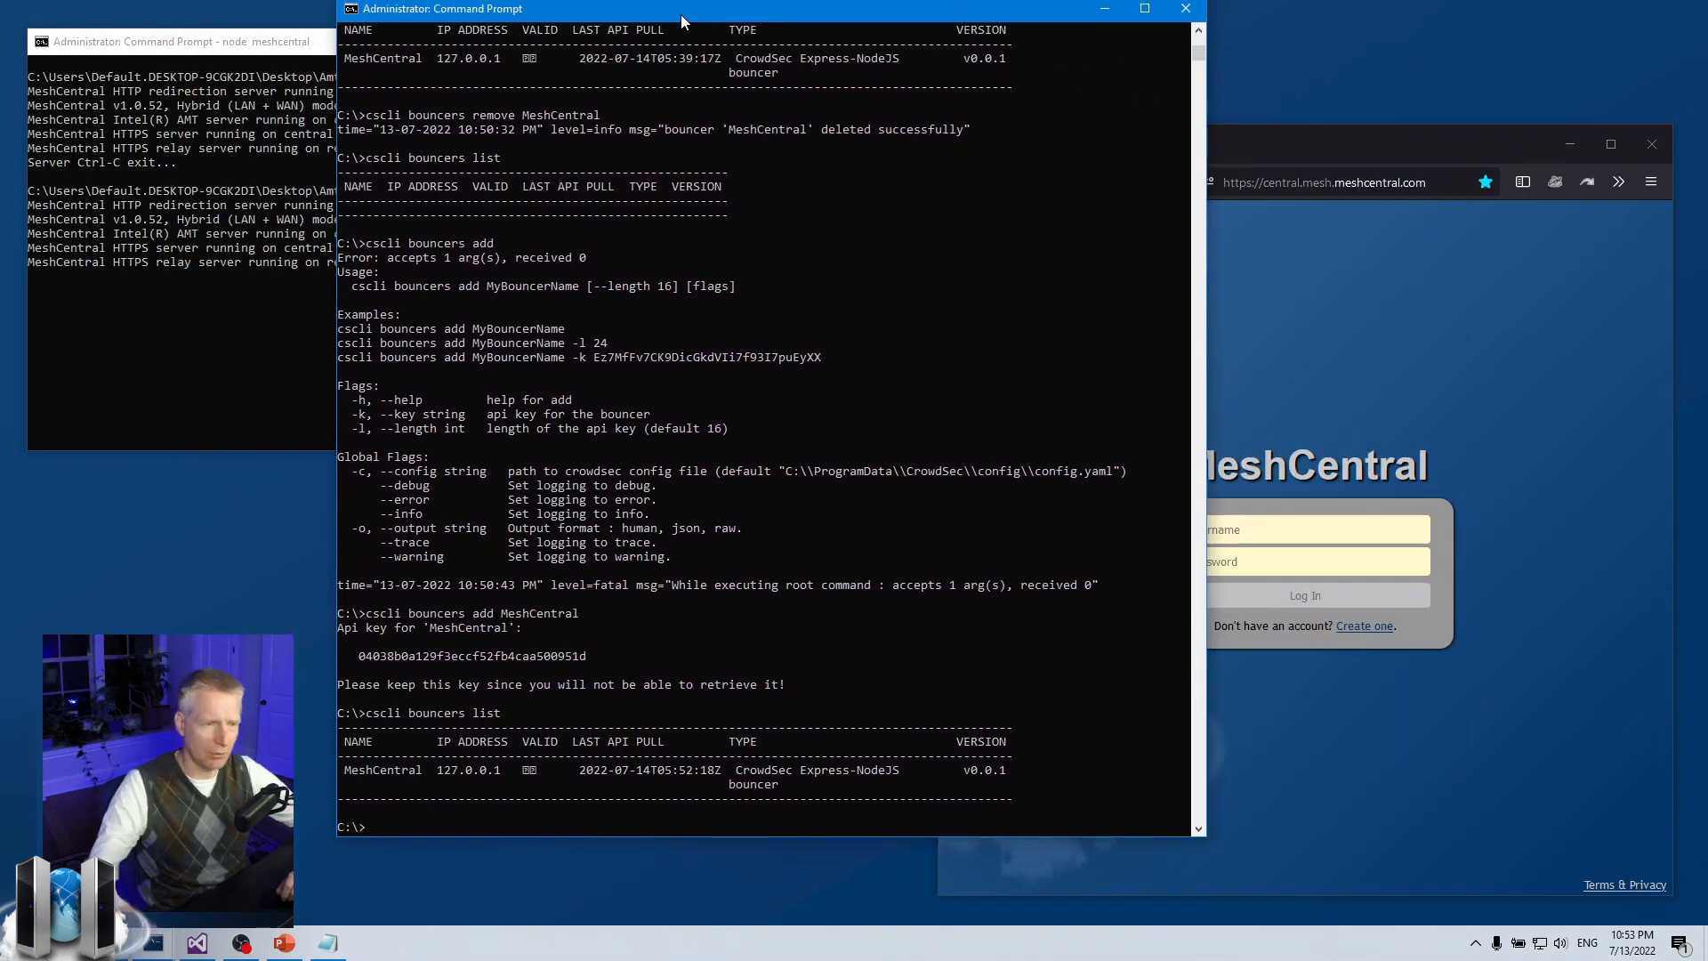
# Step: Run cscli bouncers, cscli, cscli decisions and cscli decisions list, finding no active decisions
pyautogui.write('cscli bouncers')
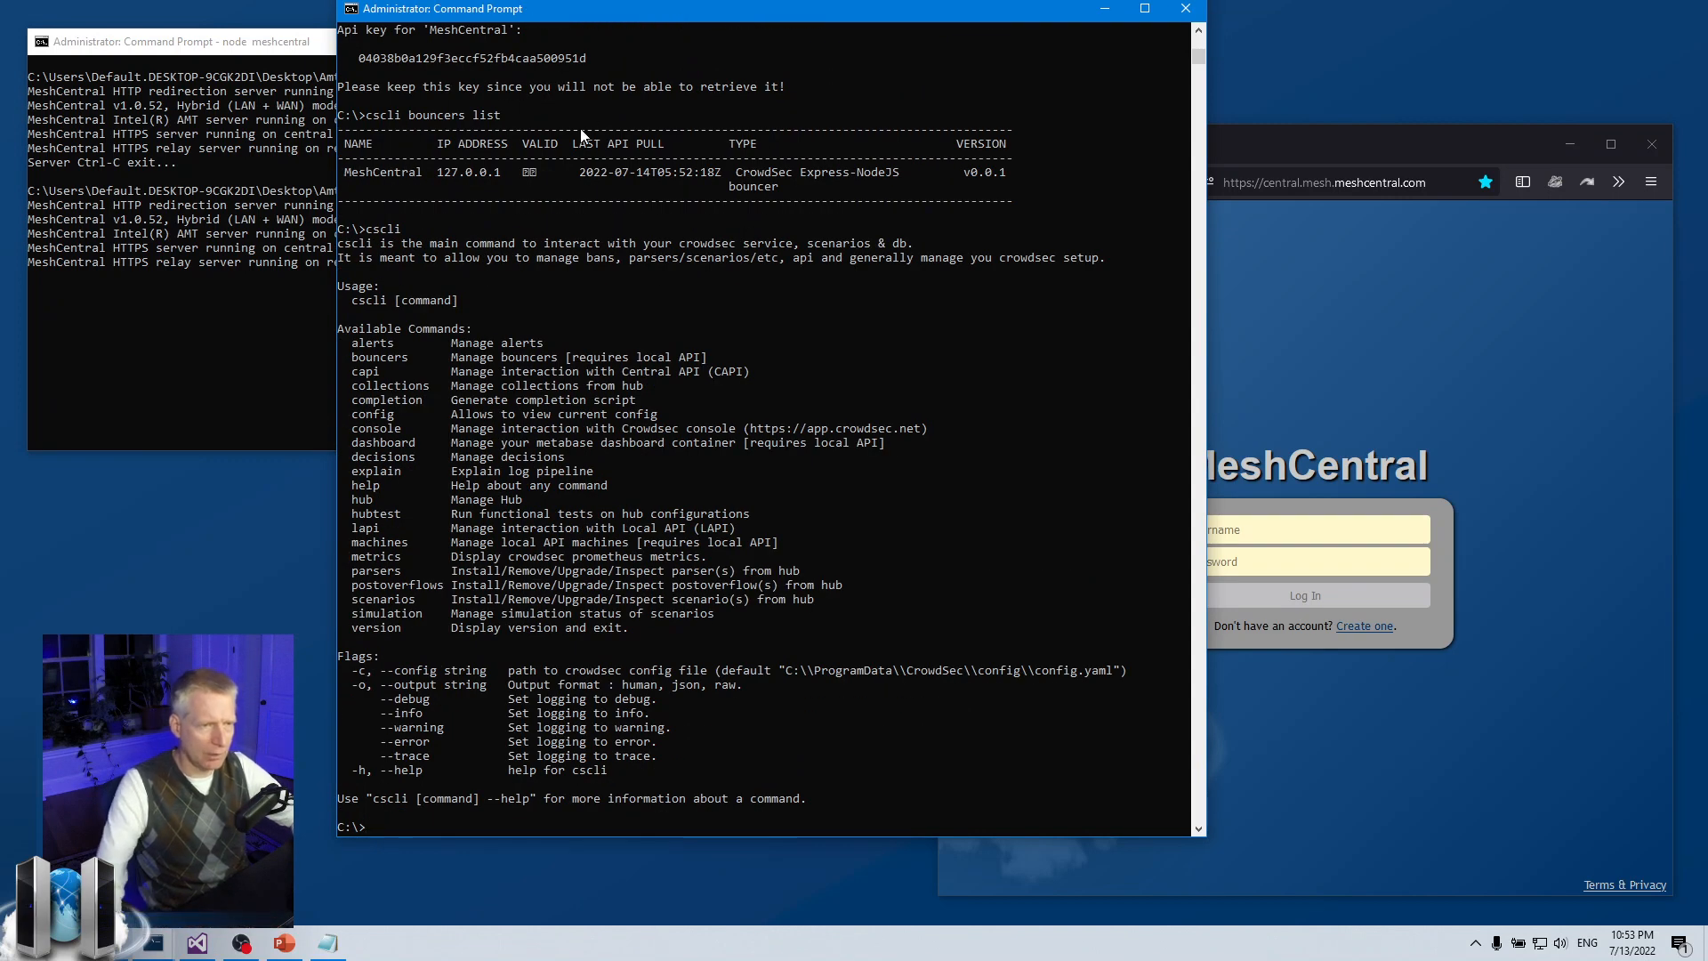
pyautogui.write('cscli')
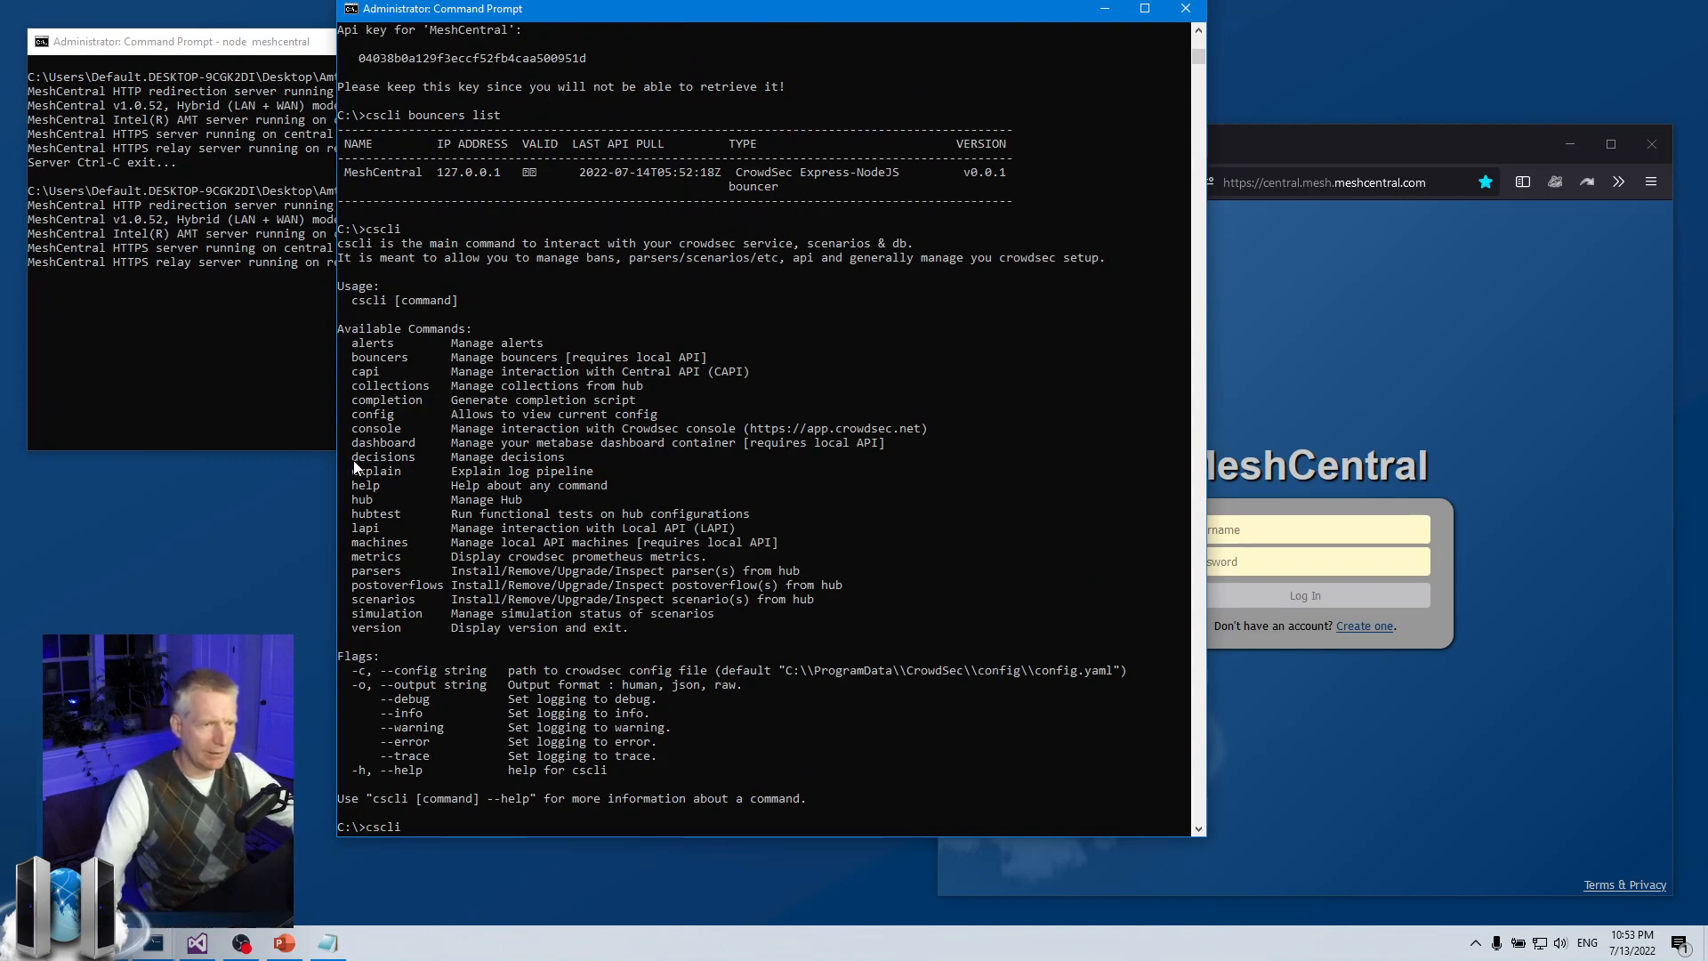
pyautogui.moveTo(547, 501)
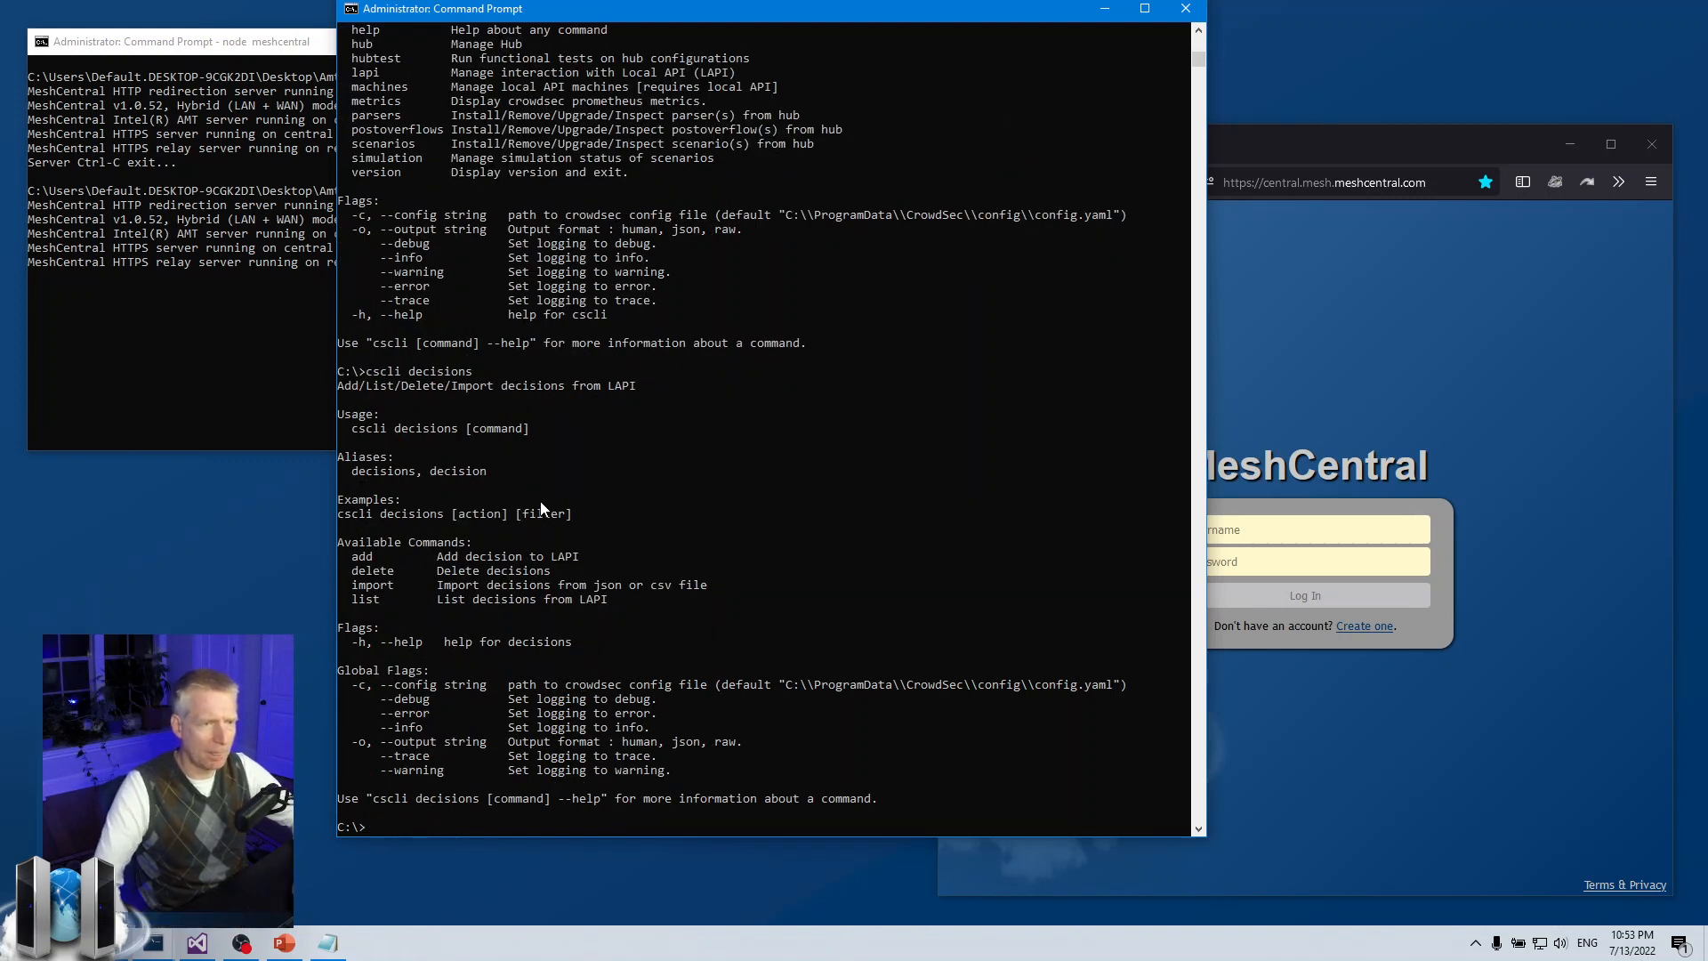
pyautogui.write('cscli decisions list')
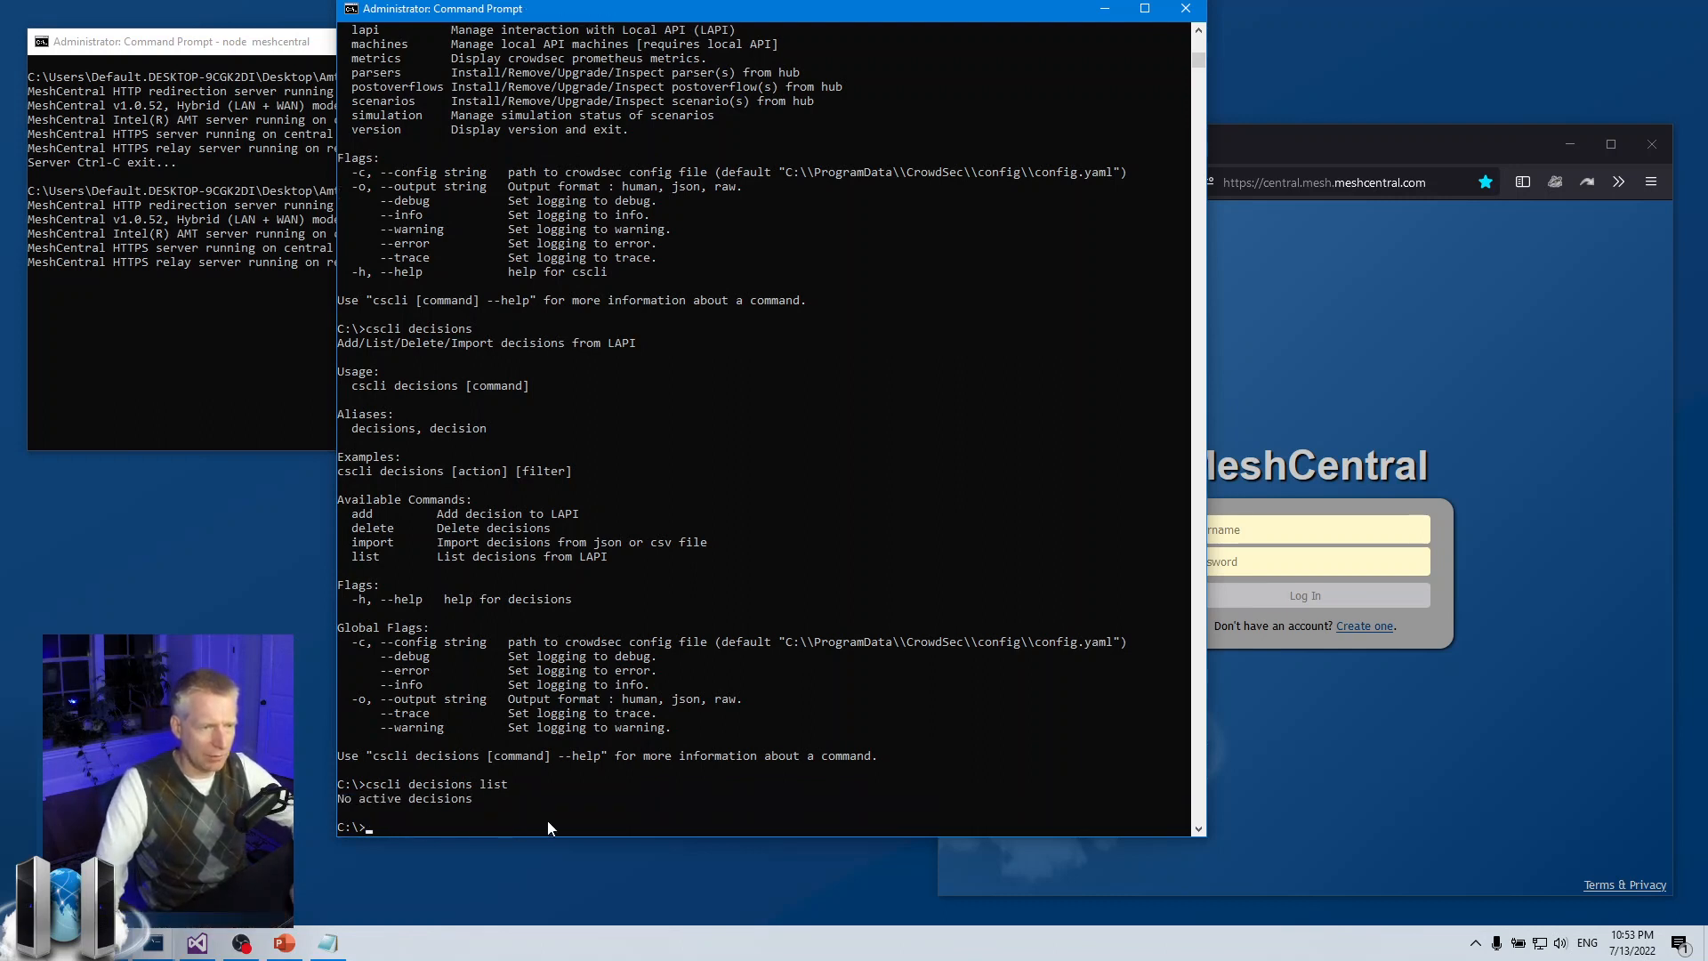
pyautogui.write('cscli decisions list')
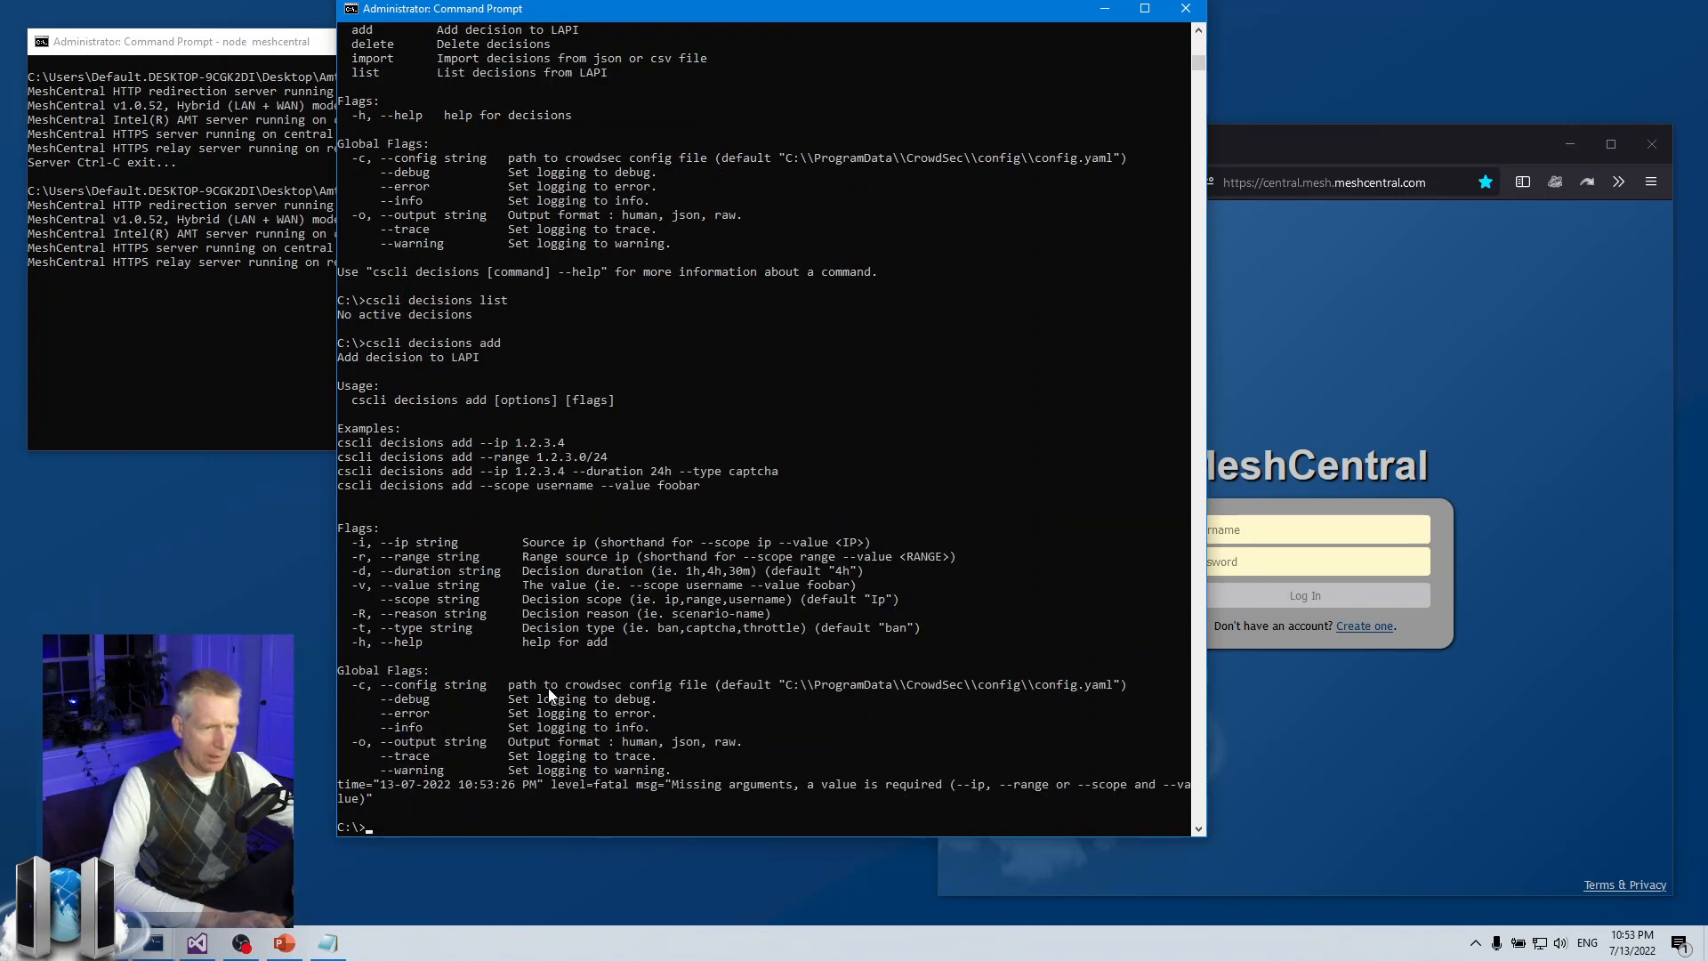
# Step: Add a ban decision for 192.168.2.142 and list it among the active decisions
pyautogui.write('cscli decisions add')
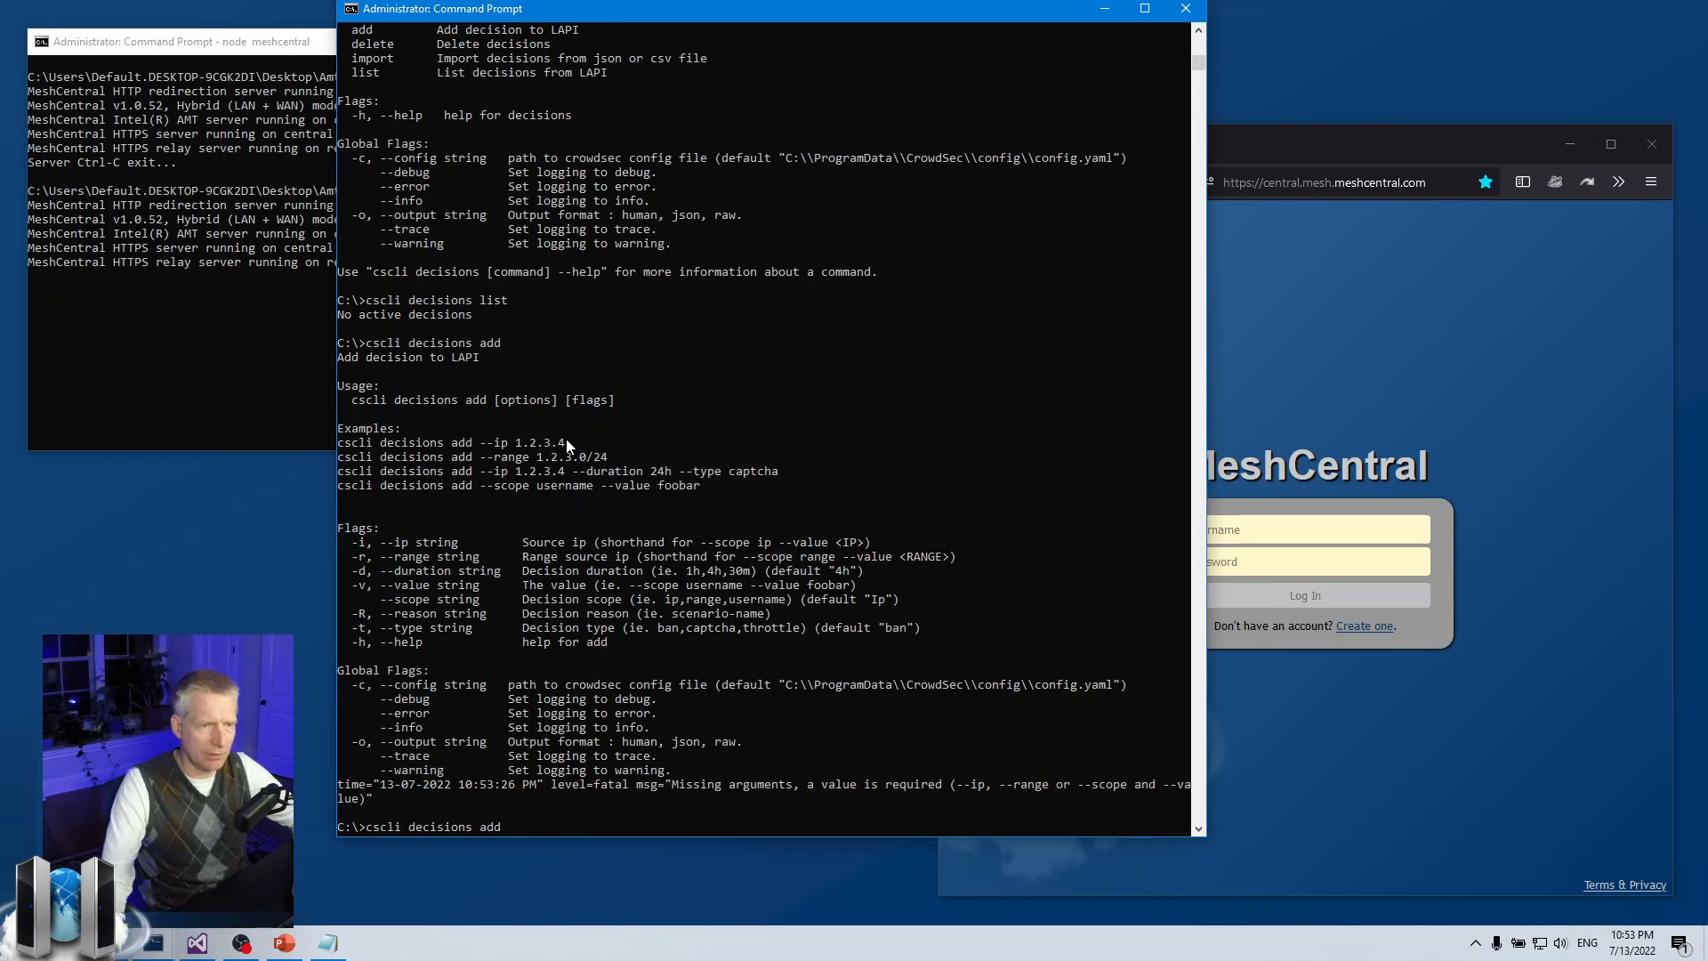
pyautogui.moveTo(689, 479)
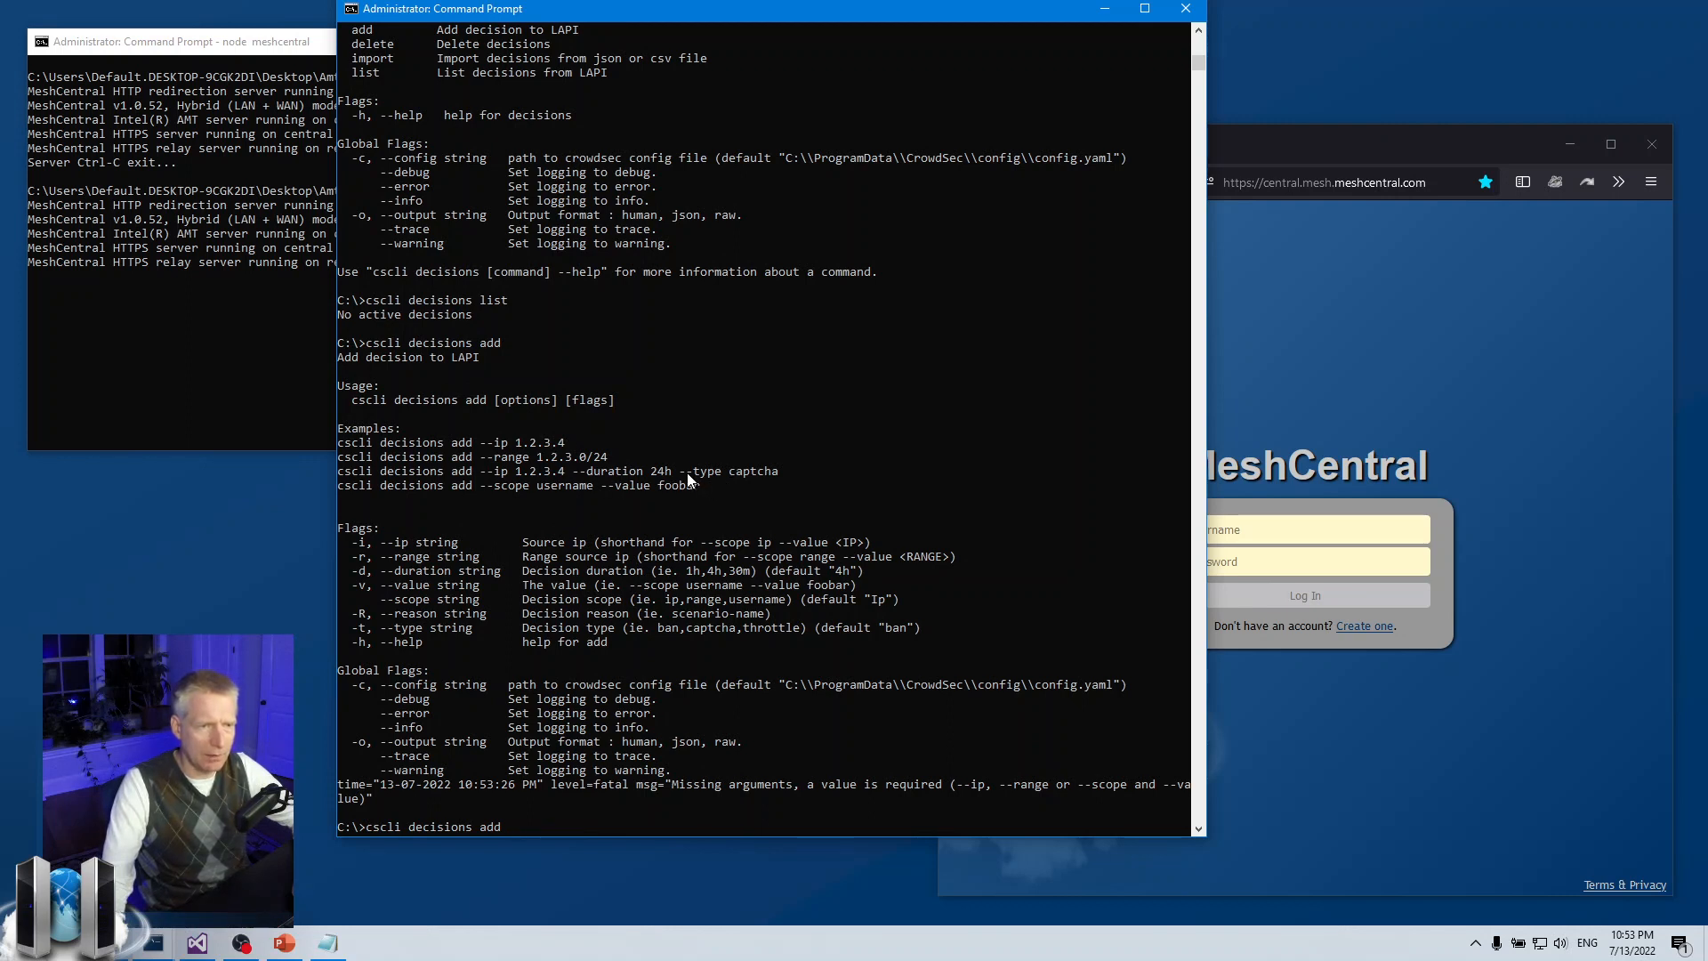
pyautogui.moveTo(593, 477)
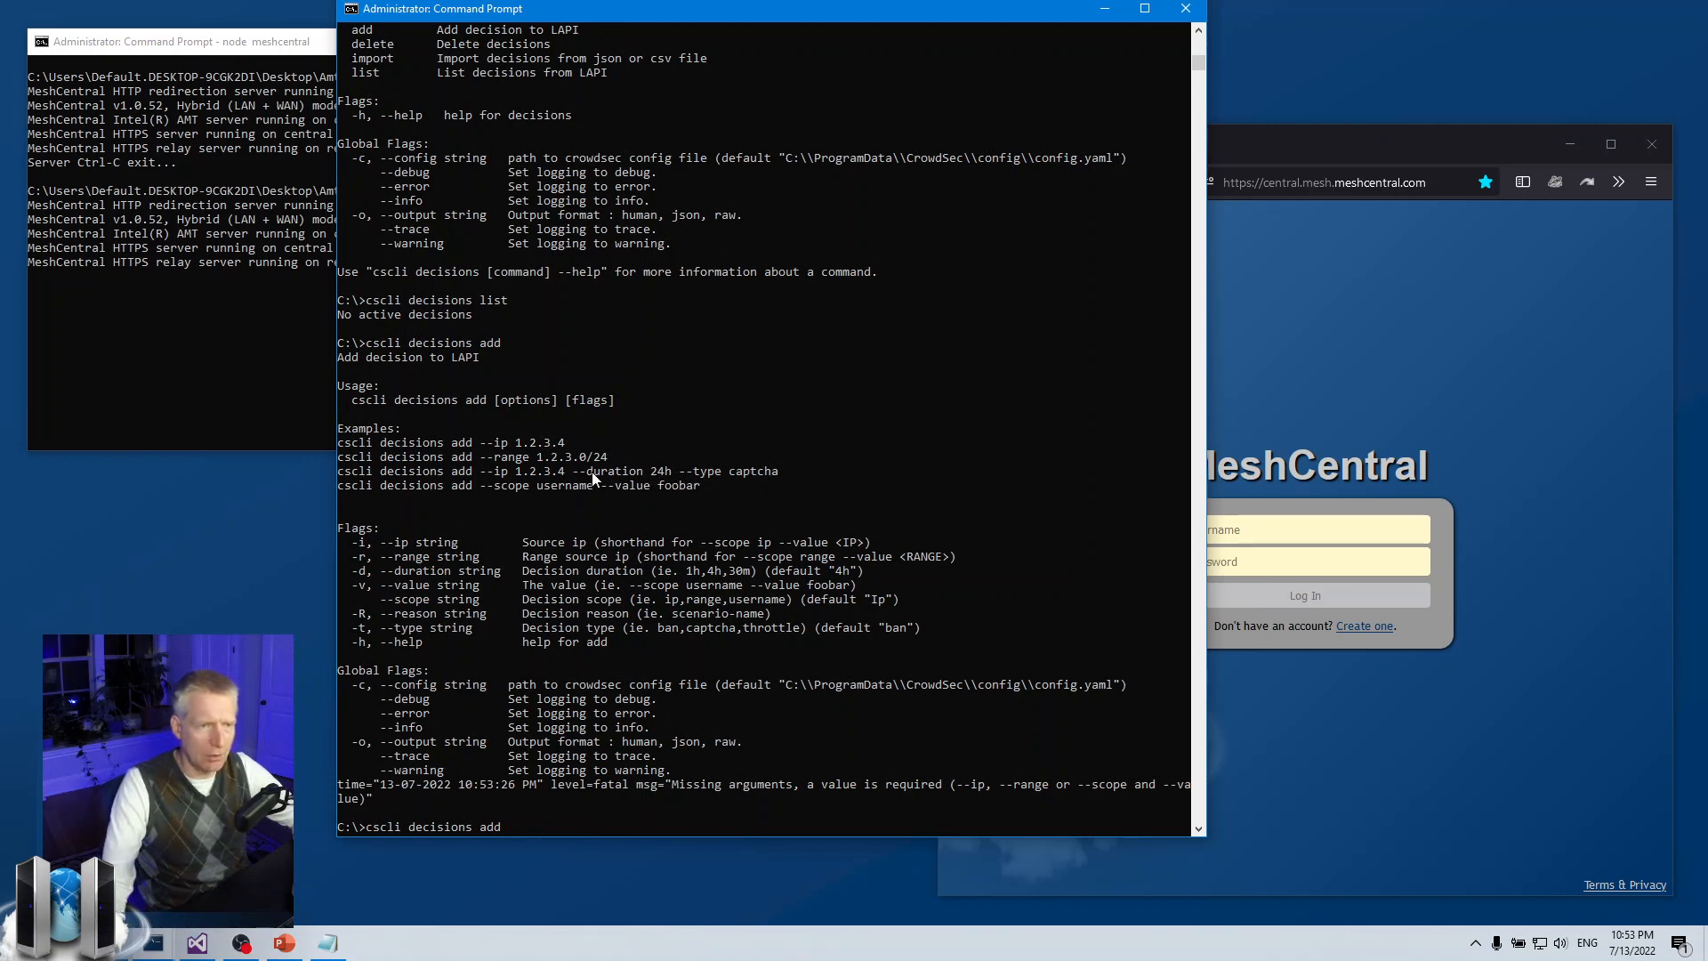
pyautogui.moveTo(773, 472)
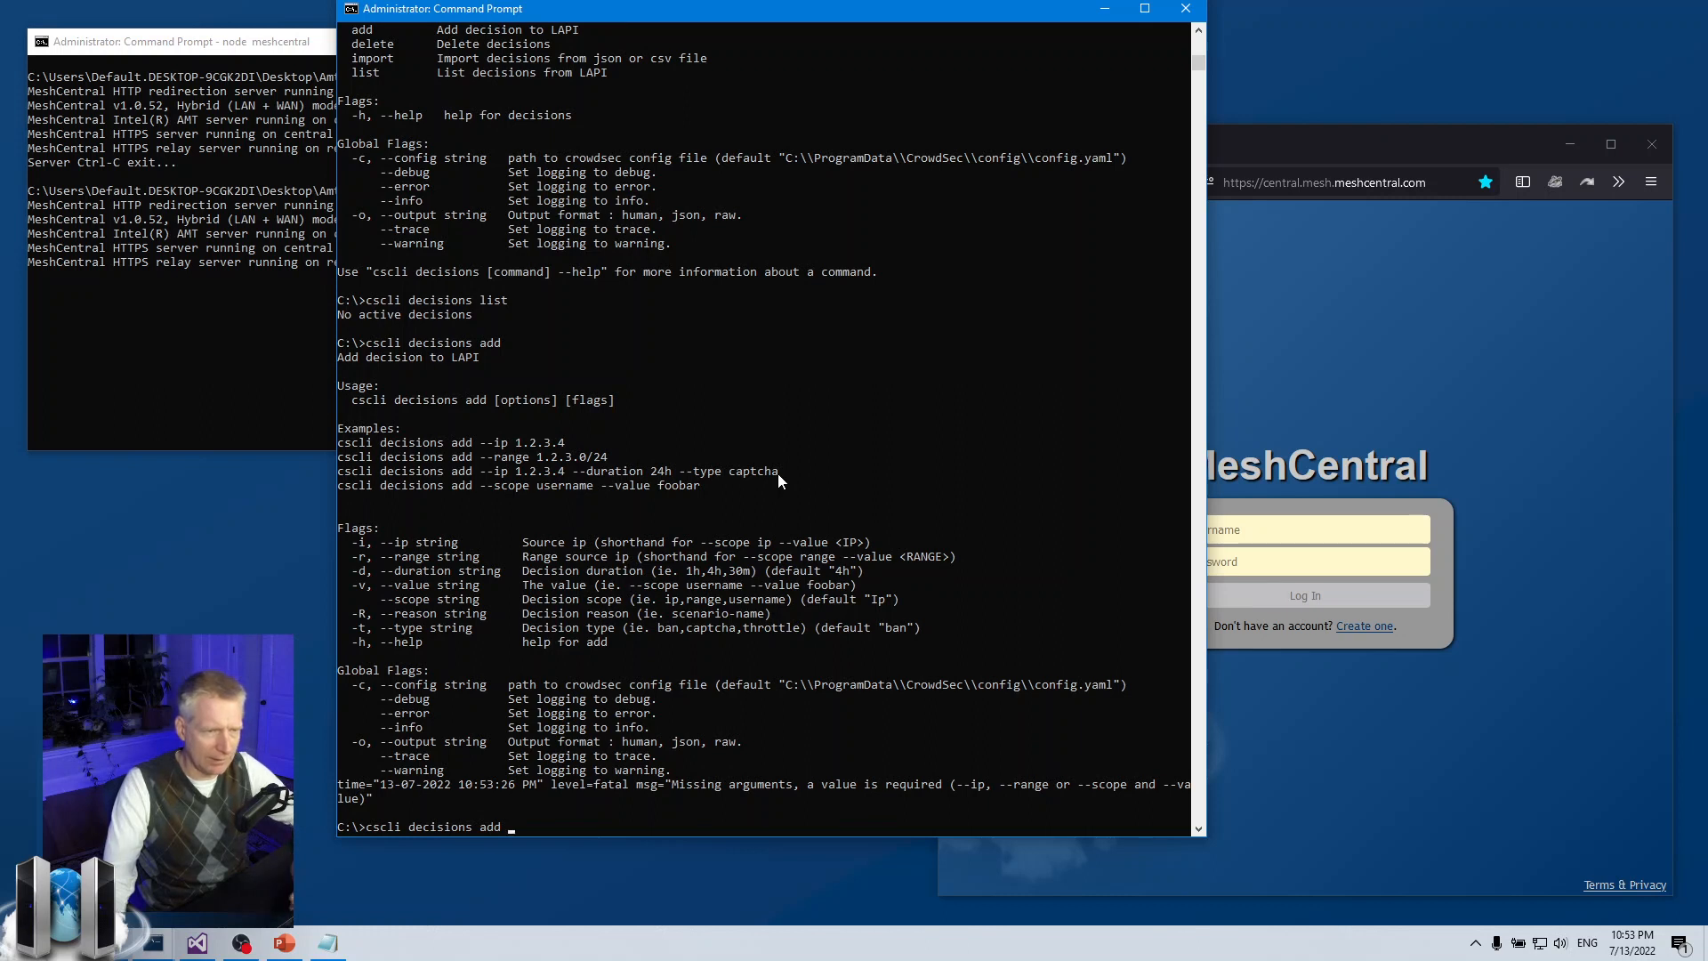
pyautogui.moveTo(705, 480)
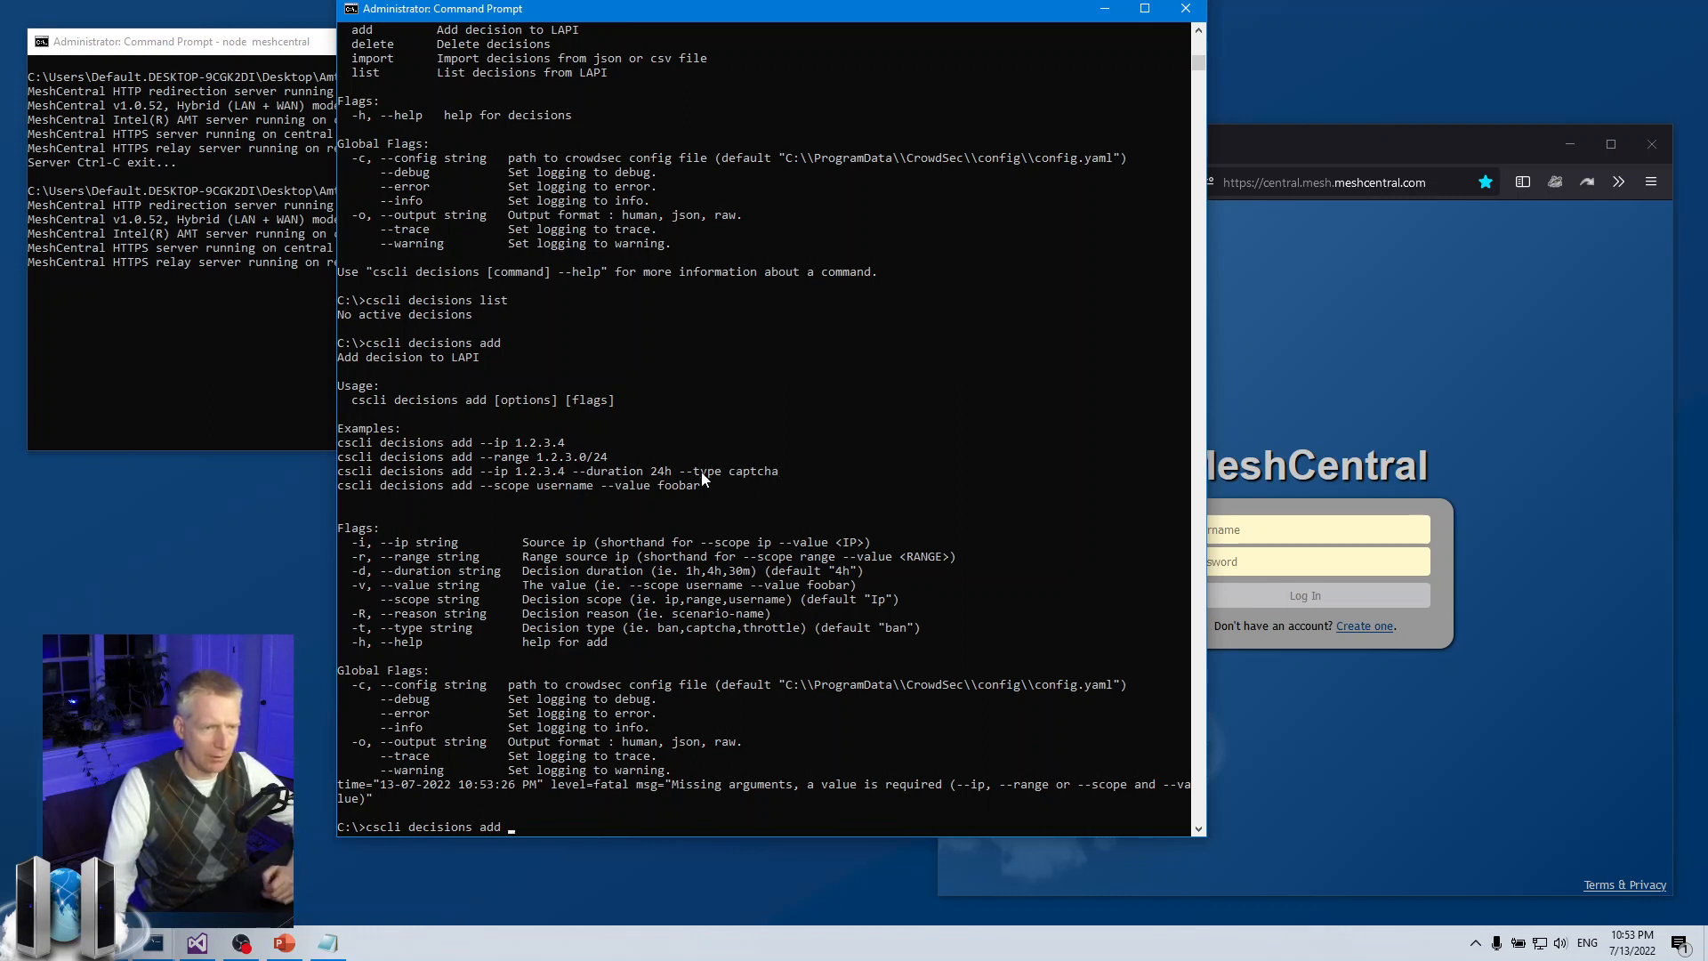
pyautogui.moveTo(626, 608)
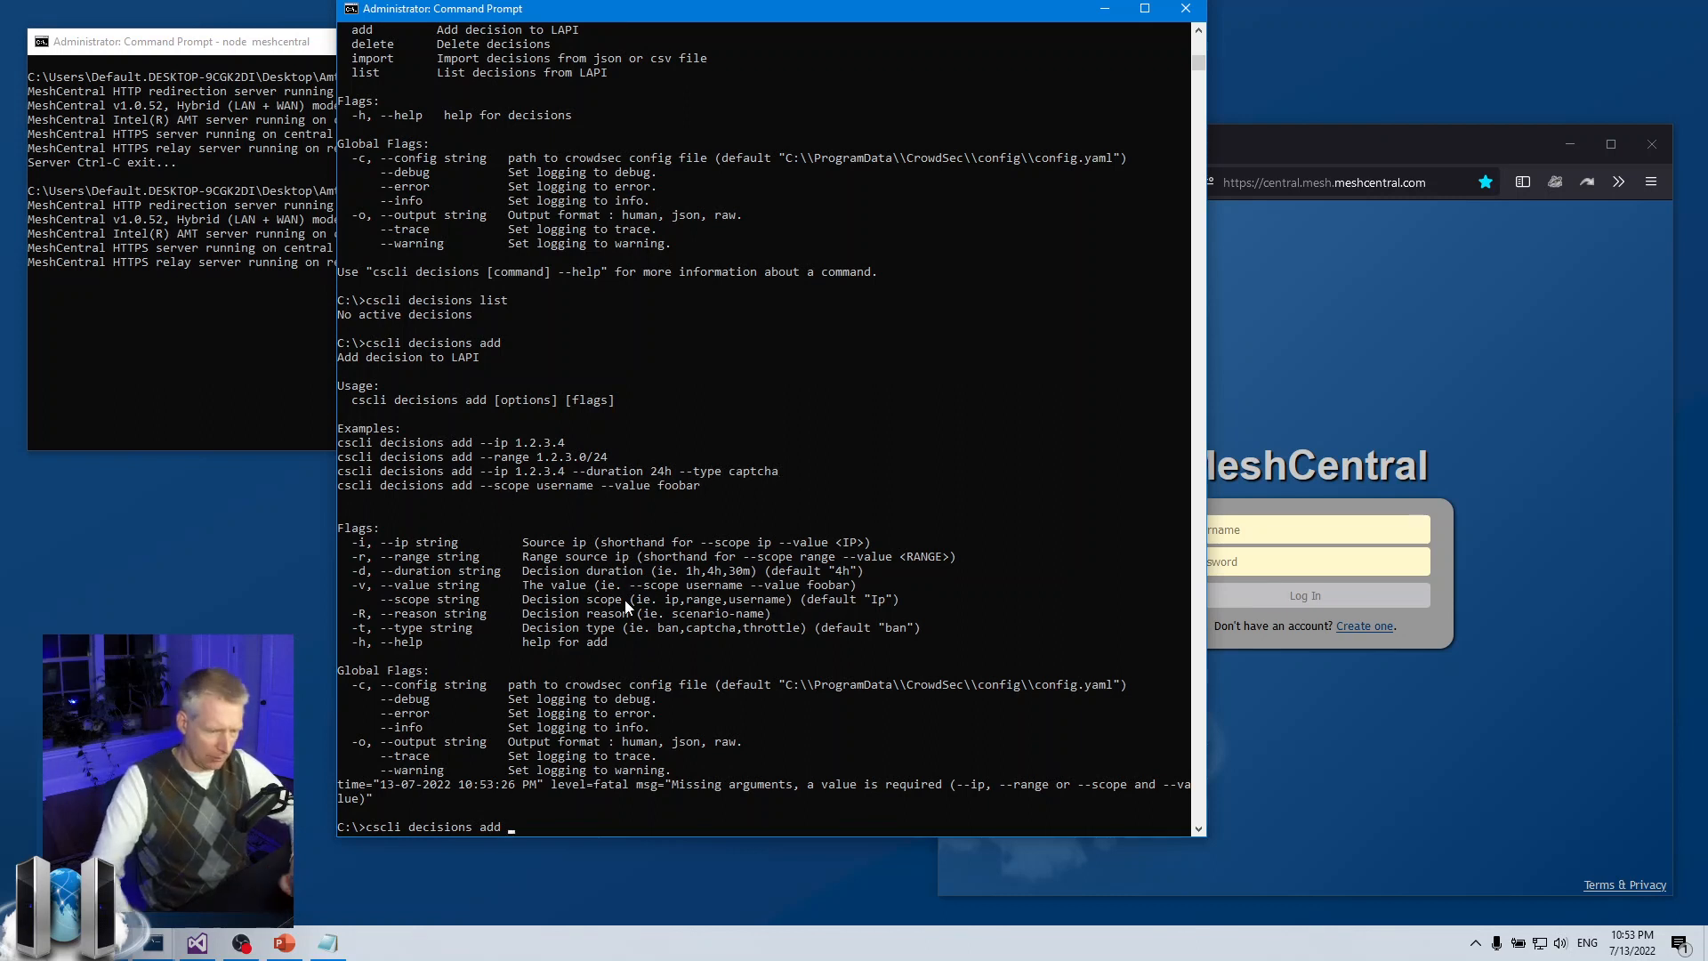
pyautogui.write('--ip 192')
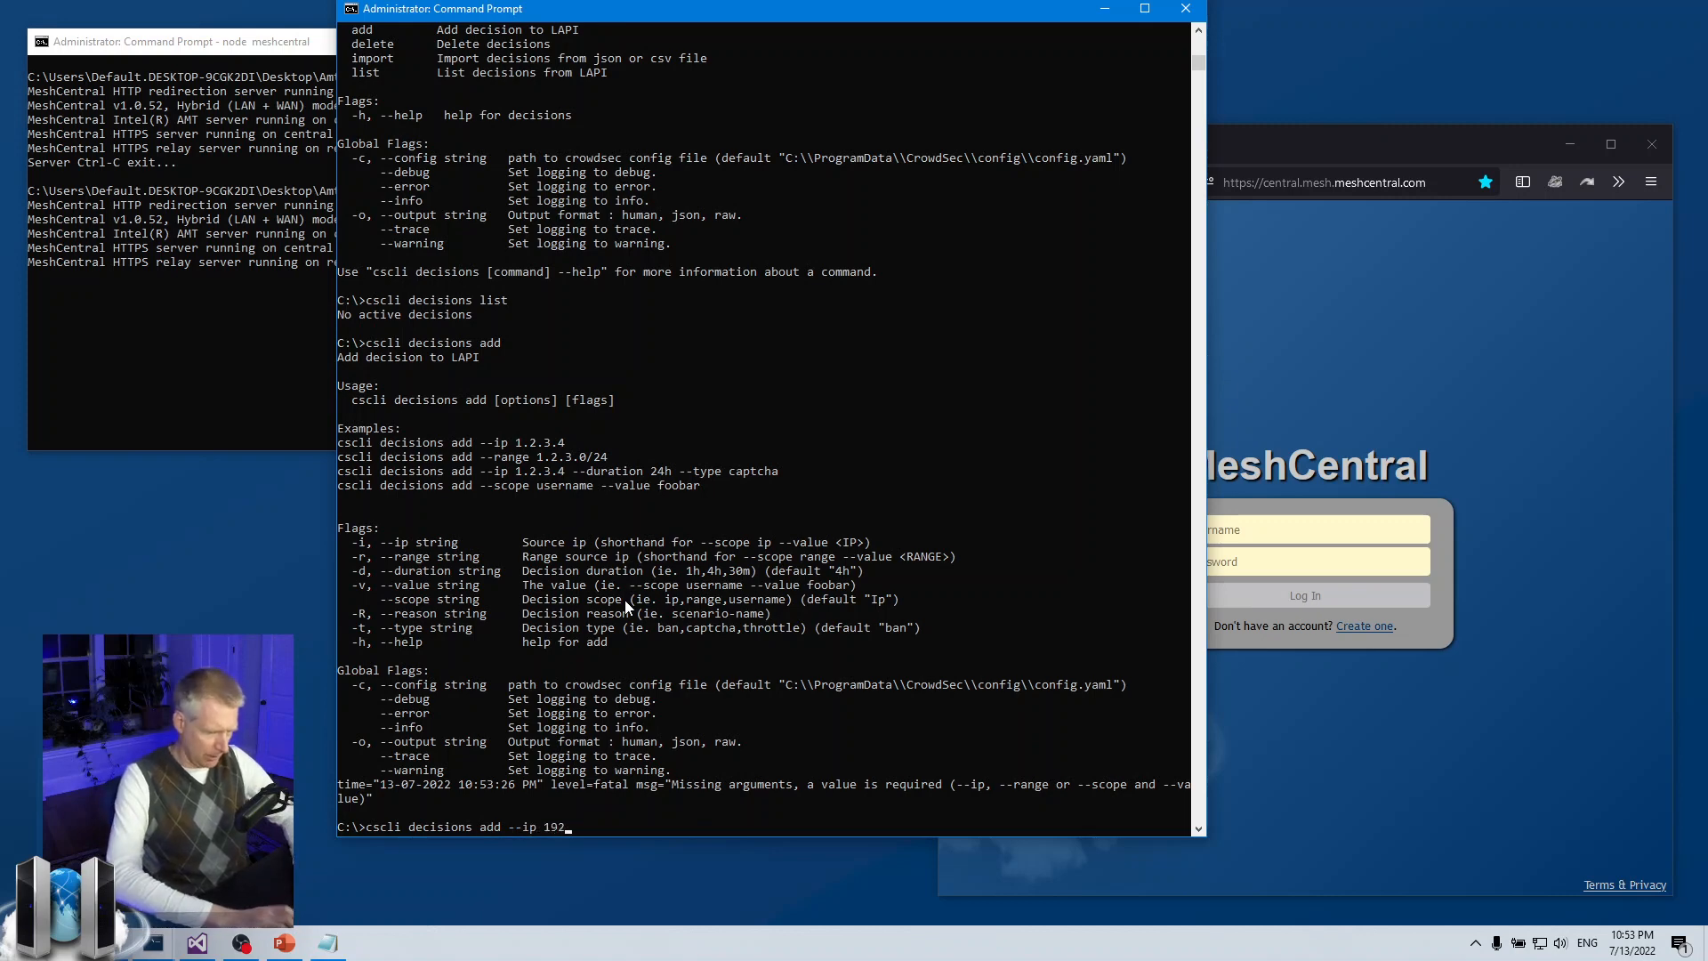
pyautogui.write('168.2.142')
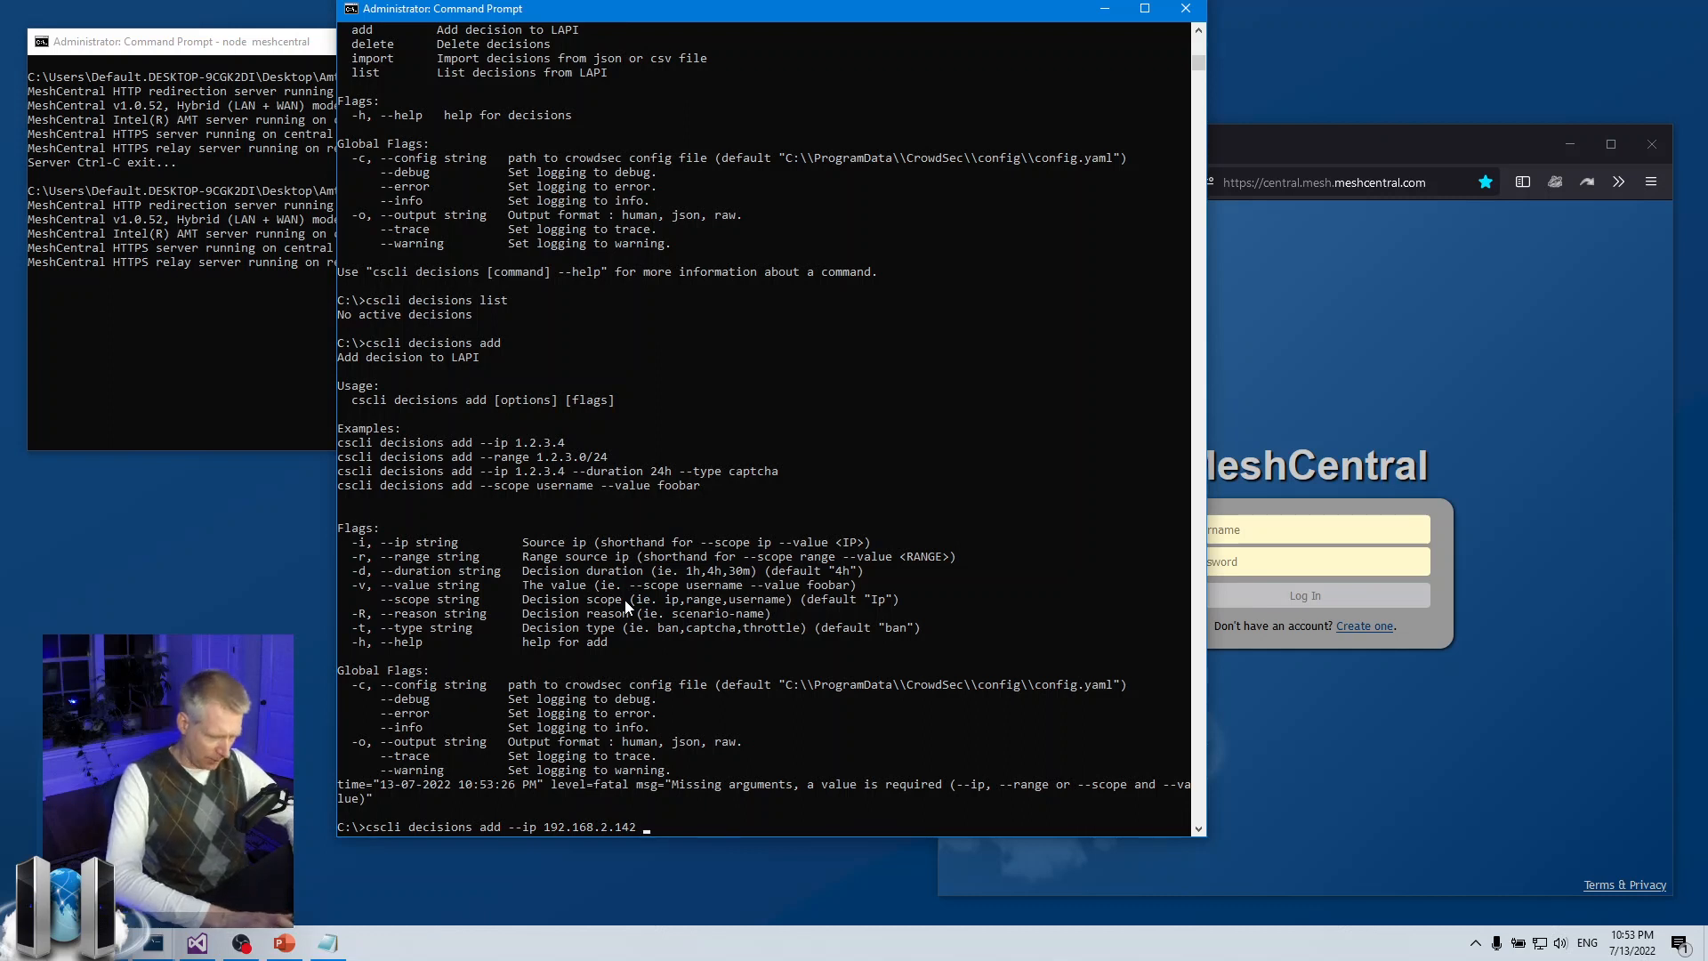
pyautogui.write('--type b')
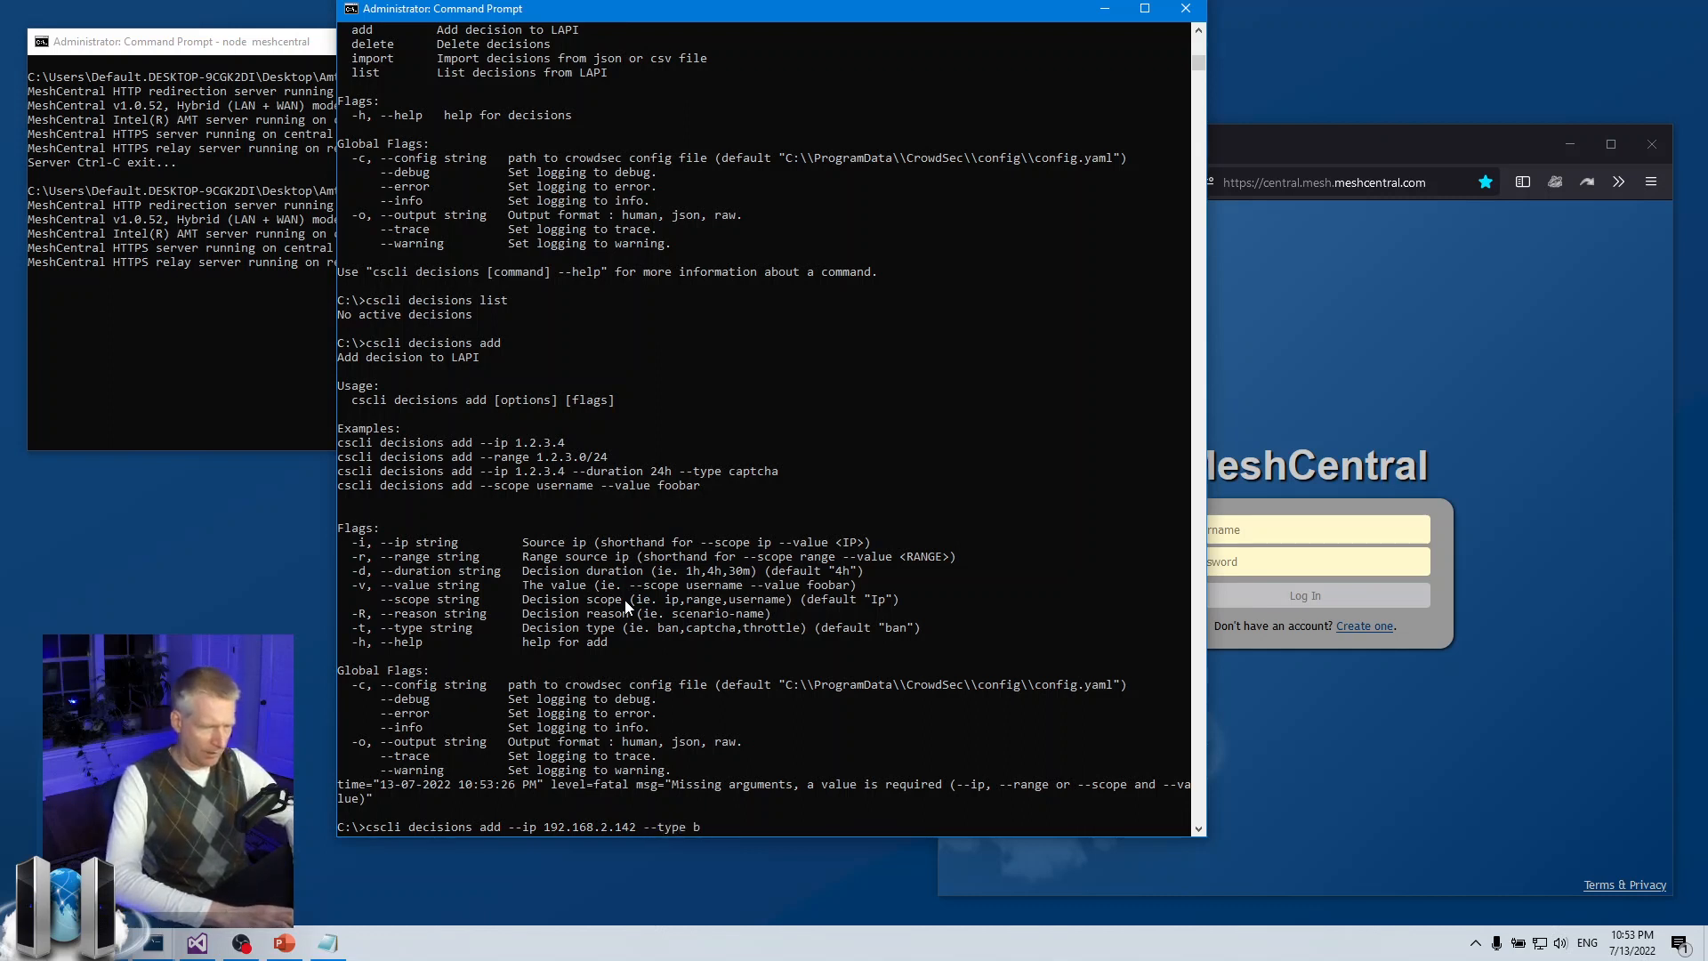
pyautogui.press('Return')
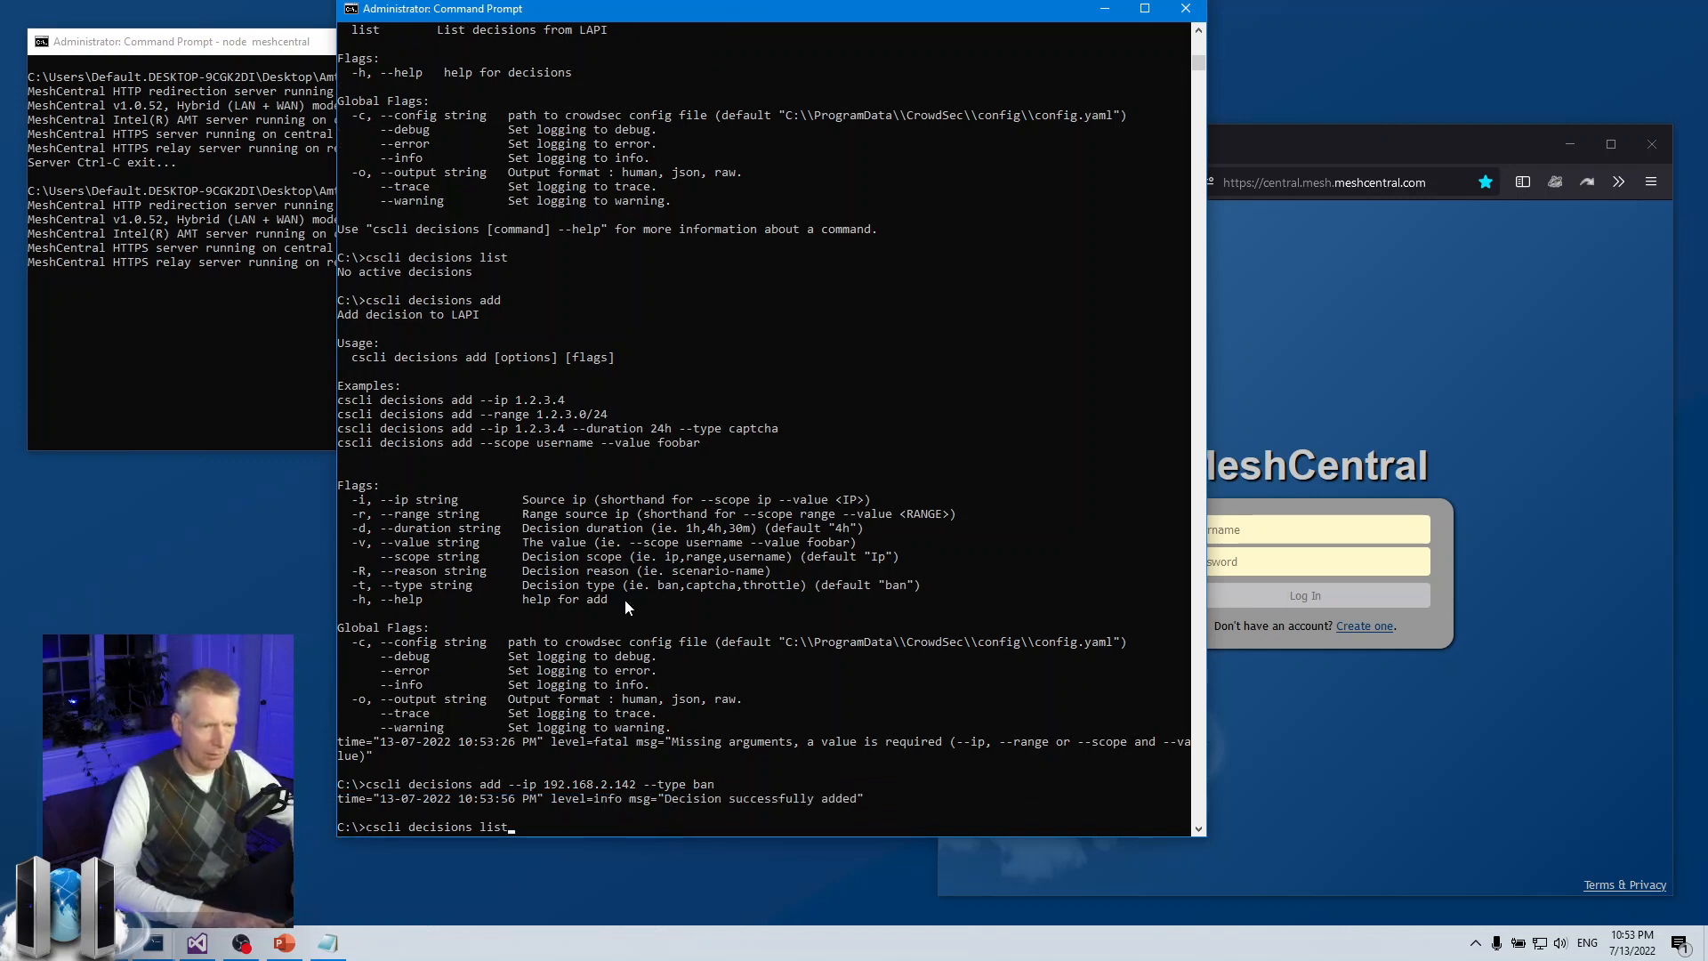
pyautogui.press('Return')
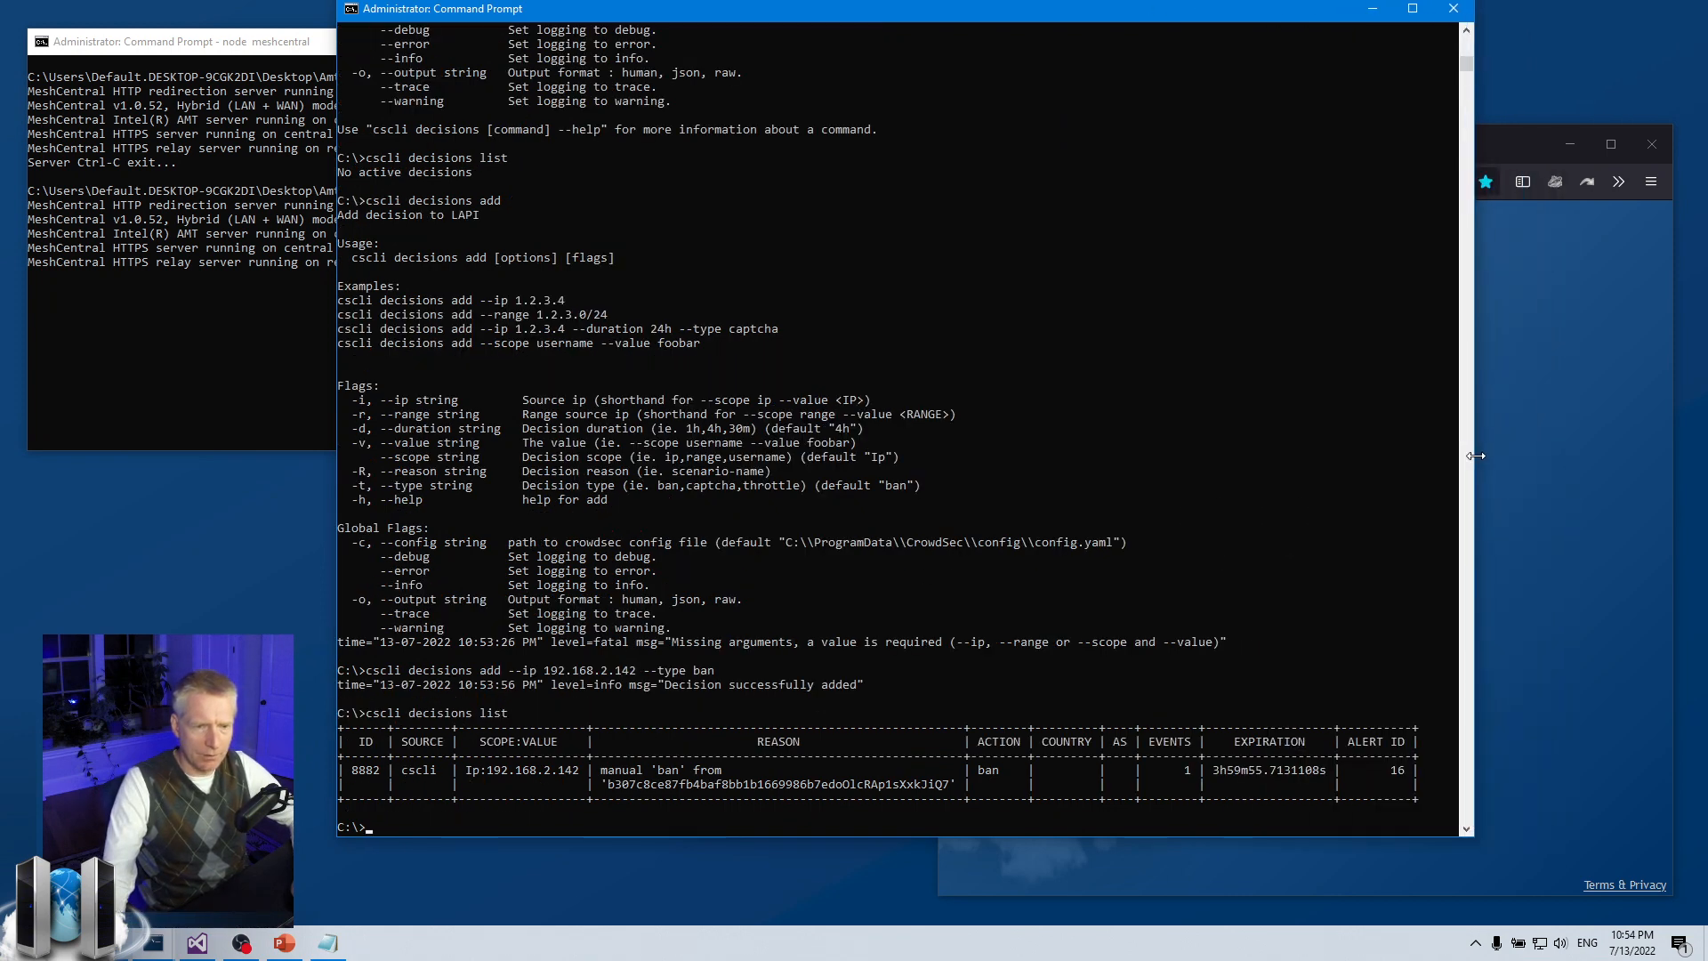
pyautogui.moveTo(637, 781)
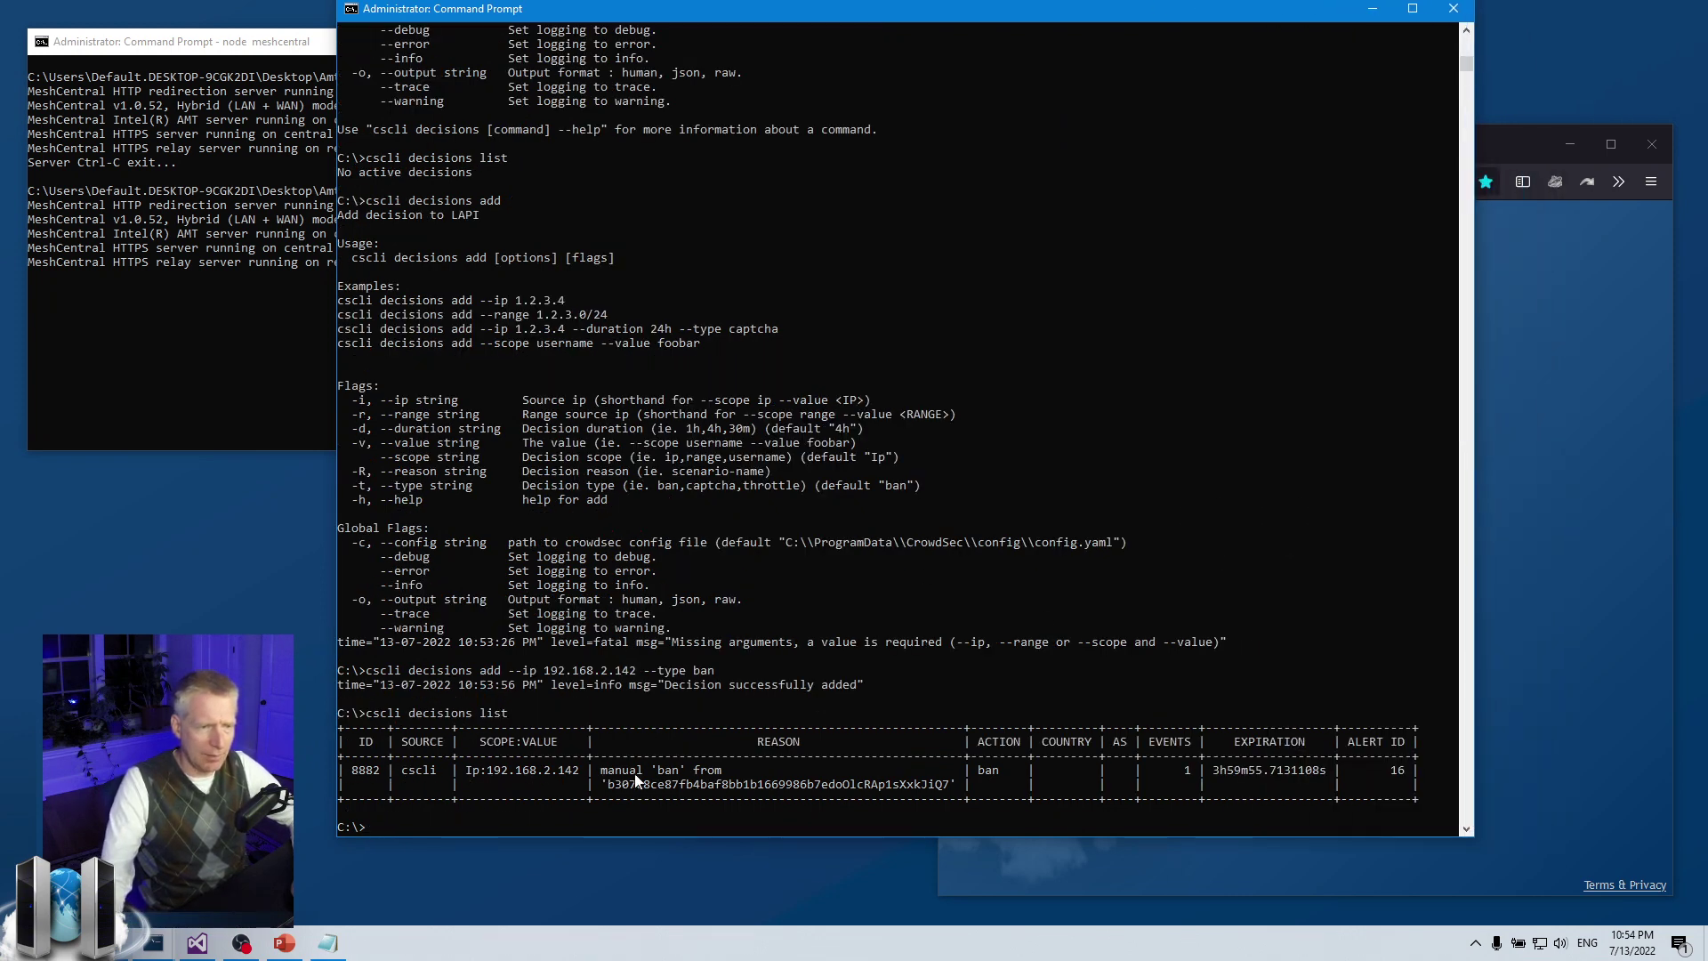
pyautogui.moveTo(888, 786)
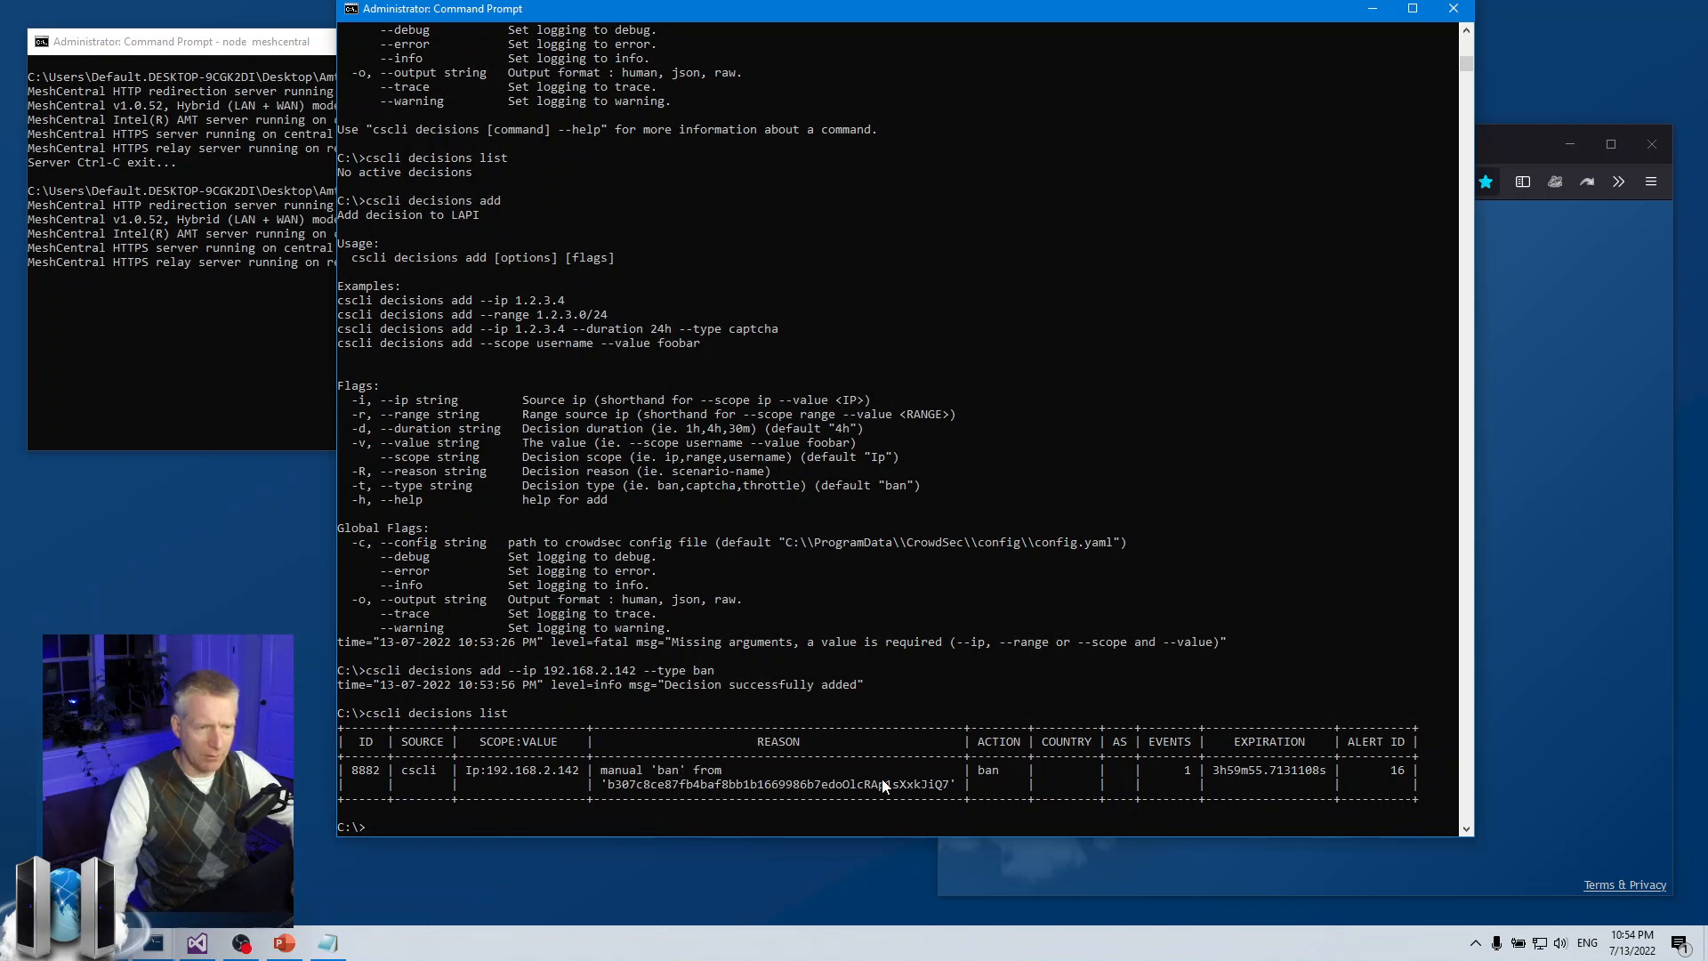
pyautogui.moveTo(1280, 784)
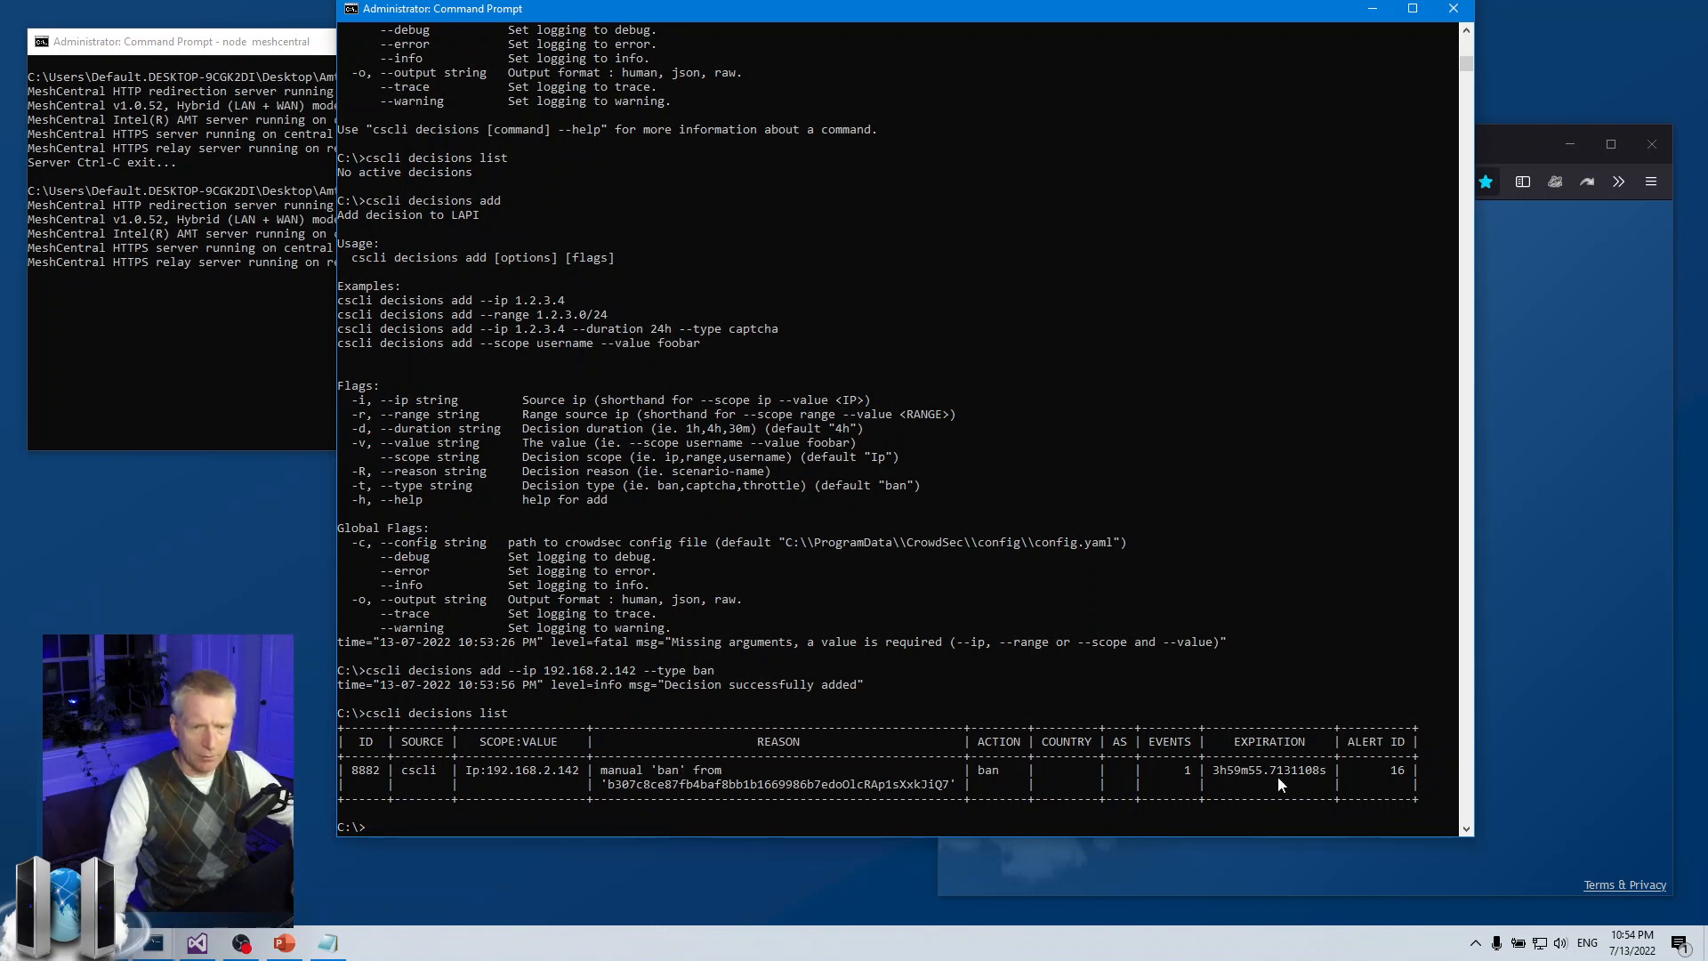
pyautogui.moveTo(1228, 786)
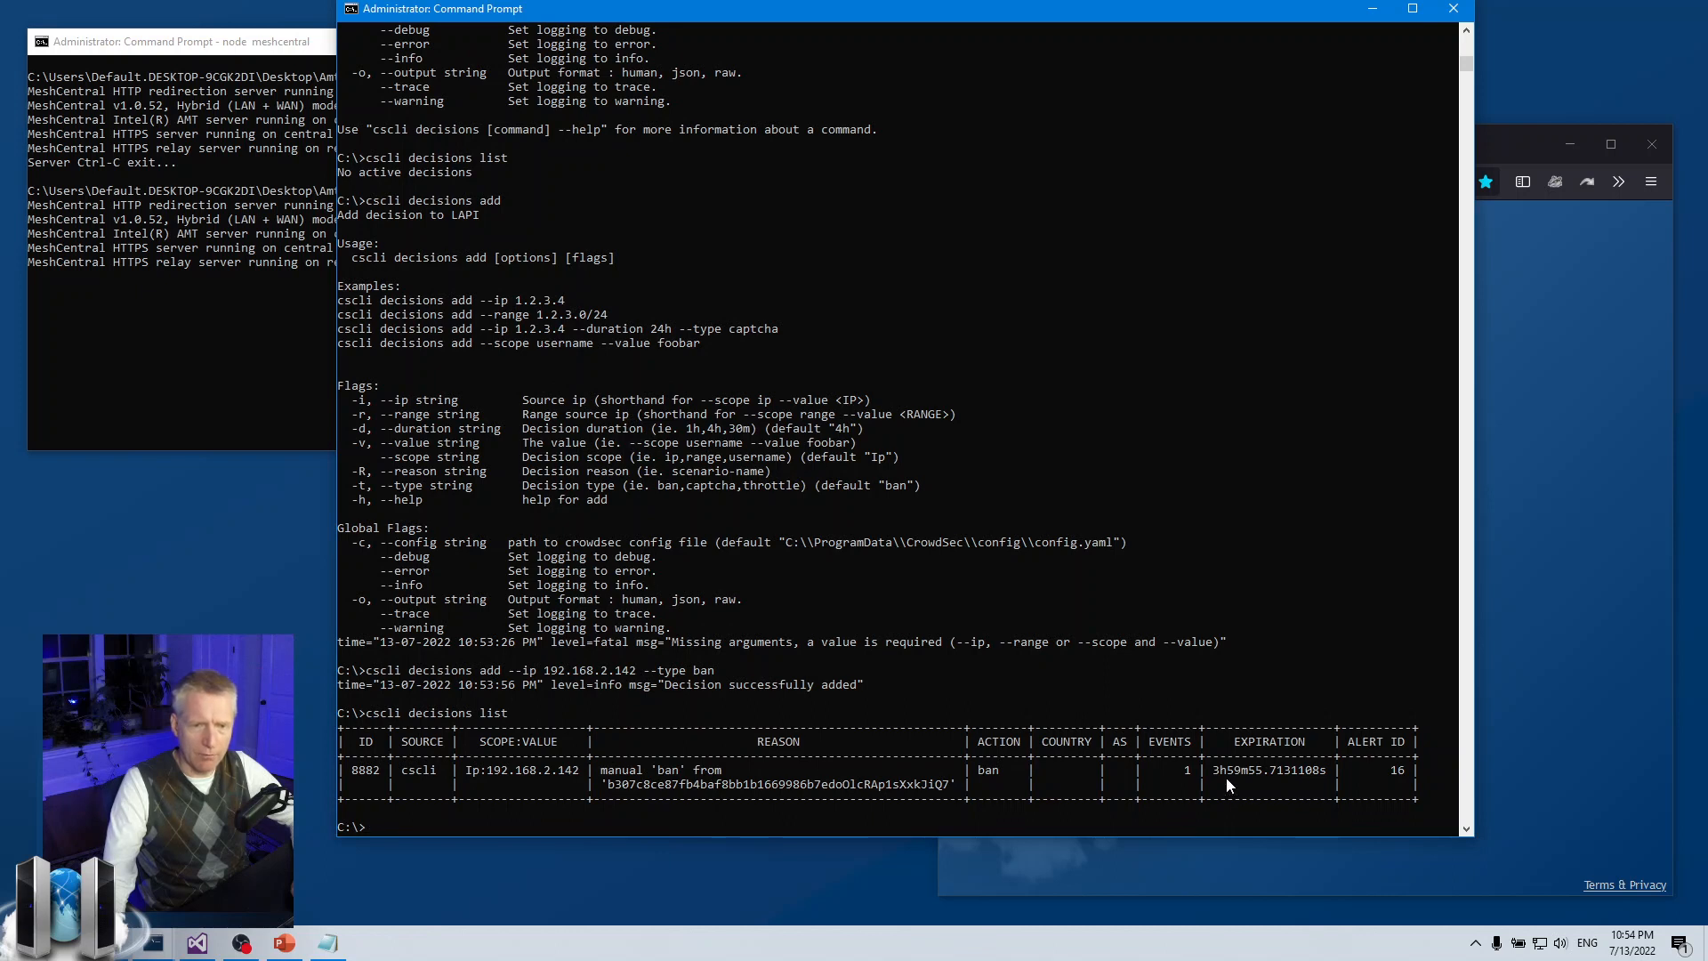
pyautogui.moveTo(1231, 793)
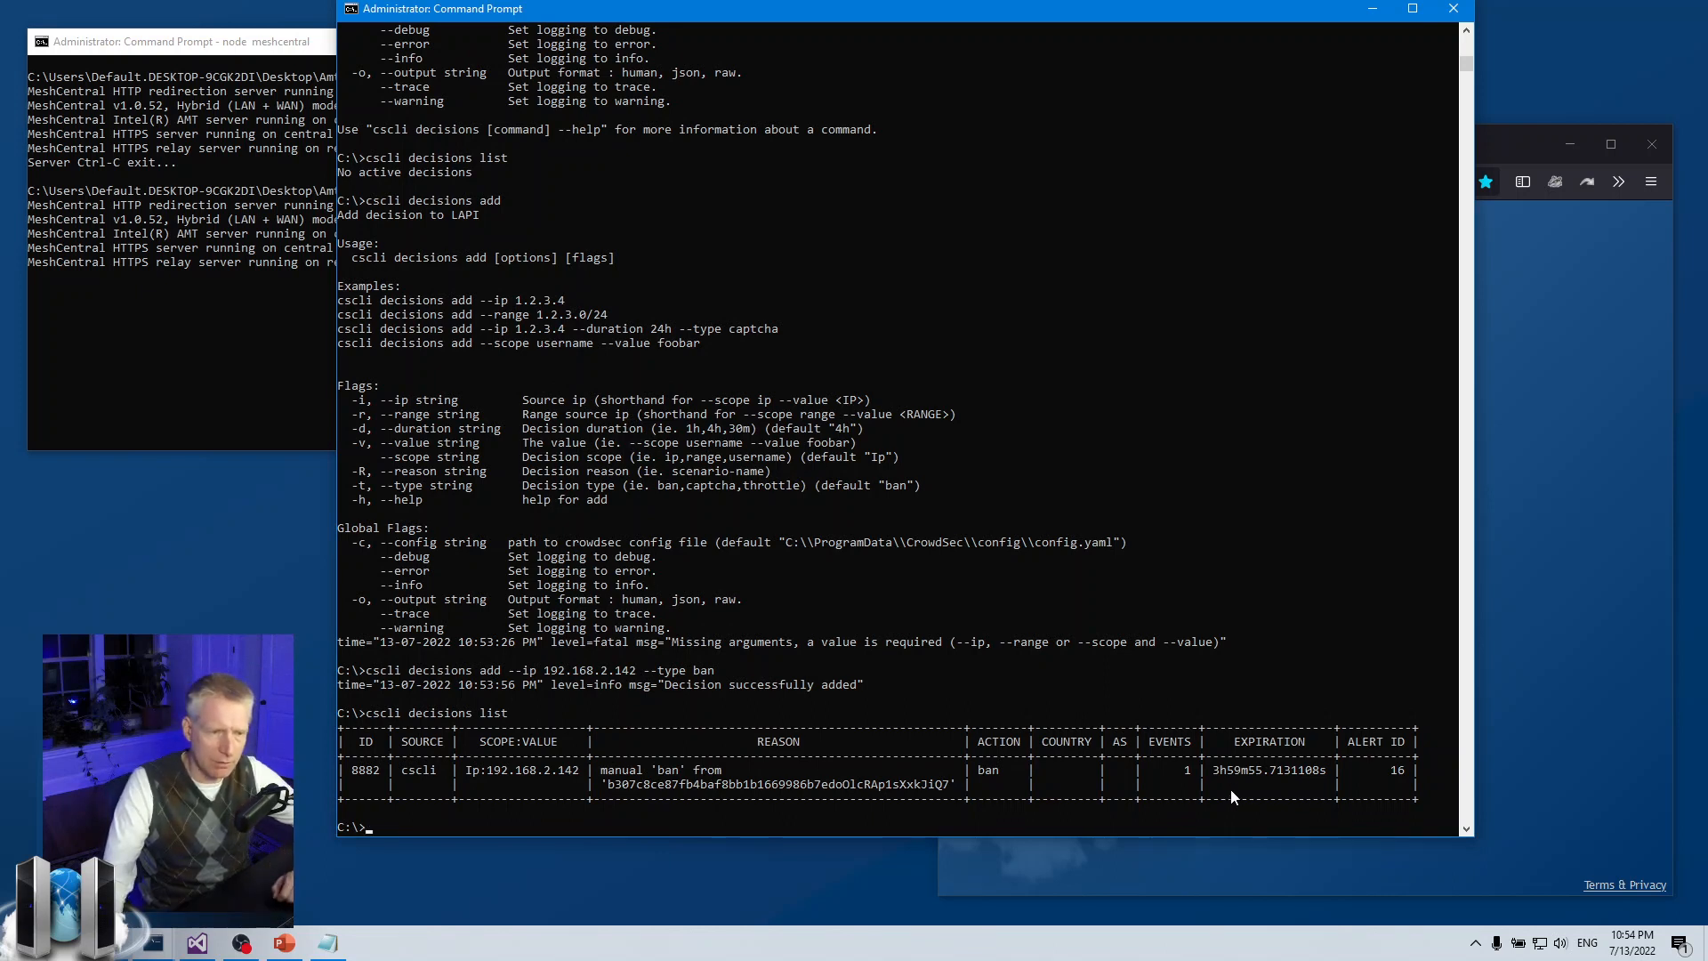
pyautogui.moveTo(1121, 757)
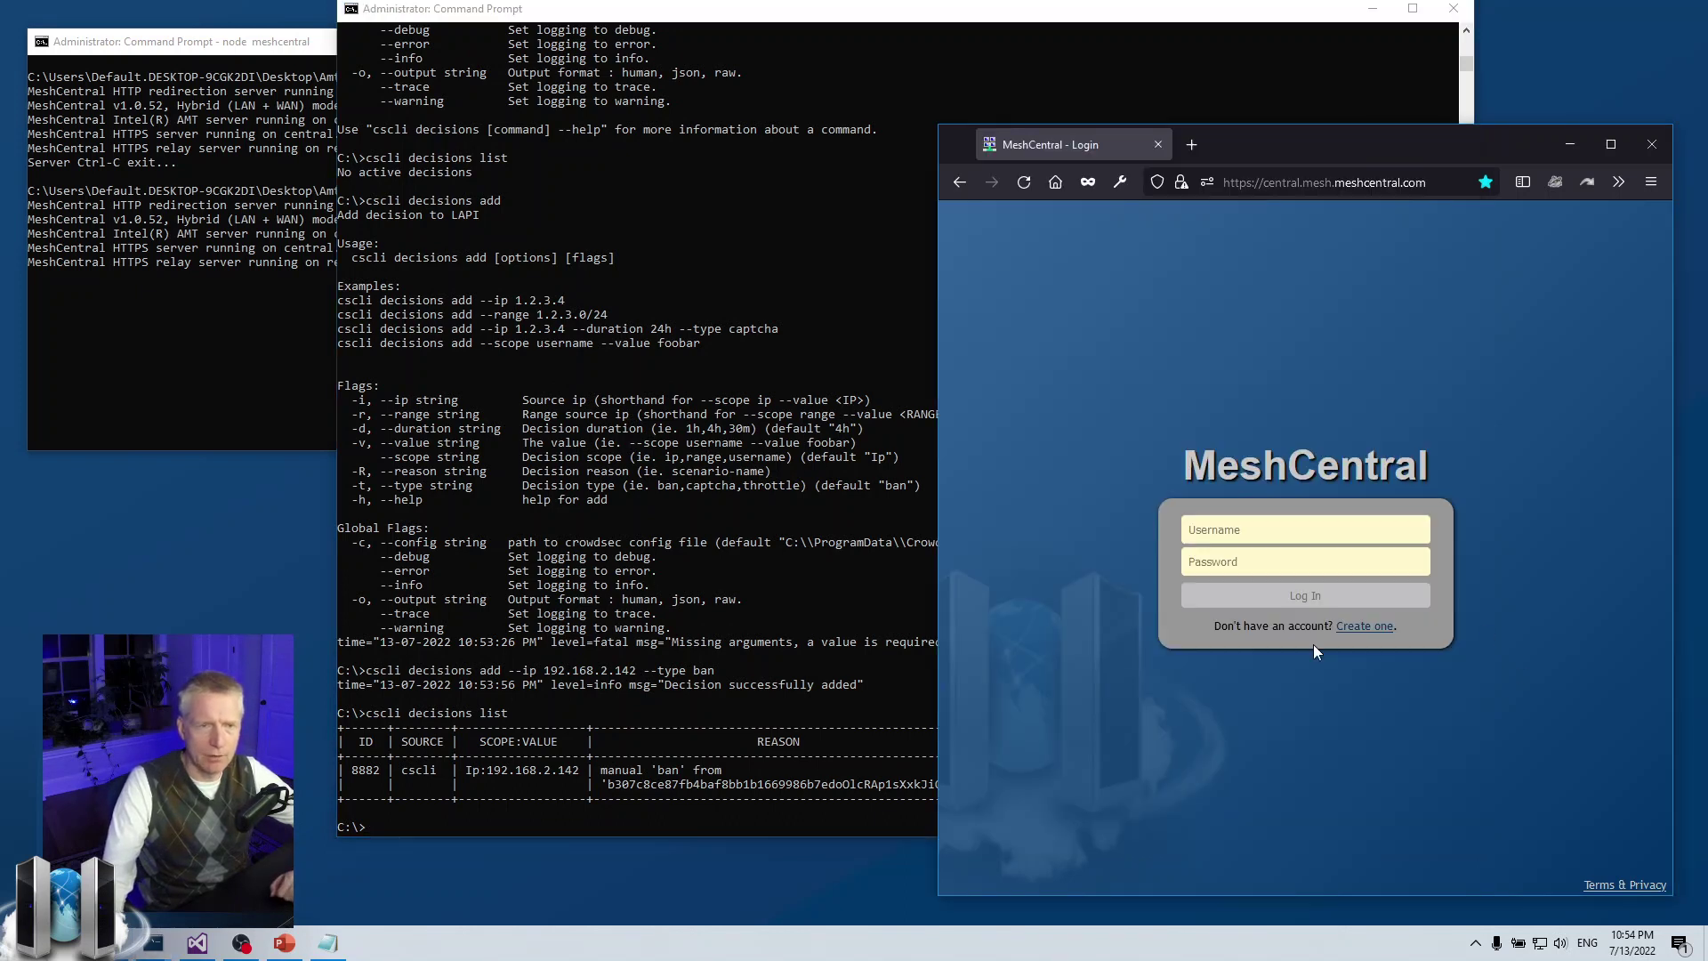
pyautogui.moveTo(1022, 182)
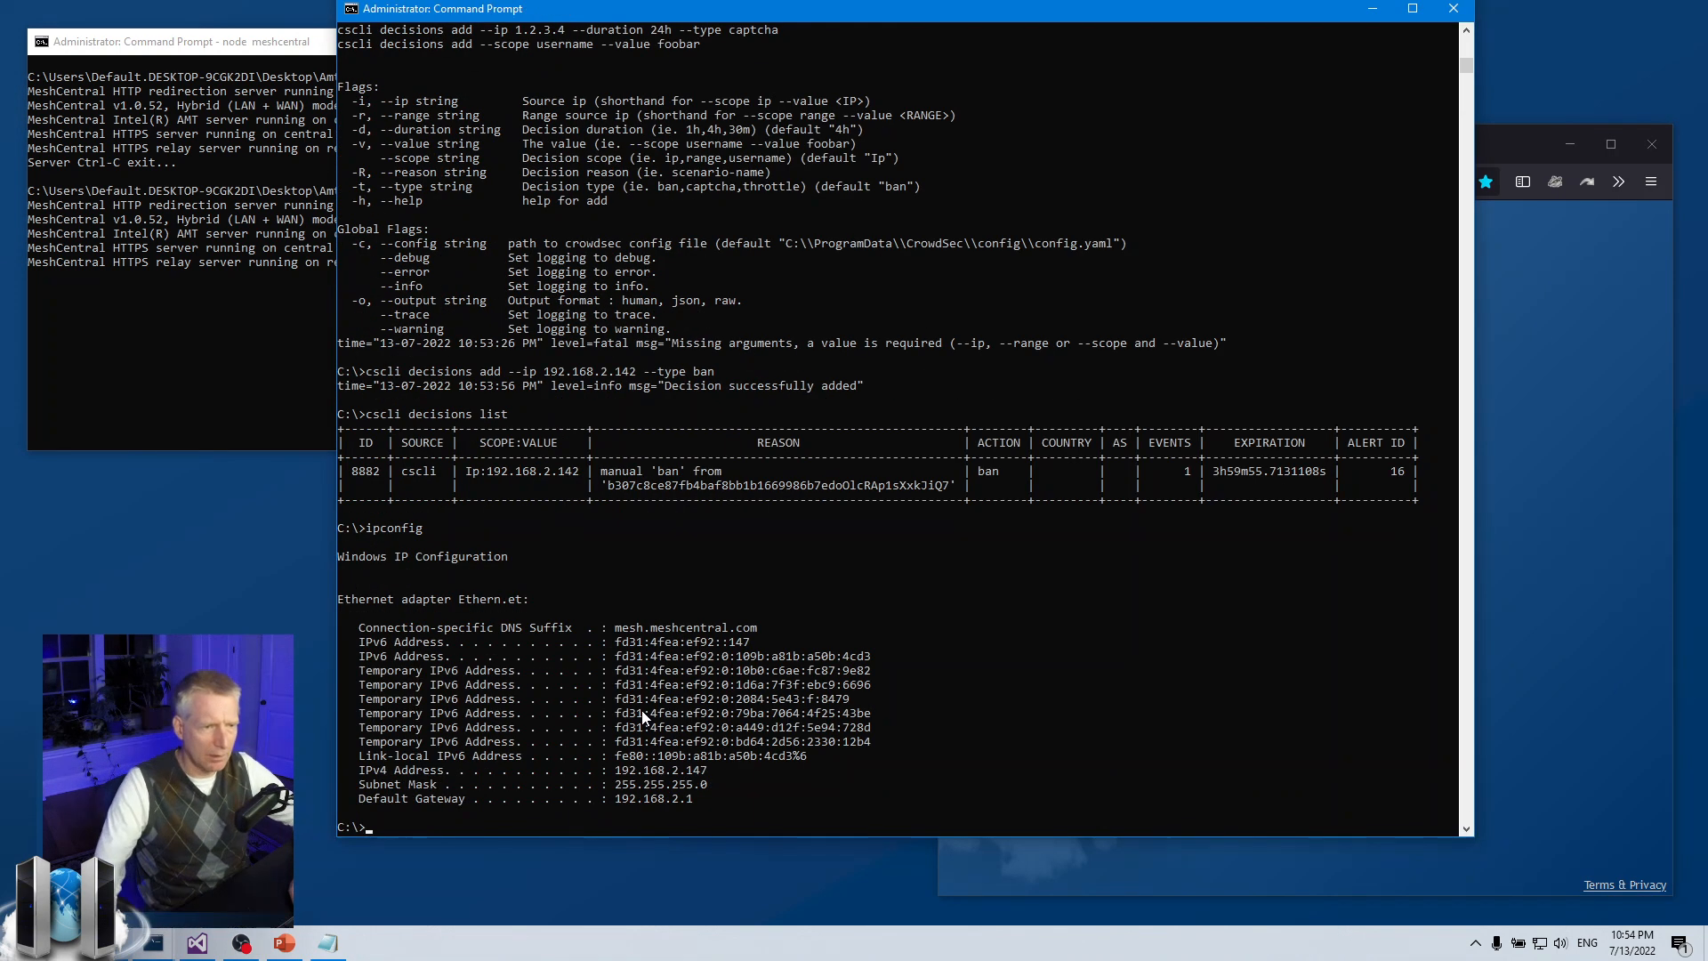
pyautogui.moveTo(717, 643)
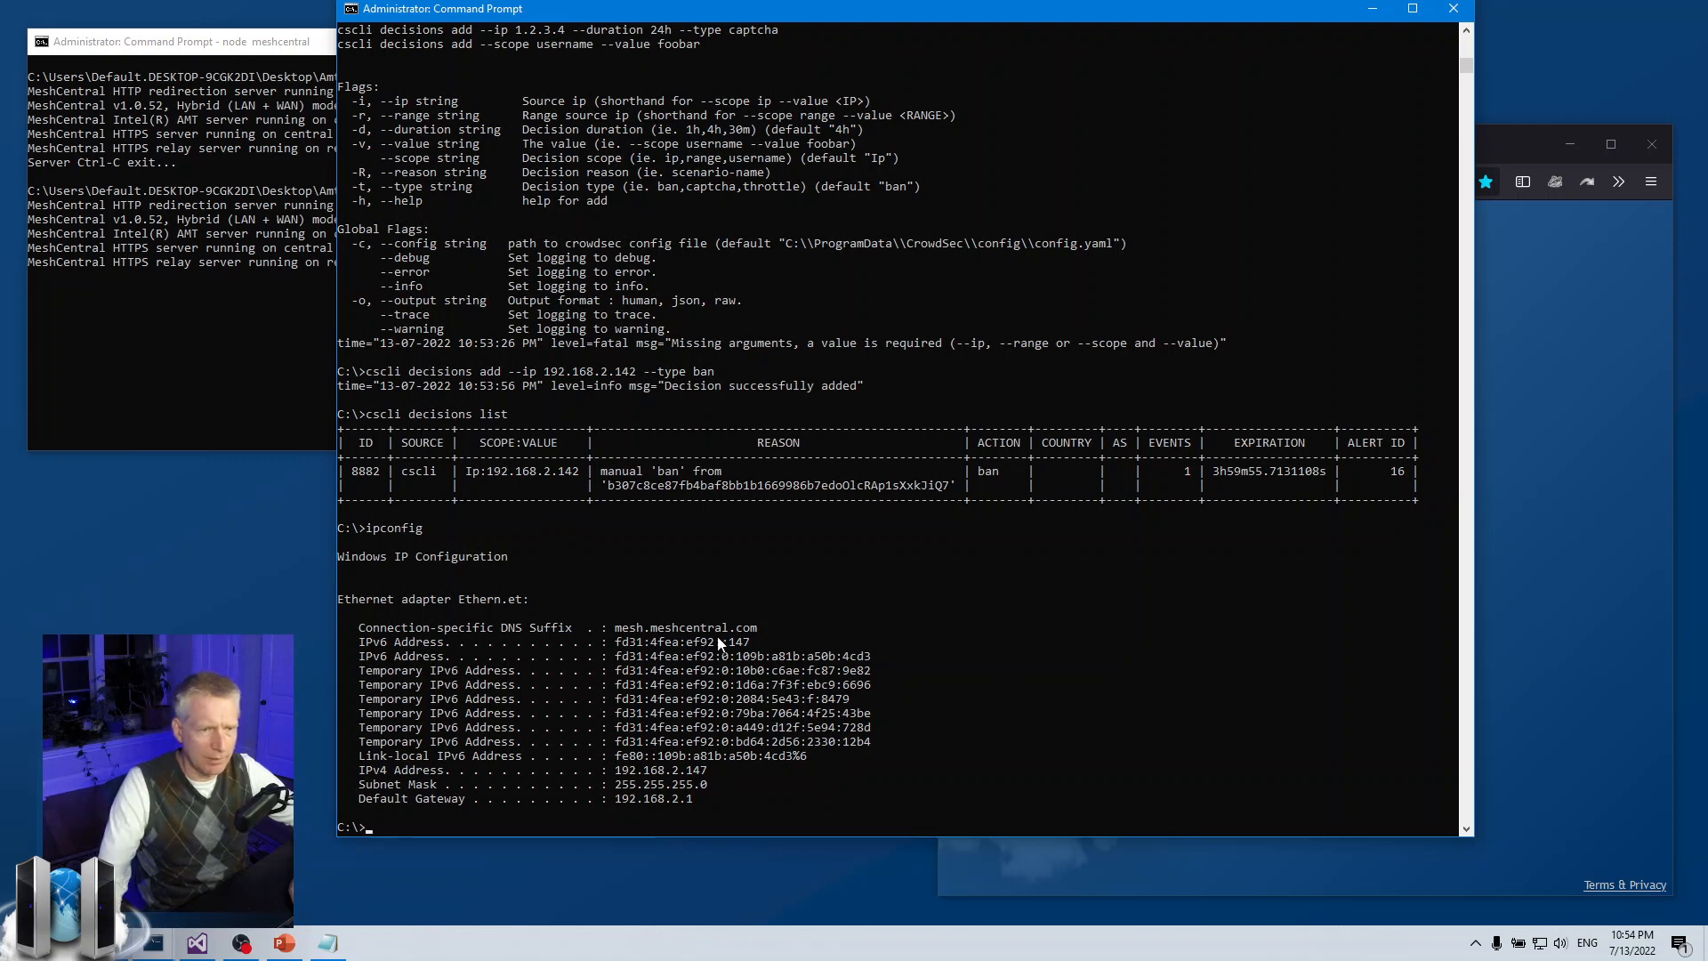
# Step: Add ban decisions for 192.168.2.147 and 127.0.0.1, then focus the MeshCentral login page
pyautogui.write('cscli decisions add --ip 192.168.2.142 --type ban')
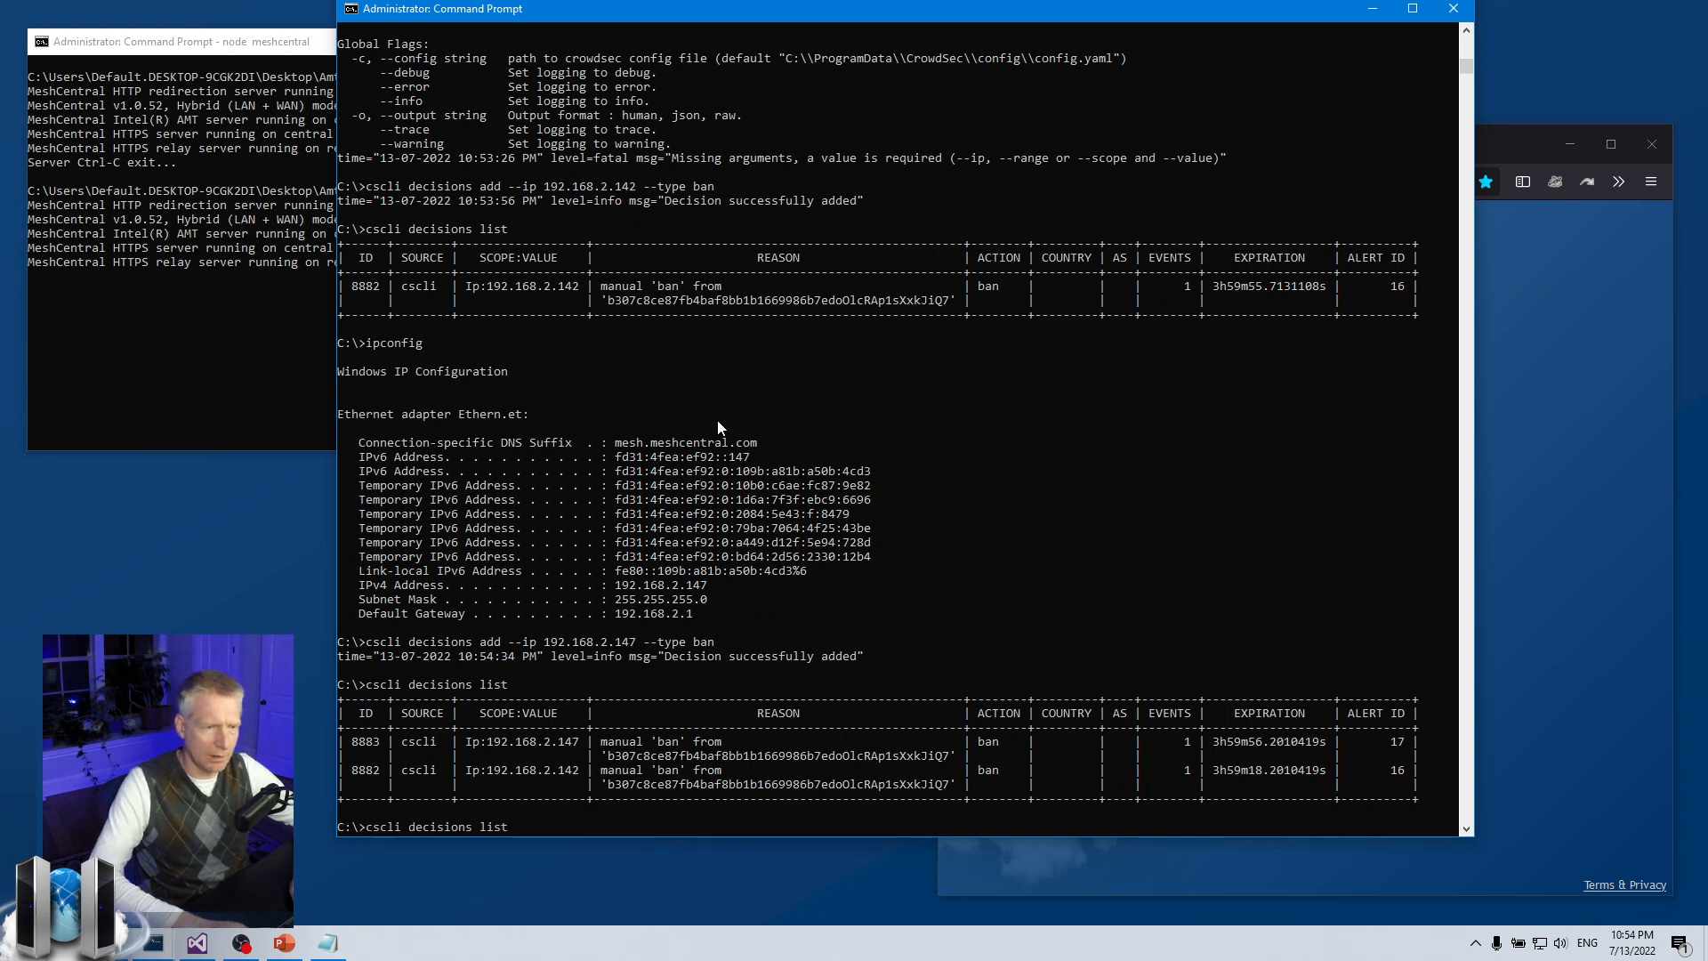
pyautogui.write('cscli decisions add --ip 192.168.2.142 --type ban')
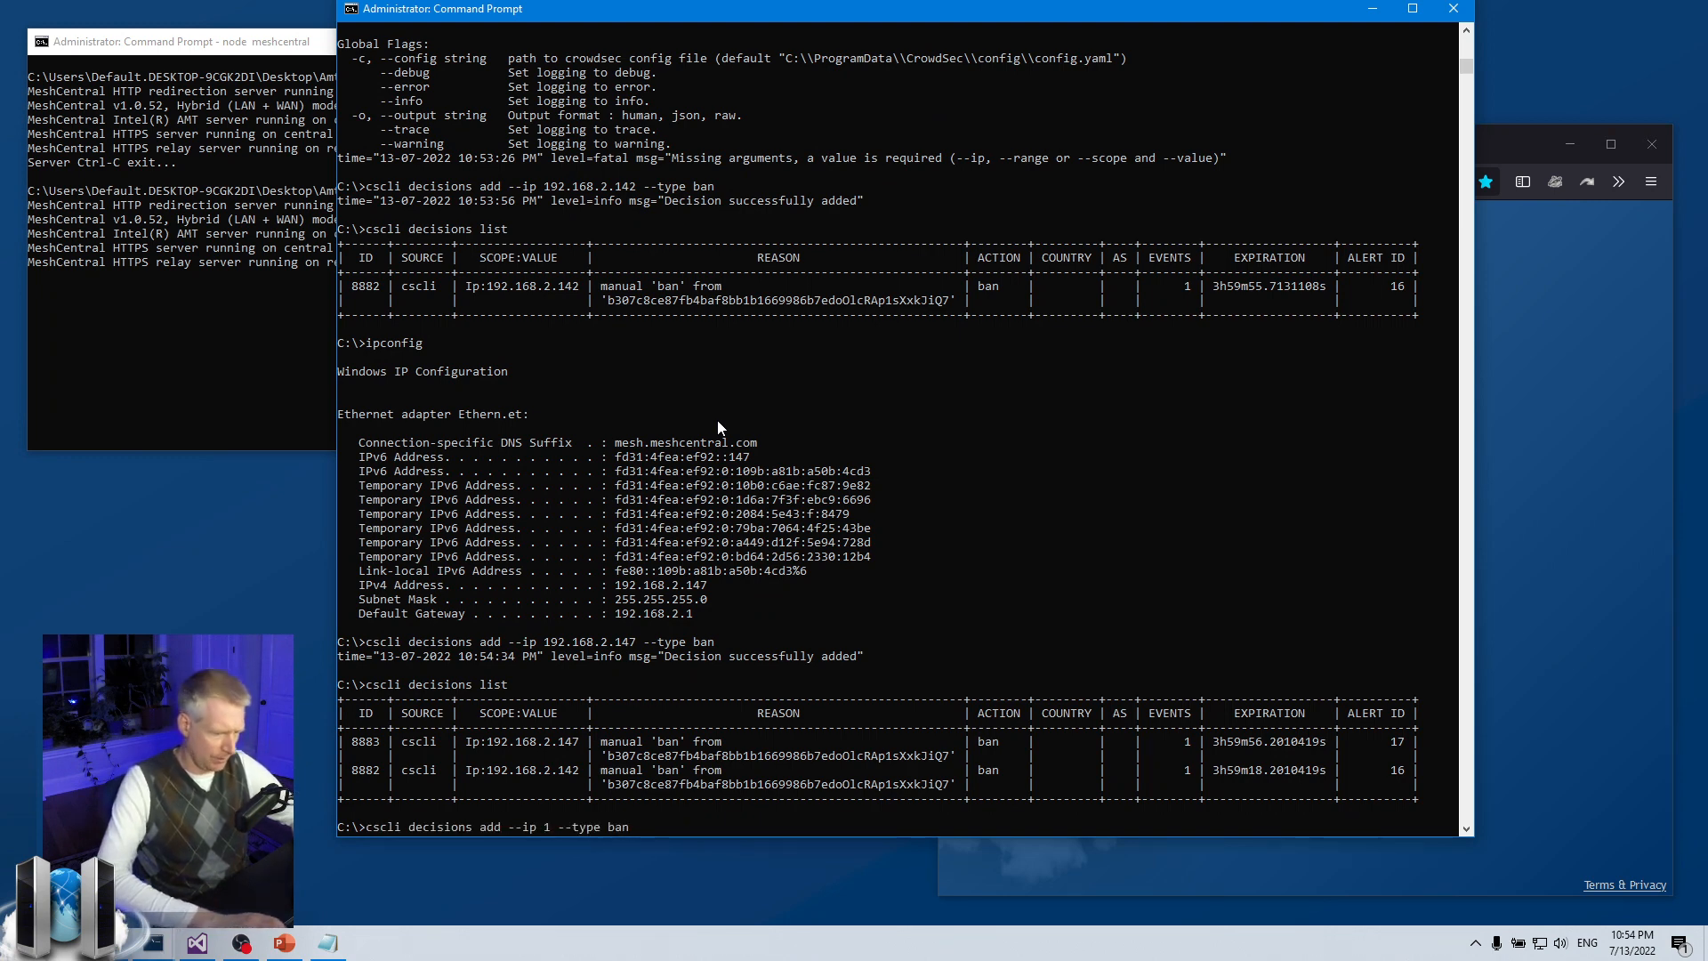
pyautogui.write('27.0.0.1')
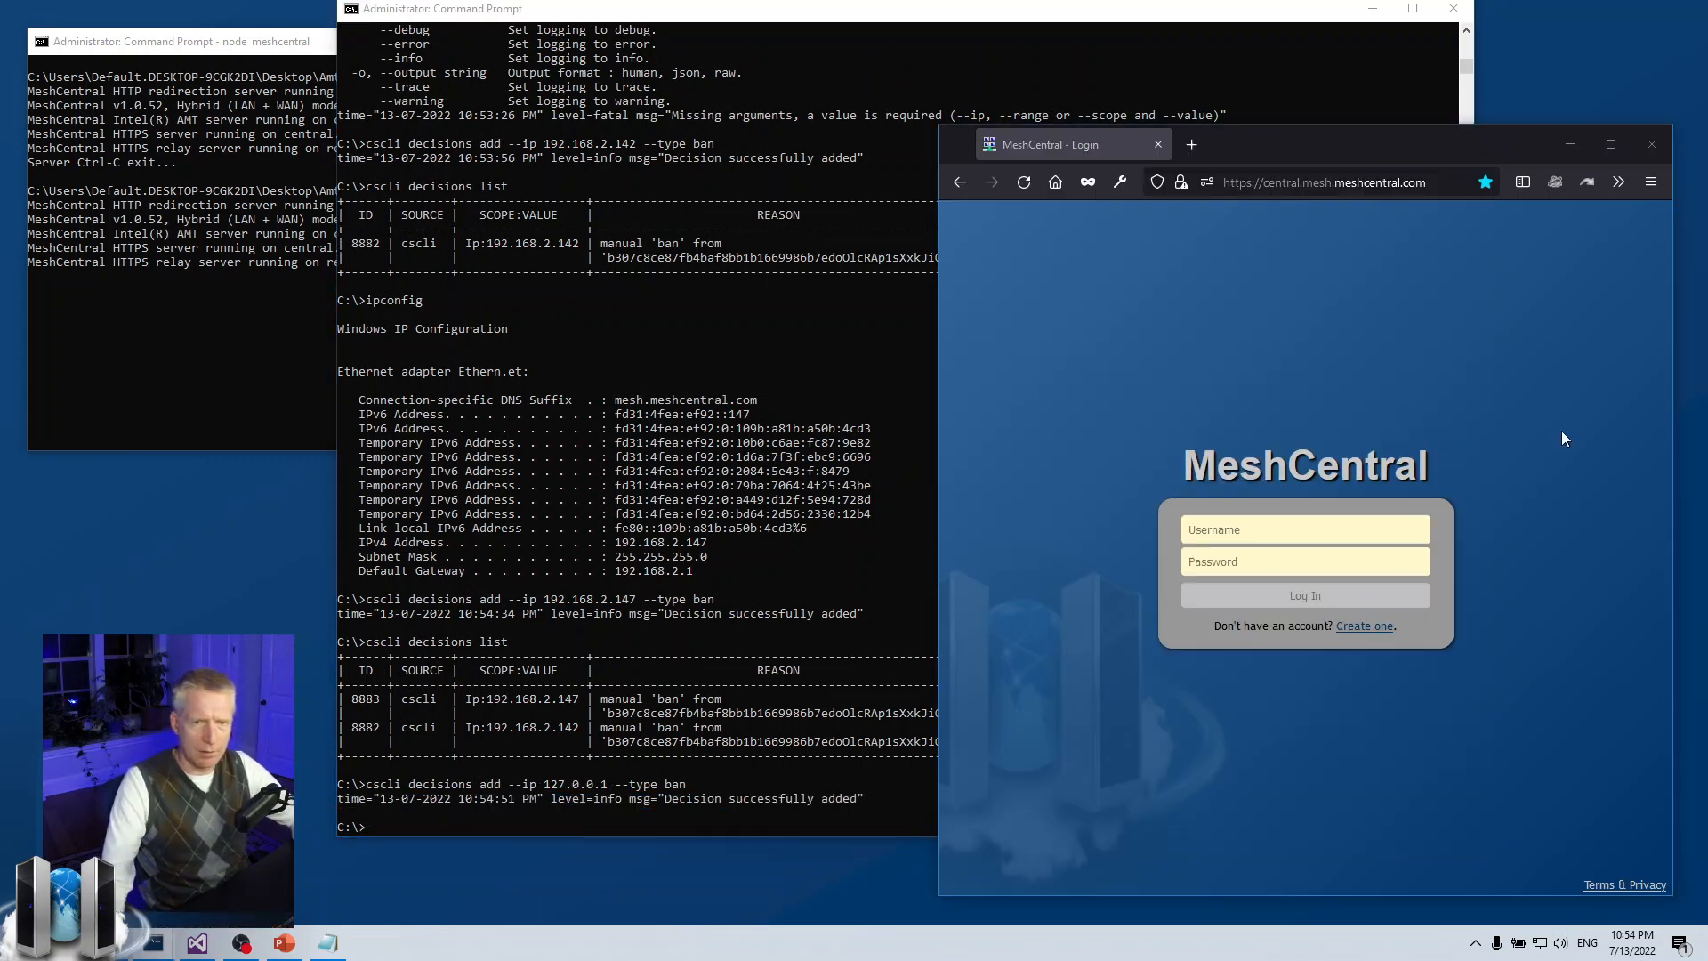
pyautogui.click(1302, 528)
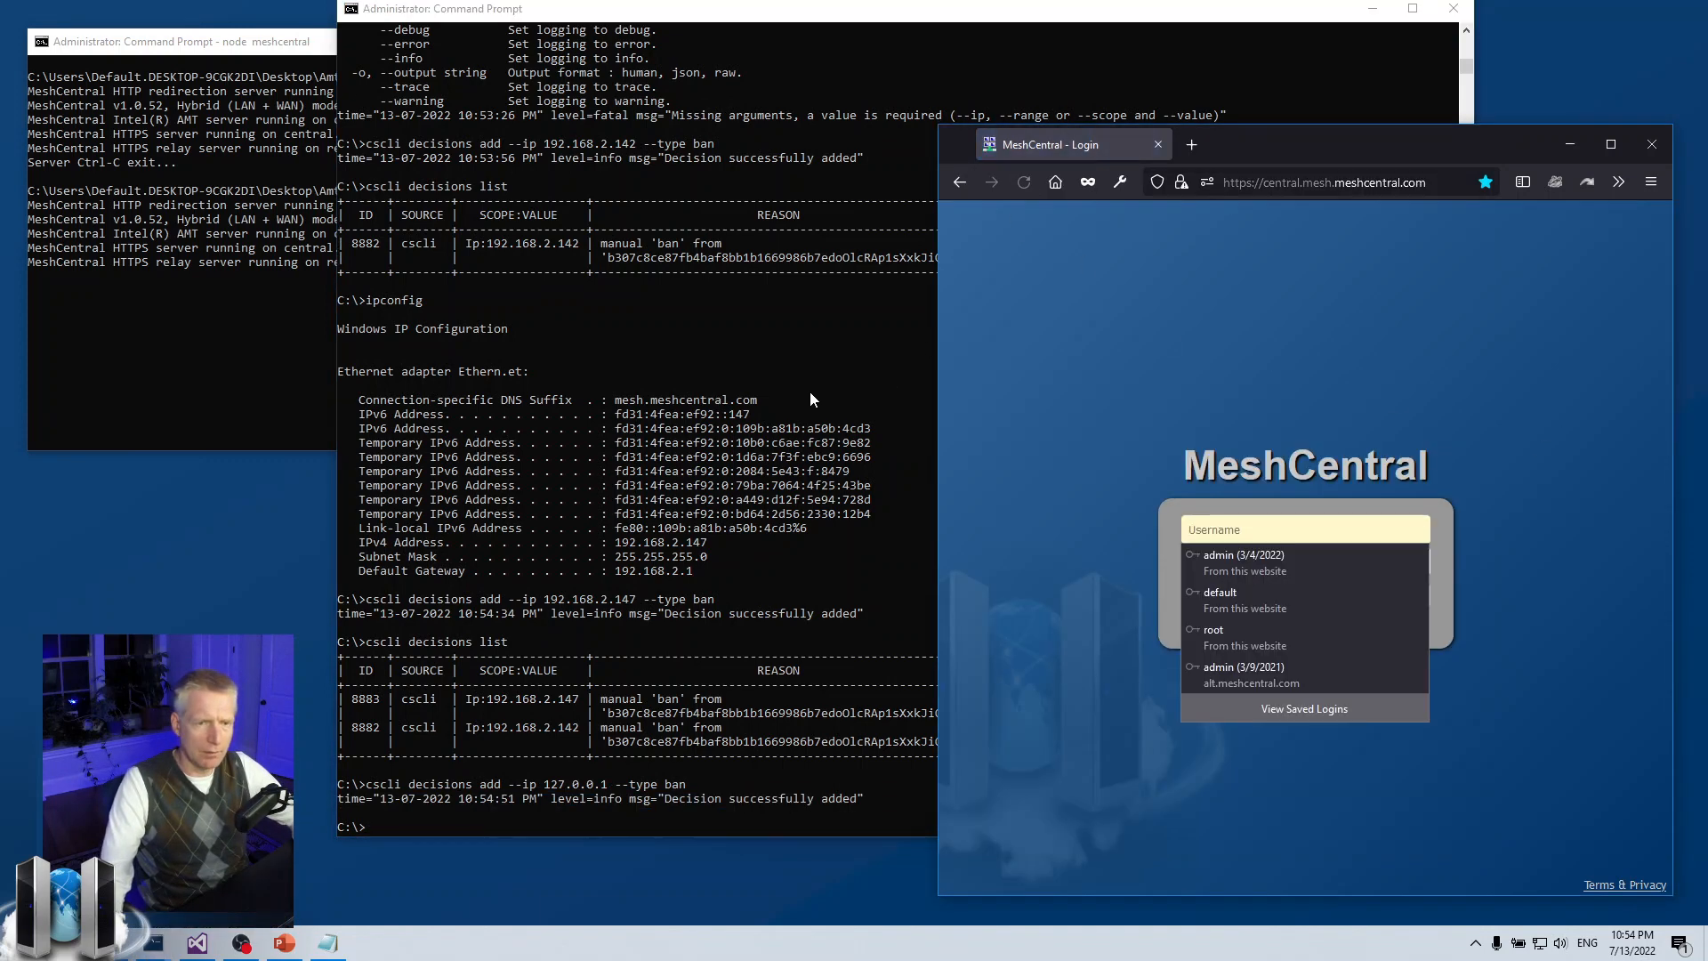
pyautogui.click(180, 42)
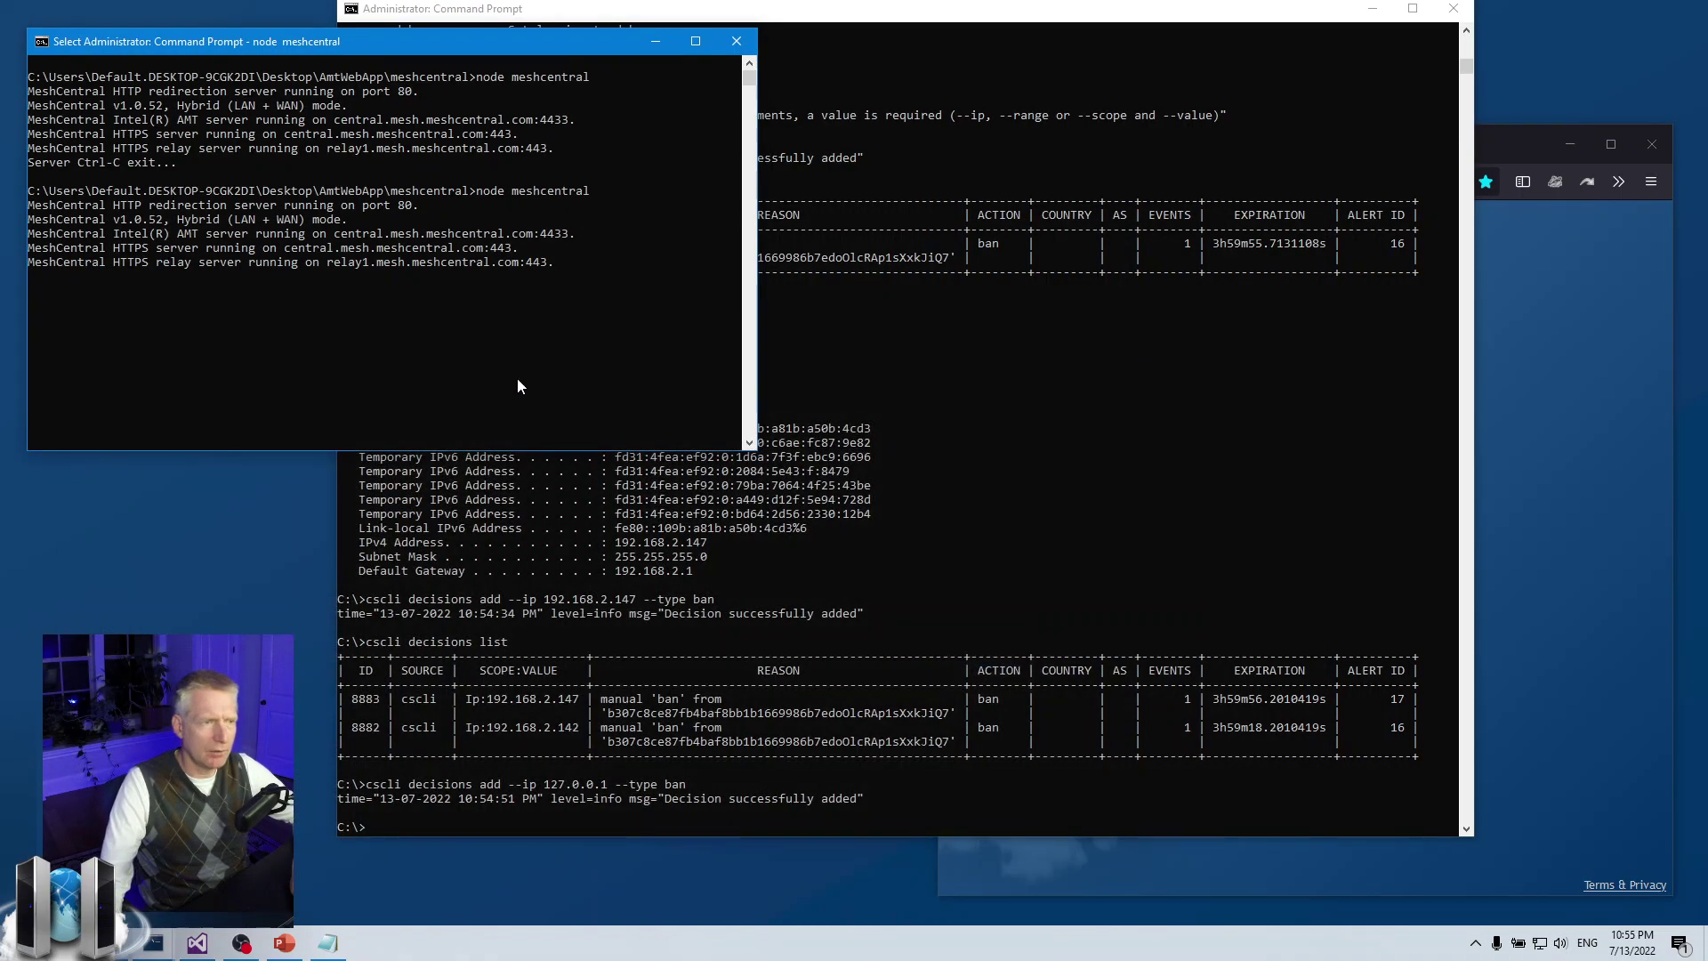
# Step: Rerun node meshcentral so its HTTP, HTTPS and relay servers are running again
pyautogui.press('Return')
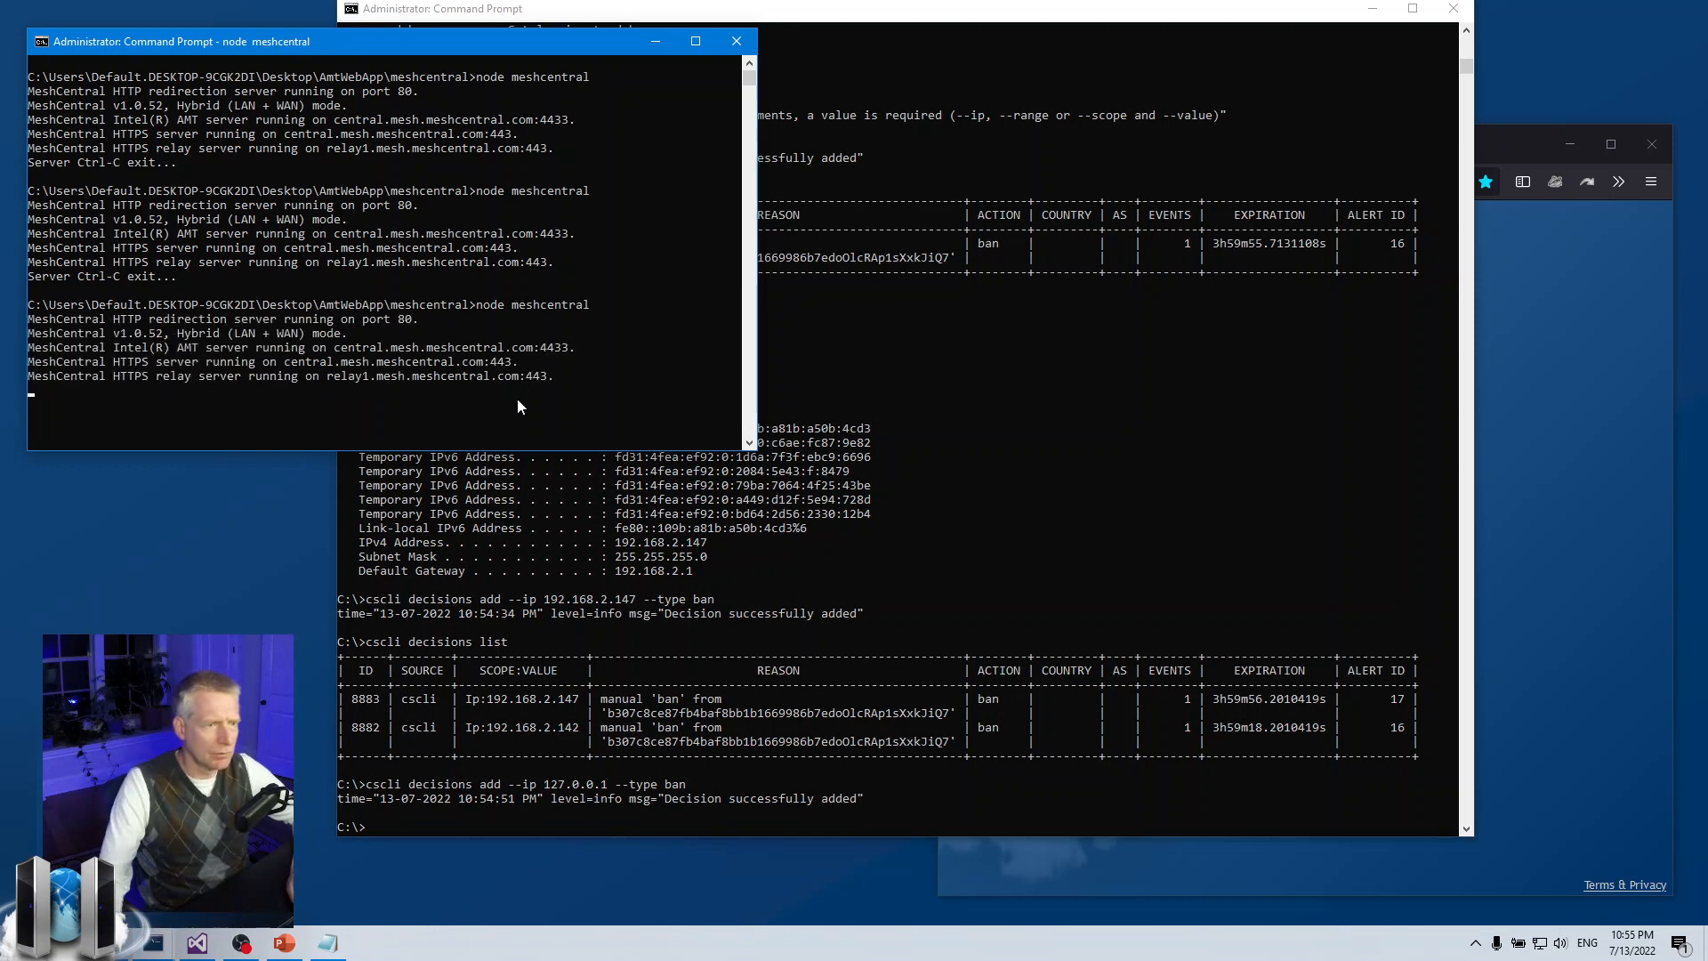
# Step: Log in to MeshCentral with the saved admin credentials
pyautogui.click(1304, 529)
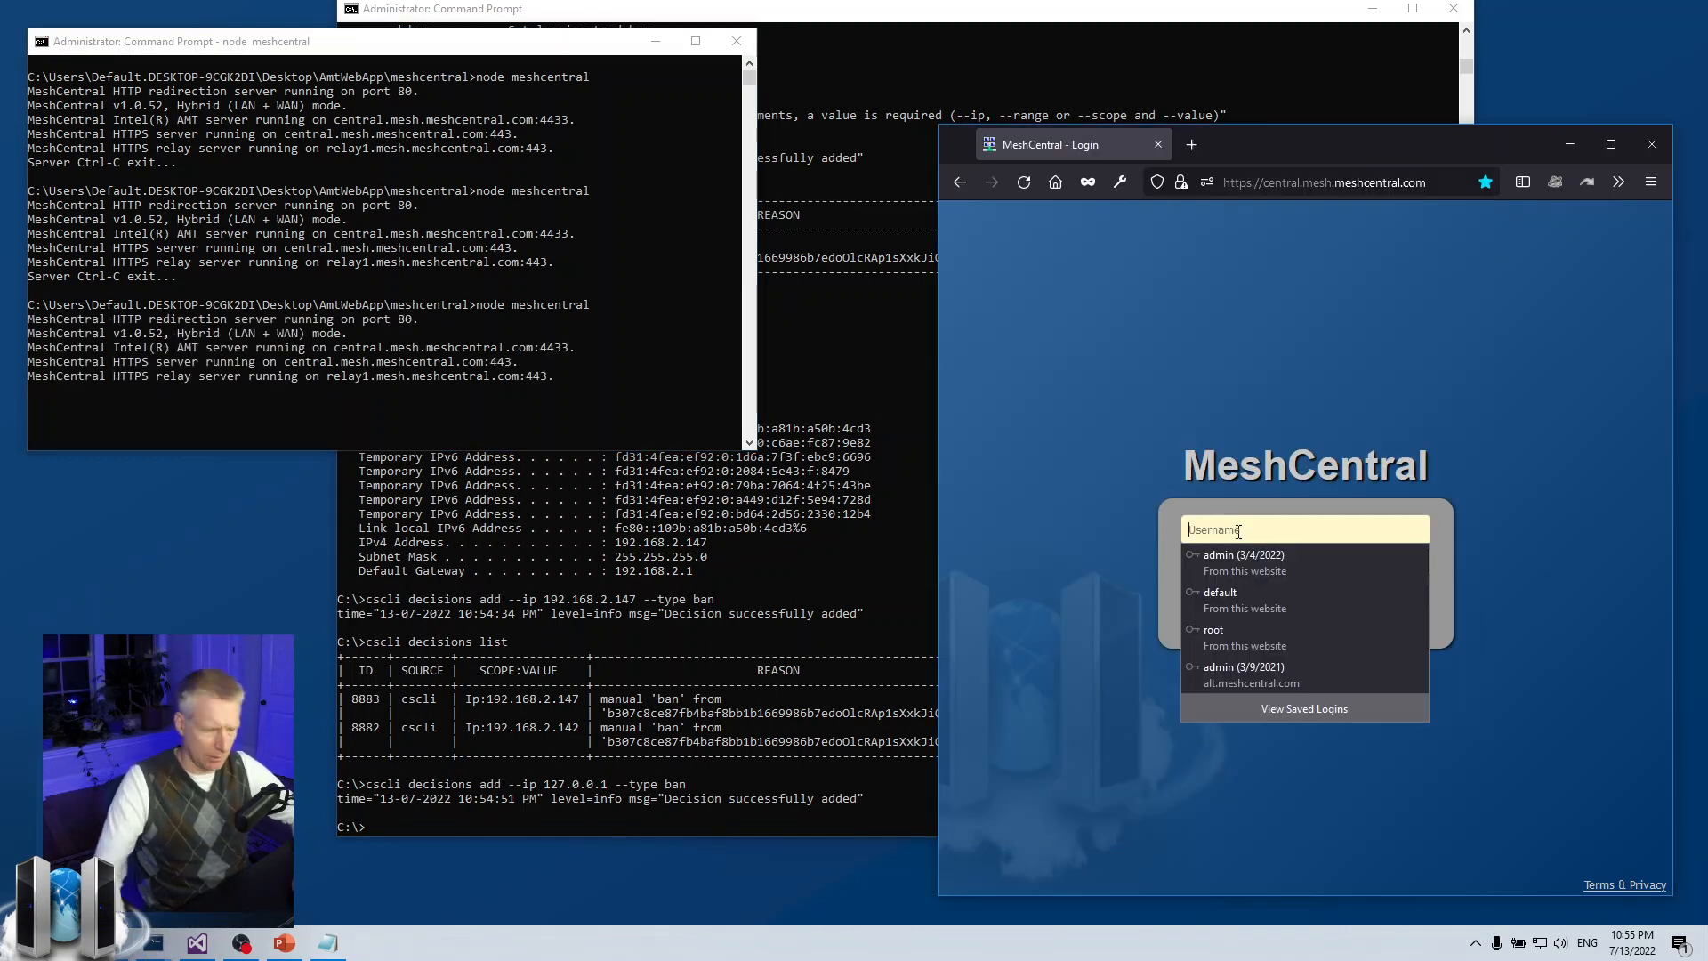
pyautogui.click(1241, 554)
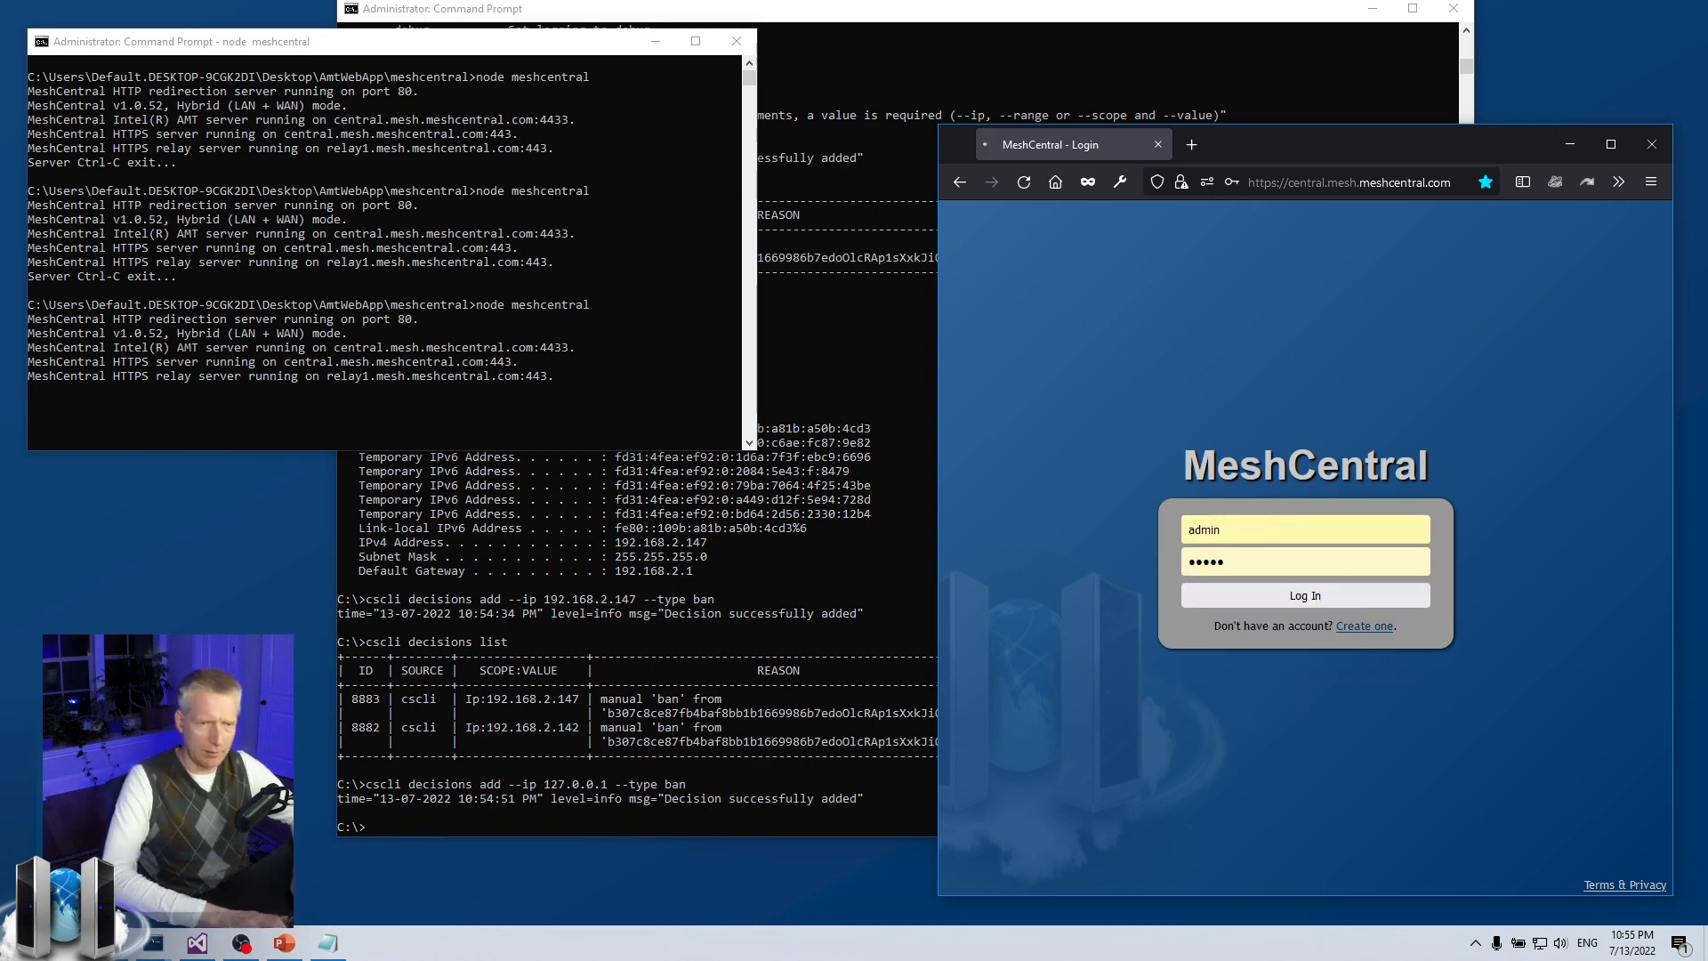
pyautogui.click(1304, 595)
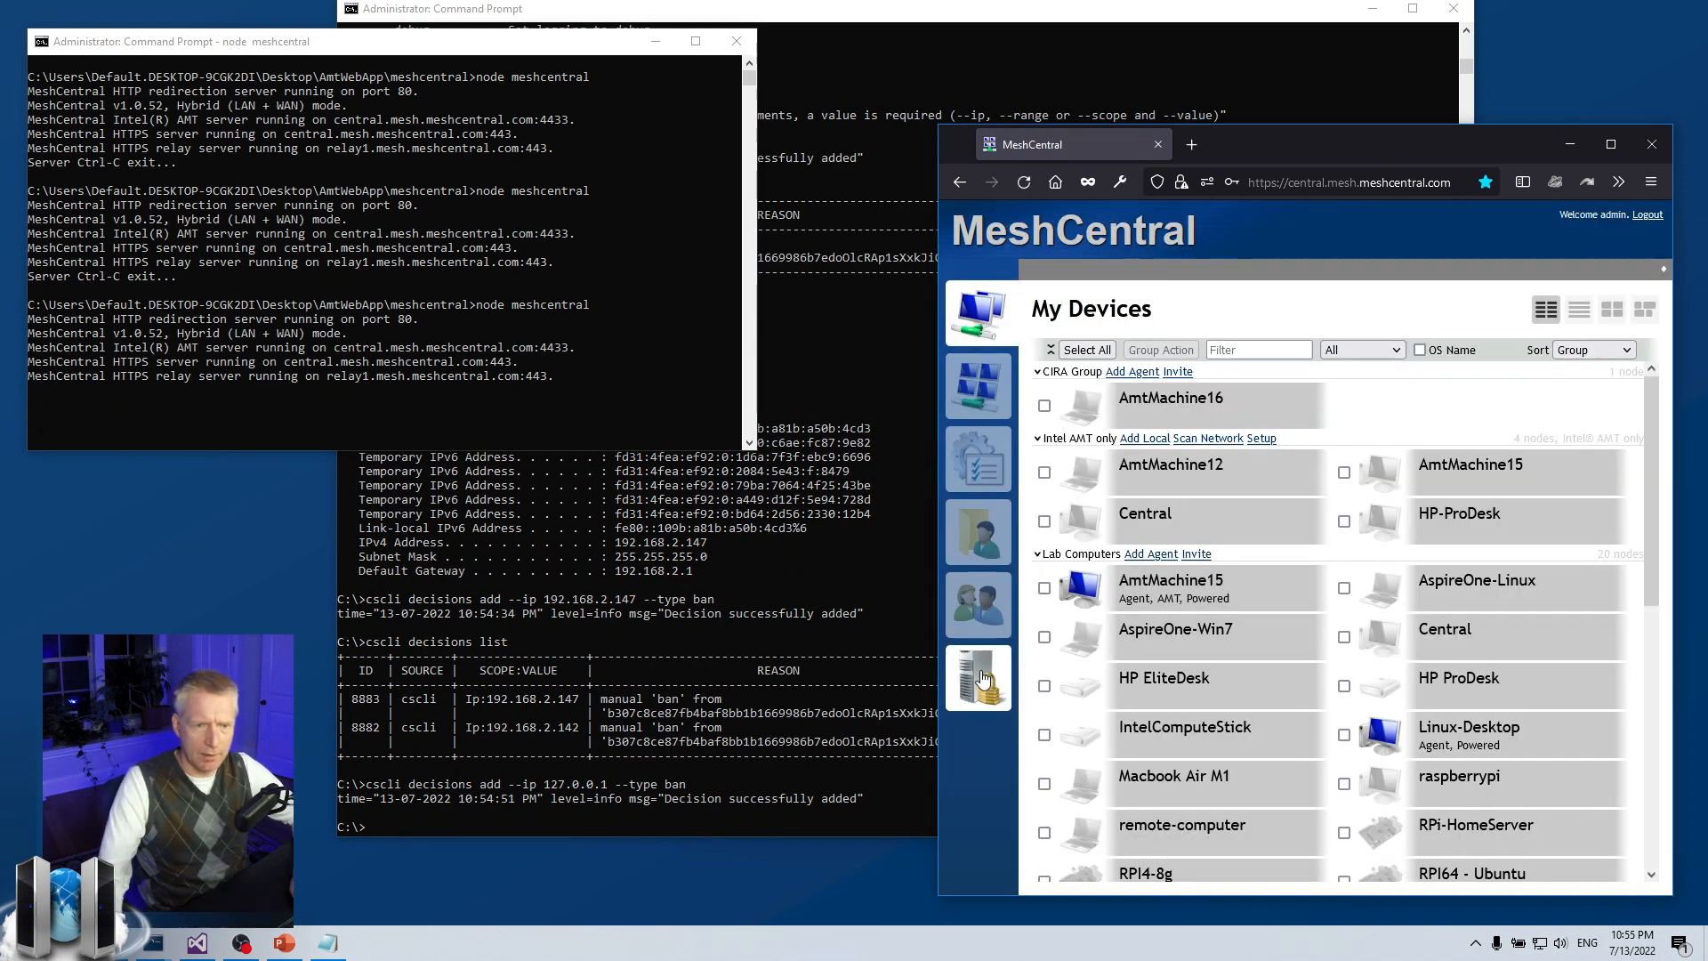
# Step: Enable web request tracing in My Server Tracing and duplicate the tab to generate requests
pyautogui.click(1328, 268)
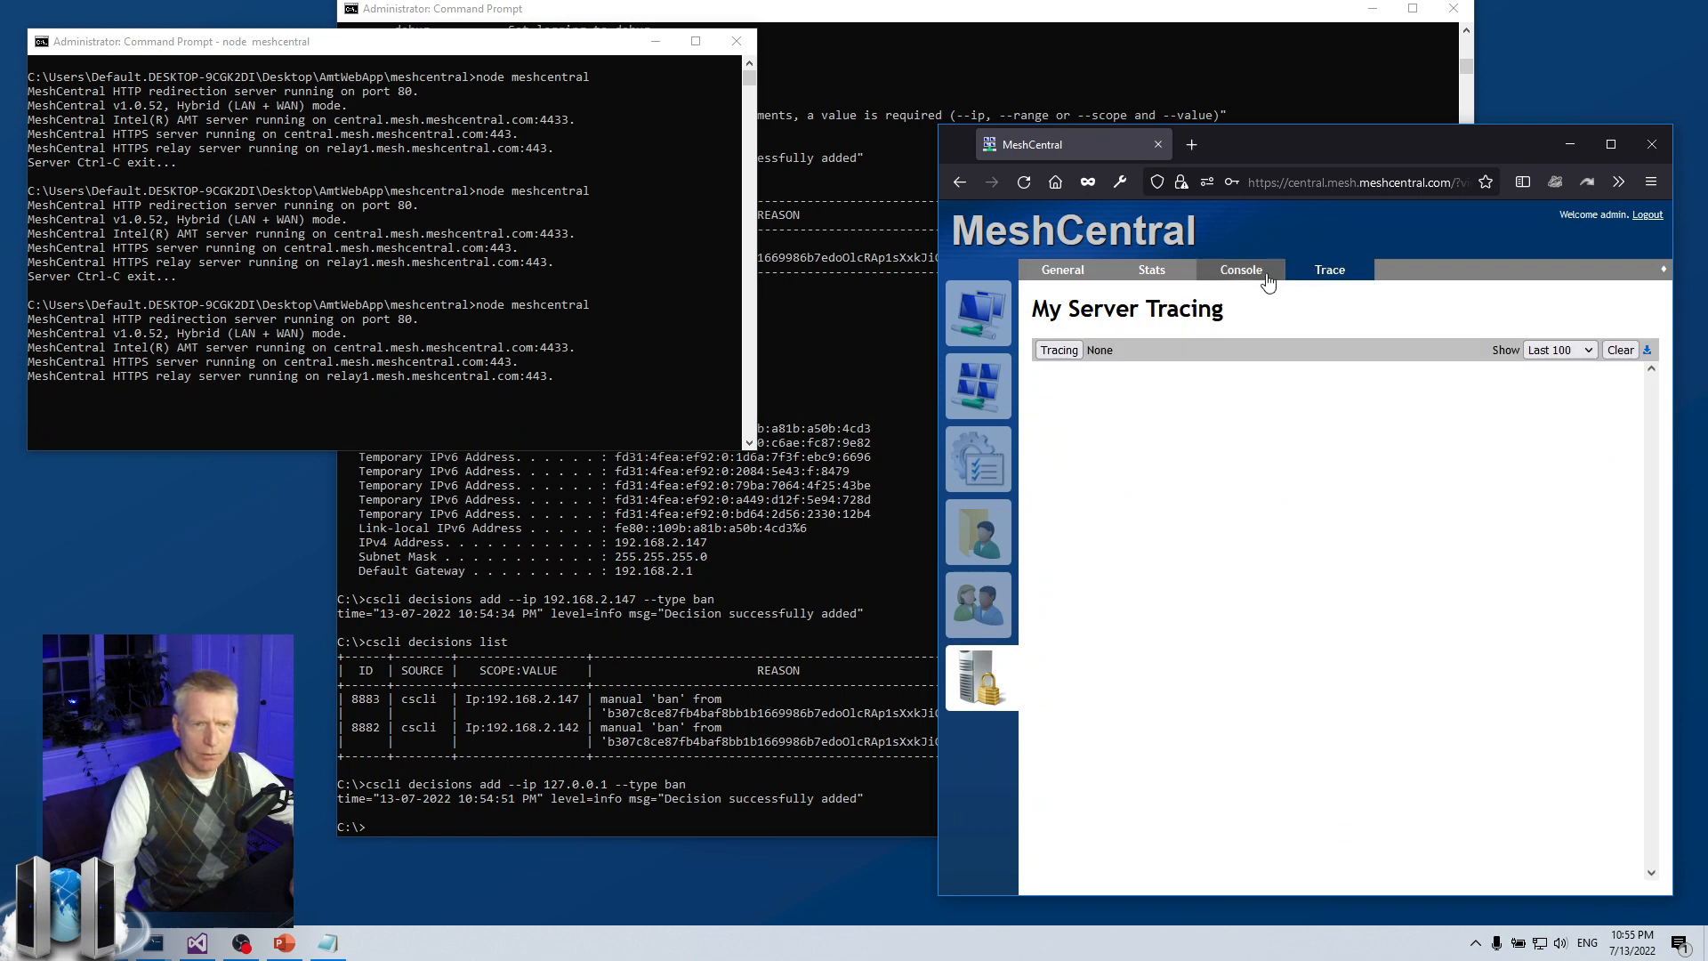
pyautogui.click(1078, 350)
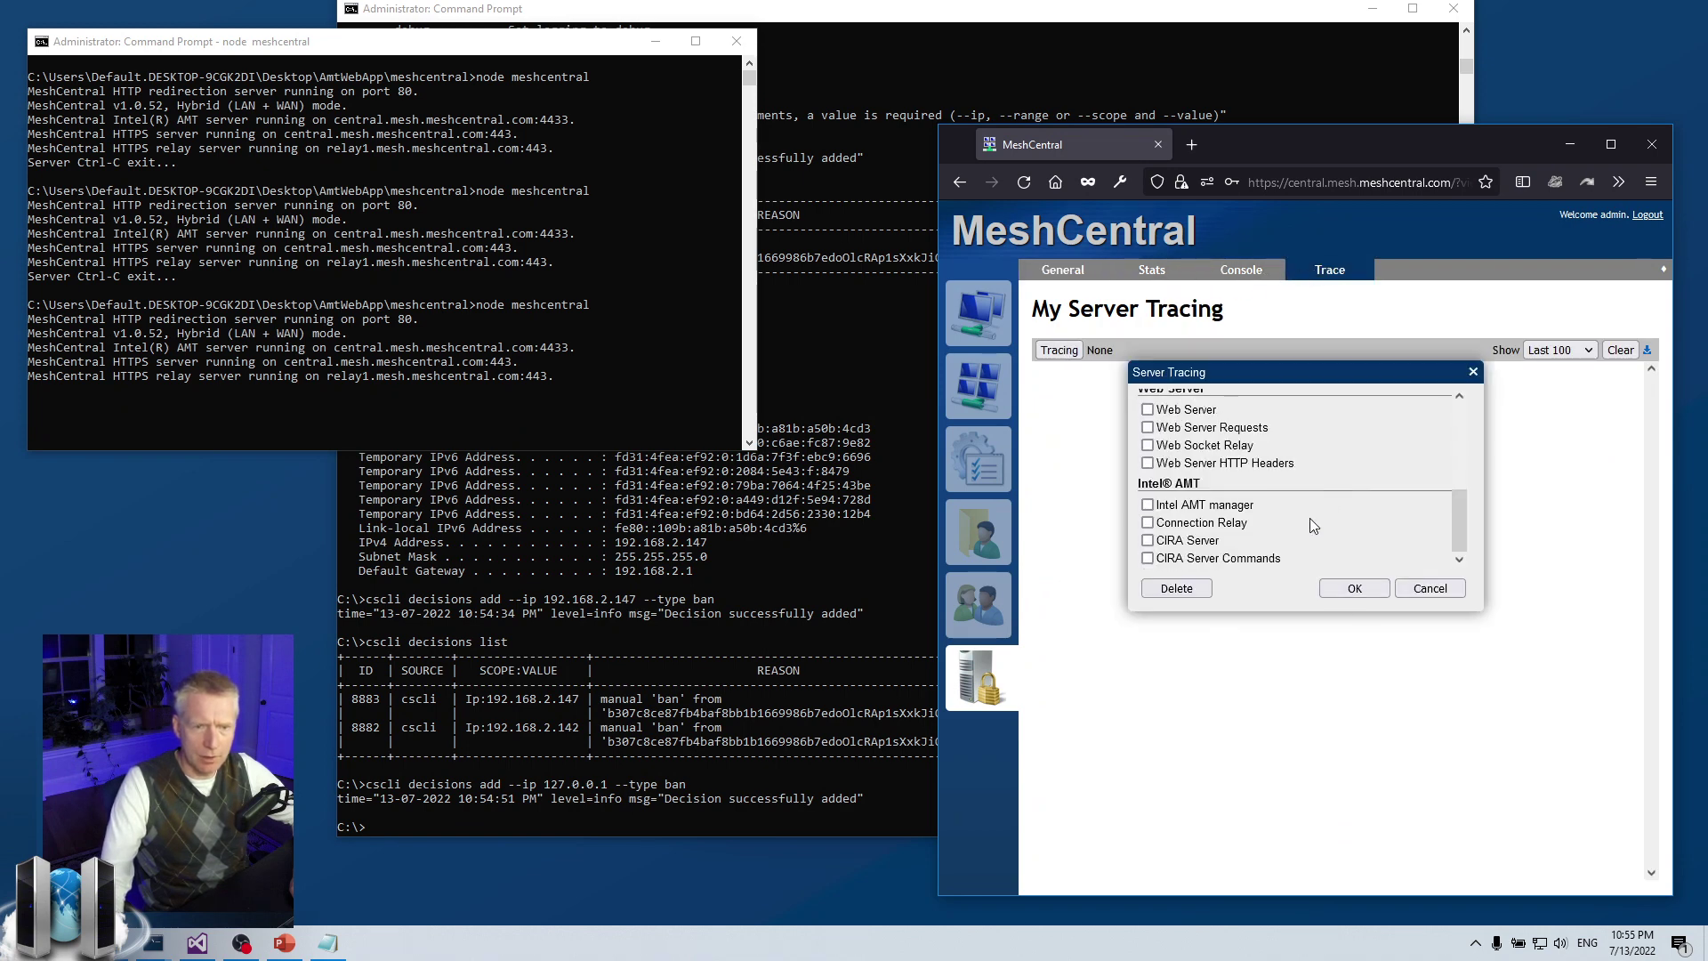
pyautogui.click(1147, 427)
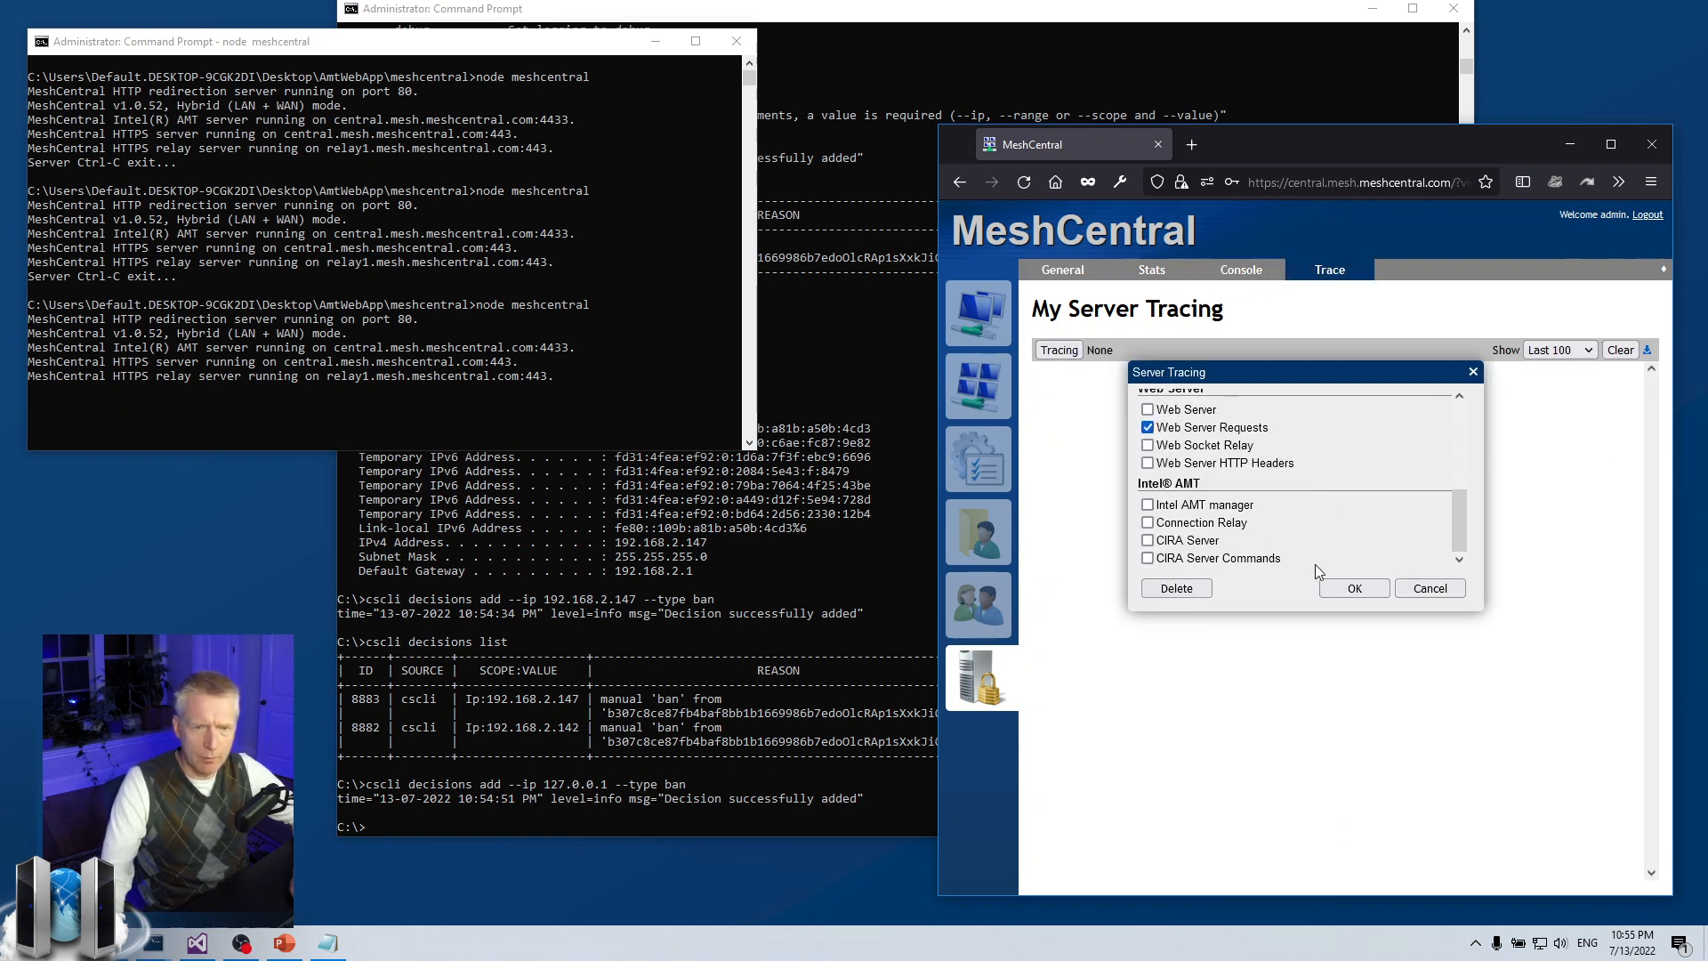
pyautogui.rightClick(1029, 142)
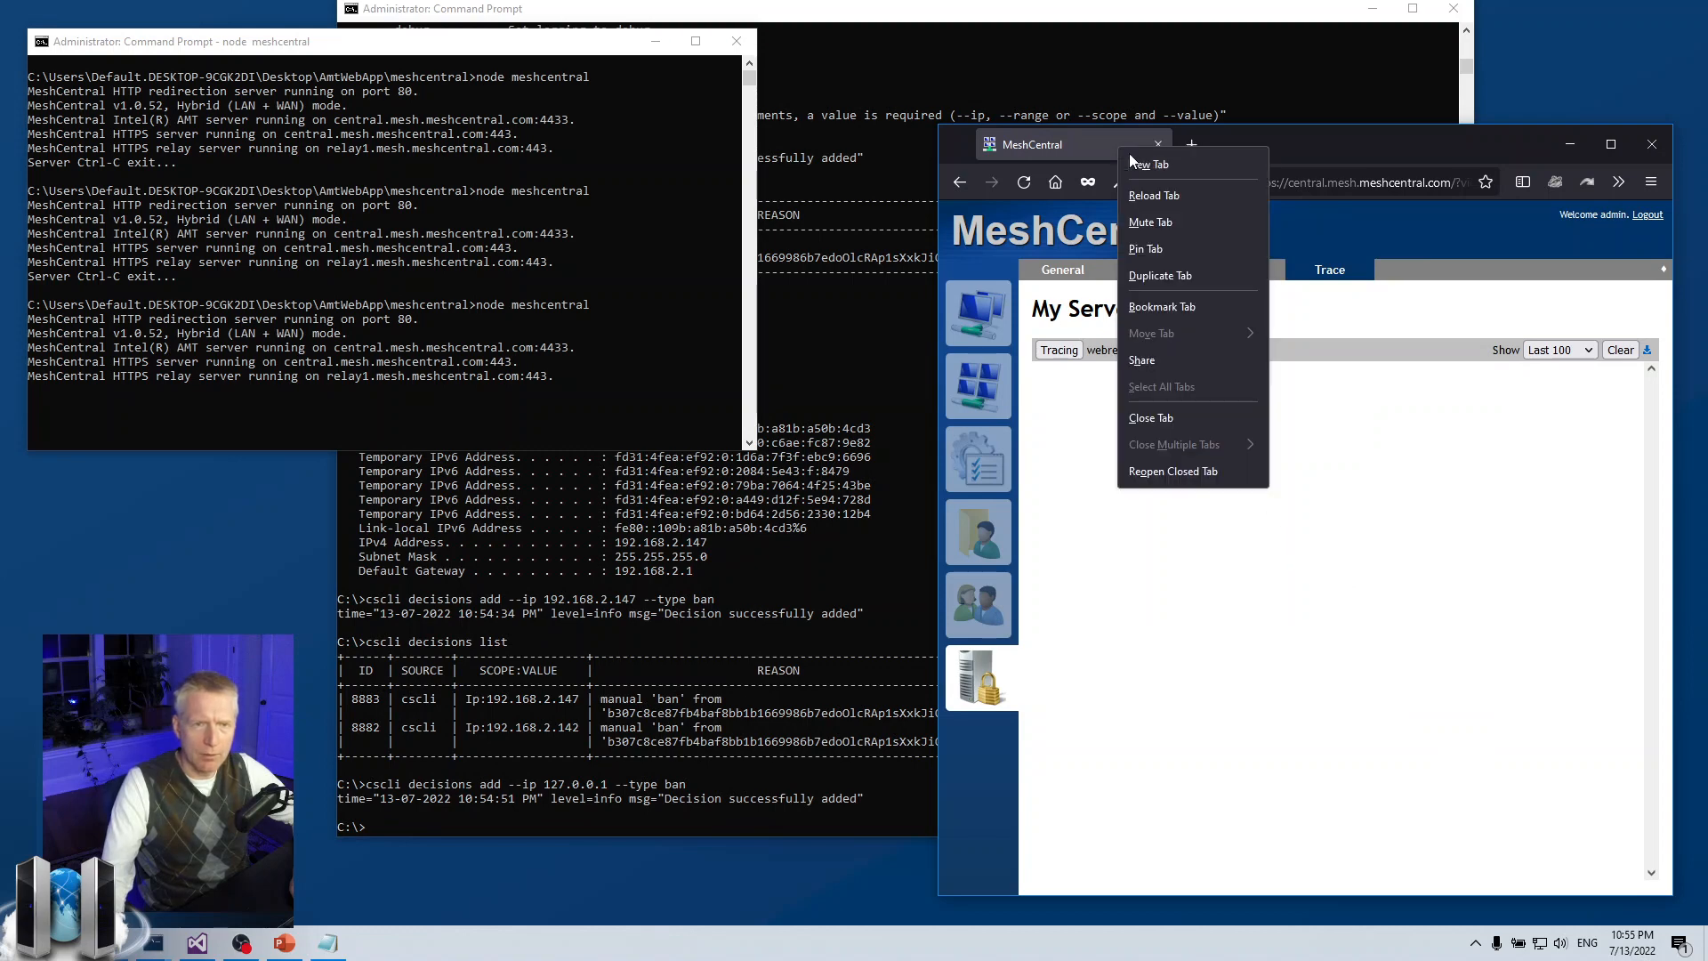
pyautogui.click(1159, 275)
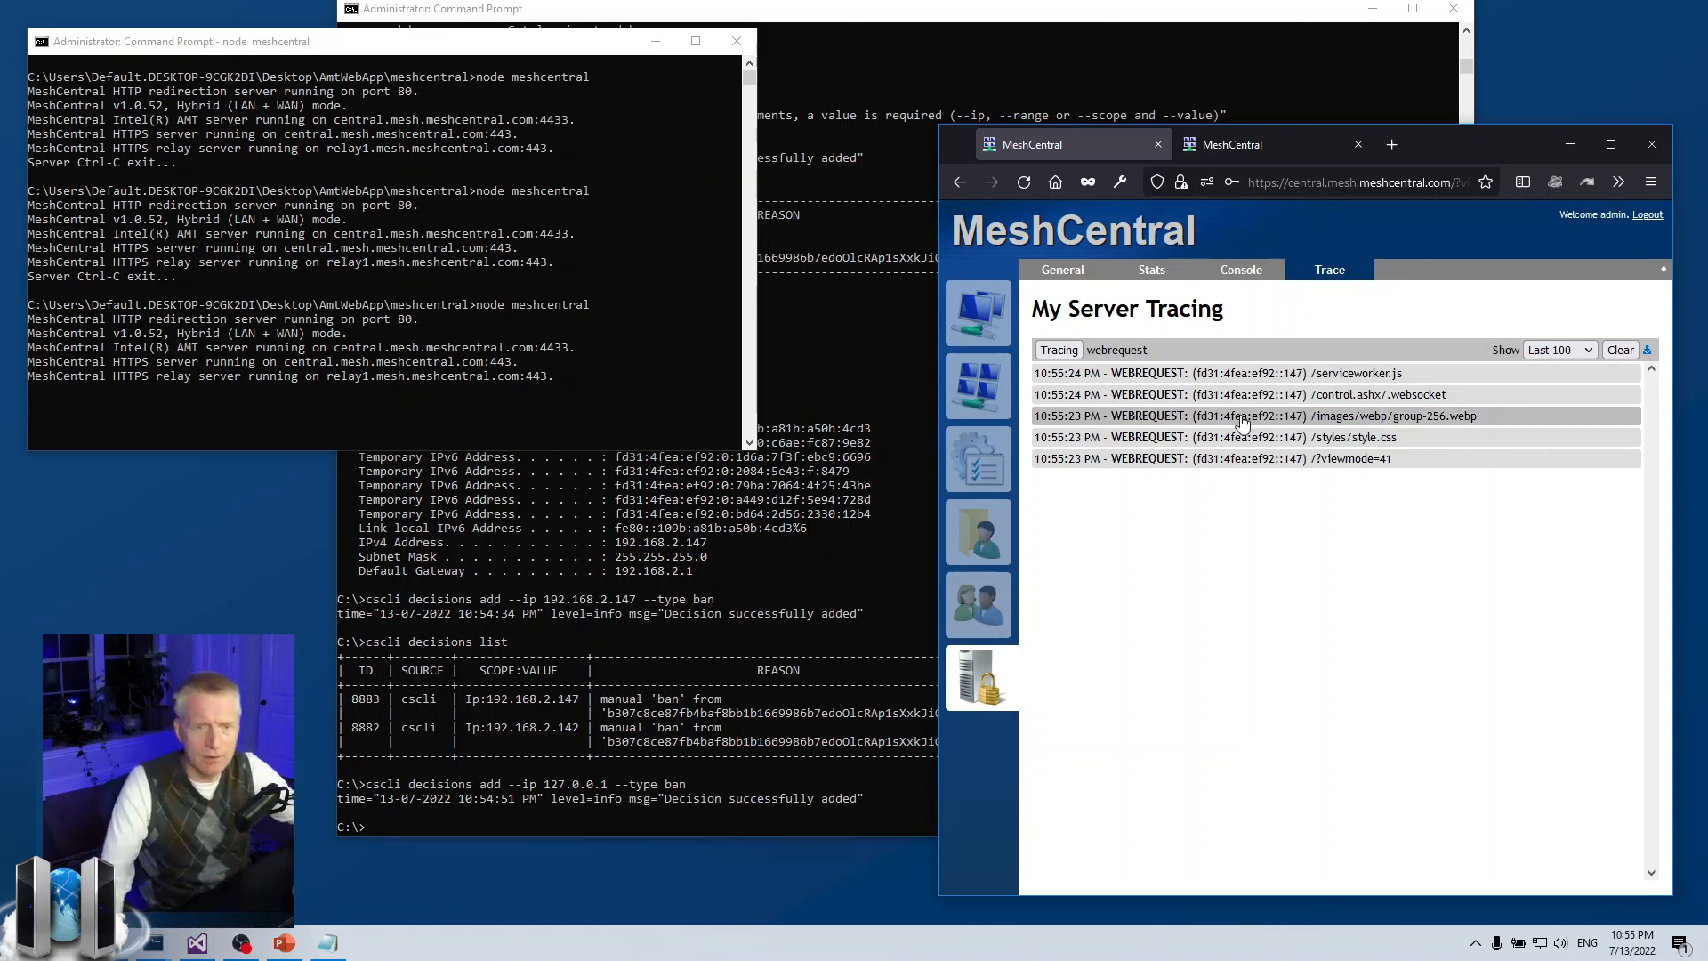
# Step: Open the group-256 image request event and select the client IPv6 address fd31:4fea:ef92::147
pyautogui.click(1252, 415)
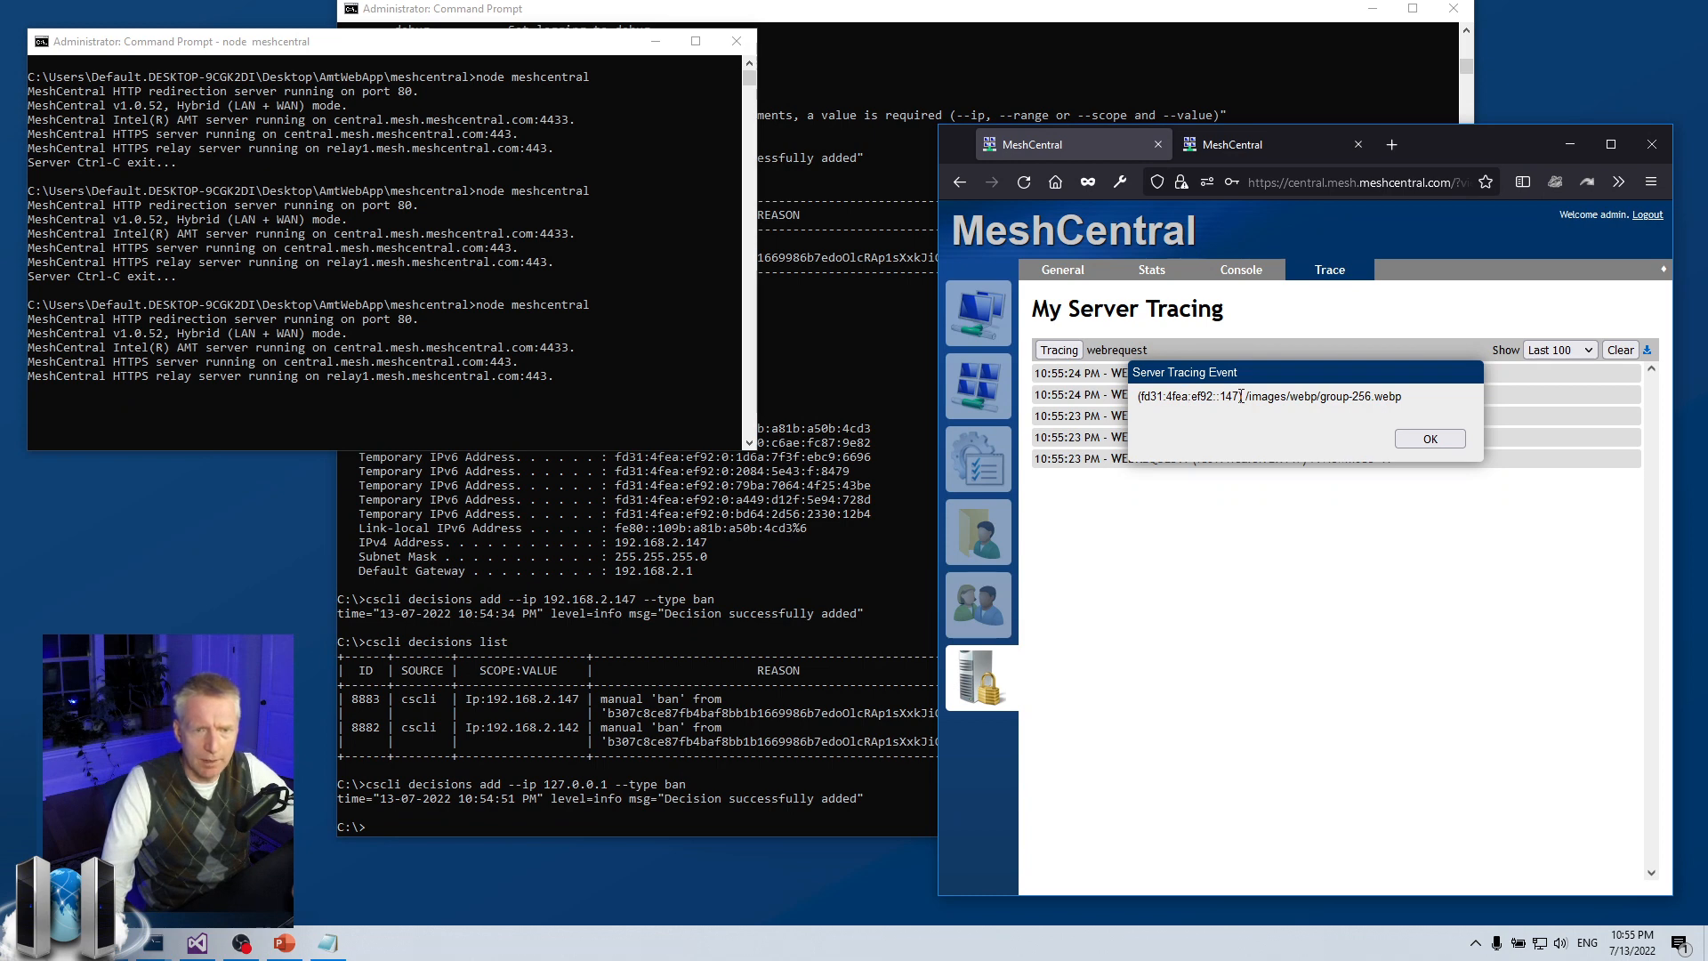
pyautogui.doubleClick(1188, 395)
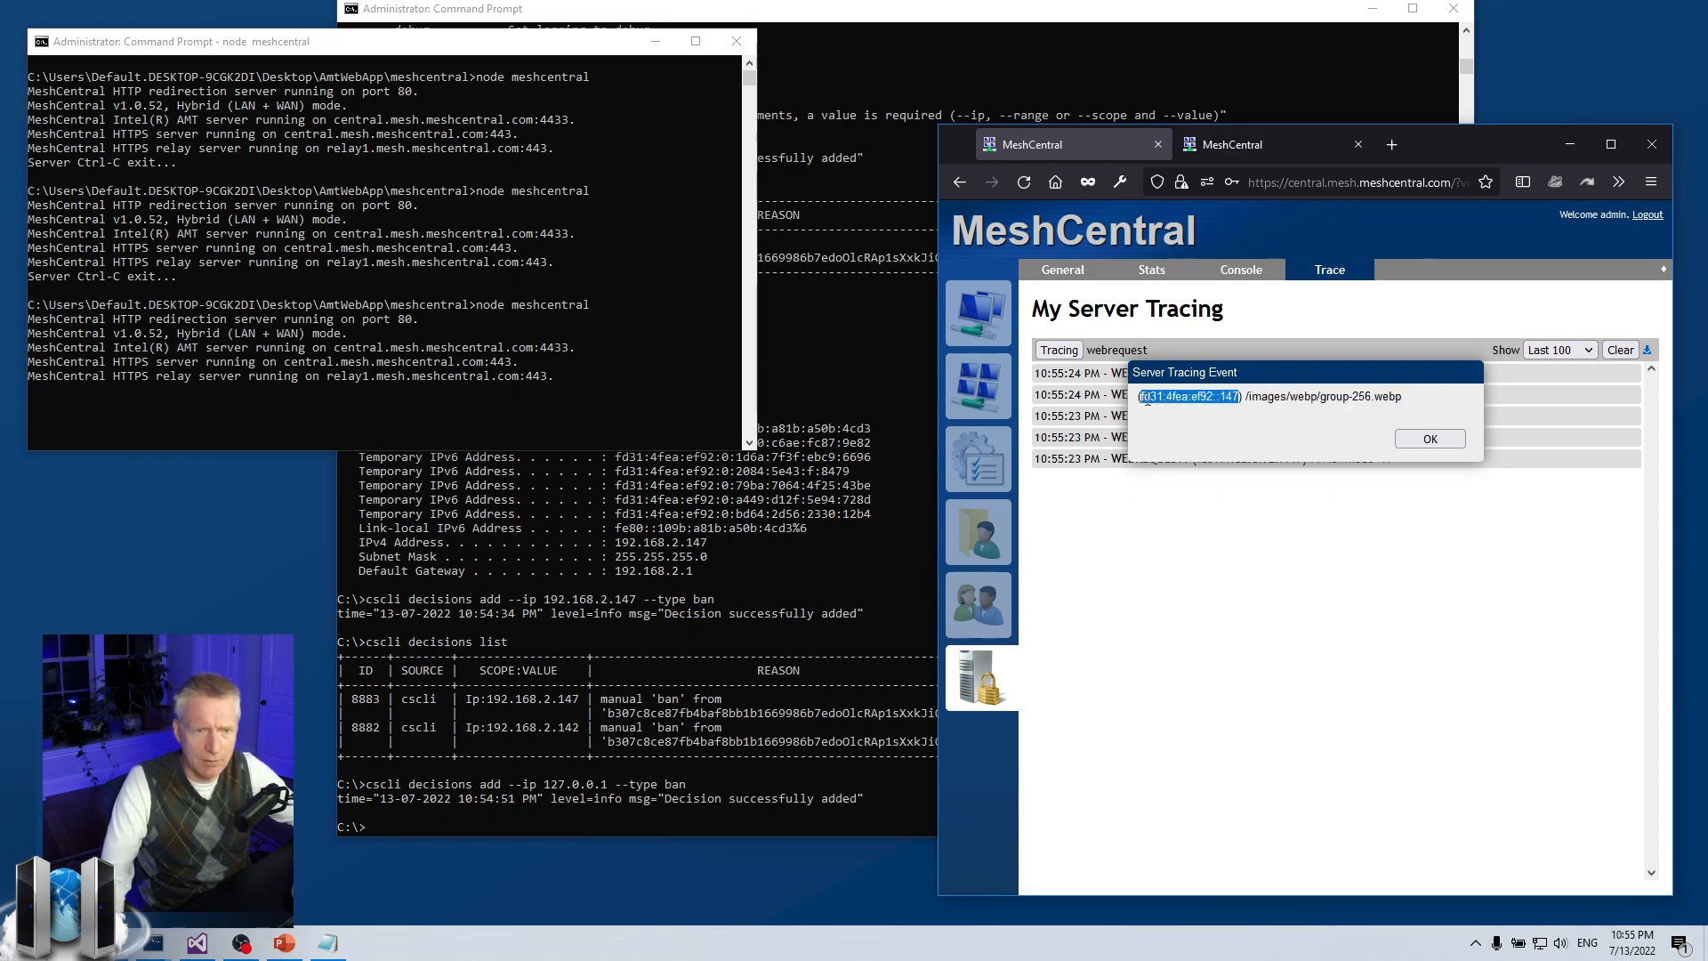
pyautogui.click(1427, 438)
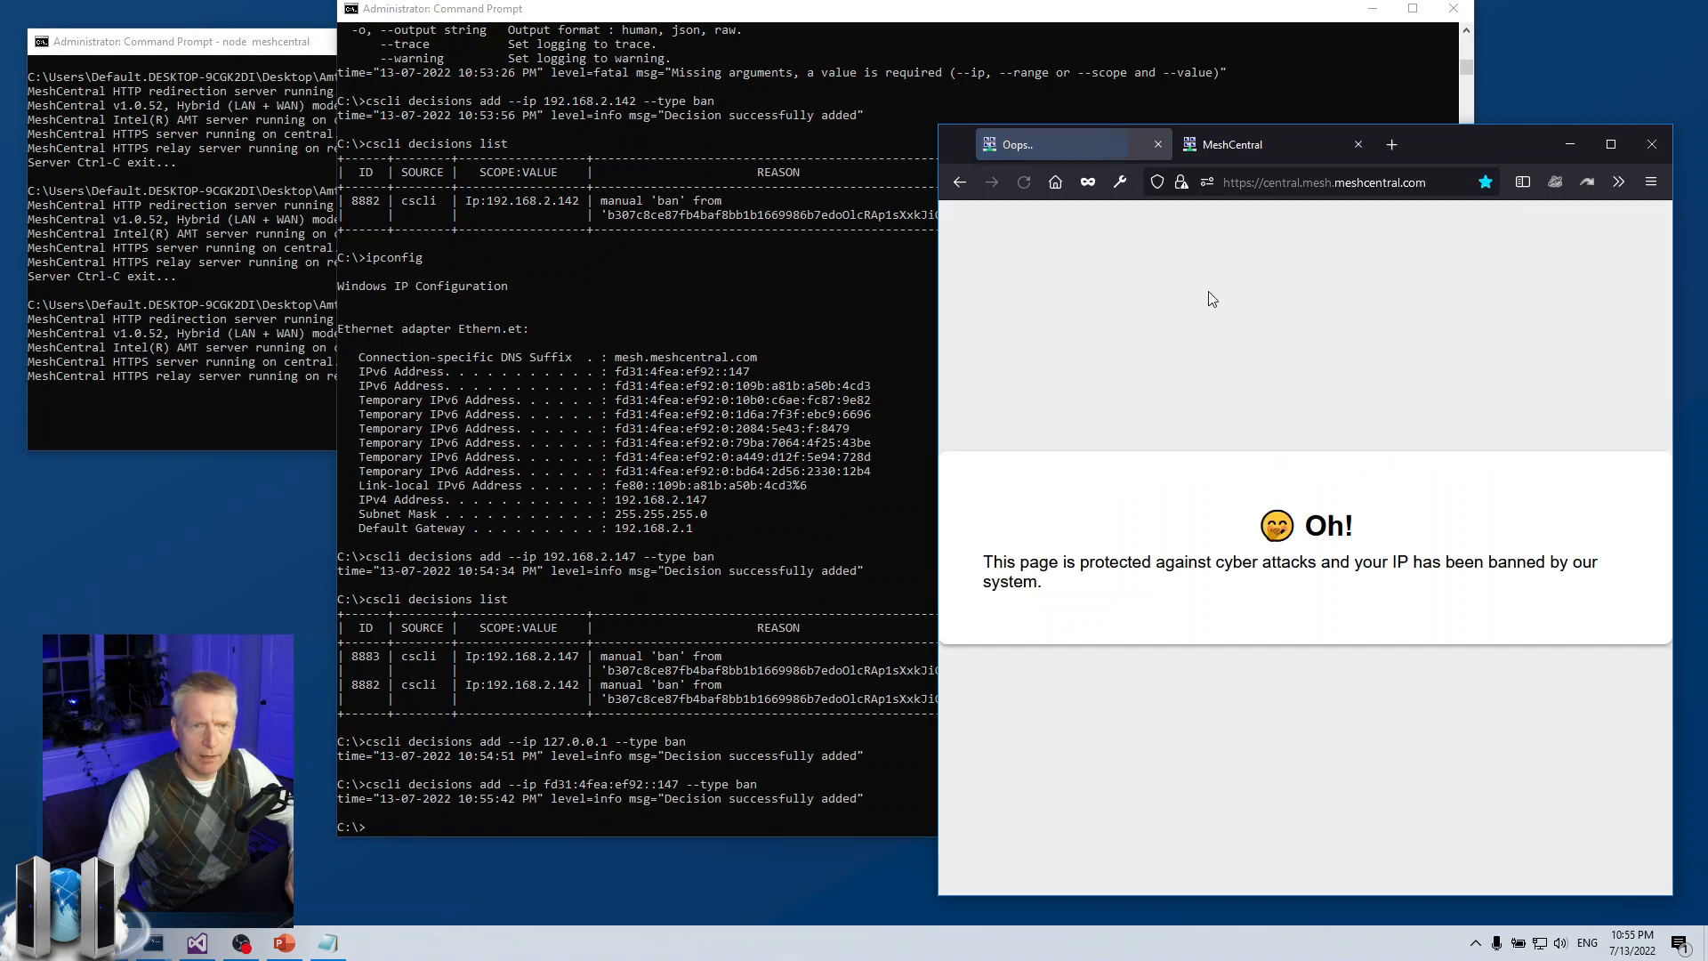
pyautogui.moveTo(1359, 145)
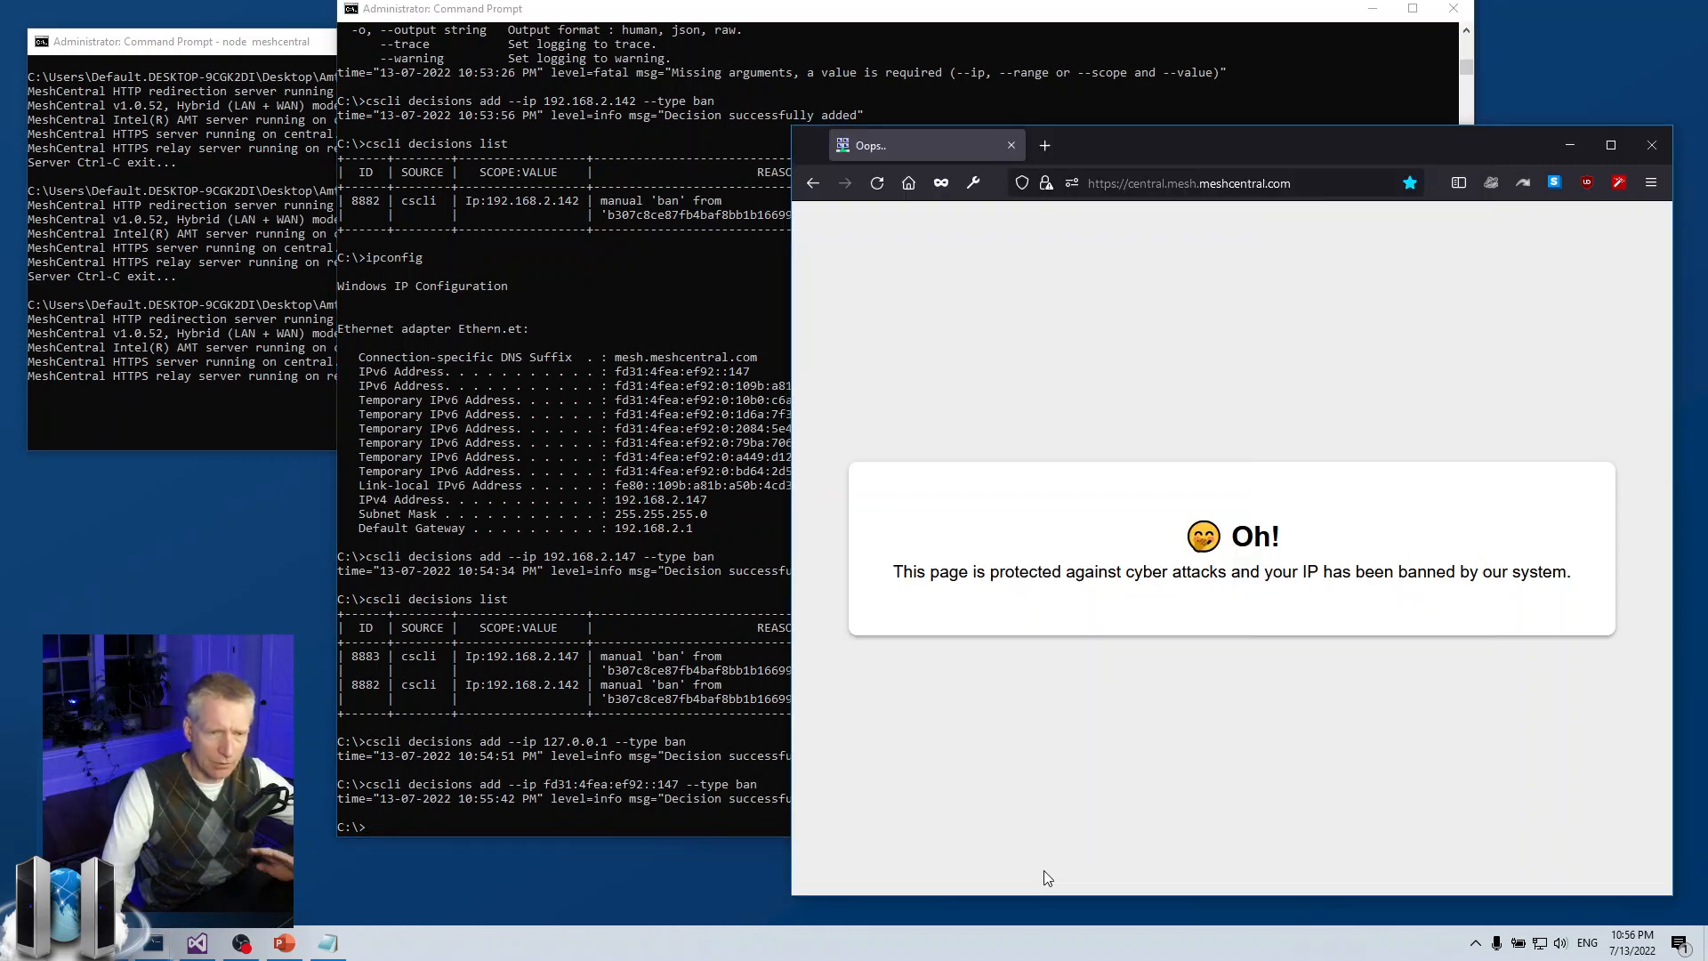
pyautogui.moveTo(1059, 849)
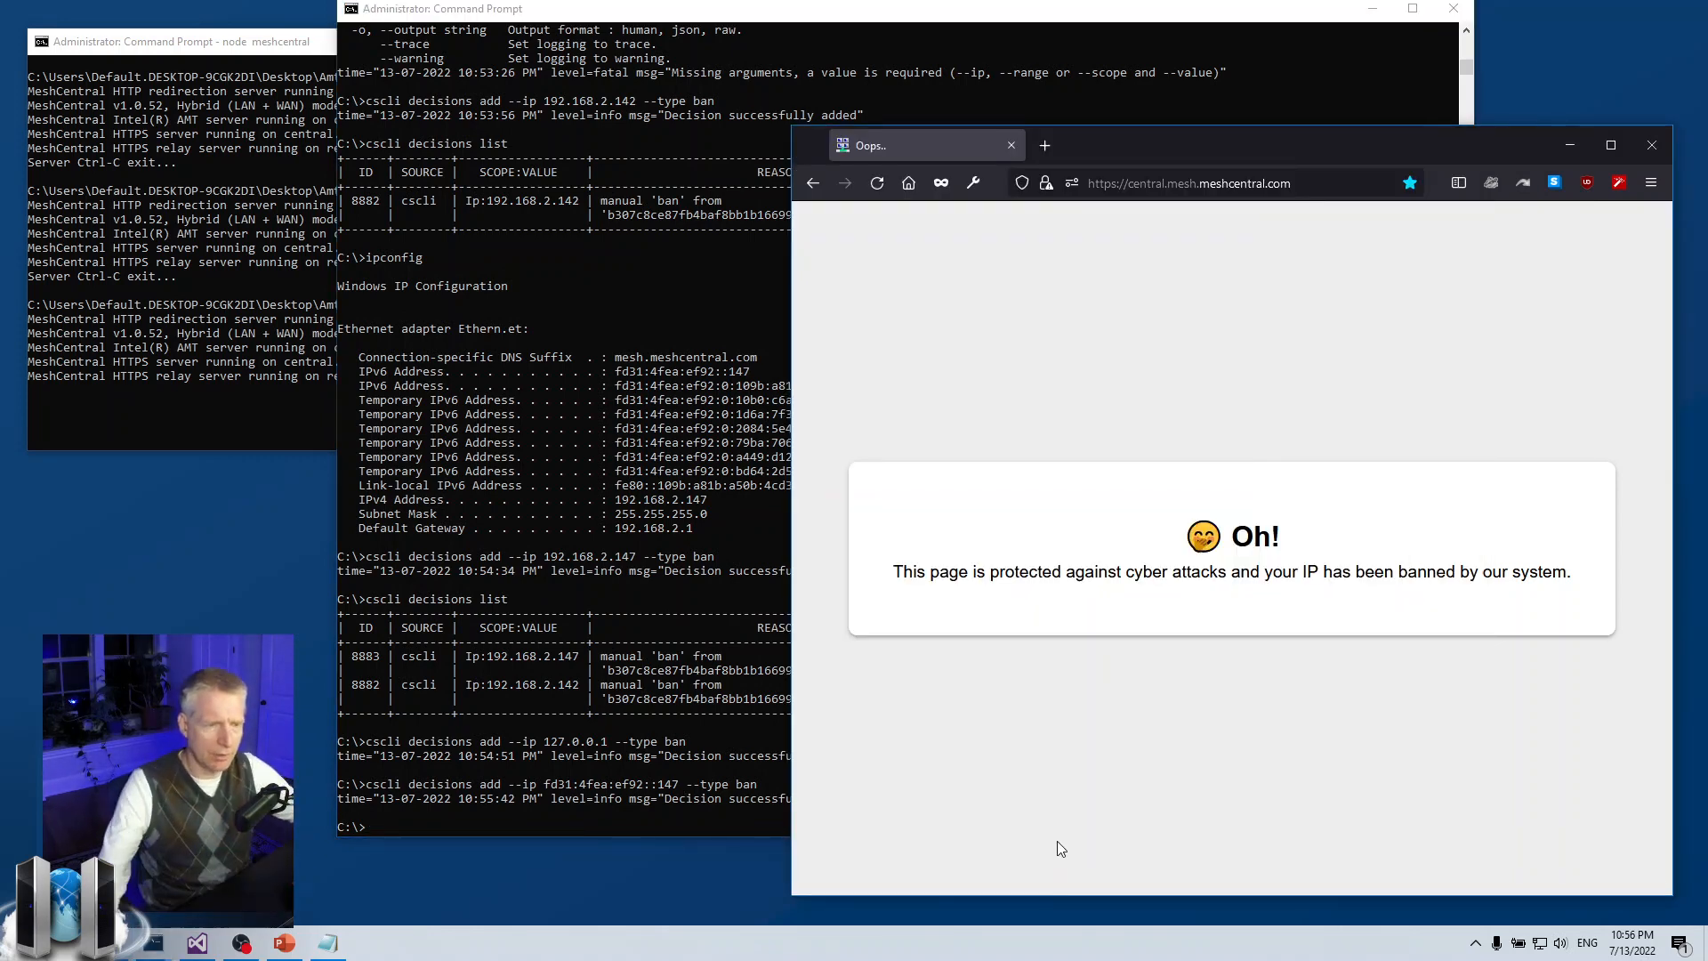
pyautogui.moveTo(651, 707)
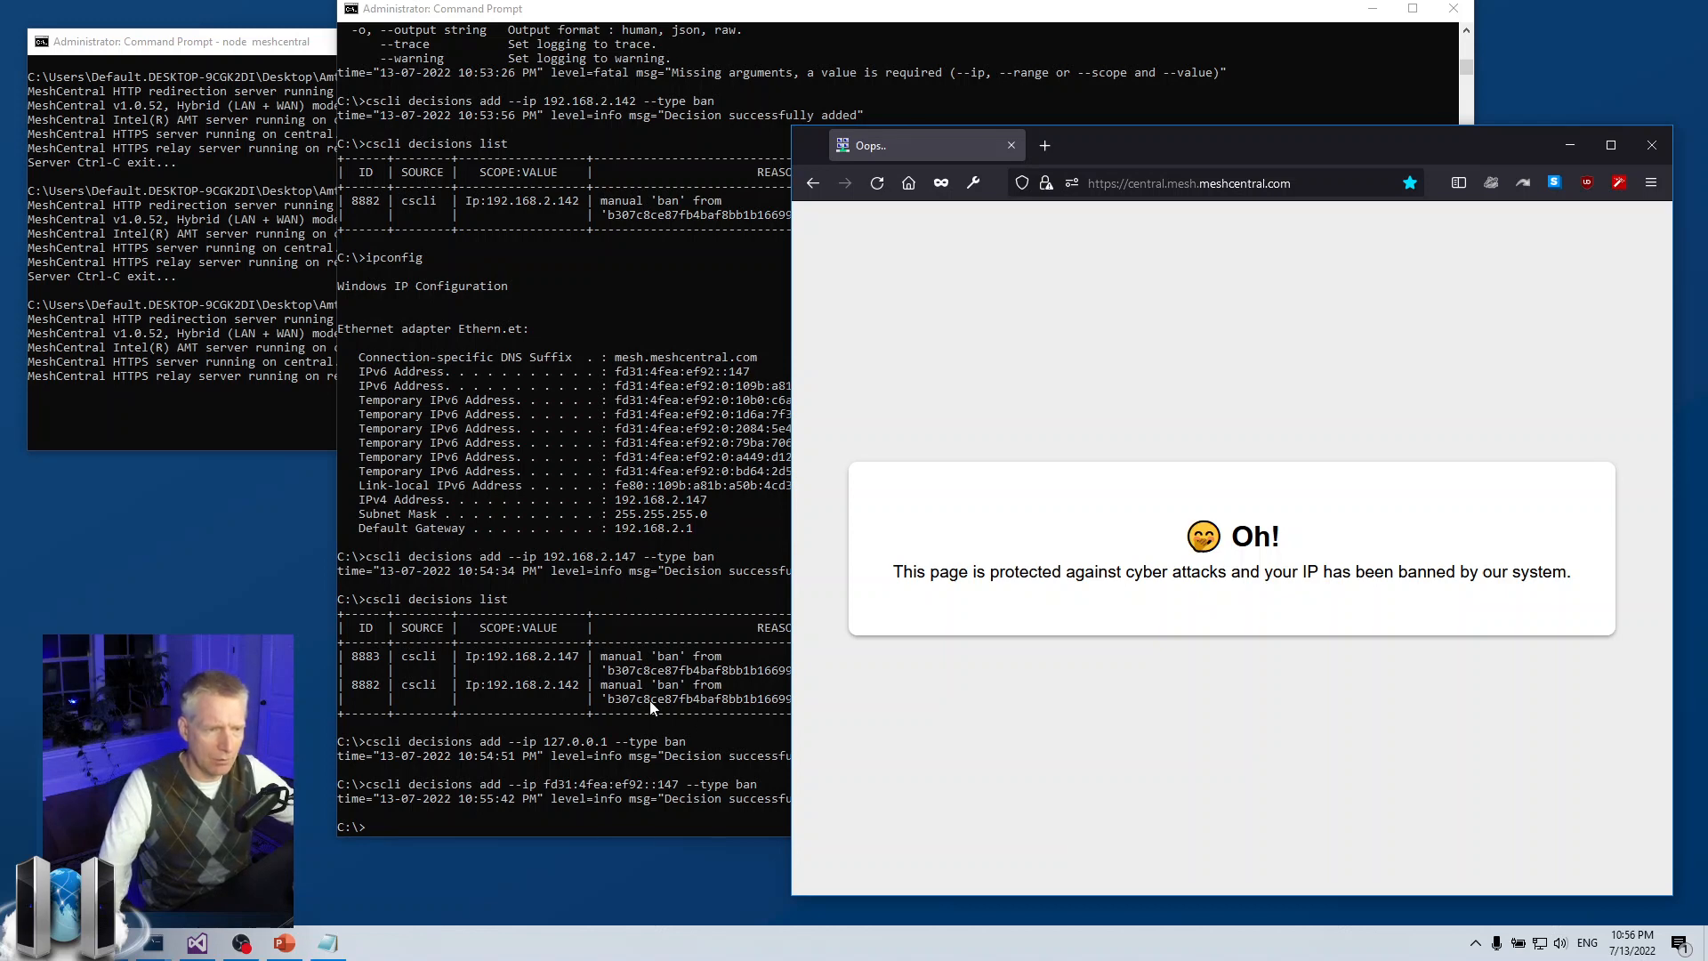
pyautogui.moveTo(616, 795)
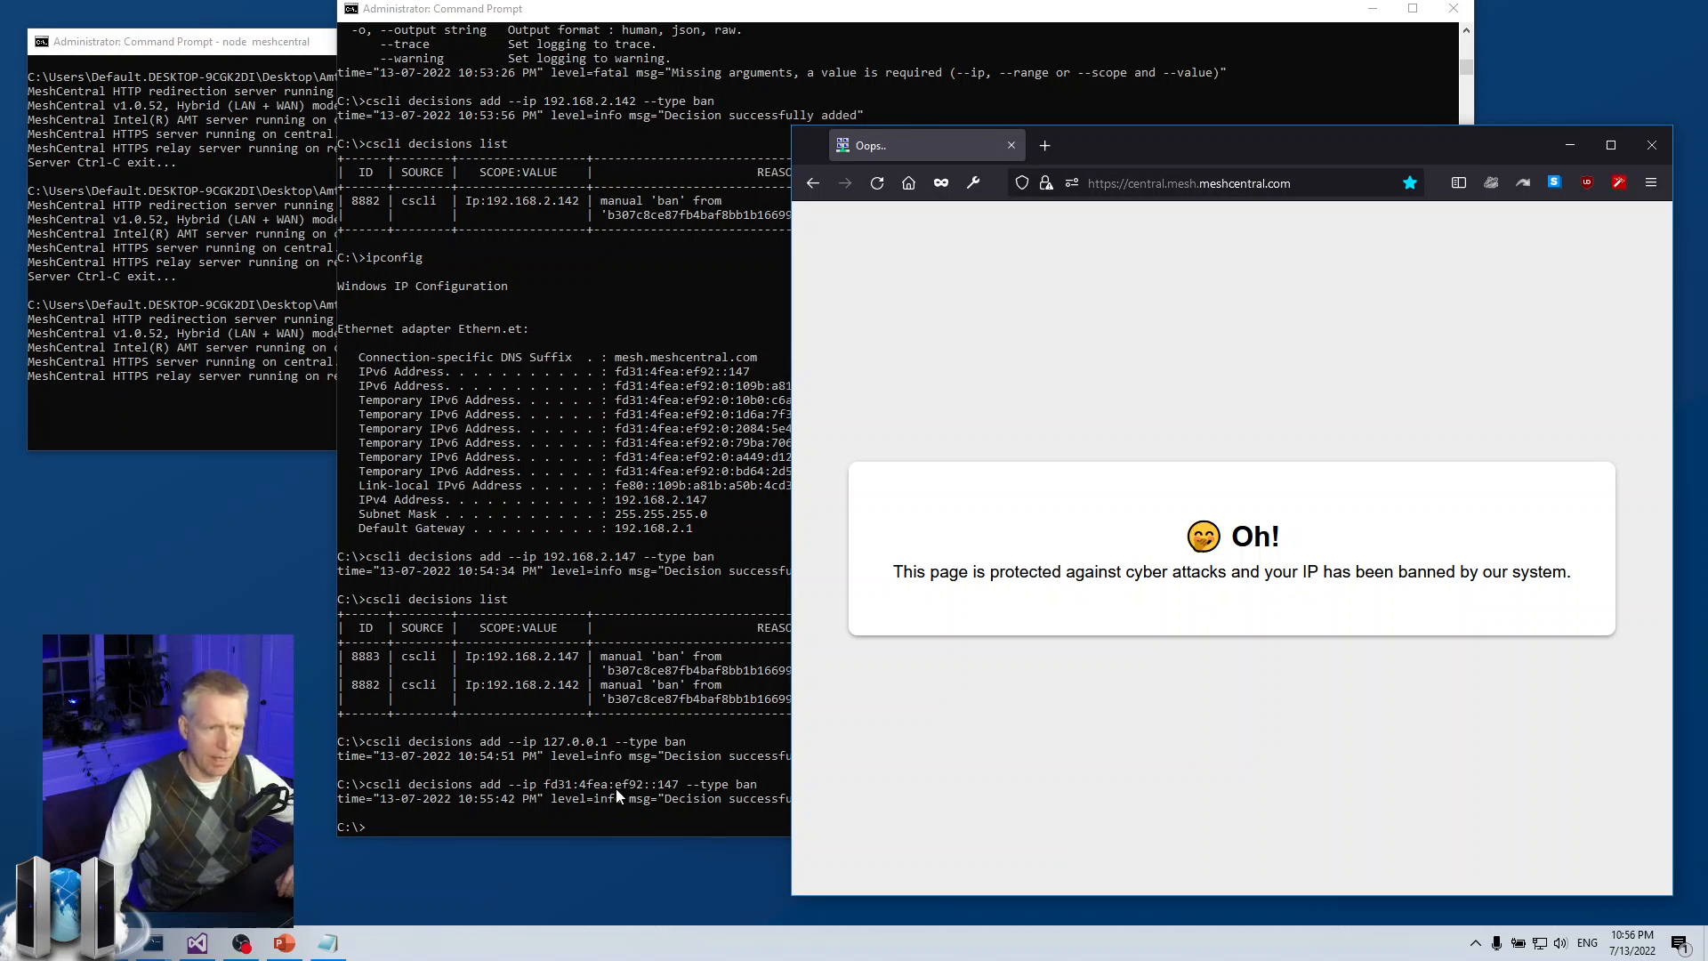
pyautogui.moveTo(897, 727)
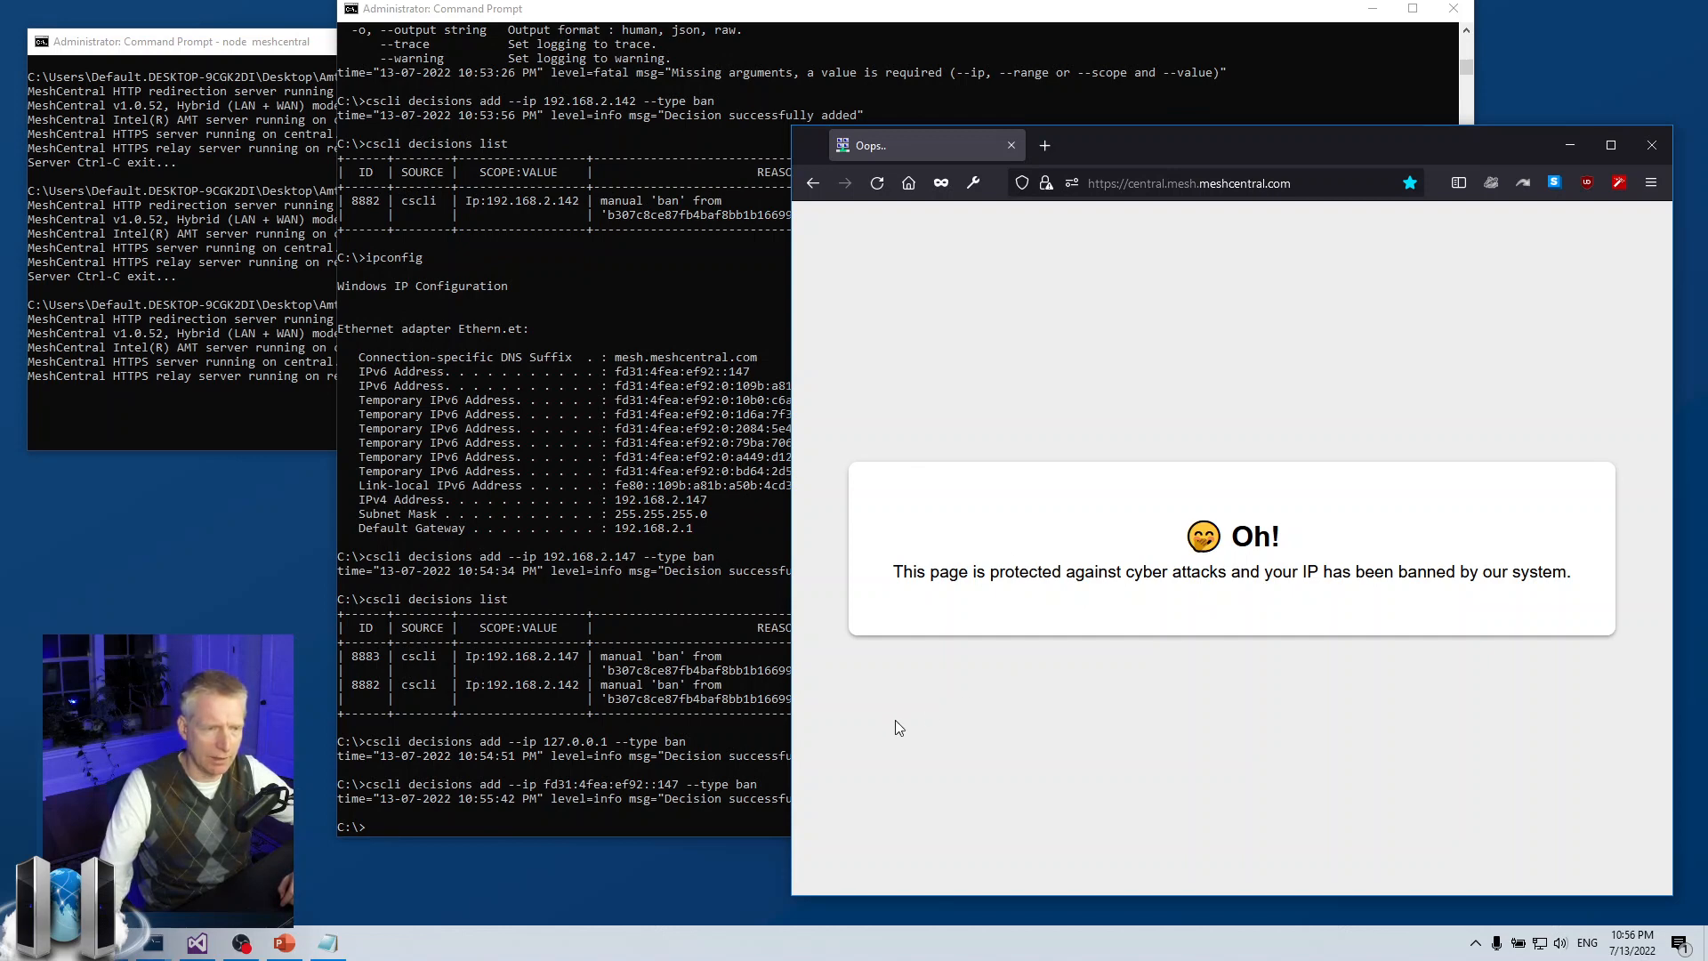
pyautogui.moveTo(665, 506)
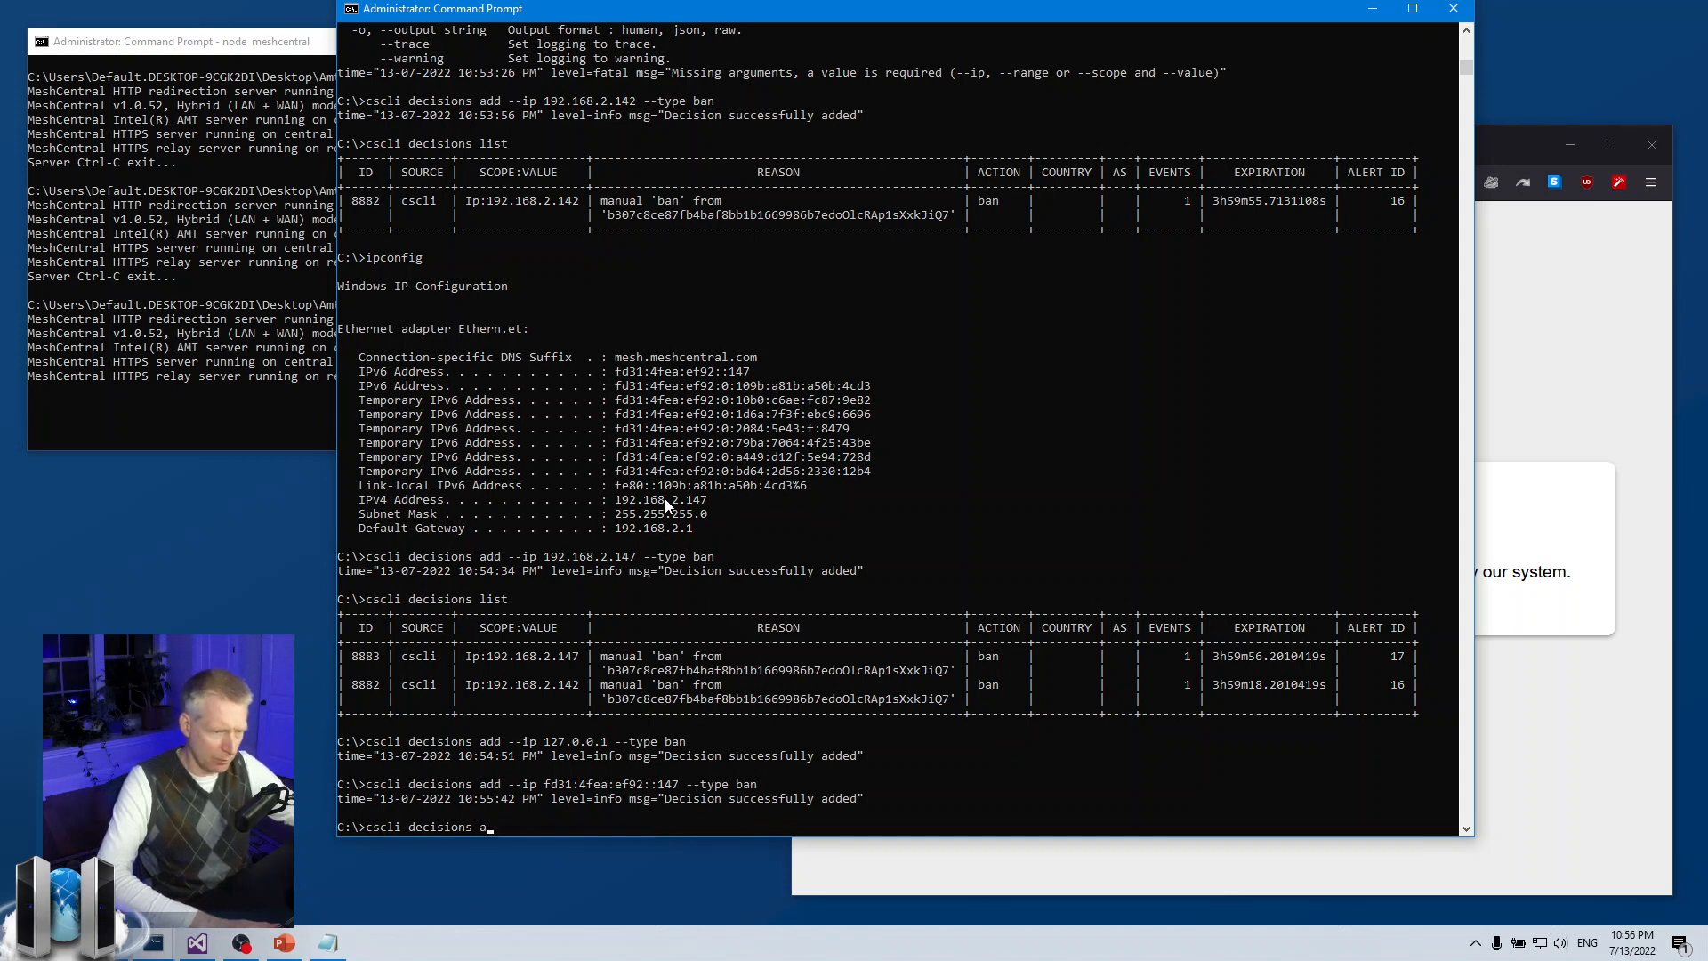
# Step: Try cscli decisions remove without any filter
pyautogui.write('remov')
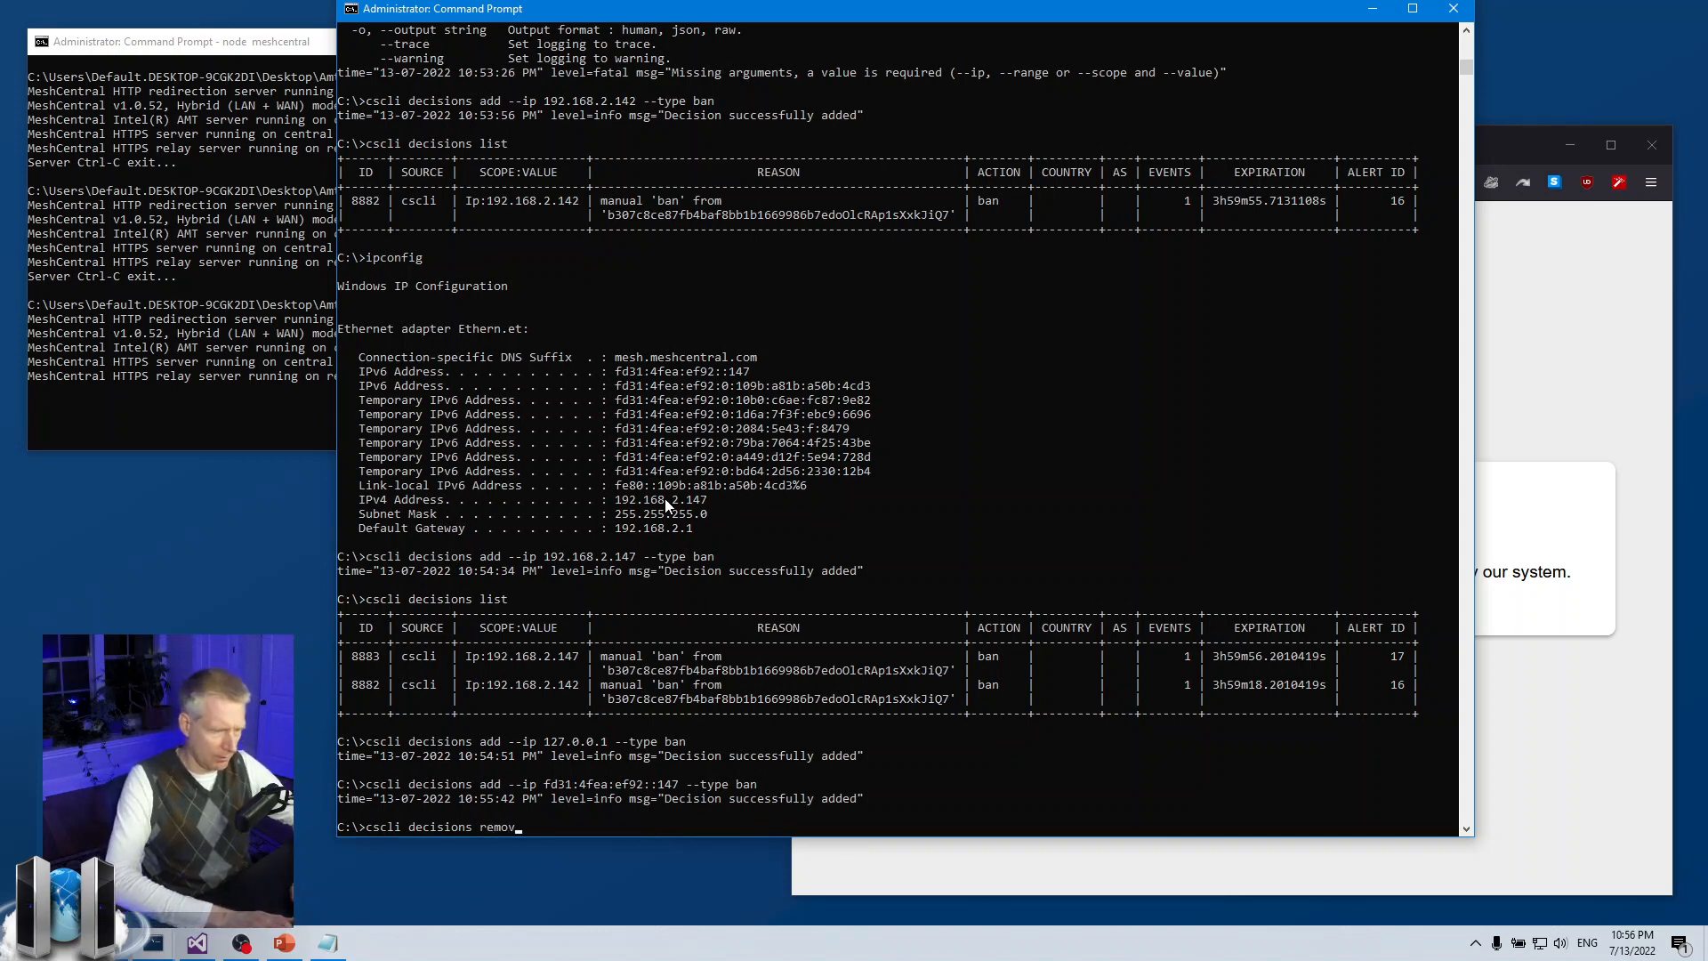
pyautogui.write('e')
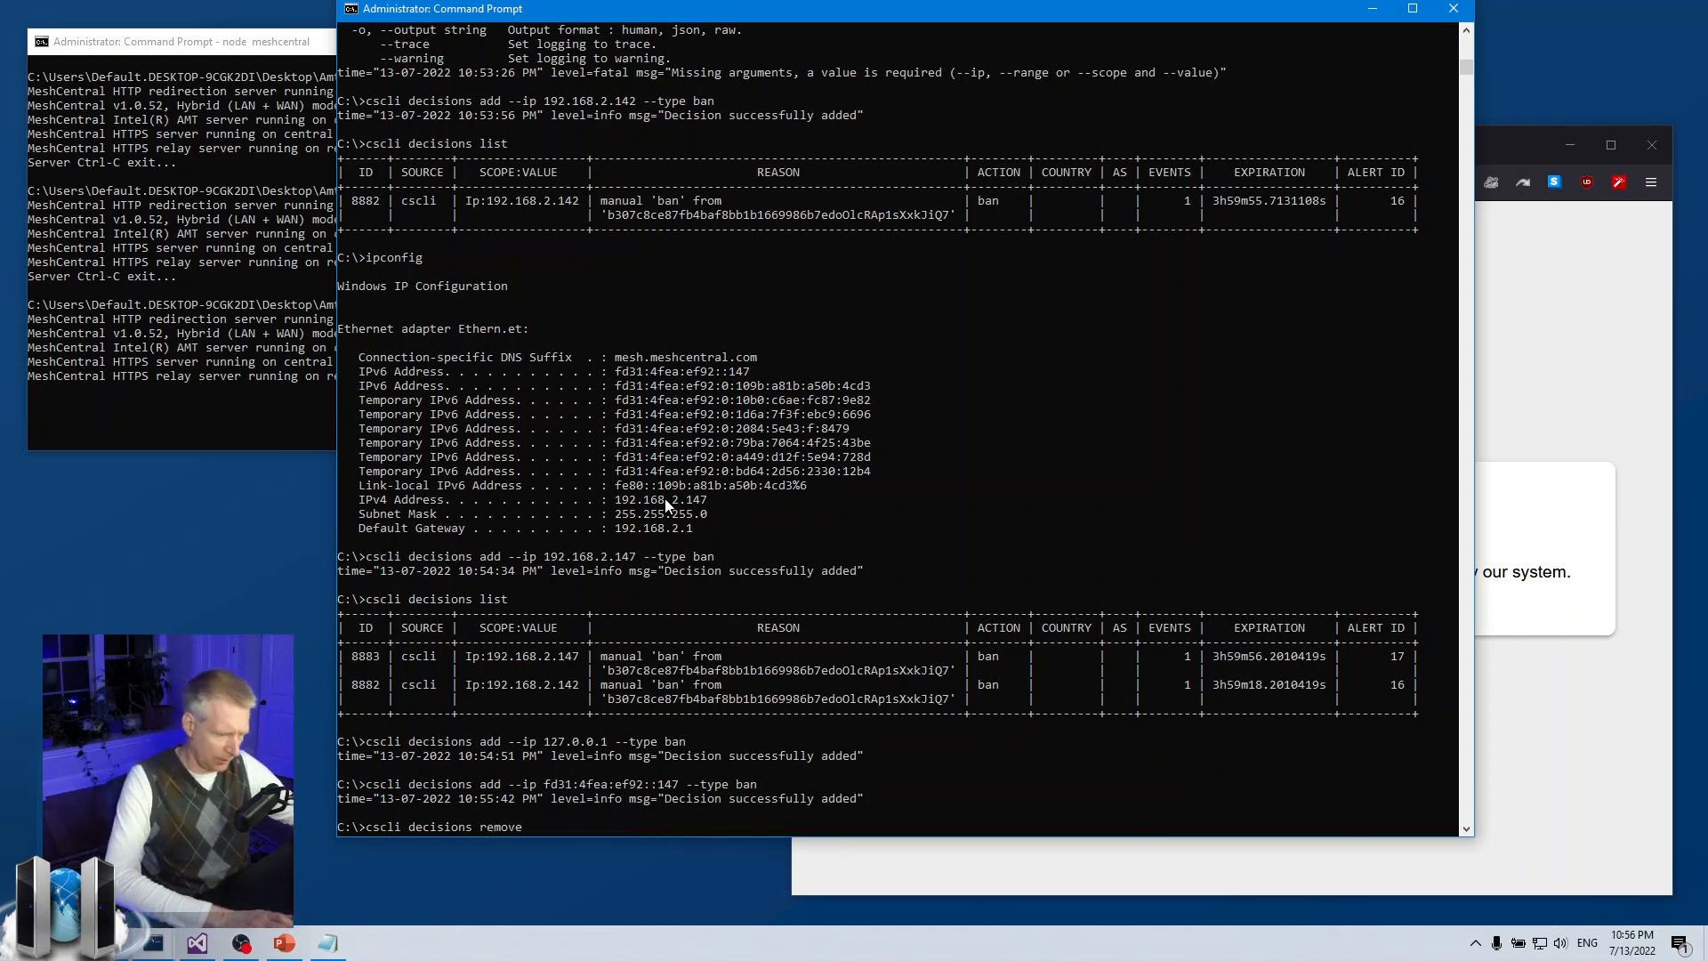
pyautogui.press('Return')
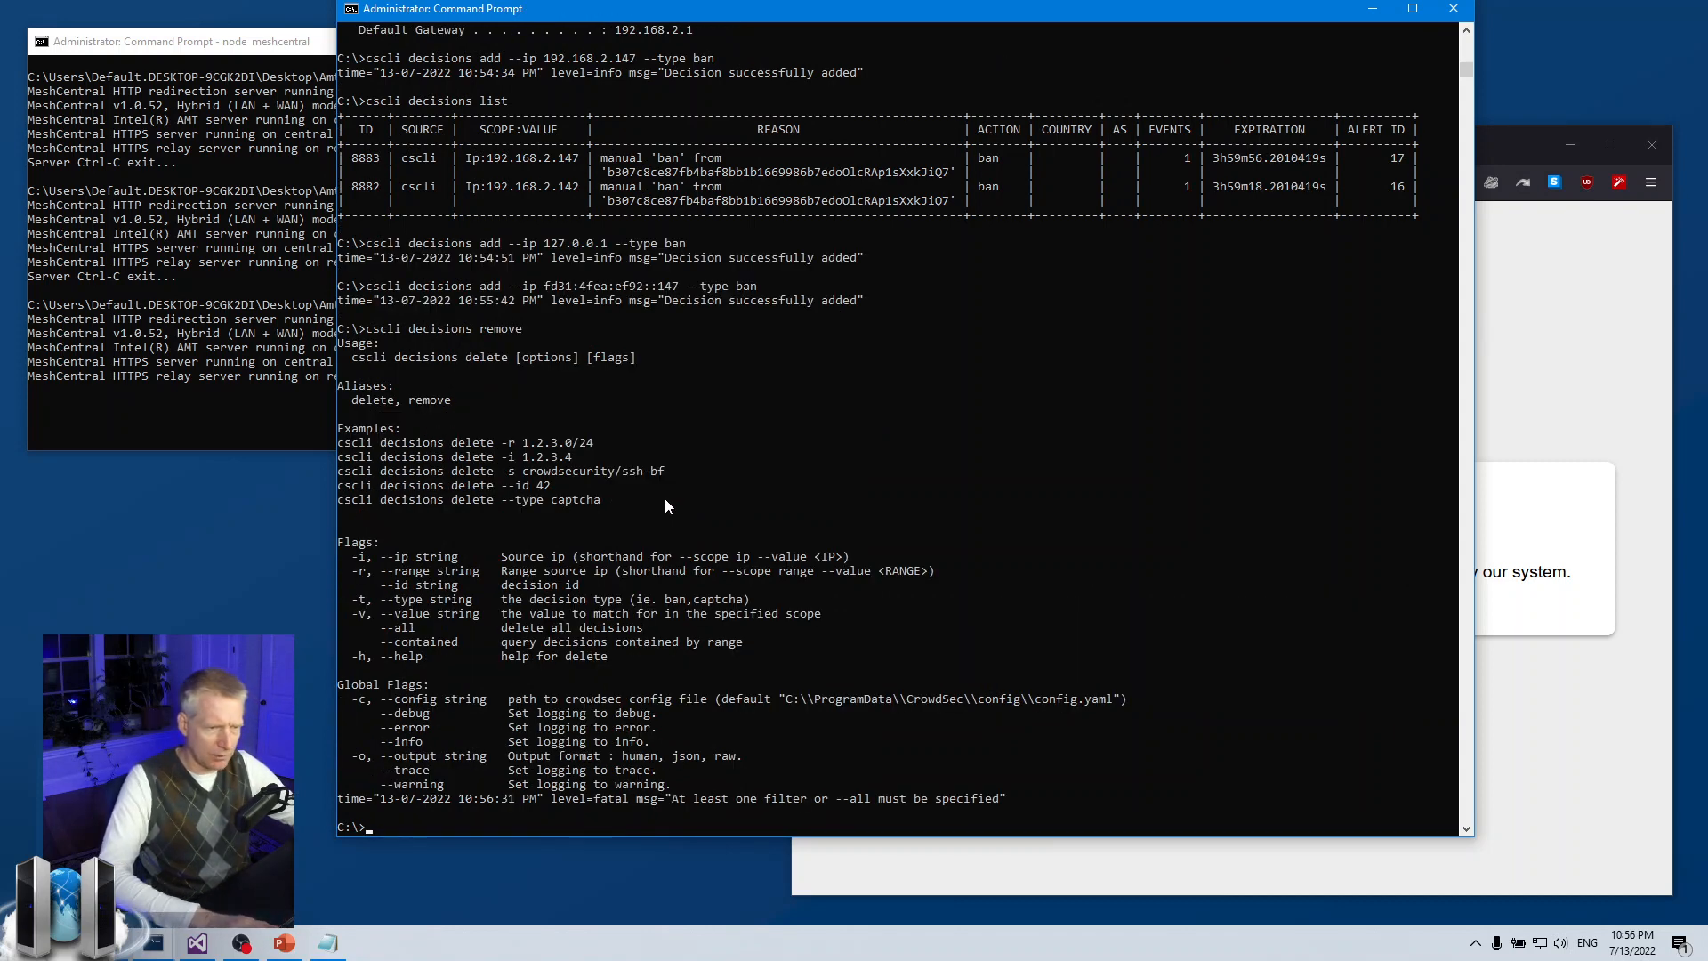
# Step: List decisions, remove decision 8882 by its ID, and list the decisions again
pyautogui.write('cscli decisions list')
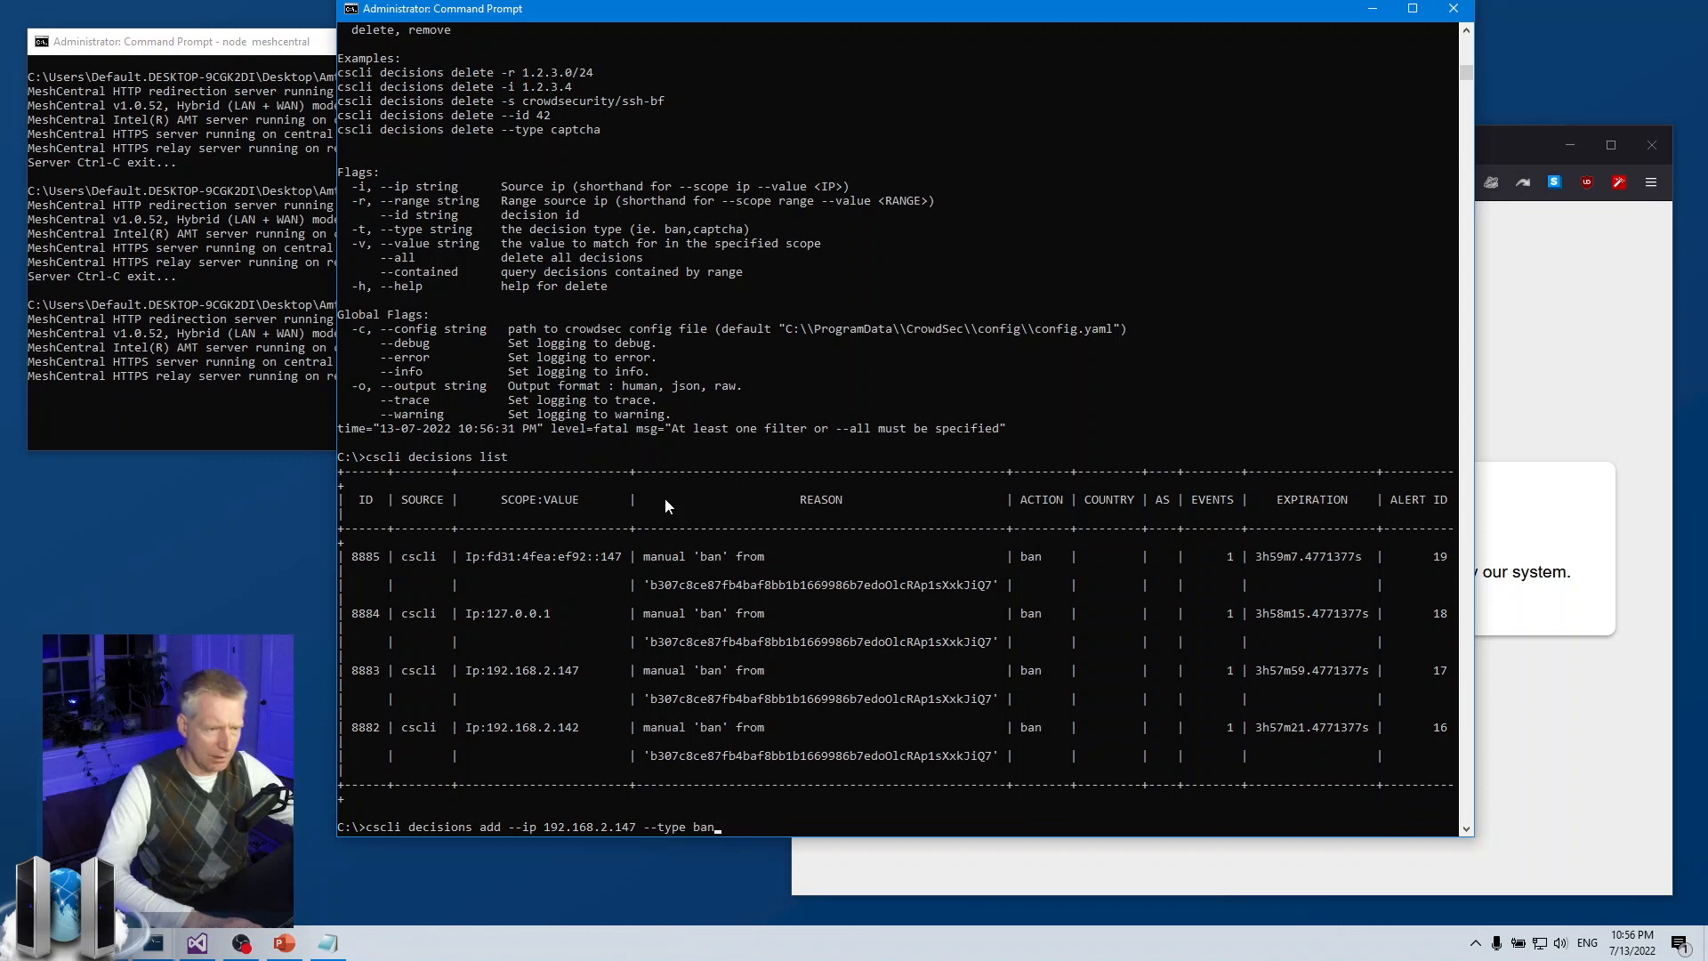
pyautogui.write('127.0.0.1')
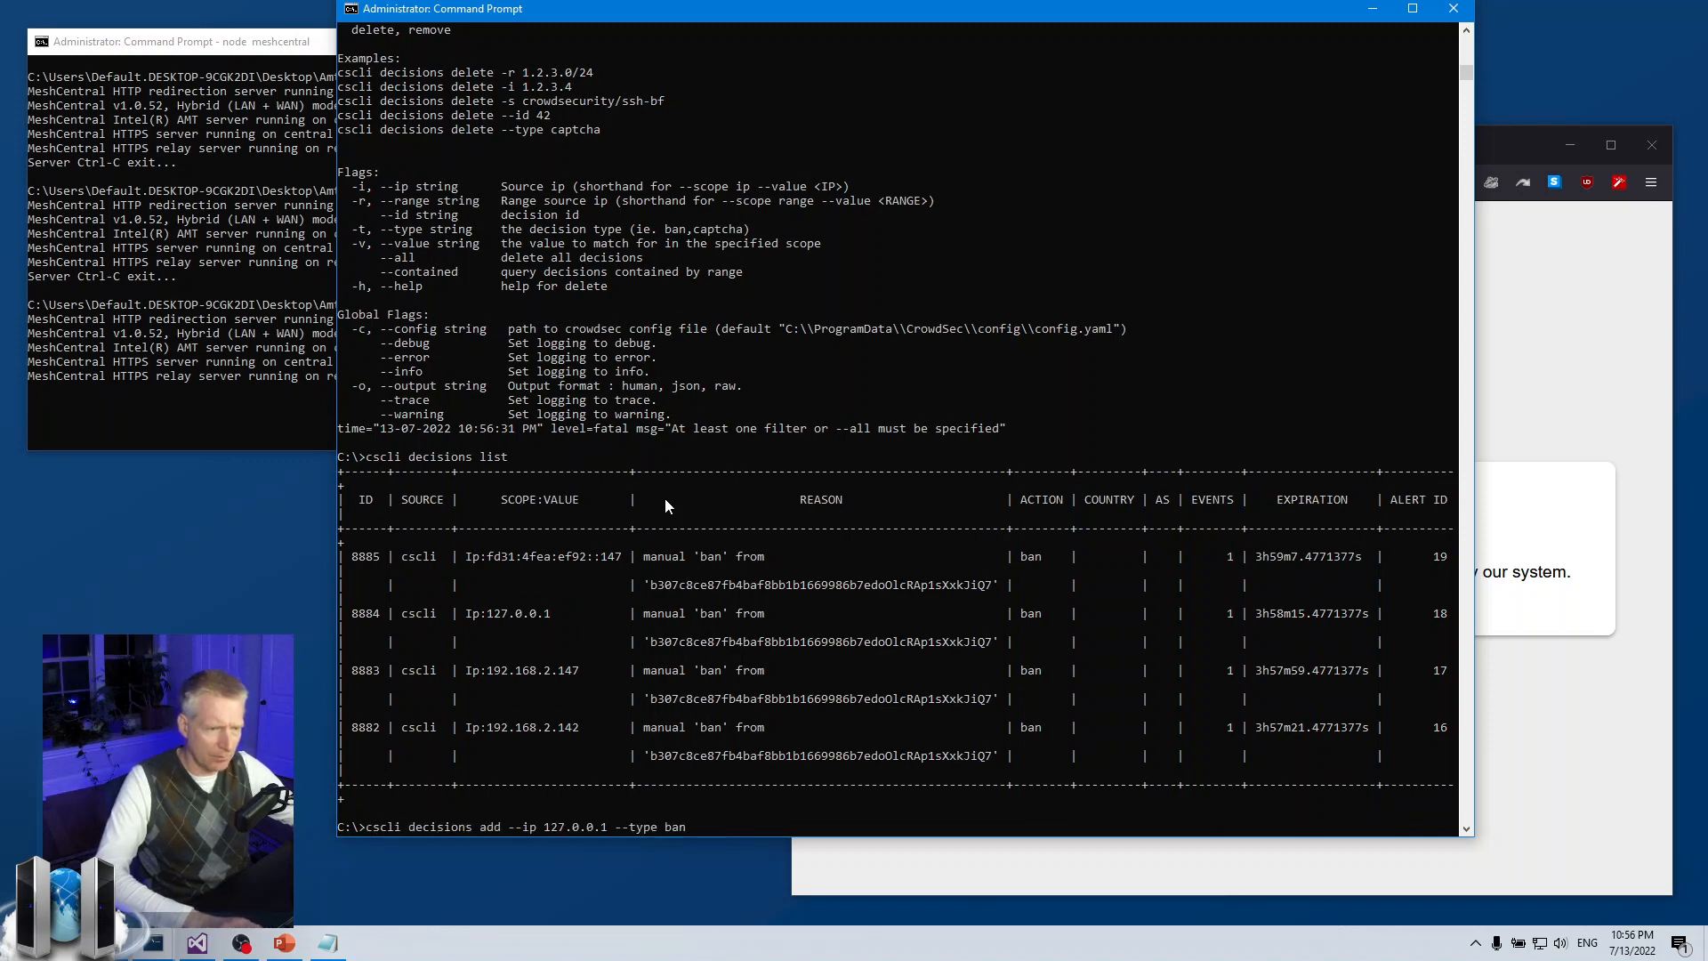
pyautogui.write('f')
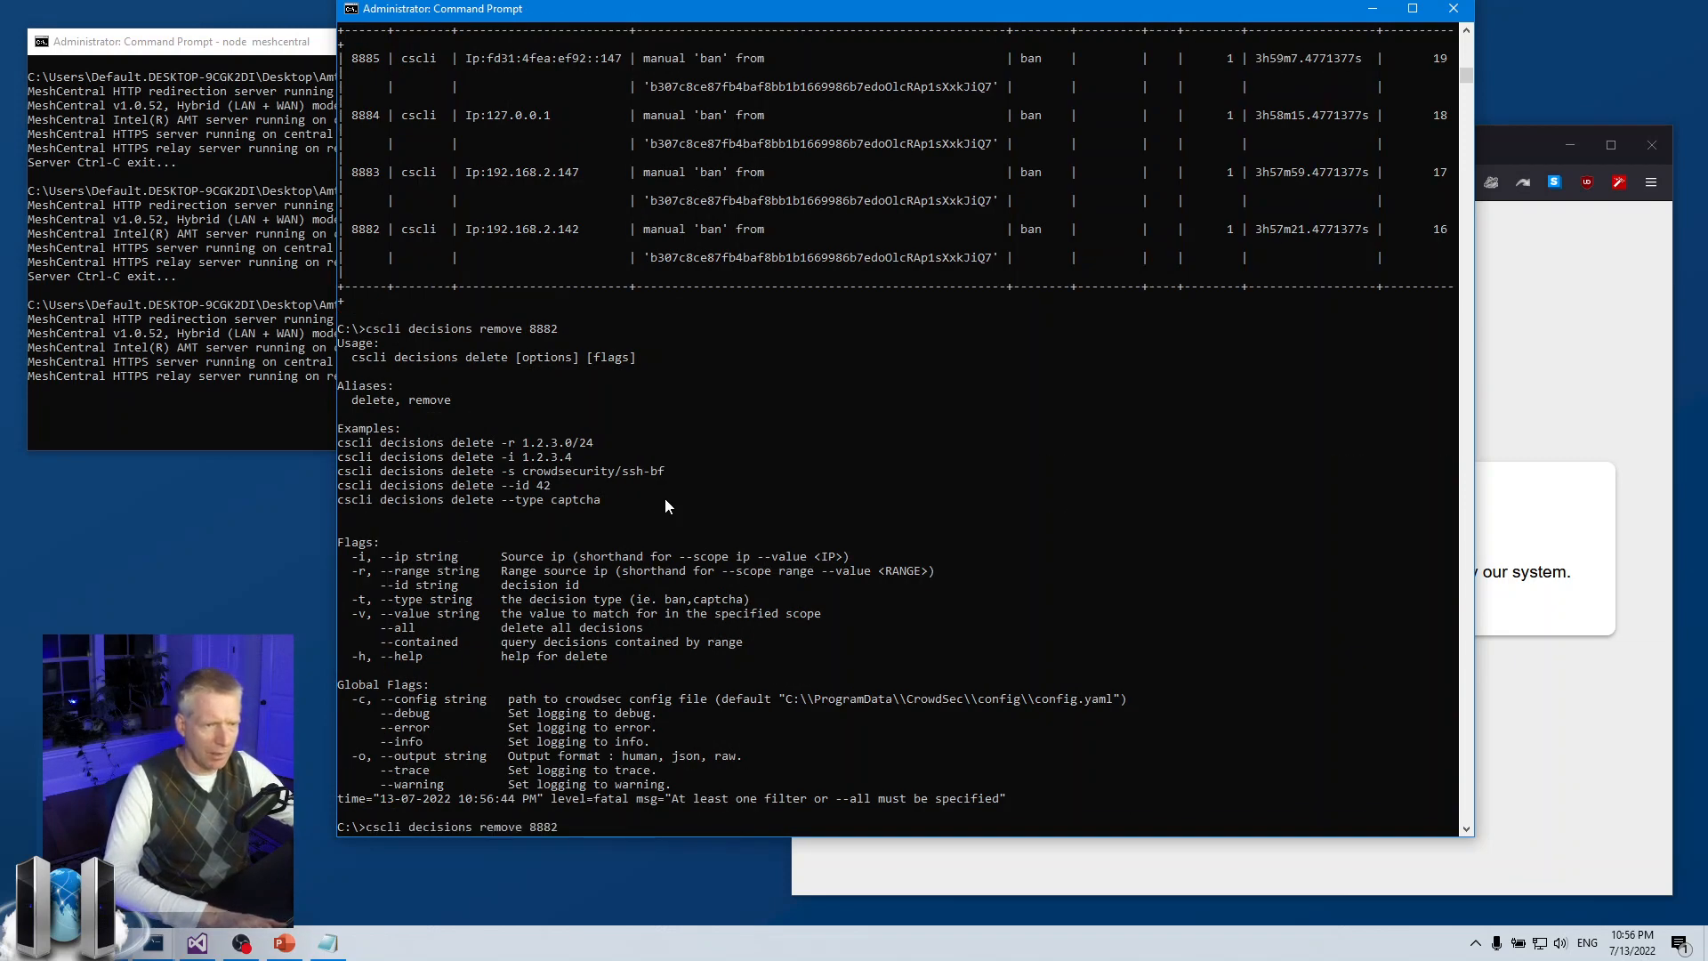
pyautogui.write('-')
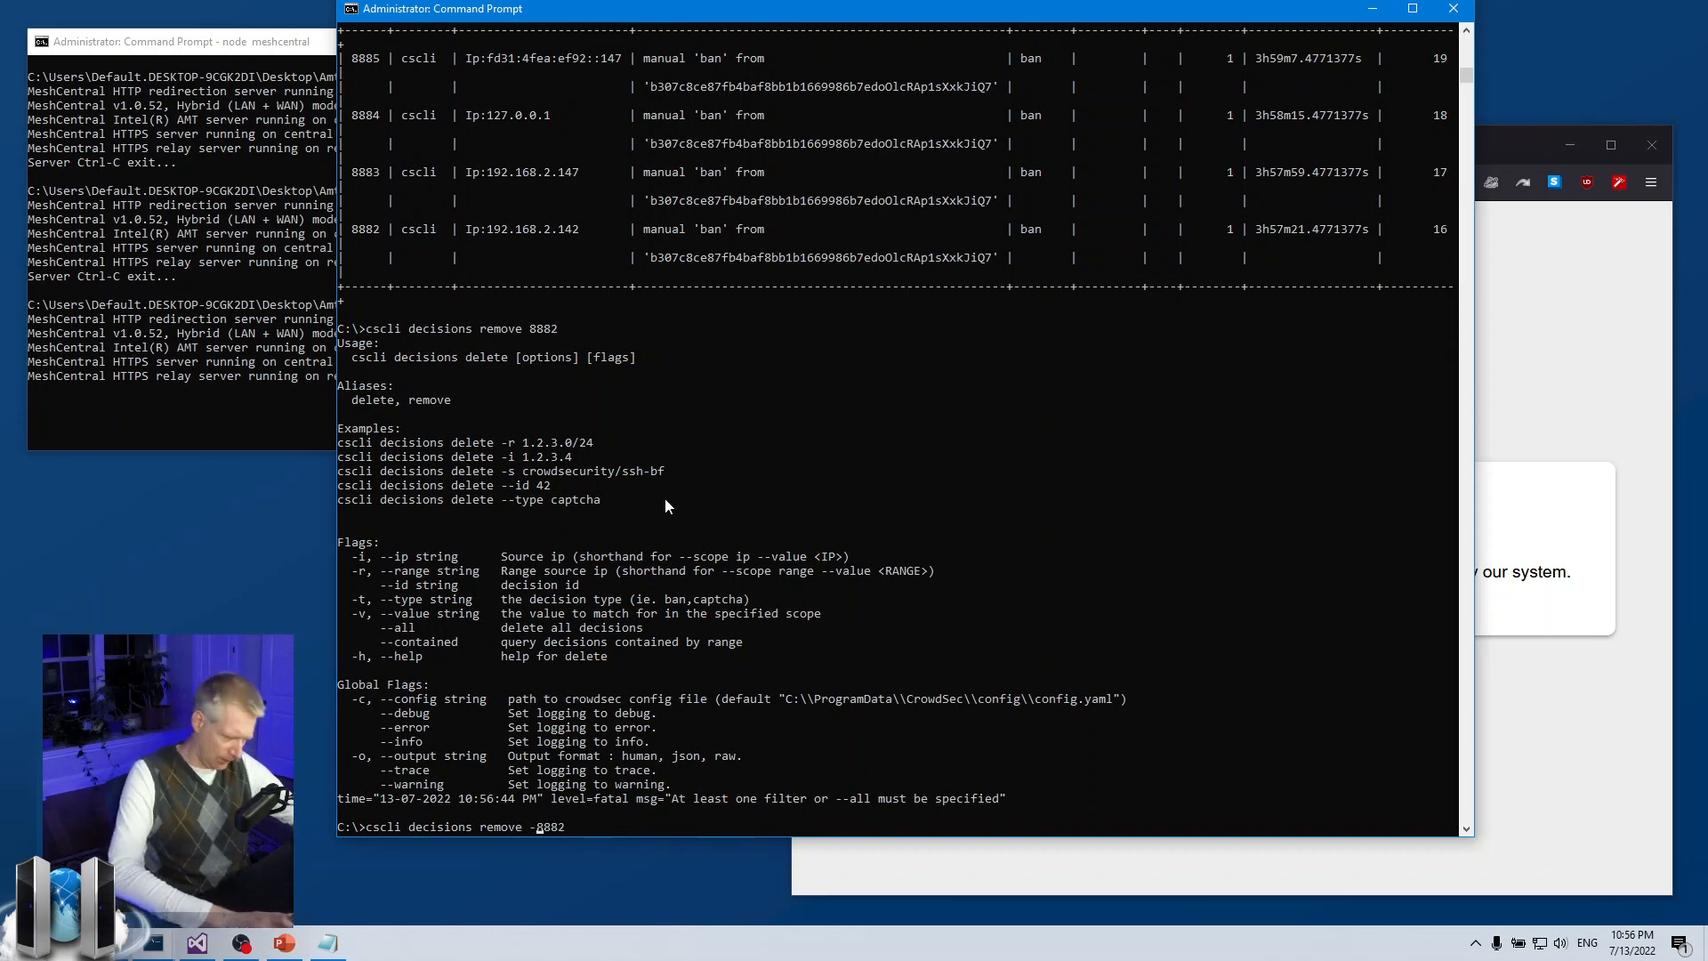
pyautogui.press('Return')
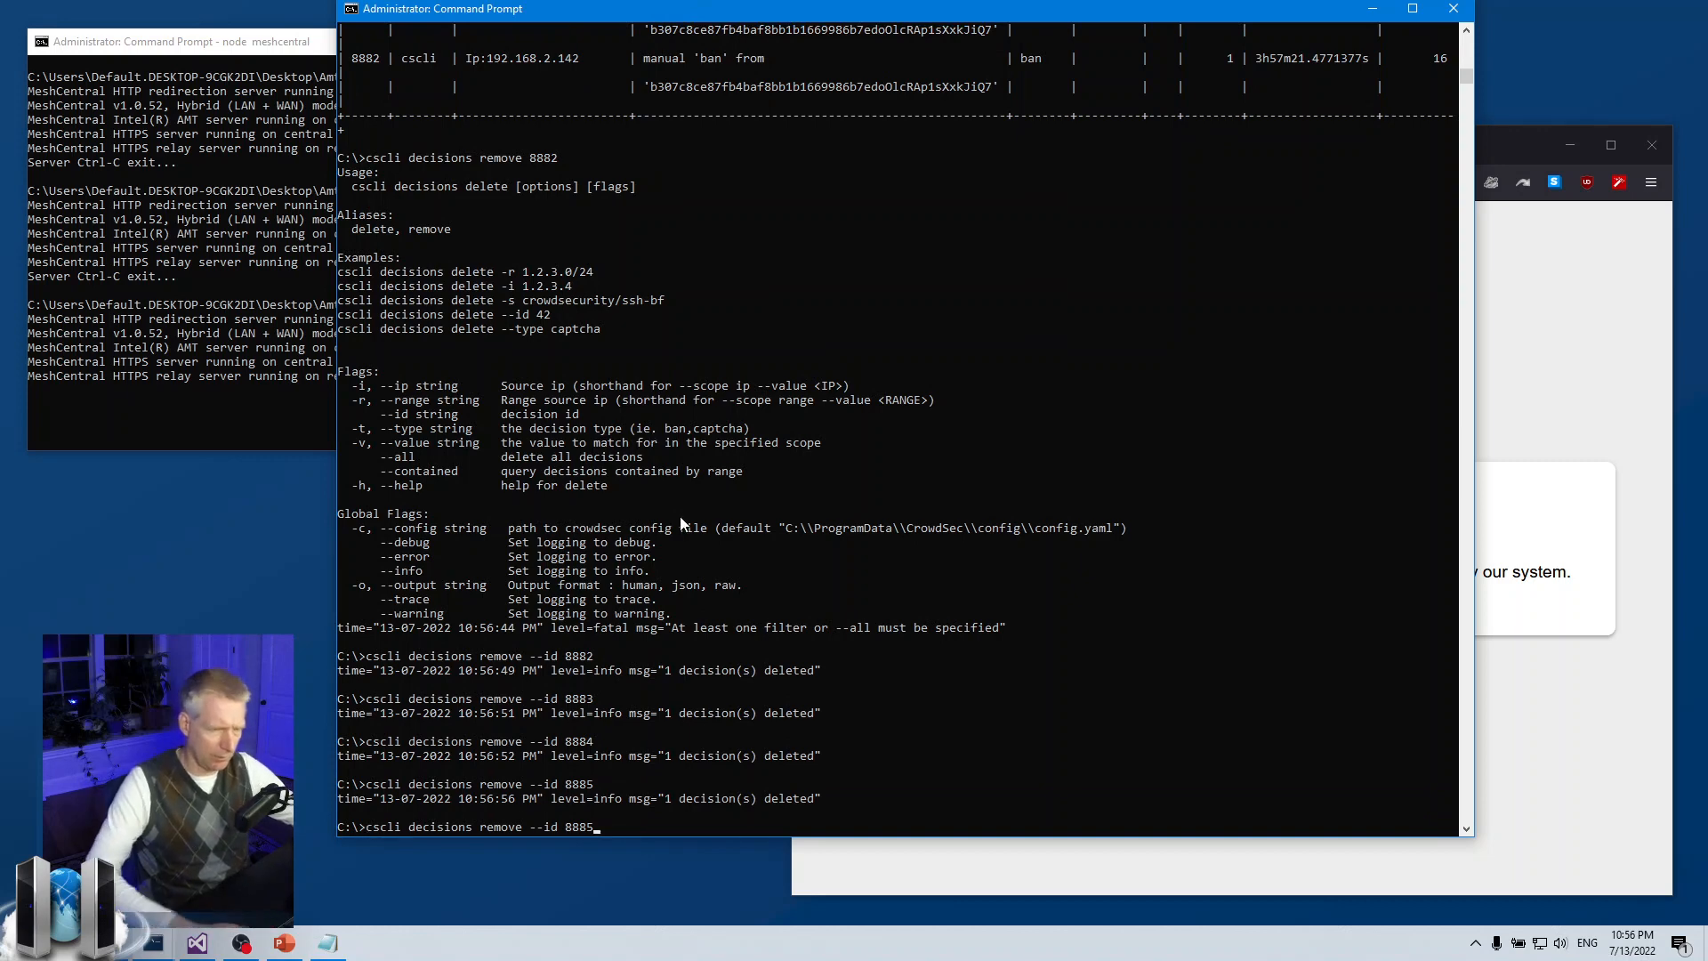
pyautogui.write('cscli decisions list')
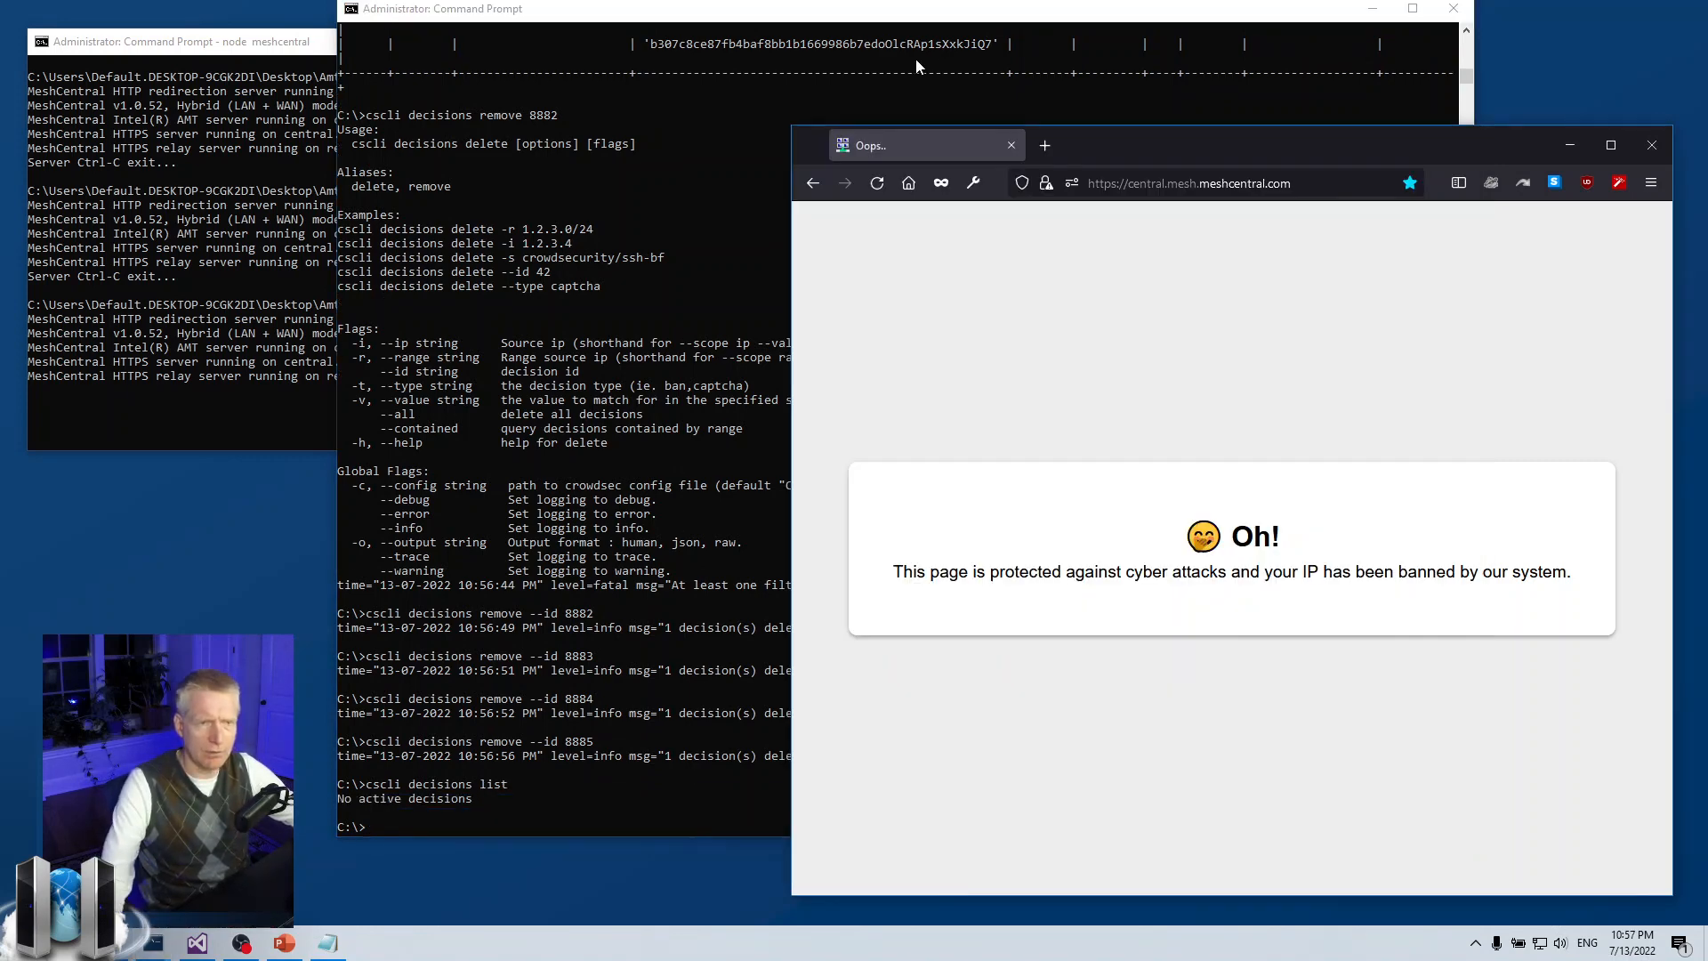
# Step: Remove decision 8883, then type a captcha decision add for fd31:4fea:ef92::147
pyautogui.click(877, 183)
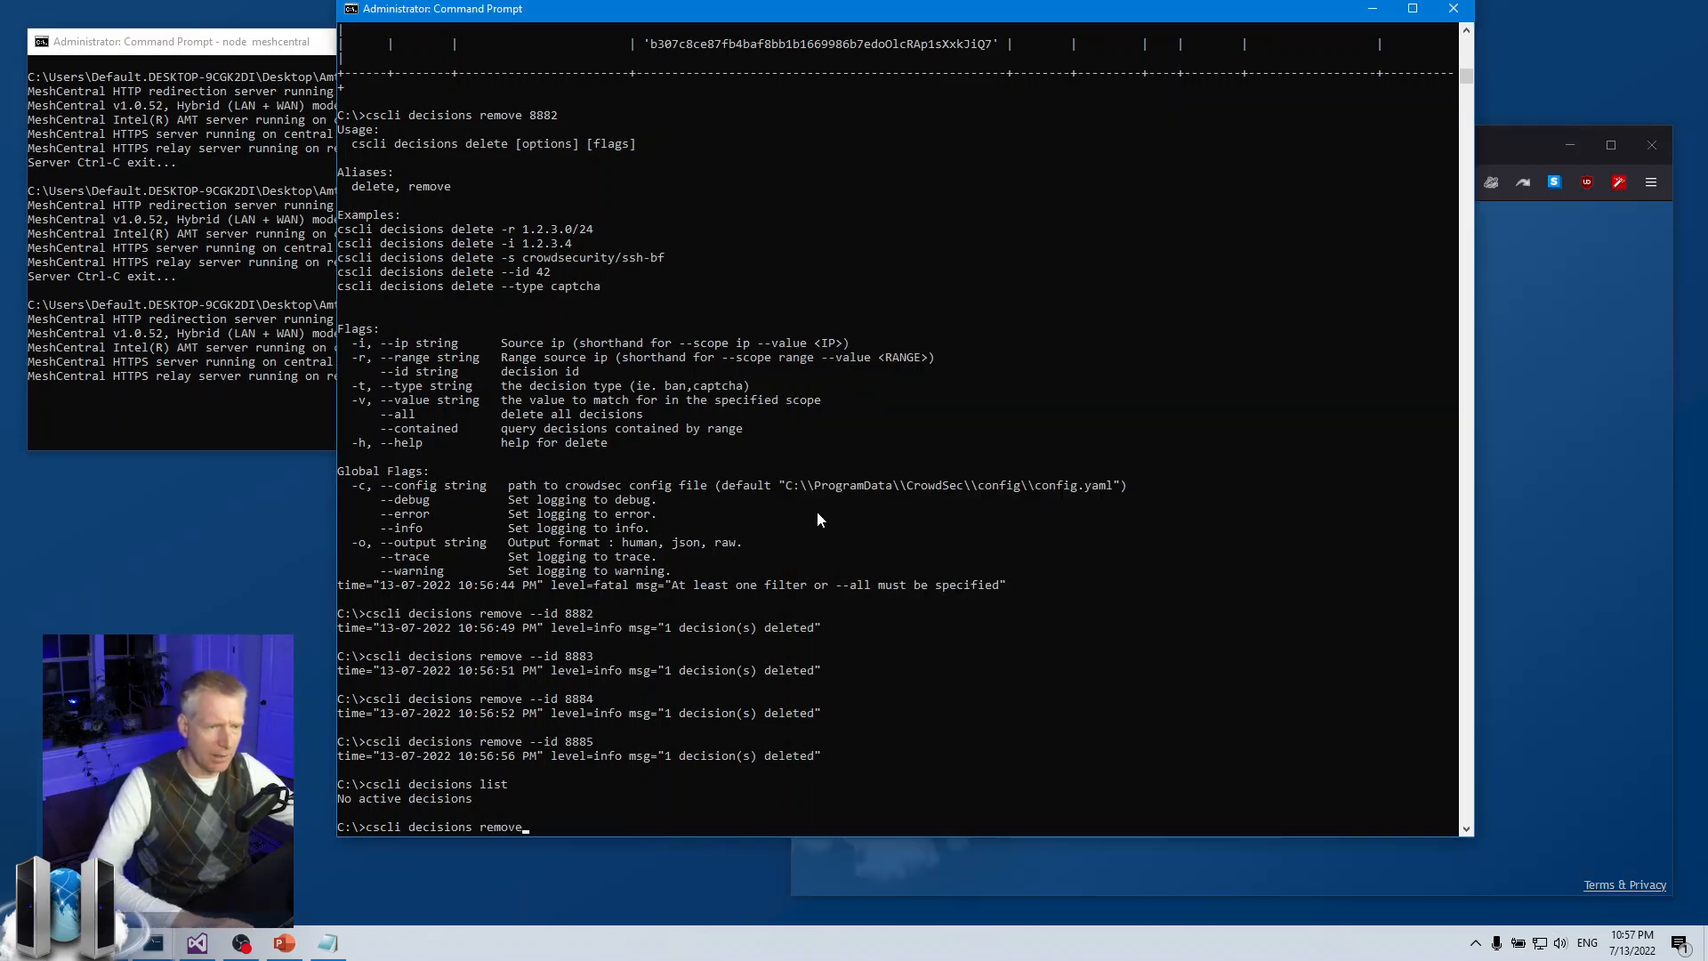
pyautogui.write('--id 8883')
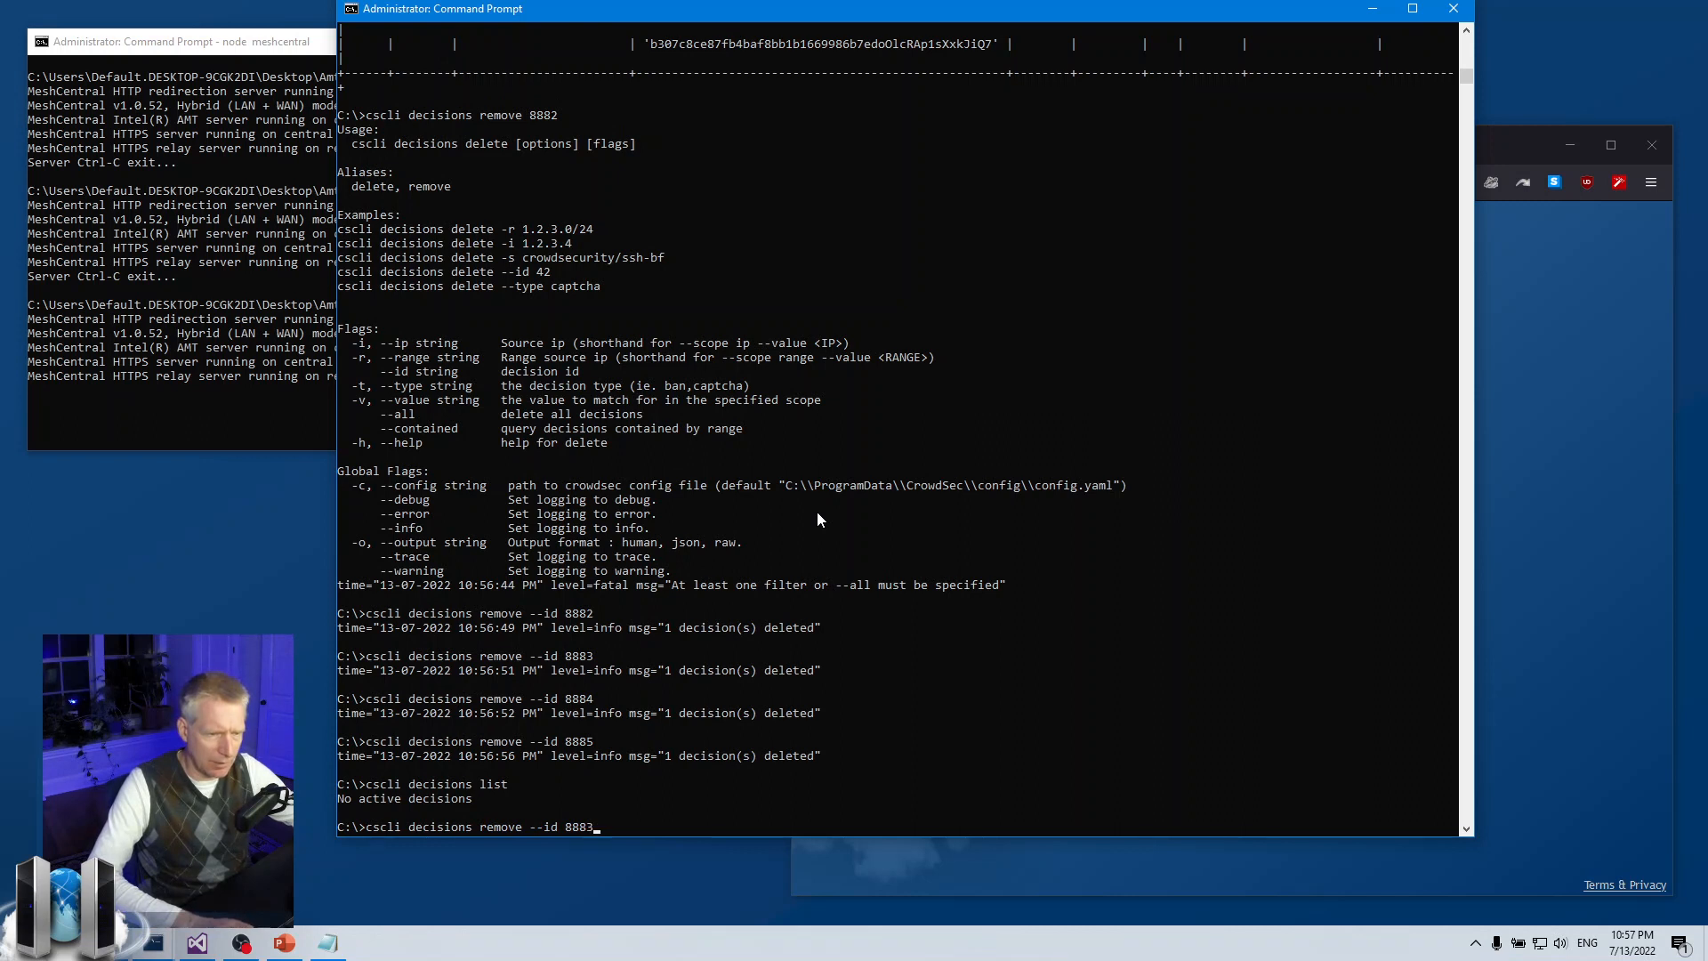
pyautogui.write('cscli decisions add --ip fd31:4fea:ef92::147 --type ban')
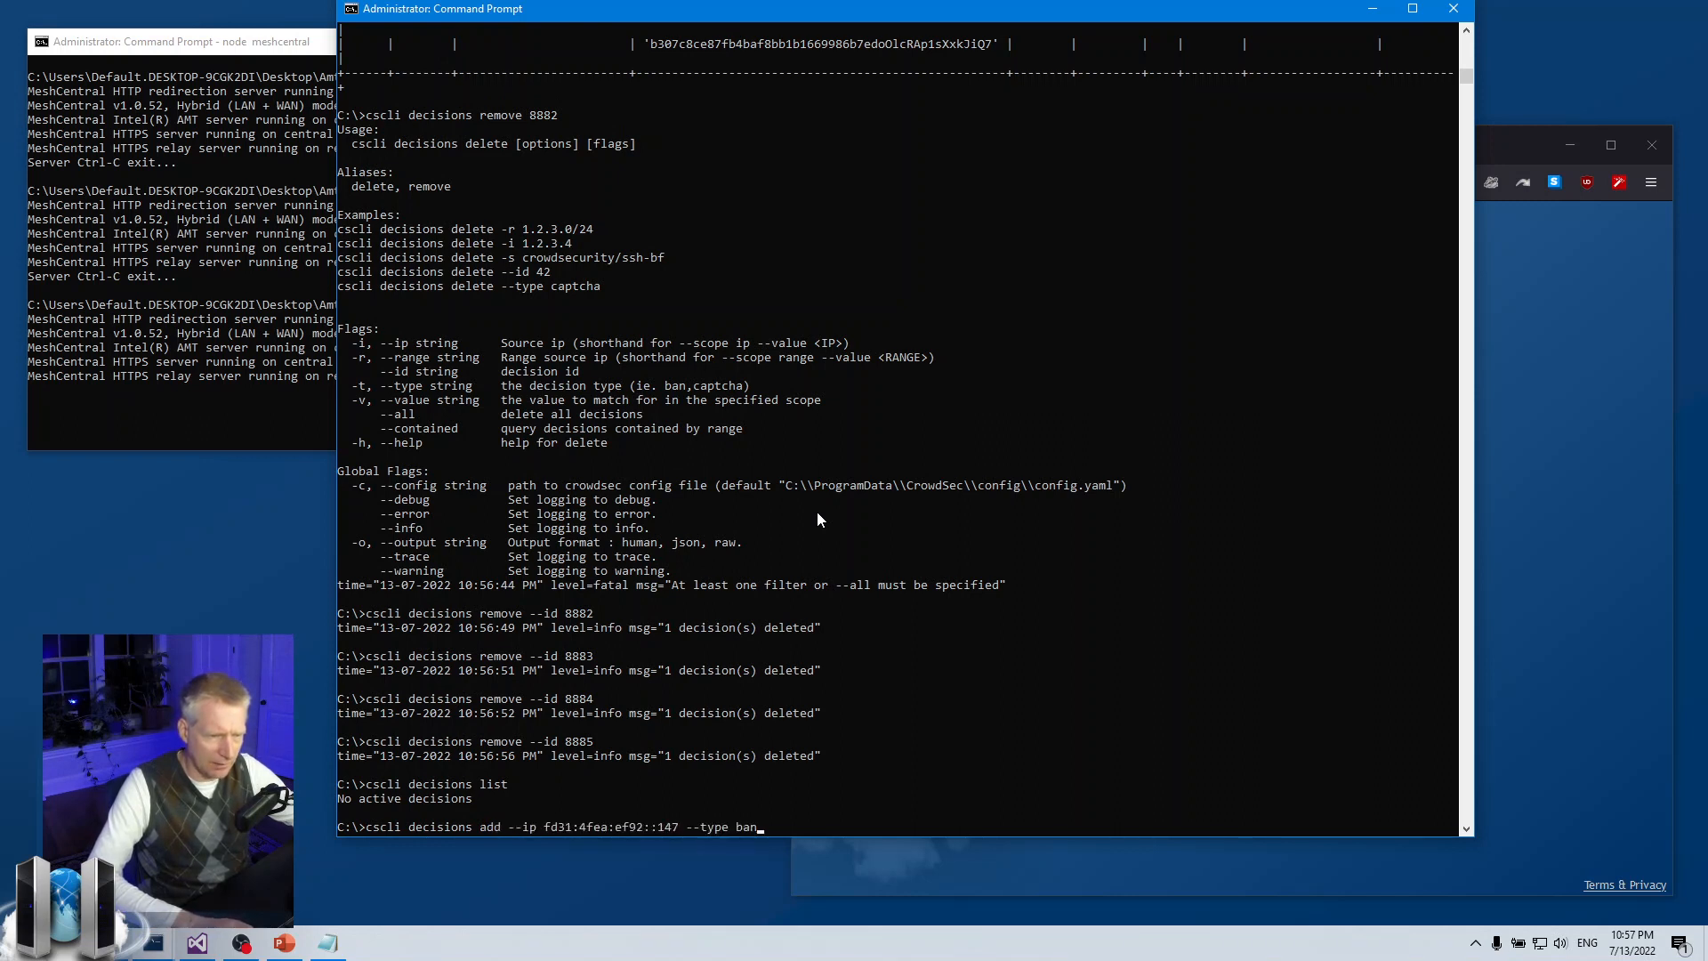
pyautogui.write('ca')
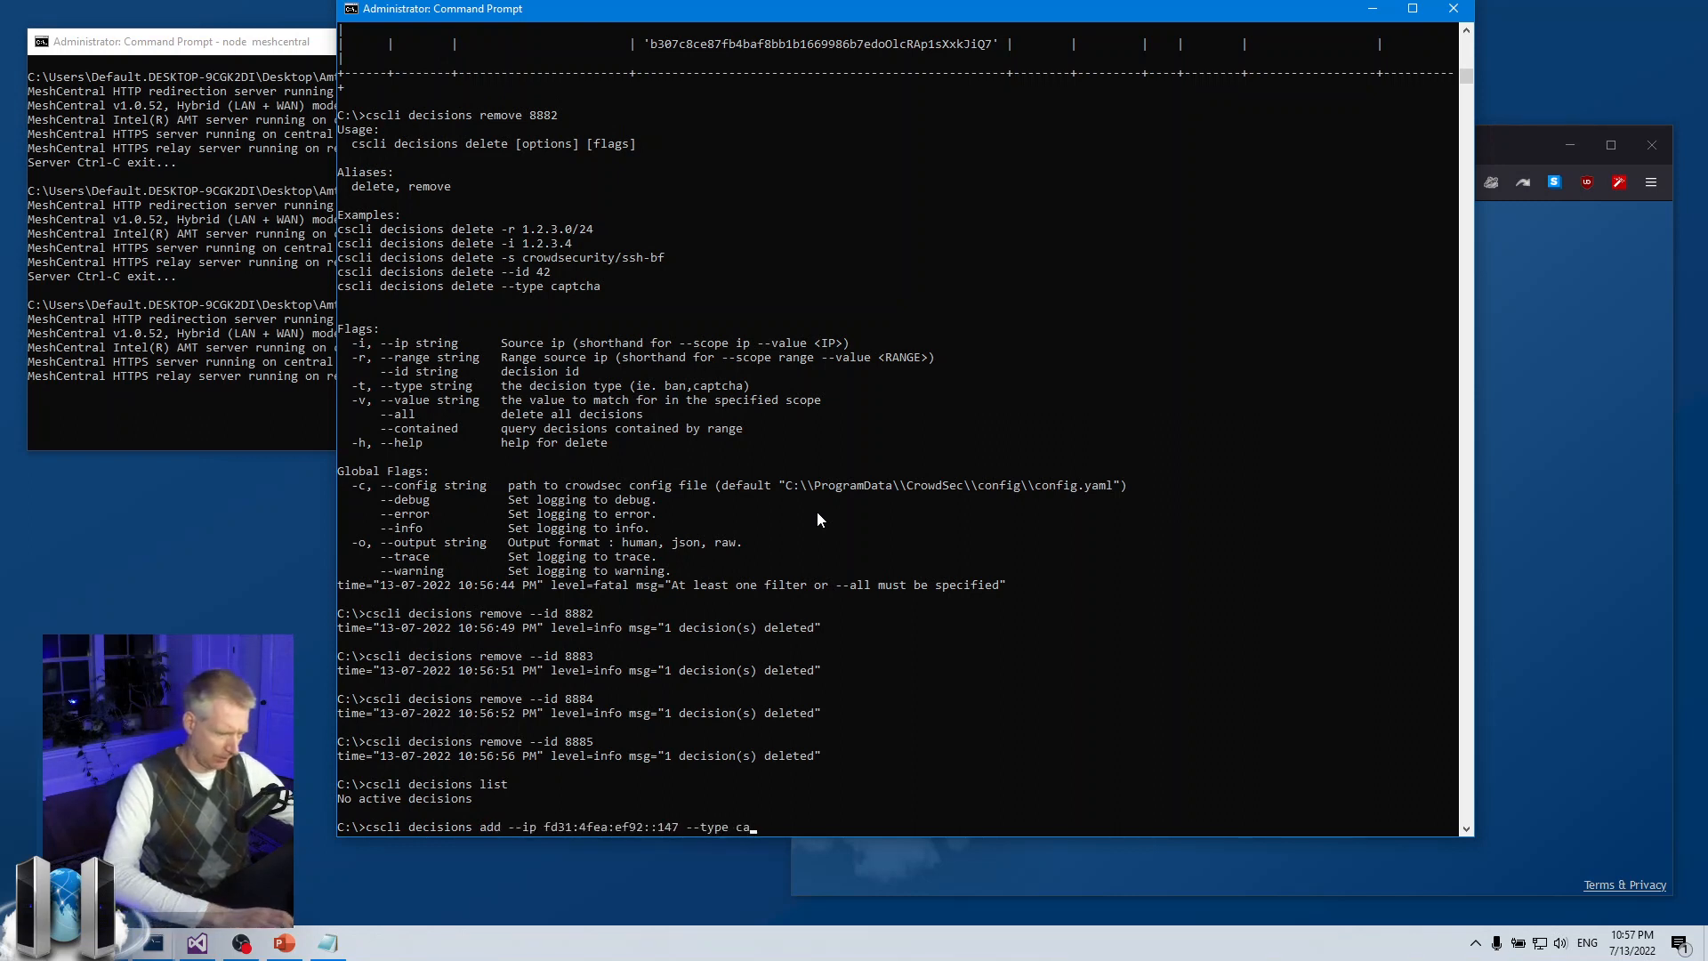
pyautogui.write('ptcha')
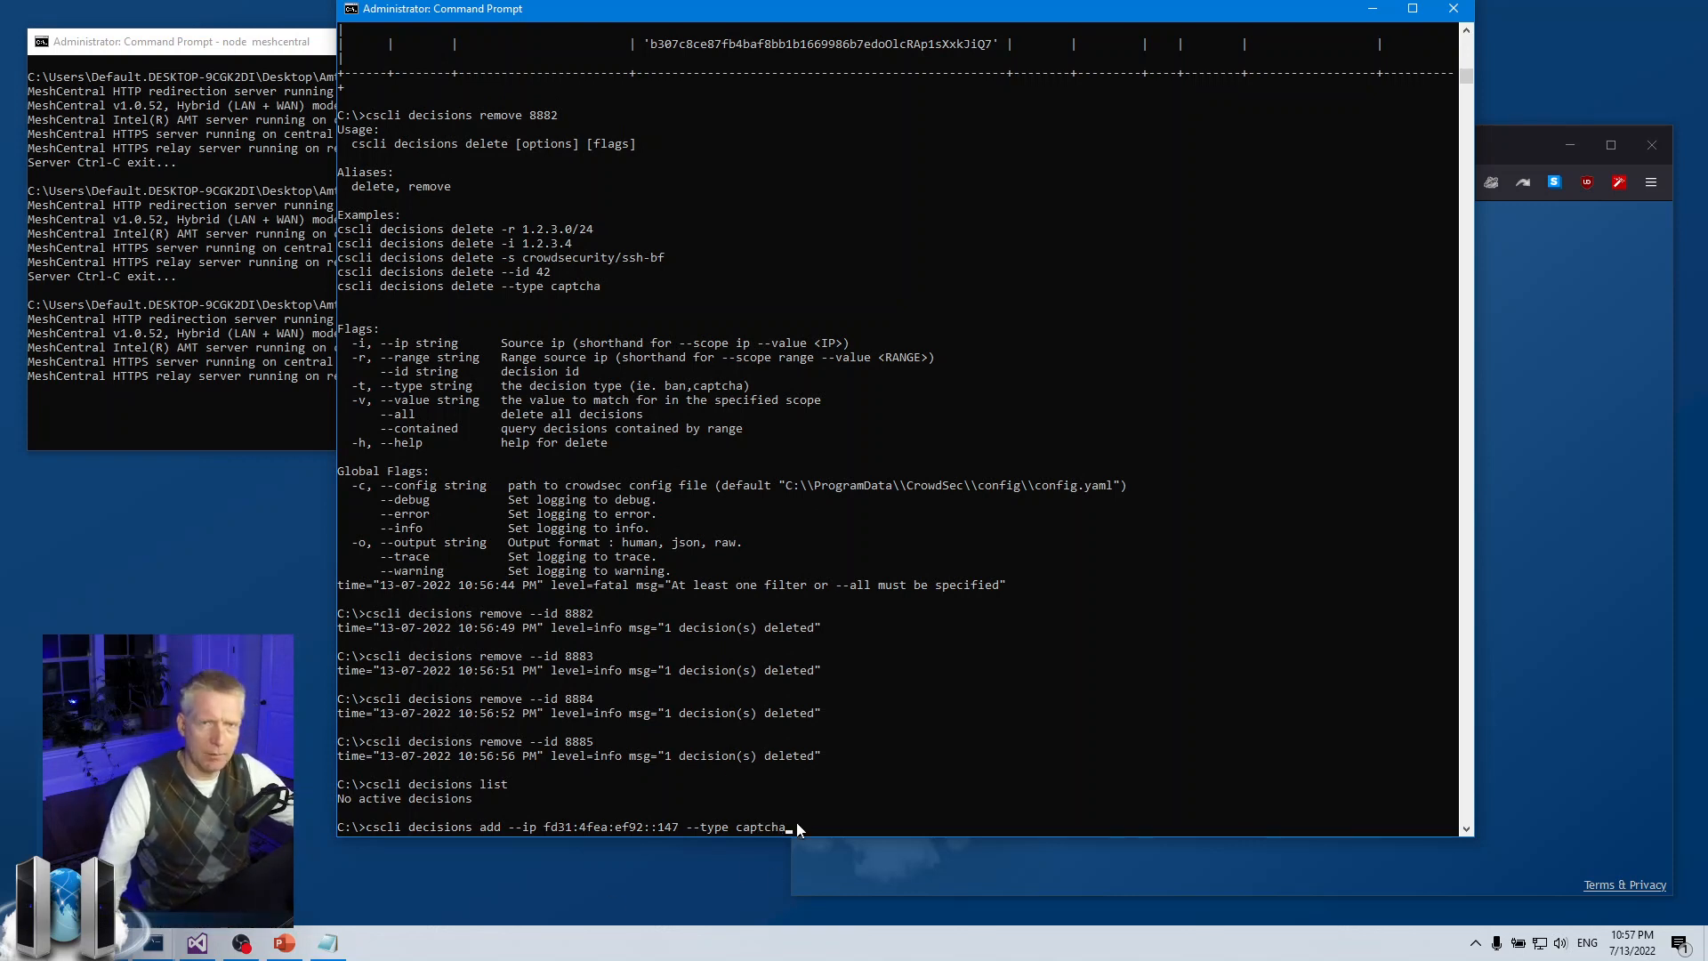
pyautogui.moveTo(821, 705)
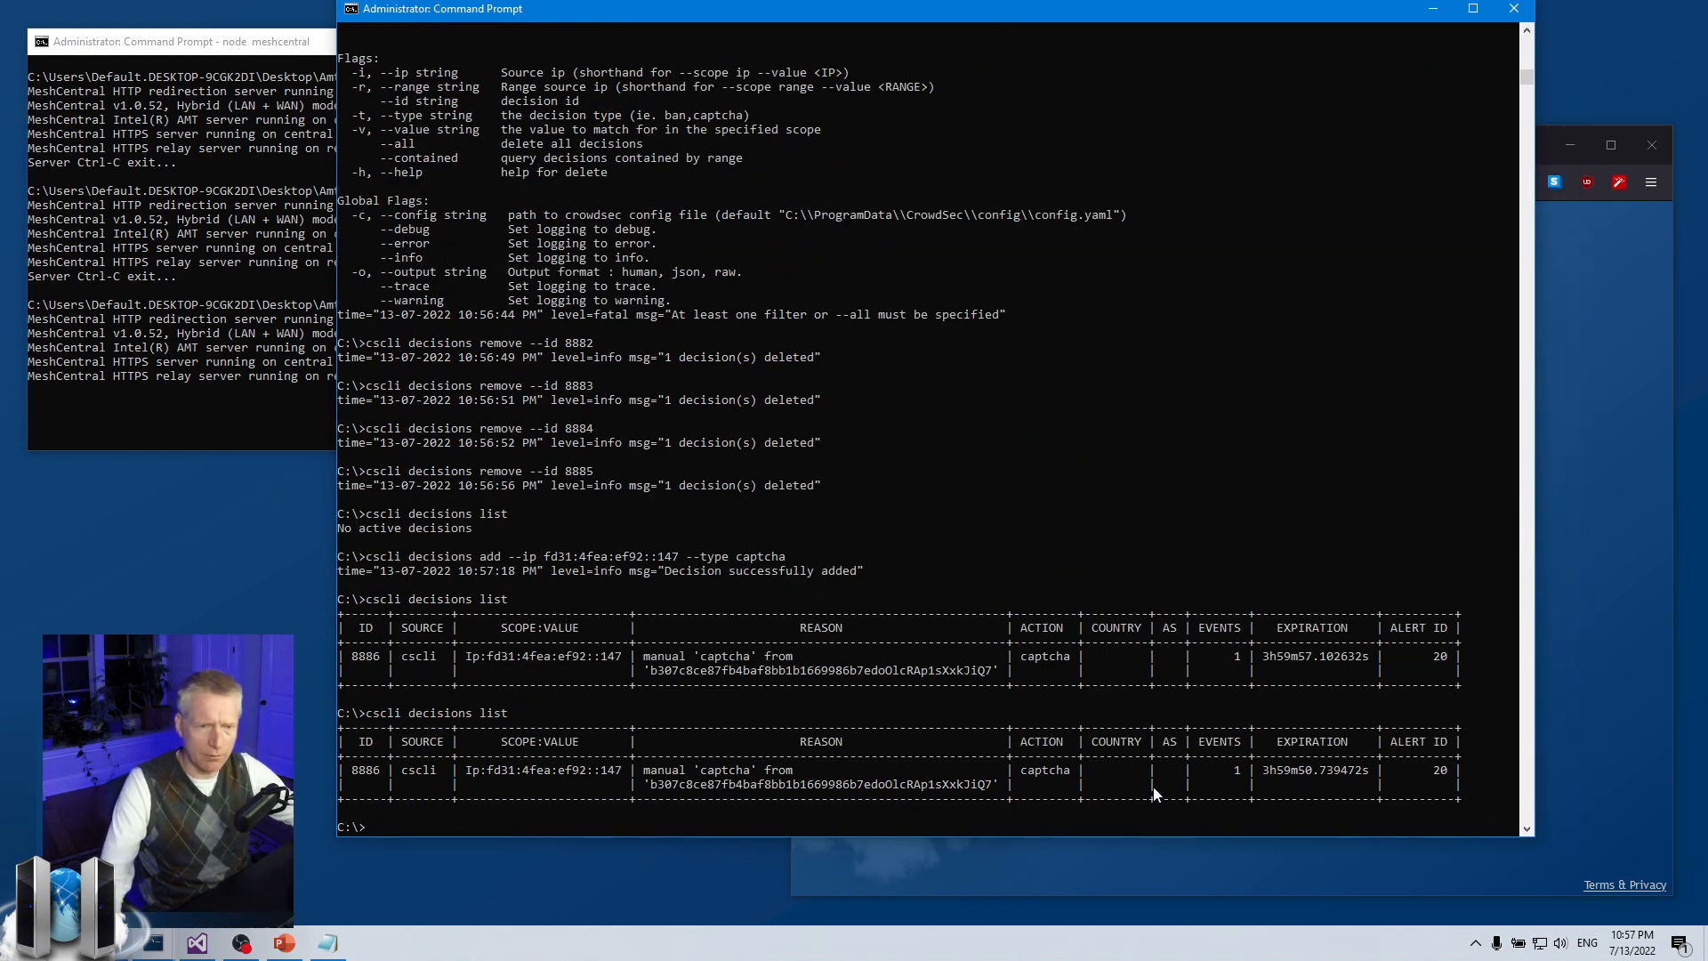
pyautogui.moveTo(1013, 853)
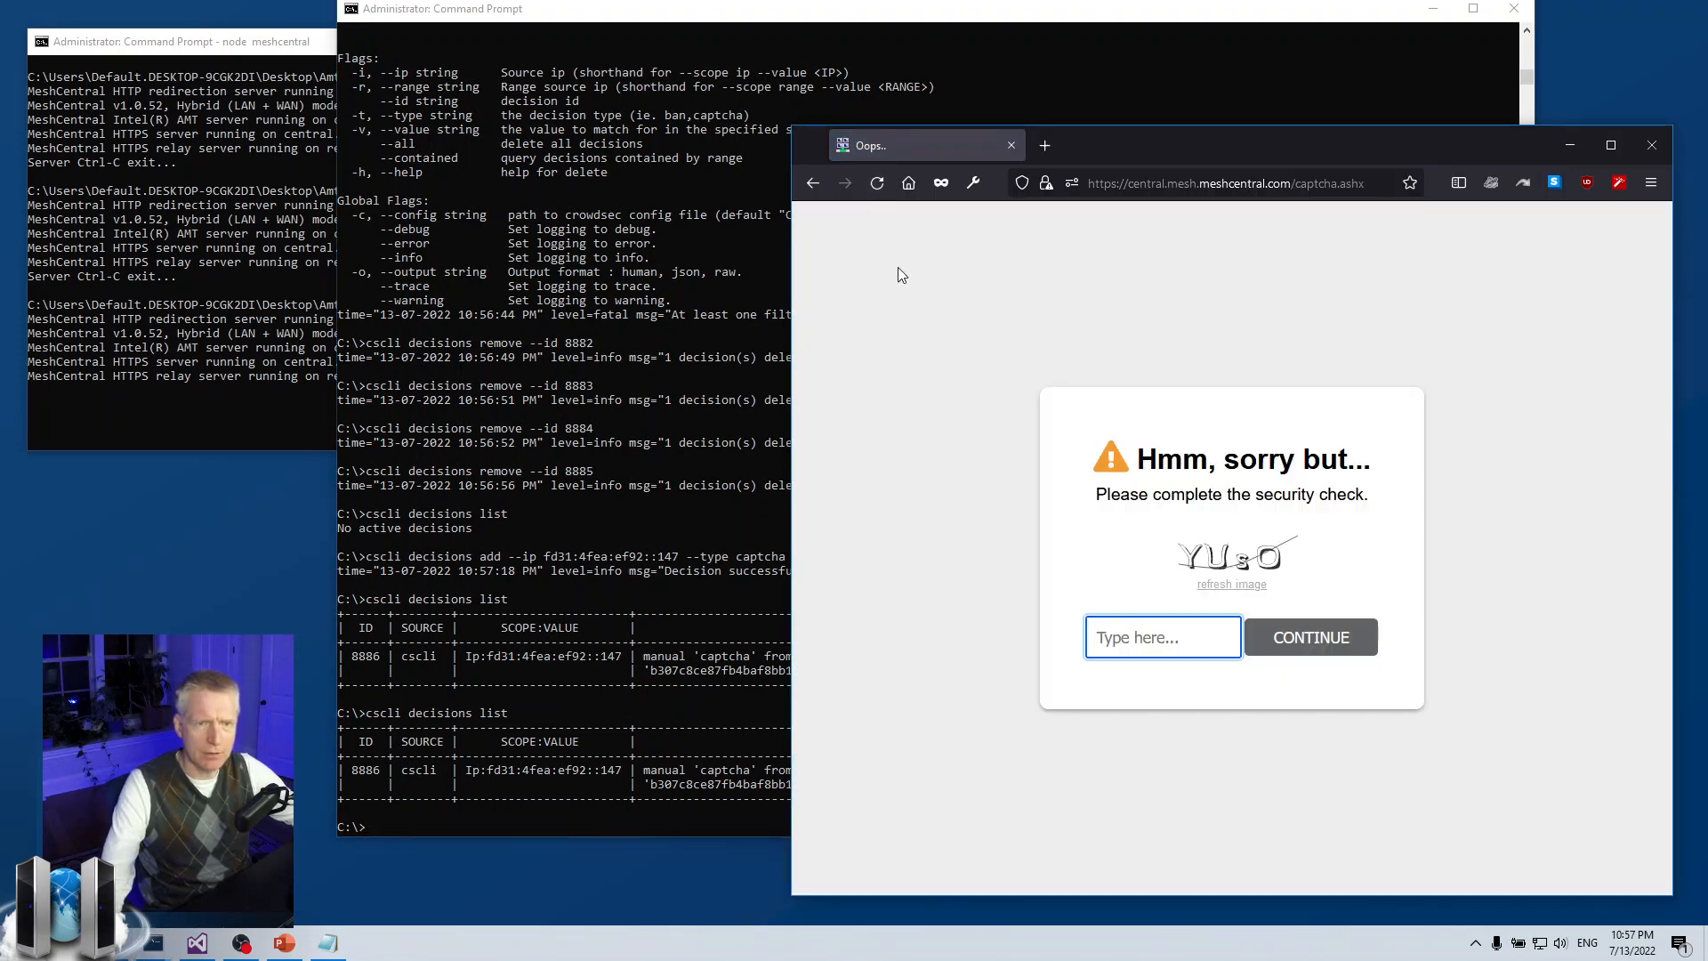
pyautogui.moveTo(1385, 611)
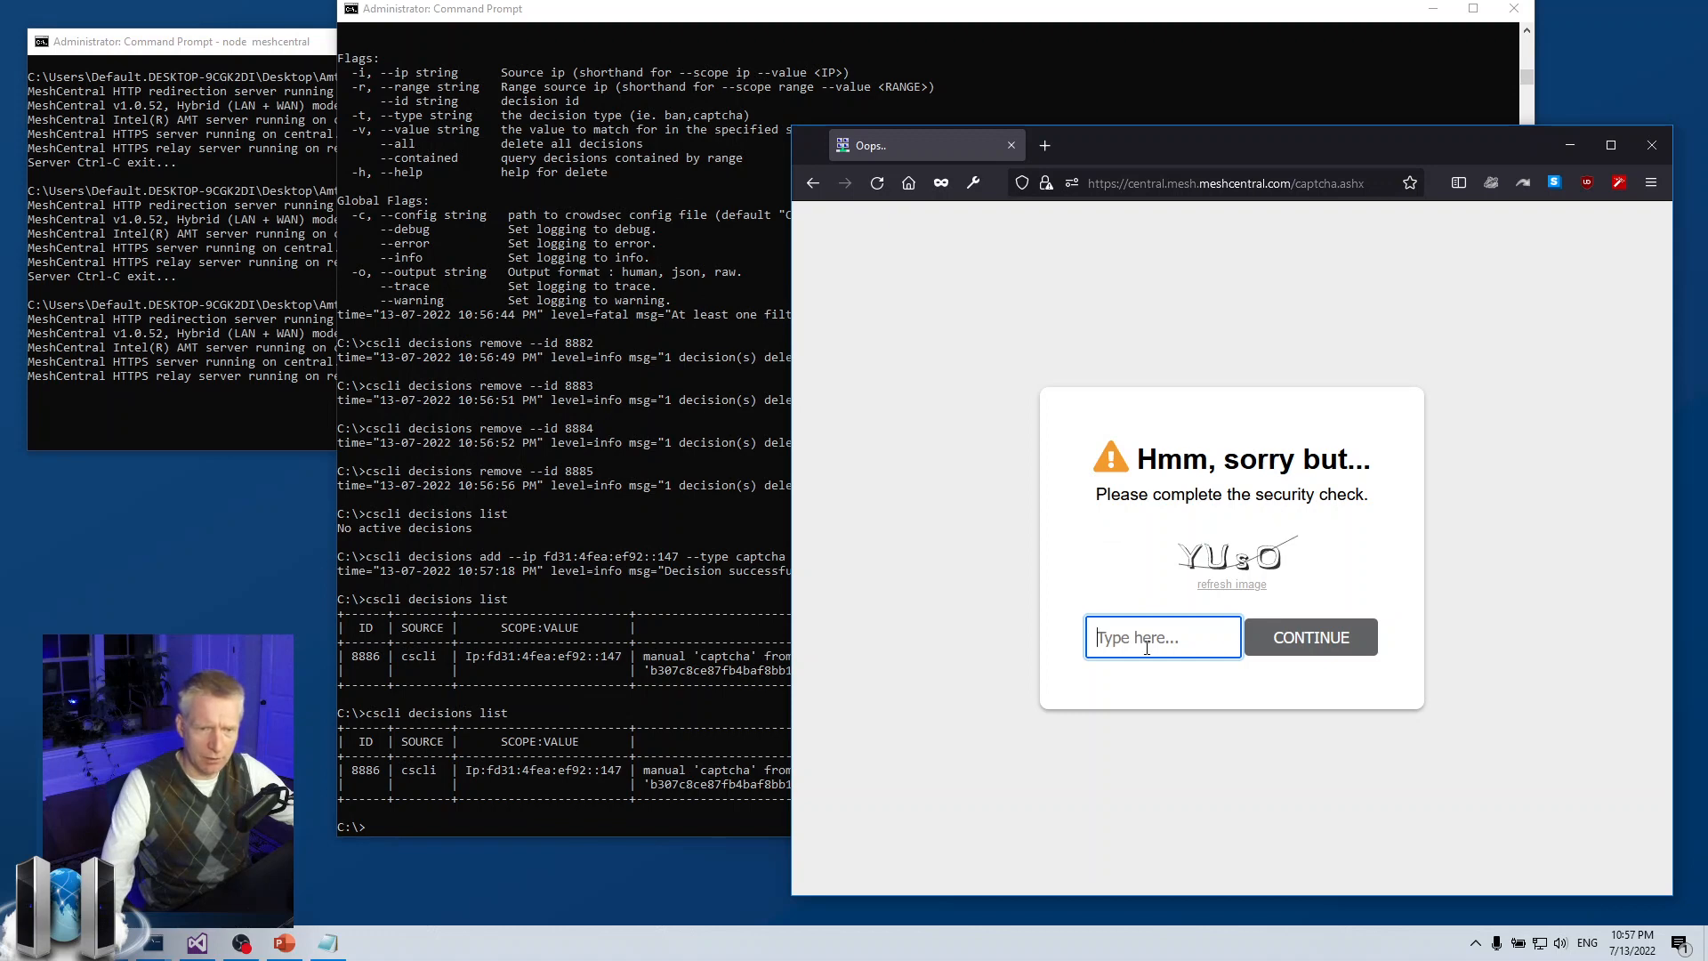
# Step: Solve the CrowdSec captcha on the second attempt and begin logging in to MeshCentral
pyautogui.write('Y')
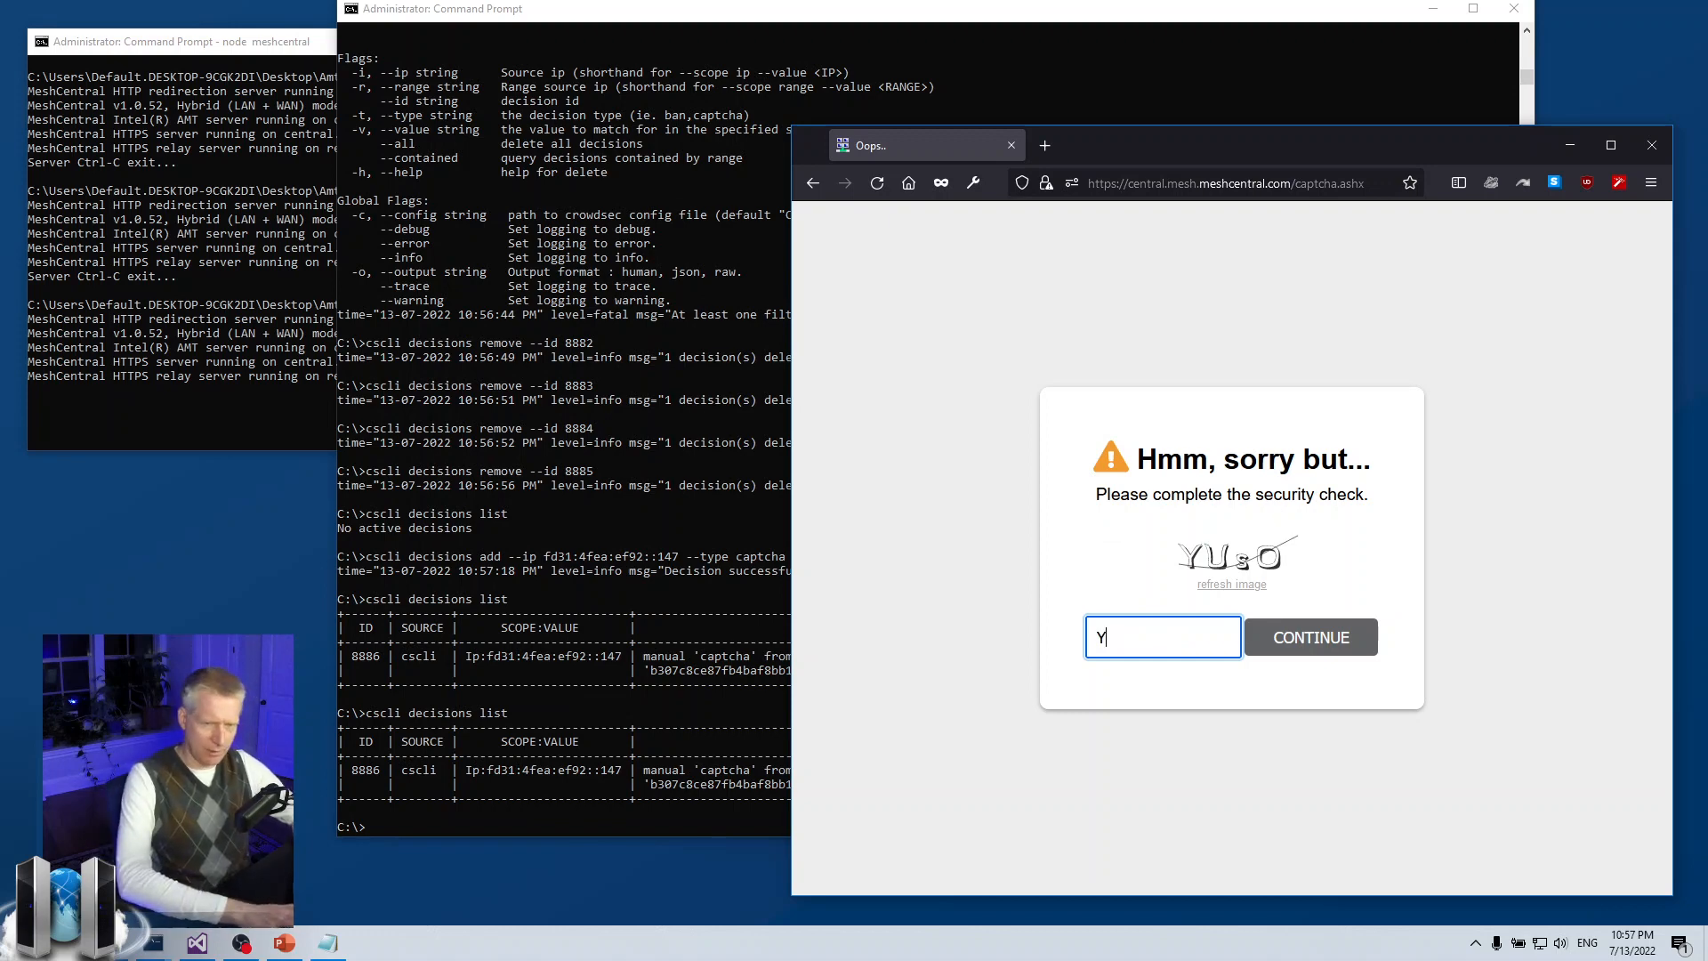
pyautogui.click(1309, 637)
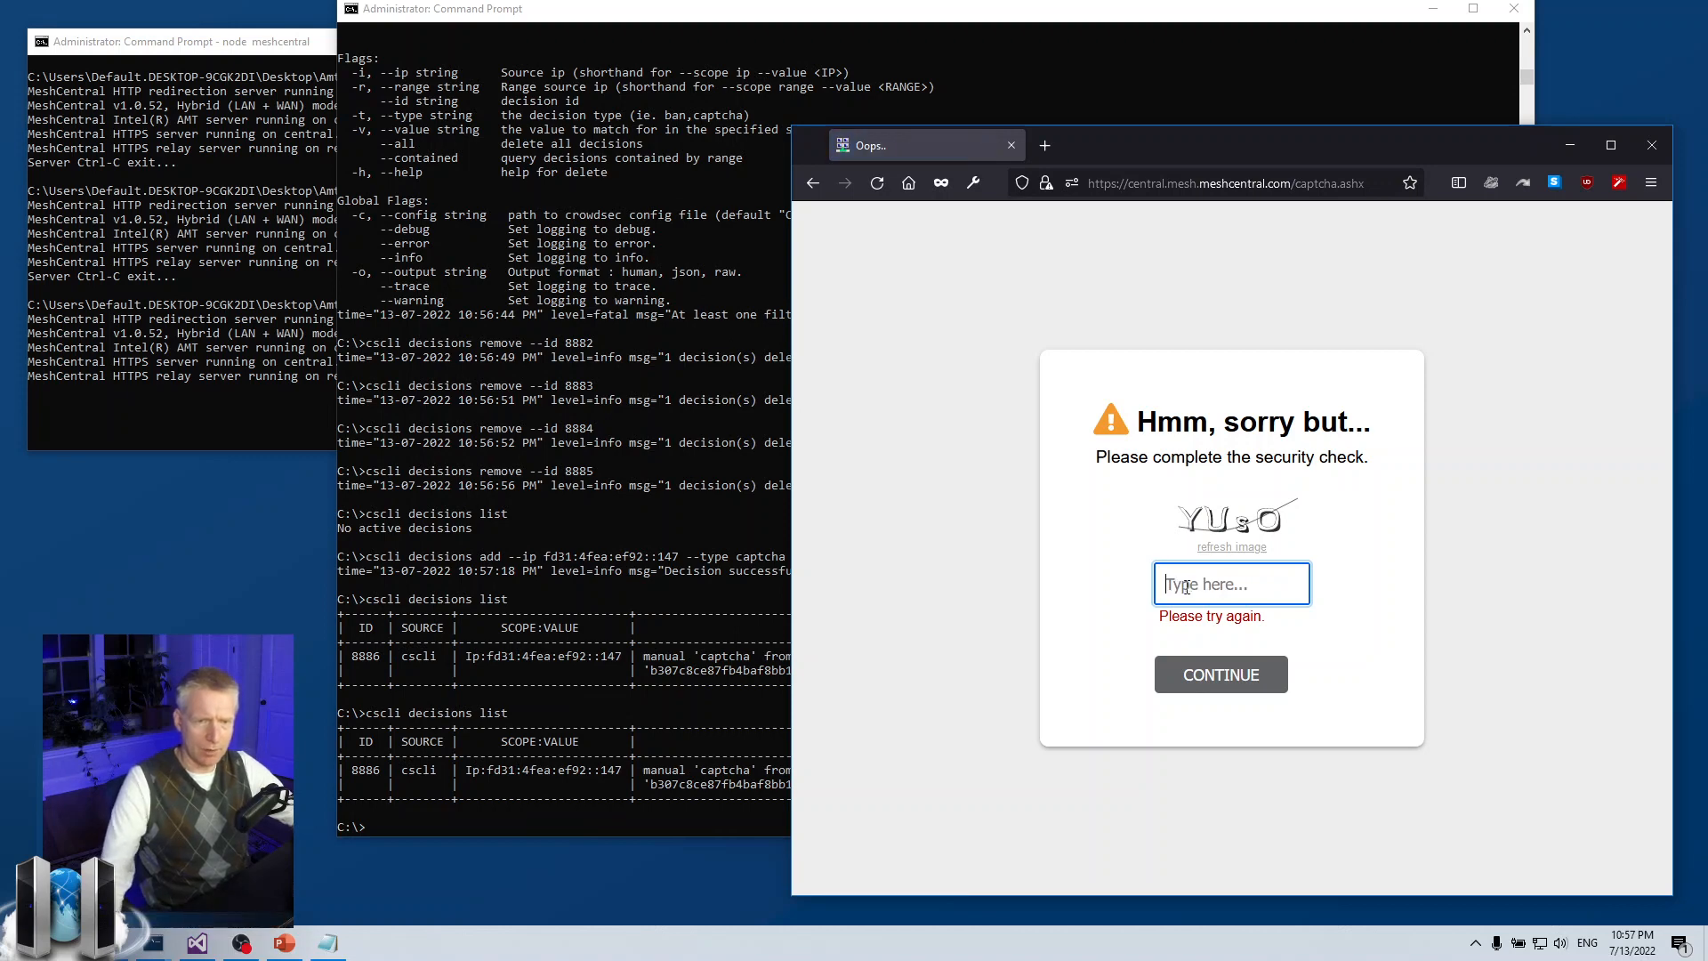
pyautogui.write('YU')
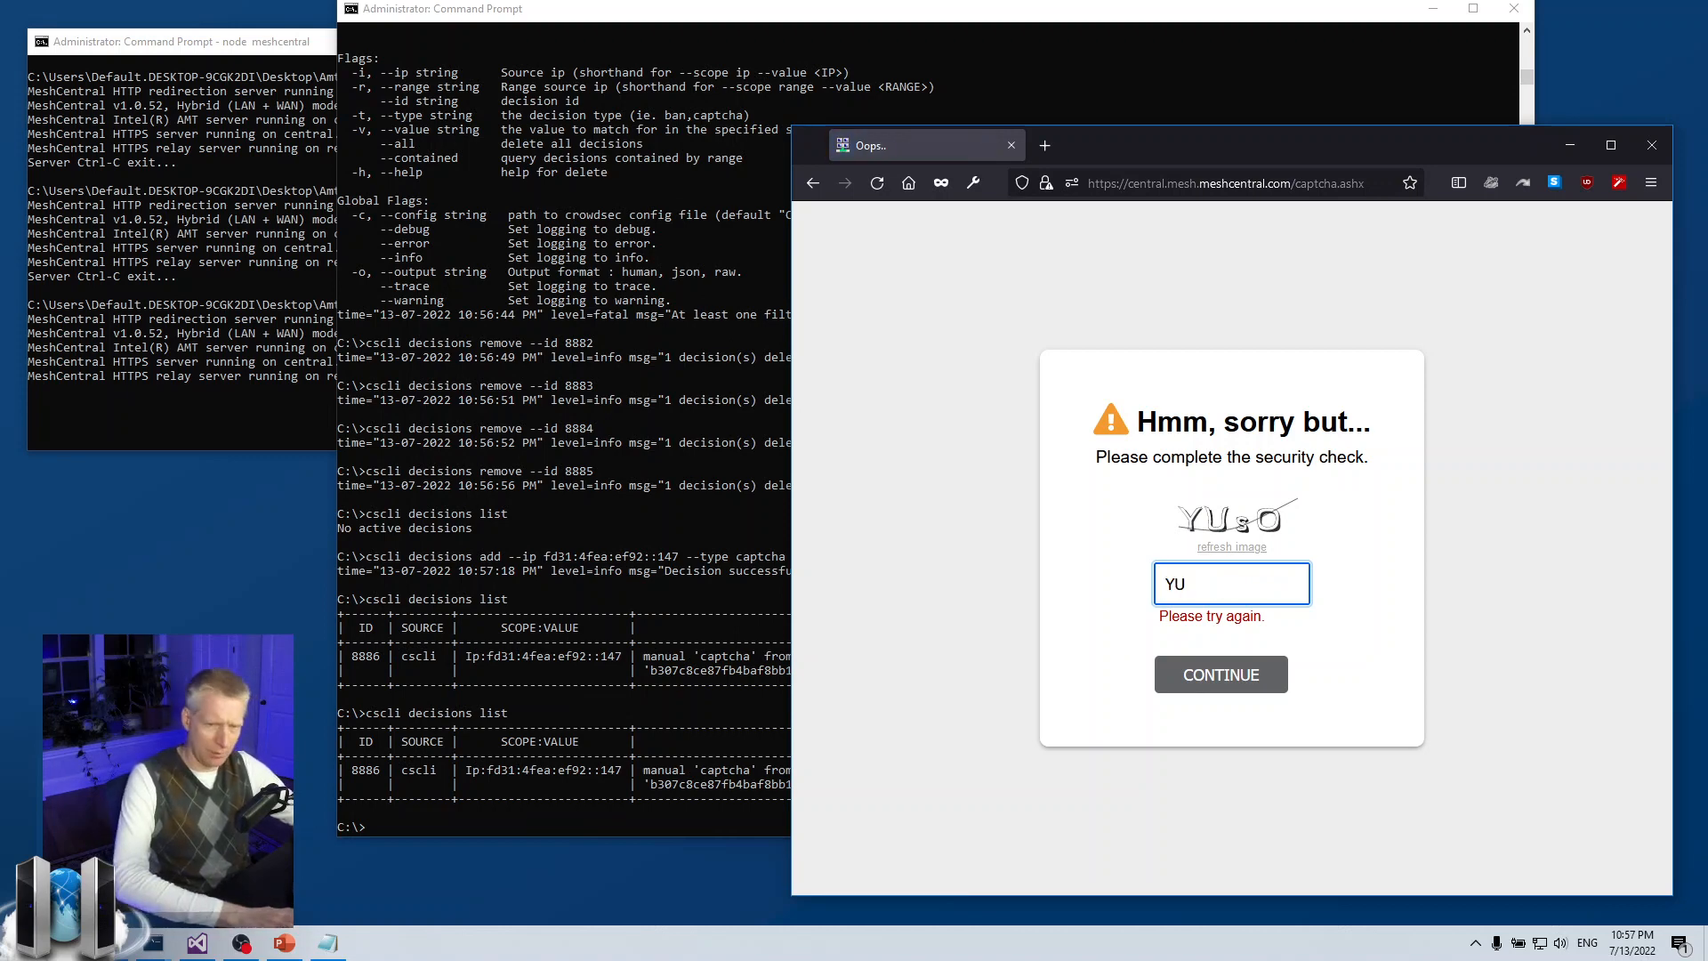
pyautogui.write('s')
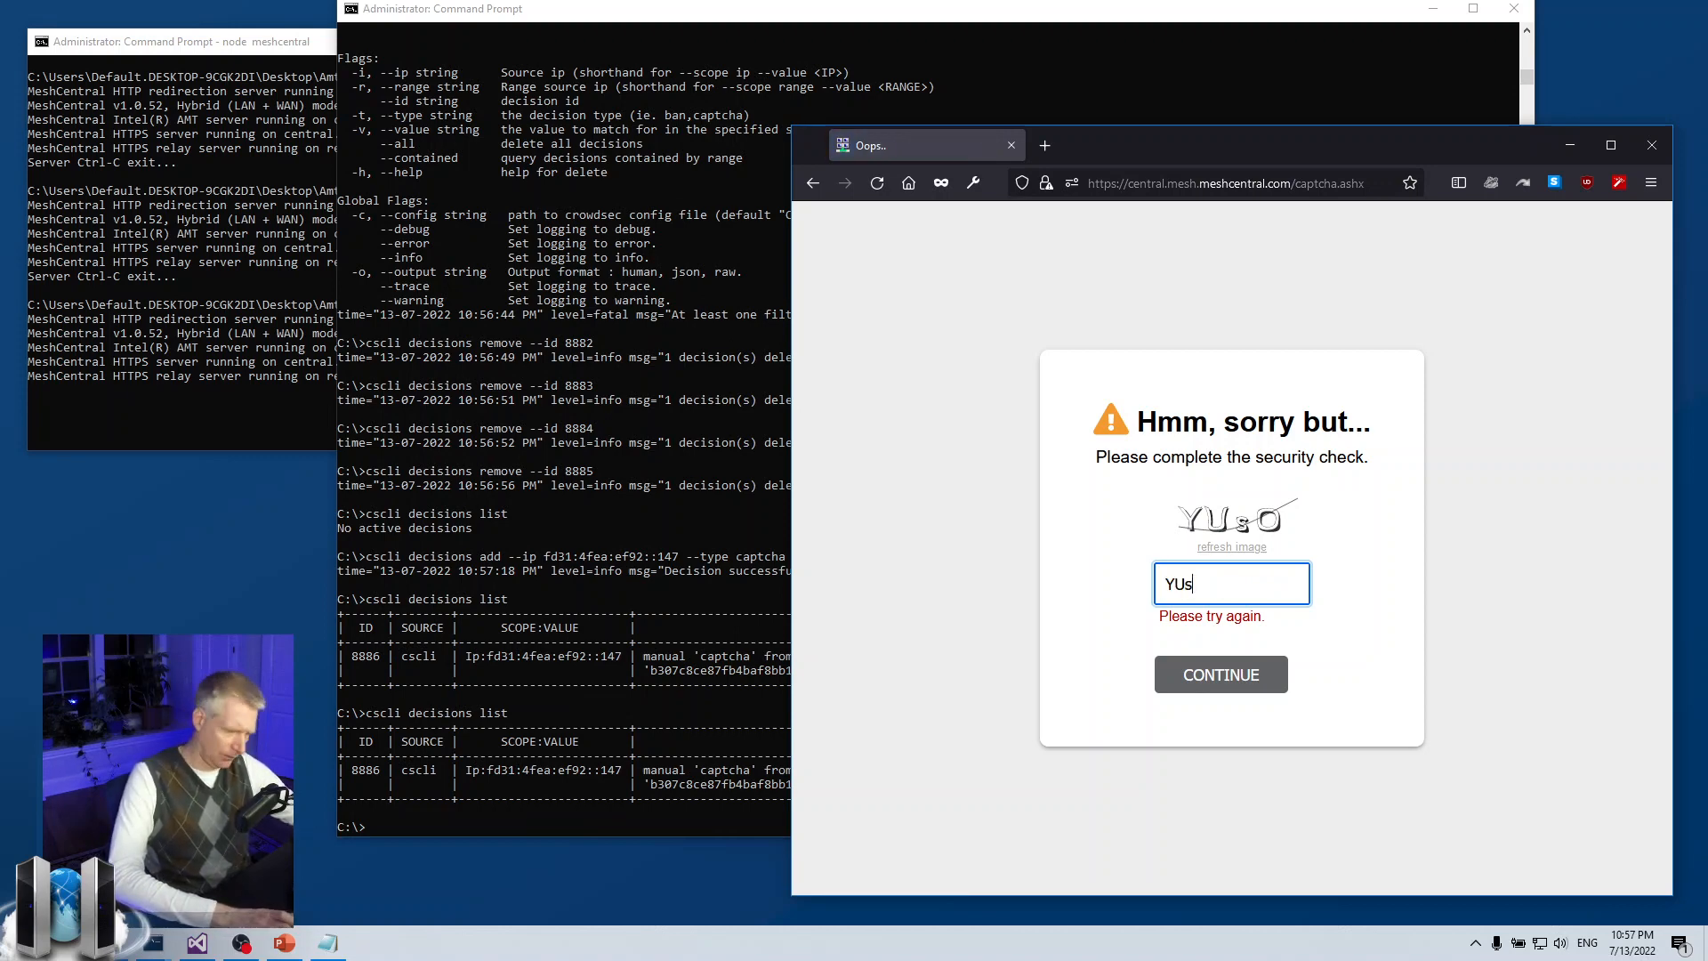
pyautogui.click(1219, 675)
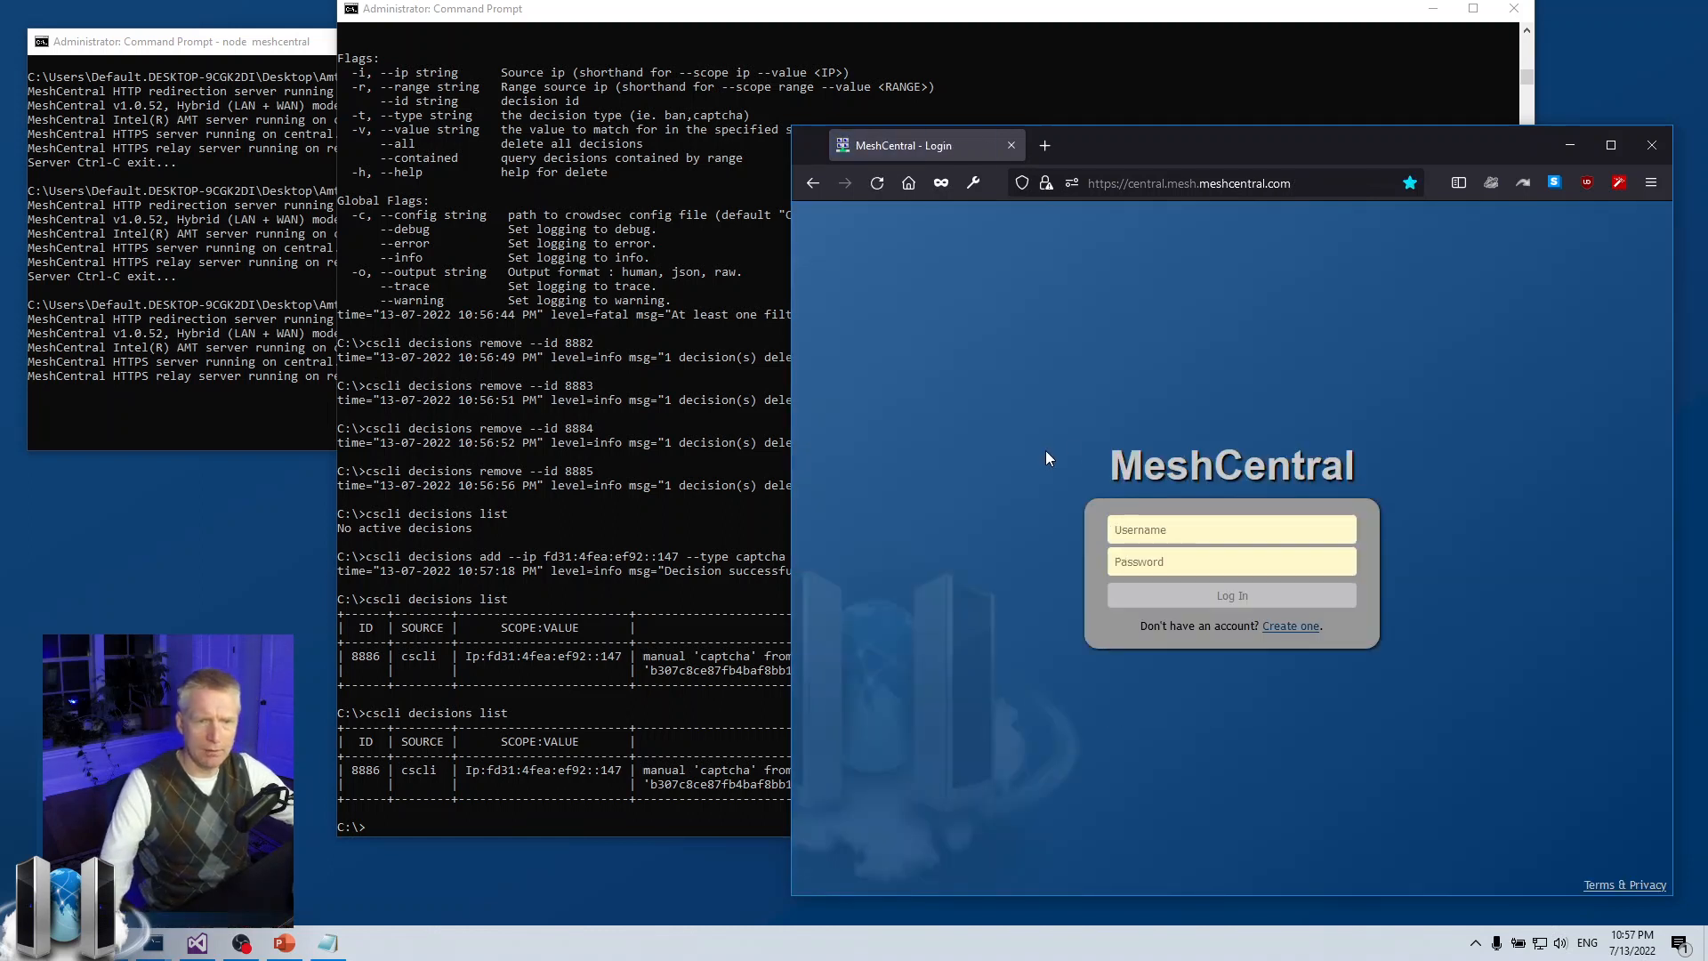
pyautogui.moveTo(949, 238)
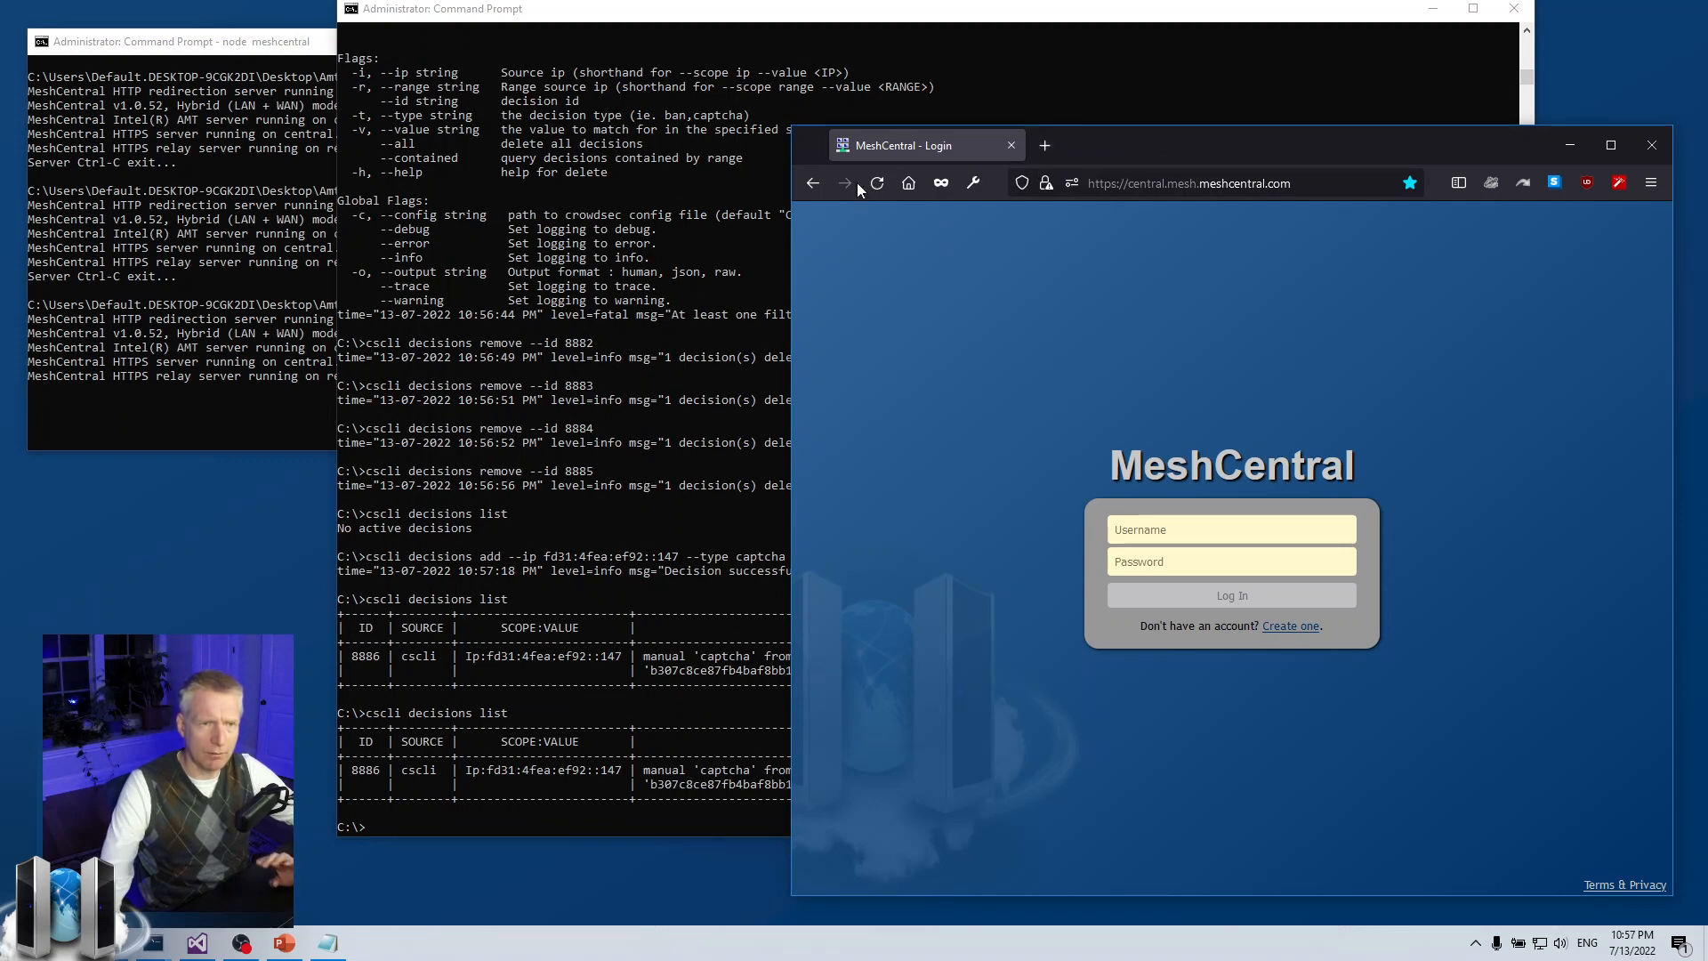
pyautogui.click(1231, 528)
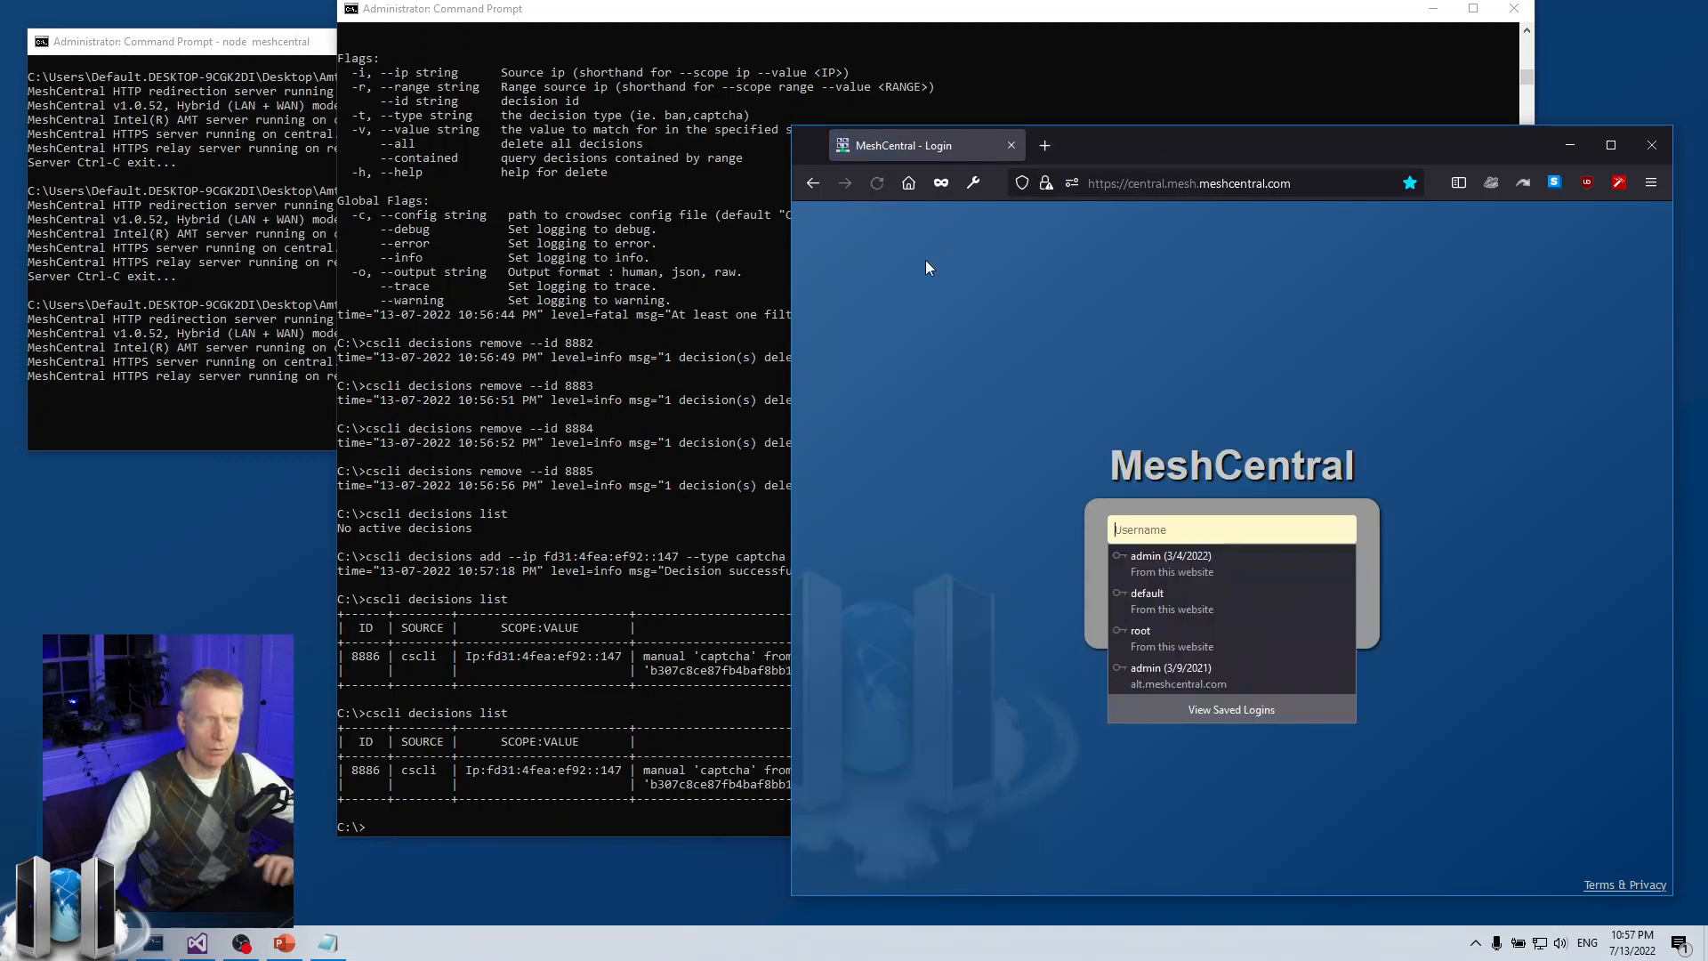
pyautogui.click(1310, 358)
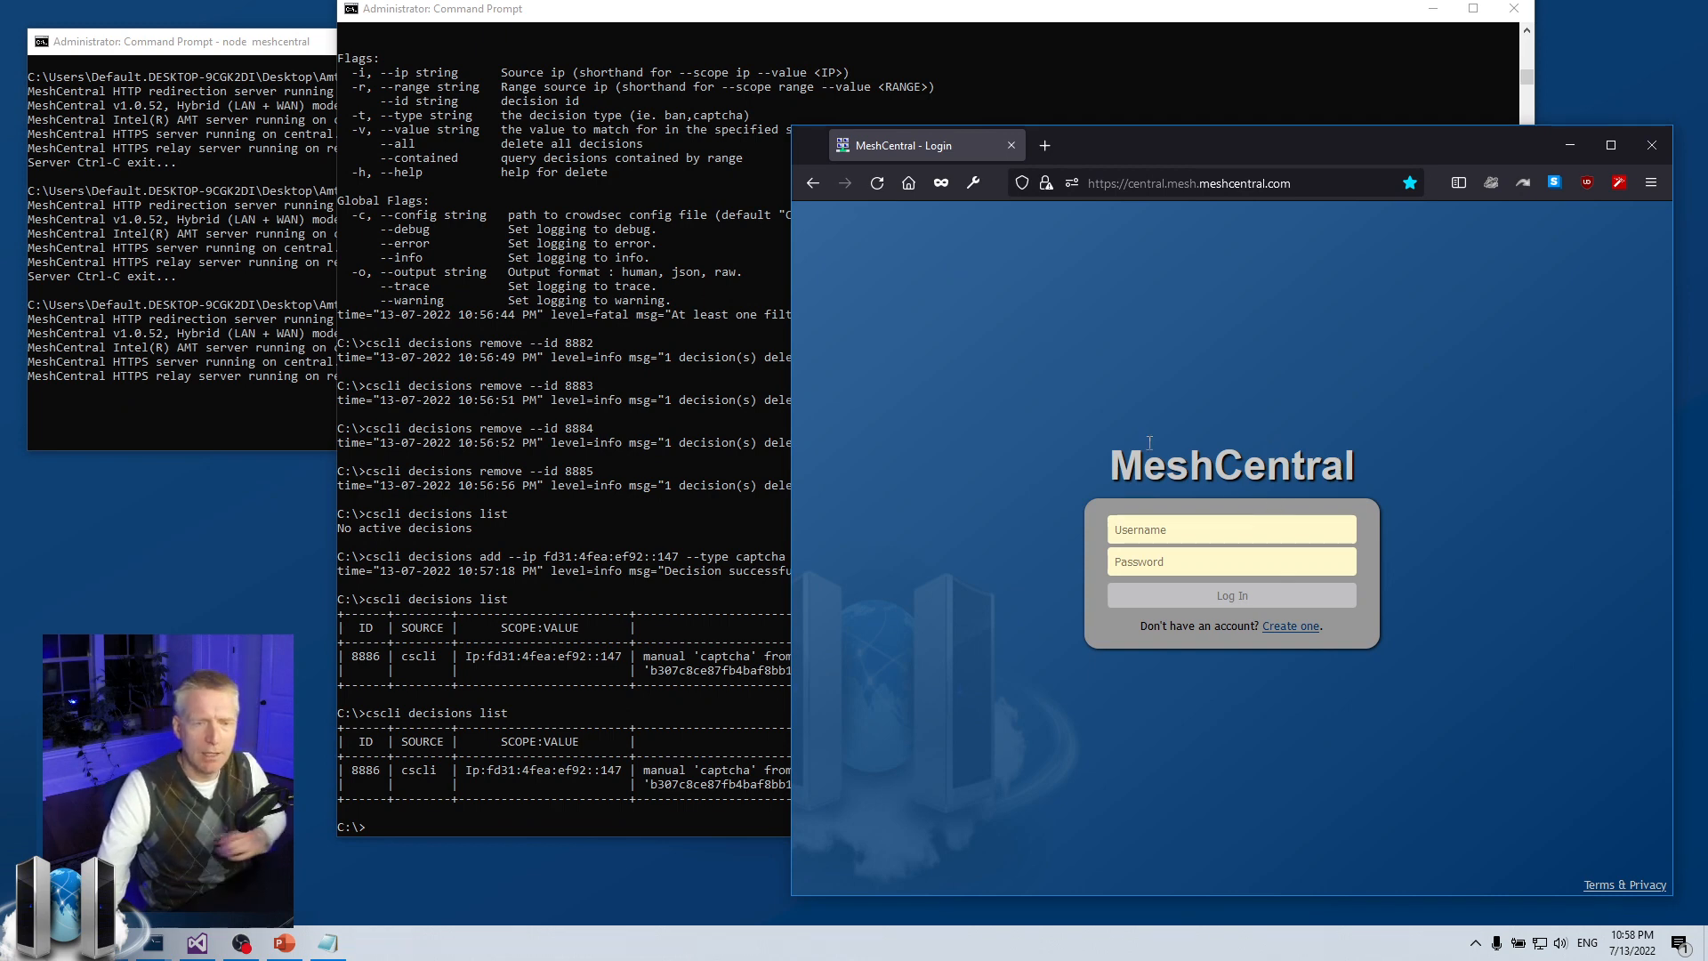
pyautogui.moveTo(1065, 476)
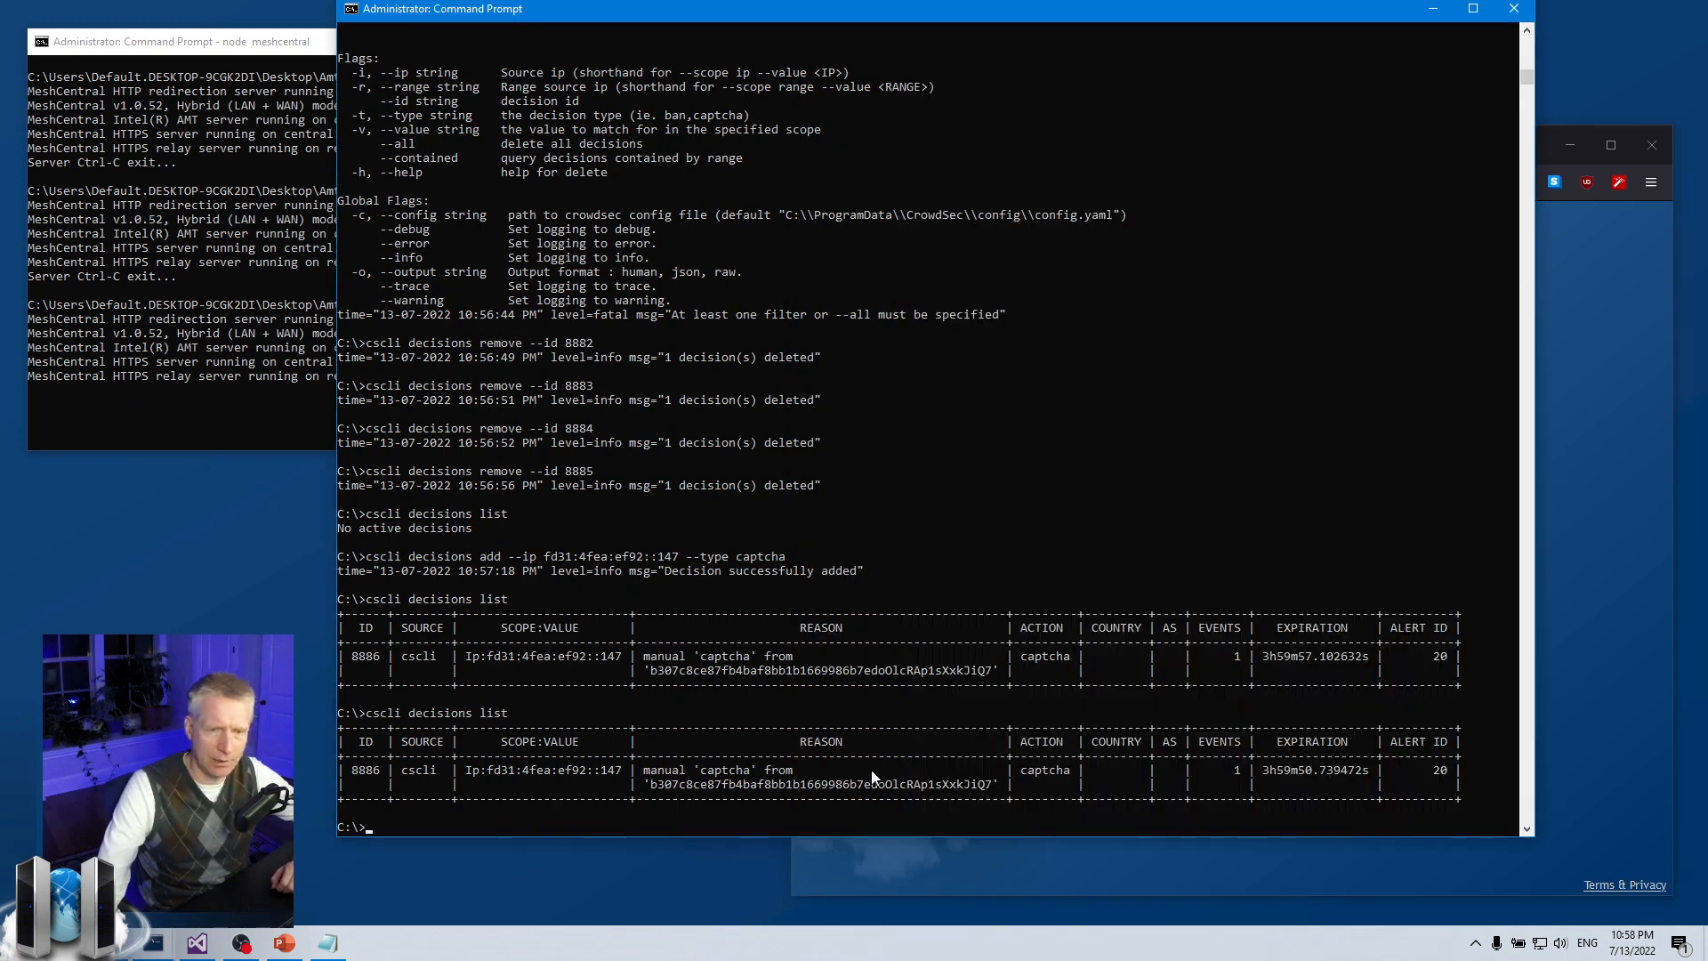
pyautogui.moveTo(942, 792)
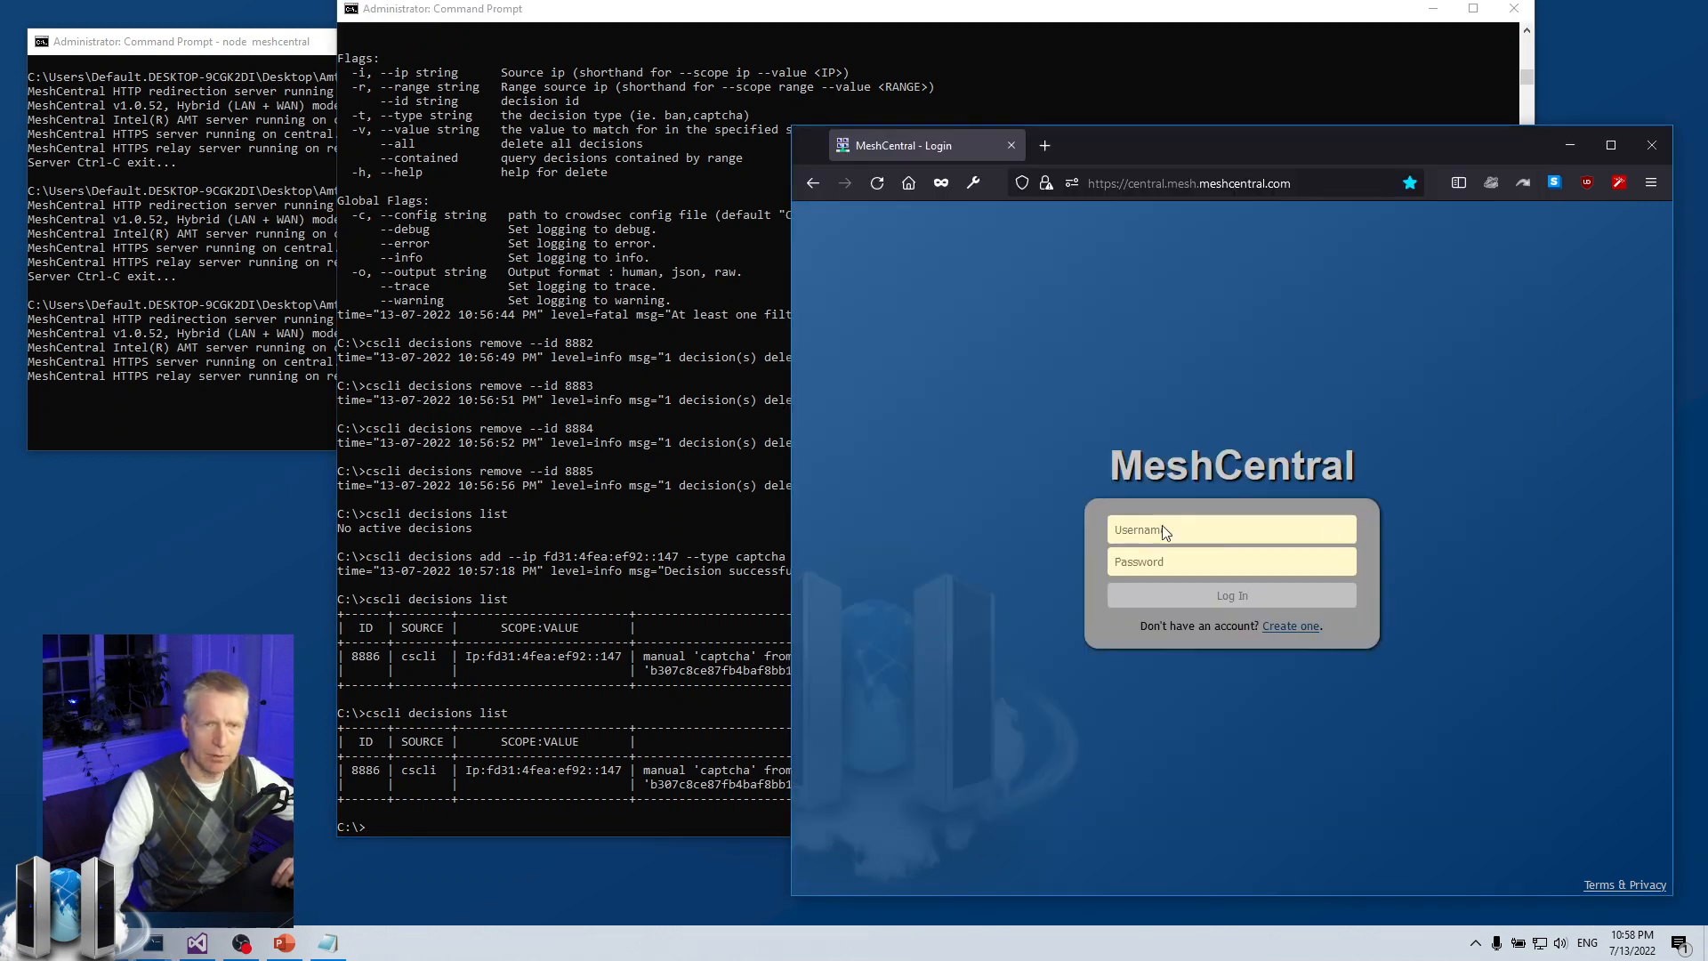
pyautogui.moveTo(1247, 529)
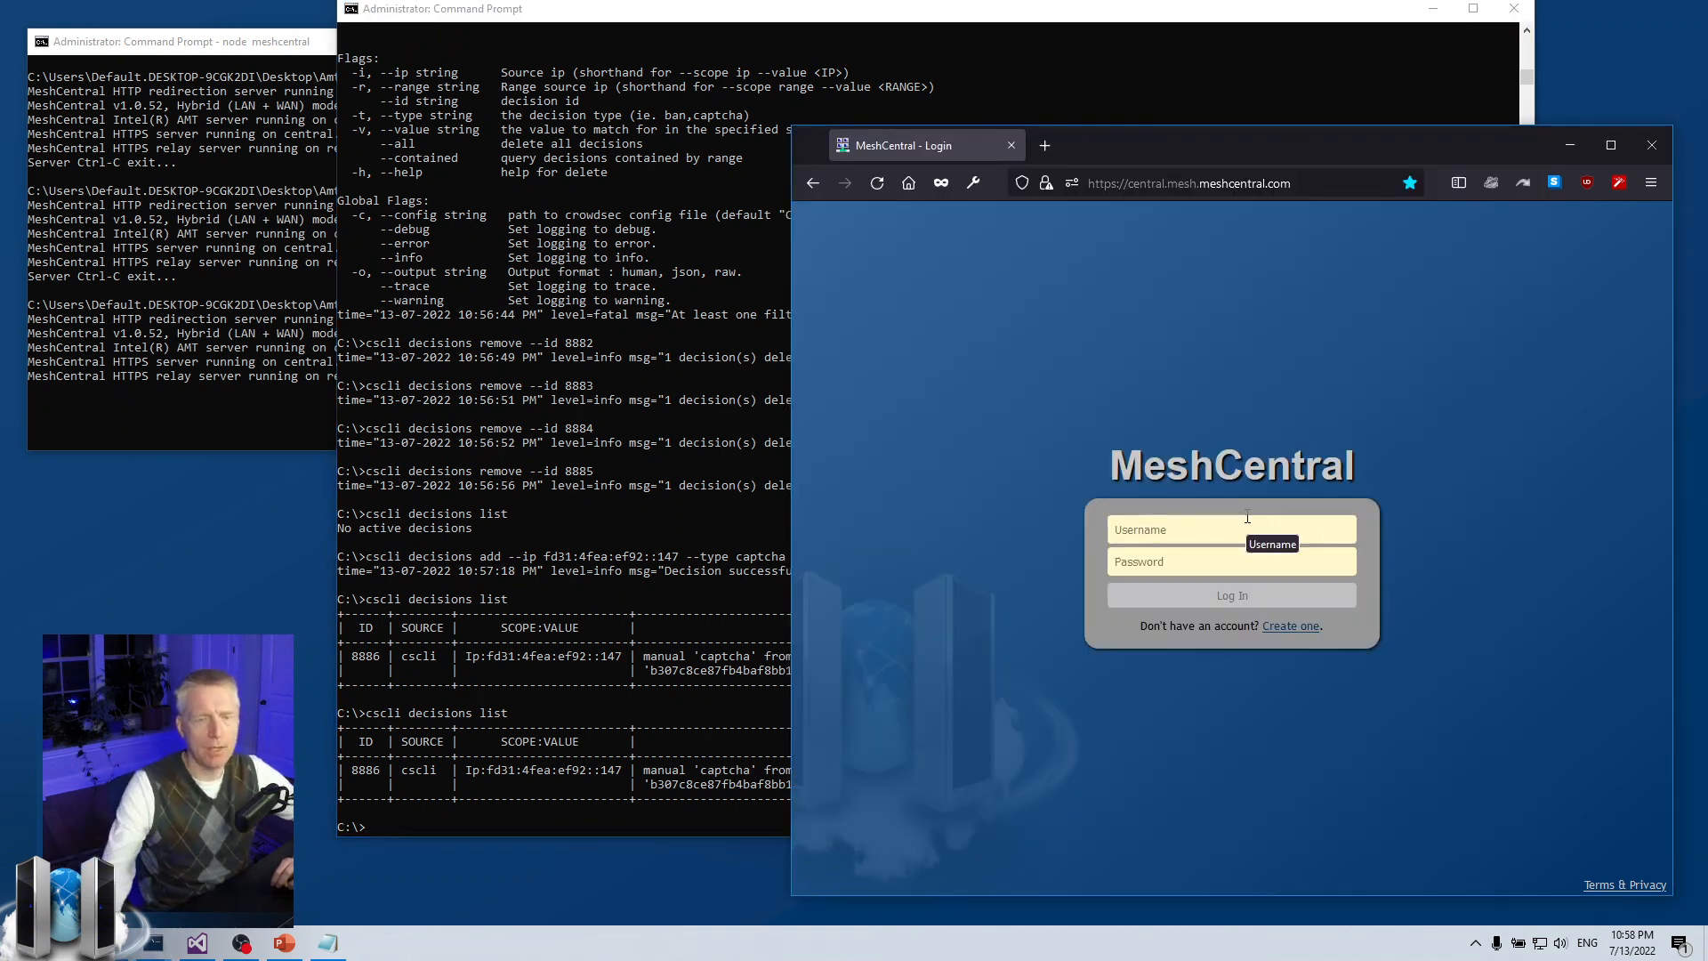
pyautogui.moveTo(736, 758)
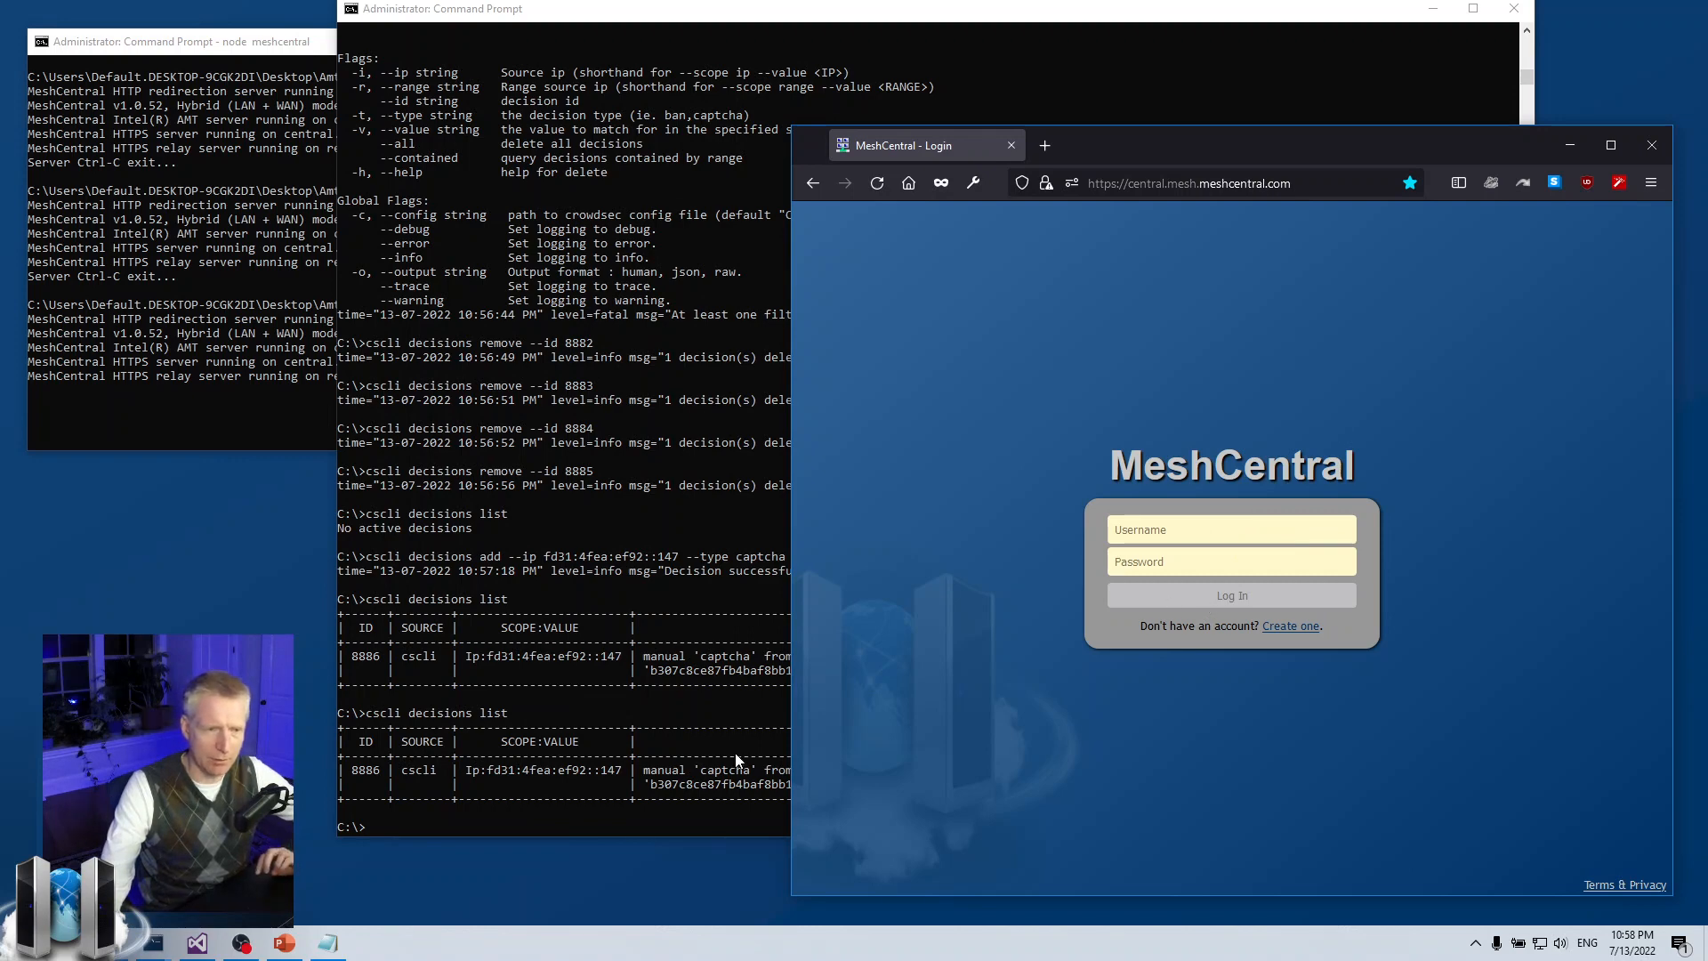
pyautogui.moveTo(708, 743)
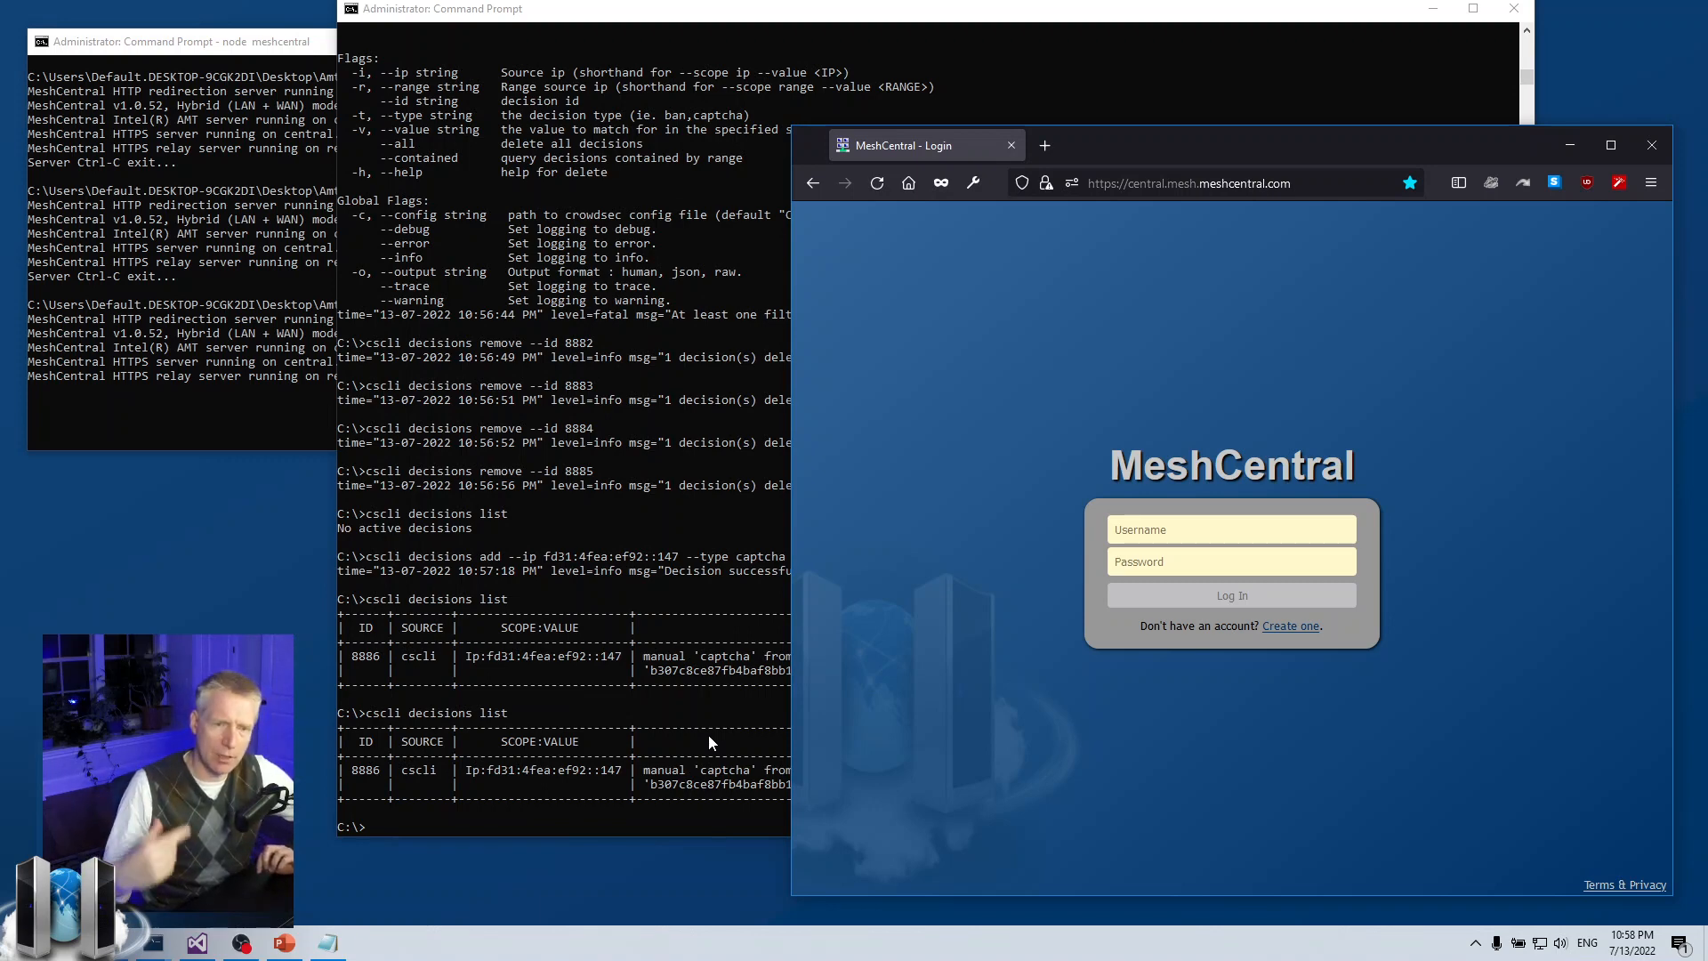
# Step: Sign in as admin to reach My Devices, then bring up the Config.json slide
pyautogui.write('admin')
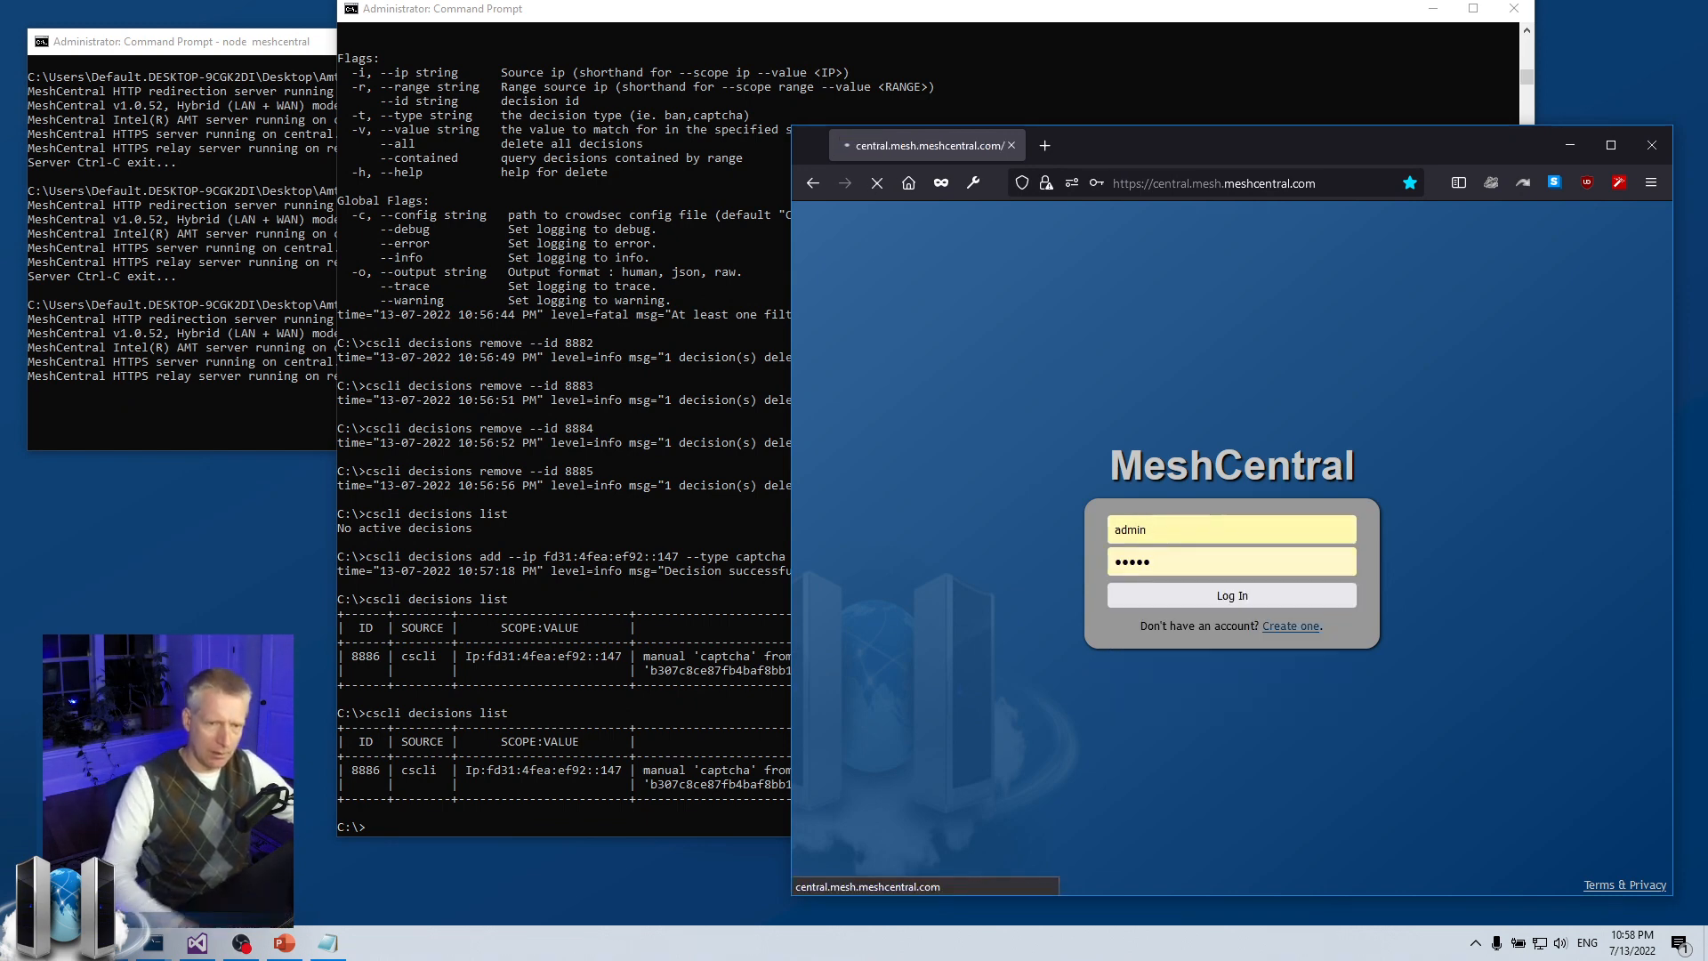
pyautogui.click(1231, 595)
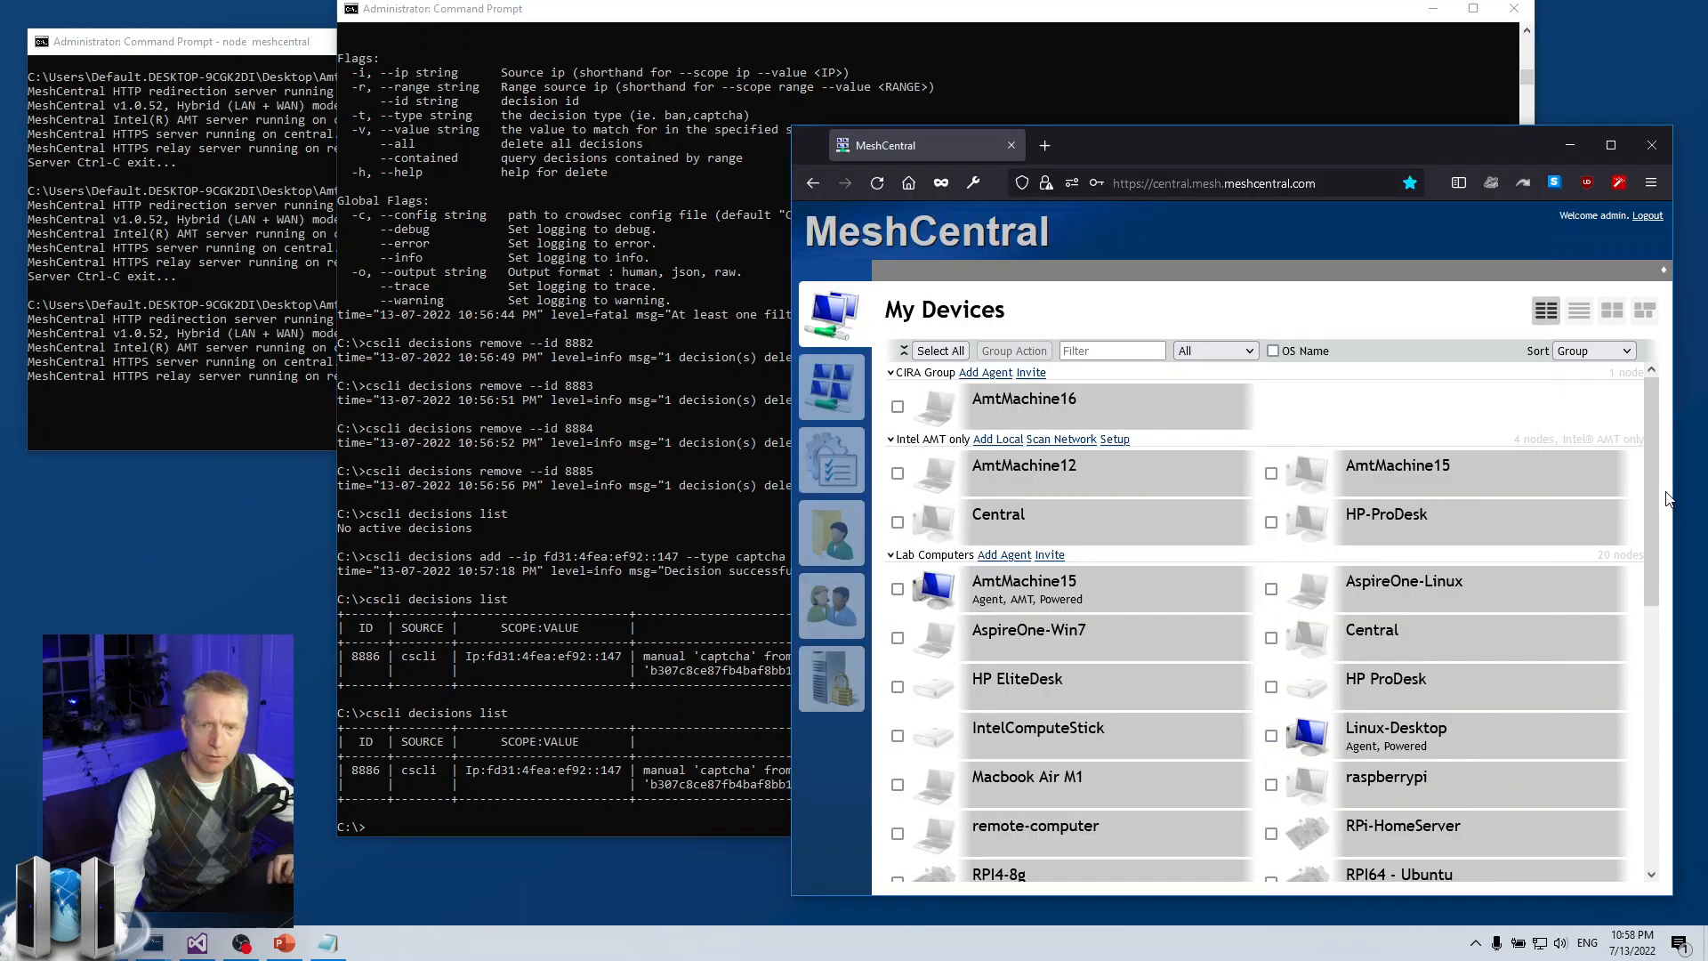
pyautogui.moveTo(1619, 496)
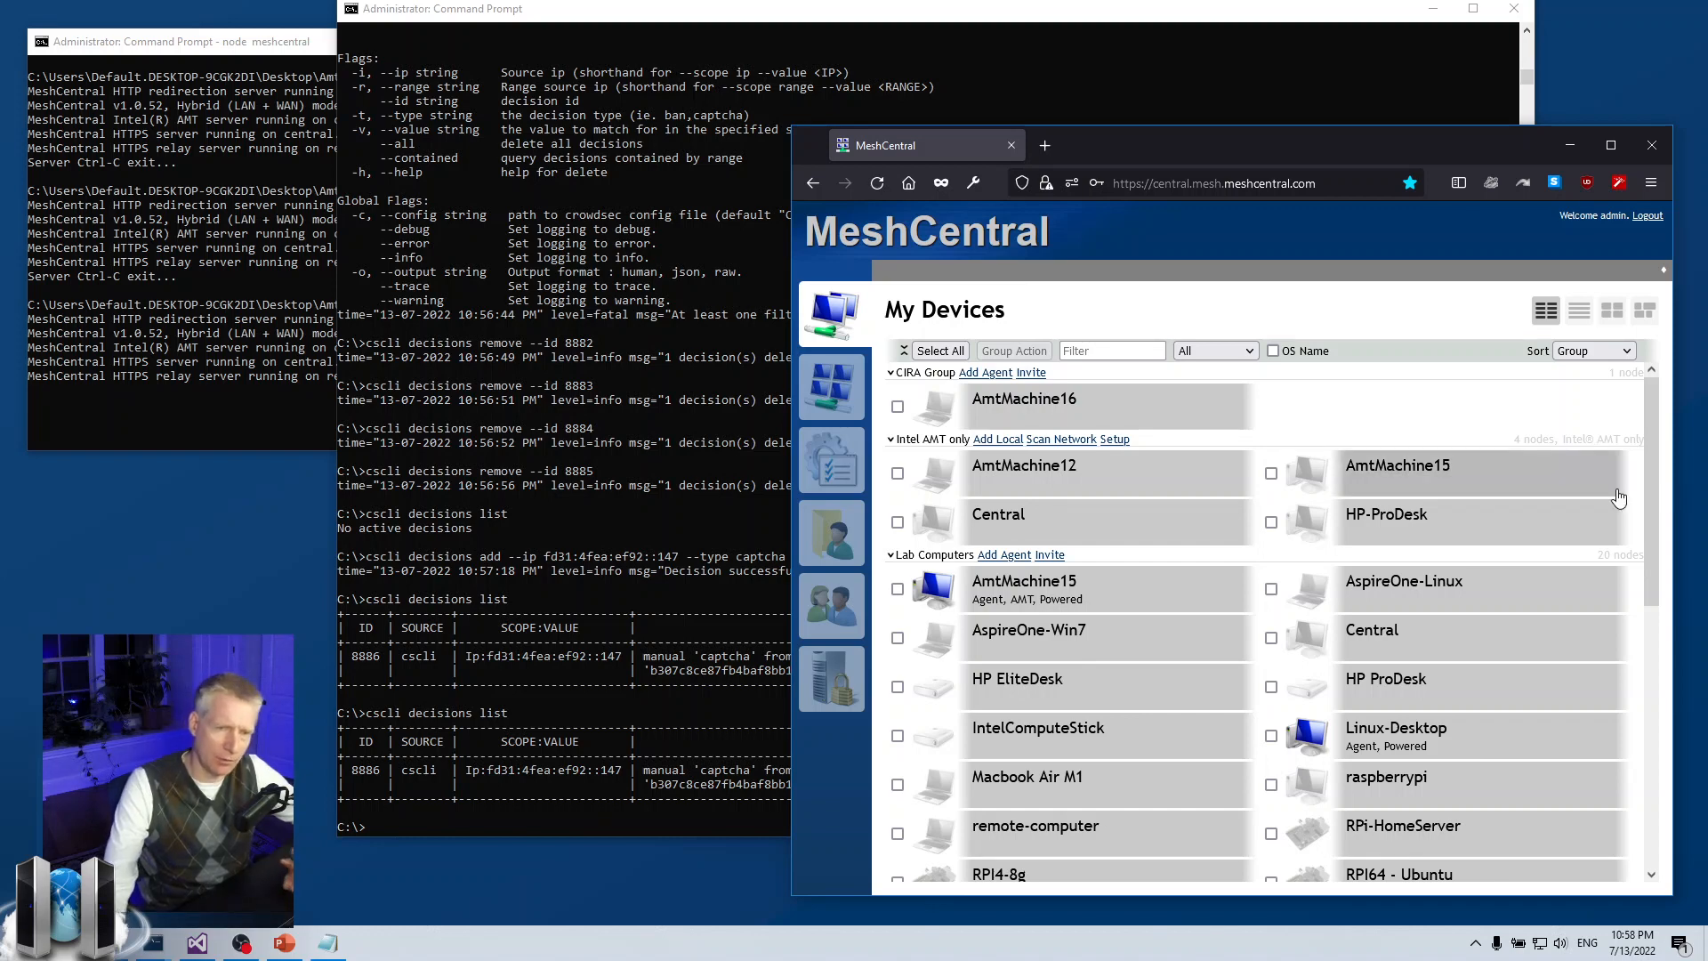
pyautogui.moveTo(762, 549)
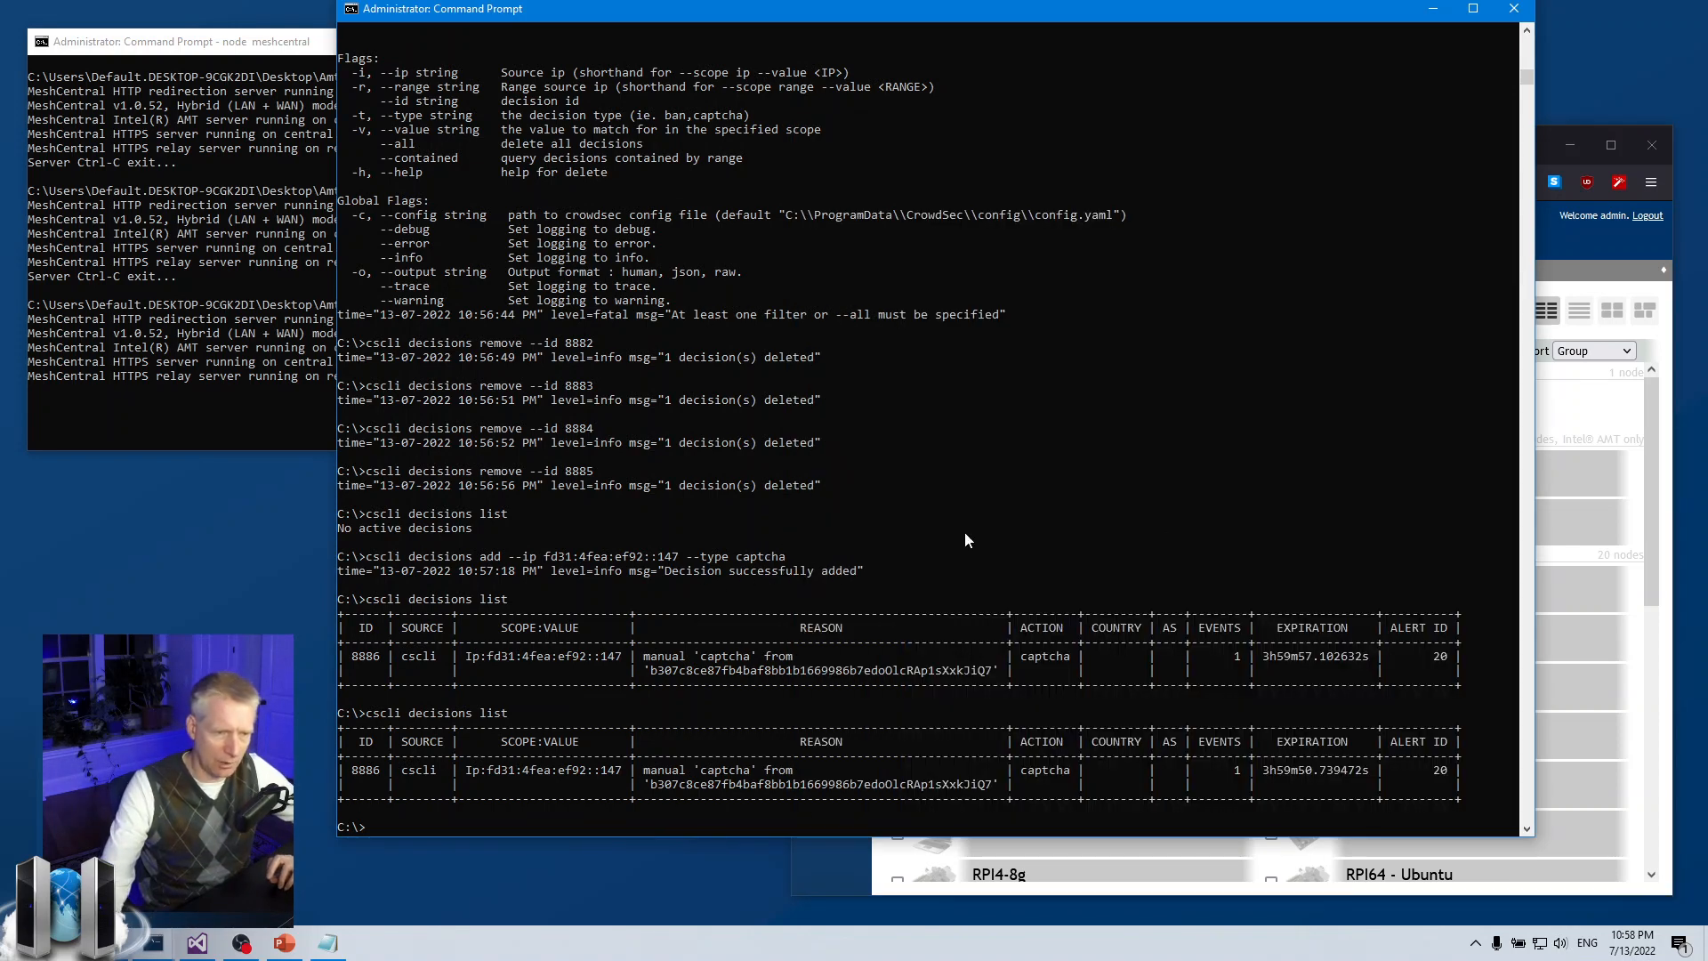
pyautogui.moveTo(822, 834)
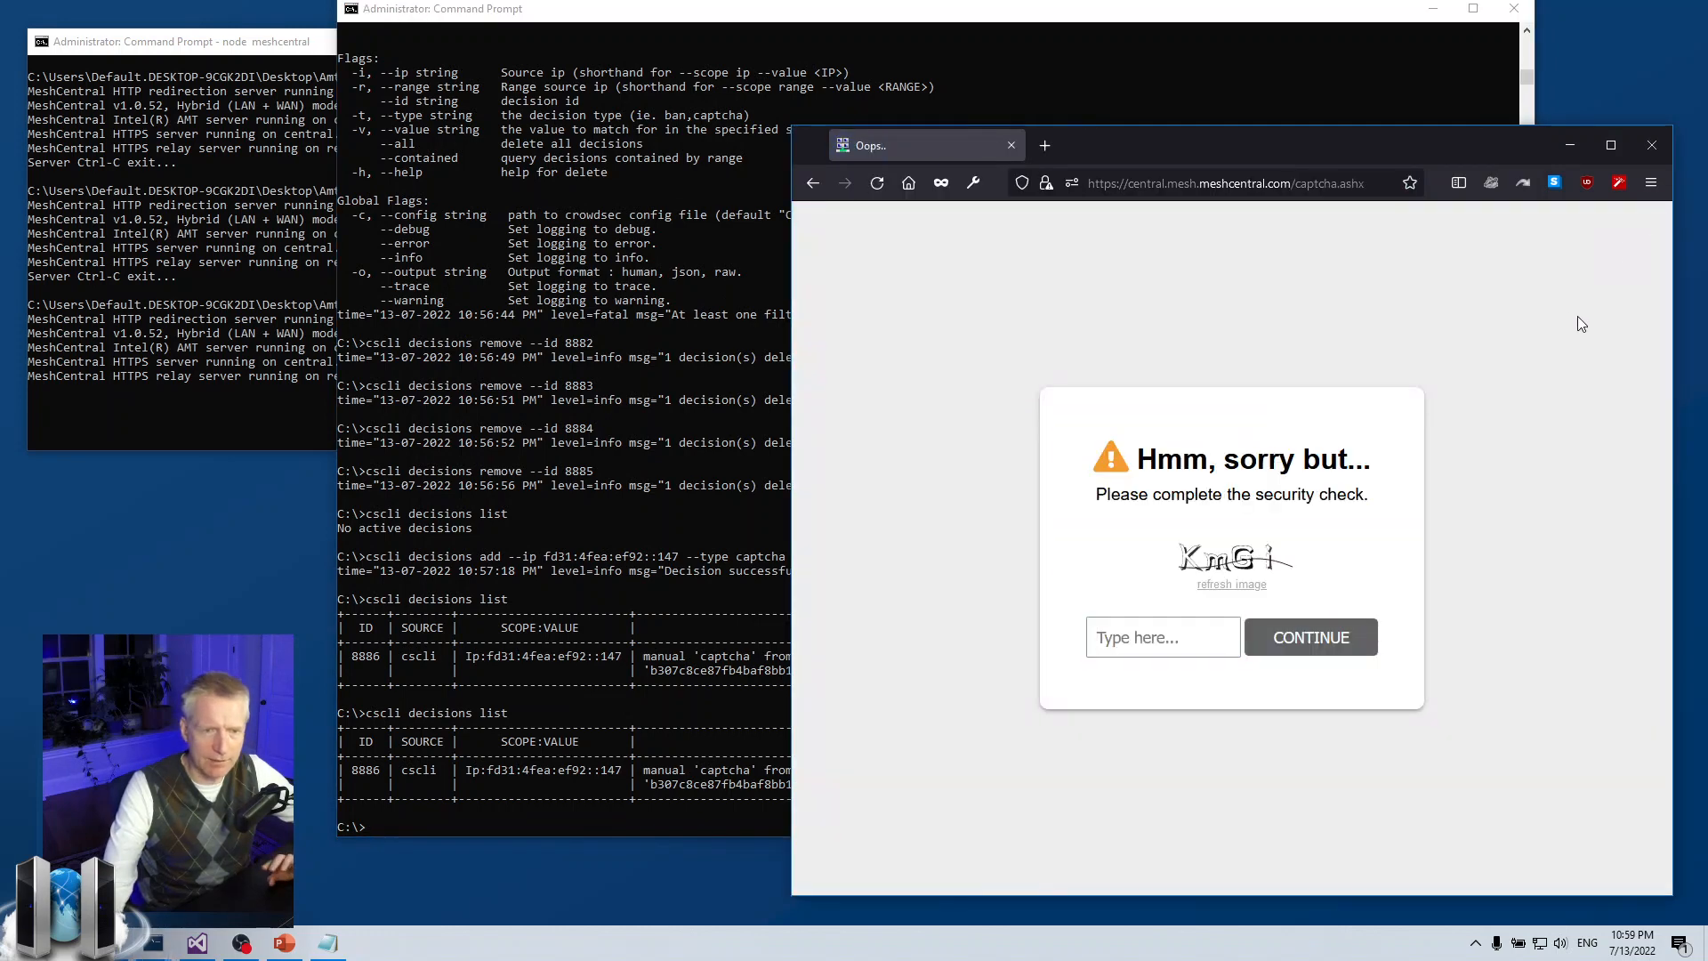
pyautogui.click(282, 942)
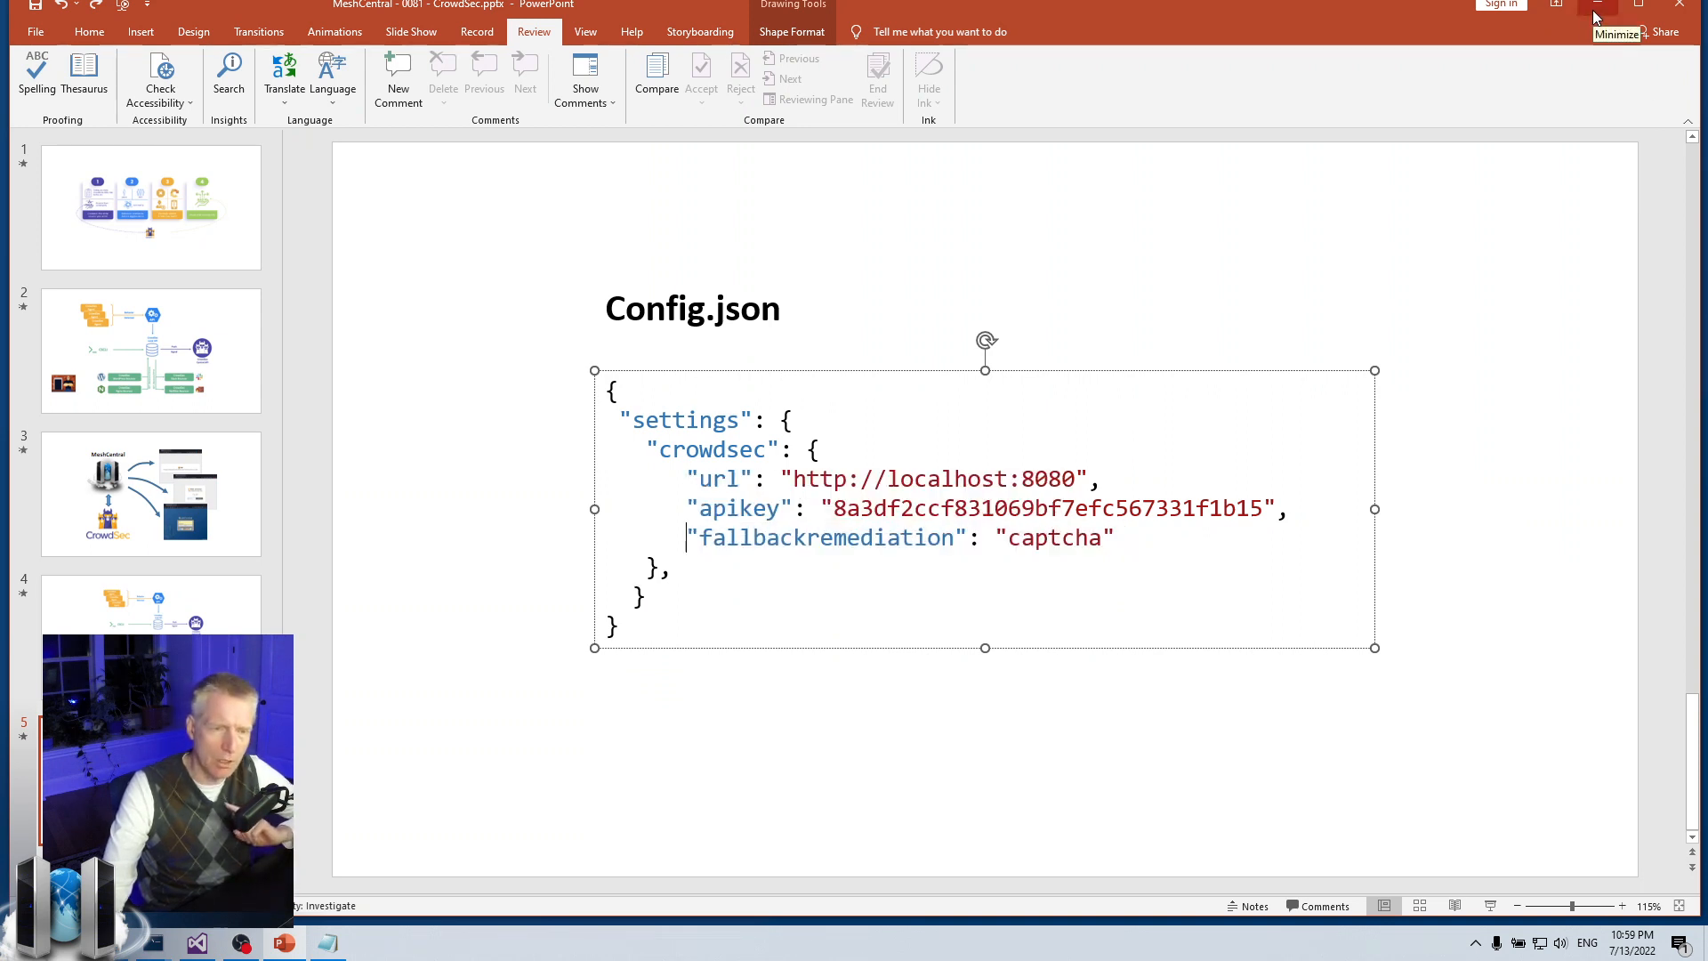
# Step: Remove captcha decision 8886 with cscli and reload MeshCentral to confirm the login page
pyautogui.click(1616, 5)
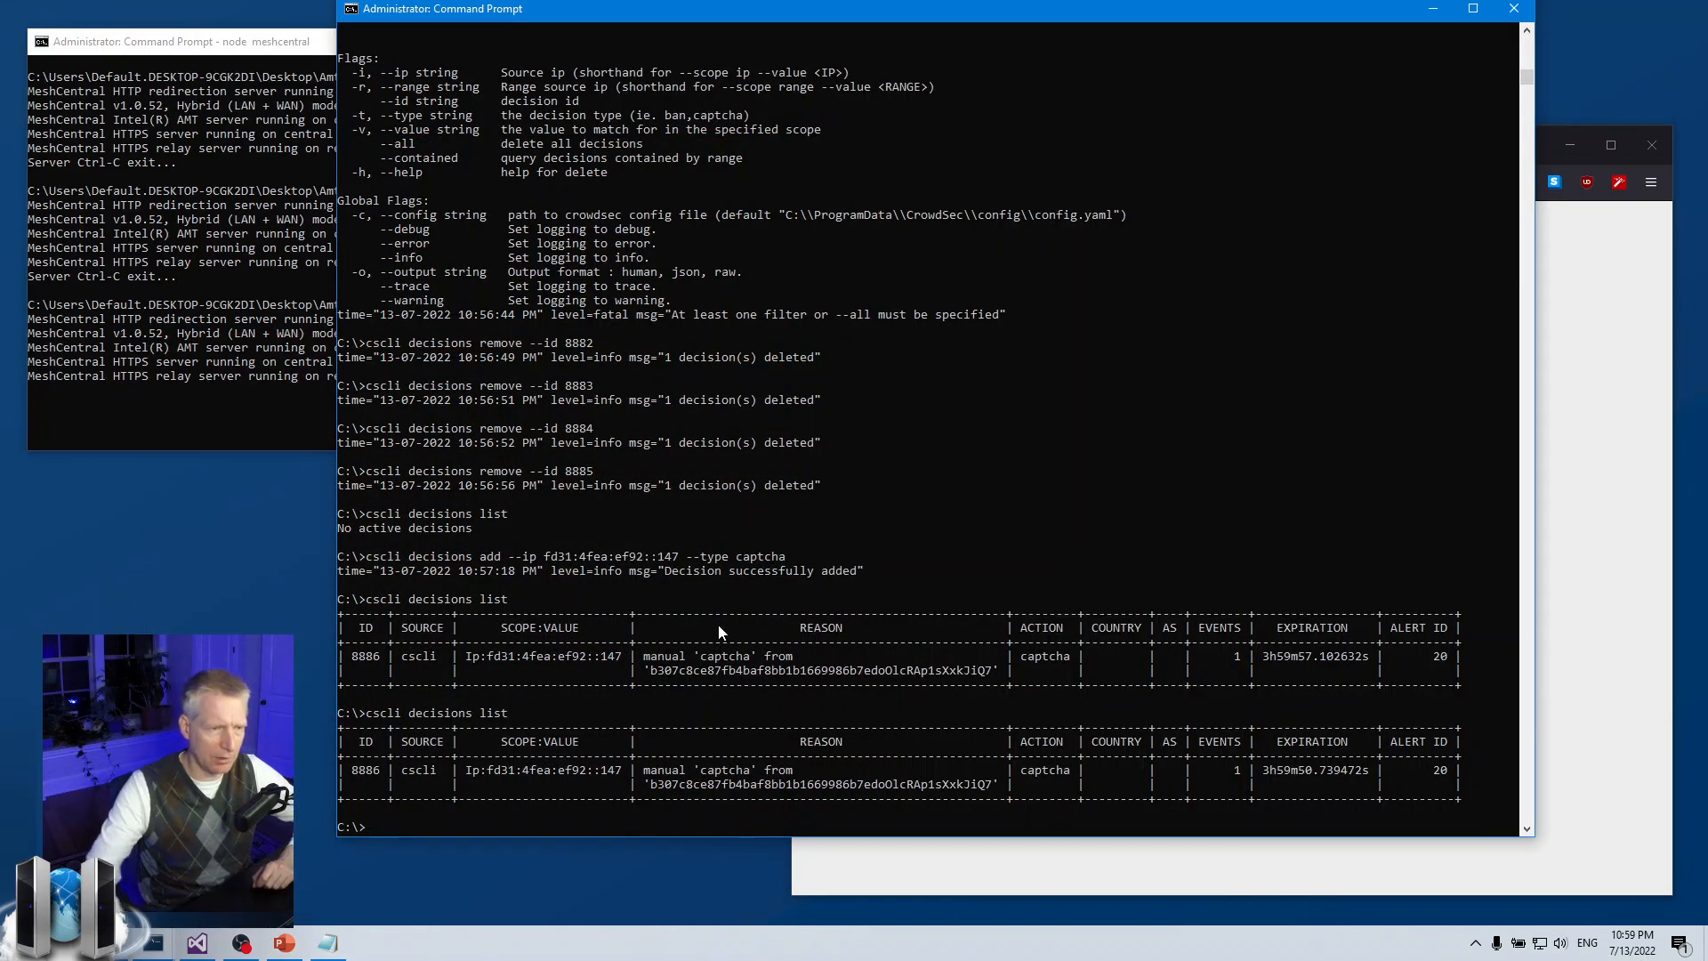
pyautogui.write('cscli decisions remove --id 88')
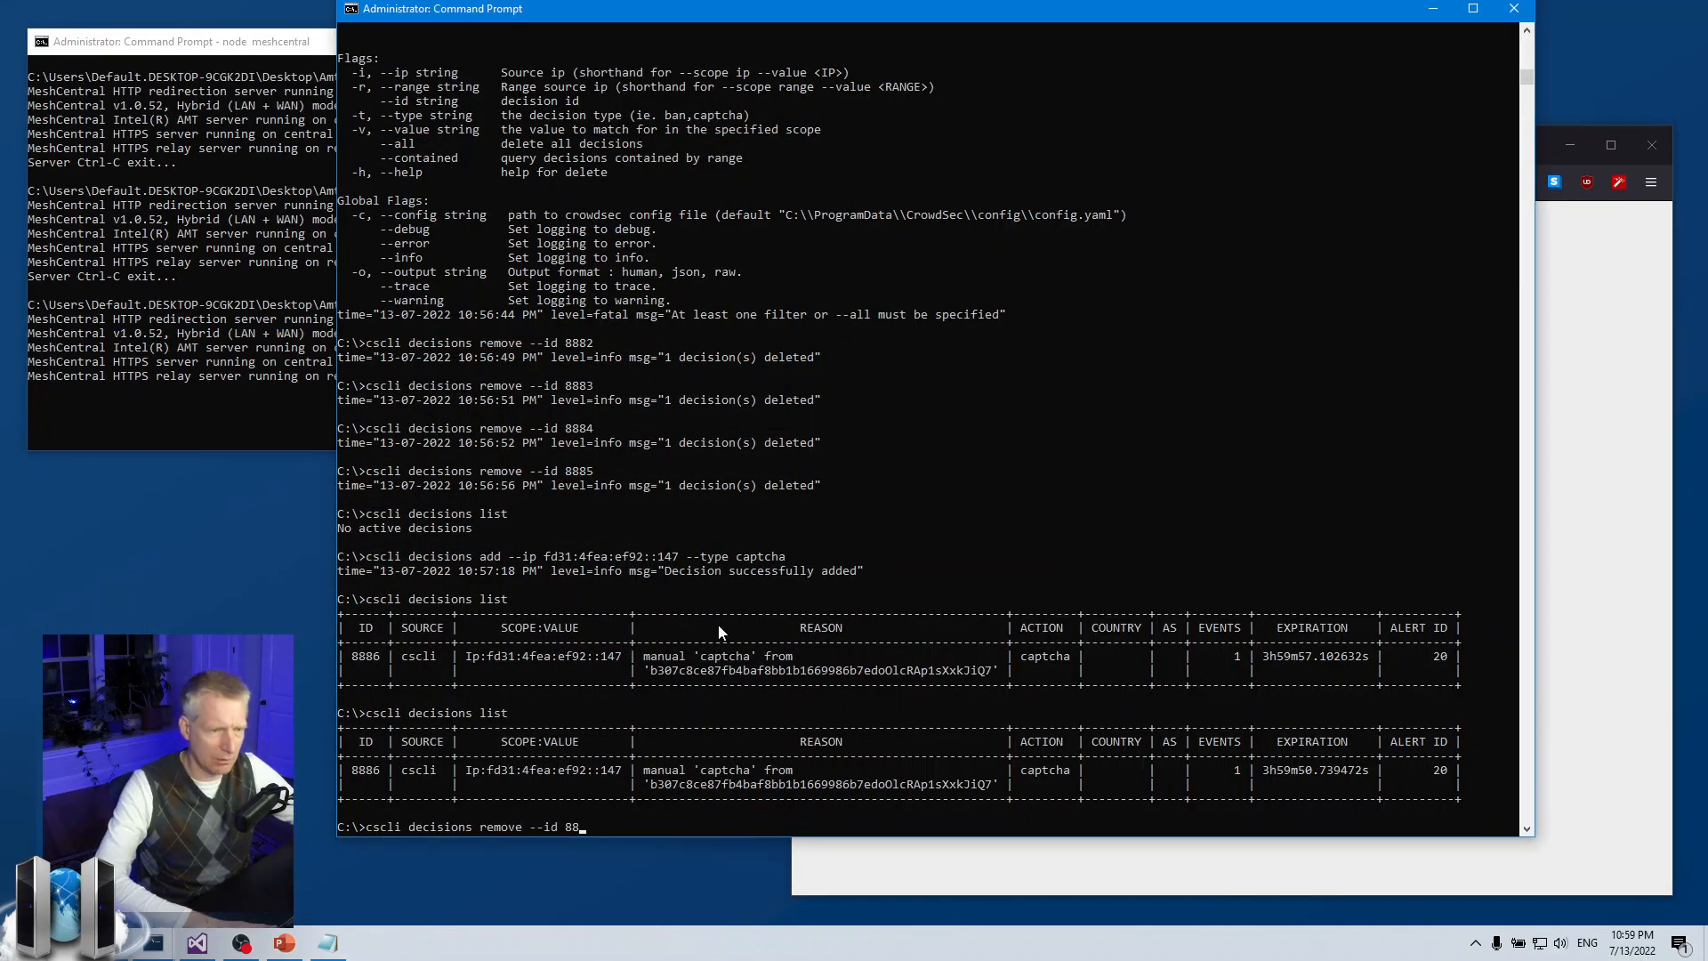
pyautogui.write('86')
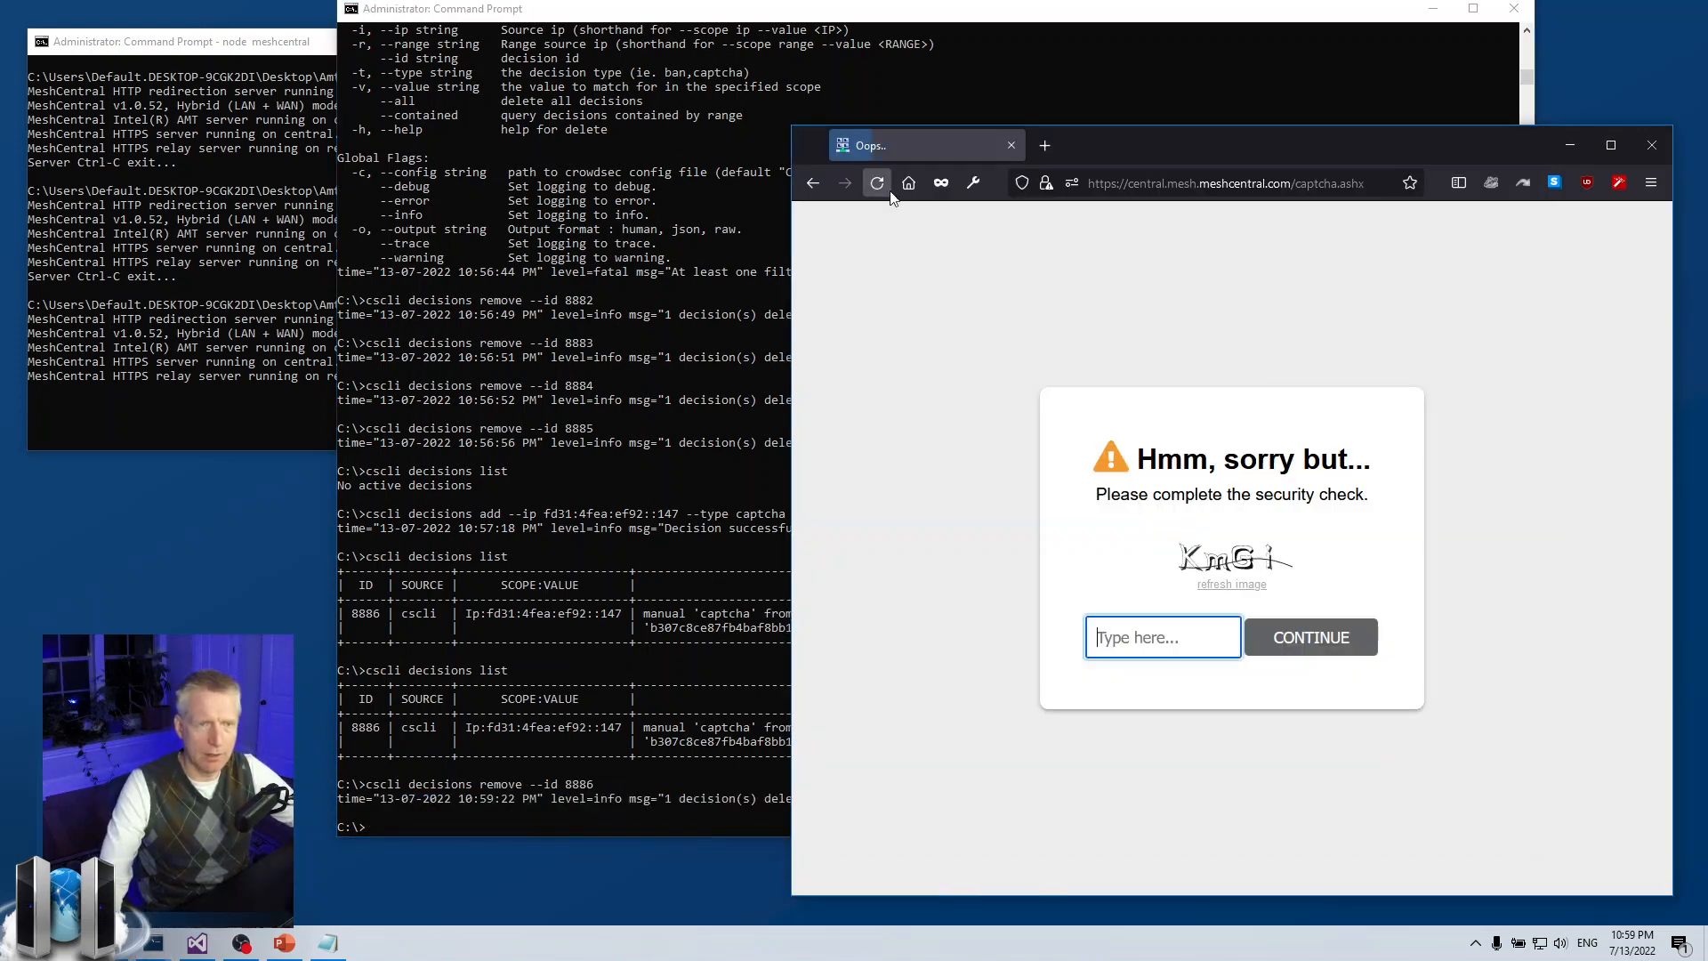
pyautogui.click(1220, 183)
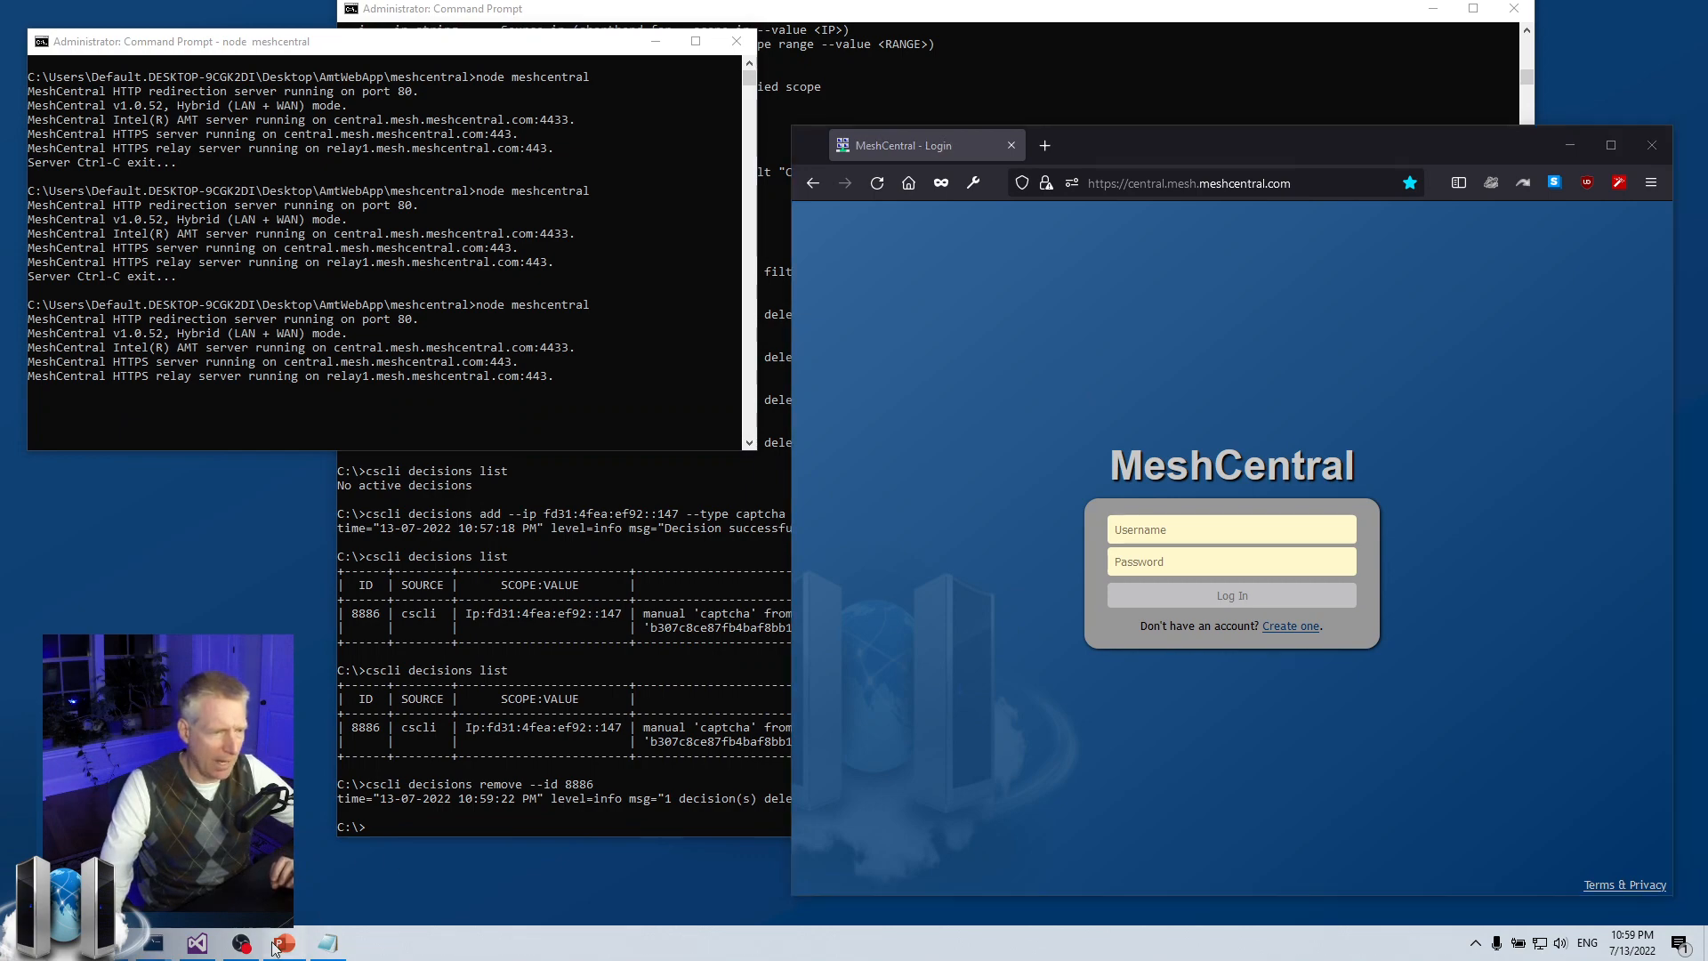
# Step: Set "fallbackremediation": "captcha" in config.json's crowdsec section and save the file
pyautogui.click(194, 942)
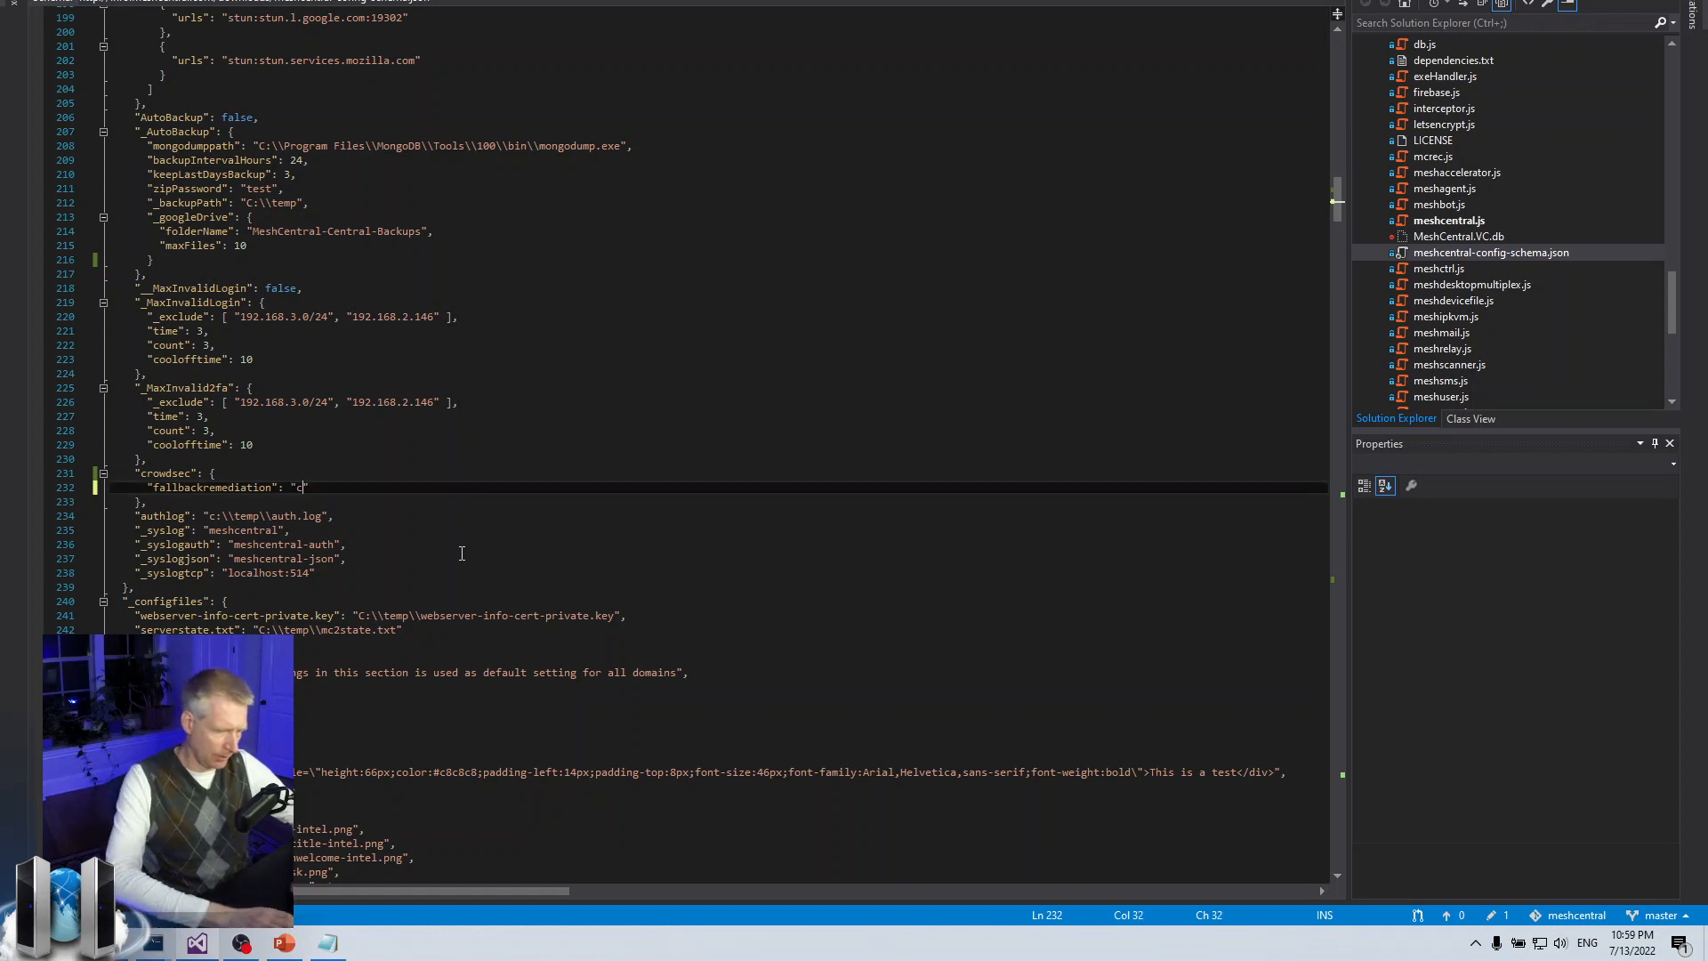
pyautogui.write('a')
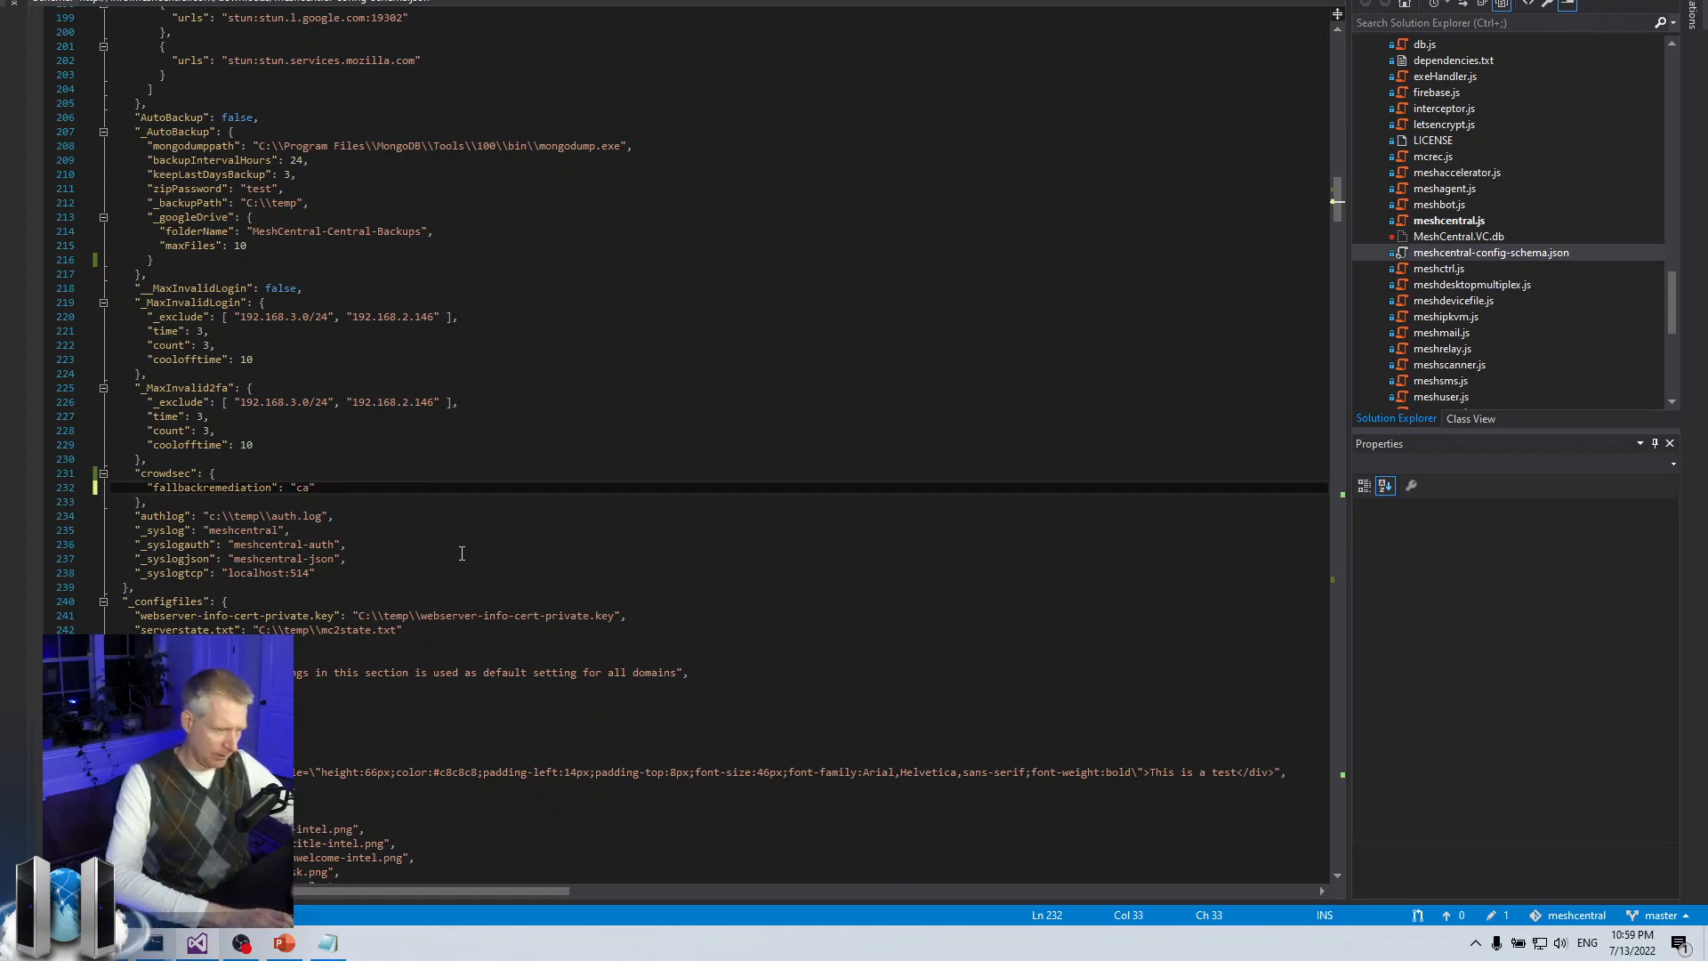
pyautogui.write('ptcha')
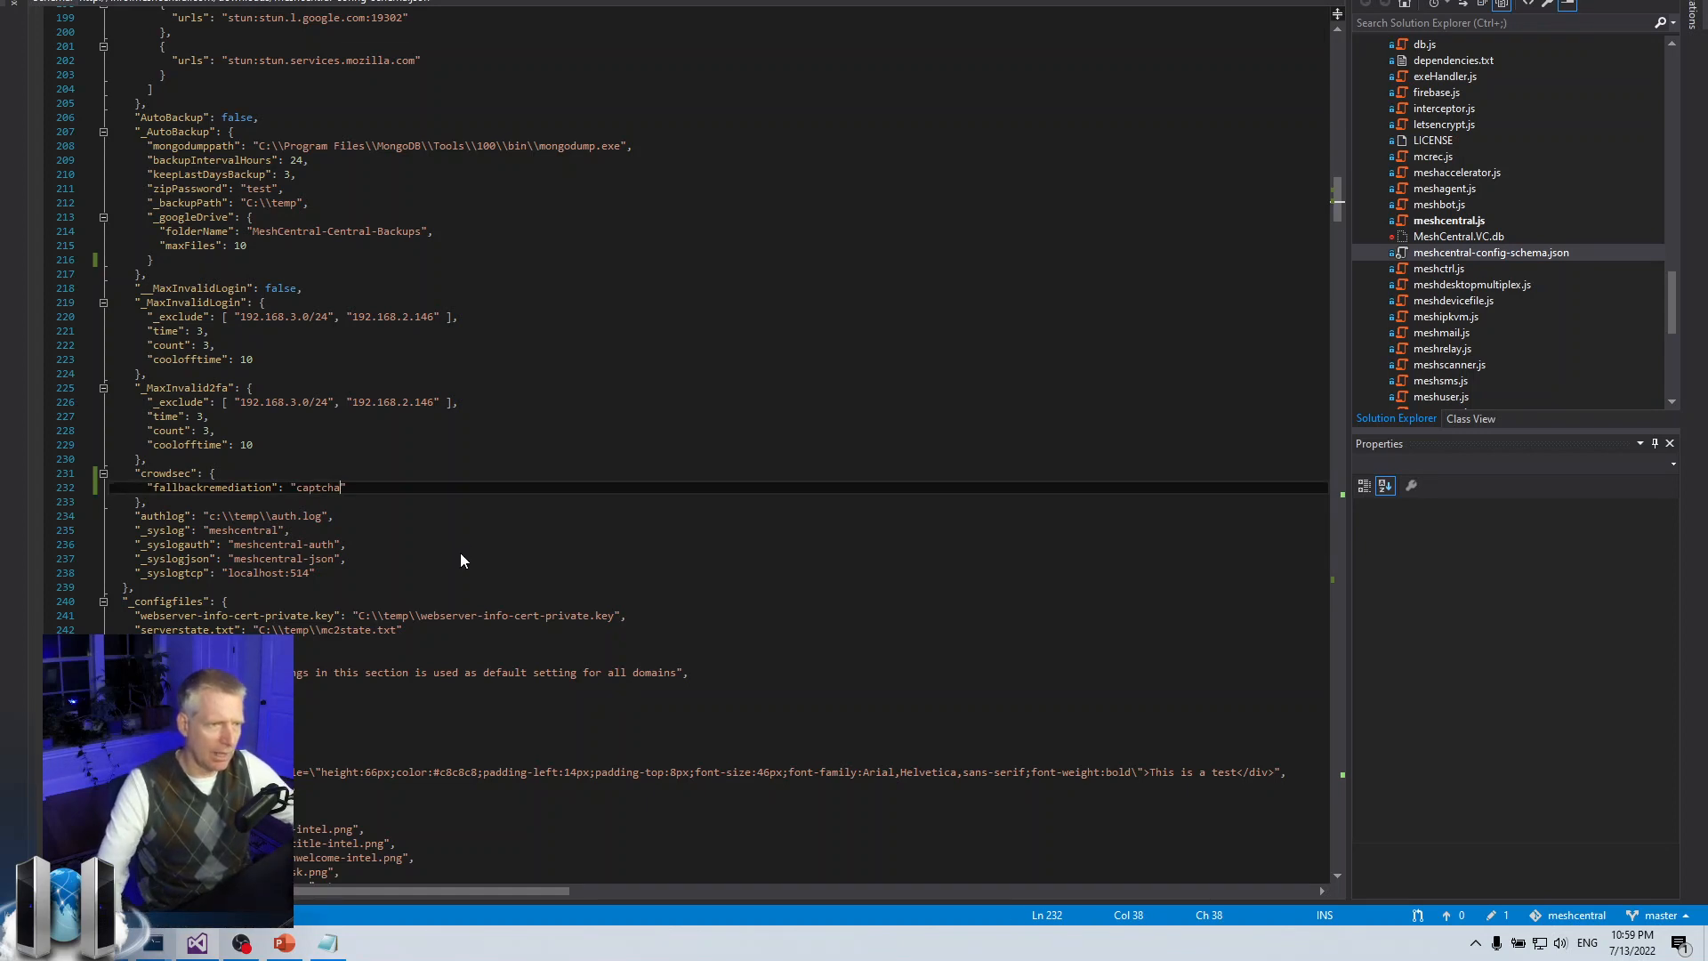
pyautogui.click(213, 472)
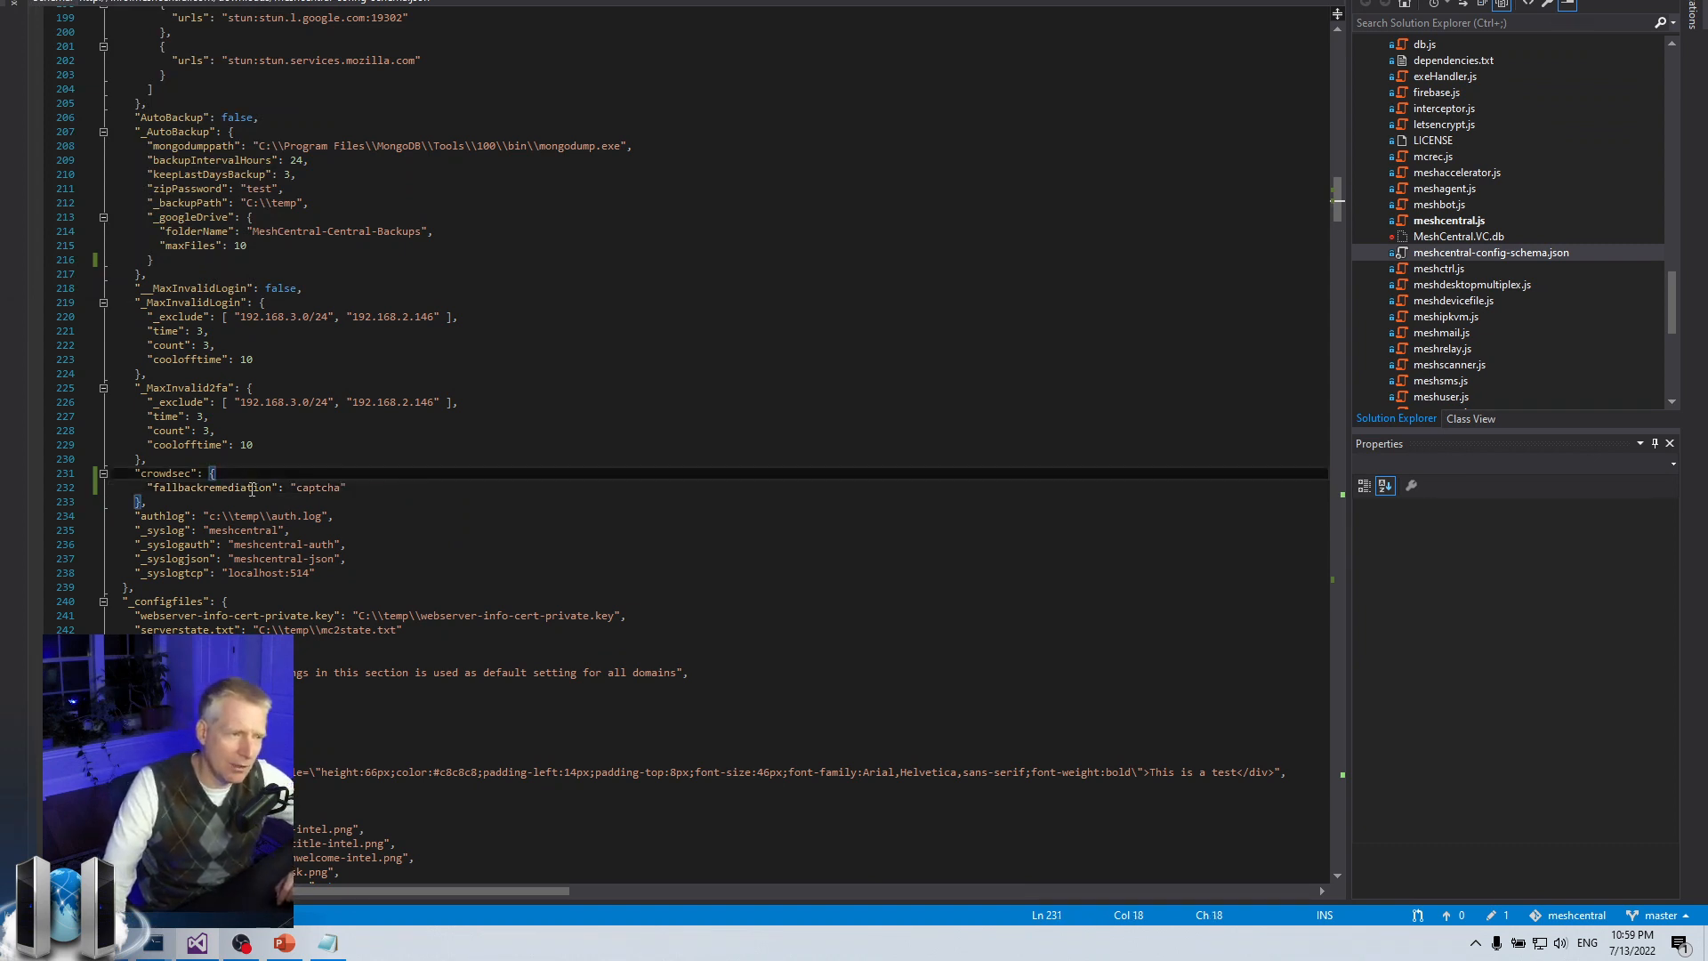
pyautogui.click(261, 500)
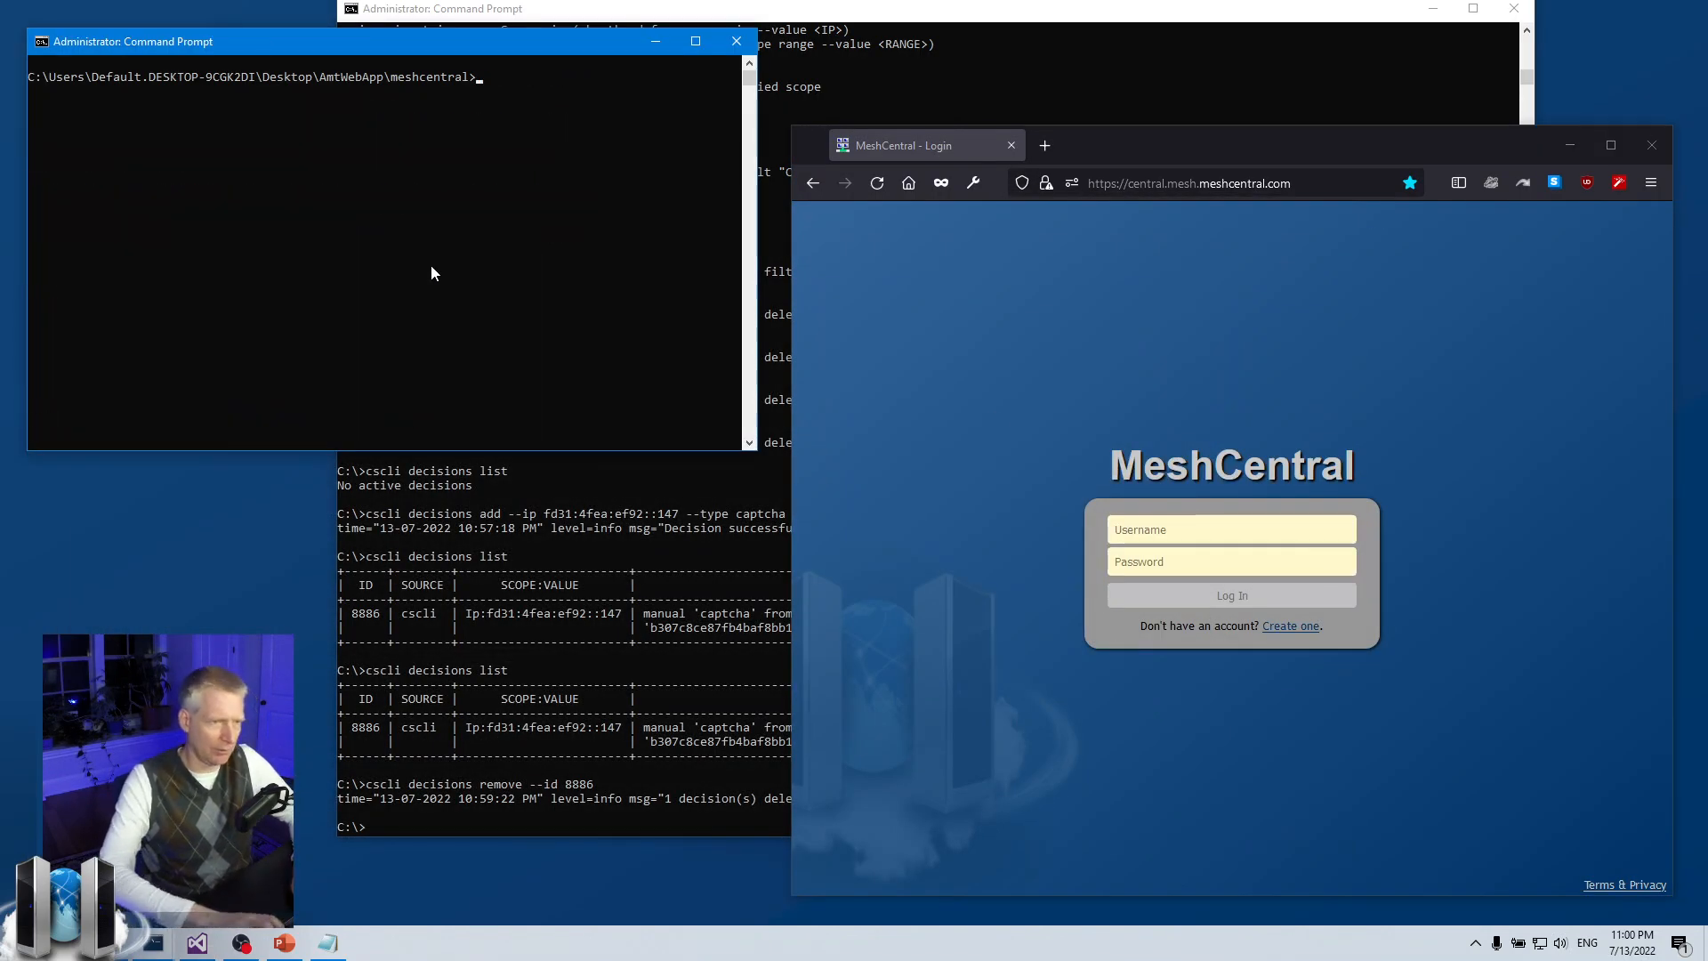
# Step: Relaunch the server with node meshcentral until its HTTP, HTTPS, AMT and relay servers run
pyautogui.write('node meshcentral')
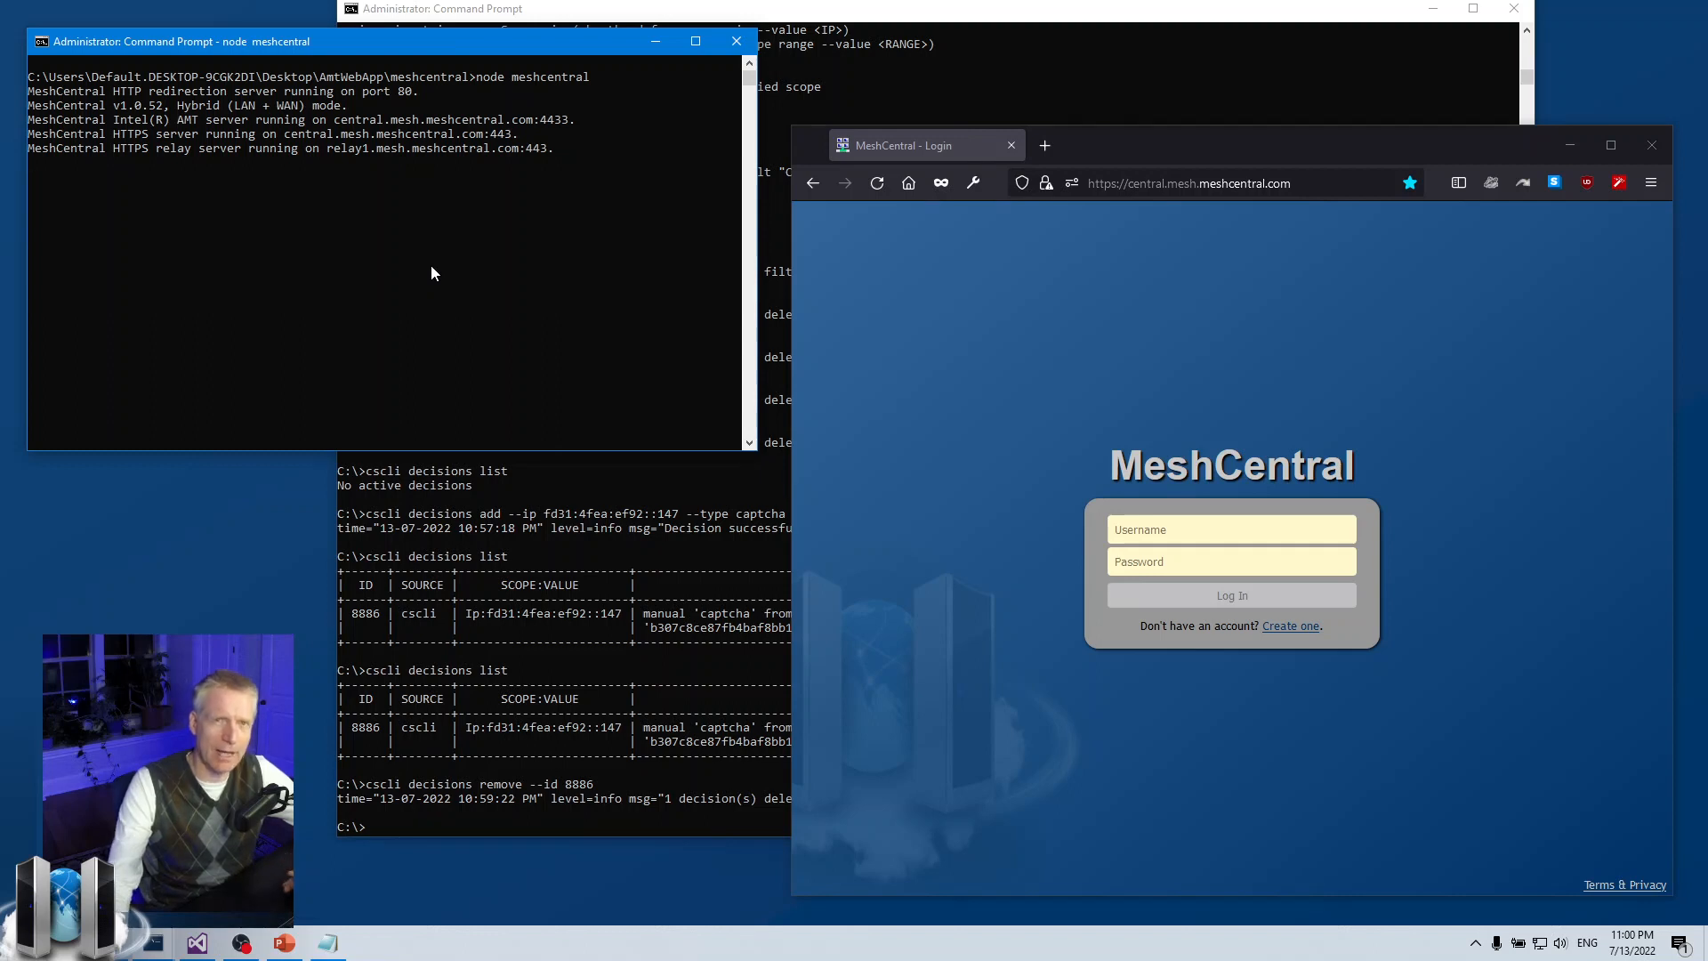
pyautogui.moveTo(617, 373)
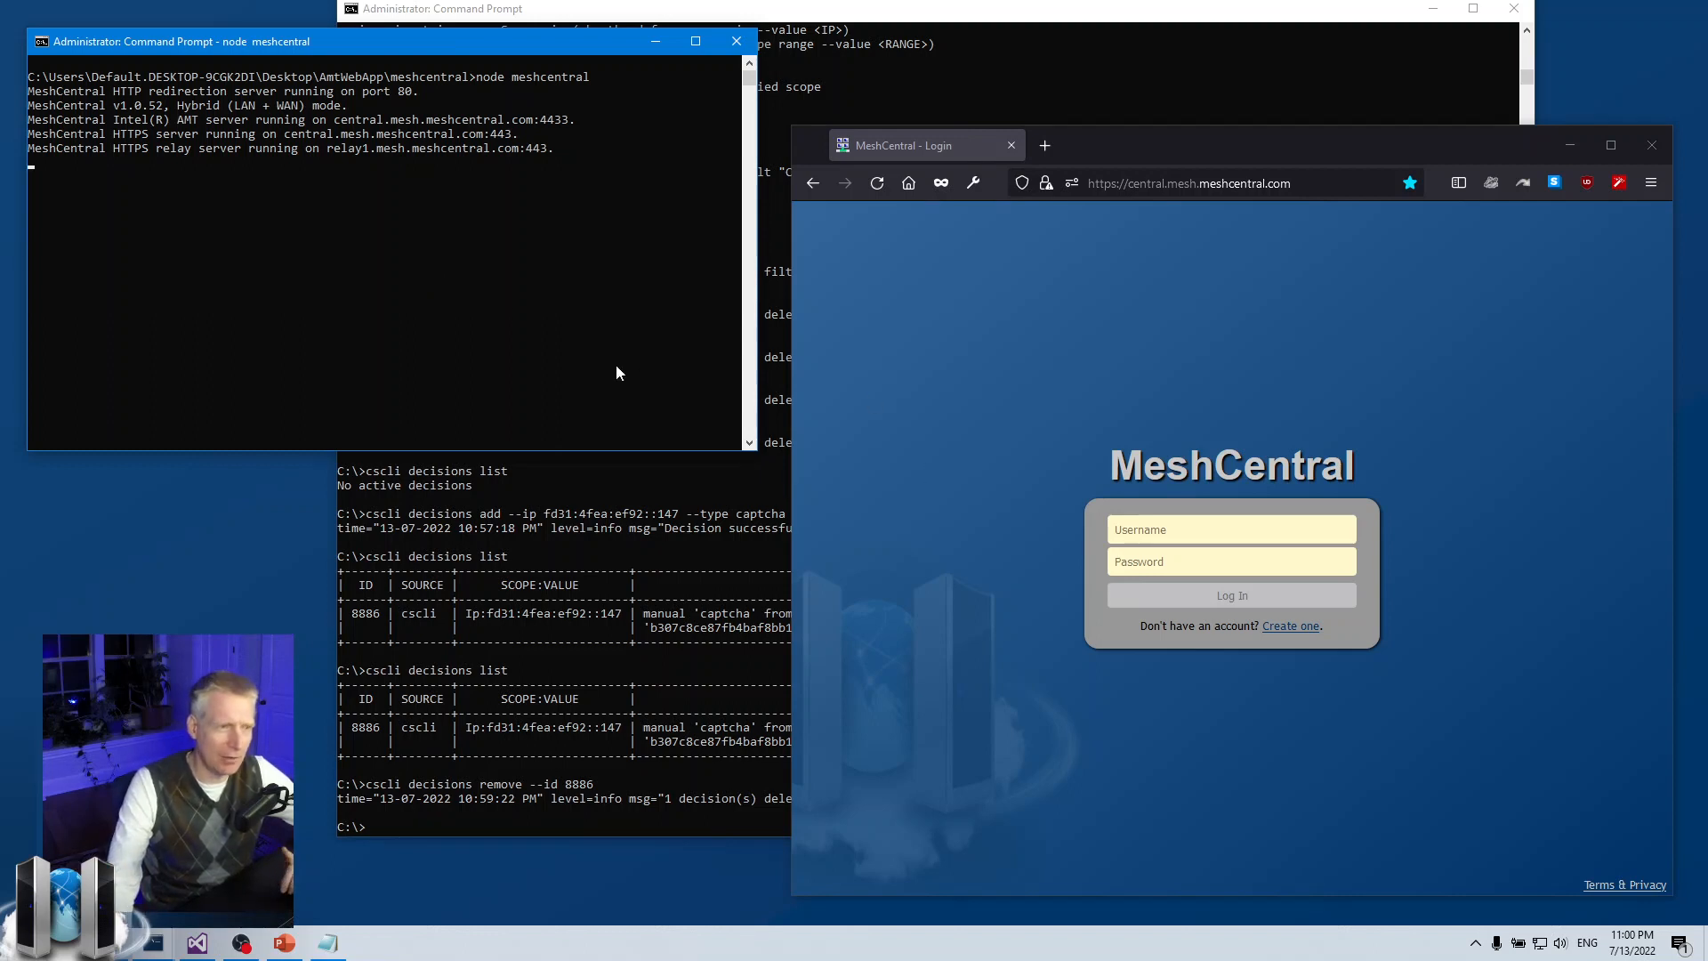
pyautogui.moveTo(729, 551)
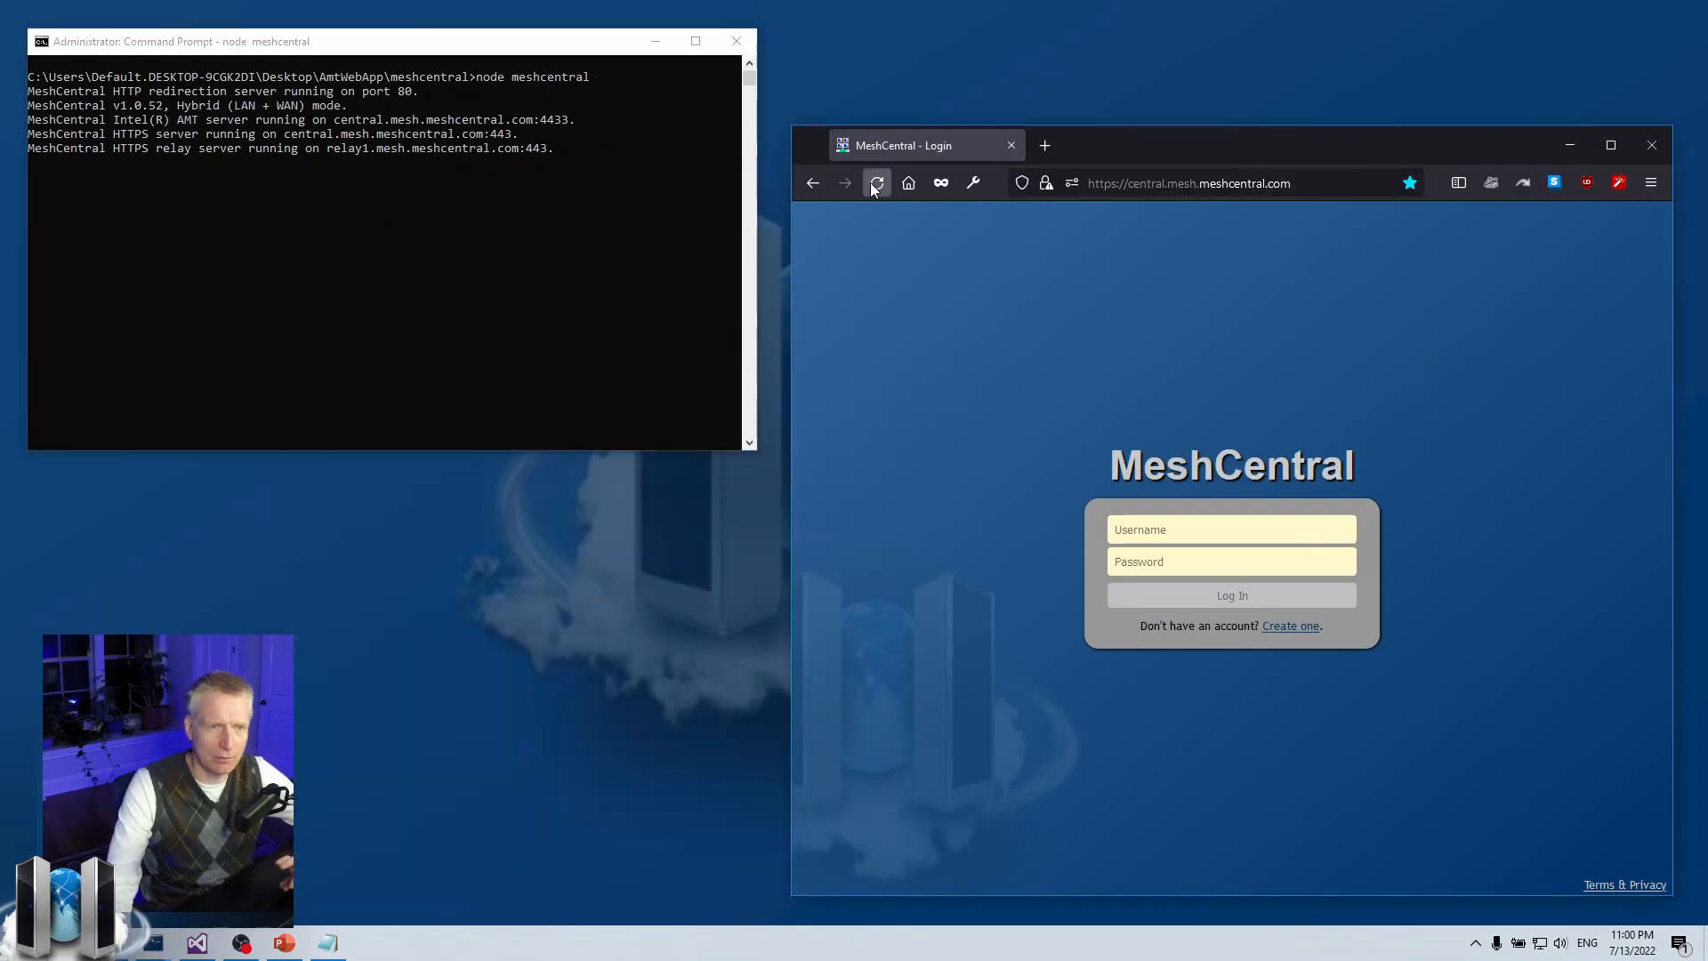
# Step: Reload the site, answer the security-check captcha, and continue to MeshCentral's login page
pyautogui.click(877, 181)
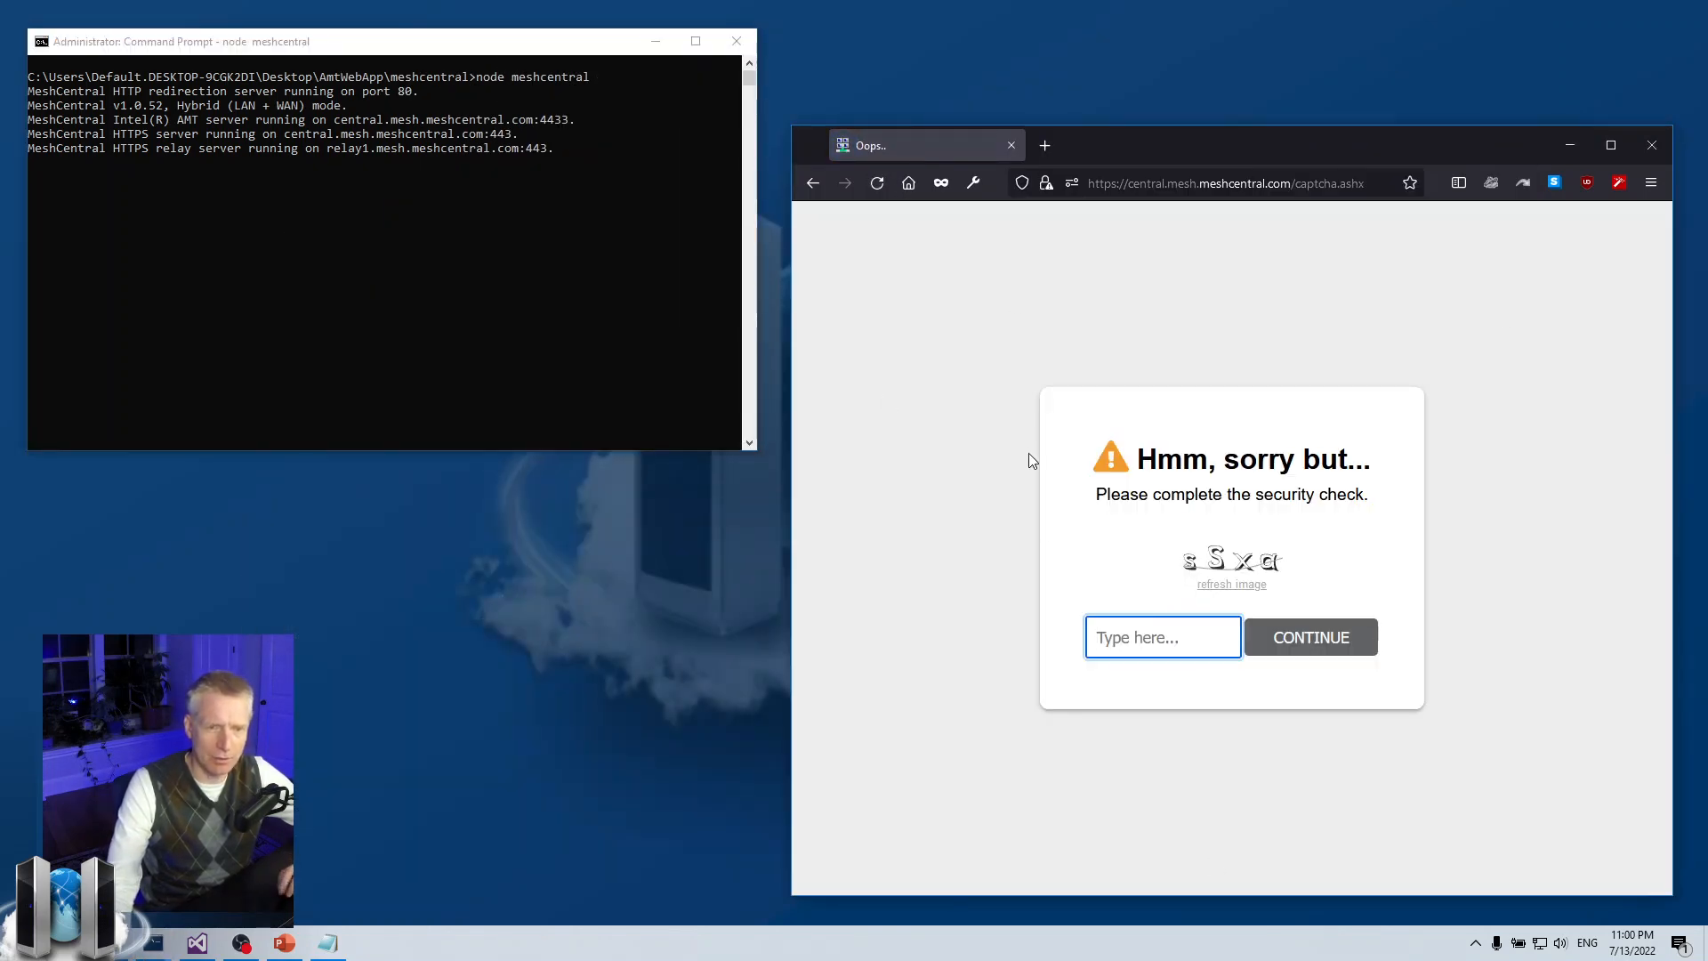
pyautogui.write('sS')
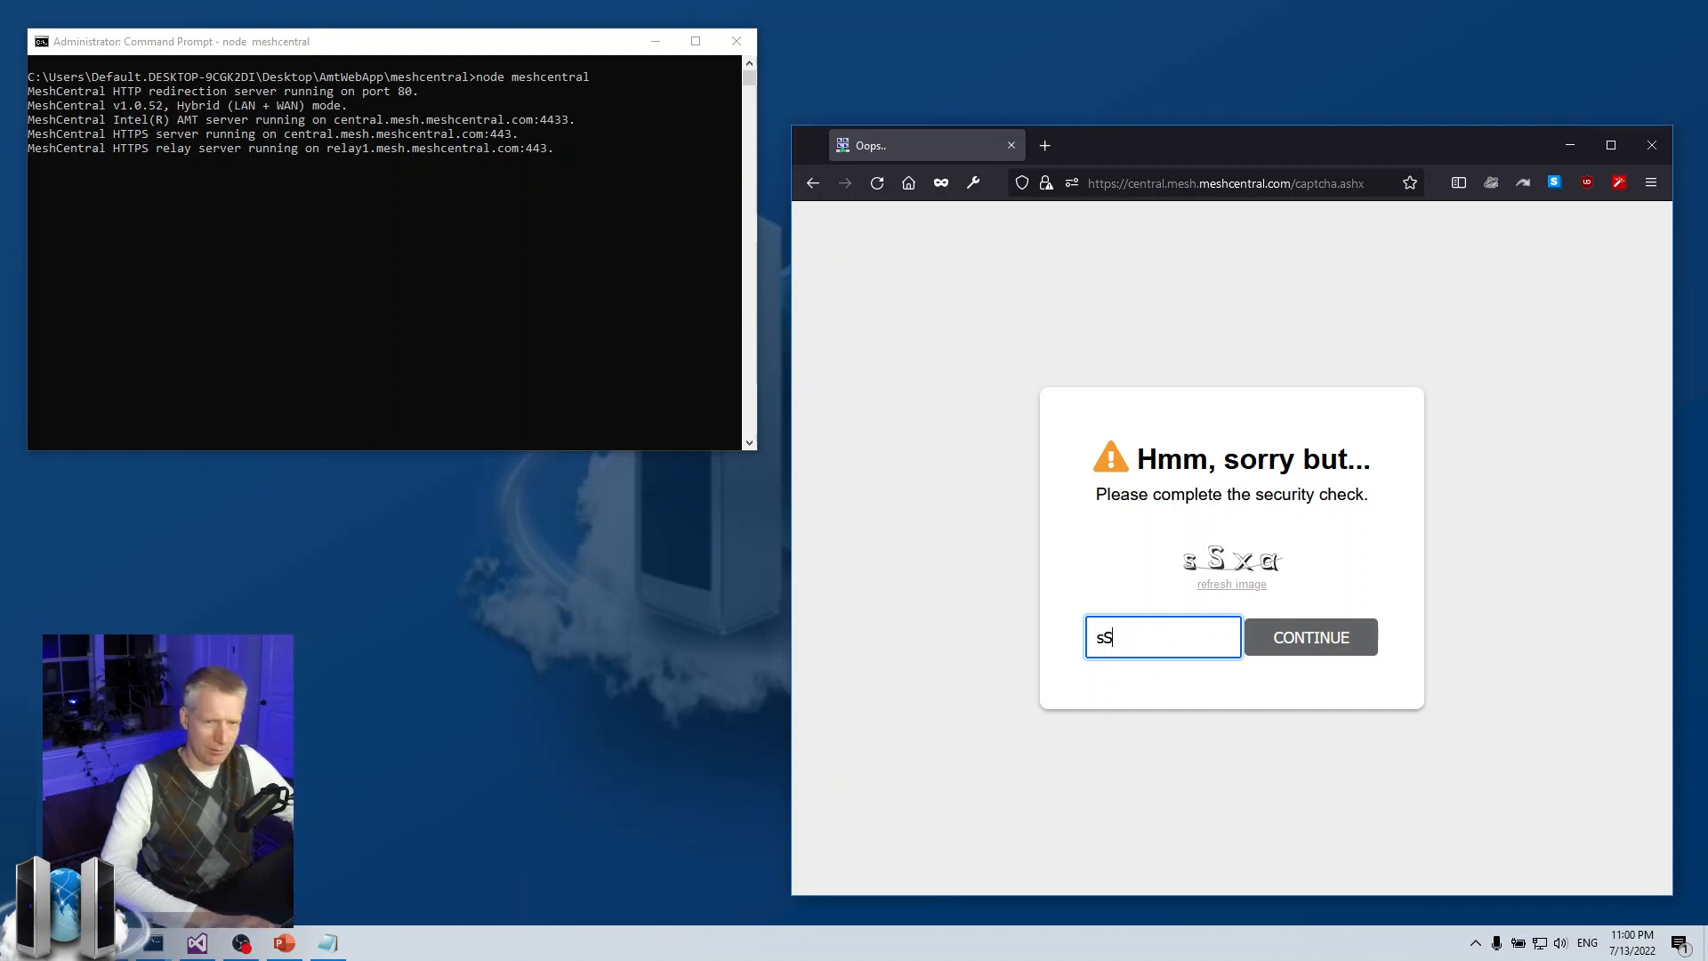
pyautogui.write('x')
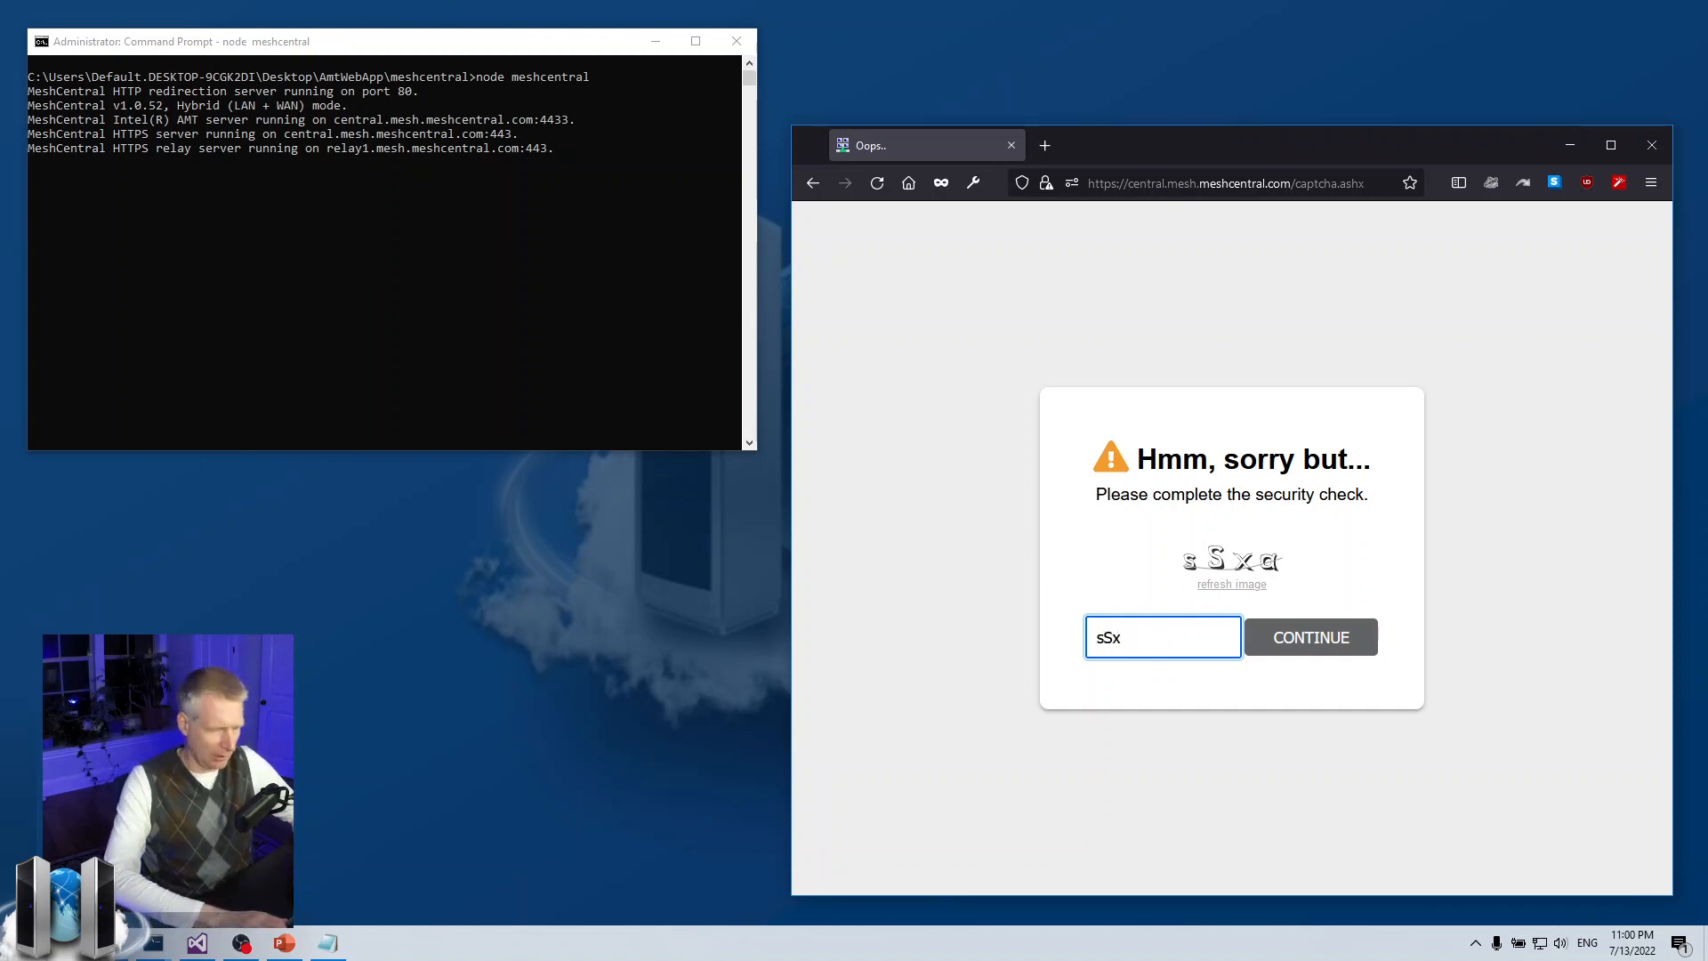
pyautogui.click(1309, 636)
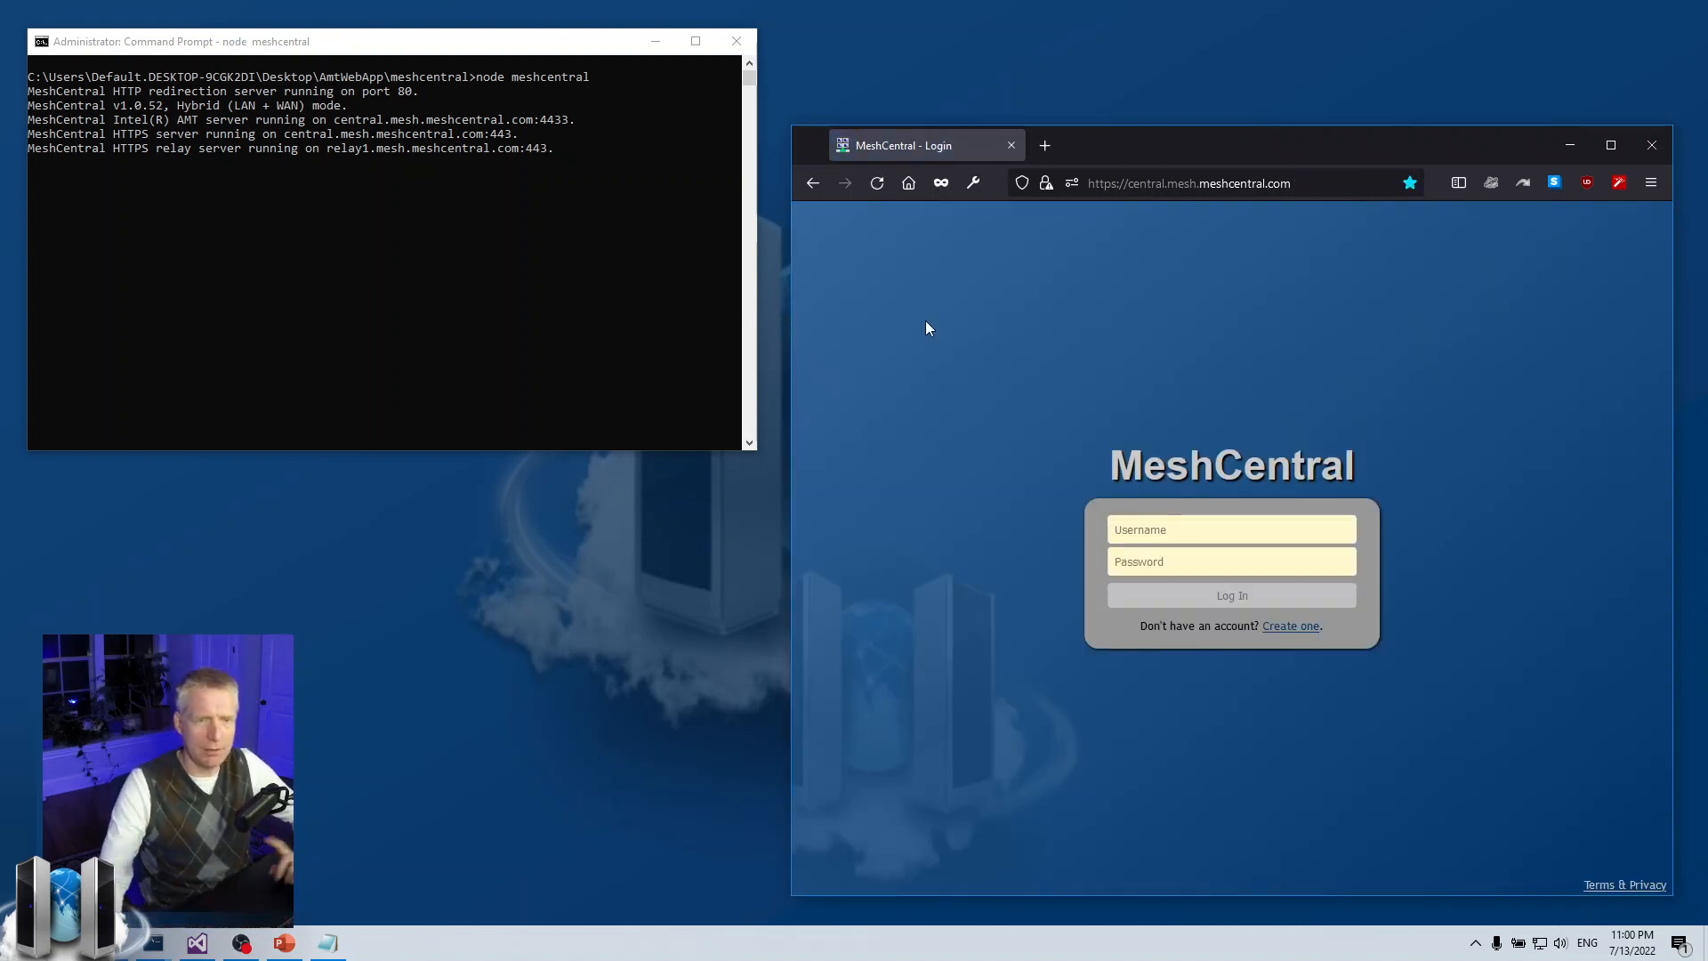
pyautogui.moveTo(1251, 523)
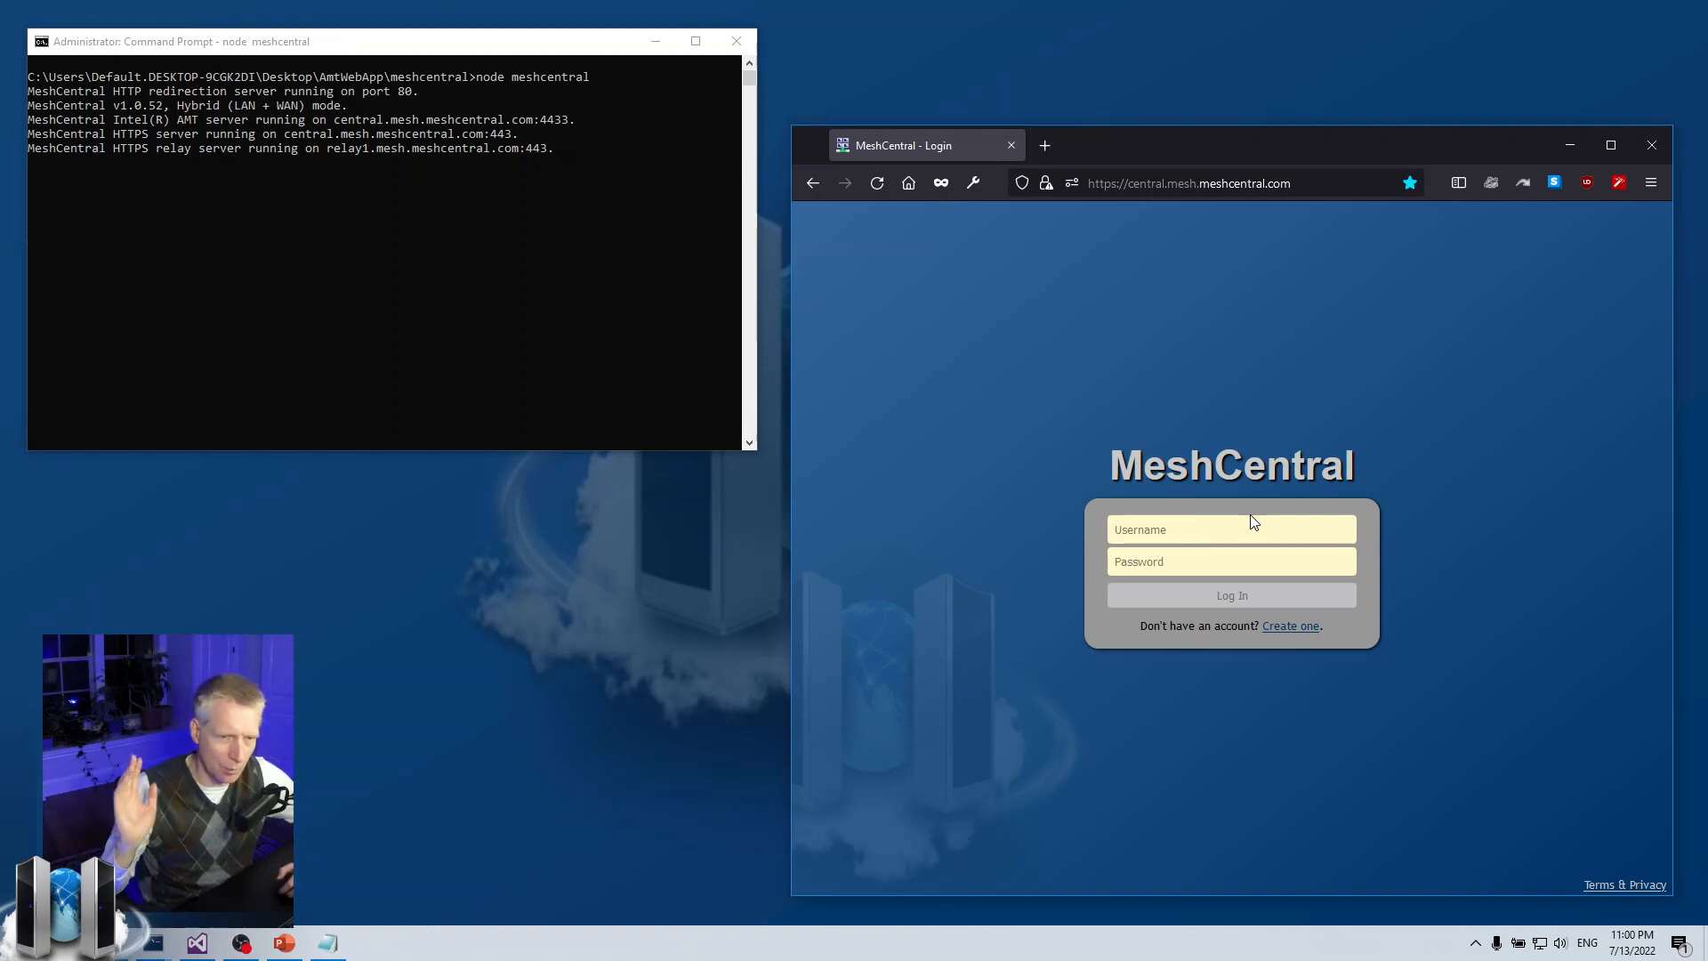
pyautogui.moveTo(740, 554)
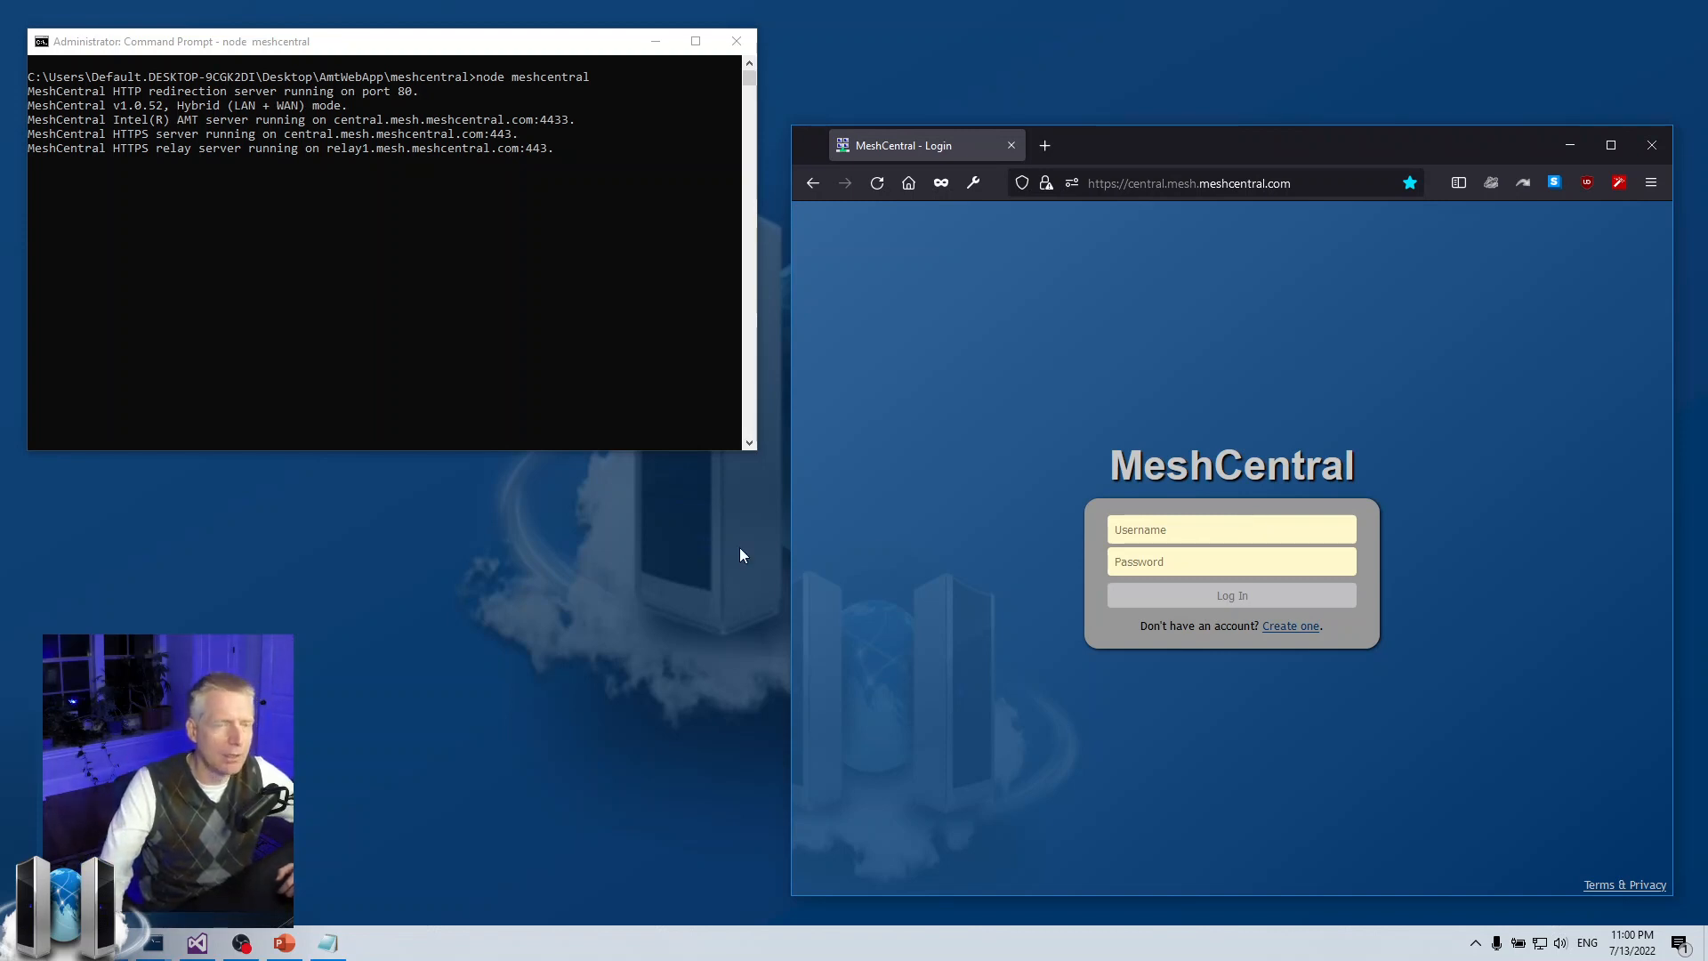